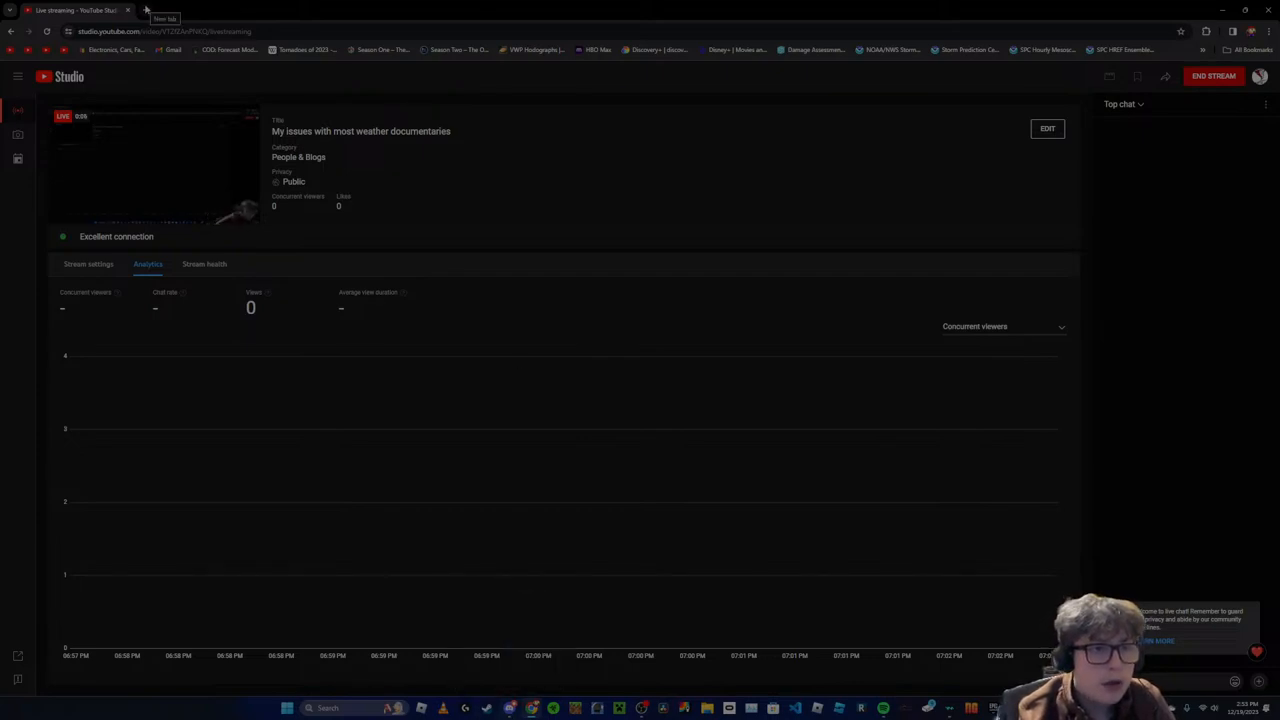
# Start a new tab to look up the Wikipedia Tornadoes of 2023 article
pyautogui.click(264, 10)
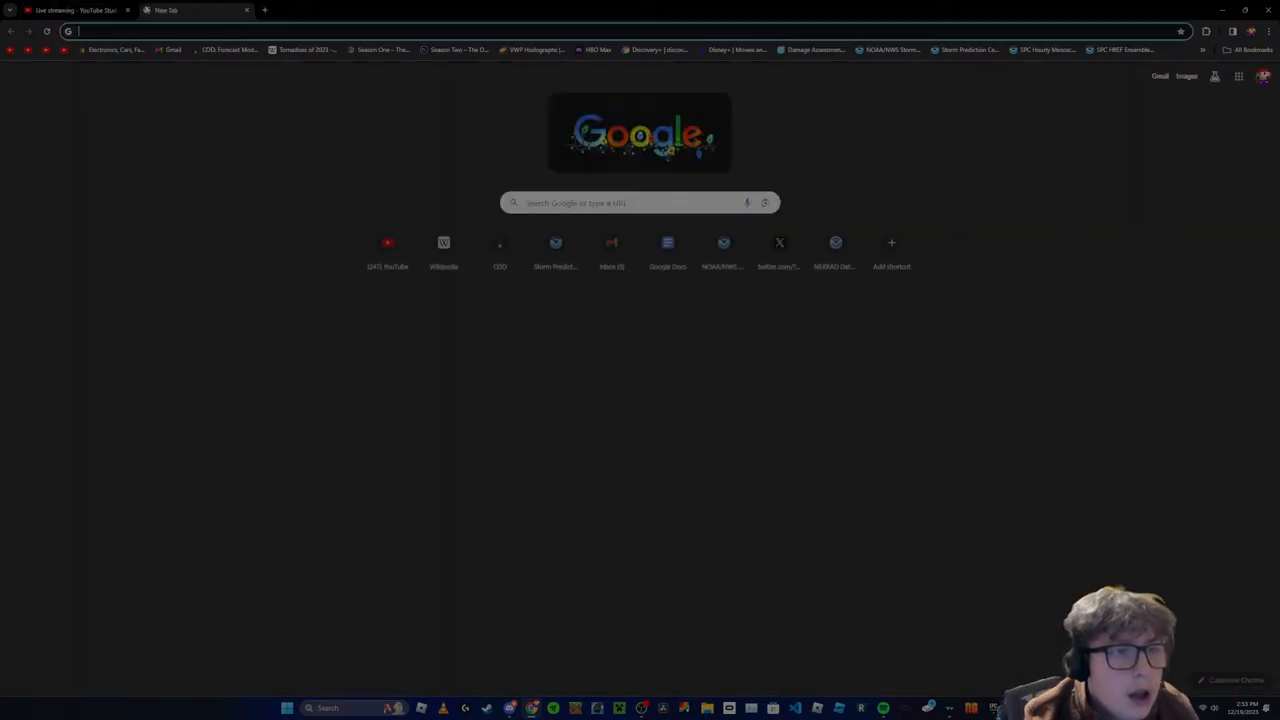
pyautogui.click(76, 10)
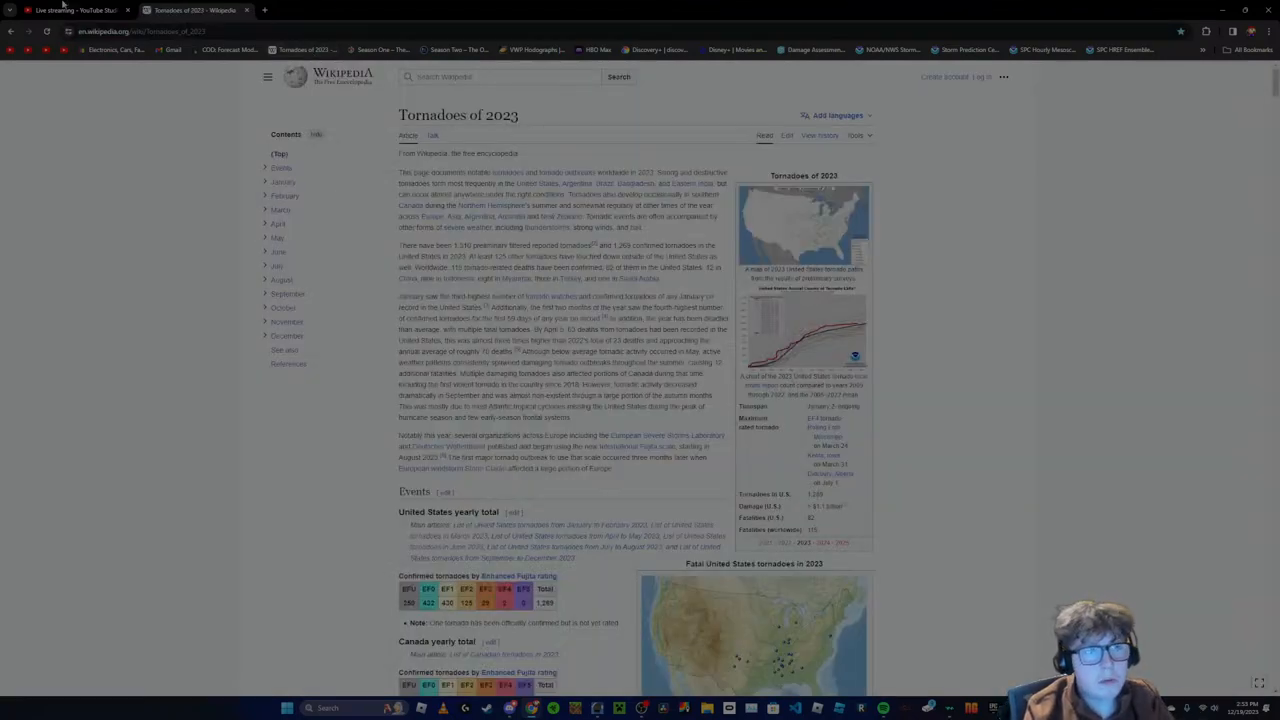
# Revisit the live stream dashboard, then leave a blank tab ready for a new search
pyautogui.click(76, 10)
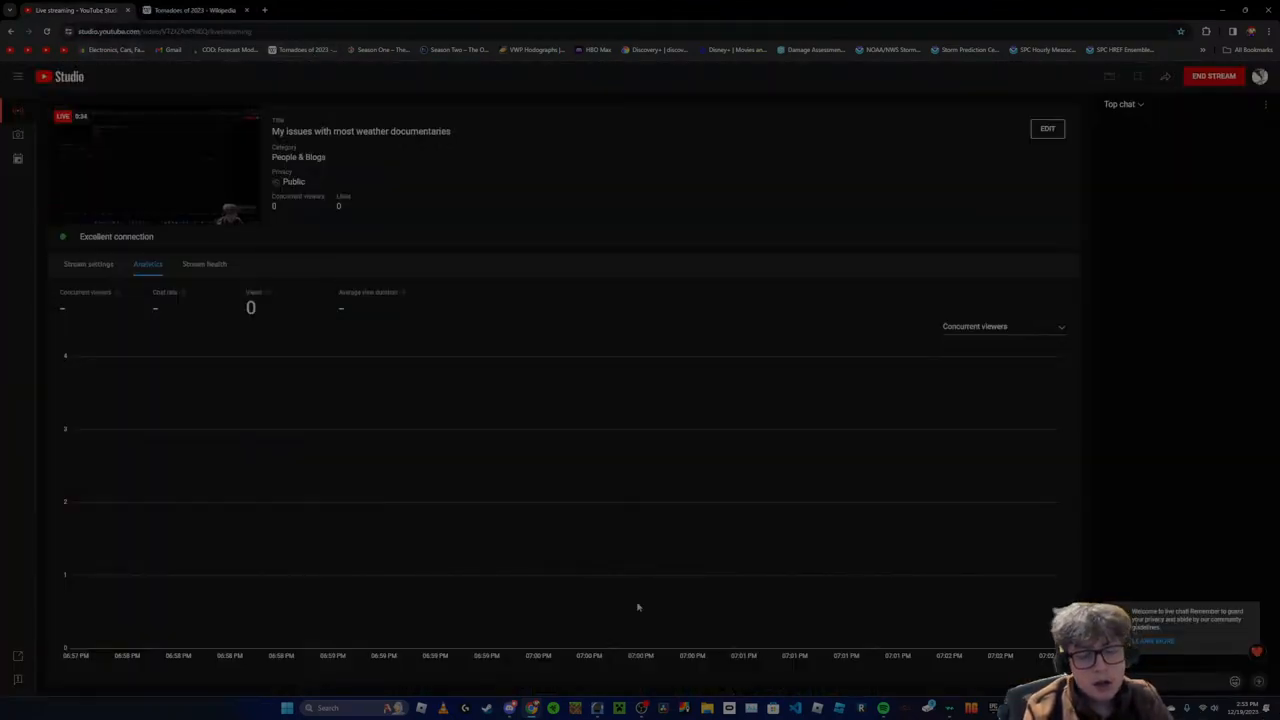
pyautogui.click(520, 708)
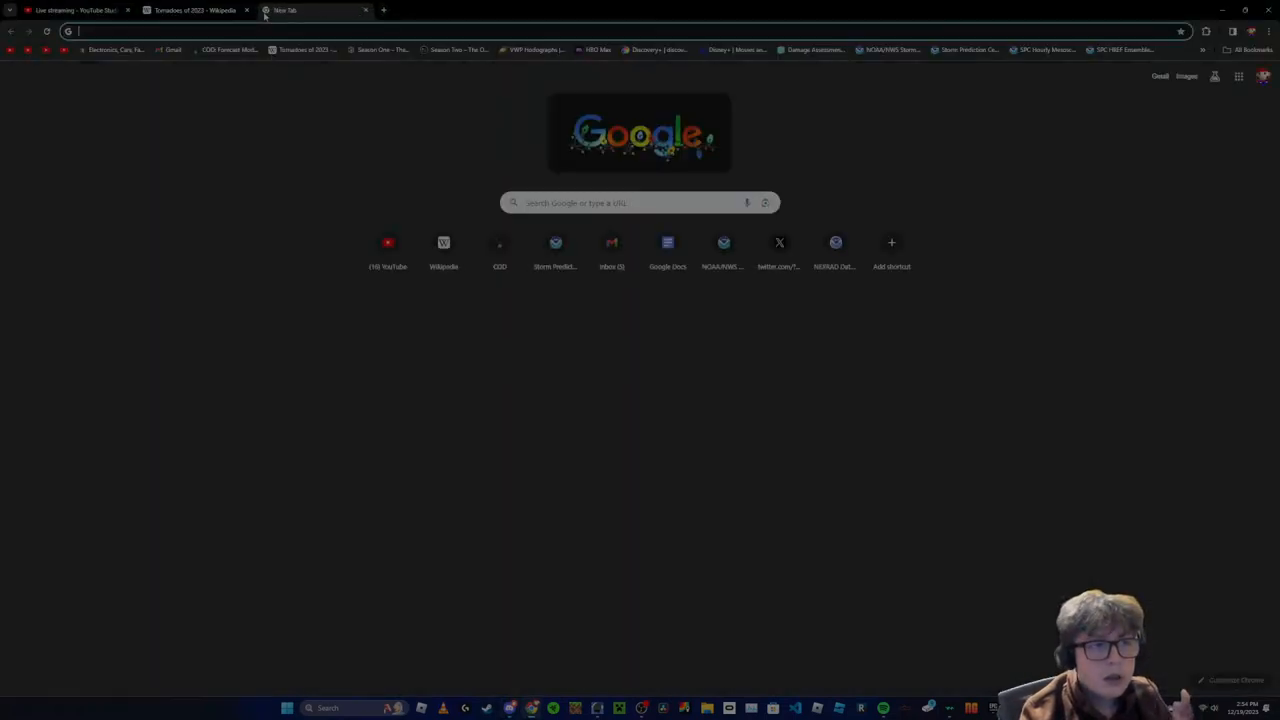
# Search YouTube for weather documentaries and scroll well down through the results
pyautogui.write('weather d')
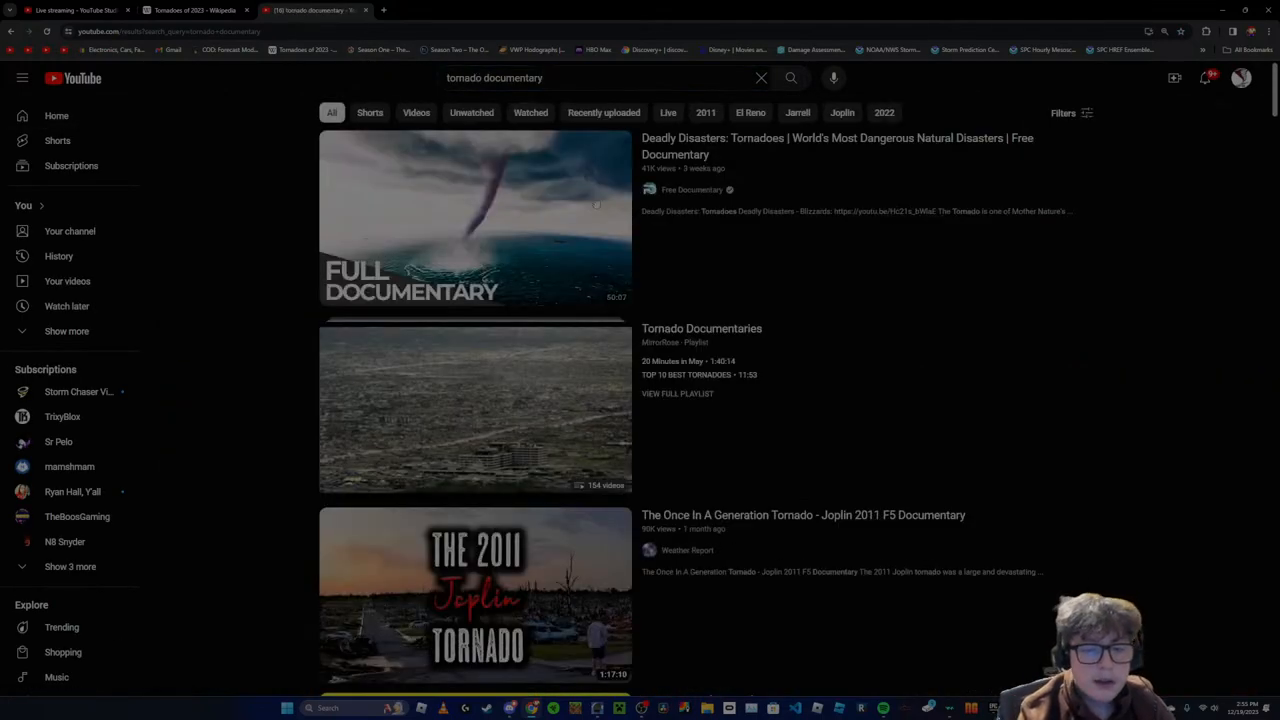
pyautogui.scroll(-3)
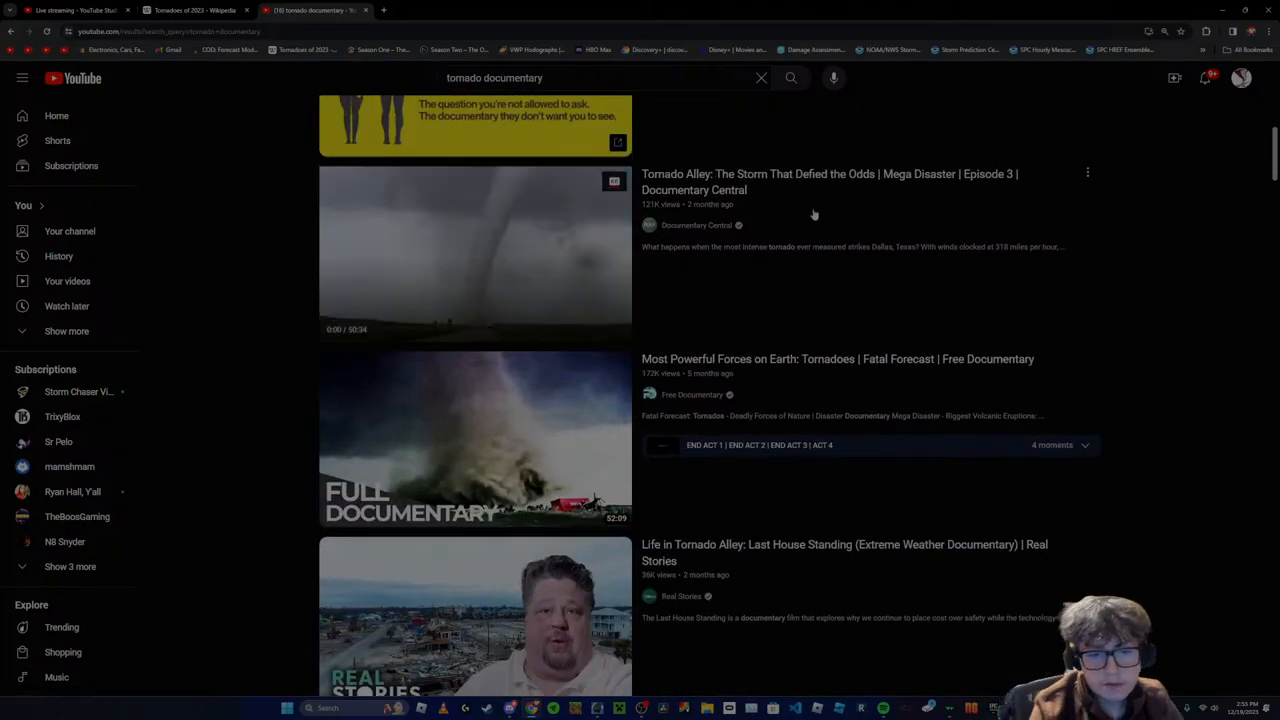
pyautogui.scroll(-3)
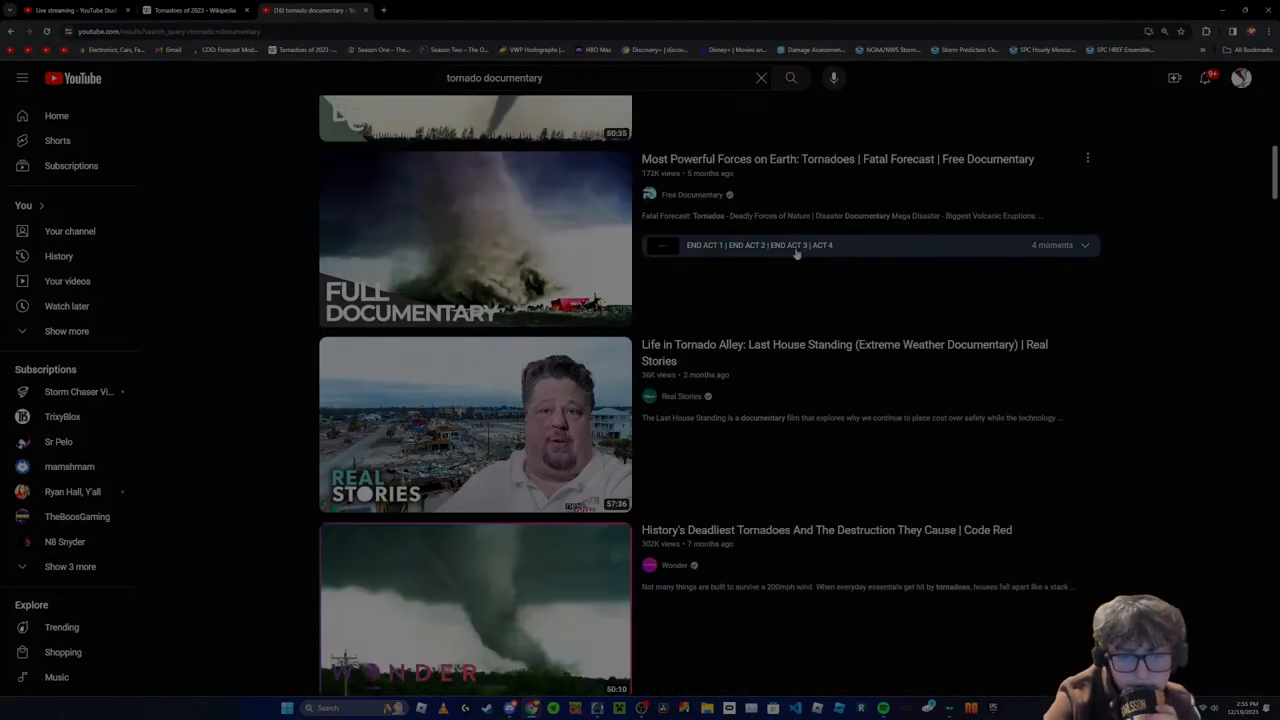
pyautogui.scroll(-3)
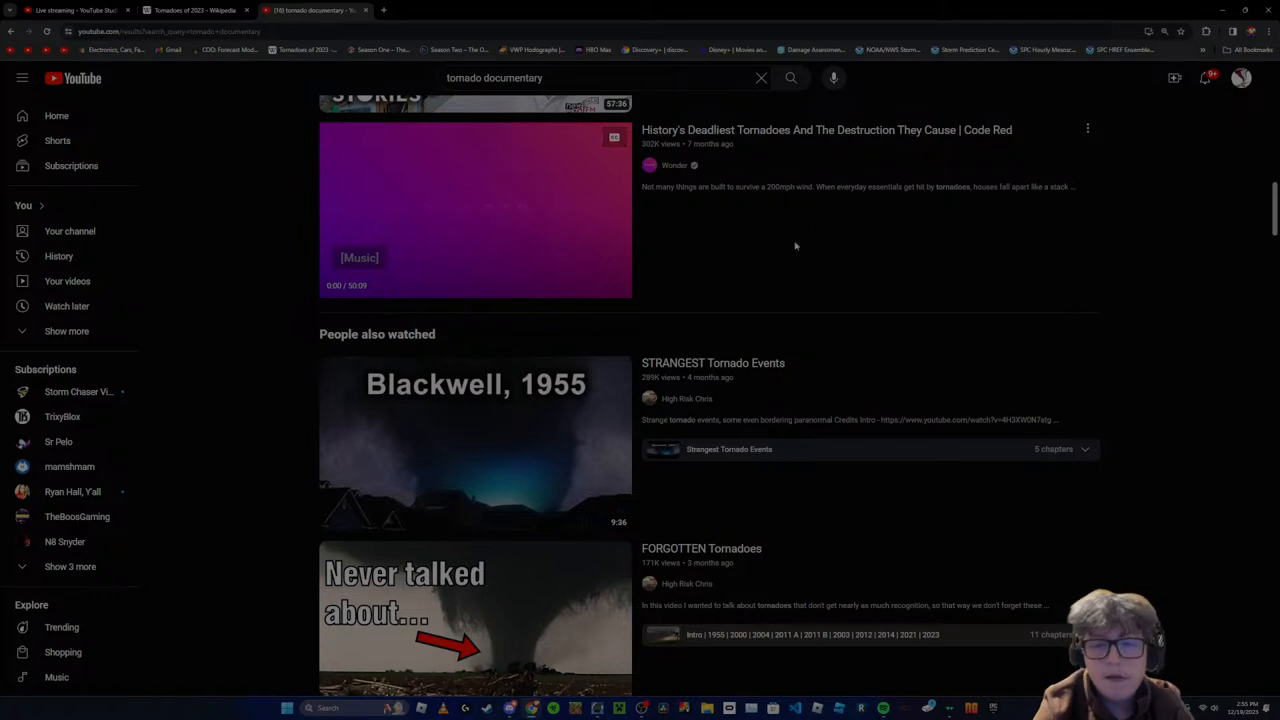
pyautogui.scroll(-3)
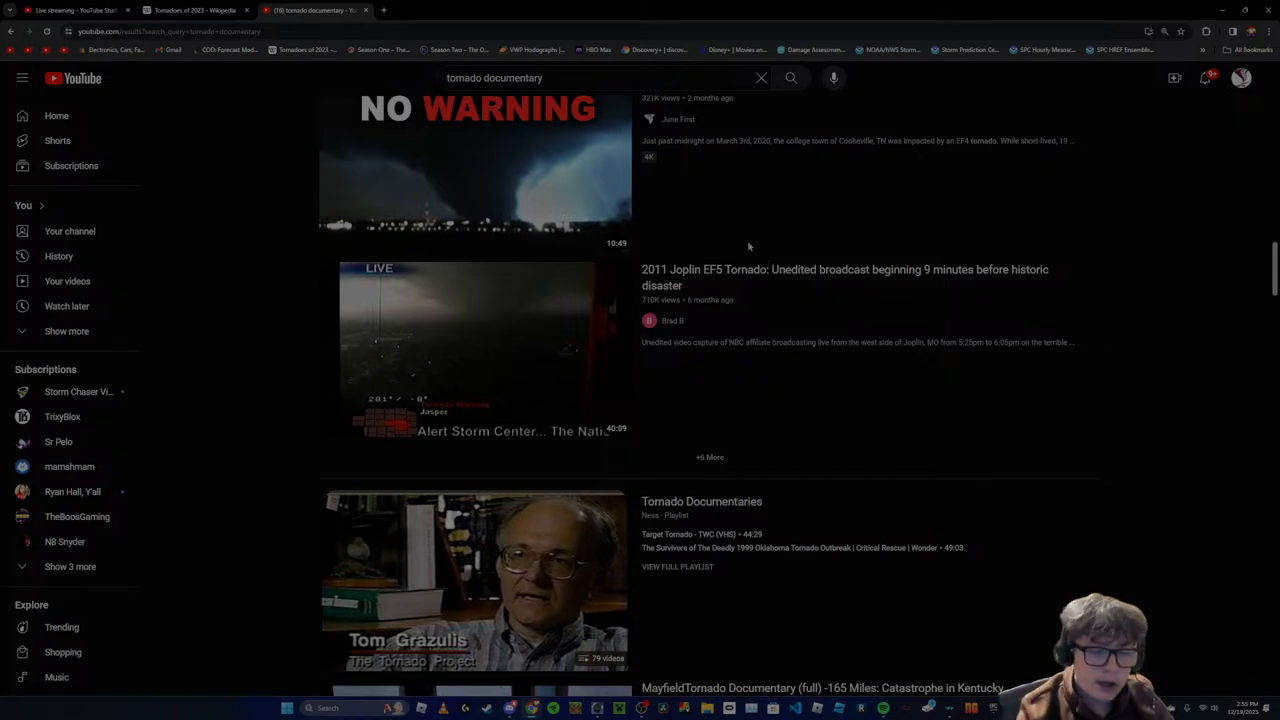
pyautogui.scroll(-3)
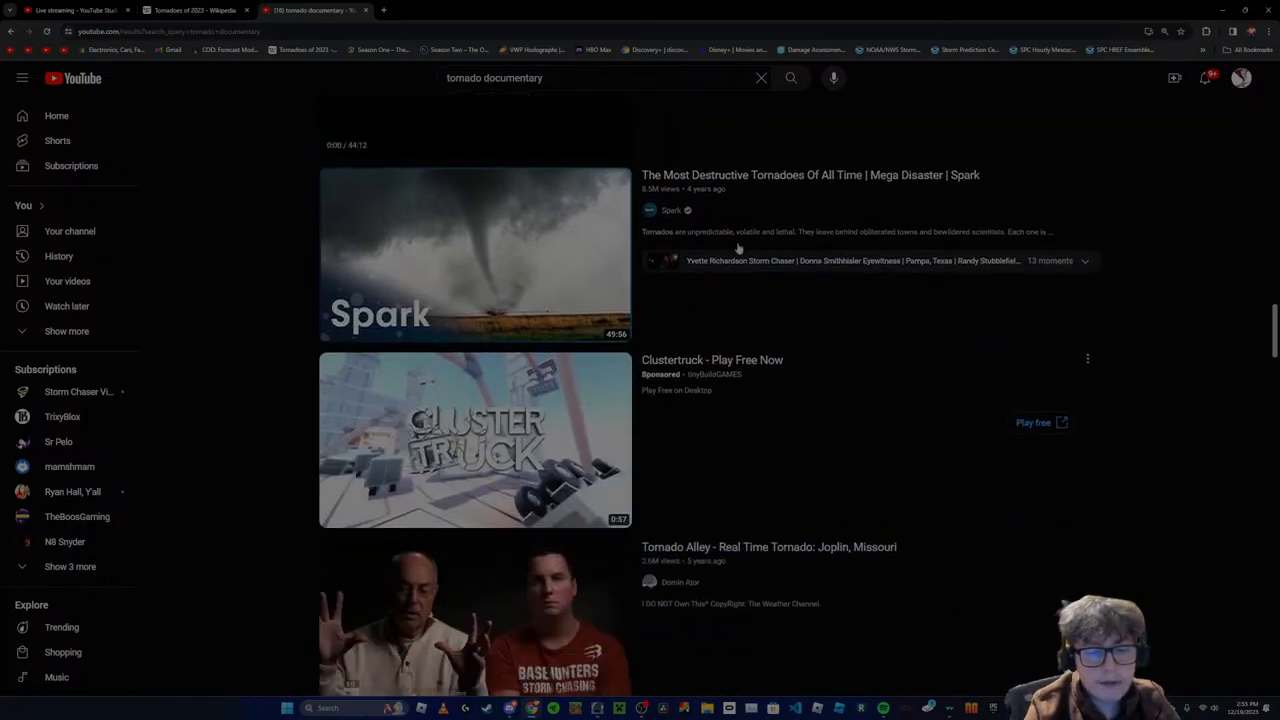
pyautogui.scroll(-3)
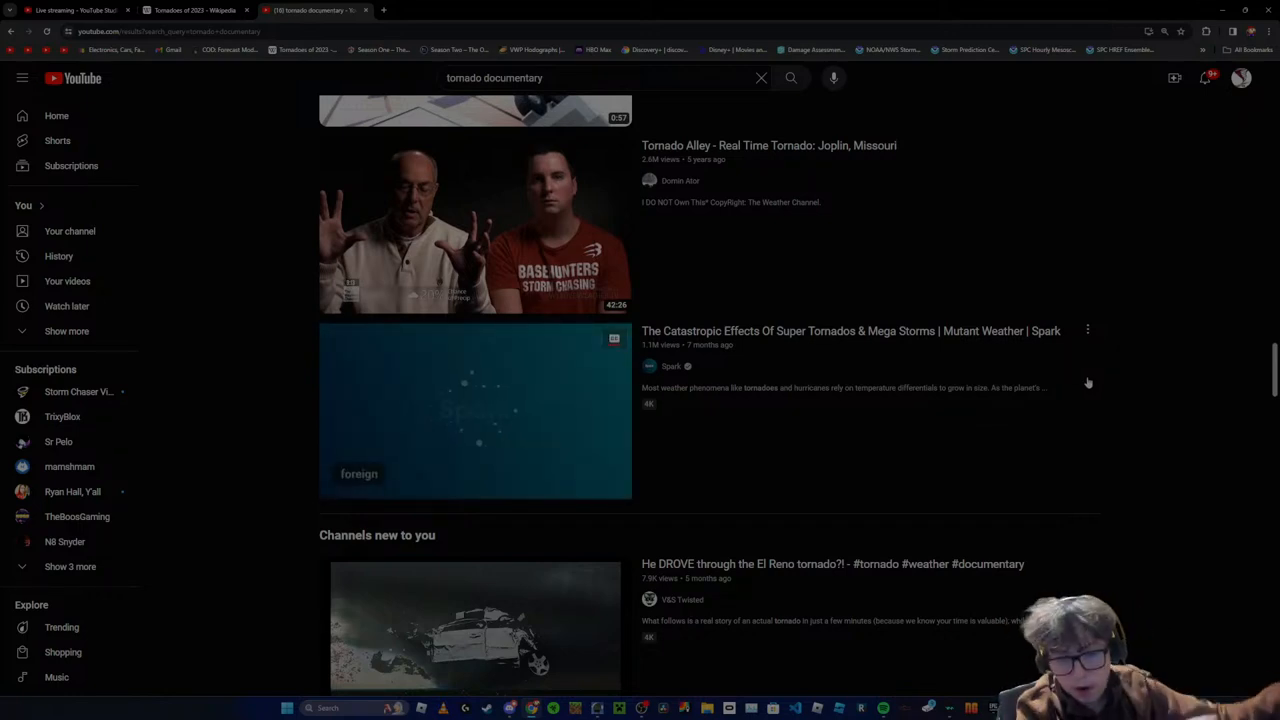
# Bring the Tornadoes of 2023 article back up and scroll further into it
pyautogui.click(196, 10)
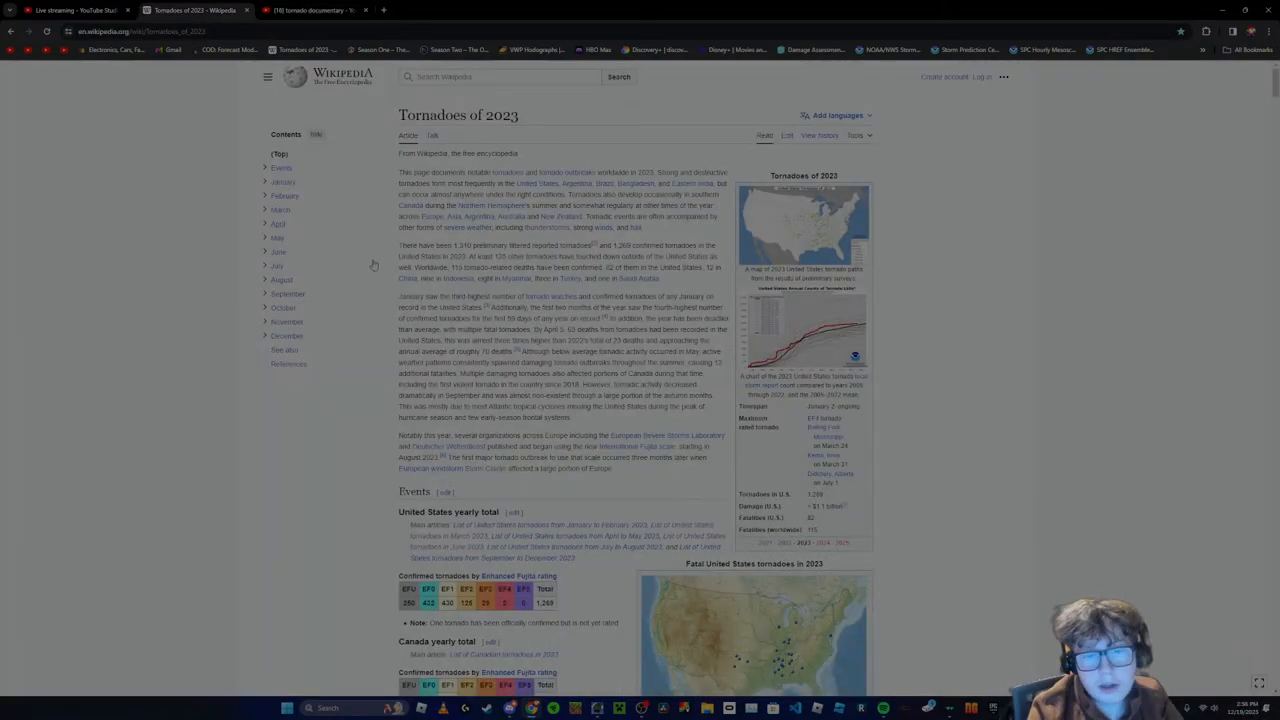
pyautogui.scroll(-3)
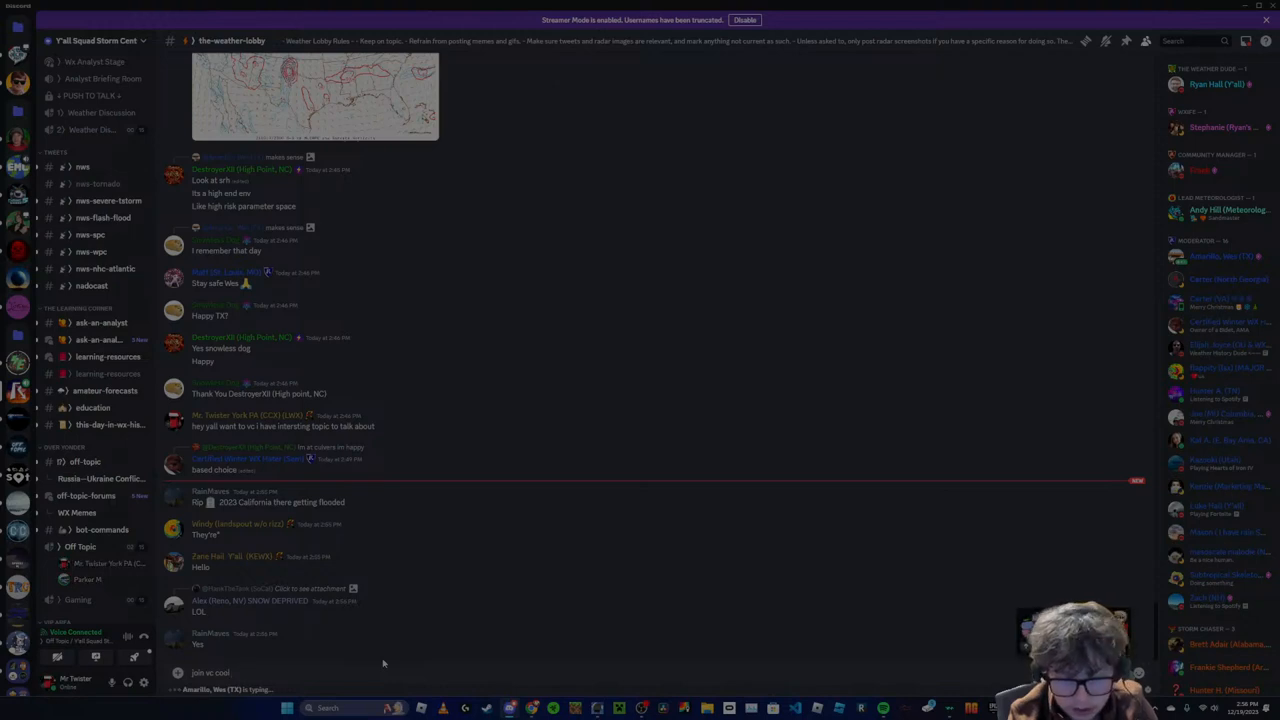
# Send a message about weather documentaries in #the-weather-lobby
pyautogui.write('discussion about weather ducmentaris')
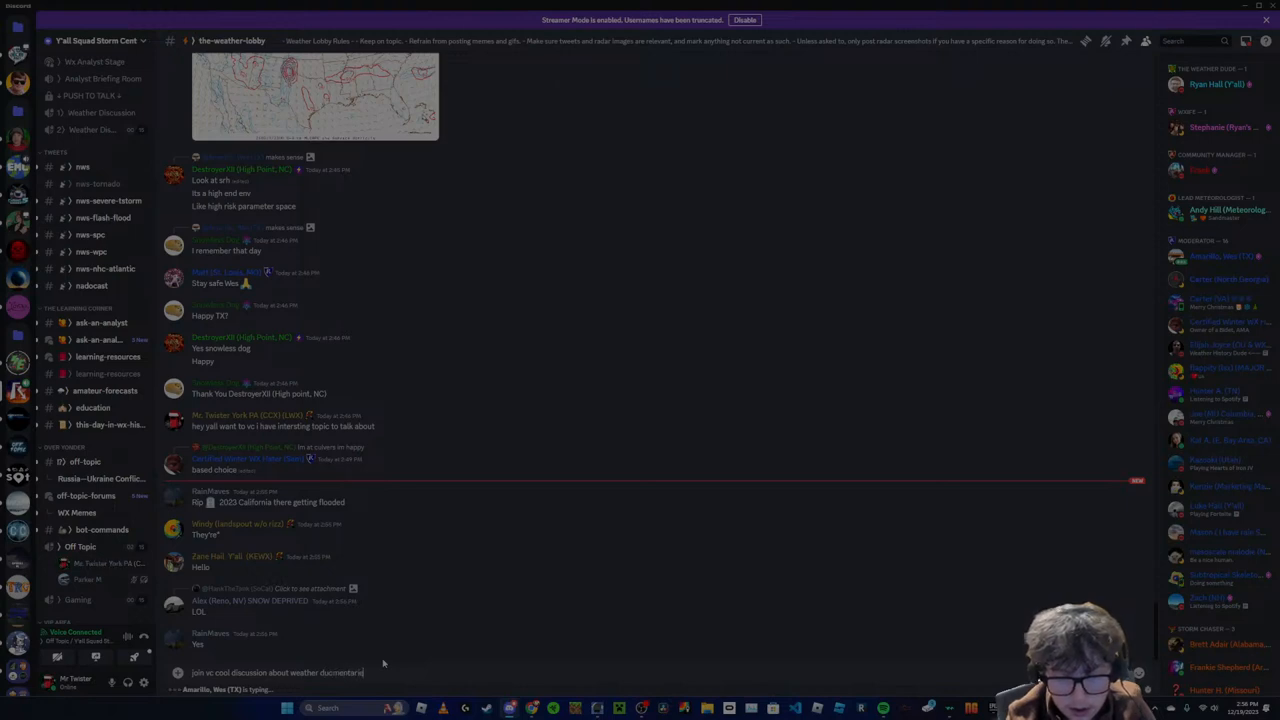
pyautogui.press('enter')
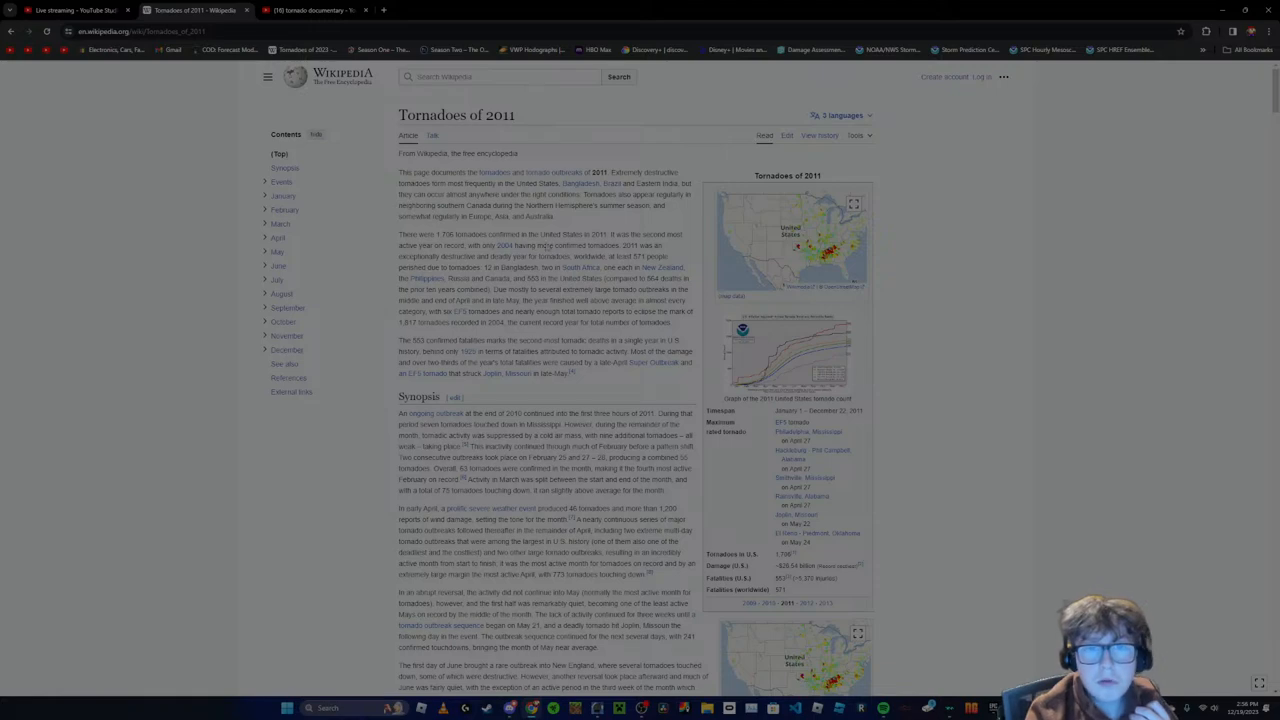
# Scroll the 2011 list into the June 18–22 outbreak article down to its June 20 tornado tables
pyautogui.scroll(-3)
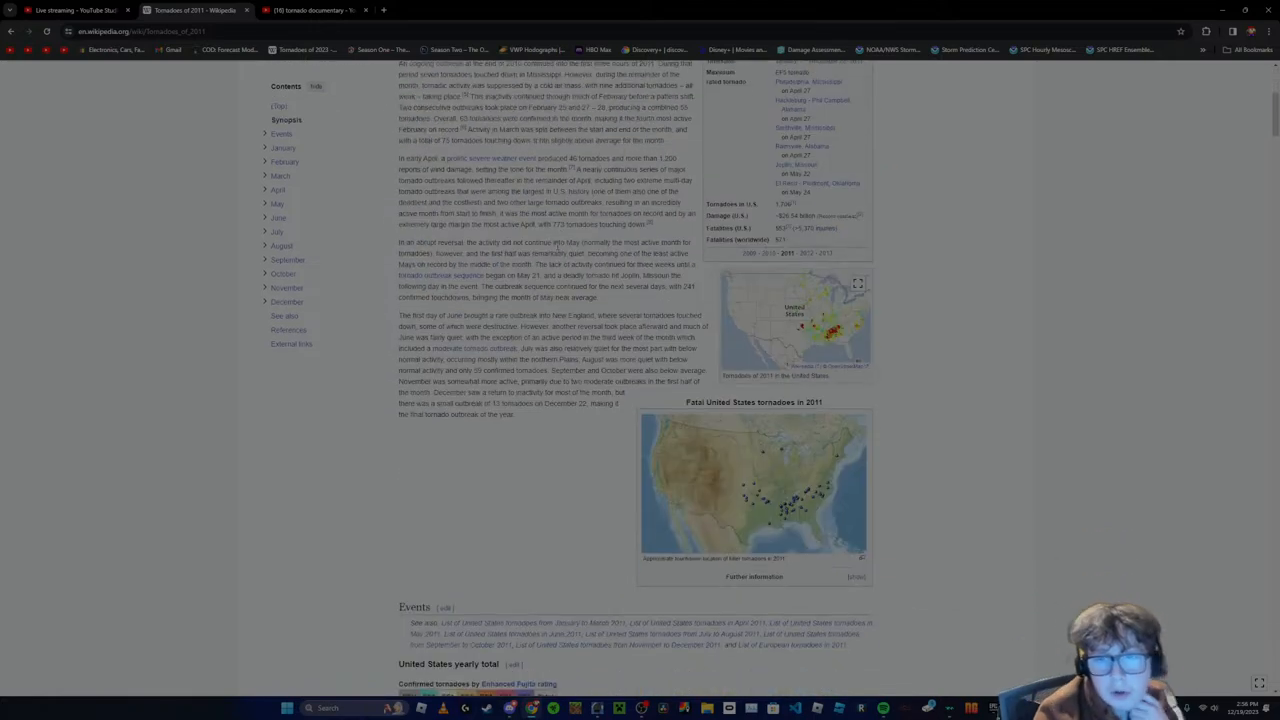
pyautogui.scroll(-3)
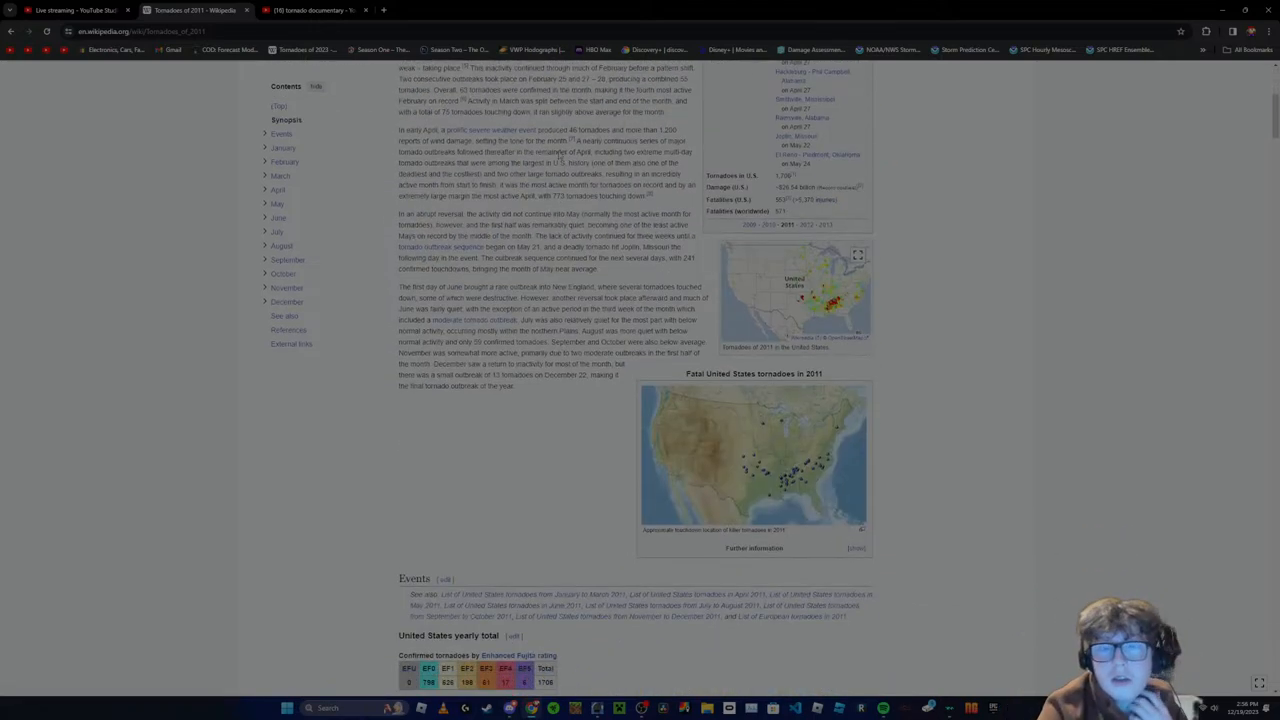
pyautogui.scroll(-3)
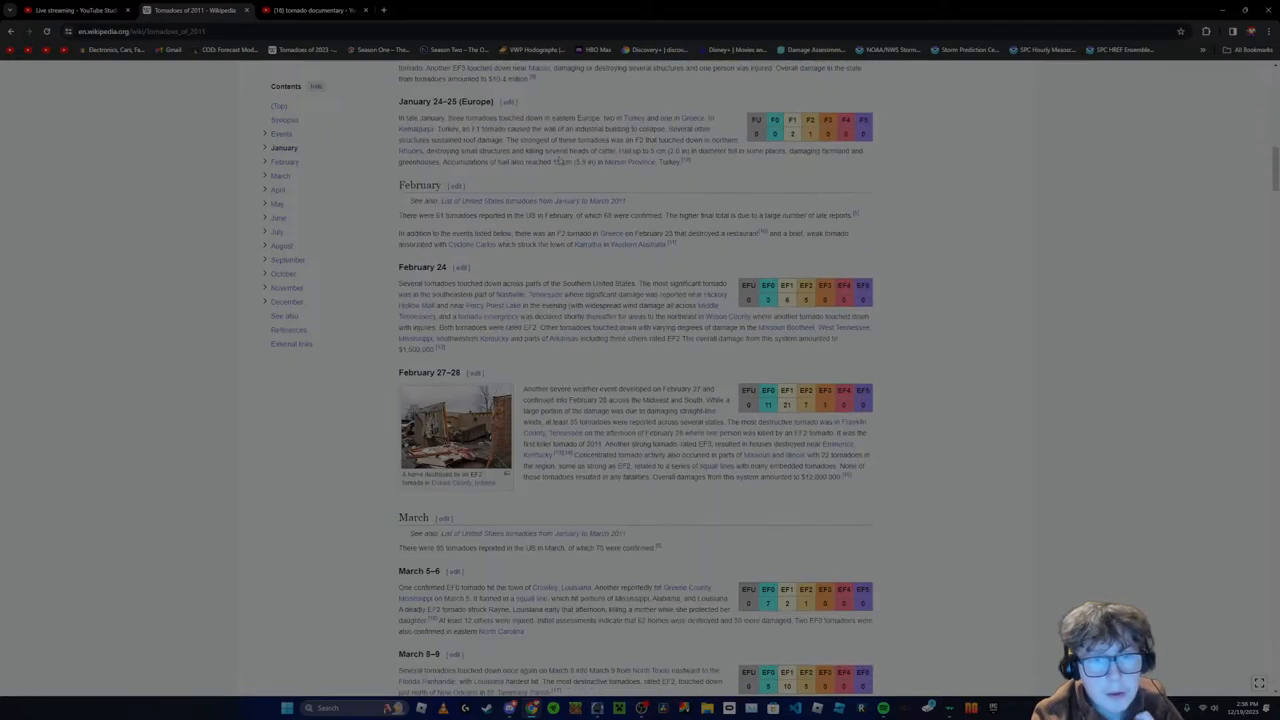
pyautogui.scroll(-3)
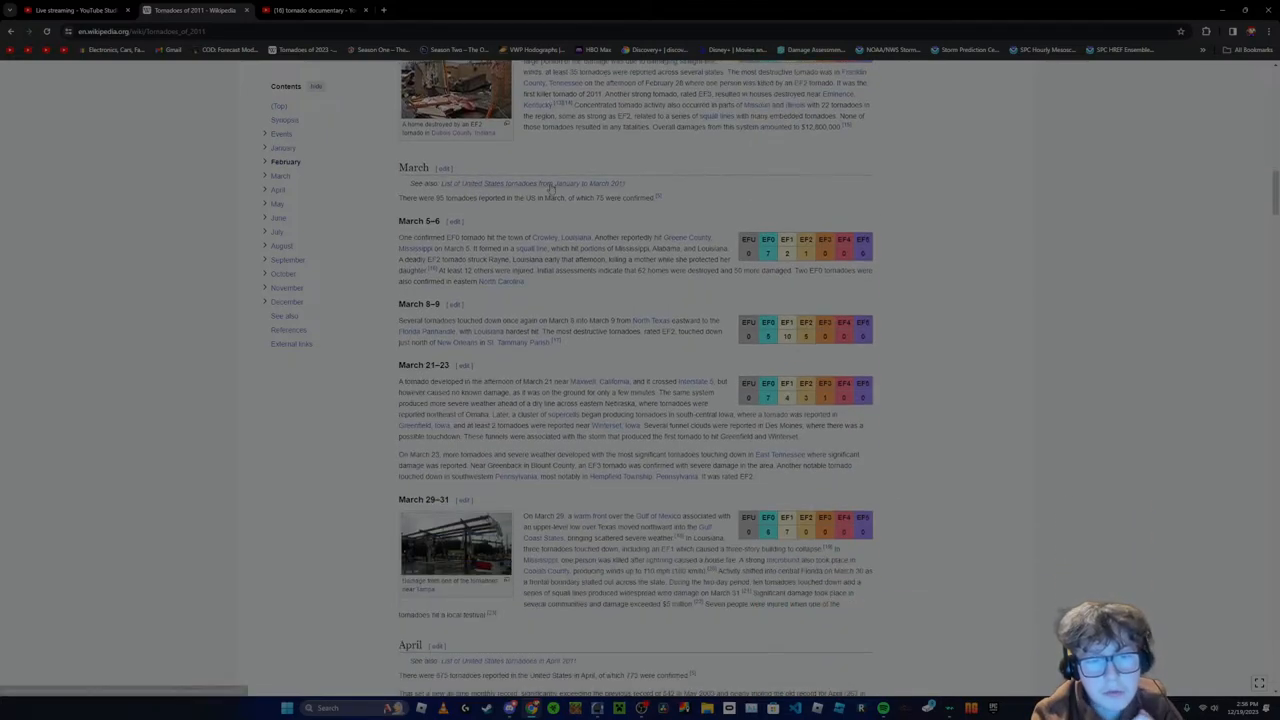
pyautogui.scroll(-3)
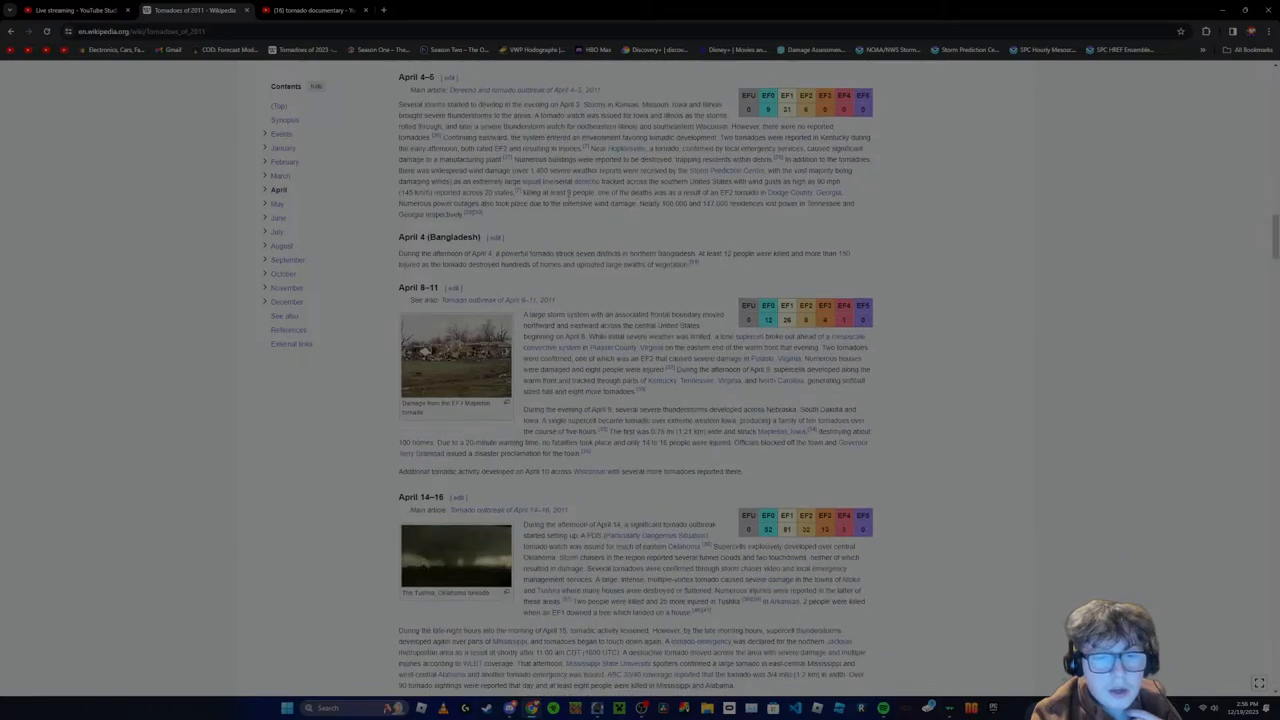
pyautogui.scroll(-3)
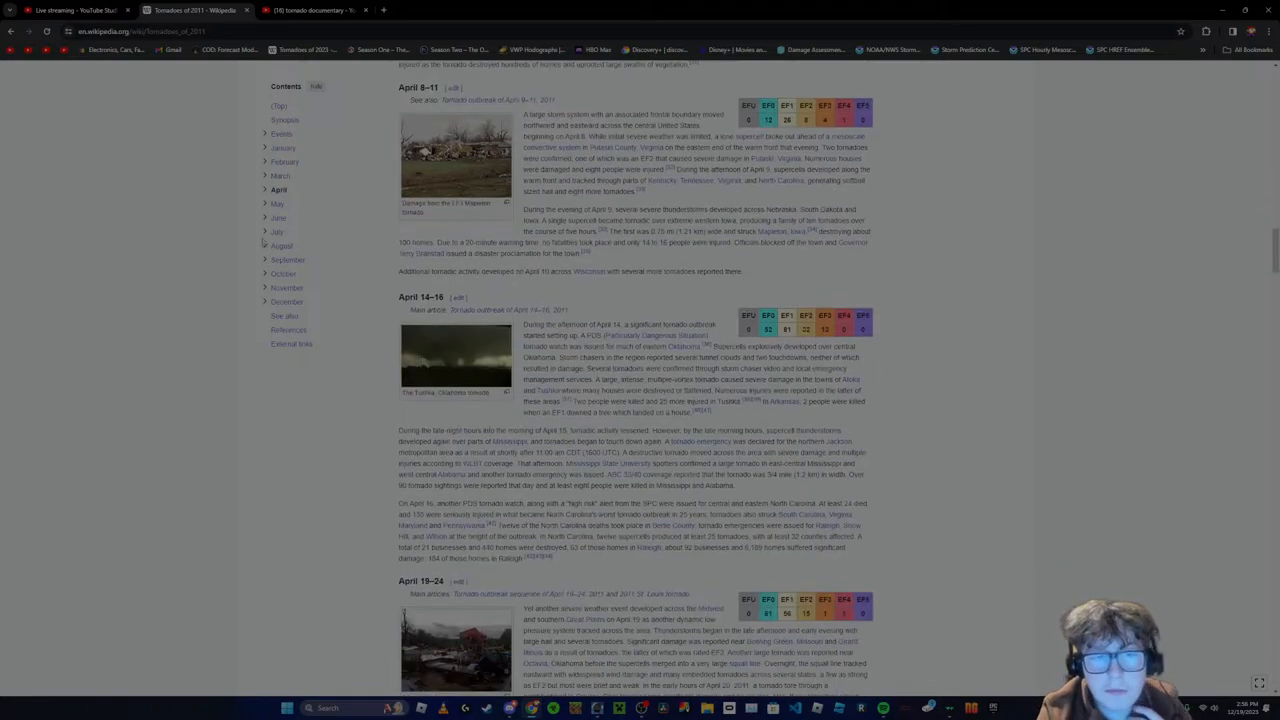
pyautogui.scroll(-3)
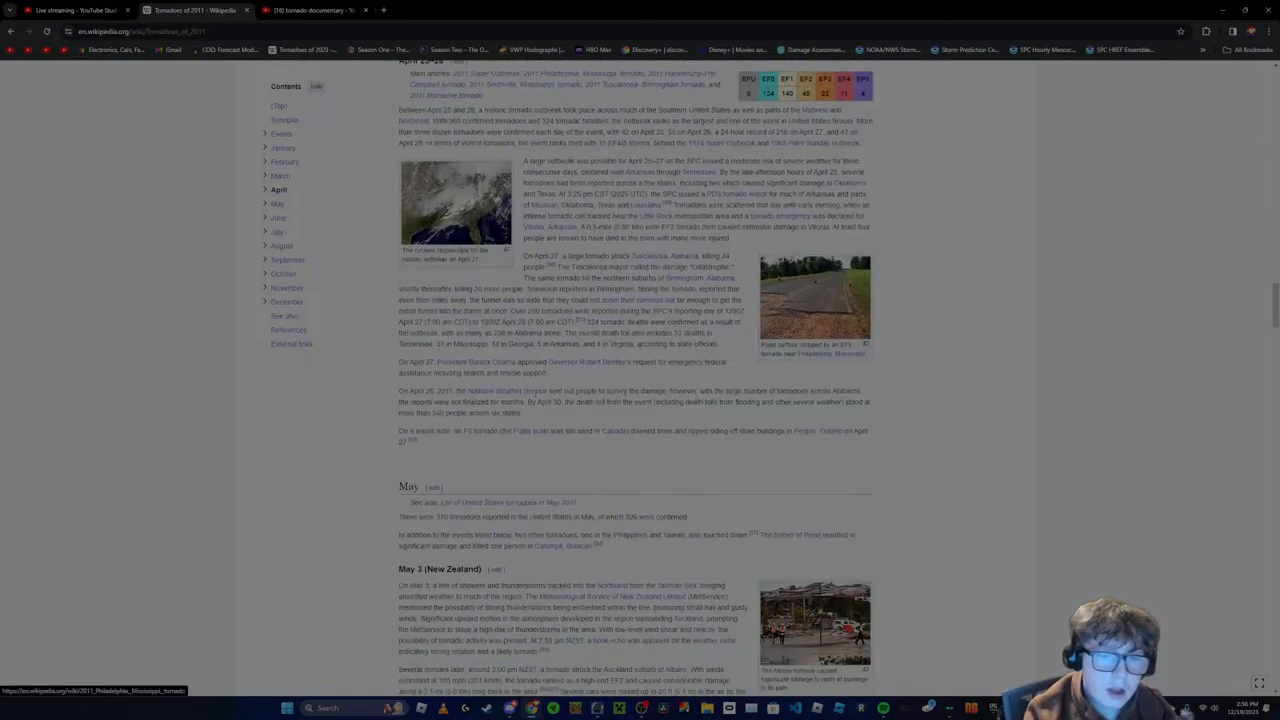
pyautogui.scroll(-3)
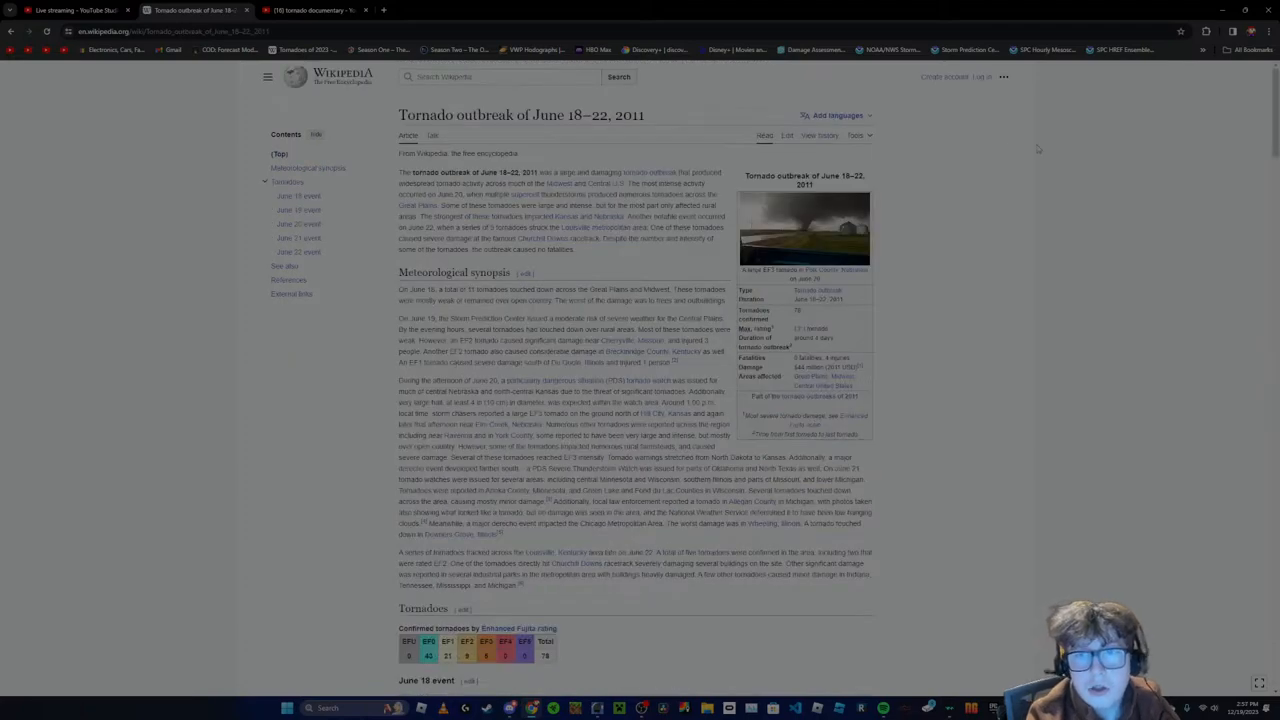
pyautogui.scroll(-3)
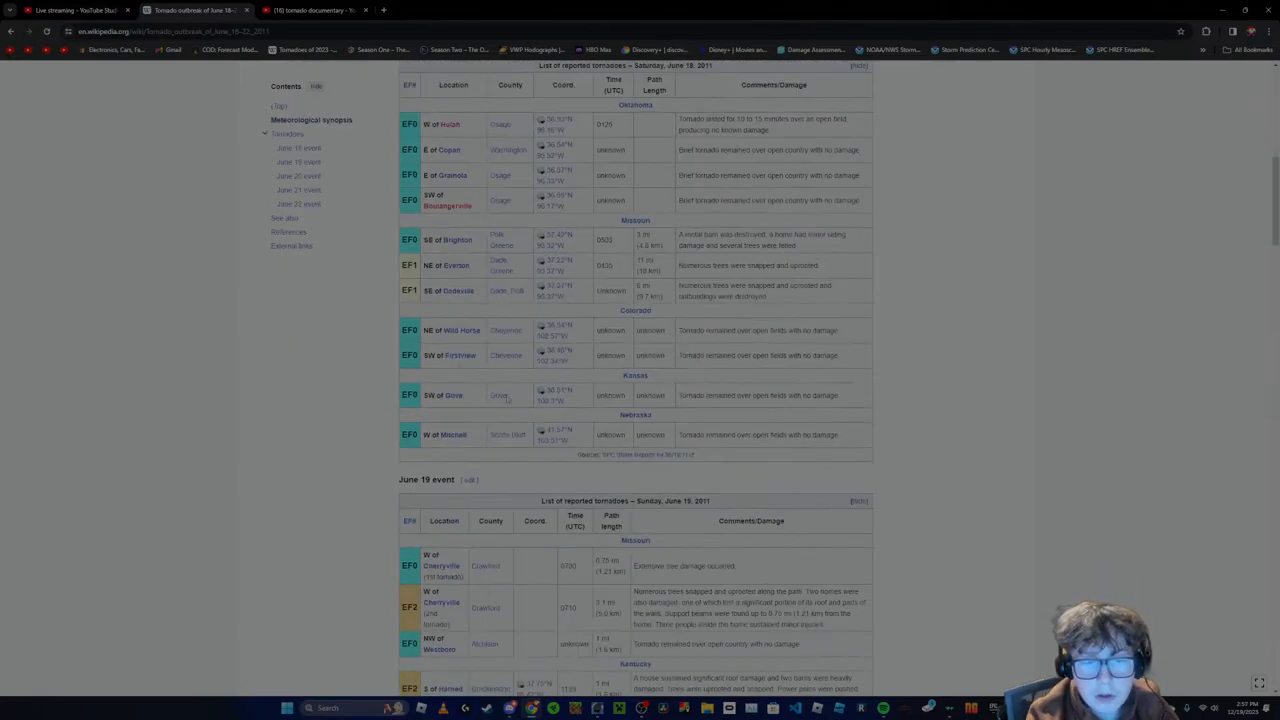
pyautogui.scroll(-3)
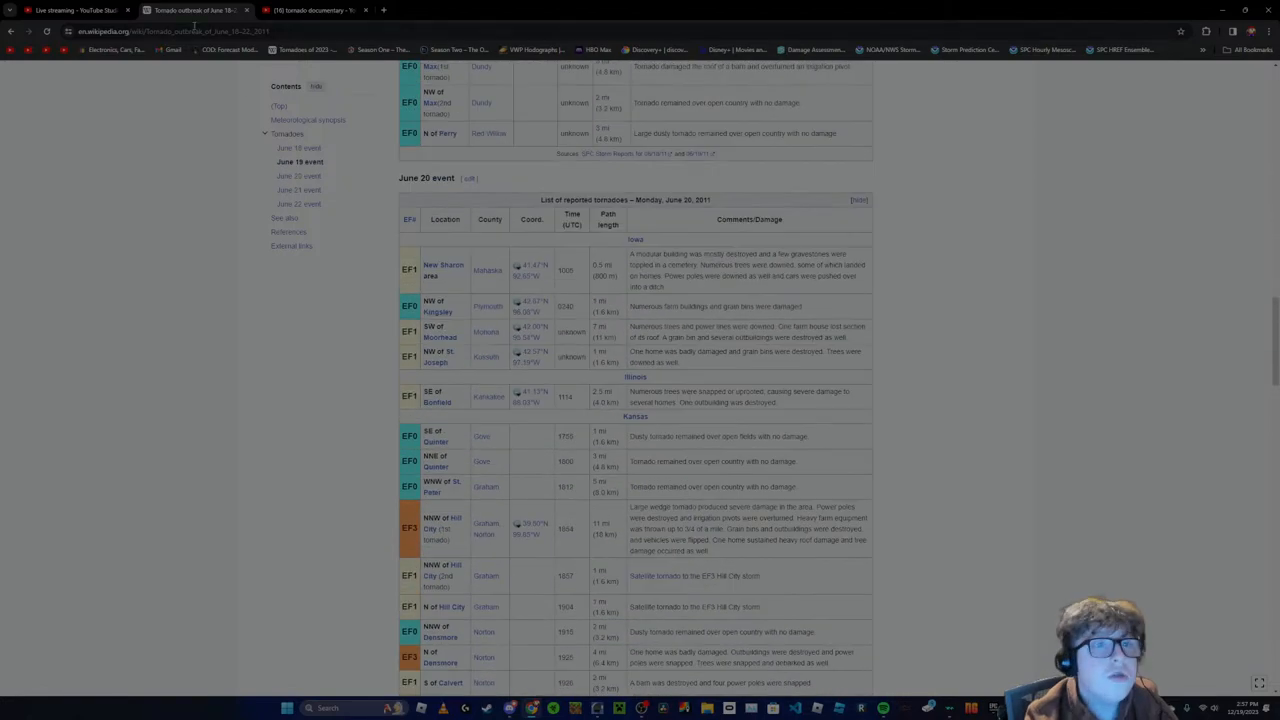
# Search YouTube for 'june 20th 2011 tornado documentary' and browse the results
pyautogui.click(310, 10)
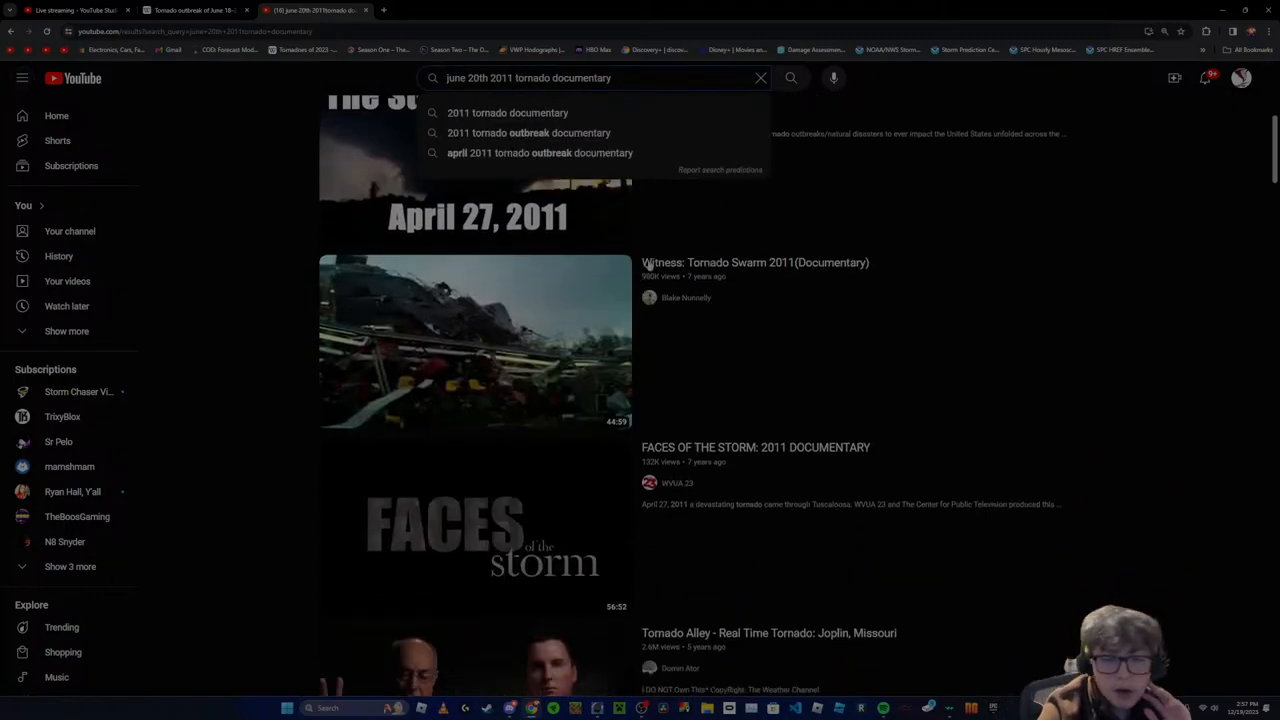
pyautogui.scroll(-3)
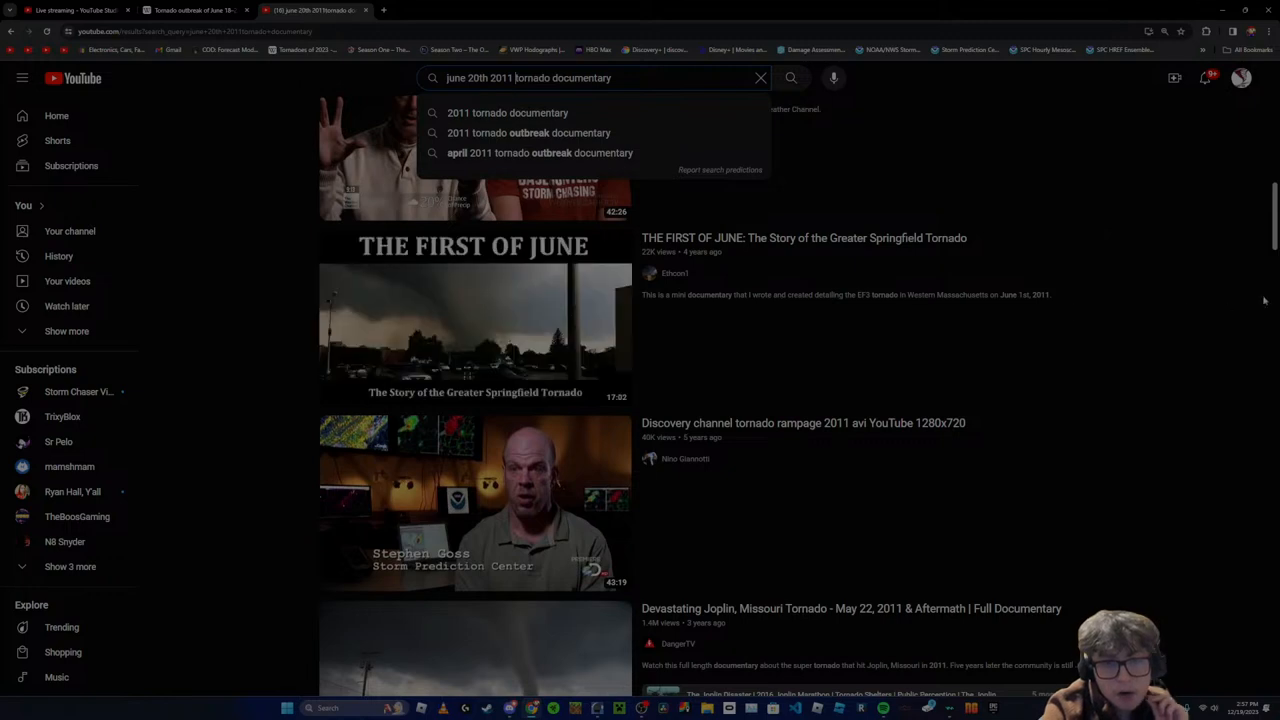
pyautogui.scroll(-3)
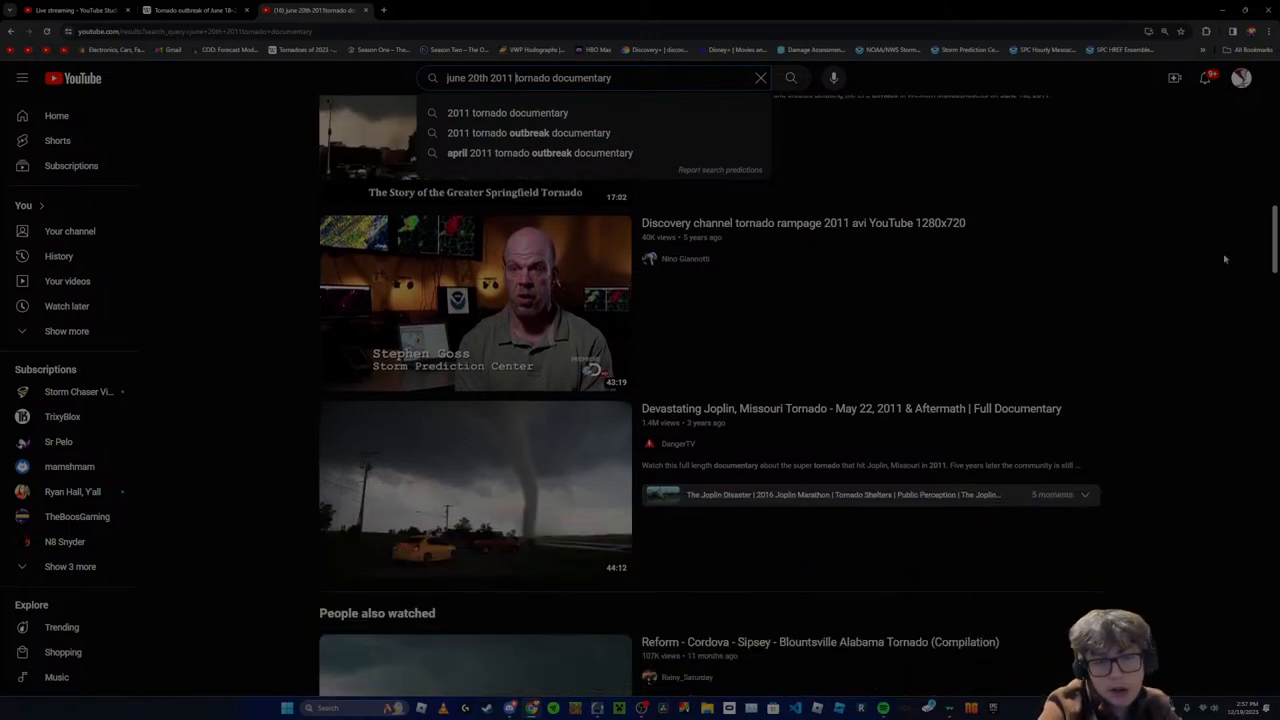
pyautogui.scroll(-3)
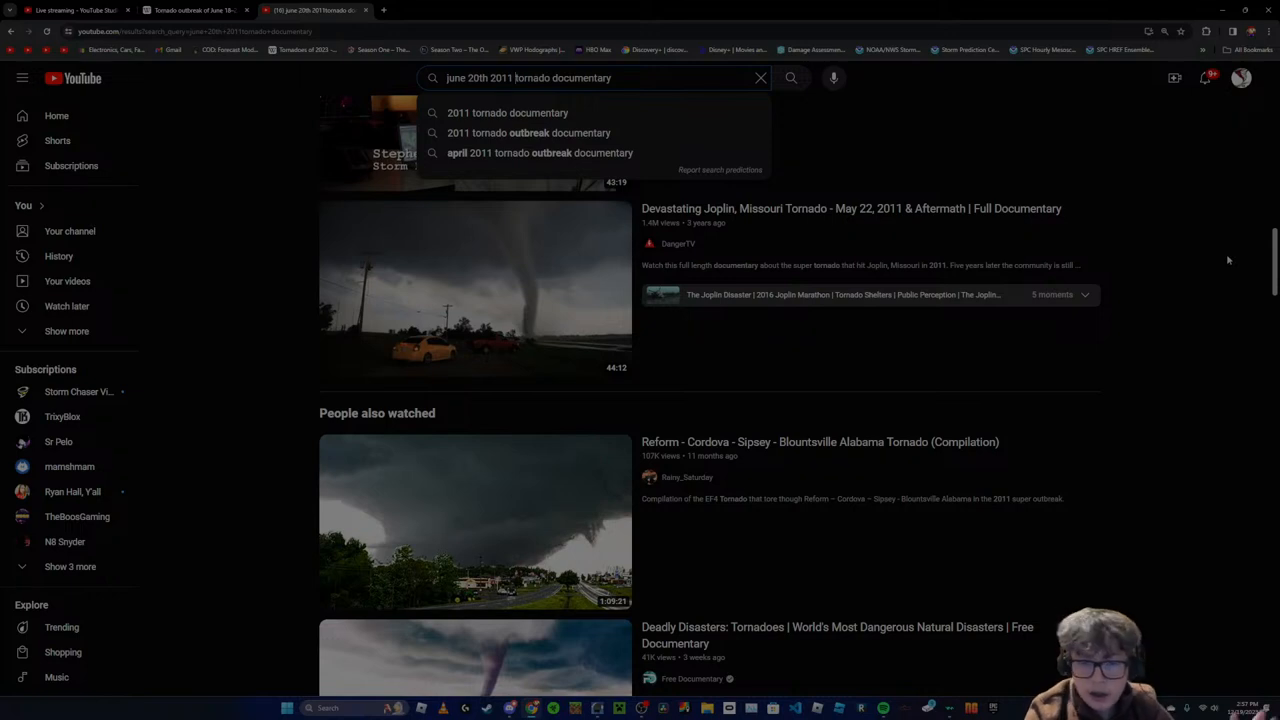
pyautogui.moveTo(1104, 192)
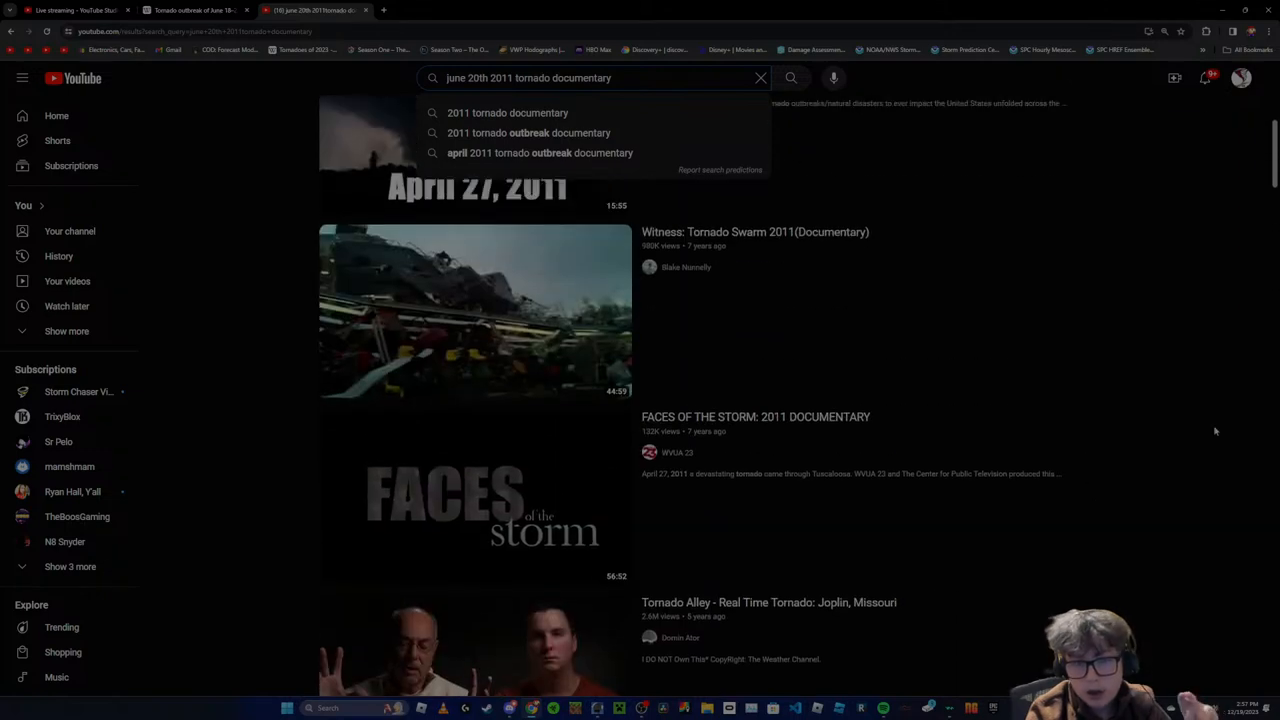
pyautogui.scroll(-3)
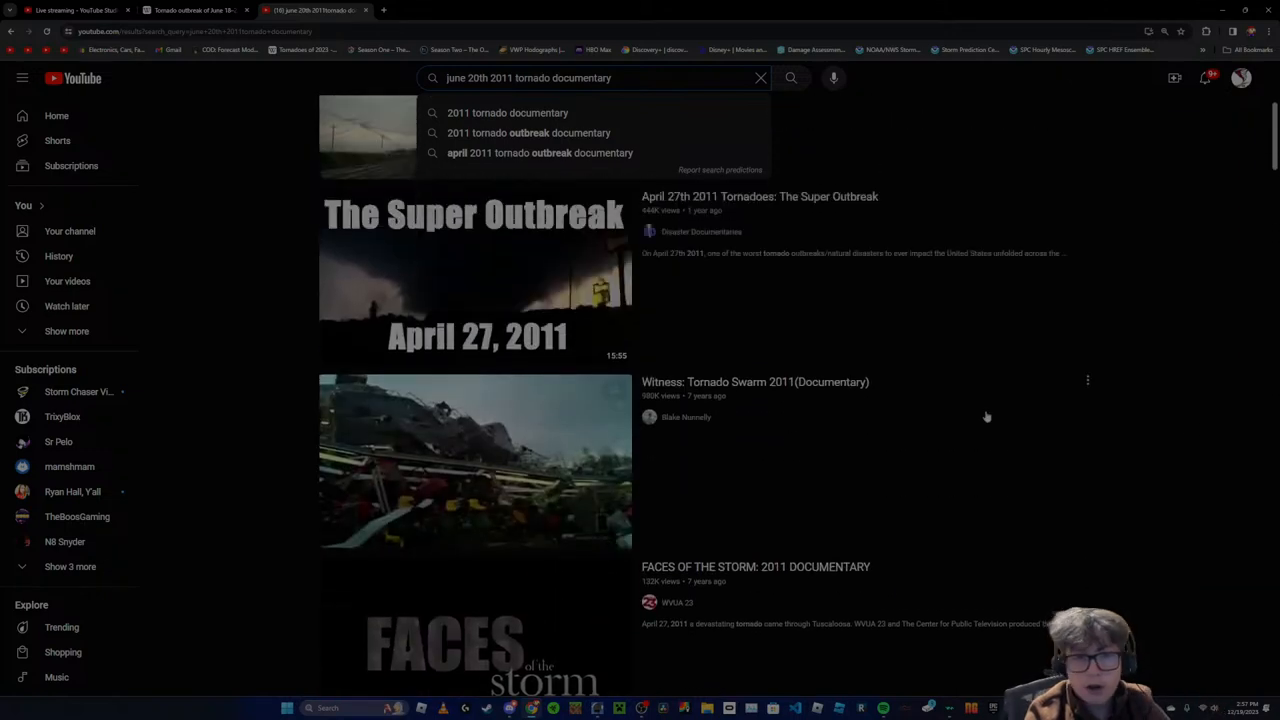
pyautogui.scroll(-3)
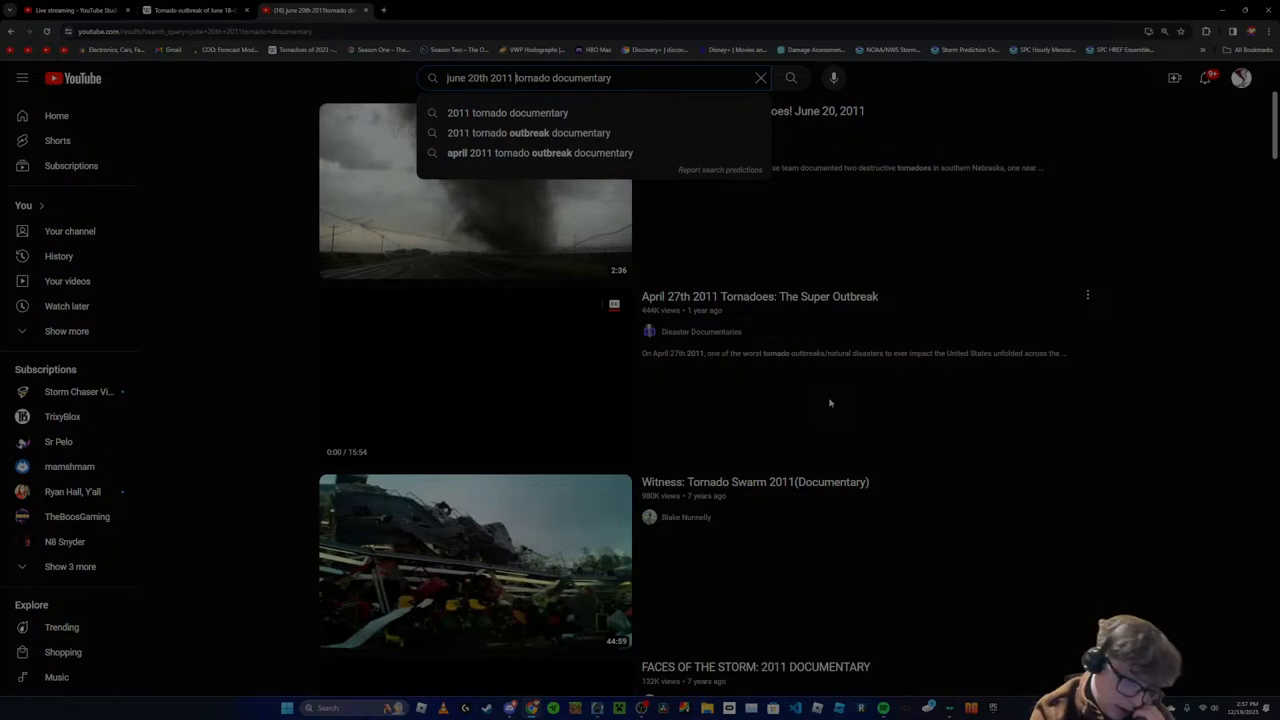
pyautogui.scroll(-3)
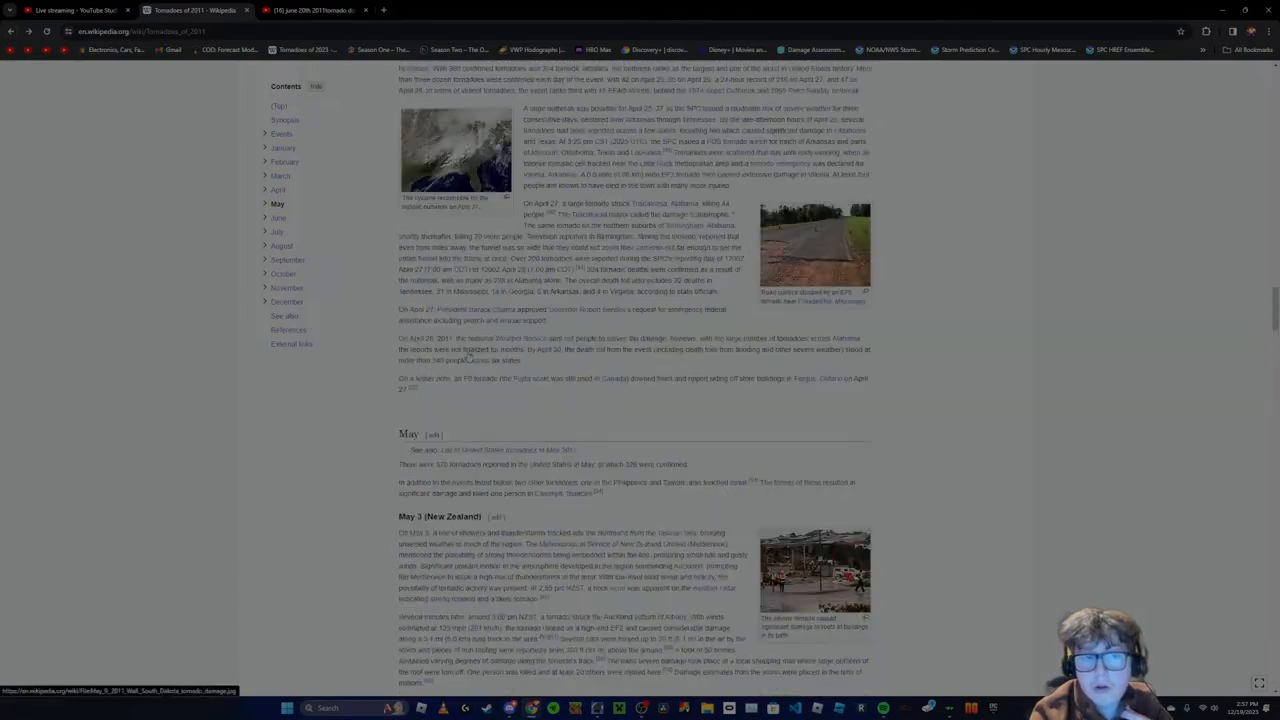
# Scroll the Tornadoes of 2011 list into late May and June, then head back to YouTube
pyautogui.scroll(-3)
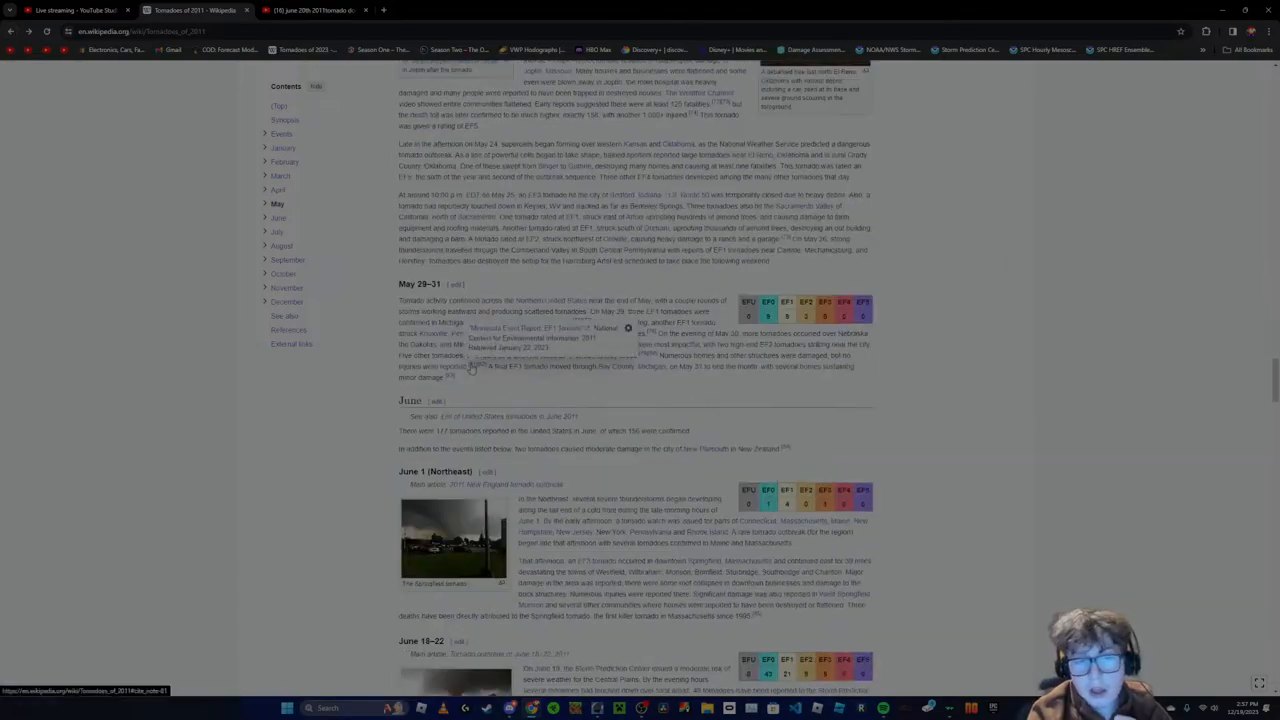
pyautogui.click(310, 10)
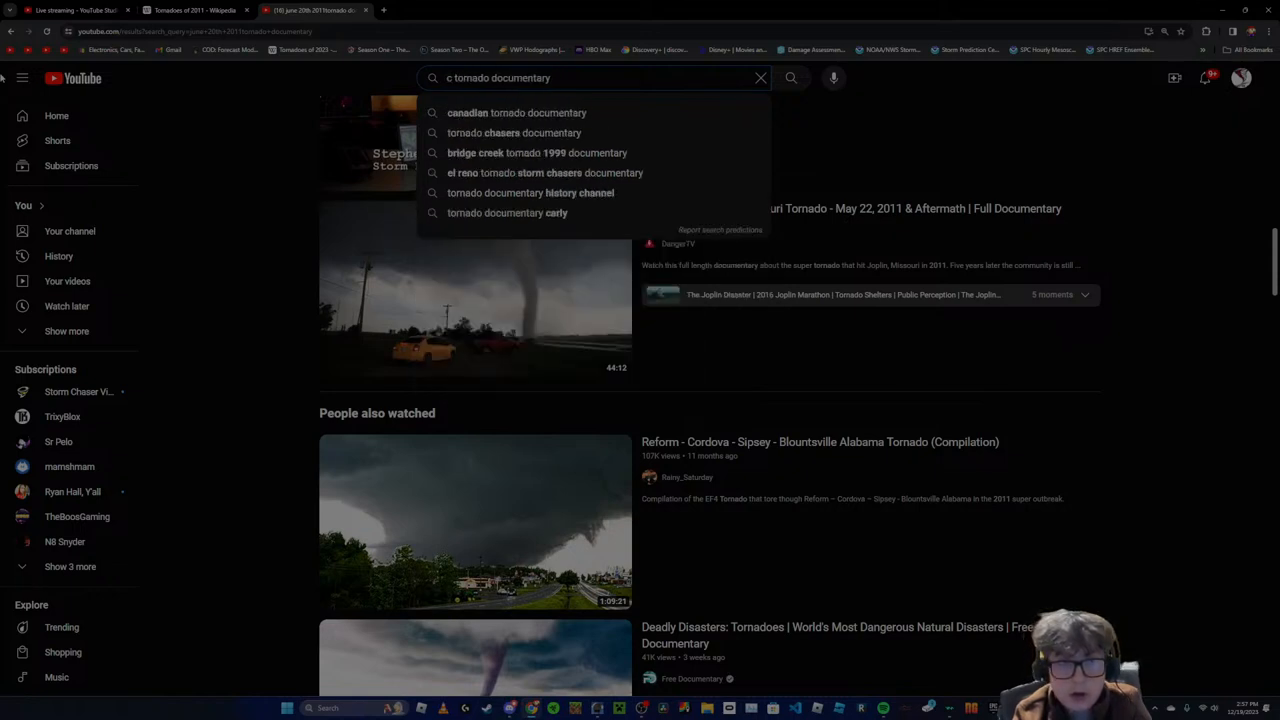
# Search YouTube for 'chichasha ef4 2011 tornado documentary' and scroll through the results
pyautogui.write('hichasha ef4 2011')
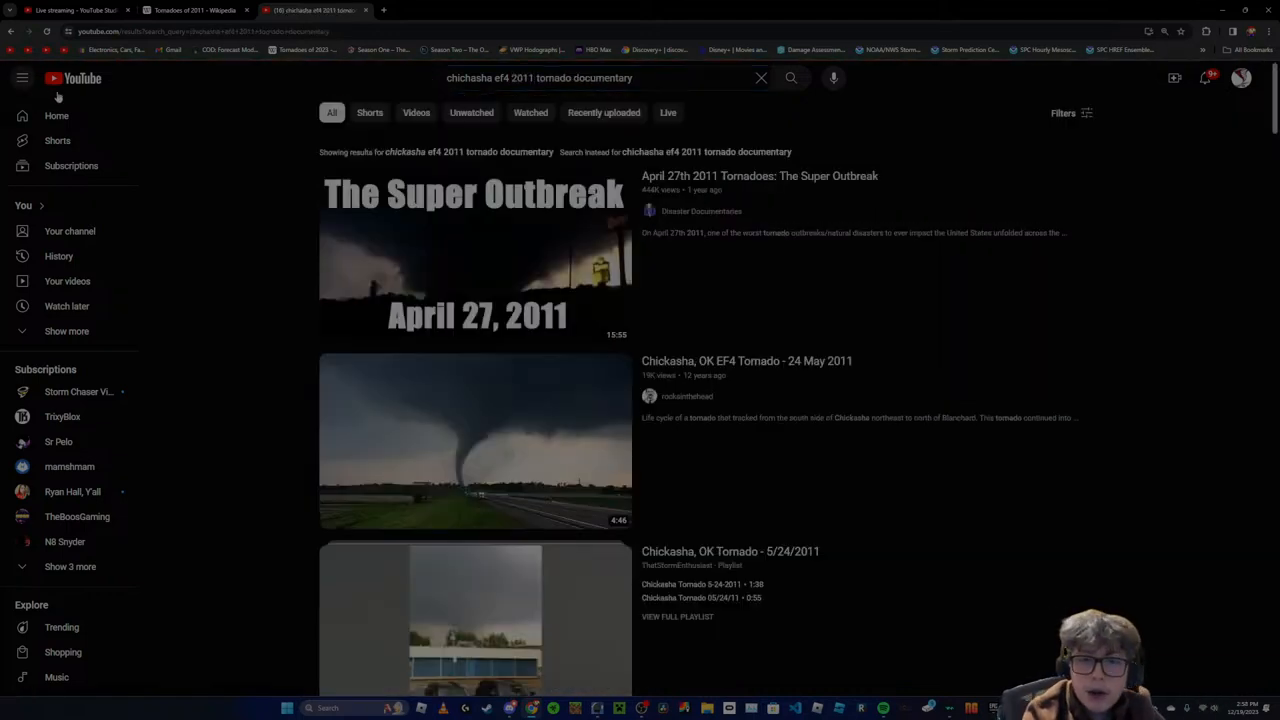
pyautogui.moveTo(404, 370)
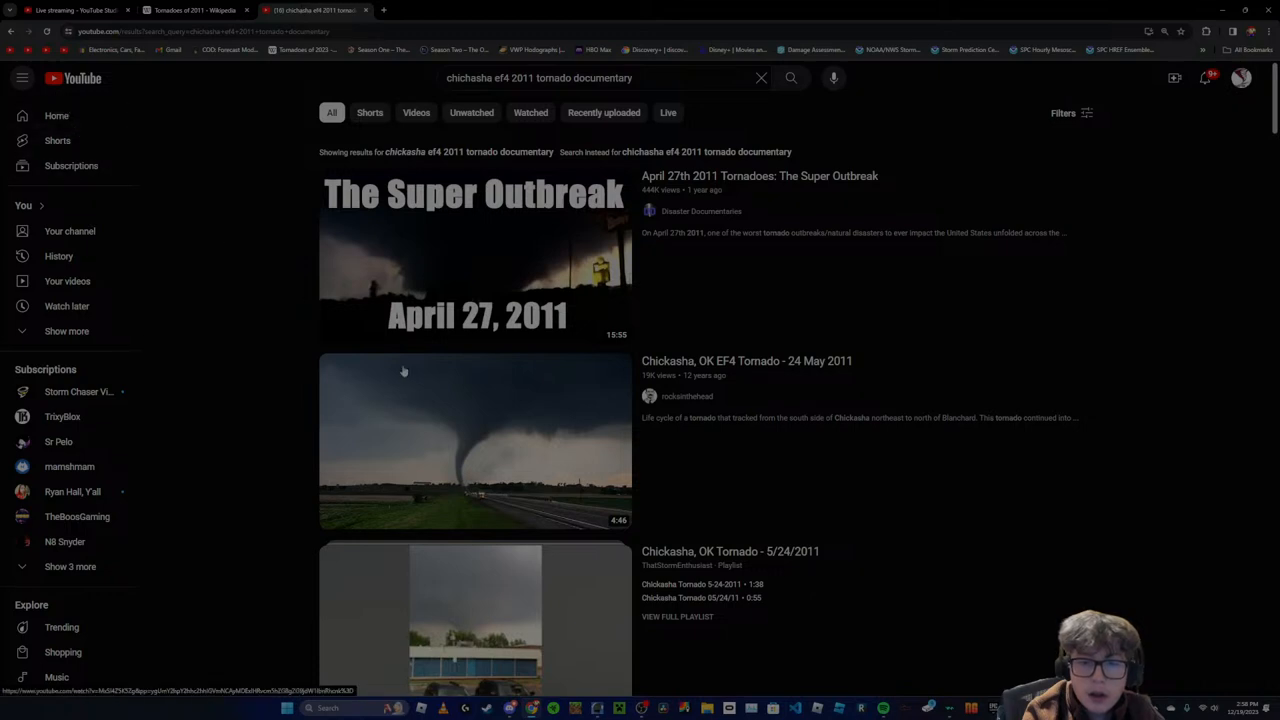
pyautogui.scroll(-3)
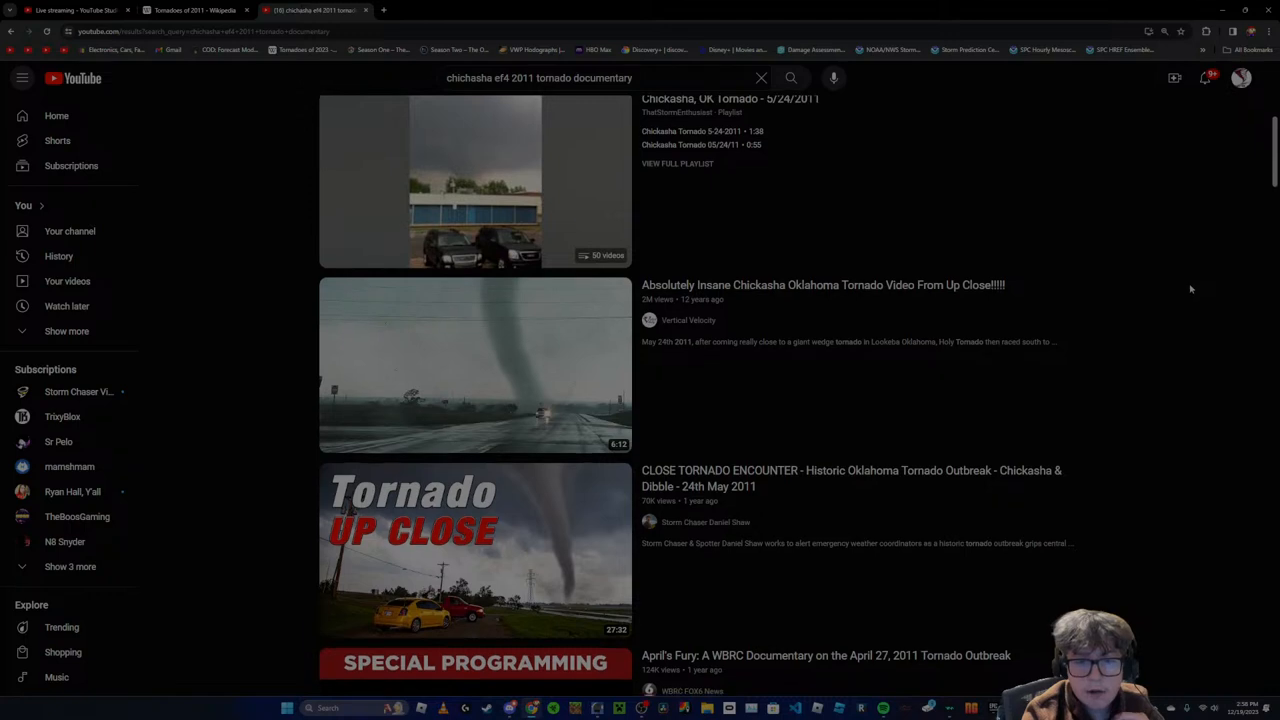
pyautogui.scroll(-3)
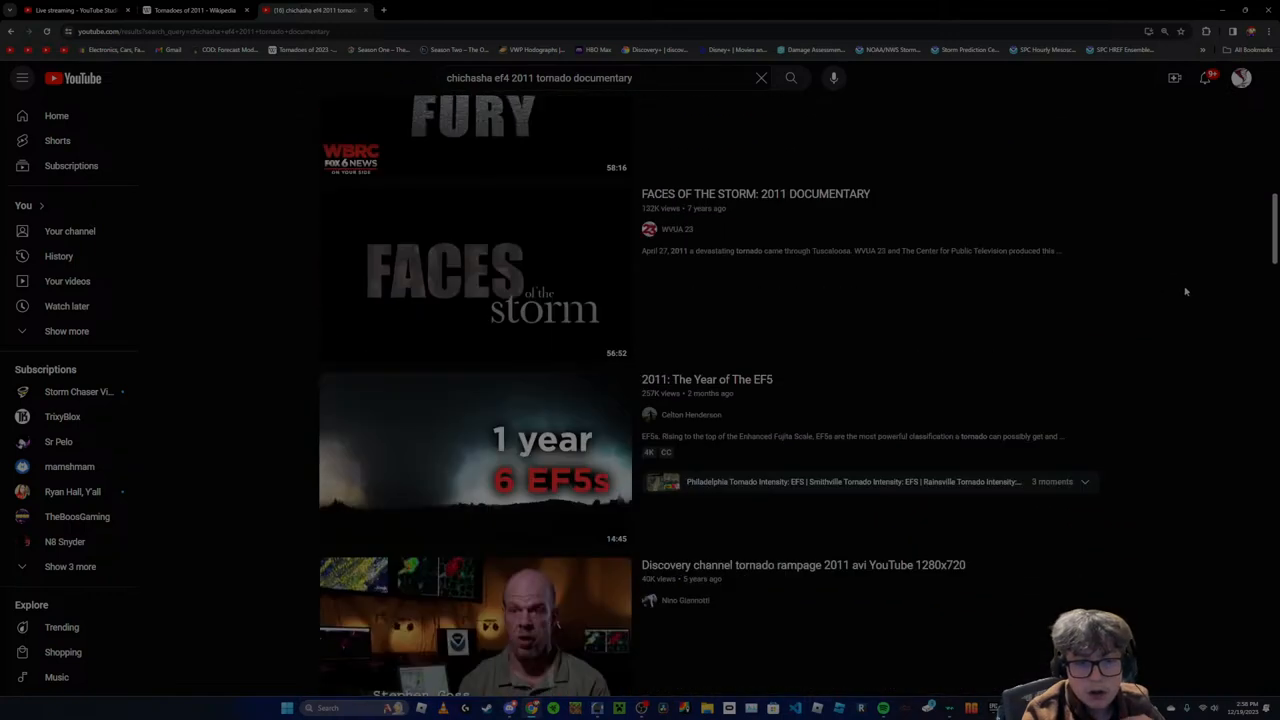
pyautogui.scroll(-3)
pyautogui.write('may')
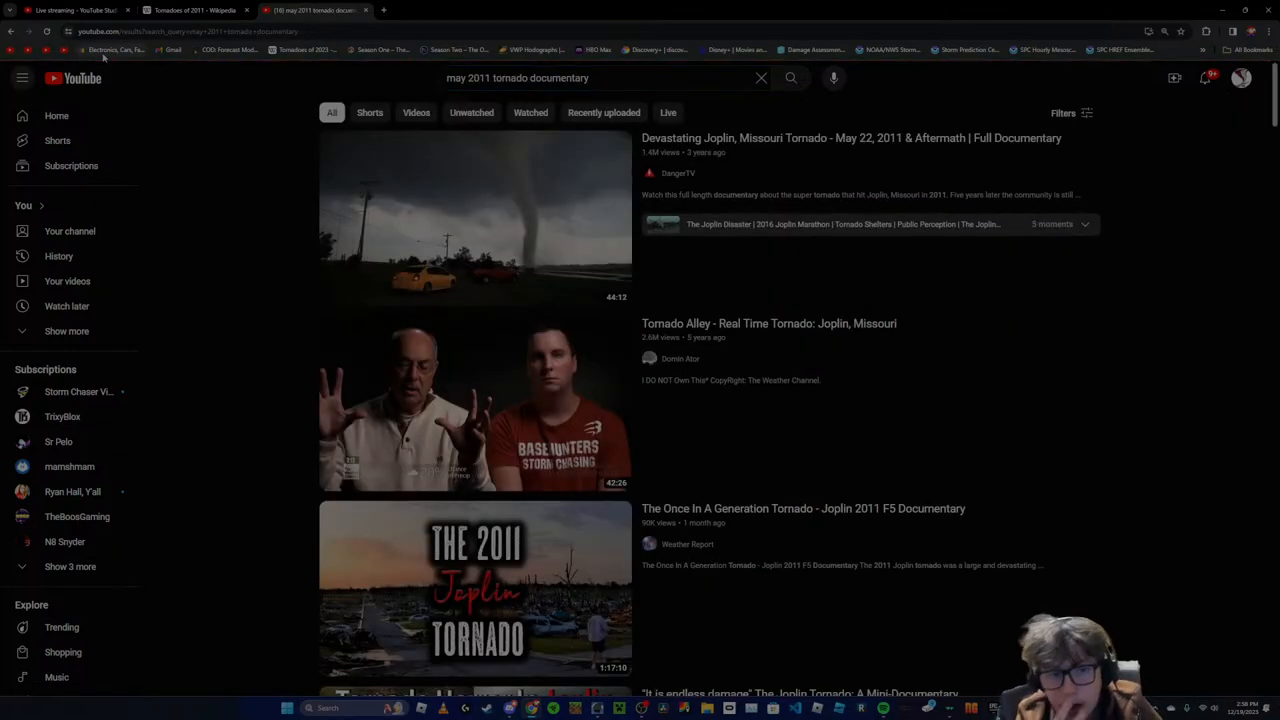
pyautogui.scroll(-3)
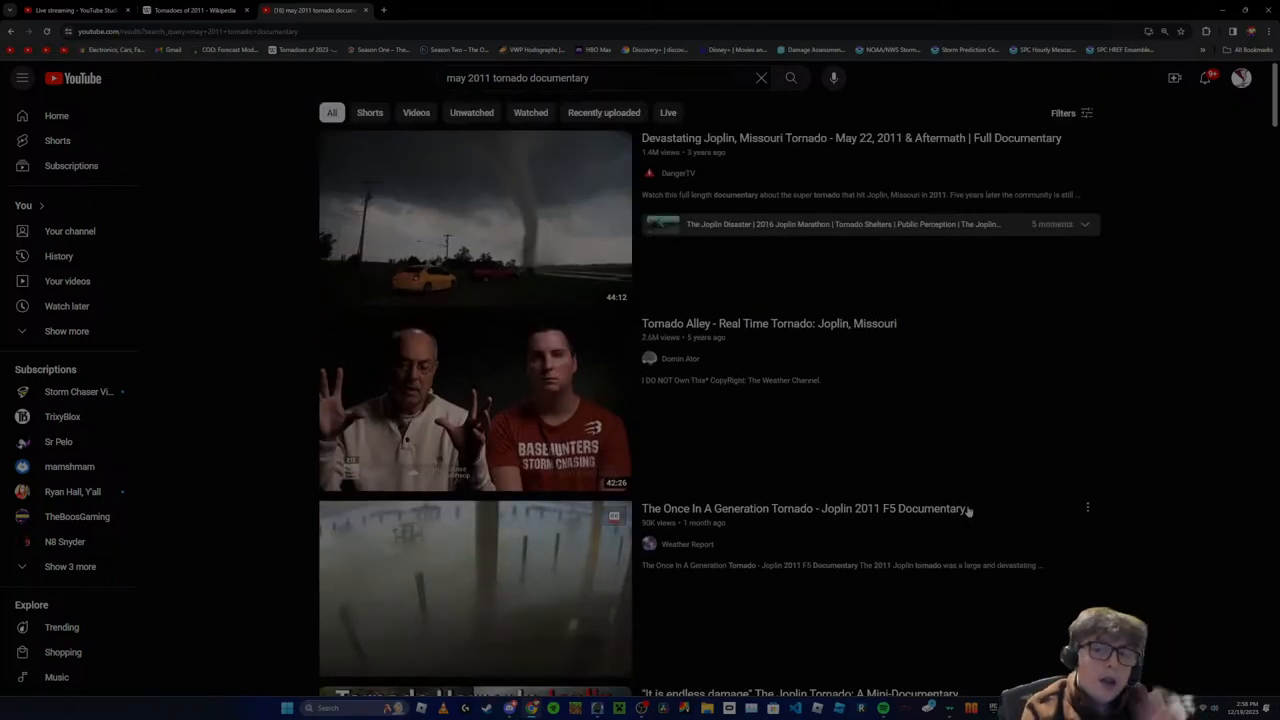
pyautogui.scroll(-3)
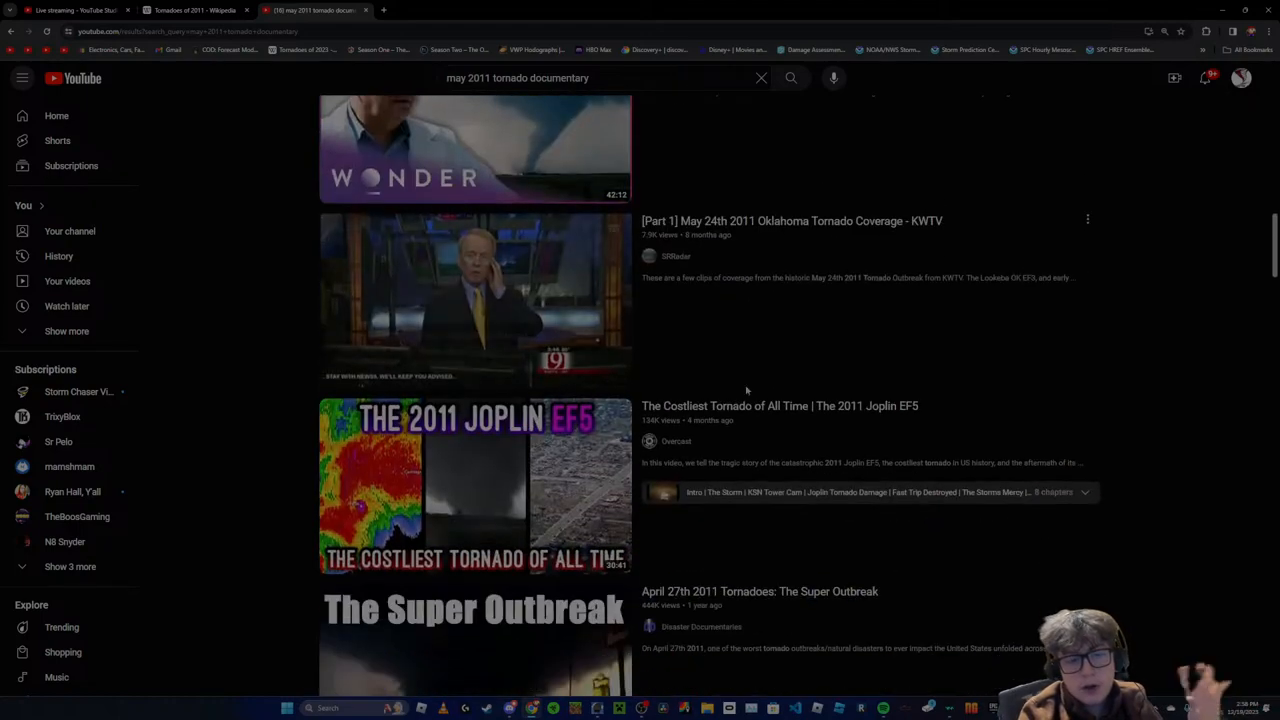
pyautogui.scroll(-3)
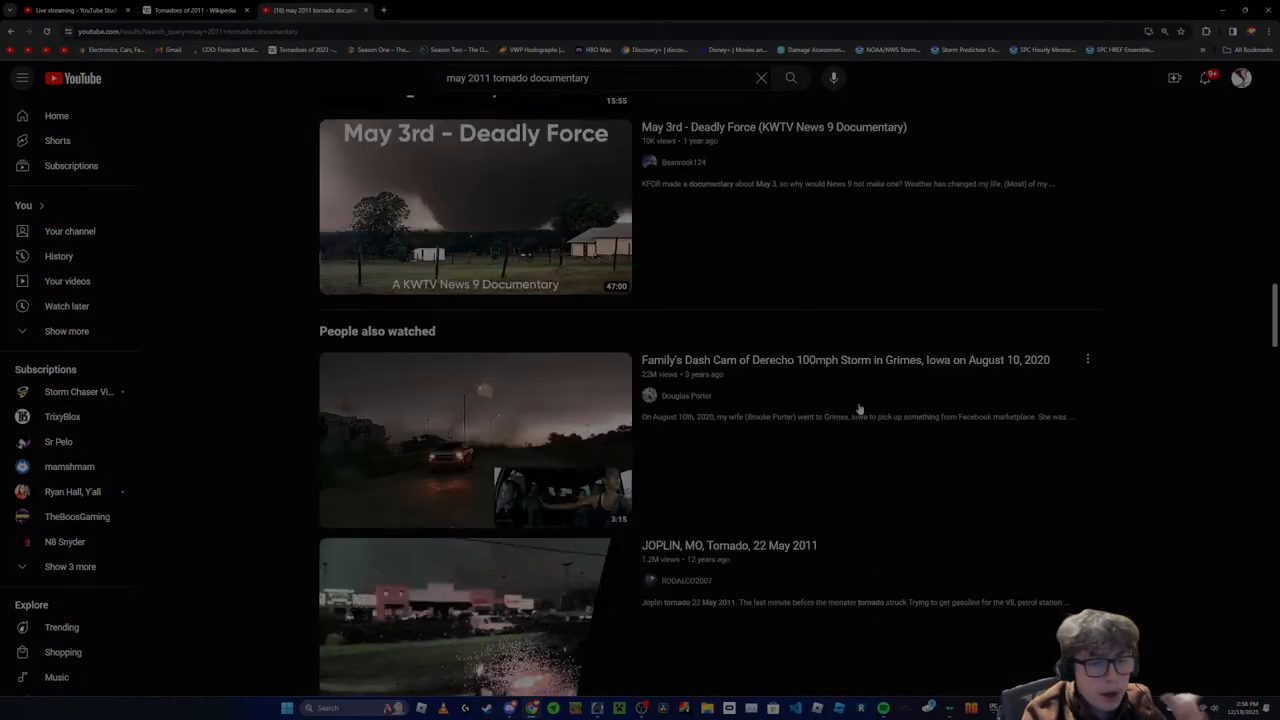
pyautogui.scroll(-3)
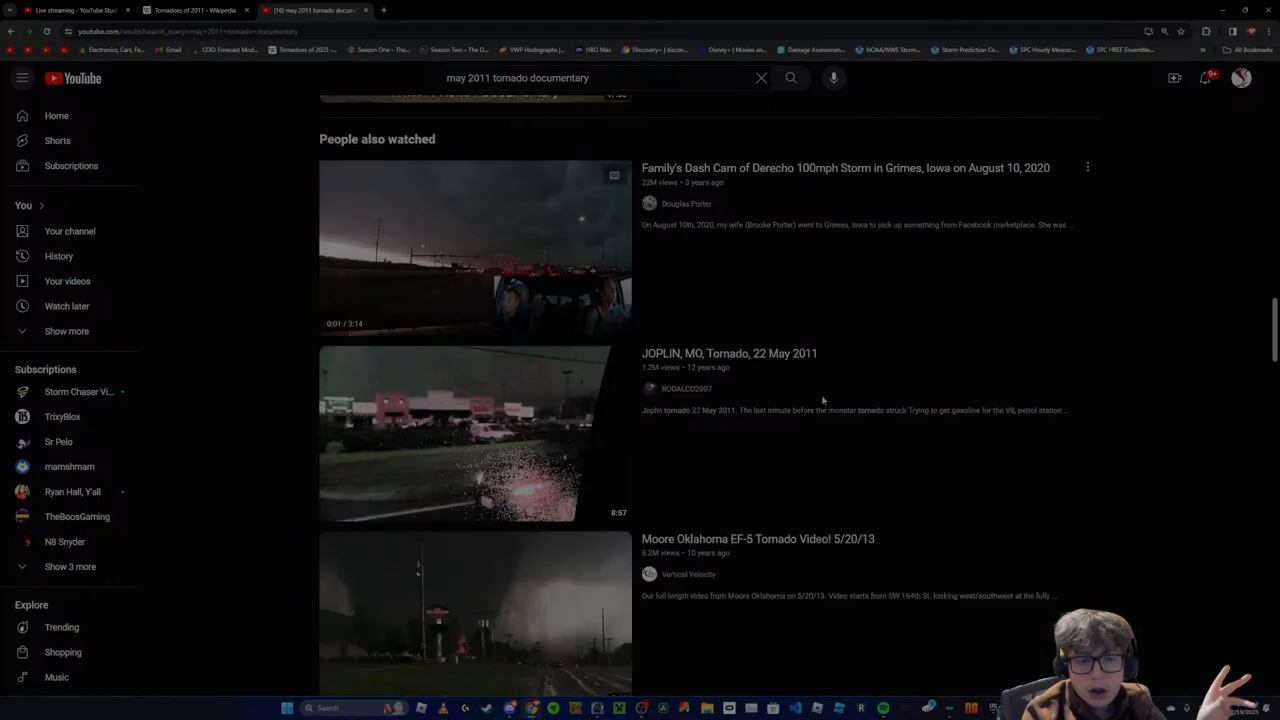
pyautogui.scroll(-3)
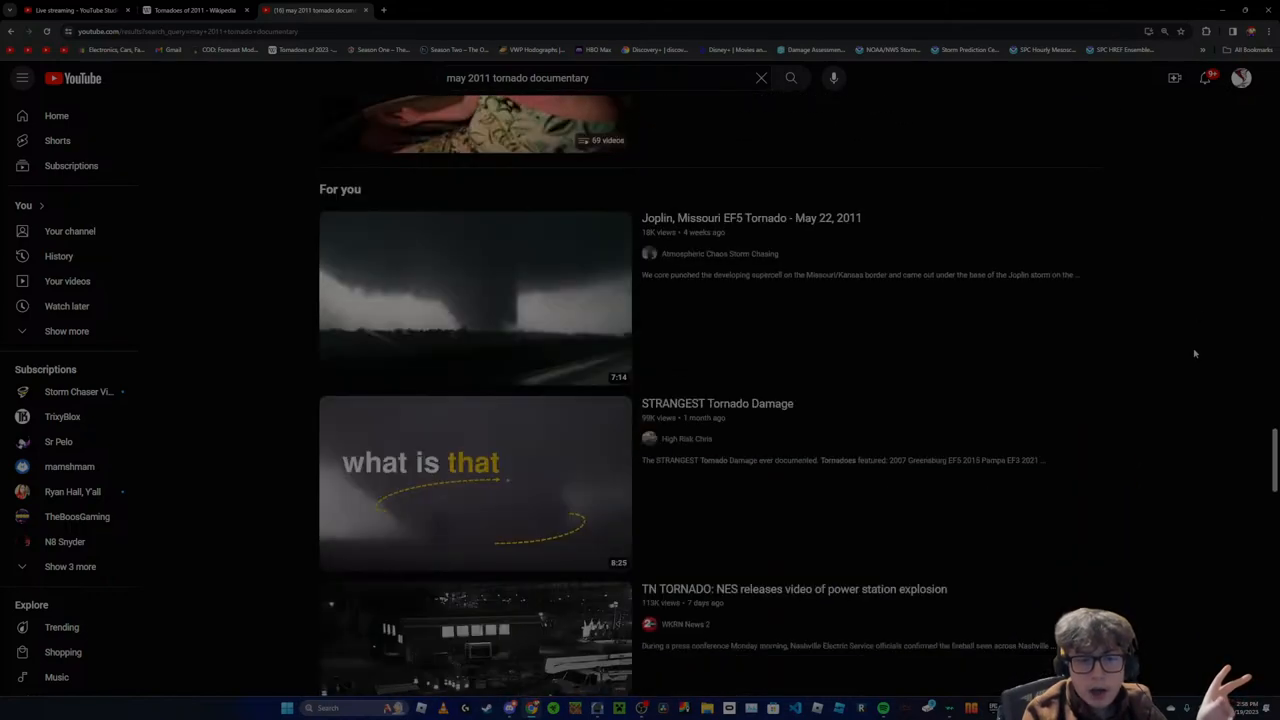
# Browse far down the 'may 2011 tornado documentary' results past Joplin and El Reno videos
pyautogui.scroll(-3)
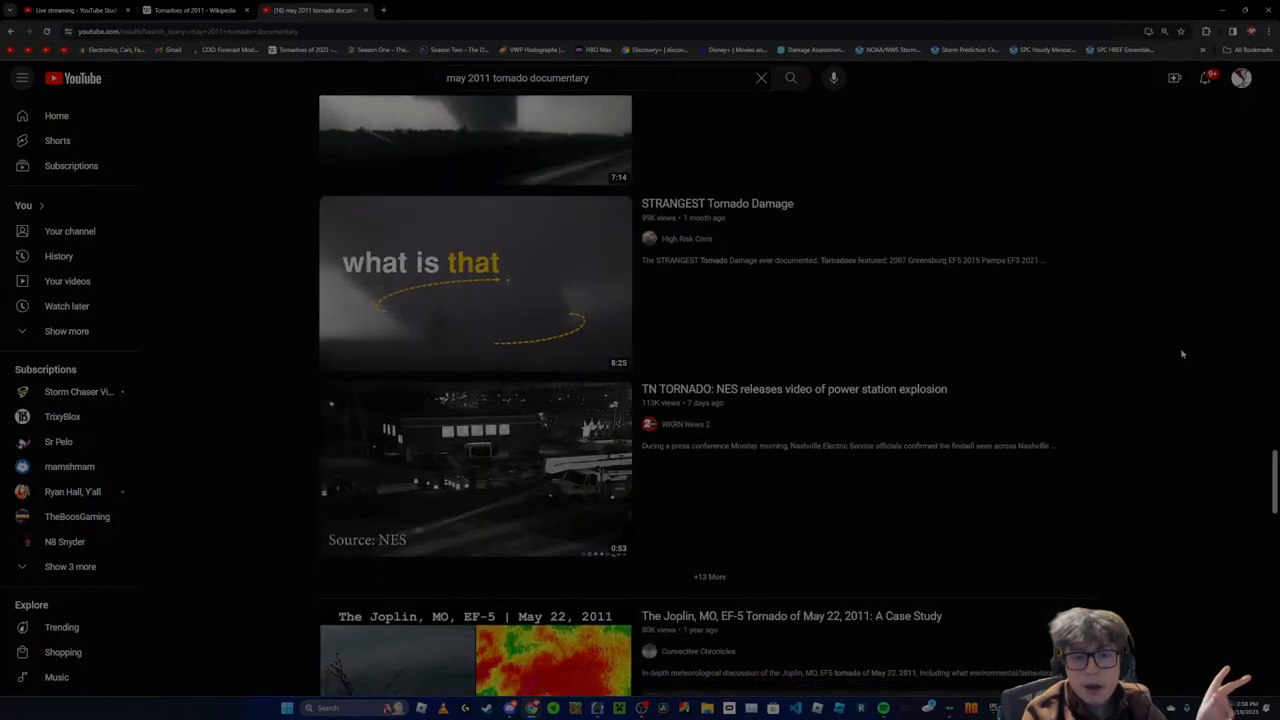
pyautogui.scroll(-3)
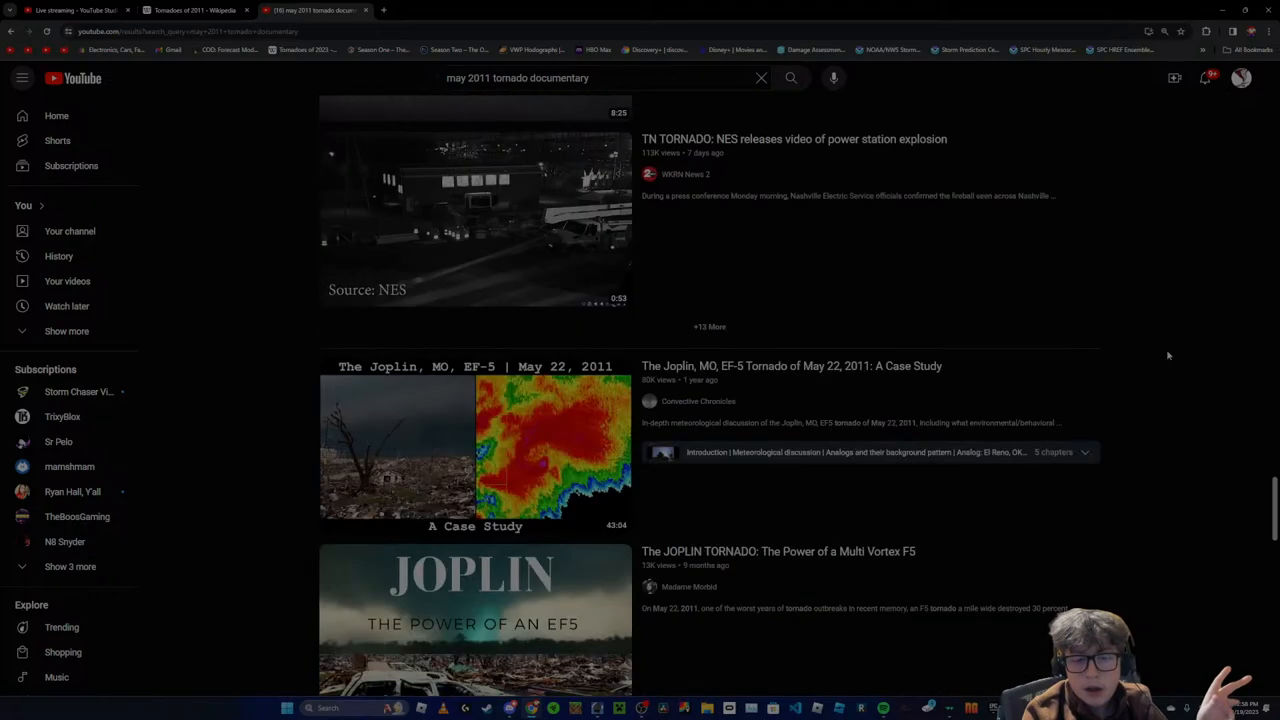
pyautogui.scroll(3)
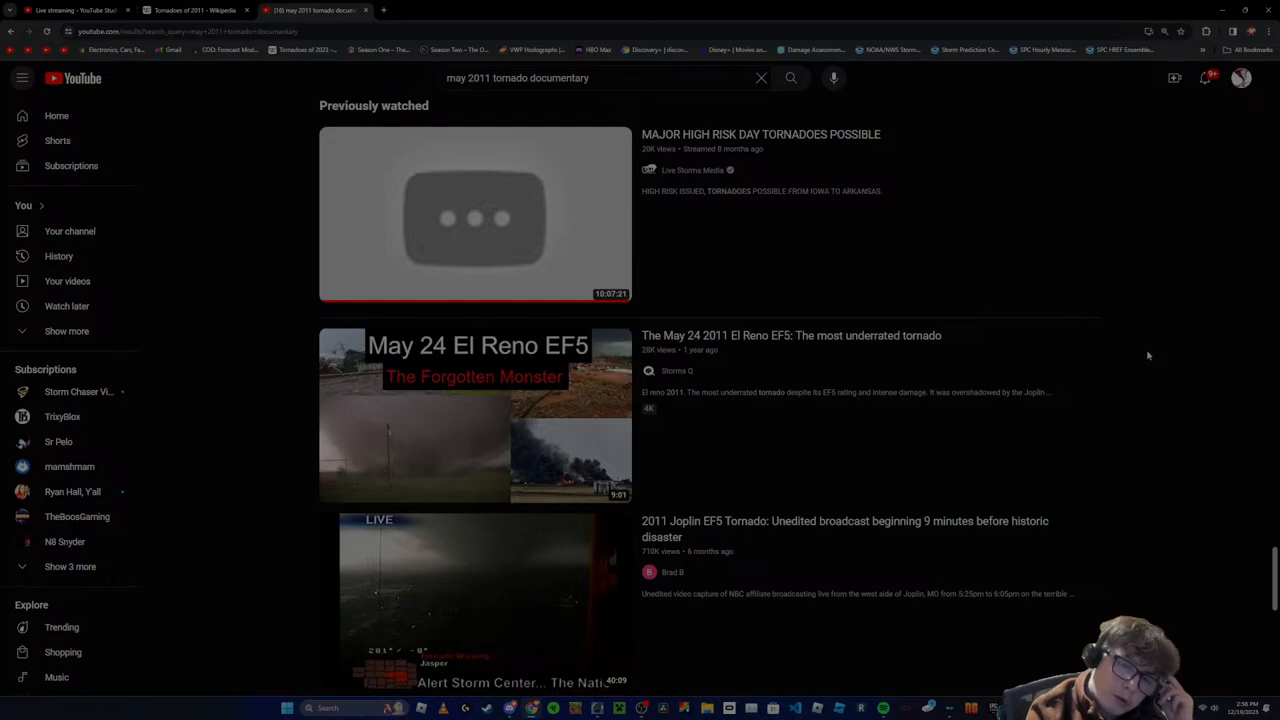
pyautogui.scroll(-3)
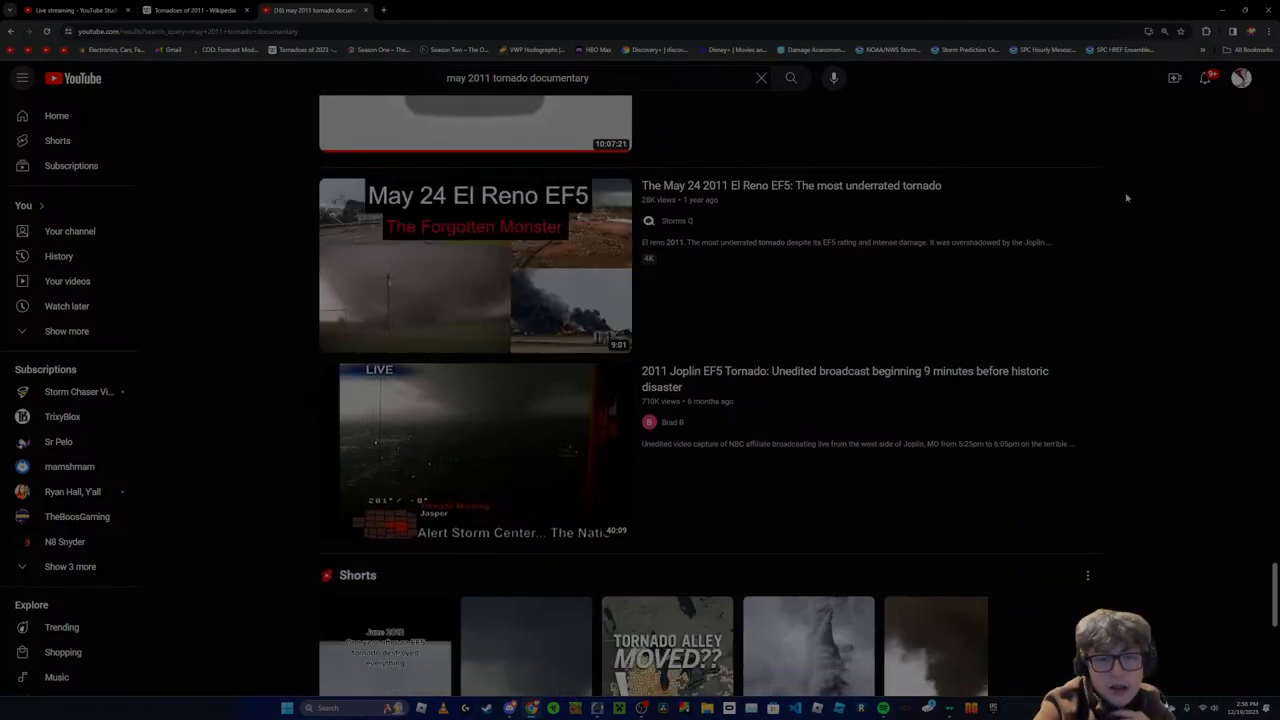
pyautogui.scroll(-3)
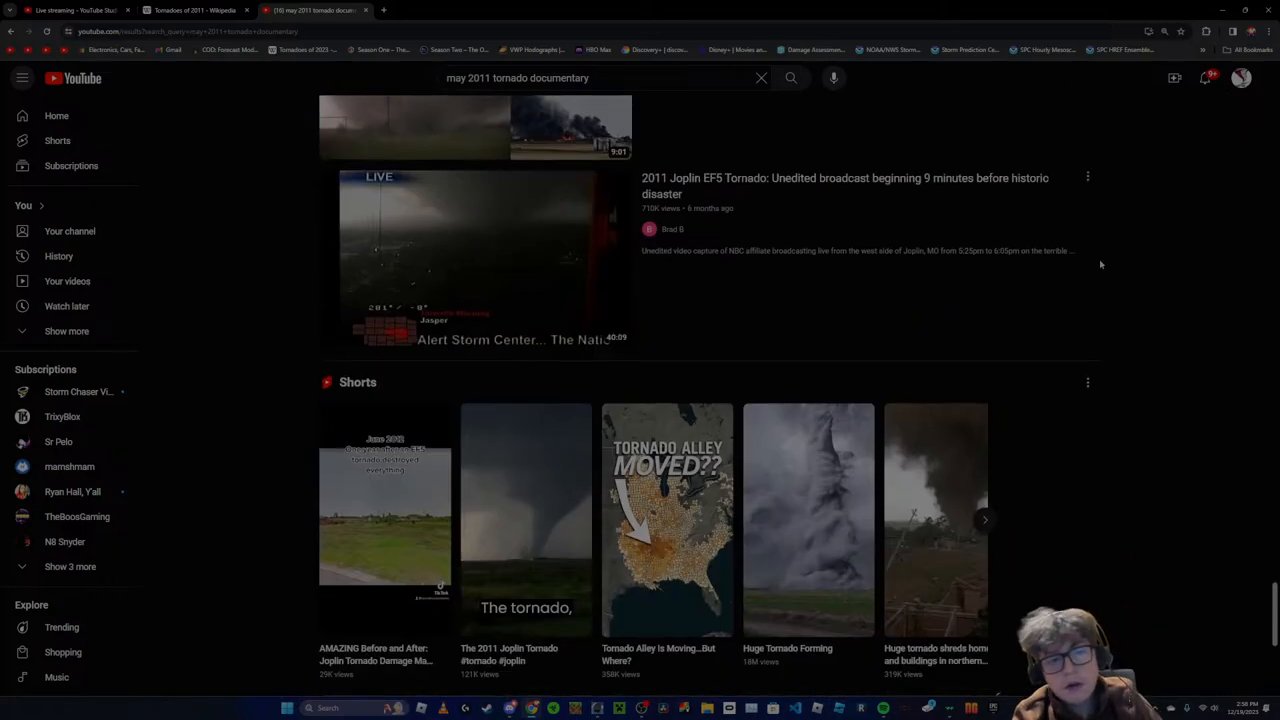
pyautogui.scroll(3)
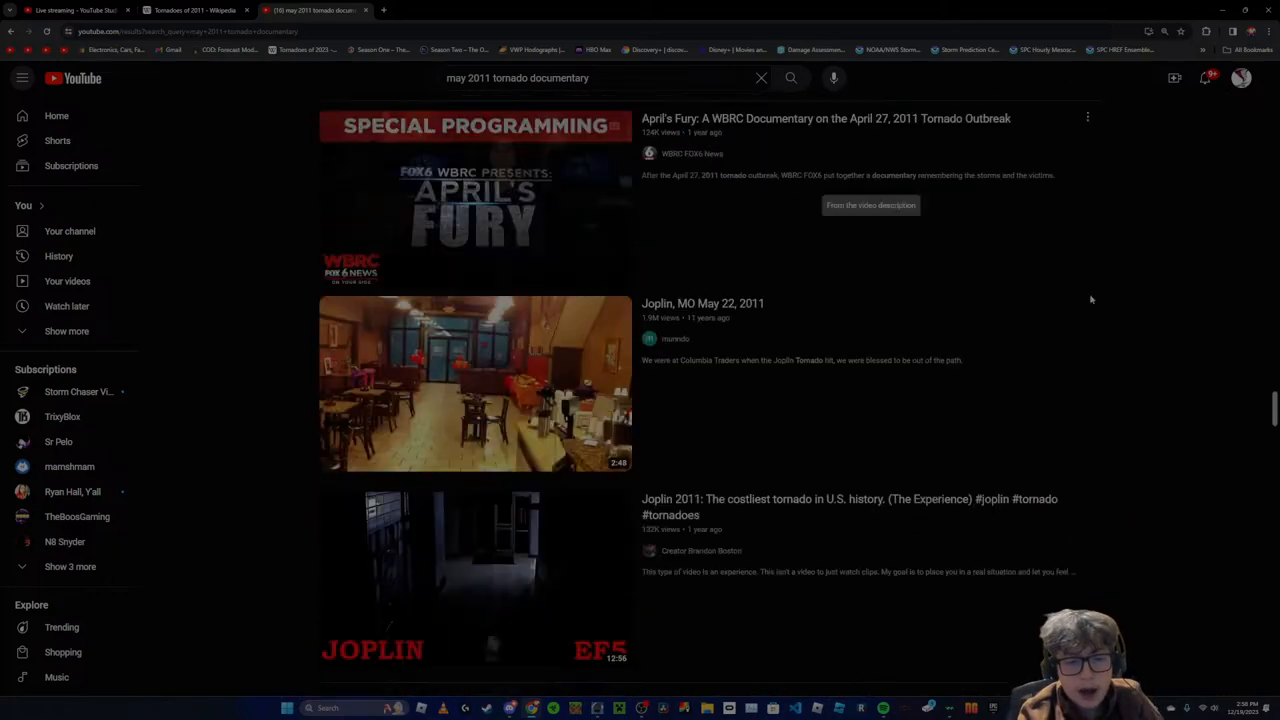
pyautogui.scroll(-3)
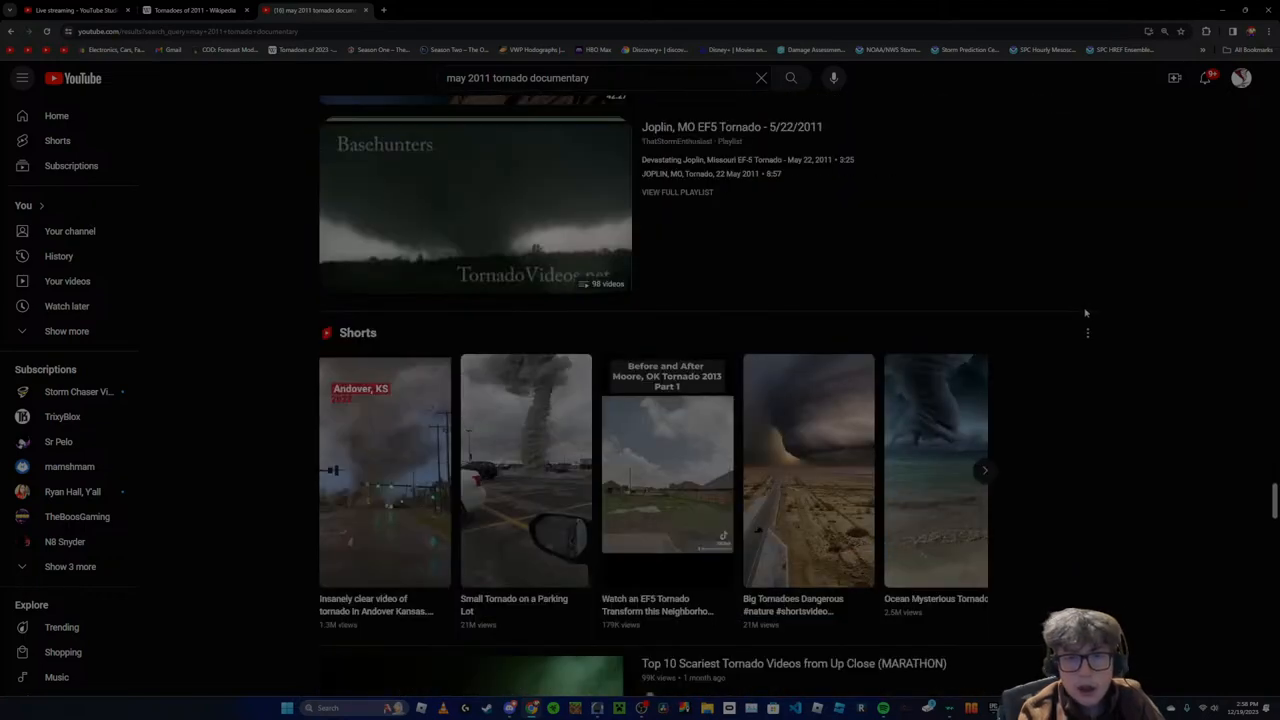
pyautogui.scroll(-3)
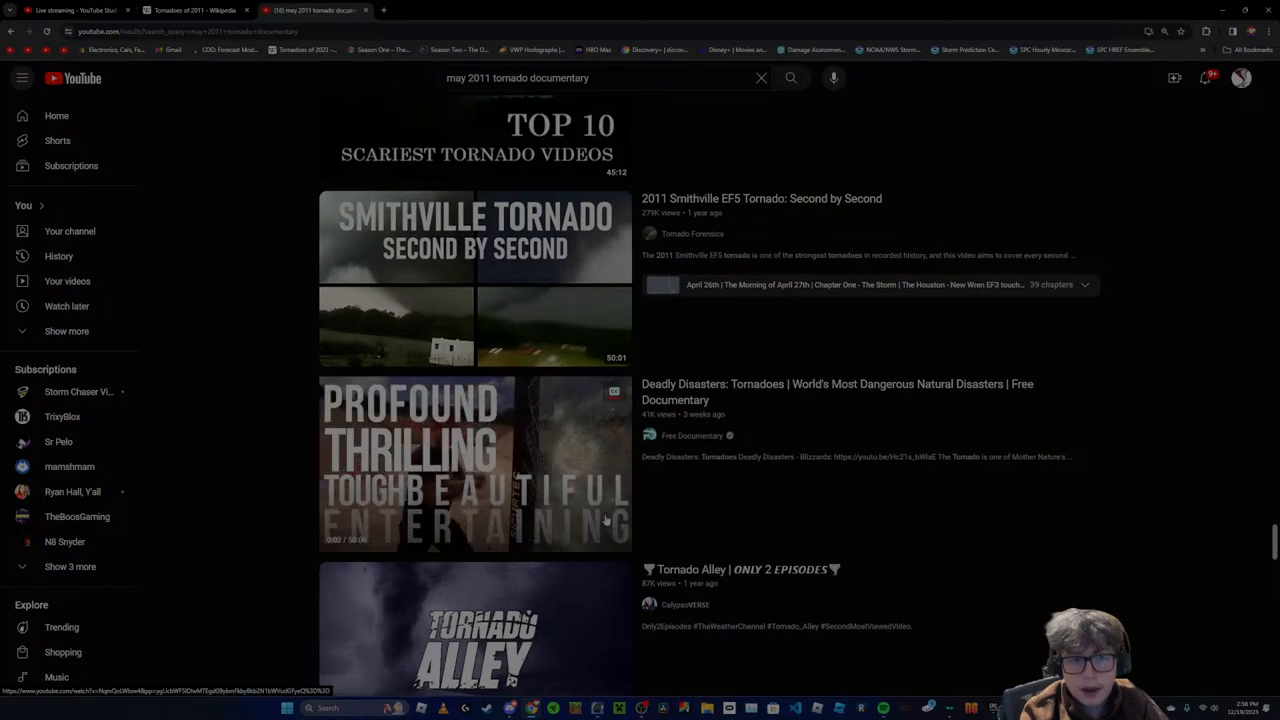
pyautogui.scroll(-3)
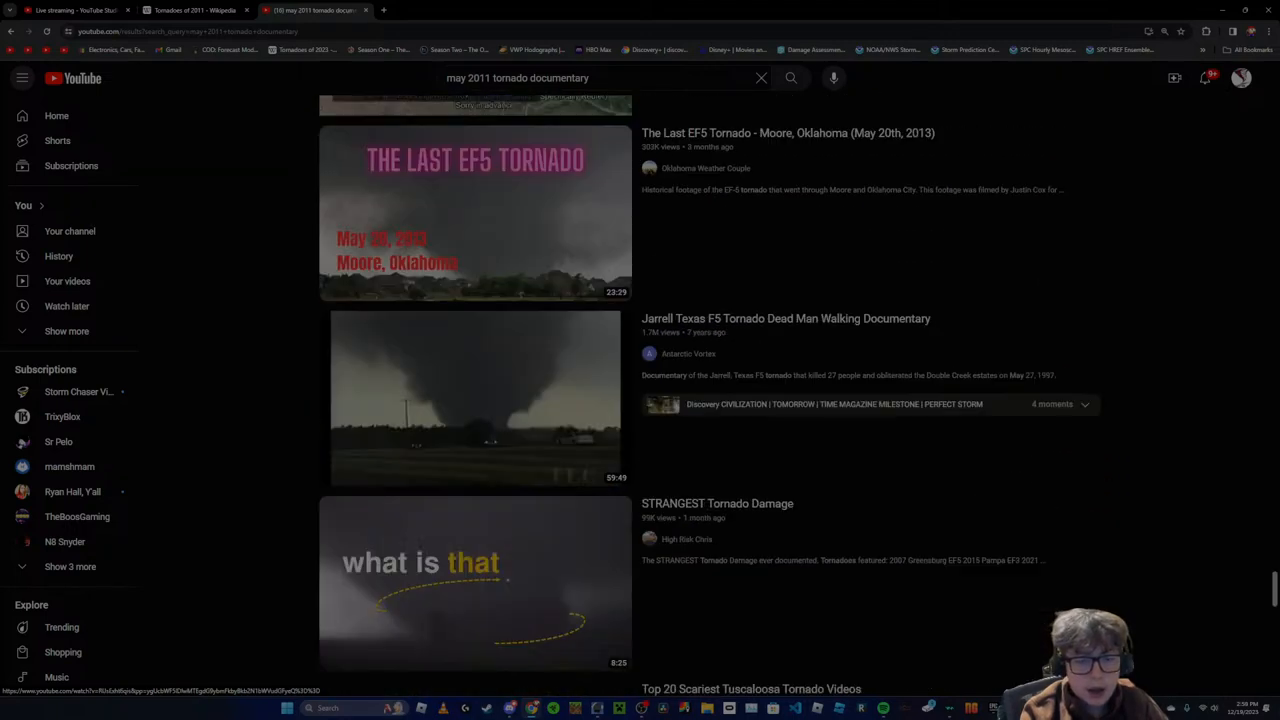
pyautogui.scroll(-3)
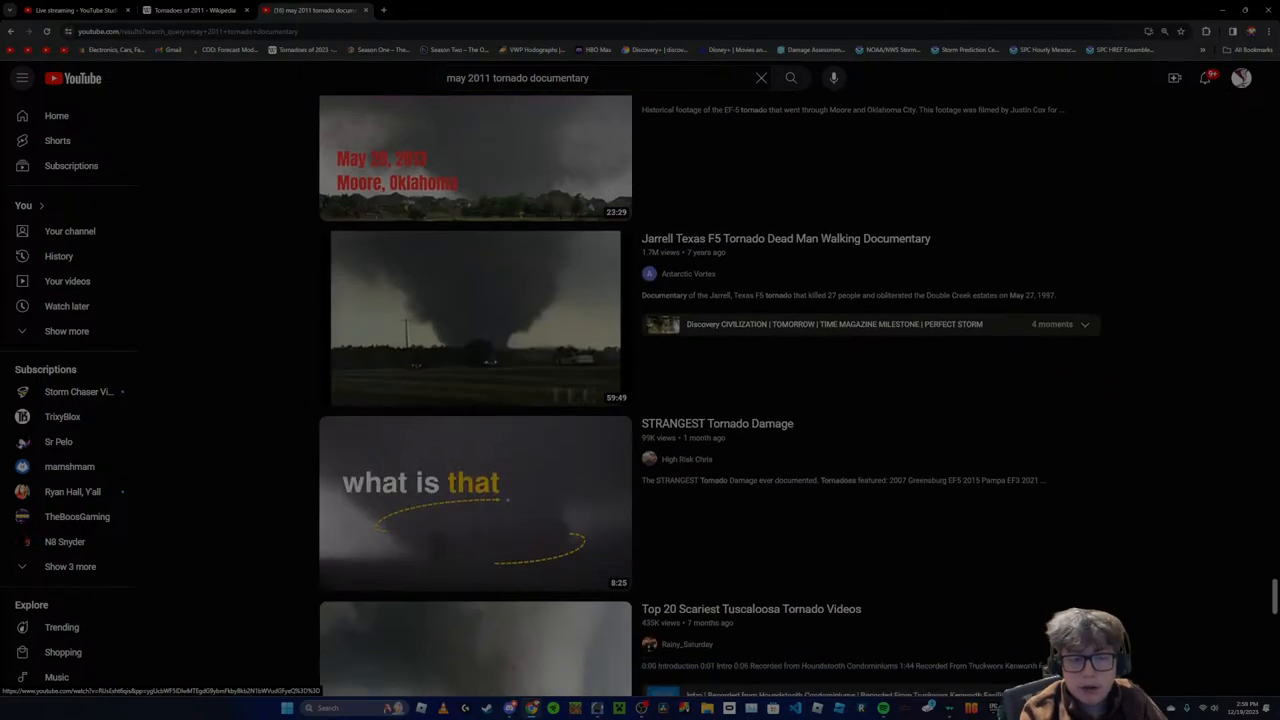
pyautogui.scroll(-3)
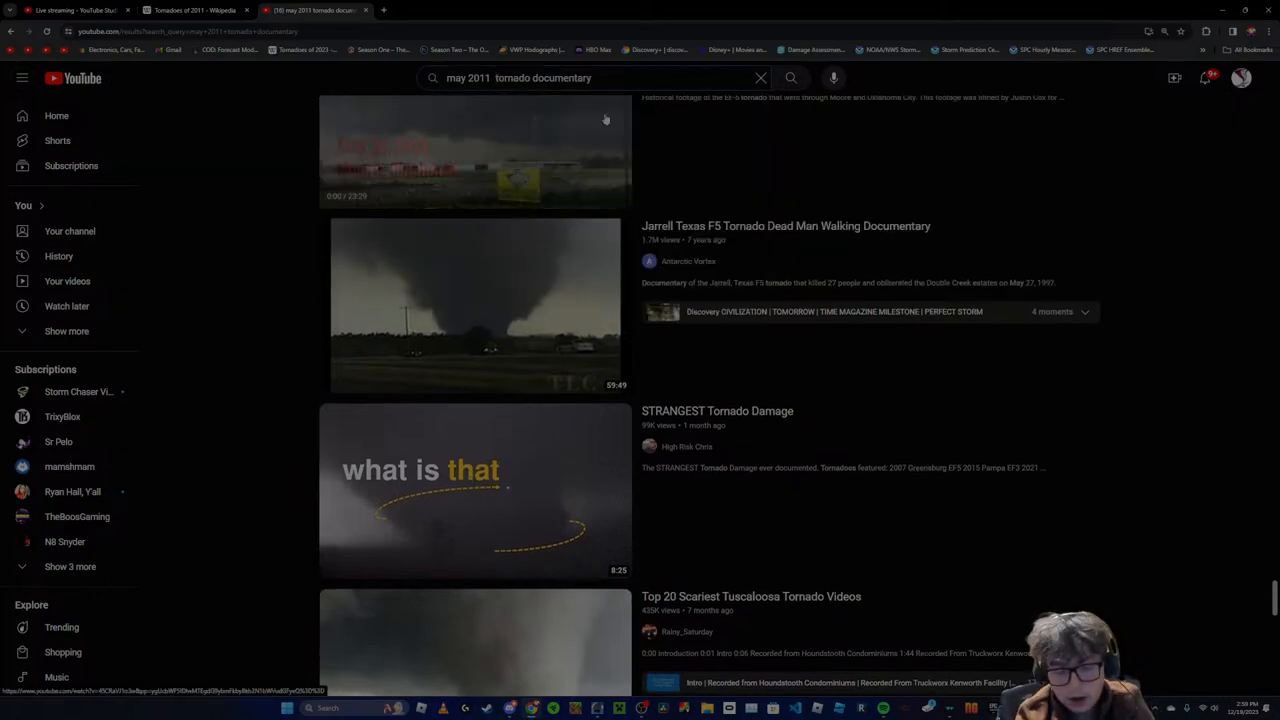
# Search 'may 2011 piedmont tornado documentary' and scroll through the El Reno and Joplin results
pyautogui.write('peidmont')
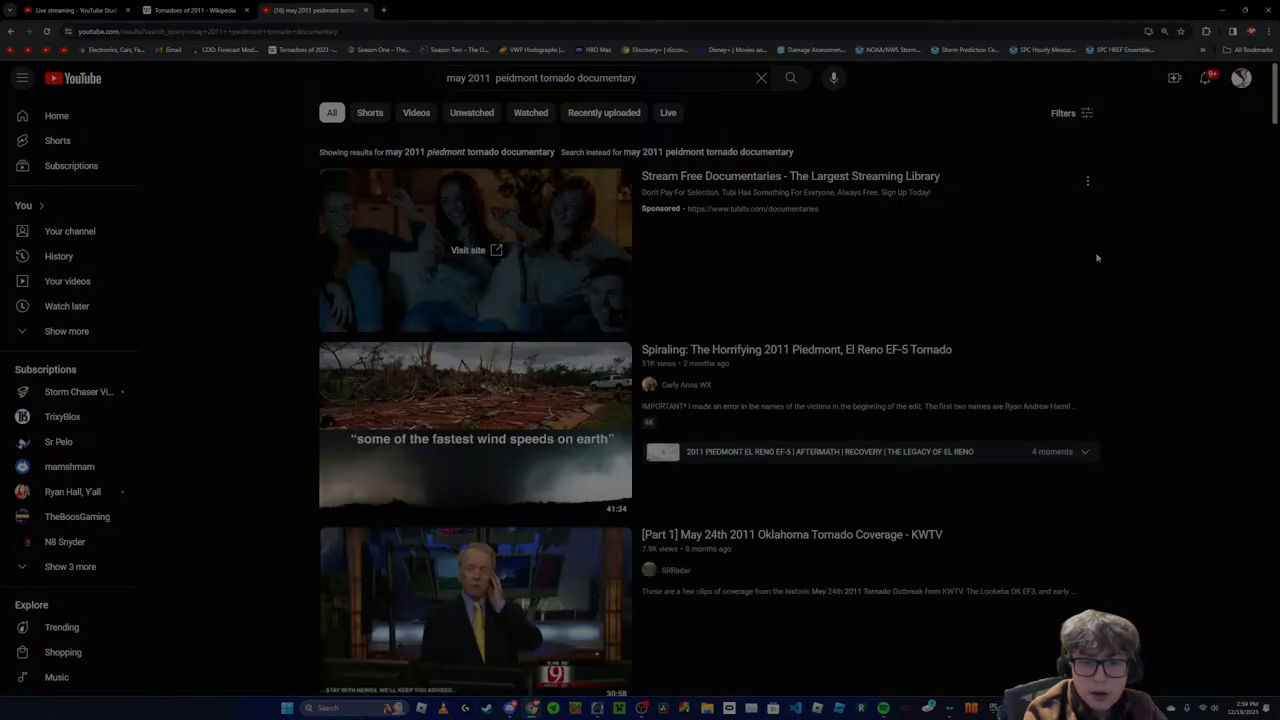
pyautogui.scroll(-3)
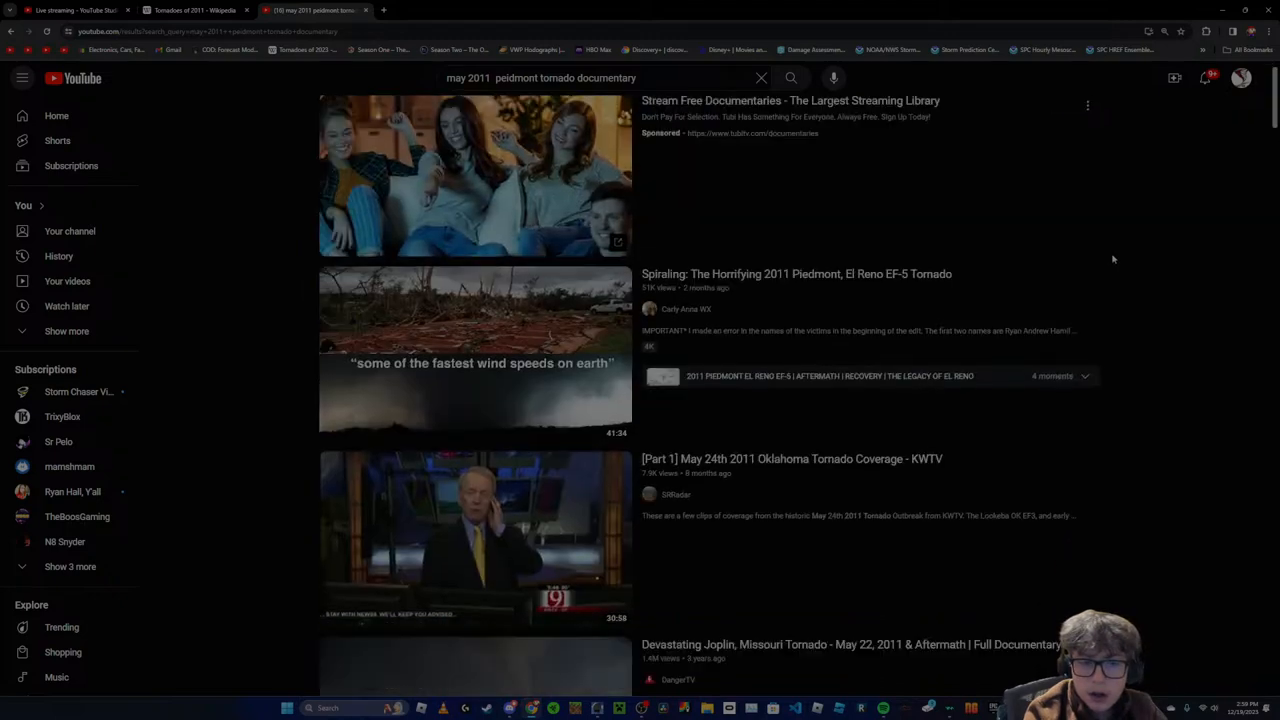
pyautogui.scroll(-3)
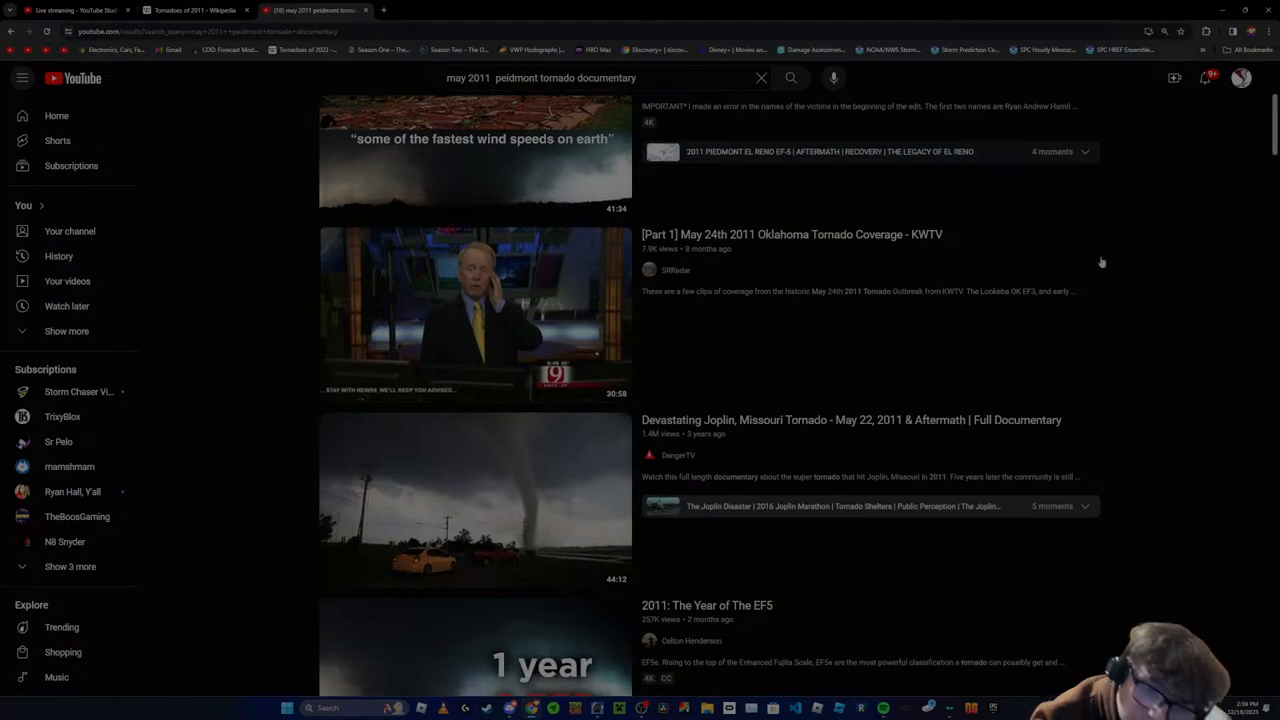
pyautogui.scroll(-3)
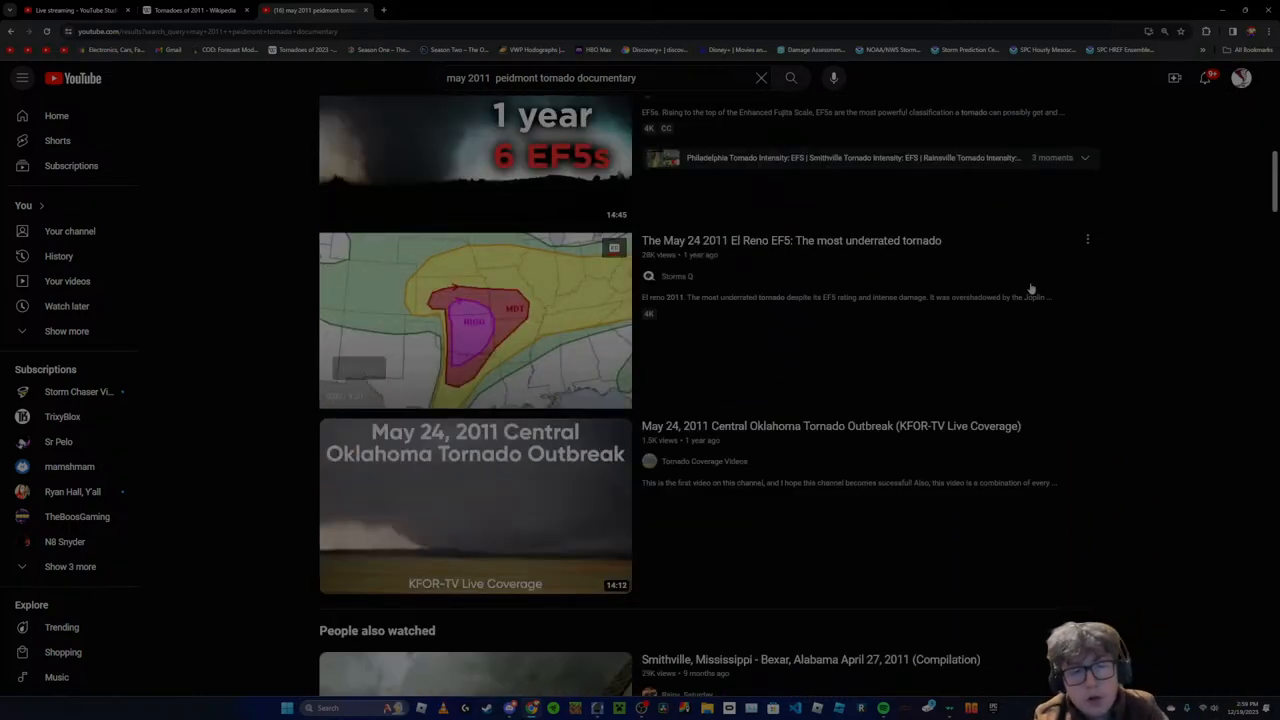
pyautogui.scroll(-3)
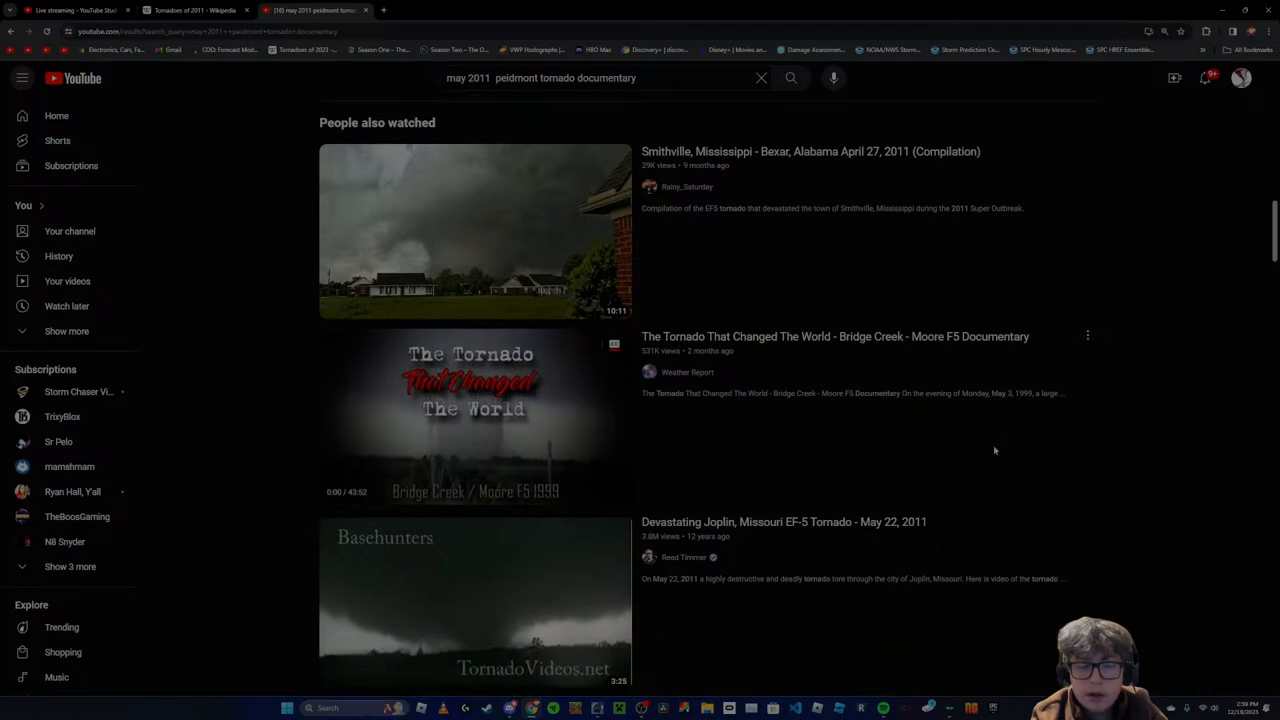
pyautogui.scroll(-3)
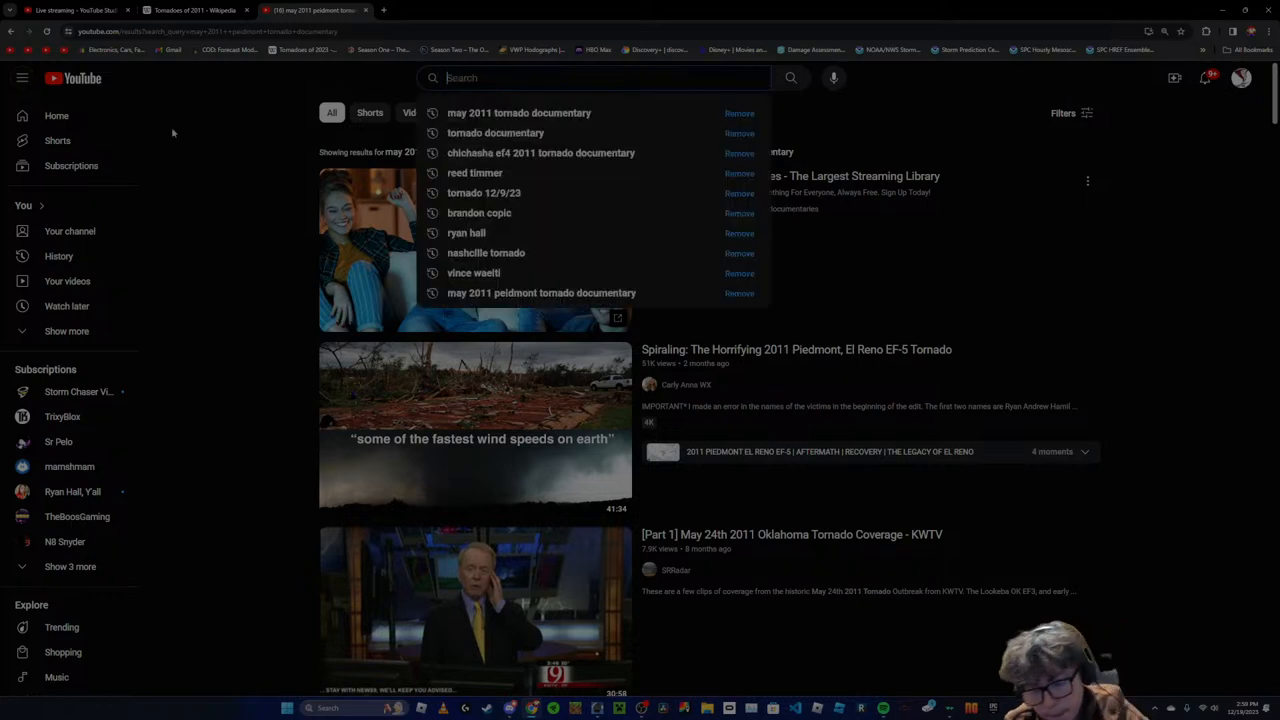
# Search YouTube for 'april 27th 2011 documentary' and start browsing the results
pyautogui.write('april 27th 2011')
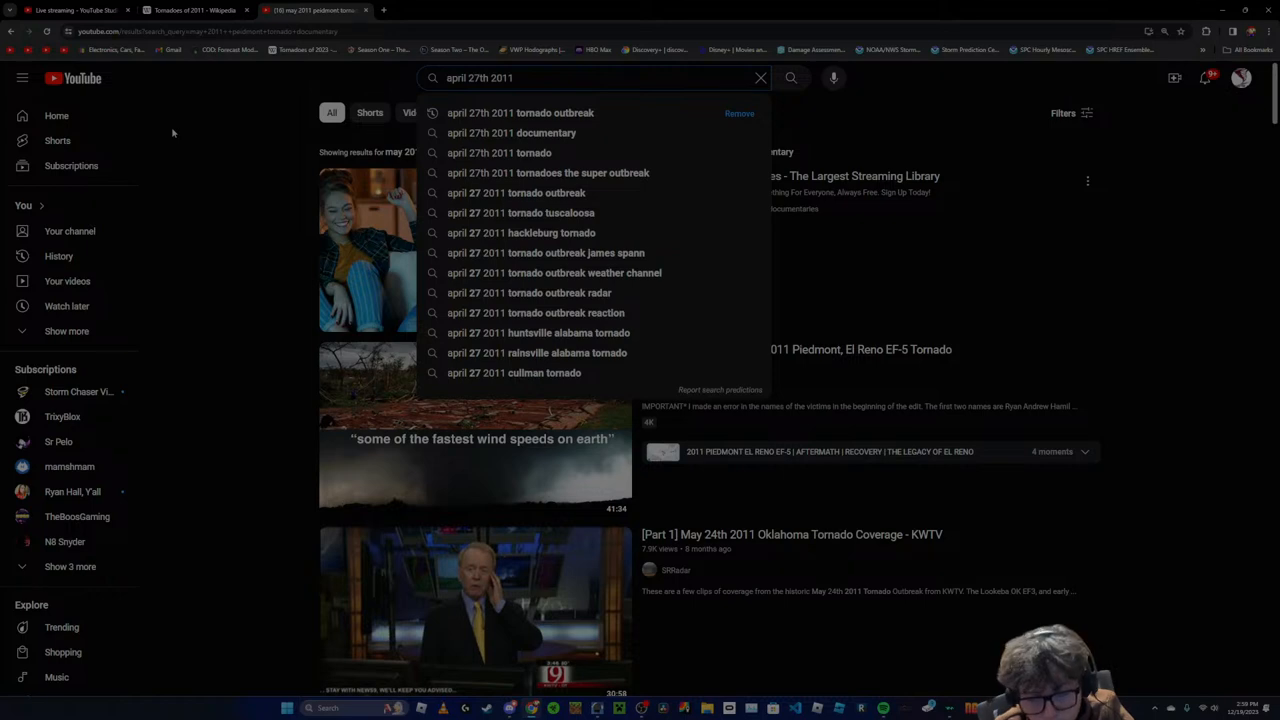
pyautogui.click(512, 132)
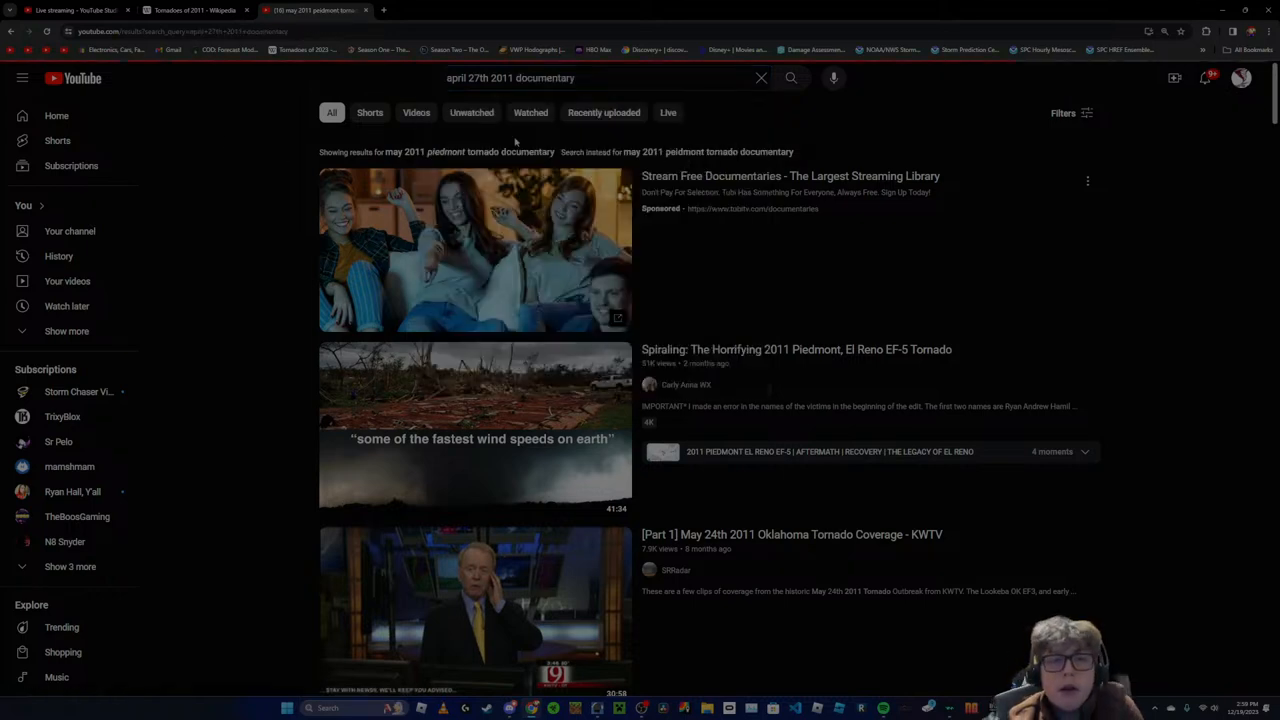
pyautogui.scroll(-3)
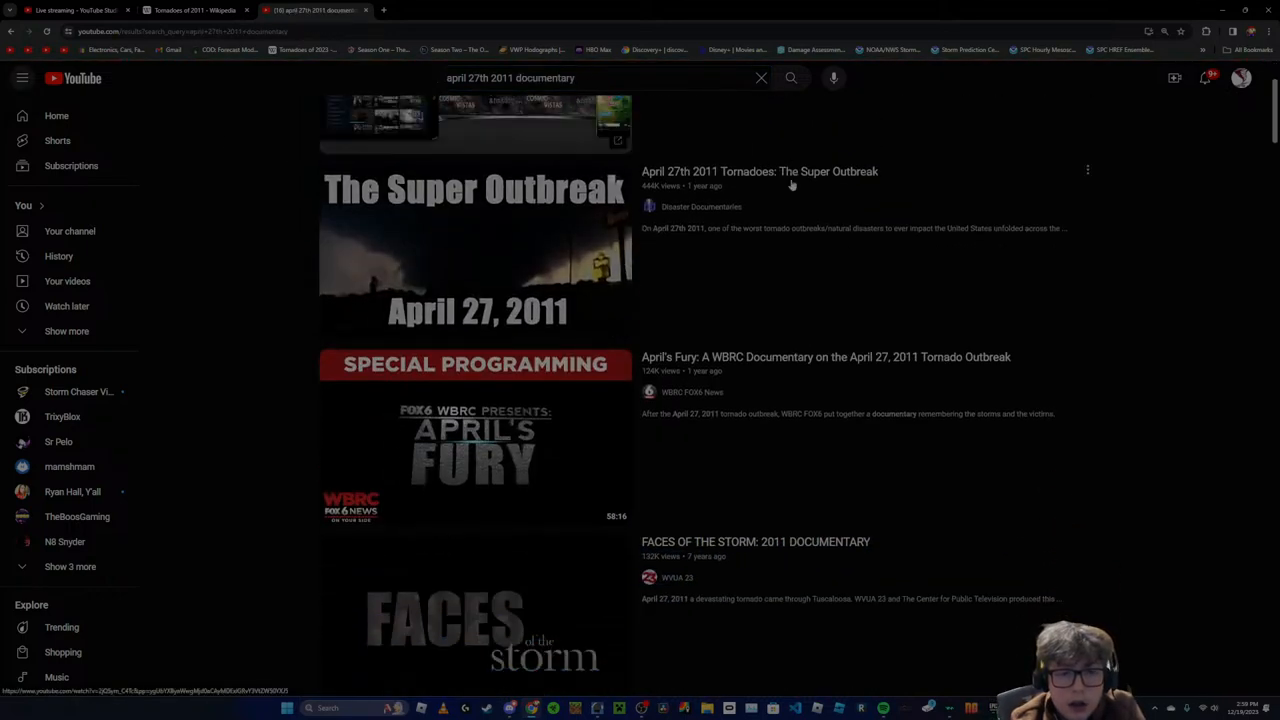
pyautogui.scroll(-3)
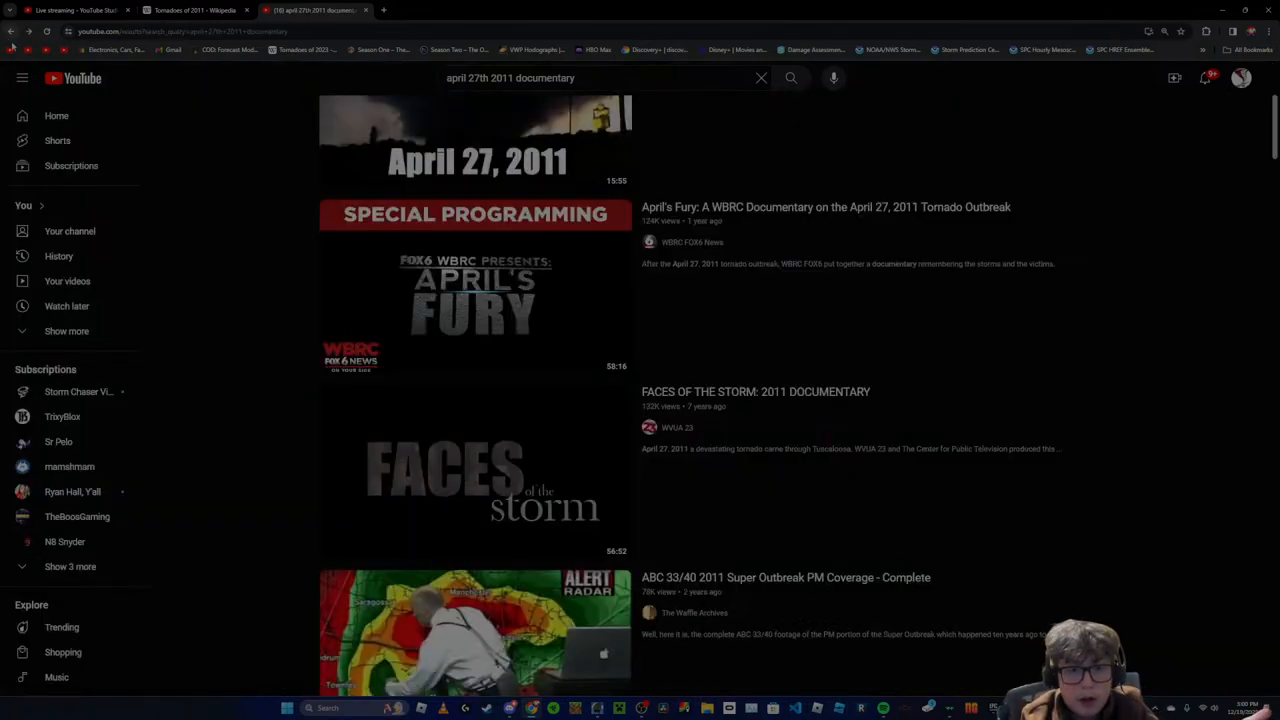
# Continue down the results past Super Outbreak and Philadelphia MS to Witness: Tornado Swarm 2011
pyautogui.scroll(-3)
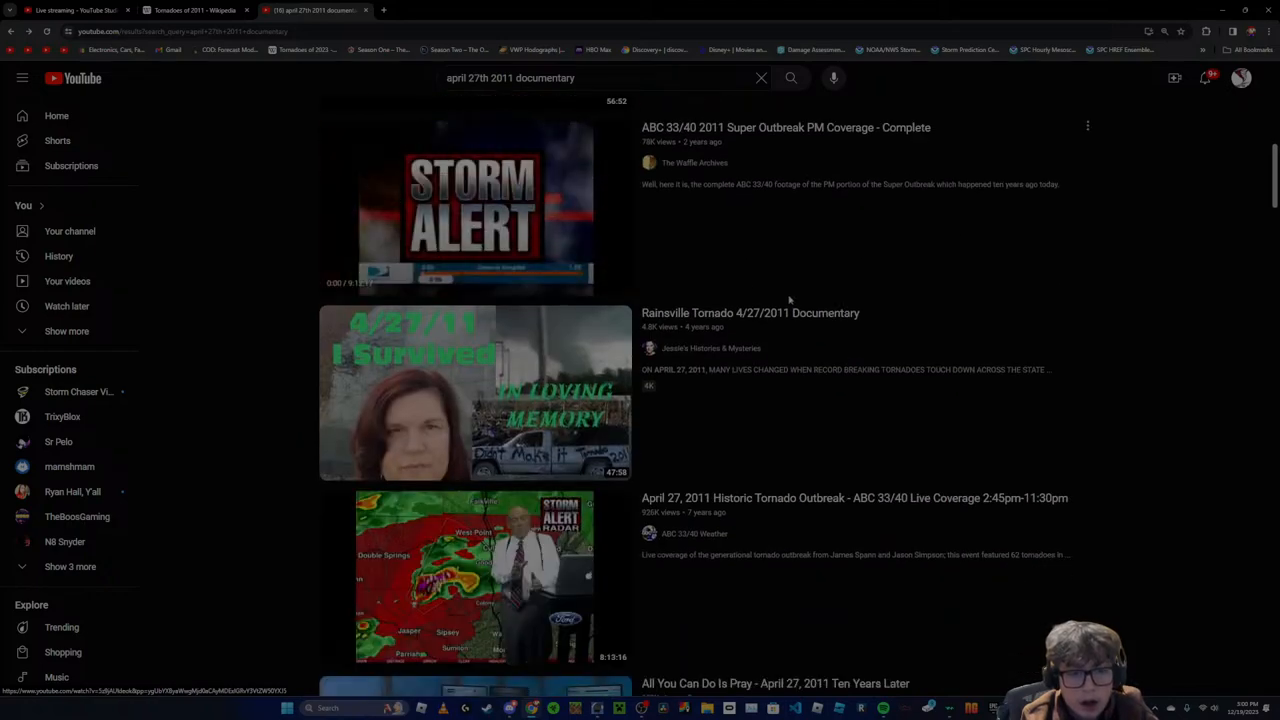
pyautogui.scroll(-3)
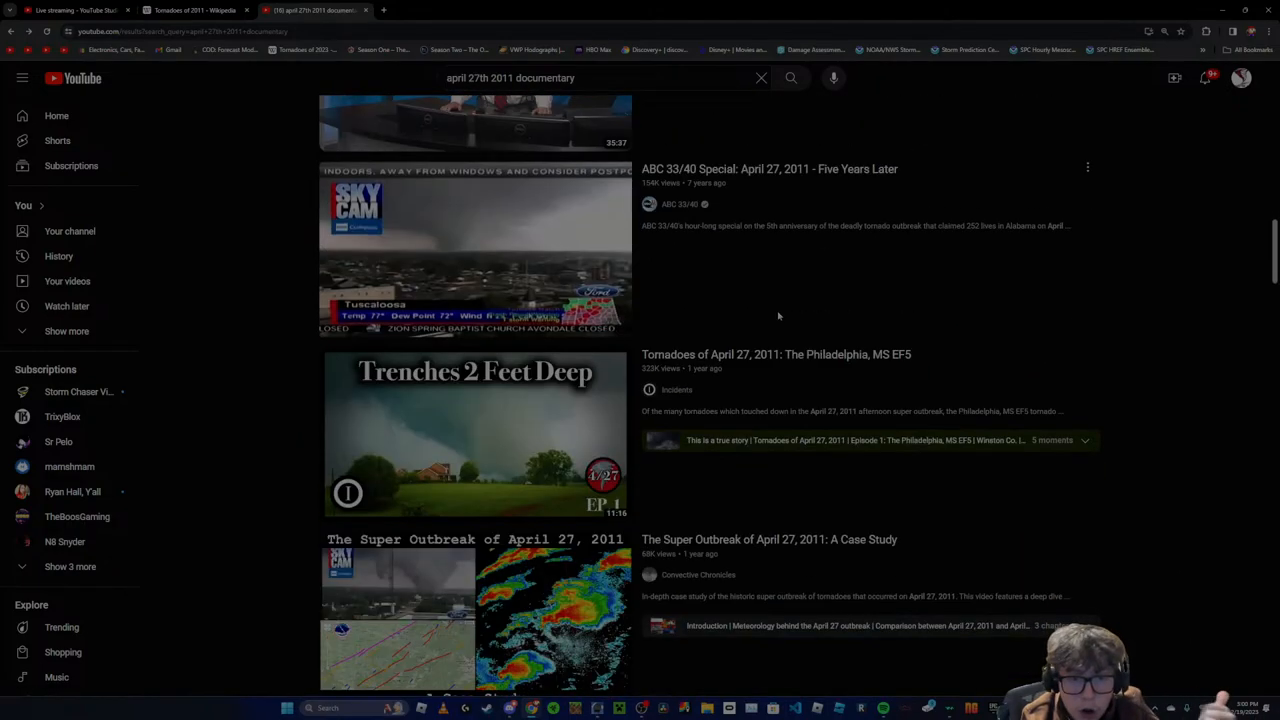
pyautogui.scroll(-3)
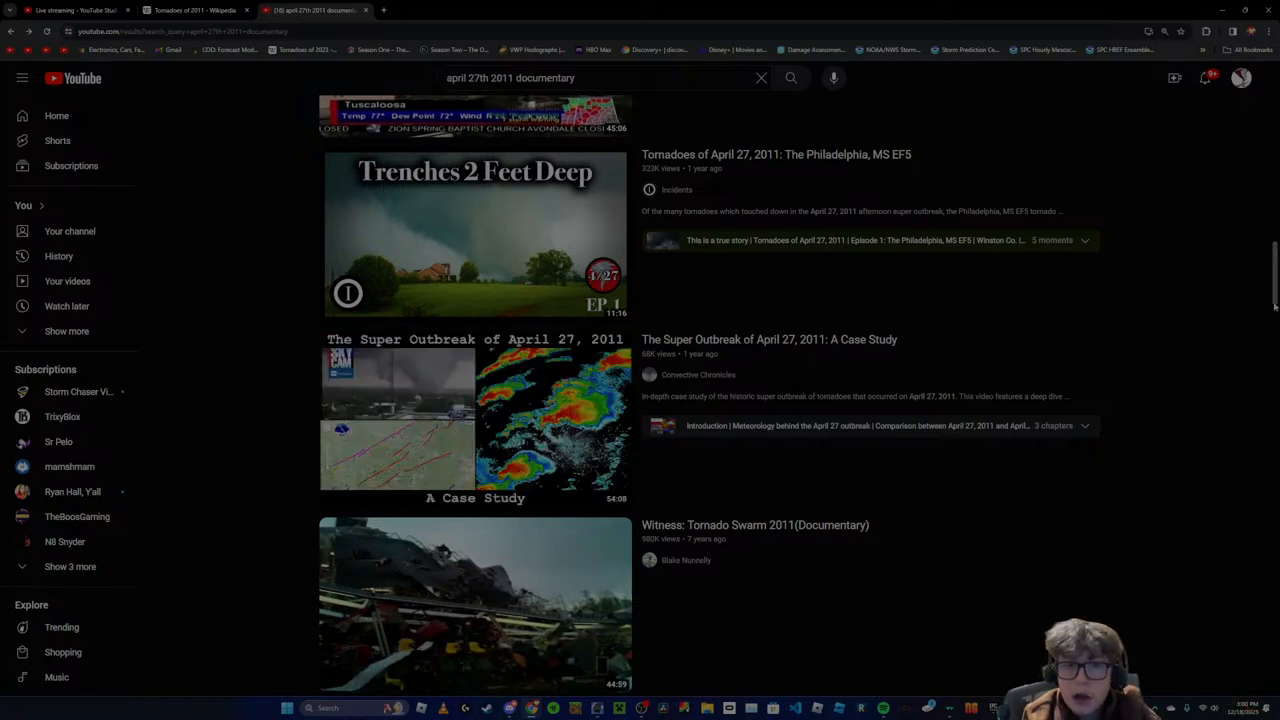
pyautogui.scroll(-3)
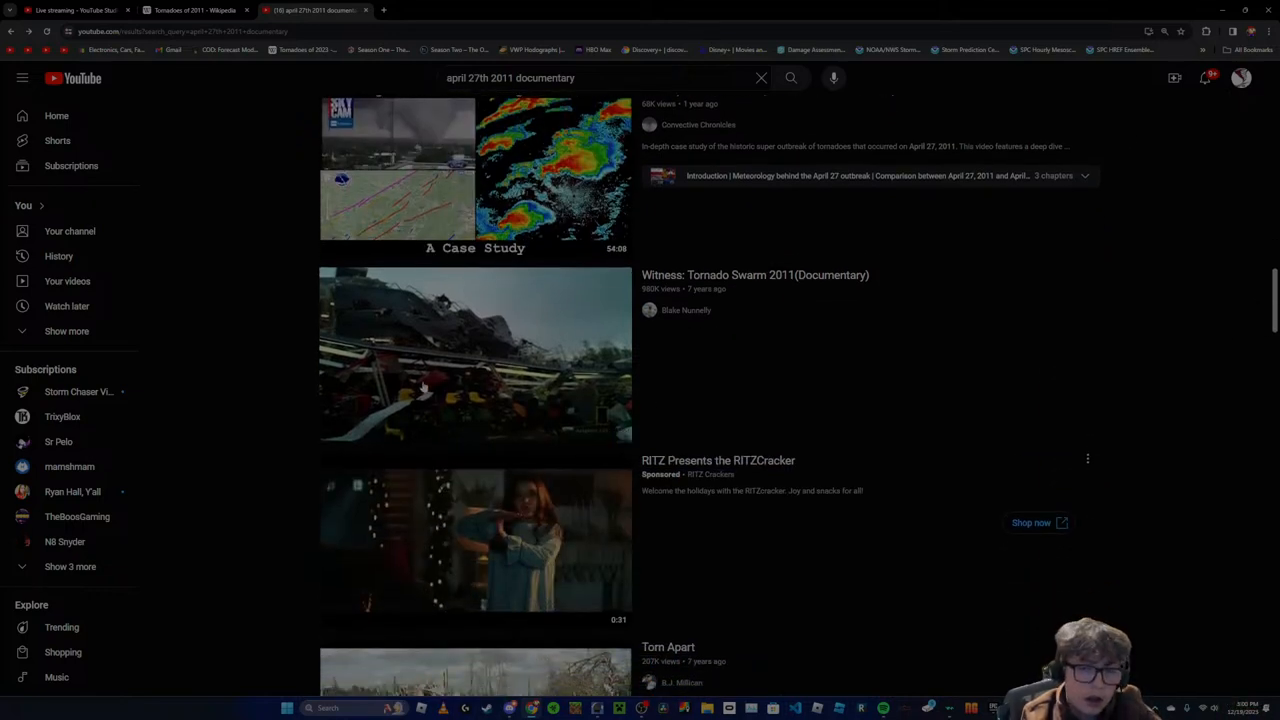
pyautogui.moveTo(476, 356)
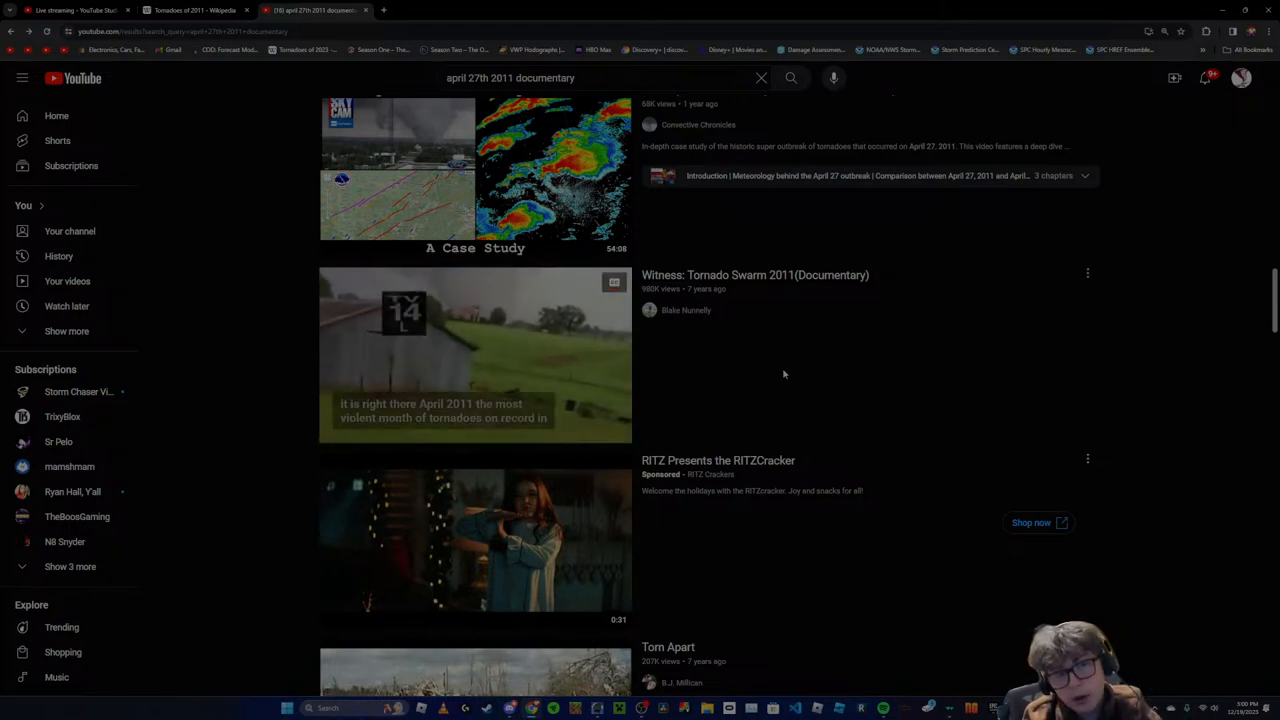
# Open the Witness: Tornado Swarm 2011 (Documentary) video and preview scenes along its timeline
pyautogui.click(476, 352)
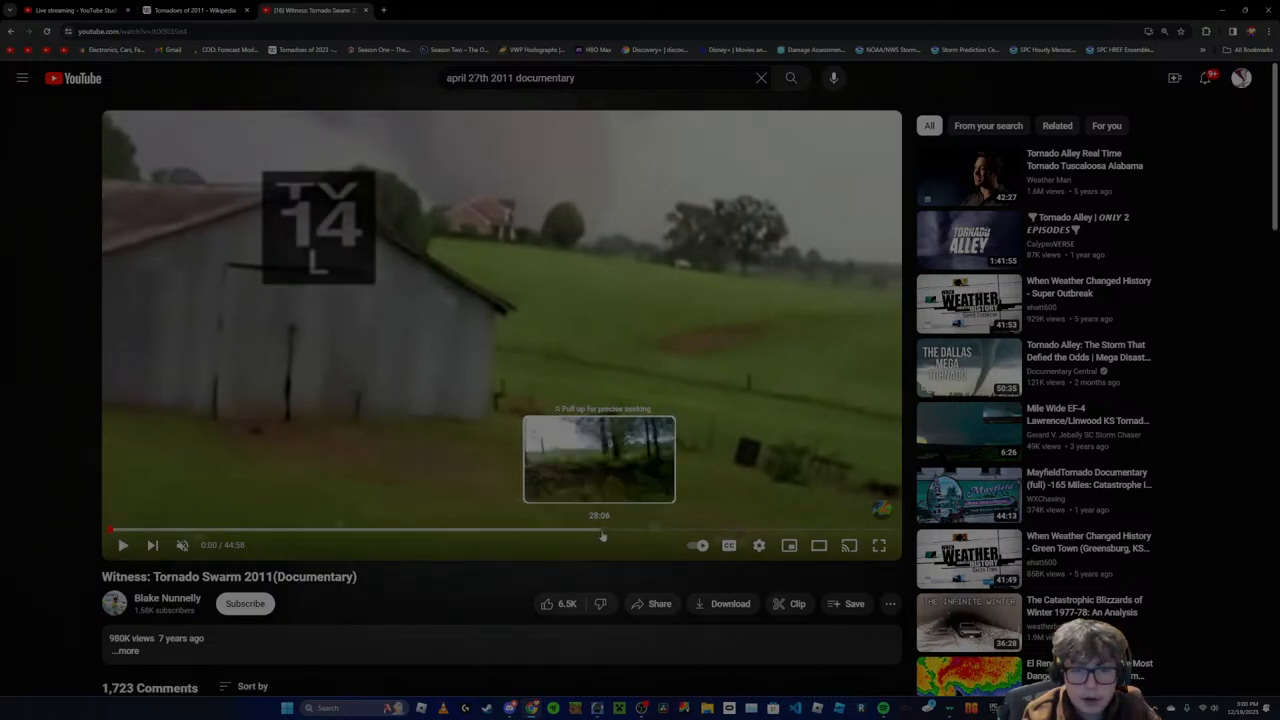
pyautogui.moveTo(630, 536)
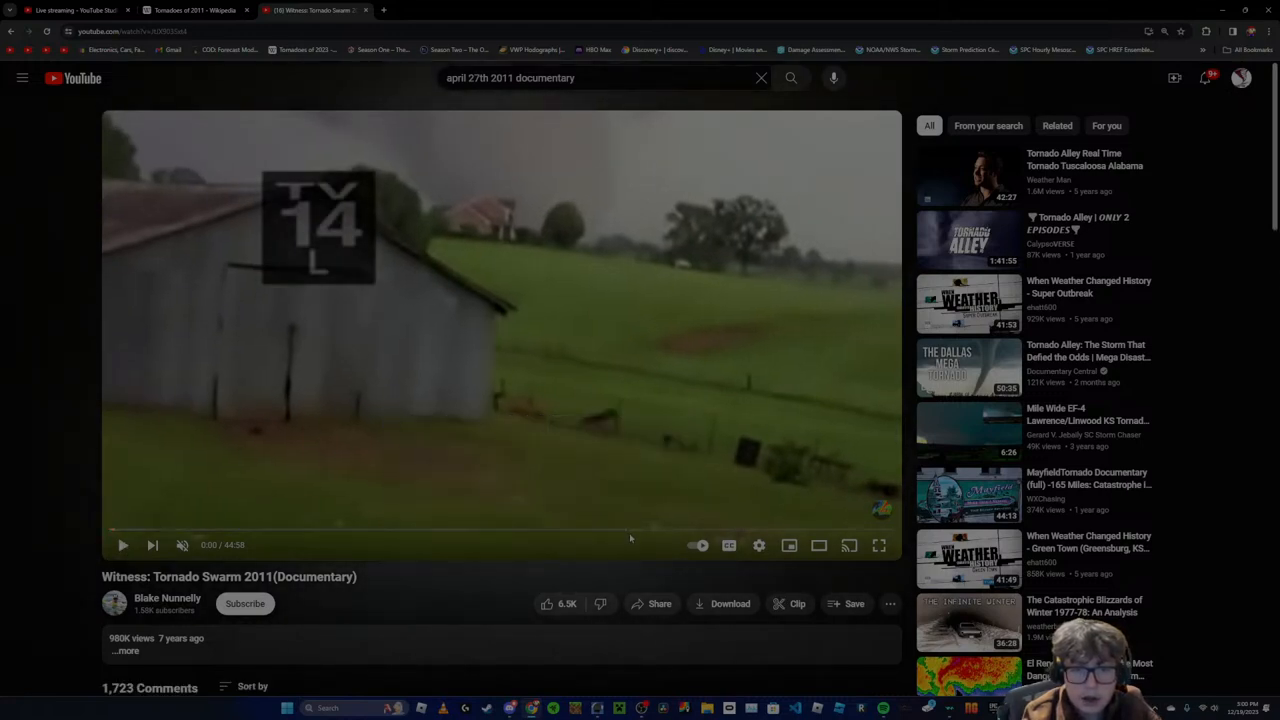
pyautogui.moveTo(548, 532)
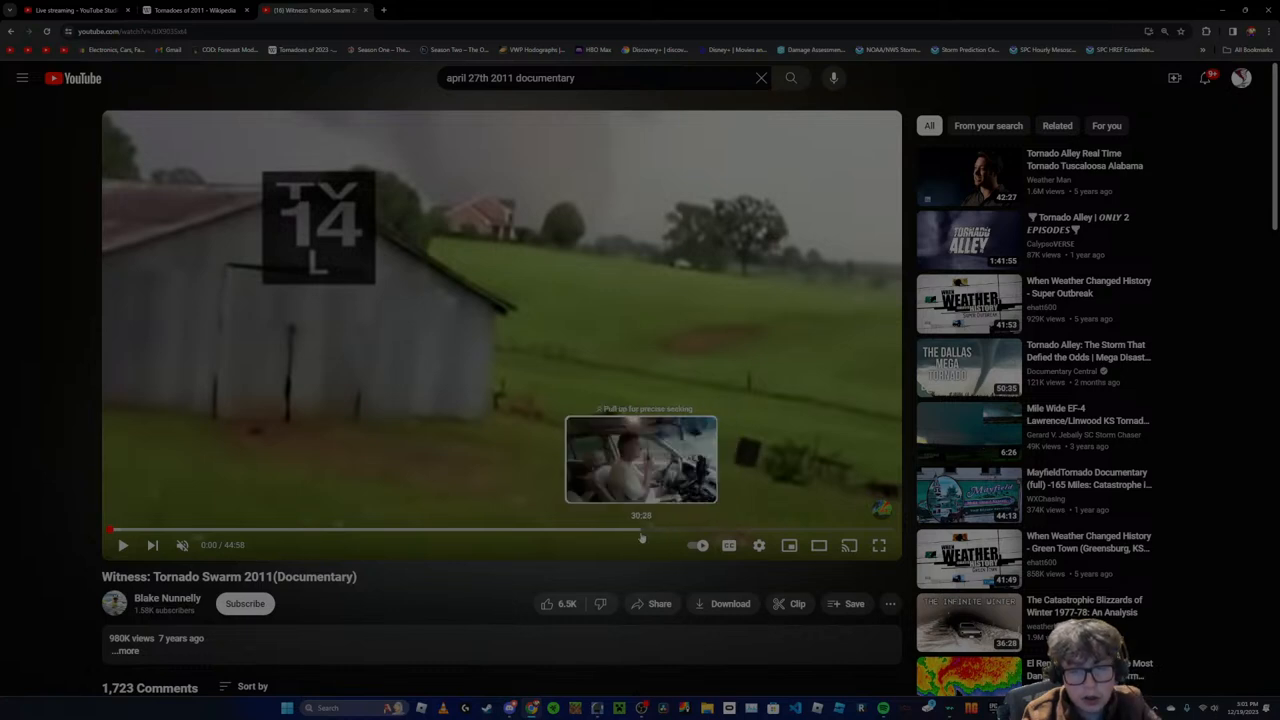
pyautogui.moveTo(636, 530)
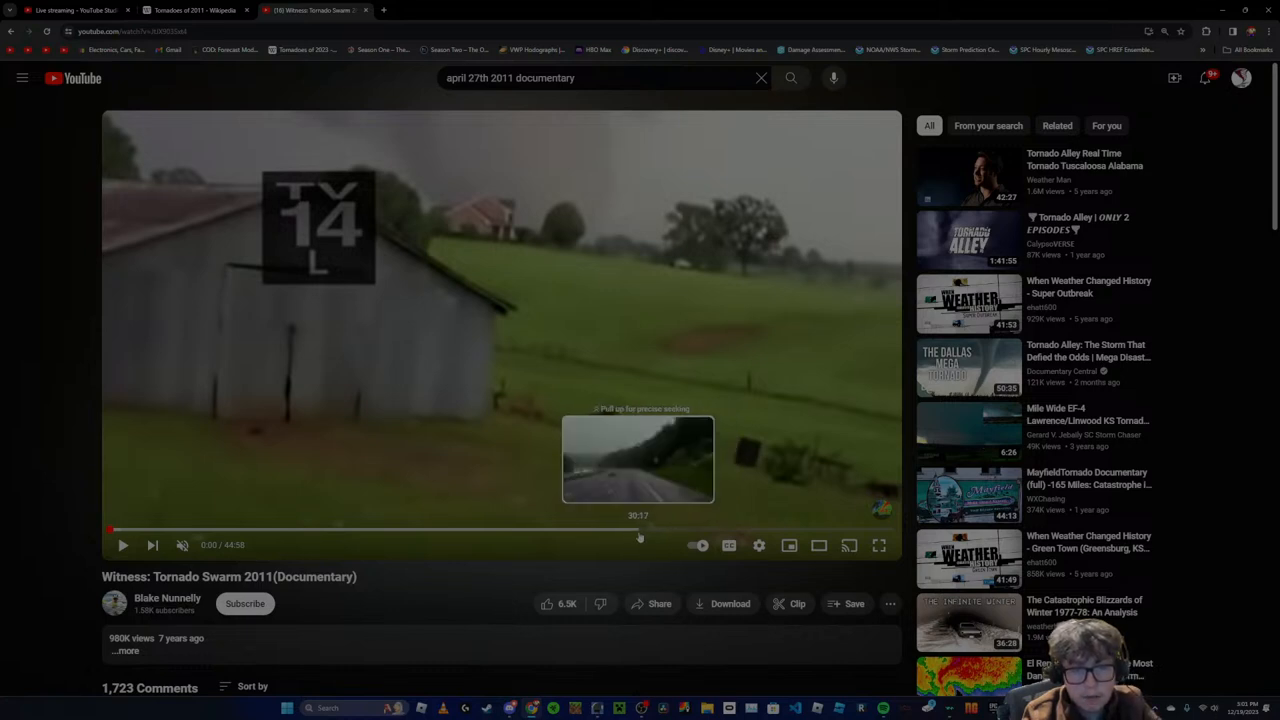
pyautogui.moveTo(648, 536)
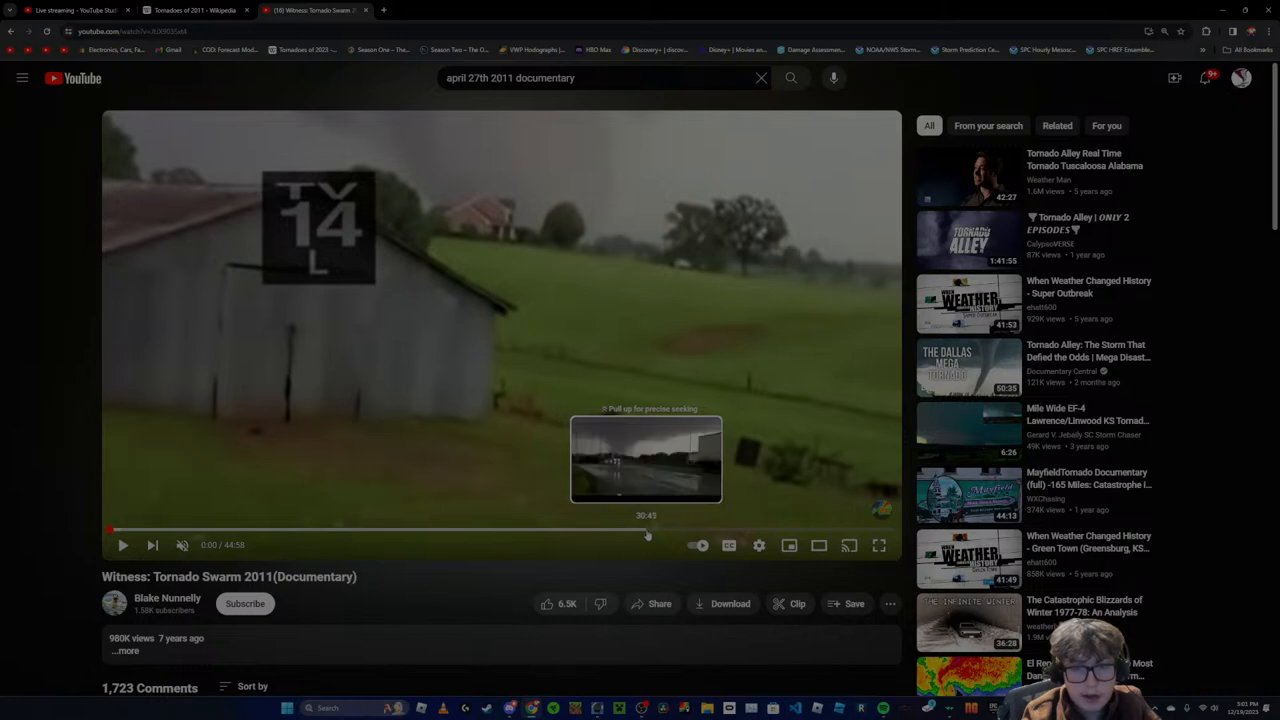
pyautogui.moveTo(630, 532)
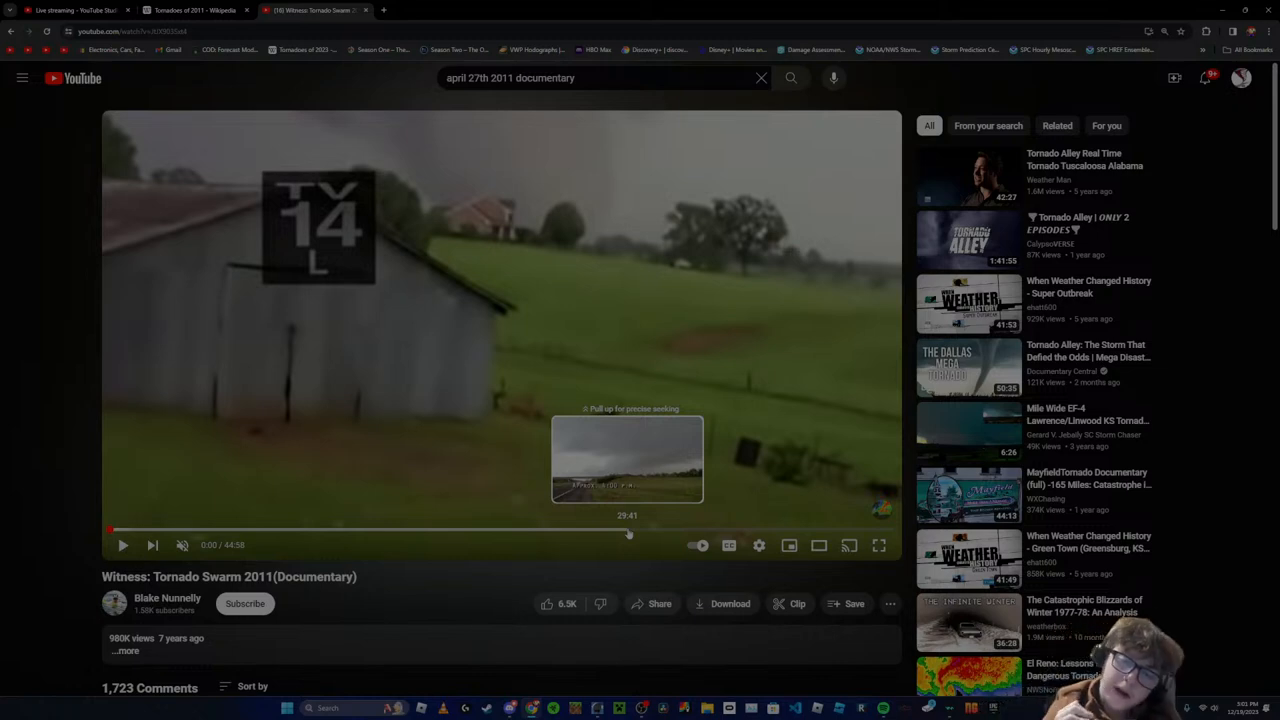
pyautogui.moveTo(612, 504)
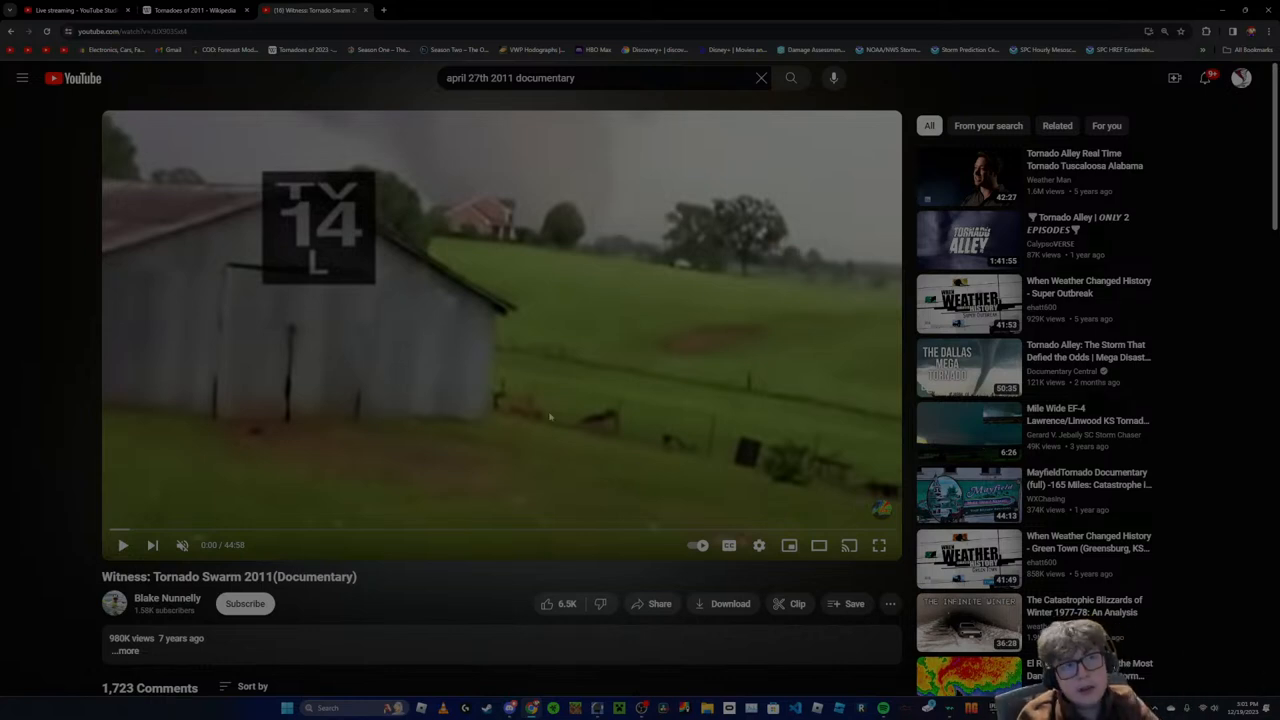
# Check the YouTube Studio live dashboard, revisit the video, then switch to the Wikipedia Tornadoes of 2011 tab
pyautogui.click(76, 10)
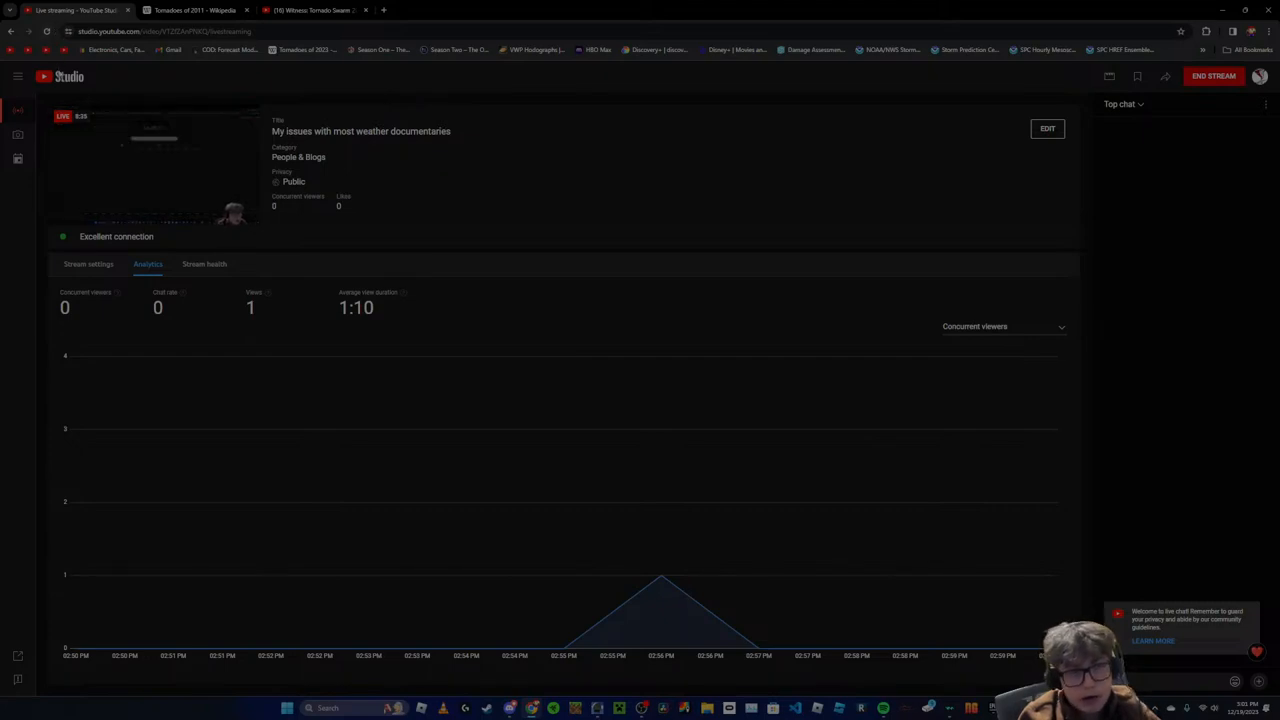
pyautogui.click(312, 10)
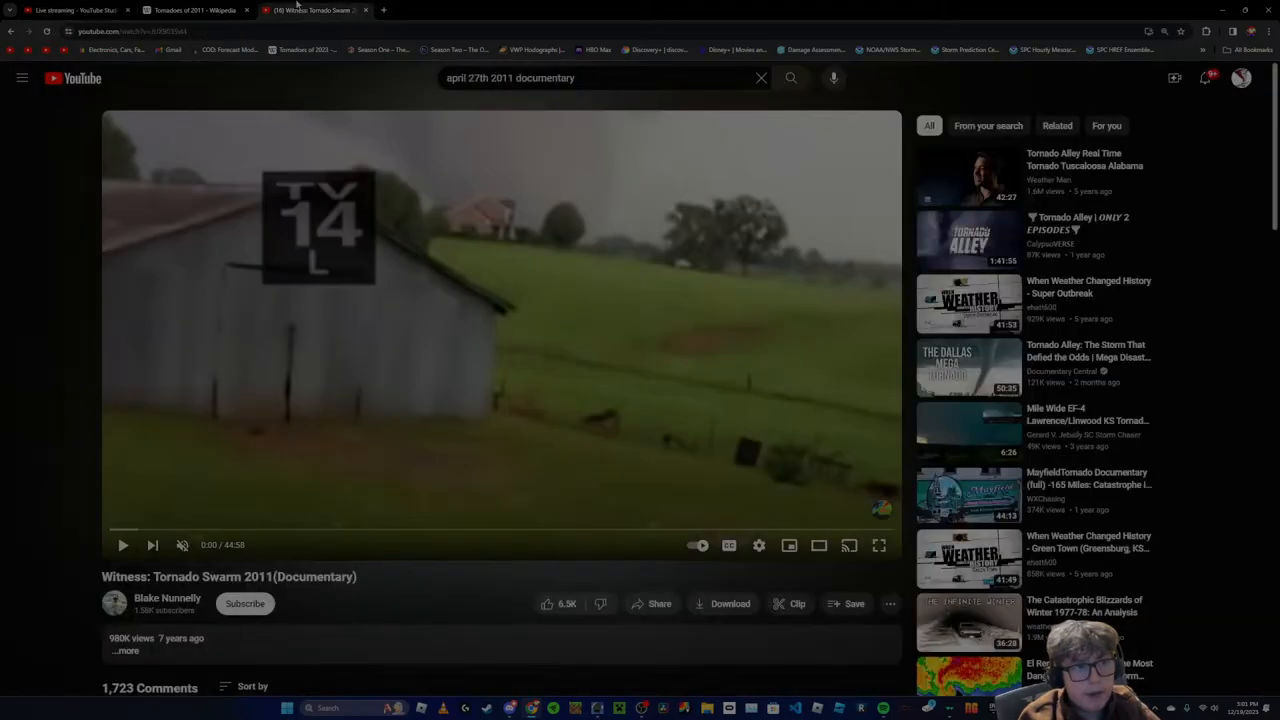
pyautogui.click(196, 10)
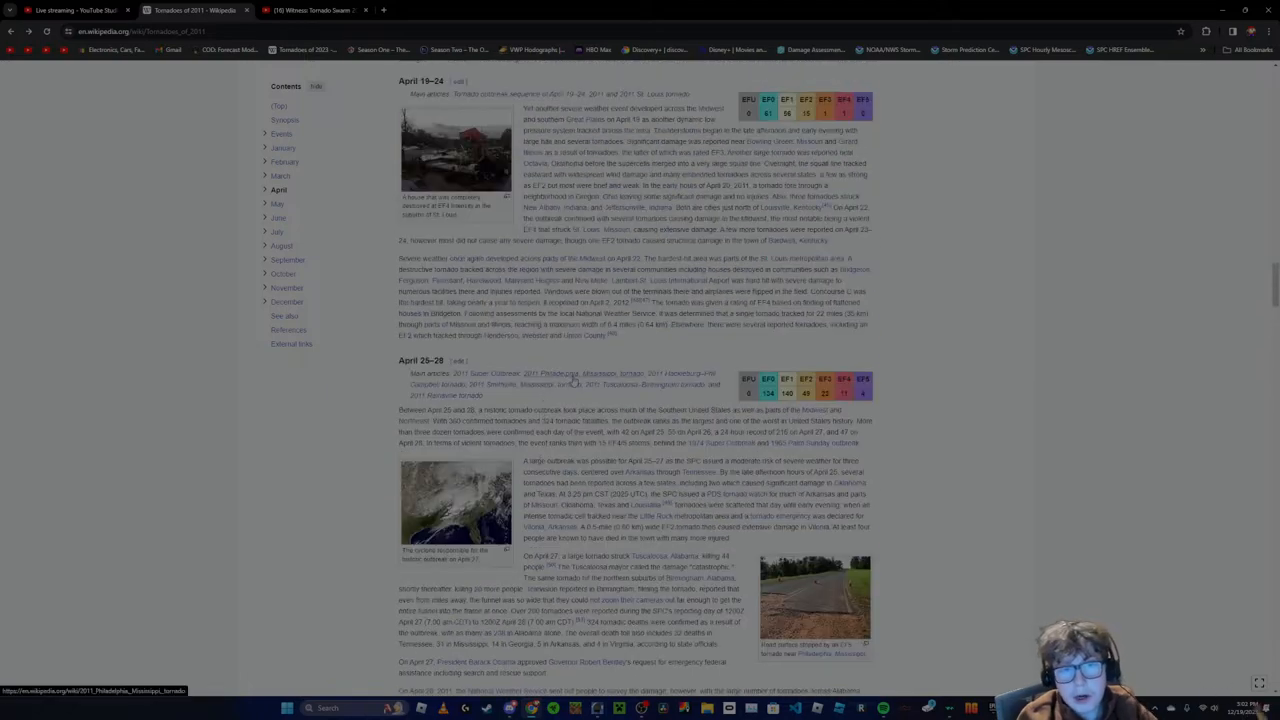
# Read the April 2011 tornado list entries and the 2011 Super Outbreak article's April 25–26 sections
pyautogui.scroll(-3)
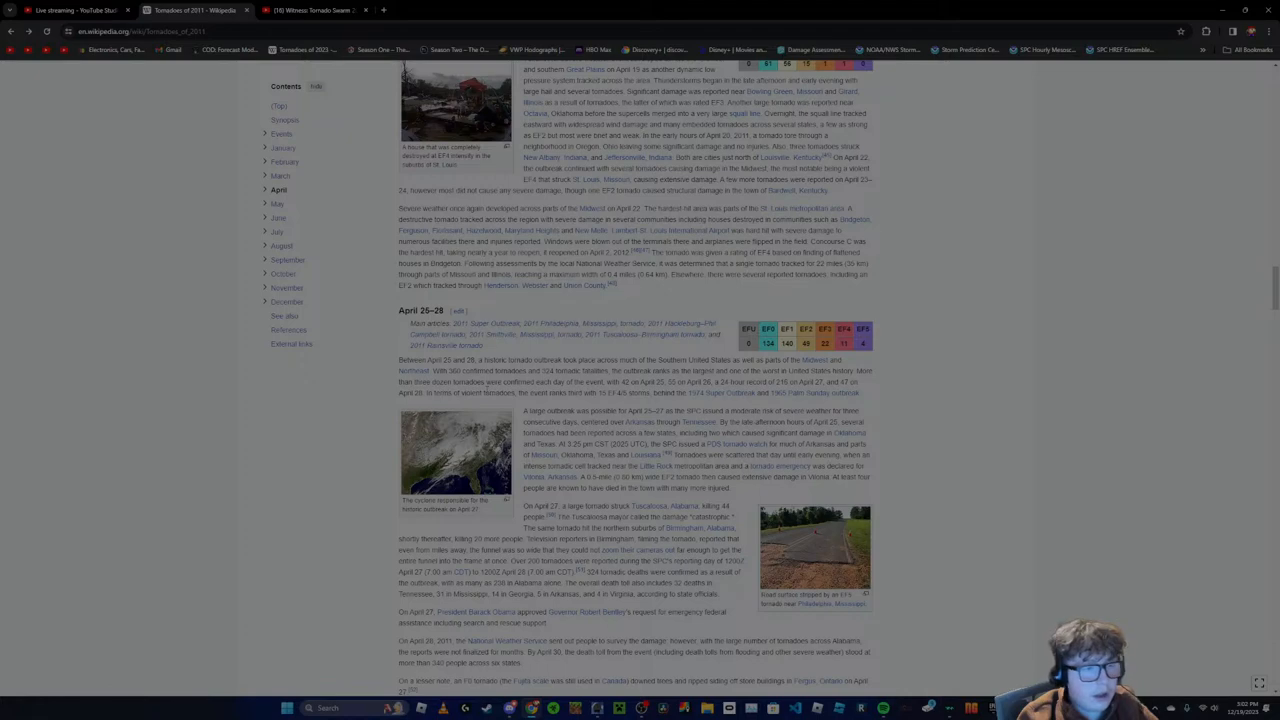
pyautogui.scroll(3)
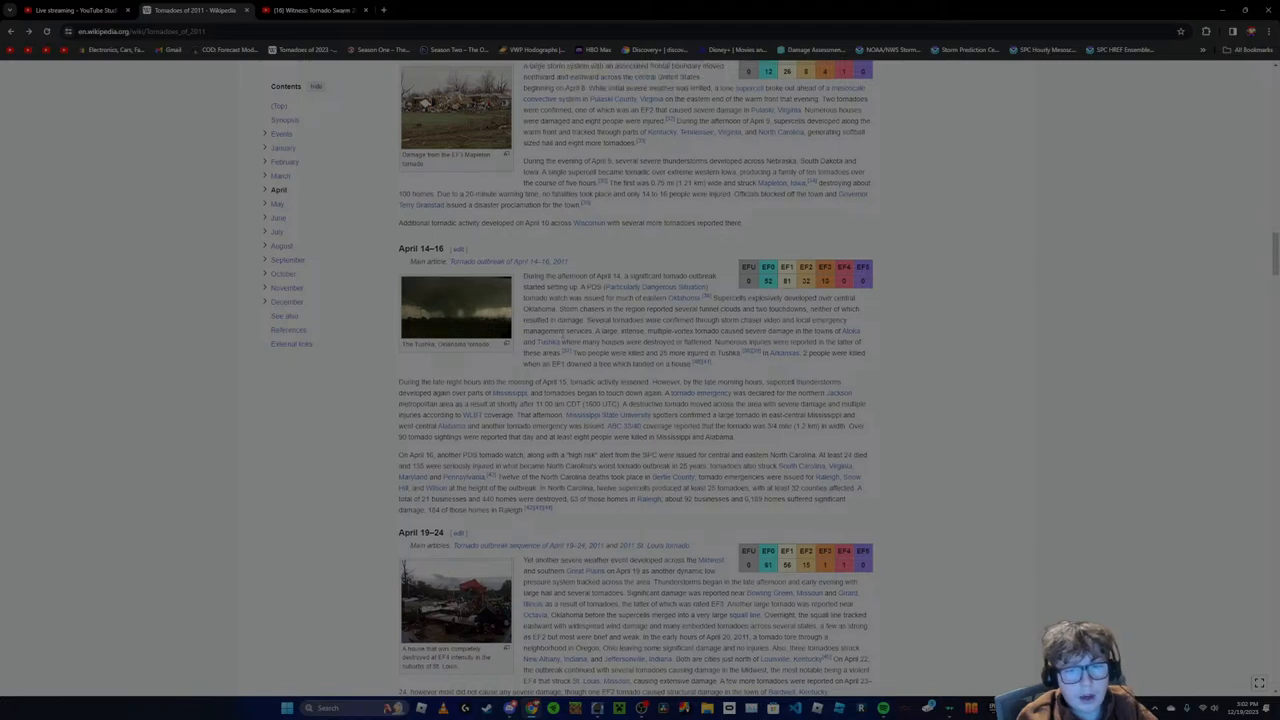
pyautogui.scroll(-3)
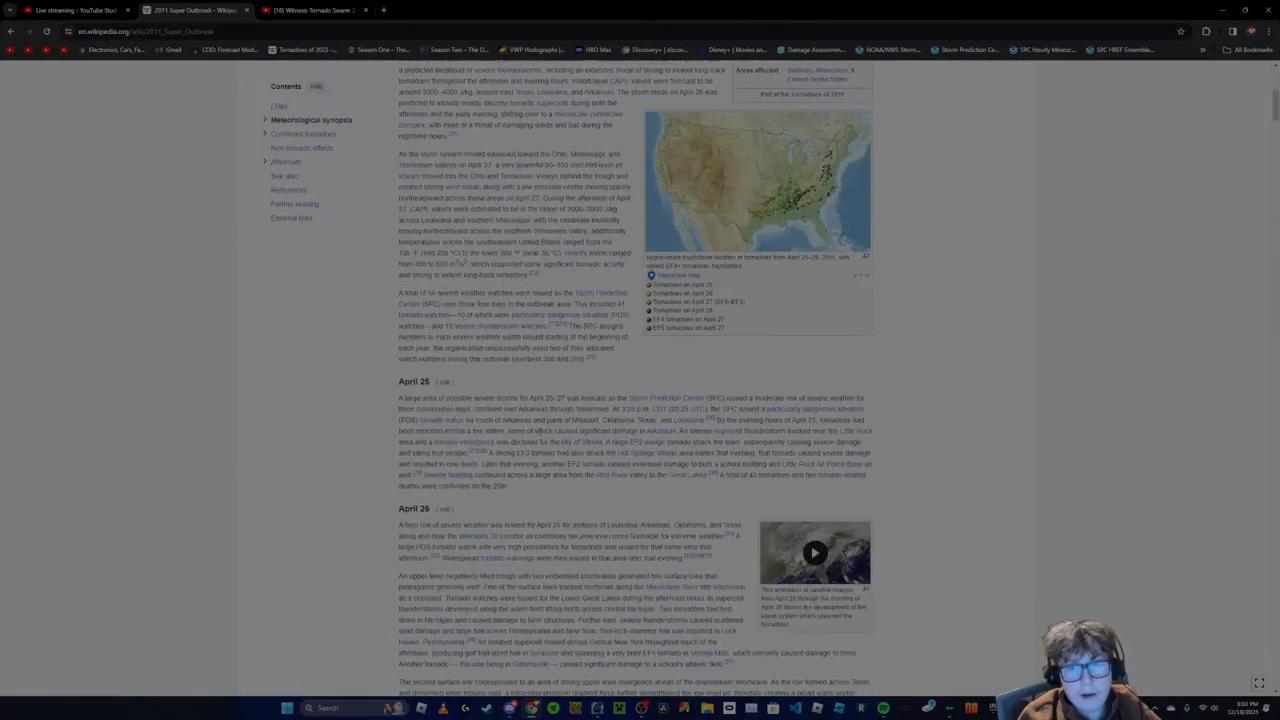
pyautogui.scroll(-3)
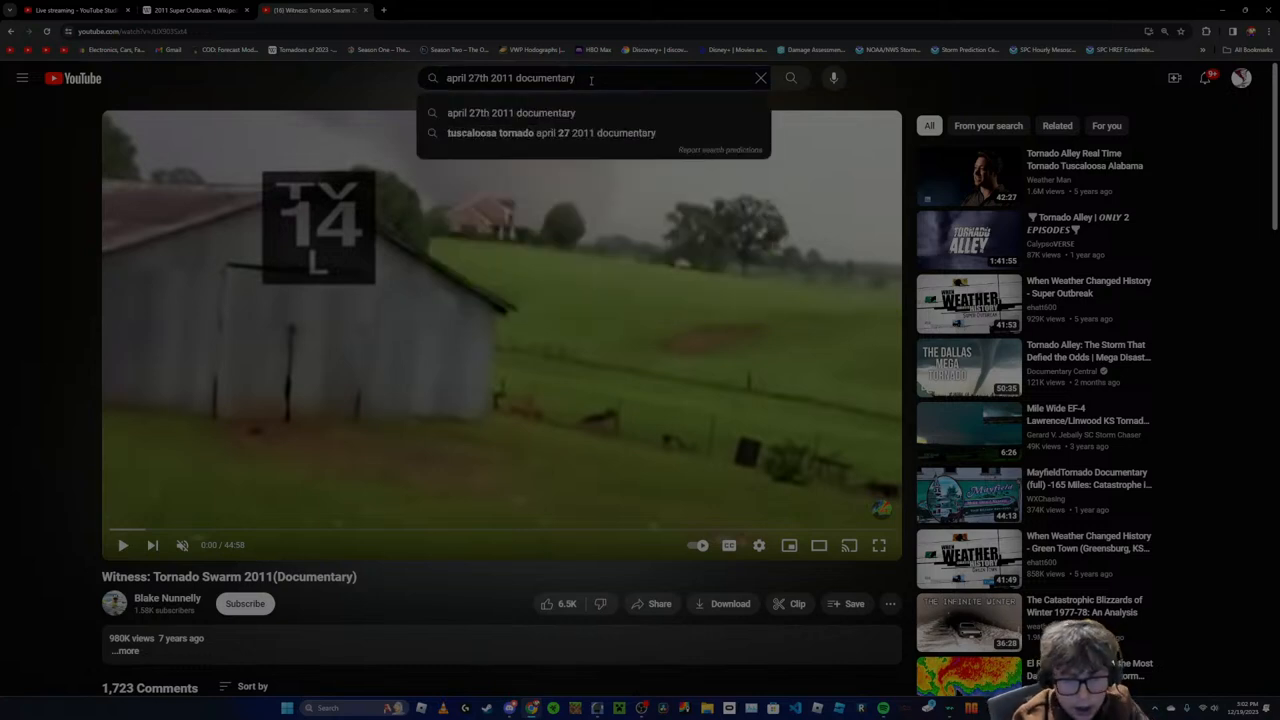
# Search YouTube for 'april 27th 2011 documentary alferia' and browse through the results
pyautogui.write('alferia')
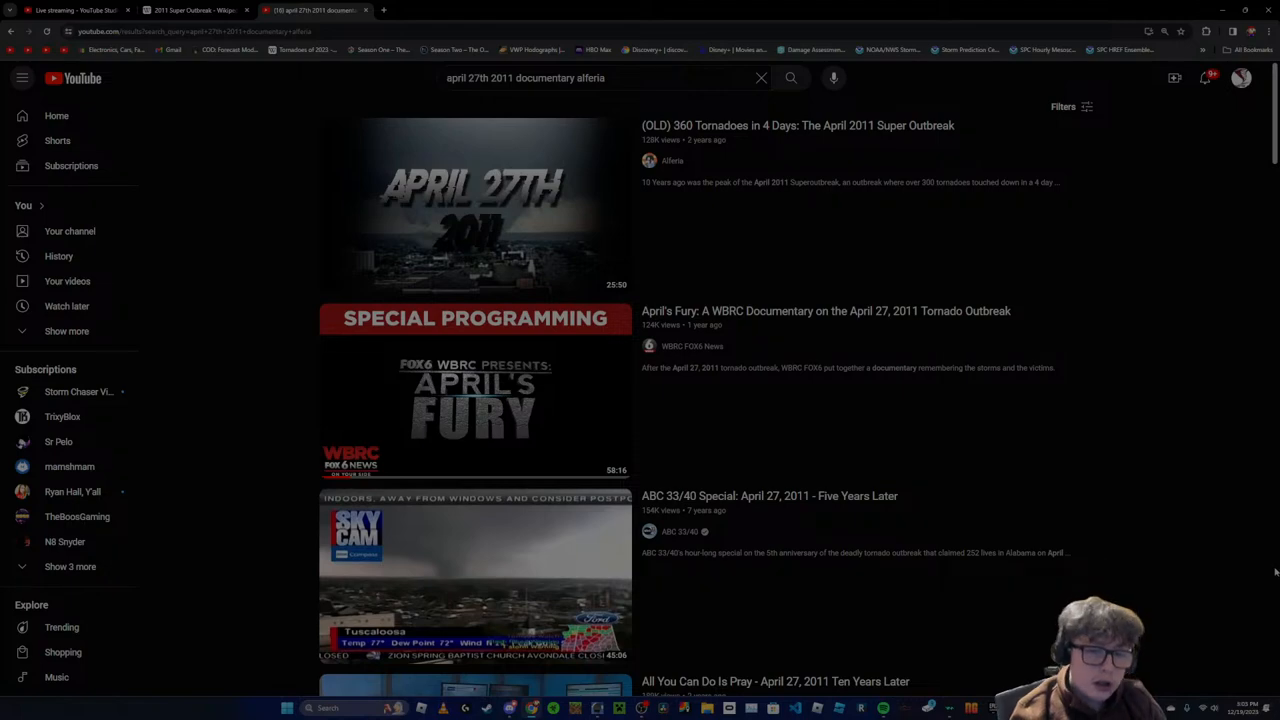
pyautogui.scroll(-3)
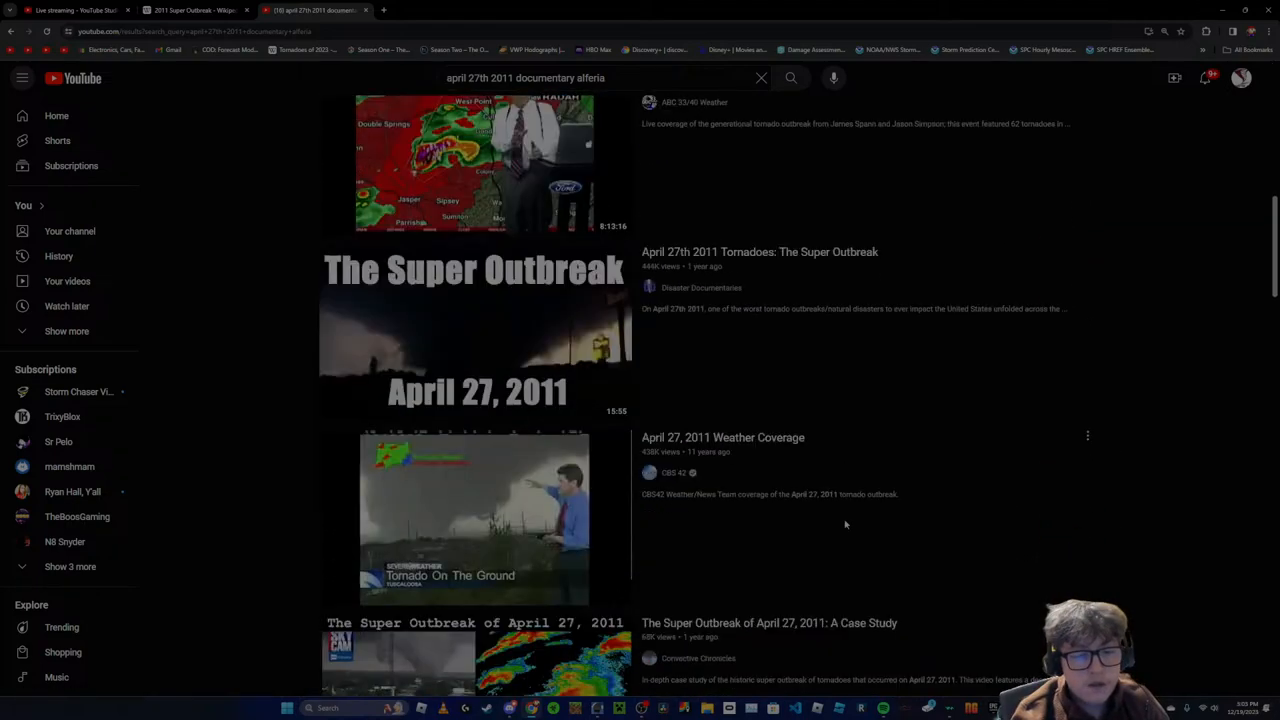
pyautogui.scroll(-3)
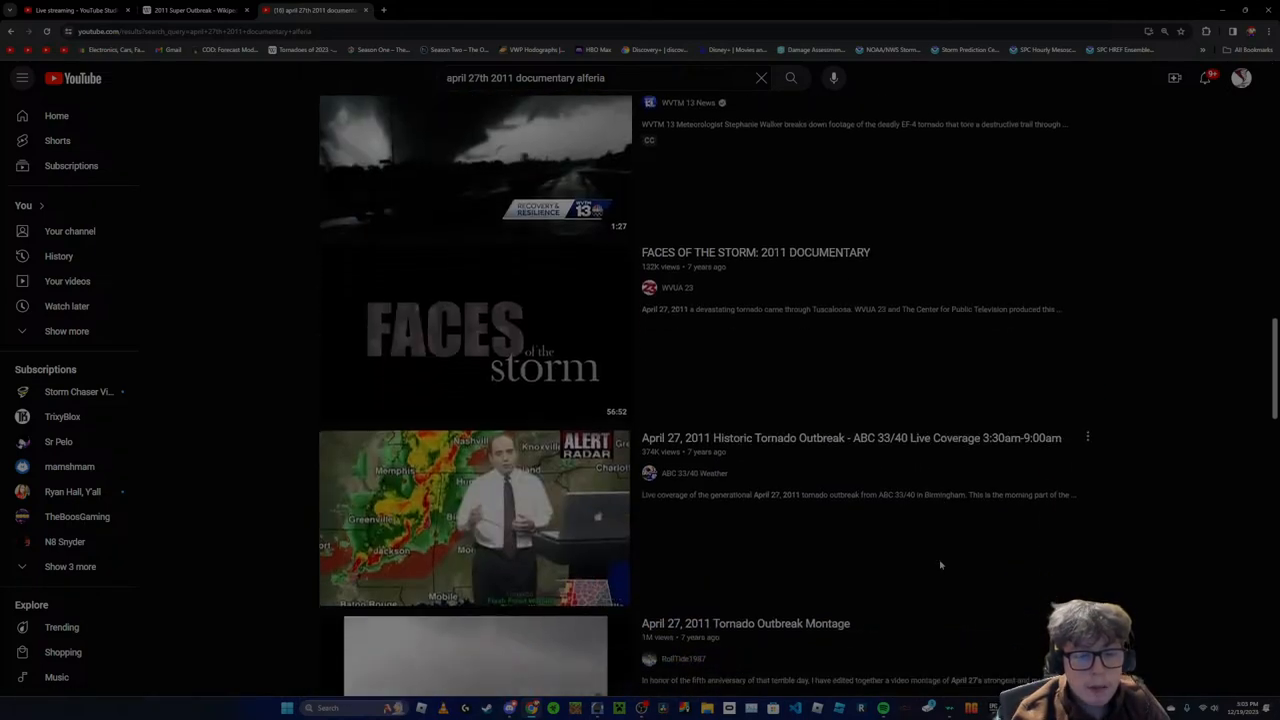
pyautogui.scroll(-3)
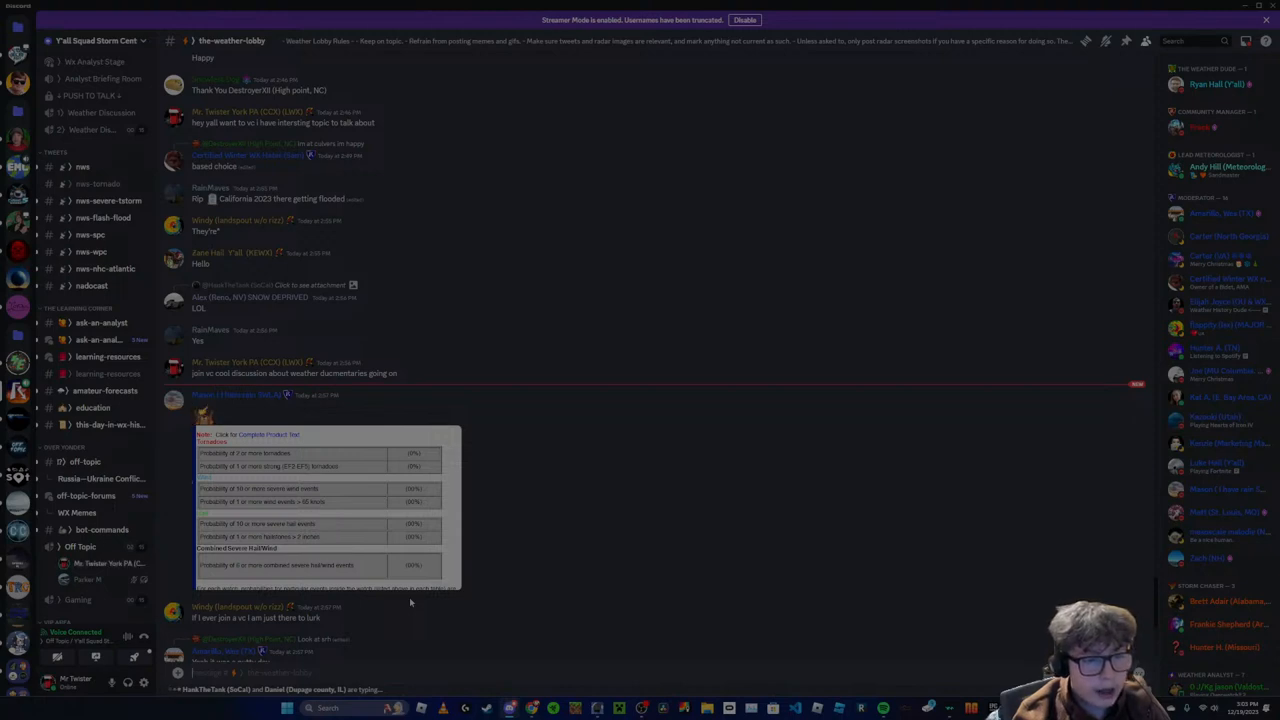
# Catch up on #the-weather-lobby images and begin a message 'aanyone want t'
pyautogui.scroll(-3)
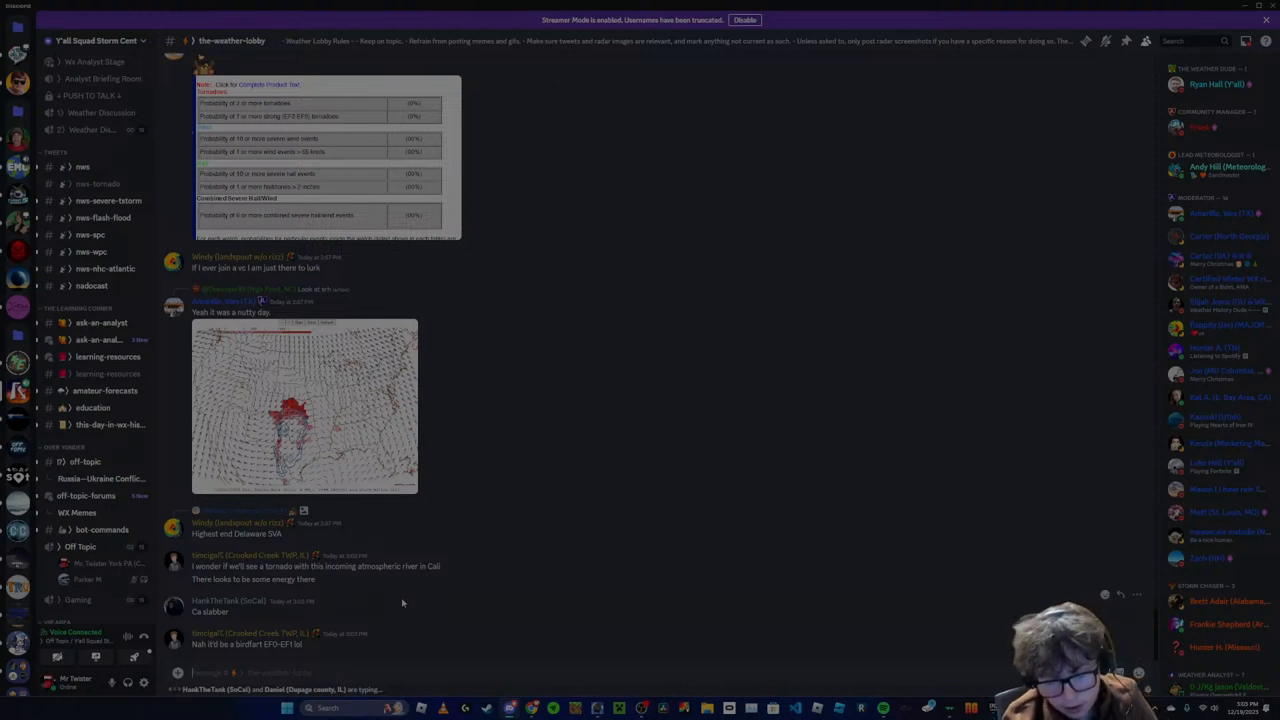
pyautogui.write('aanyone want t')
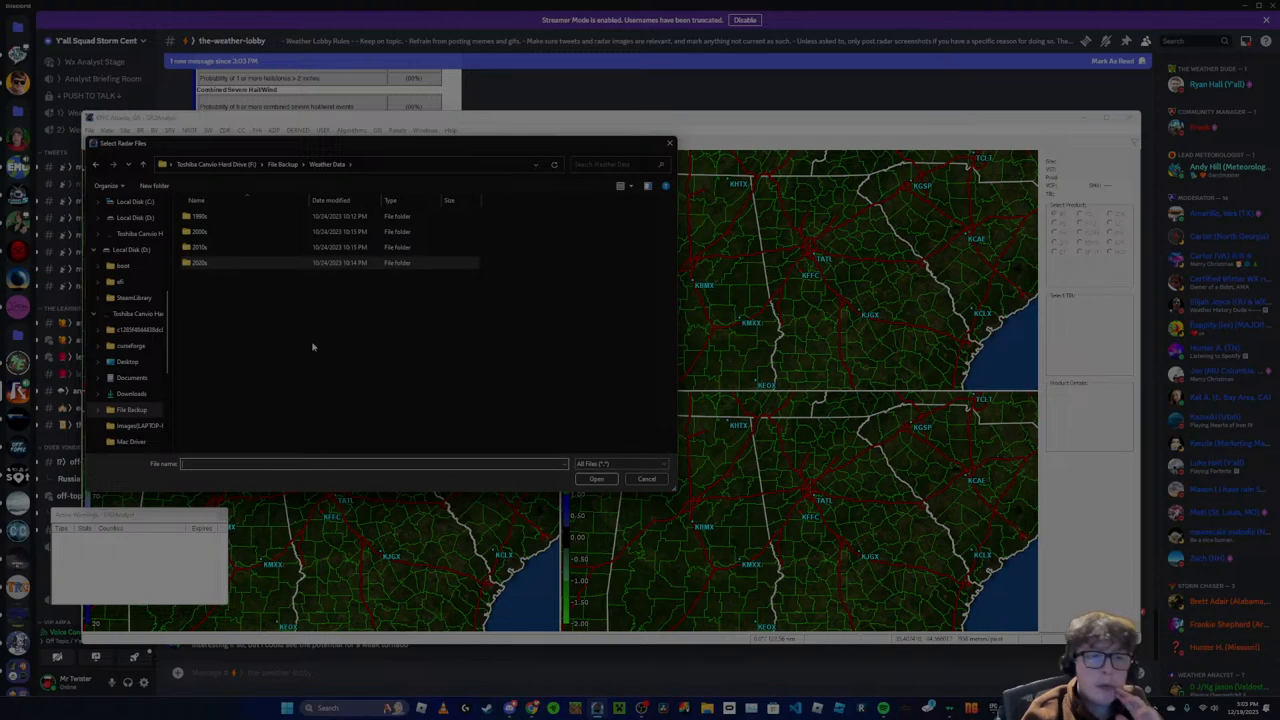
# Open a year folder of saved radar files in the Select Radar Files dialog
pyautogui.doubleClick(200, 248)
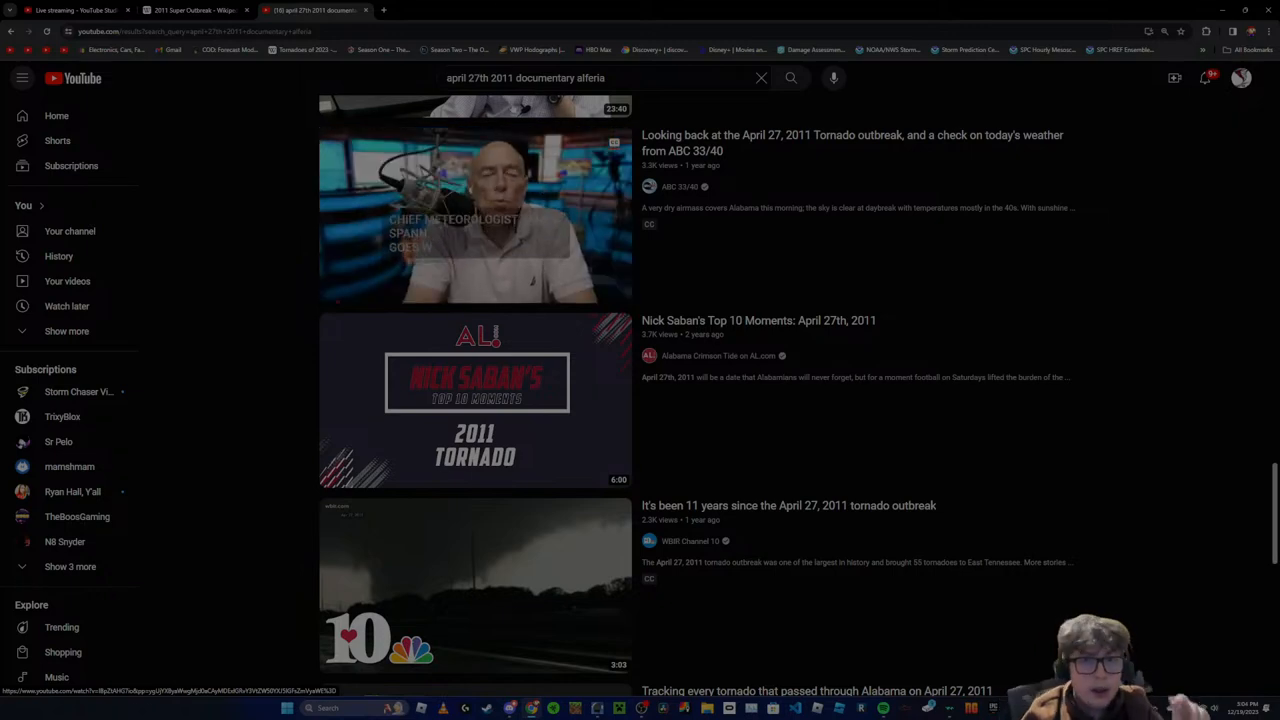
# Replace the YouTube query with 'dunlap city tn ef4 april 27th 2011' and start browsing results
pyautogui.click(524, 78)
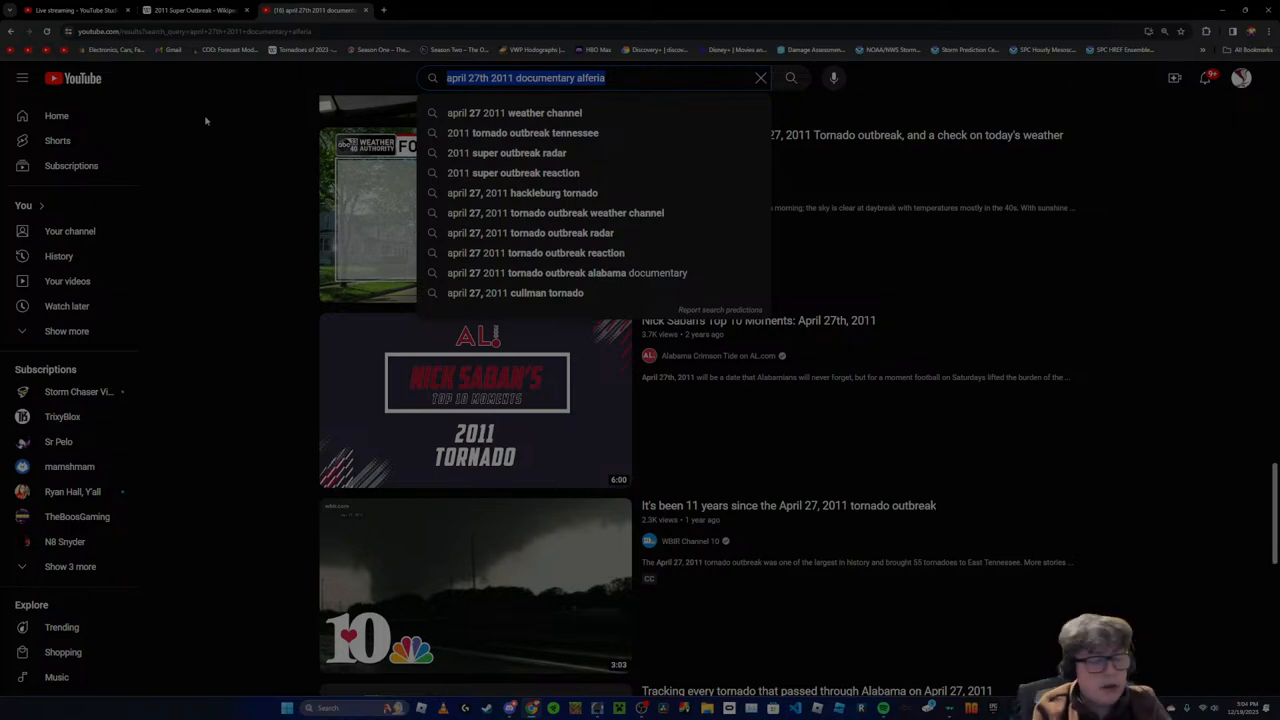
pyautogui.write('du lap city')
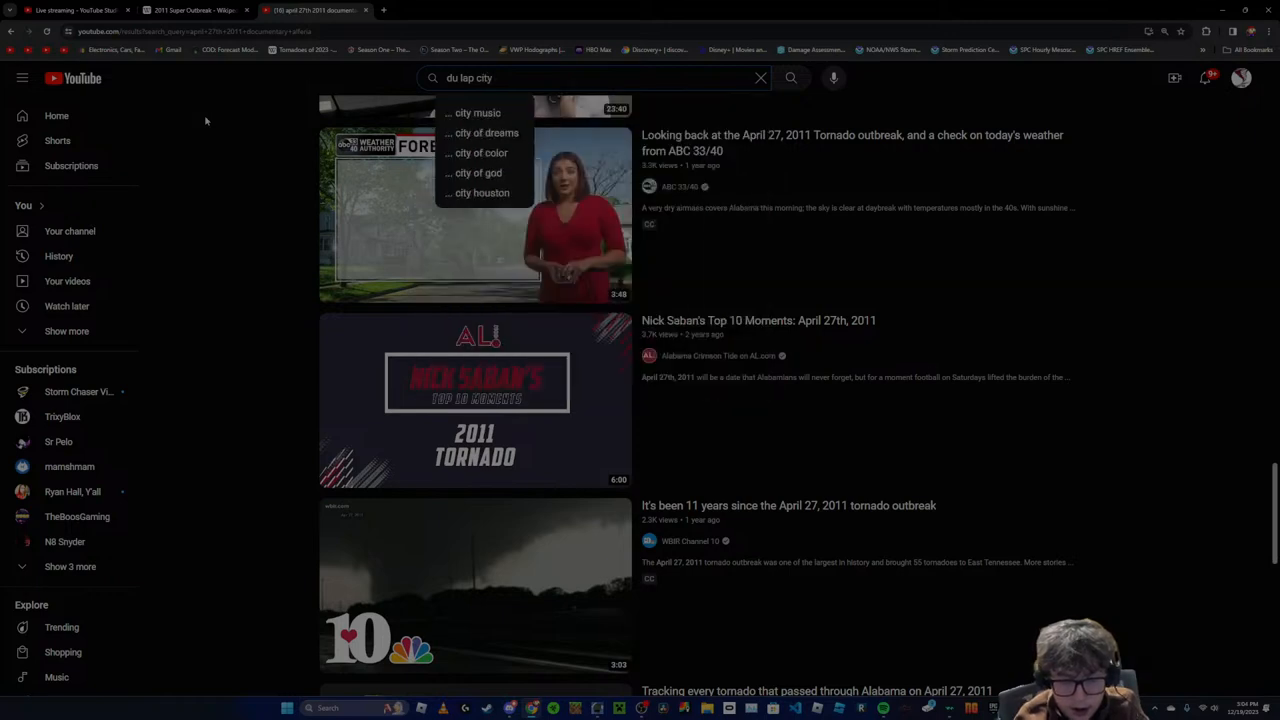
pyautogui.write('tn ef4 april 27th 2011')
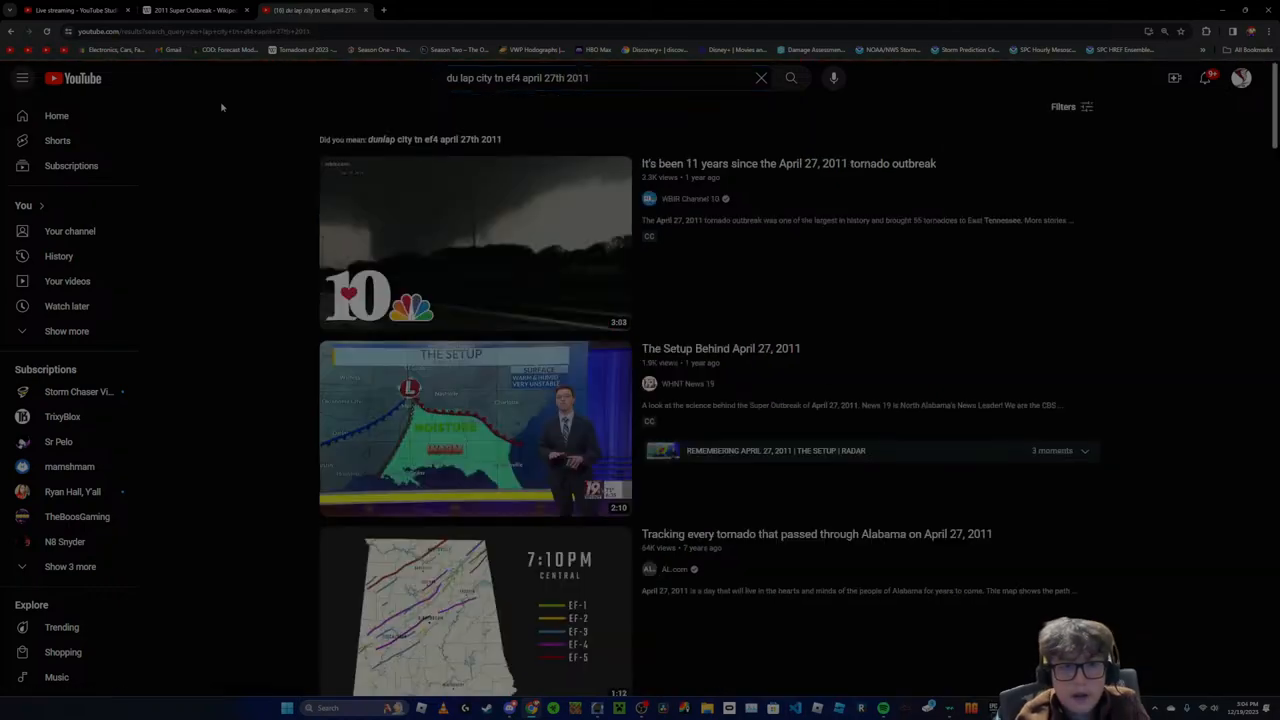
pyautogui.scroll(-3)
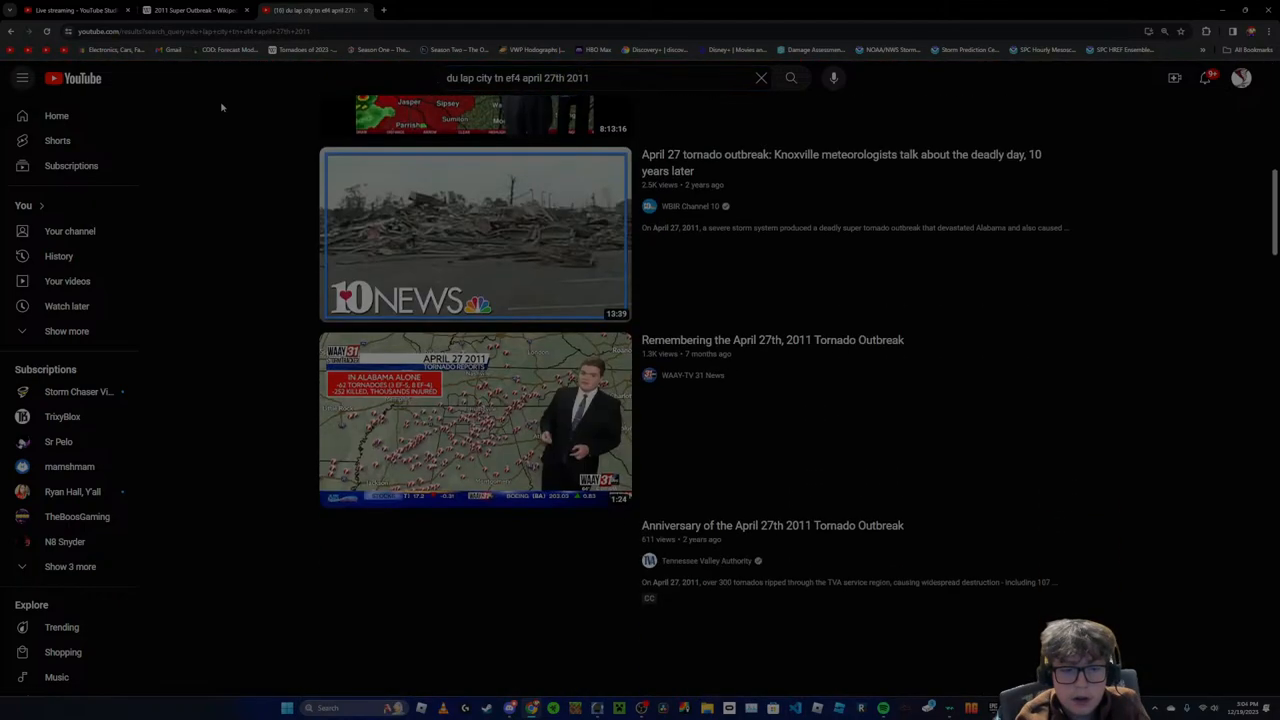
pyautogui.scroll(-3)
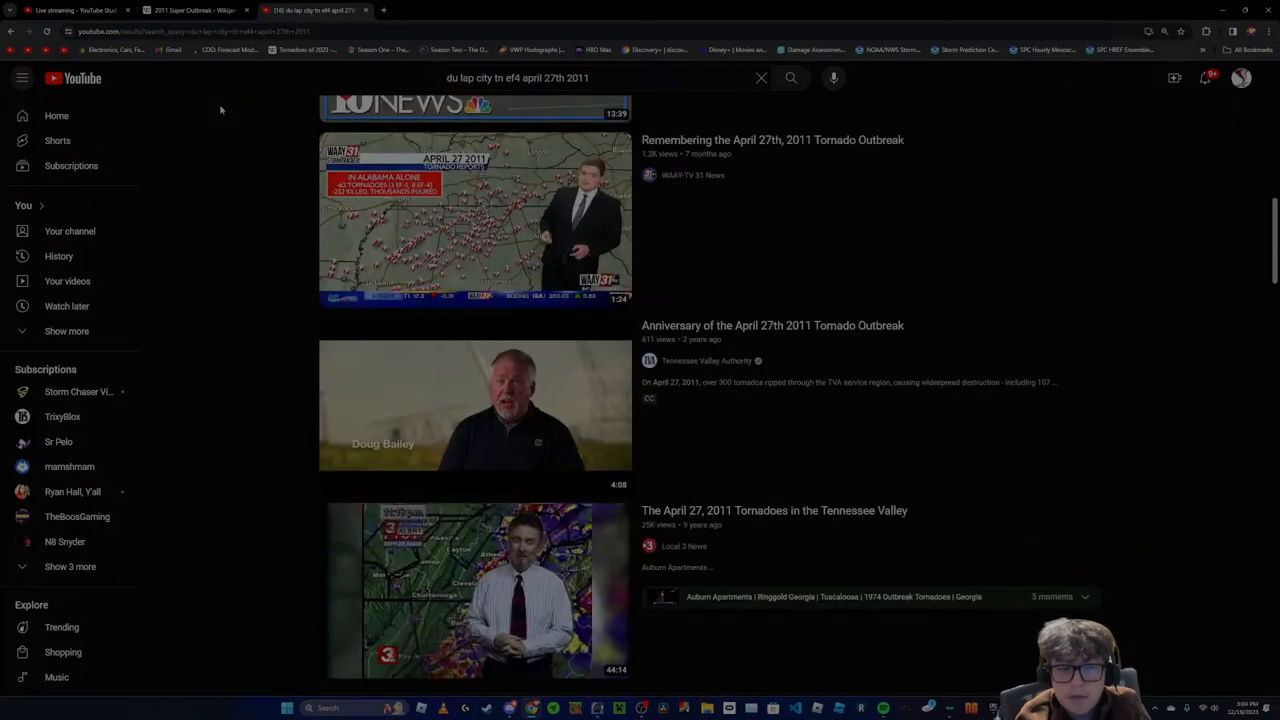
# Scroll further through the Dunlap EF4 tornado coverage videos
pyautogui.scroll(-3)
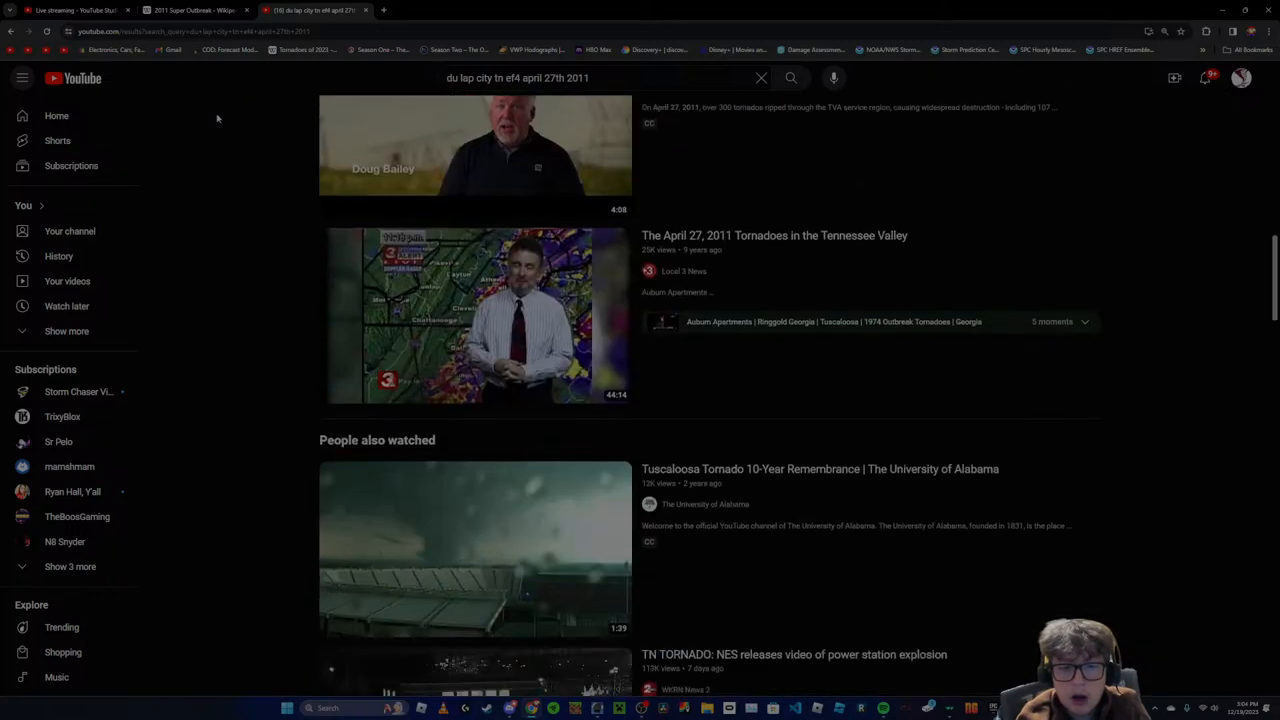
pyautogui.scroll(-3)
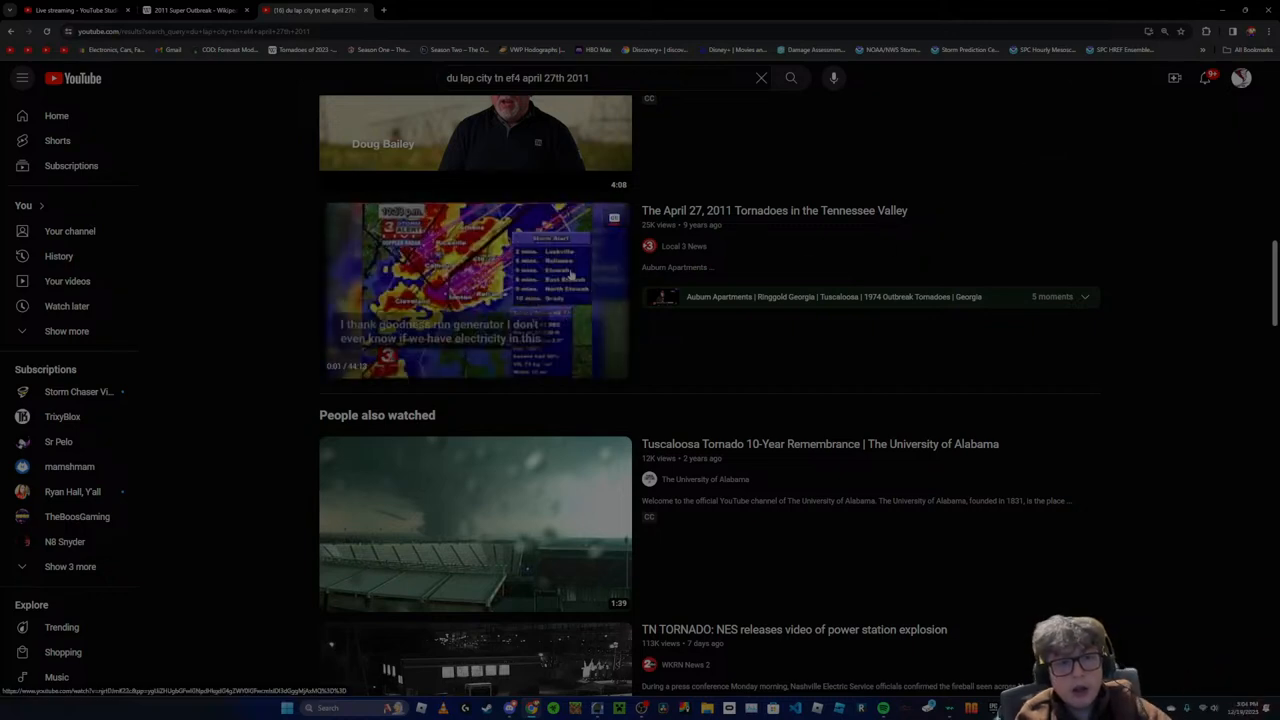
pyautogui.scroll(-3)
pyautogui.write('n')
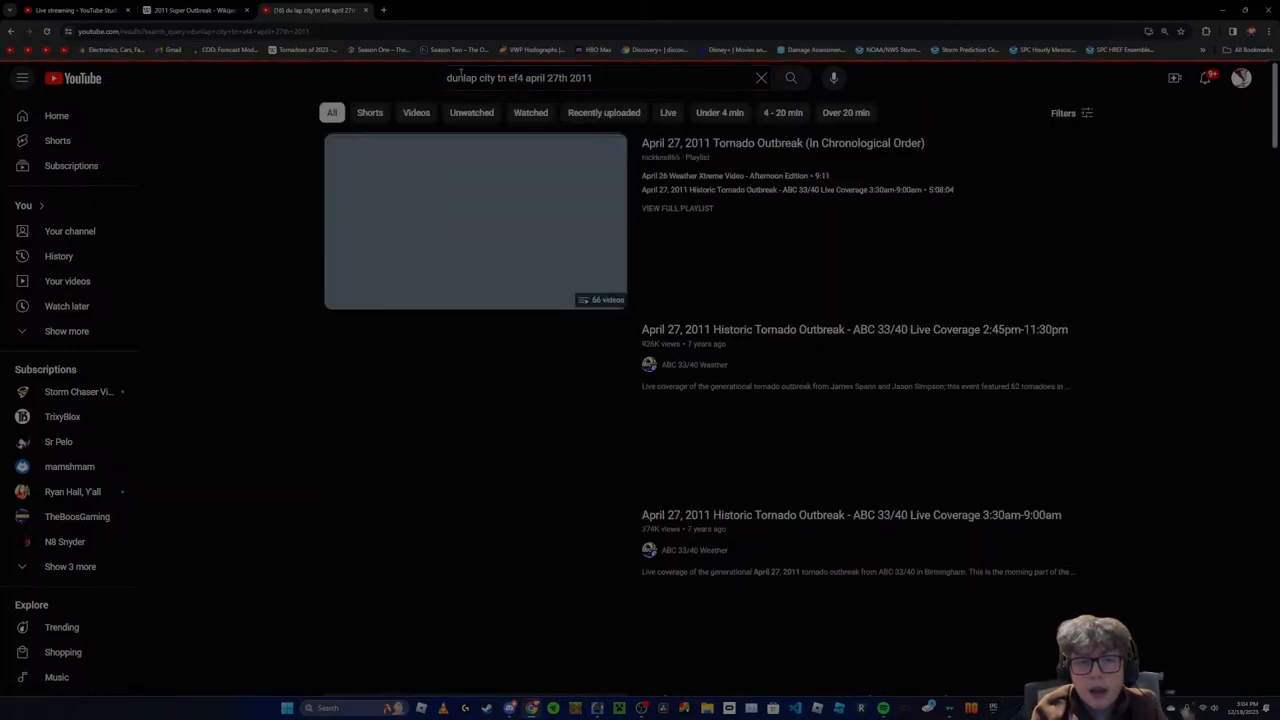
pyautogui.scroll(-3)
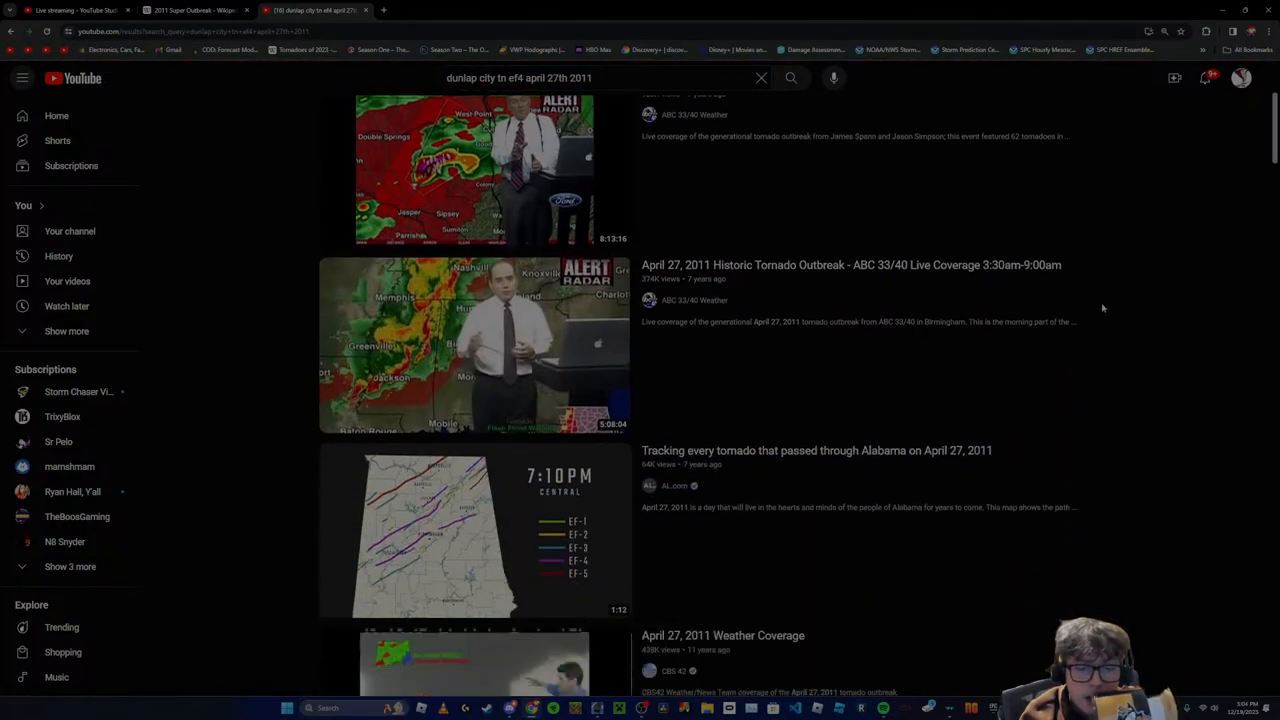
pyautogui.scroll(-3)
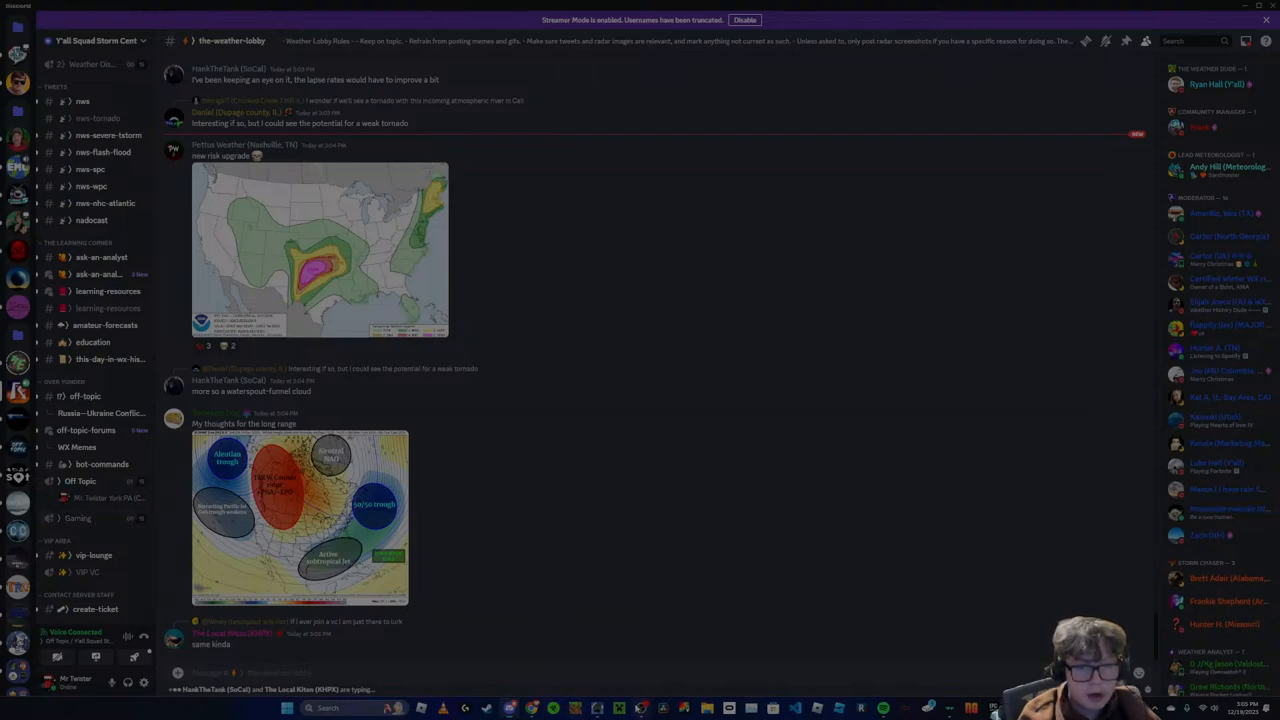
# Look over the forecast maps posted in Discord's the-weather-lobby channel
pyautogui.scroll(-3)
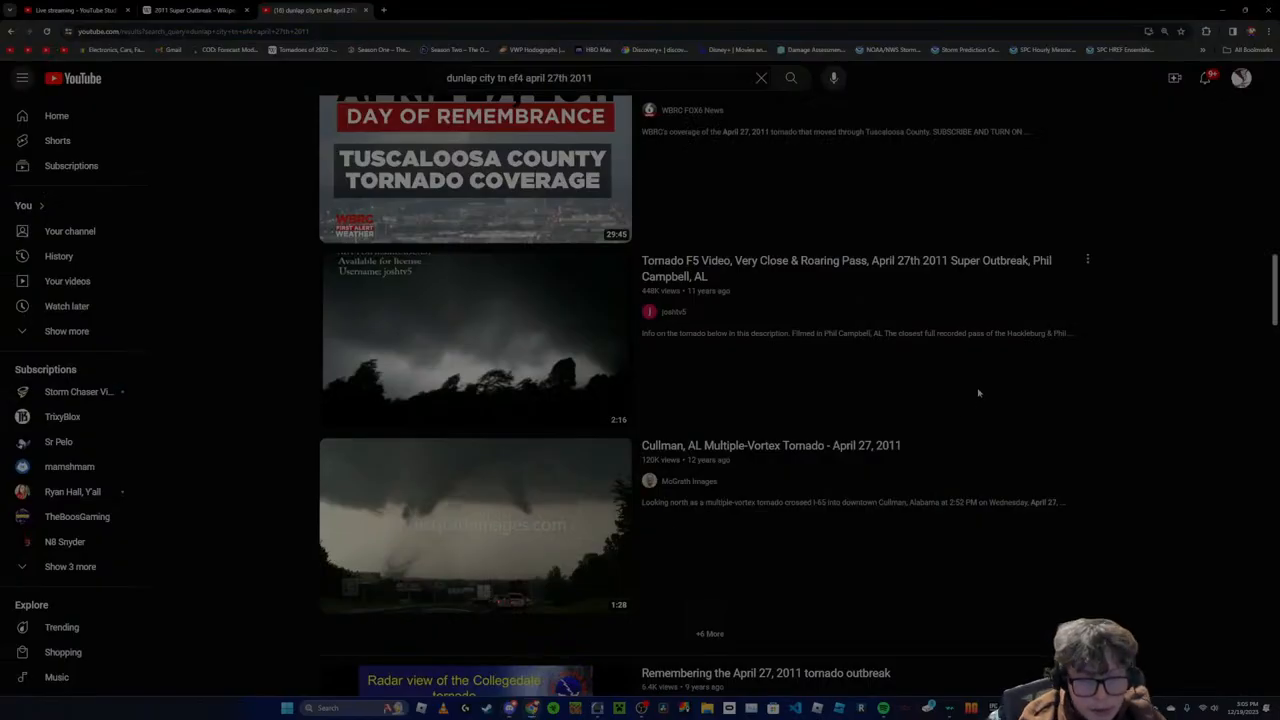
# Browse more April 27, 2011 tornado videos, start revising the query, then switch to the Wikipedia tornado list
pyautogui.scroll(-3)
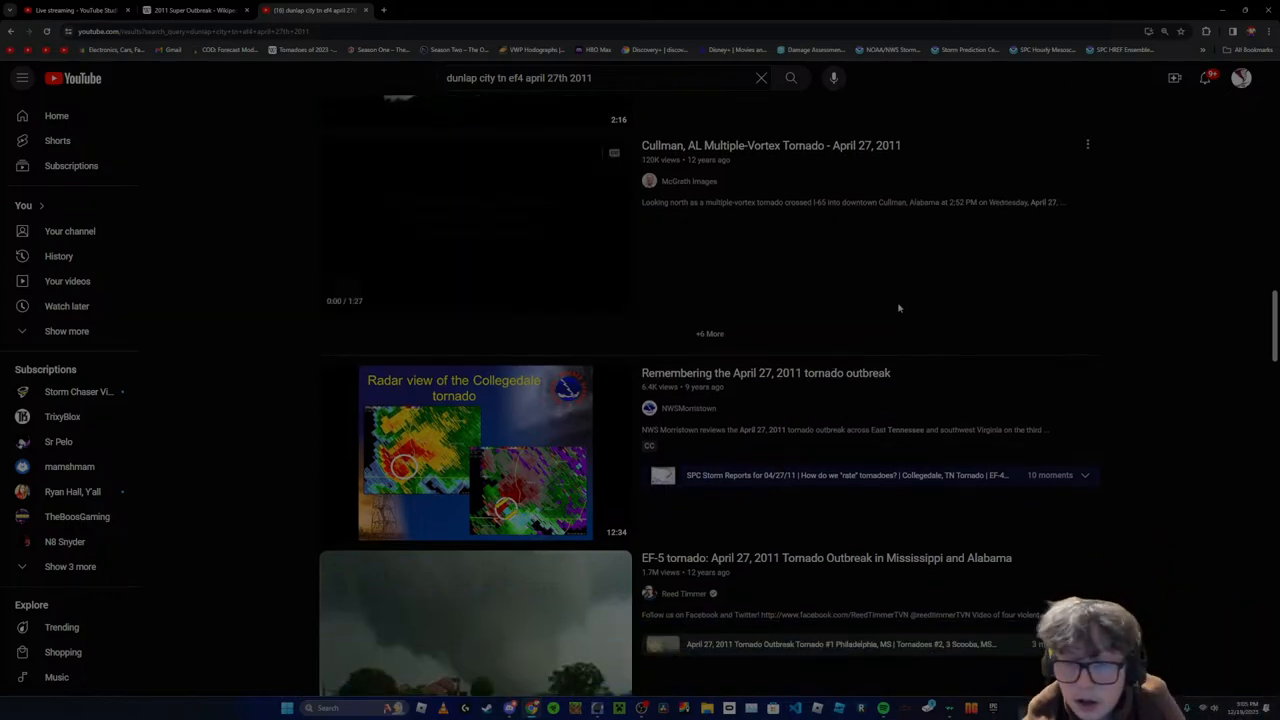
pyautogui.scroll(-3)
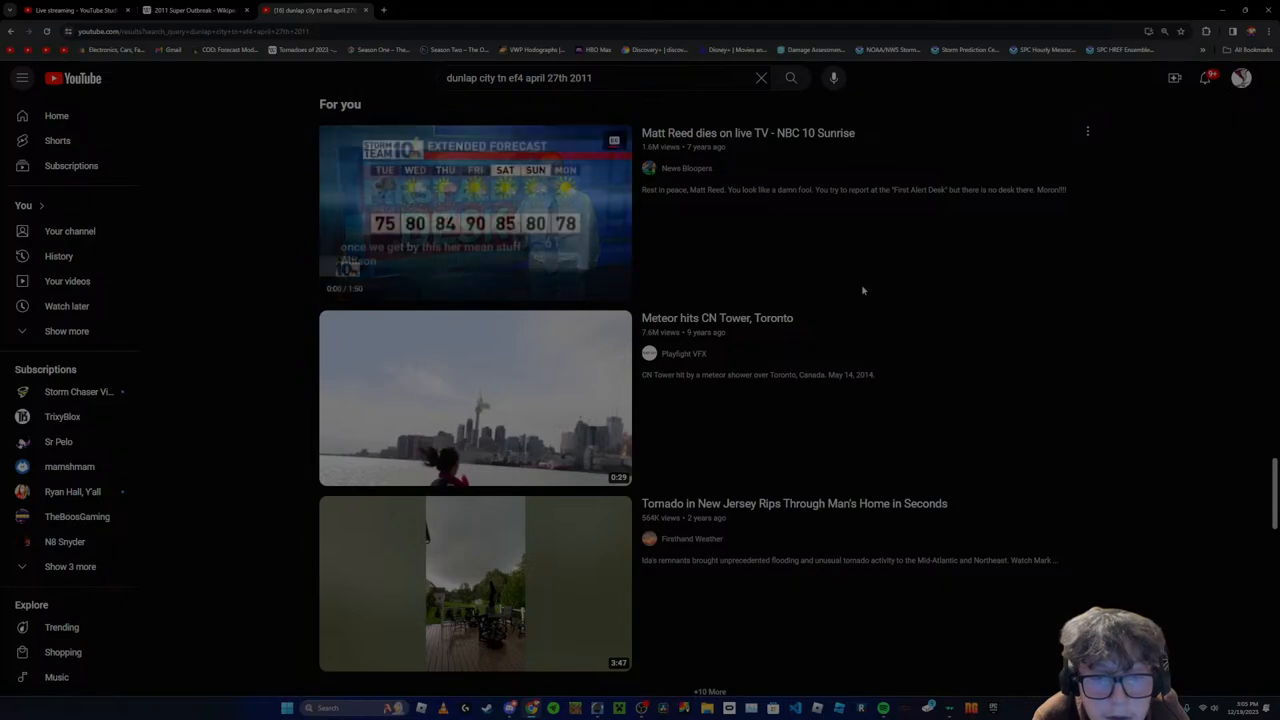
pyautogui.scroll(-3)
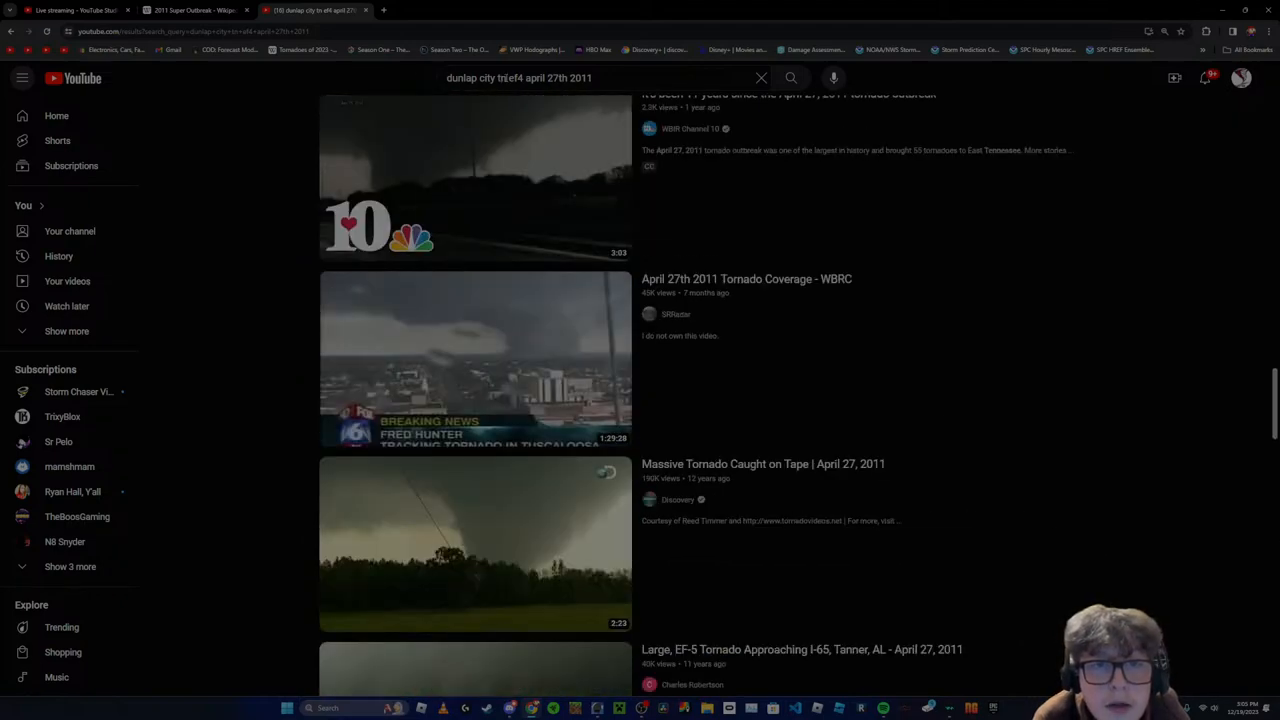
pyautogui.click(520, 78)
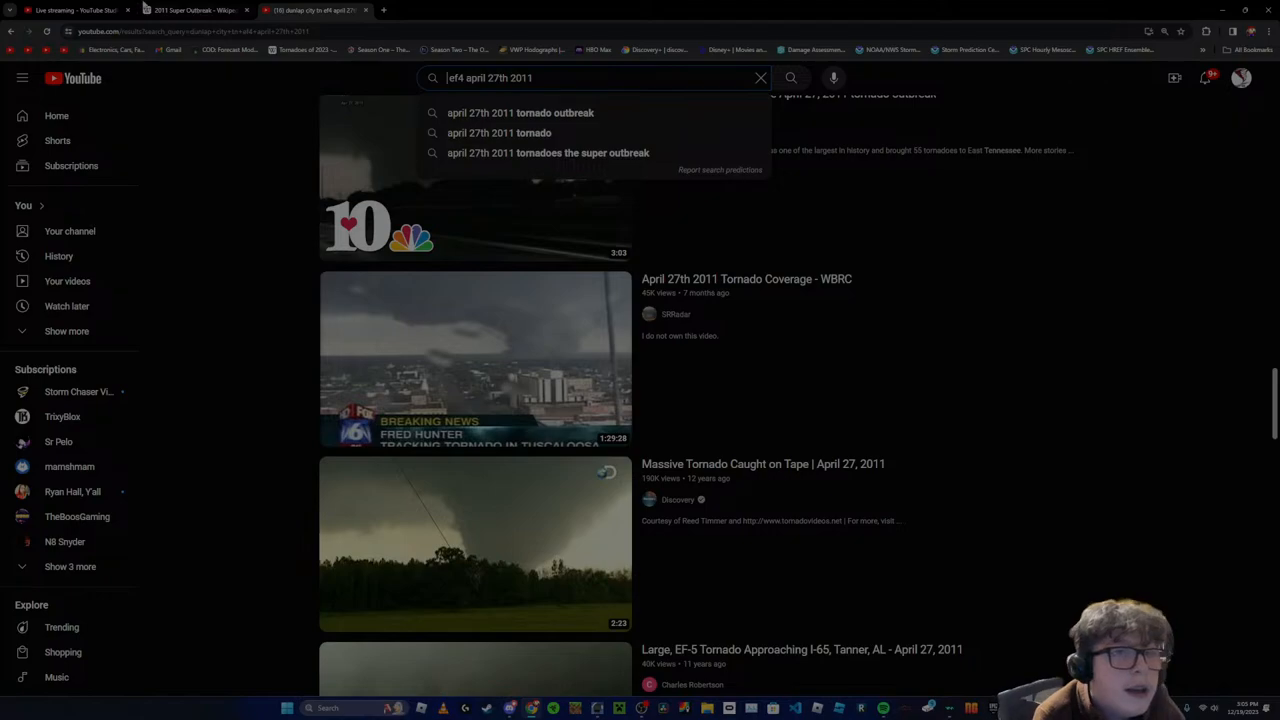
pyautogui.click(190, 10)
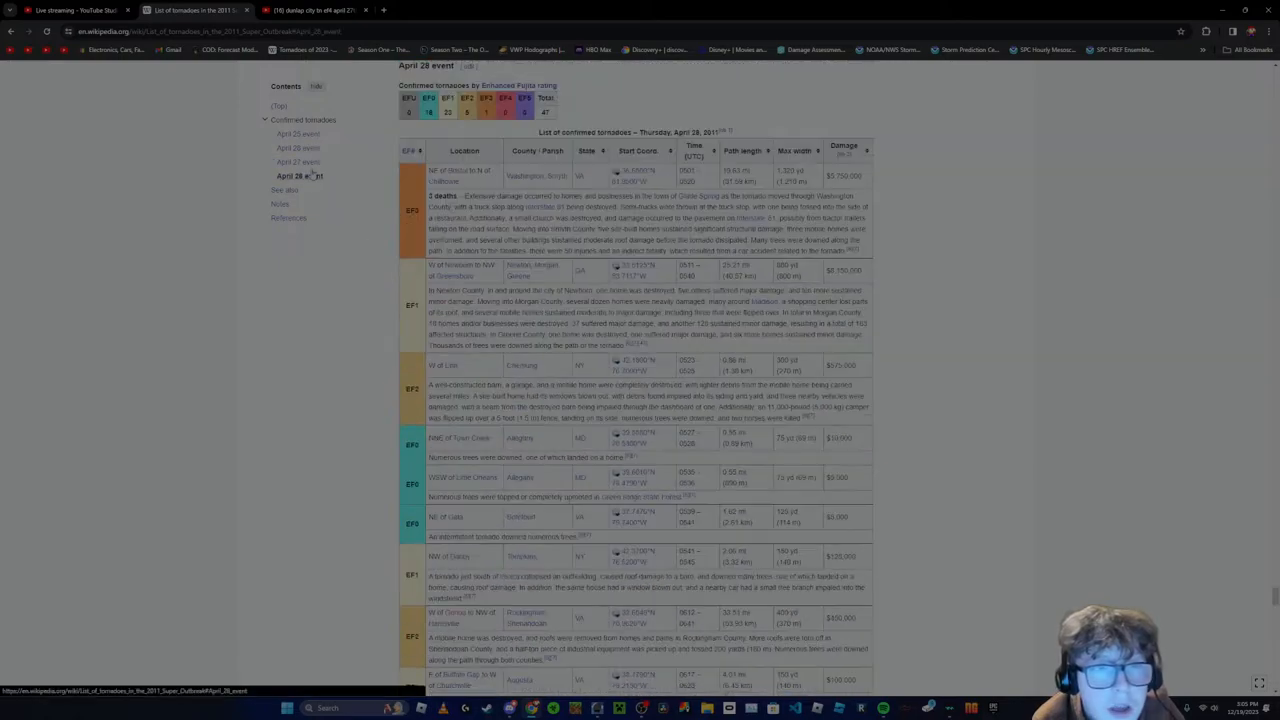
# Read through the April 27 event tornado table, then return to the YouTube Dunlap EF4 results
pyautogui.click(296, 160)
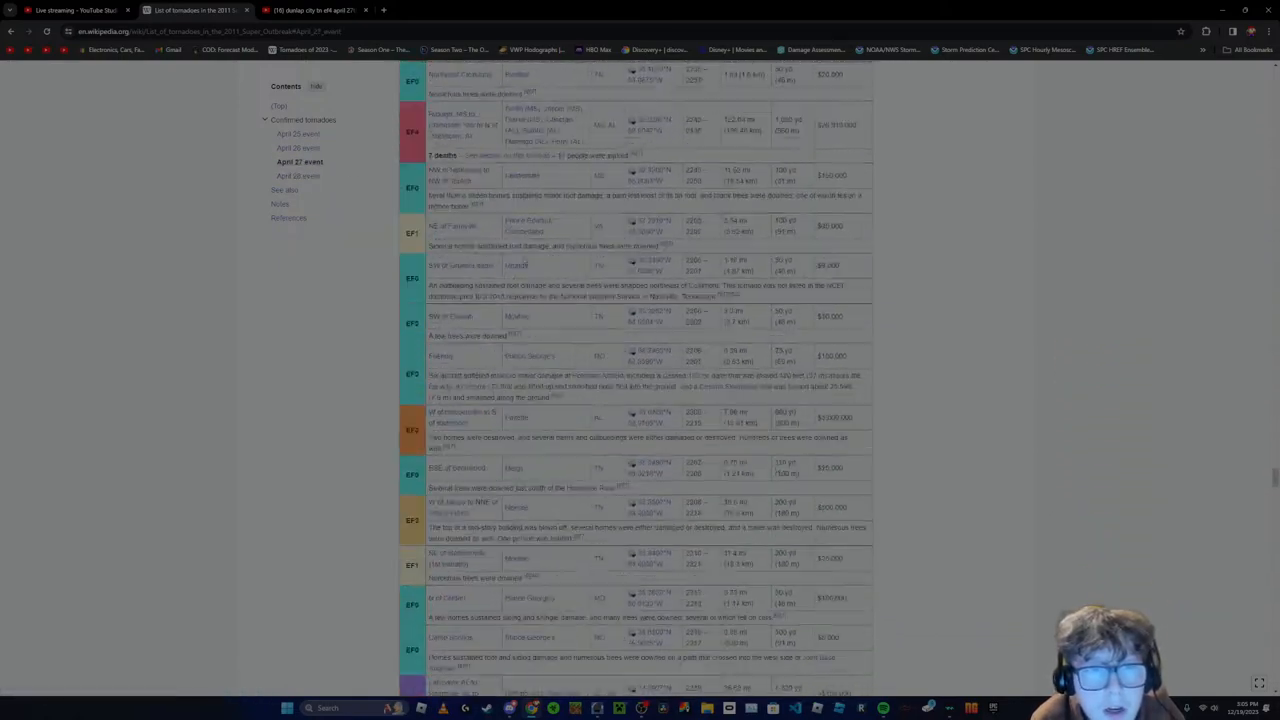
pyautogui.scroll(-3)
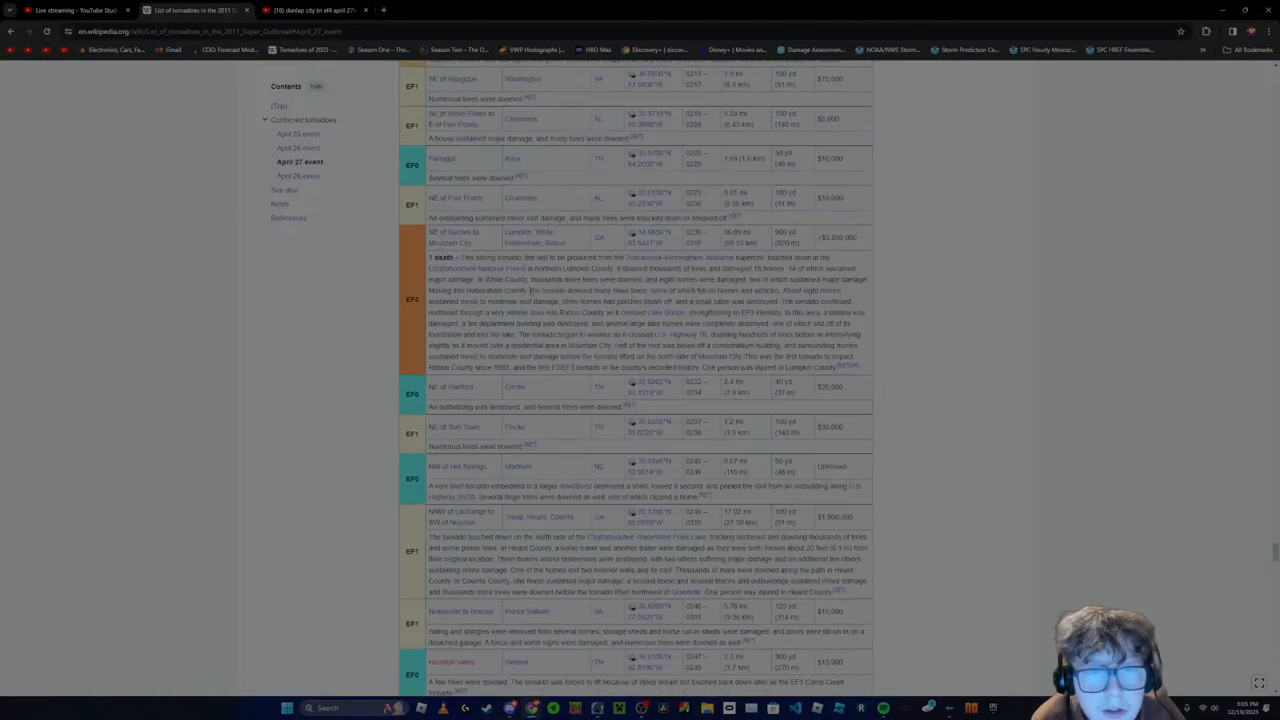
pyautogui.scroll(-3)
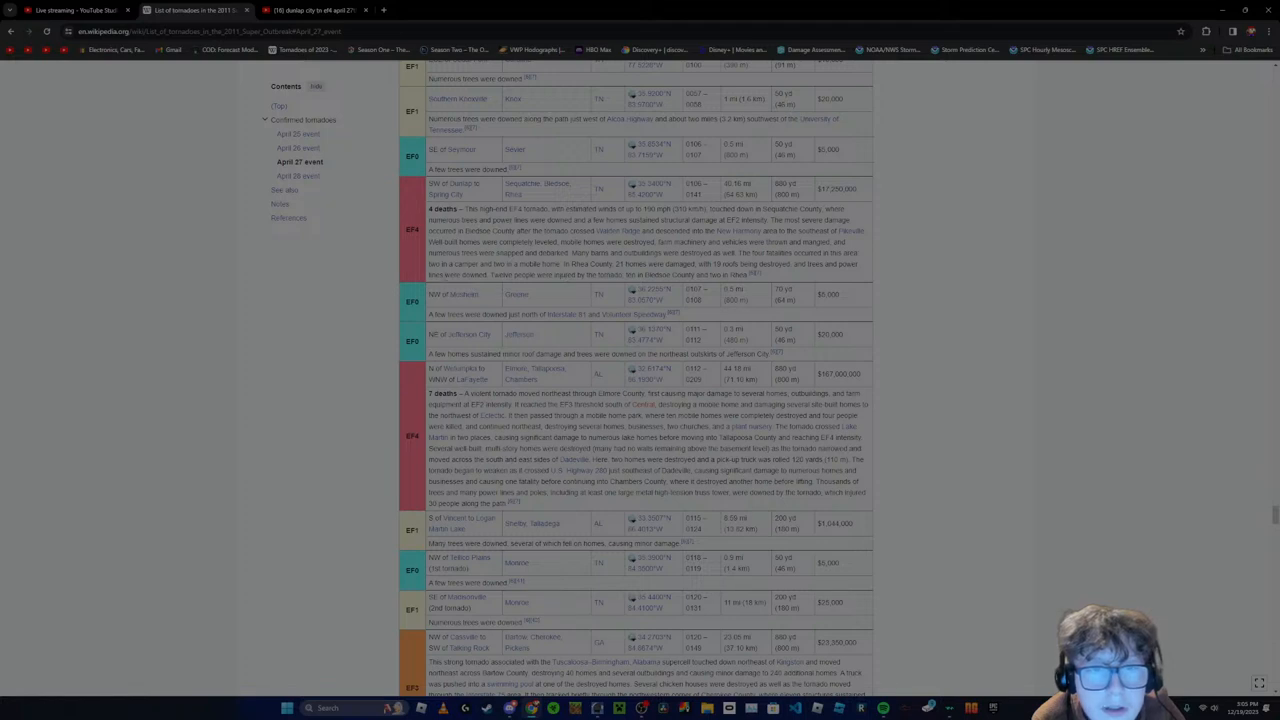
pyautogui.click(316, 10)
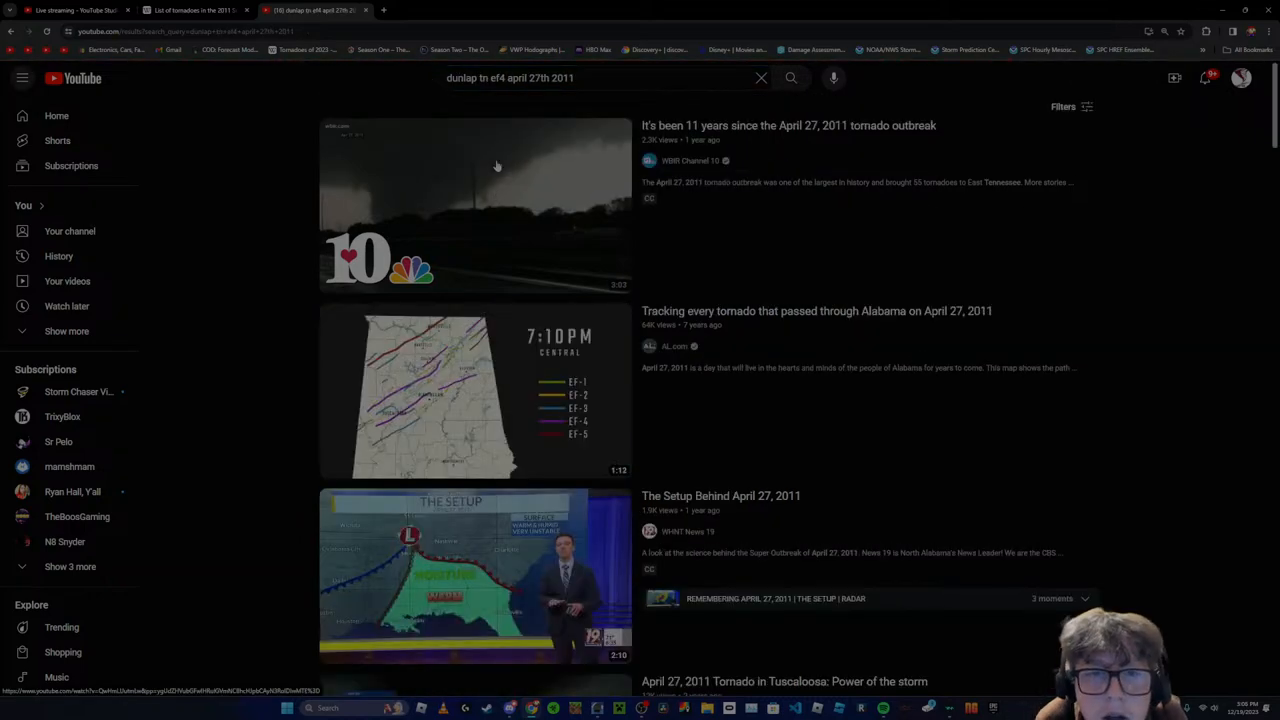
# Browse the YouTube results for 'spring city tn ef4 april 27th 2011'
pyautogui.scroll(-3)
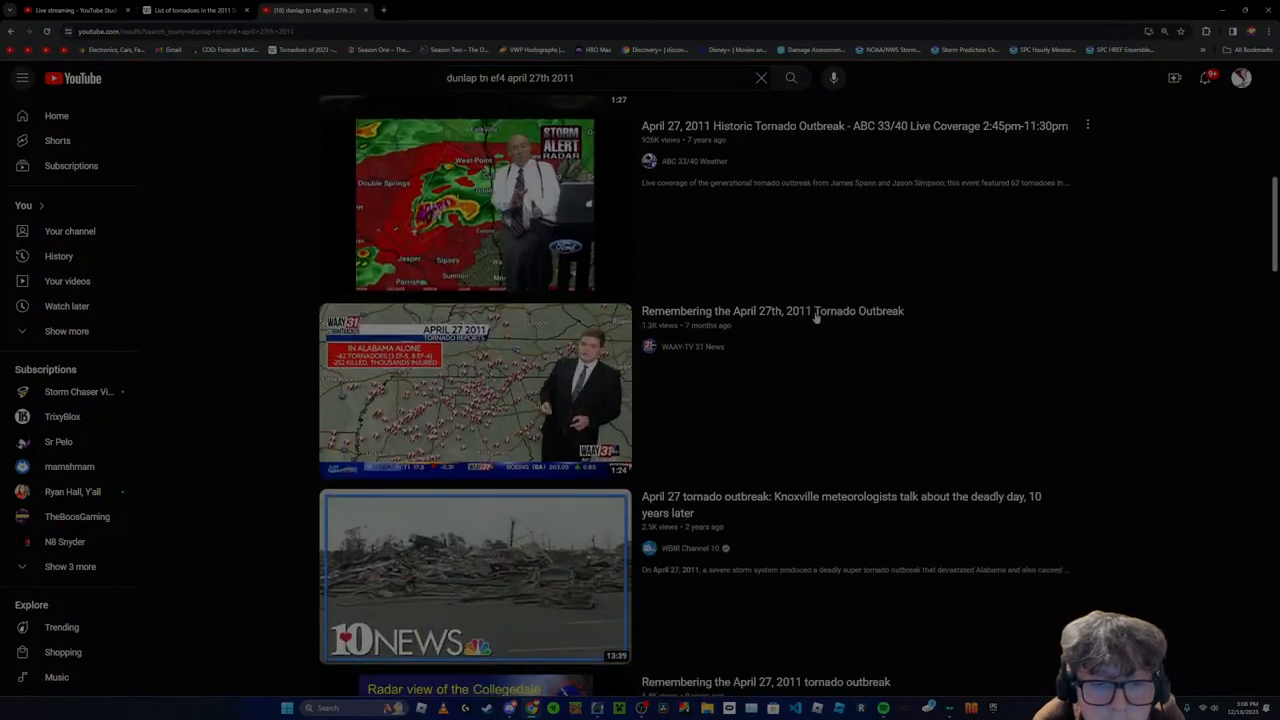
pyautogui.scroll(-3)
pyautogui.write('spring city')
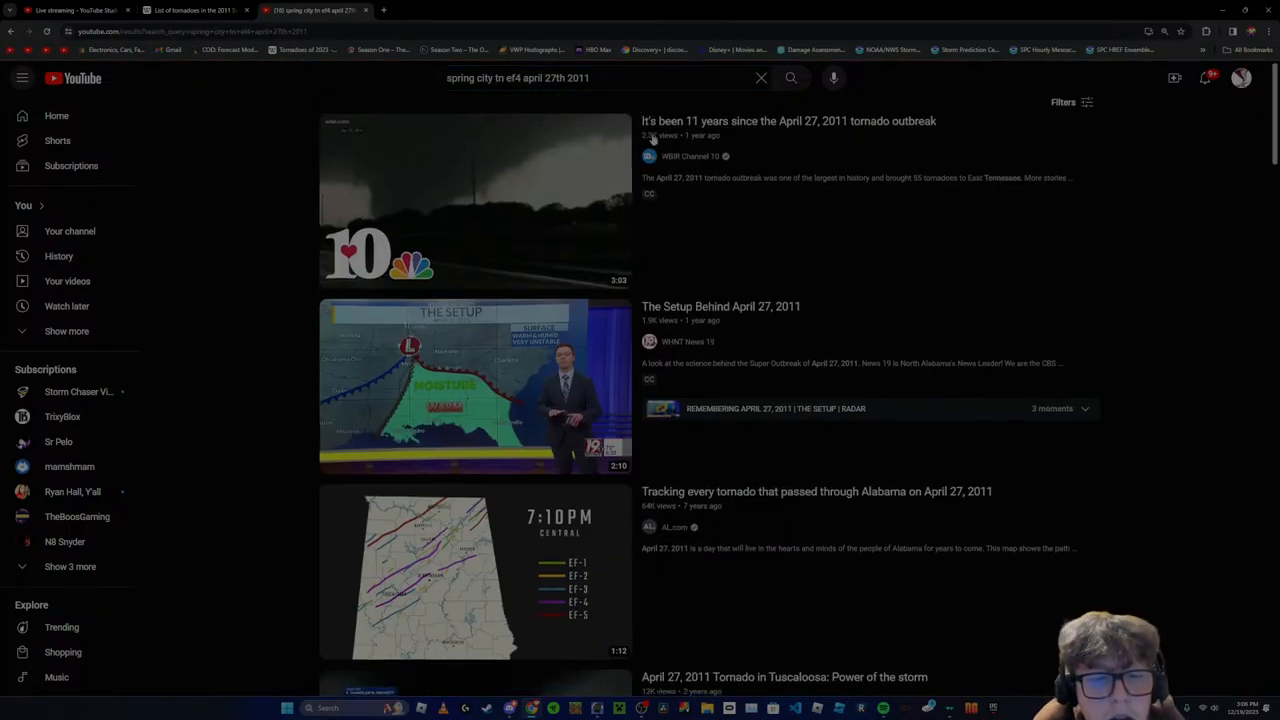
pyautogui.scroll(-3)
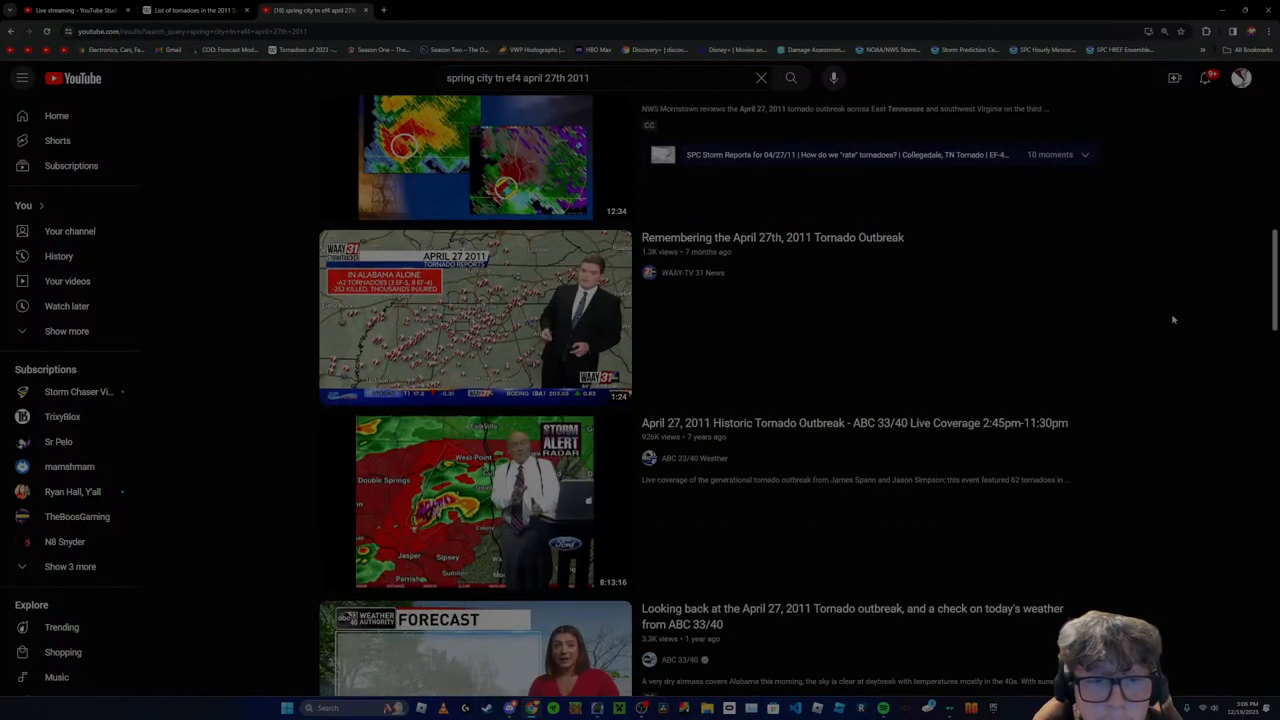
pyautogui.scroll(-3)
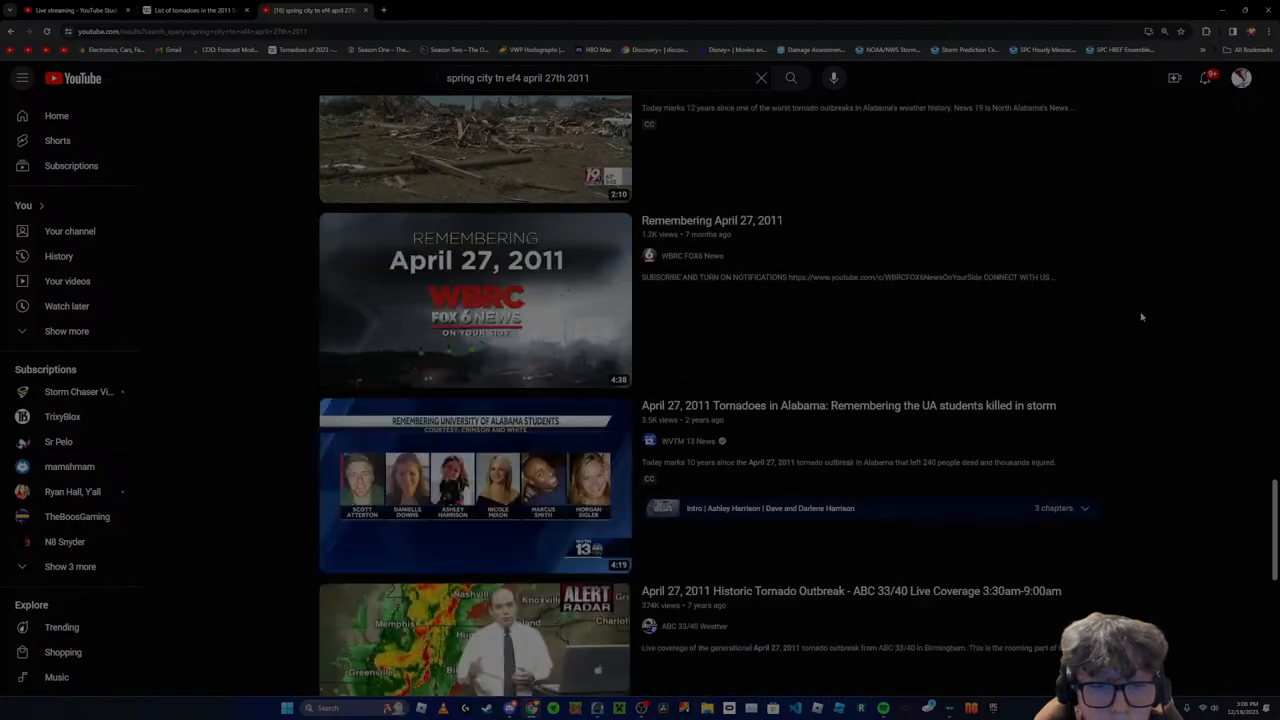
pyautogui.scroll(-3)
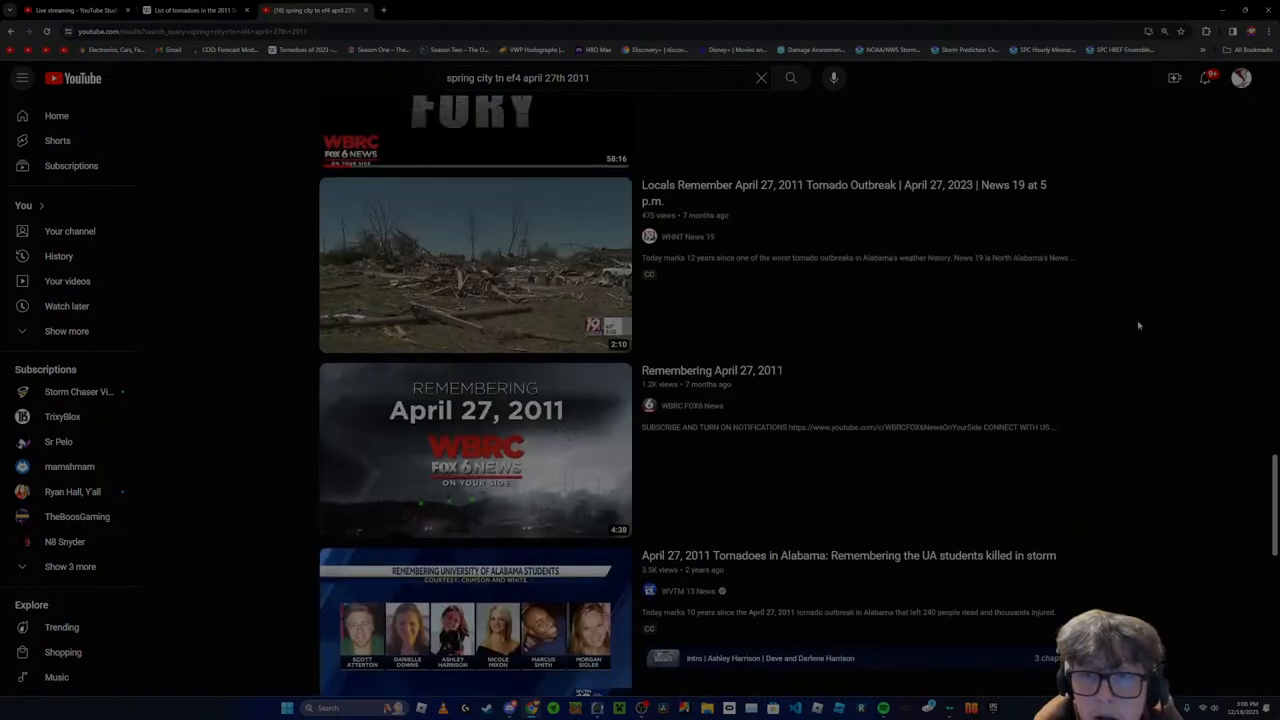
pyautogui.scroll(-3)
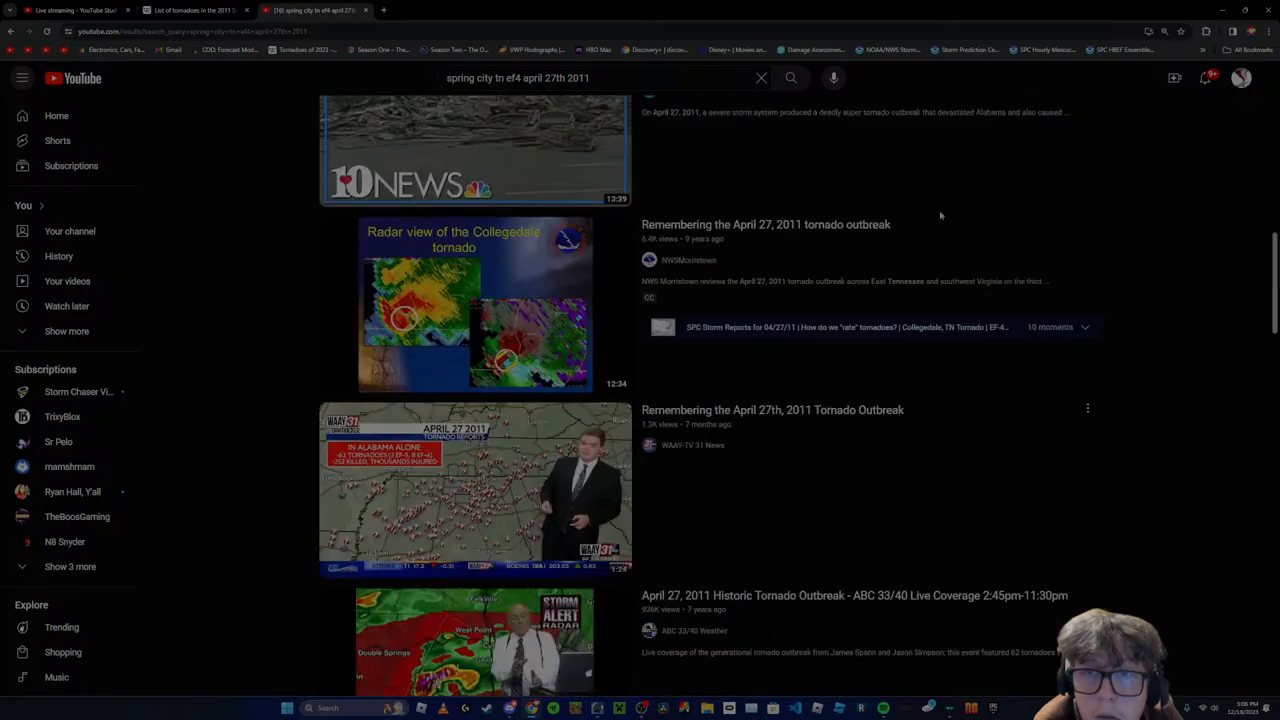
# Return to the Wikipedia April 27 tornado table and look it over
pyautogui.click(1062, 106)
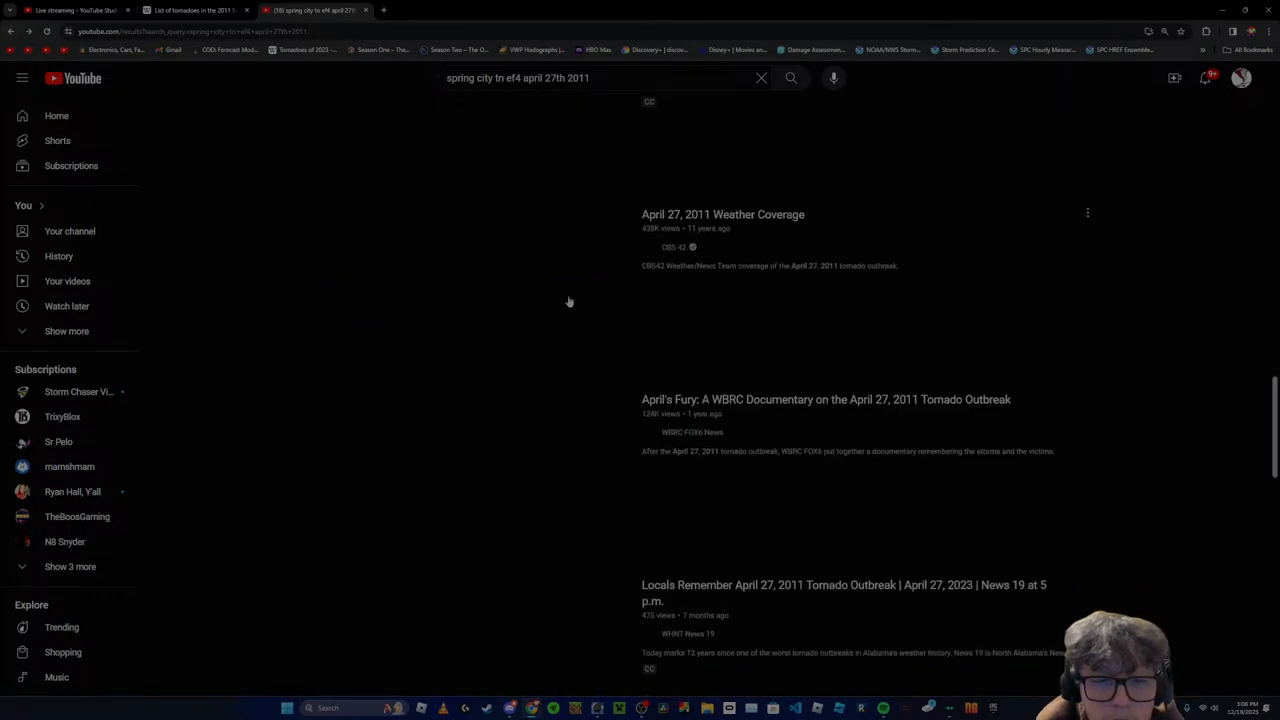
pyautogui.scroll(3)
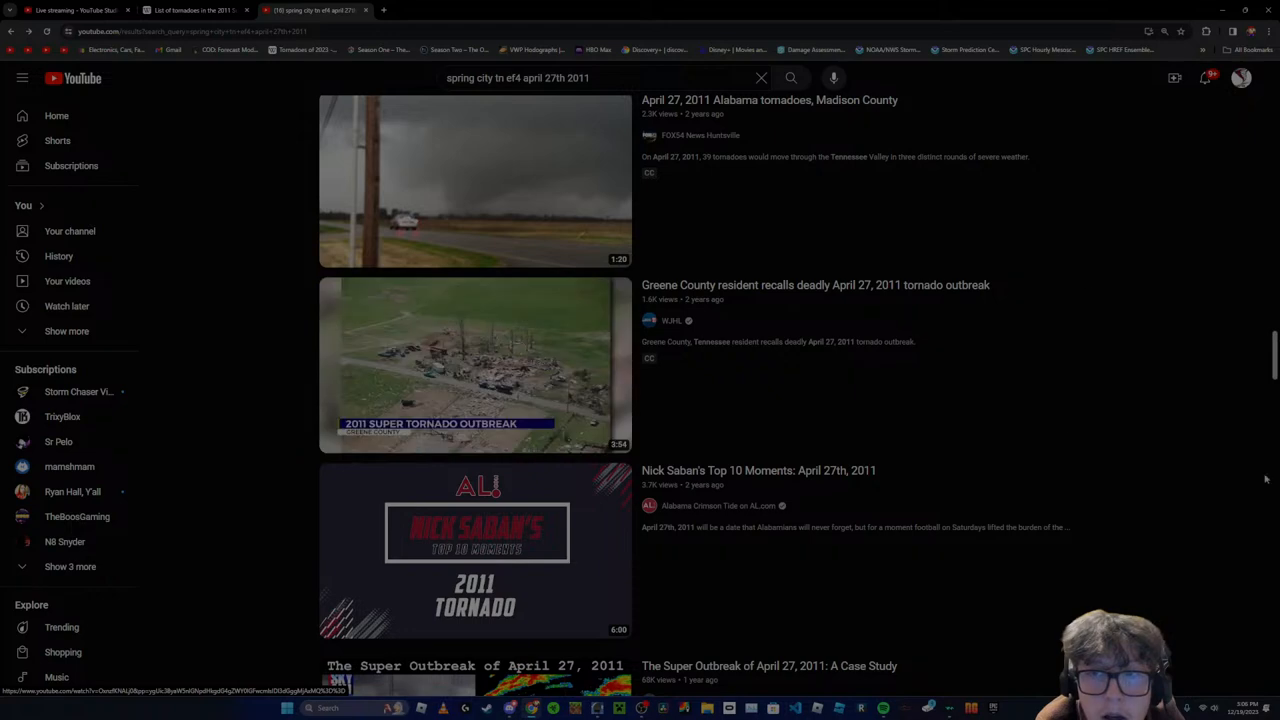
pyautogui.moveTo(1252, 480)
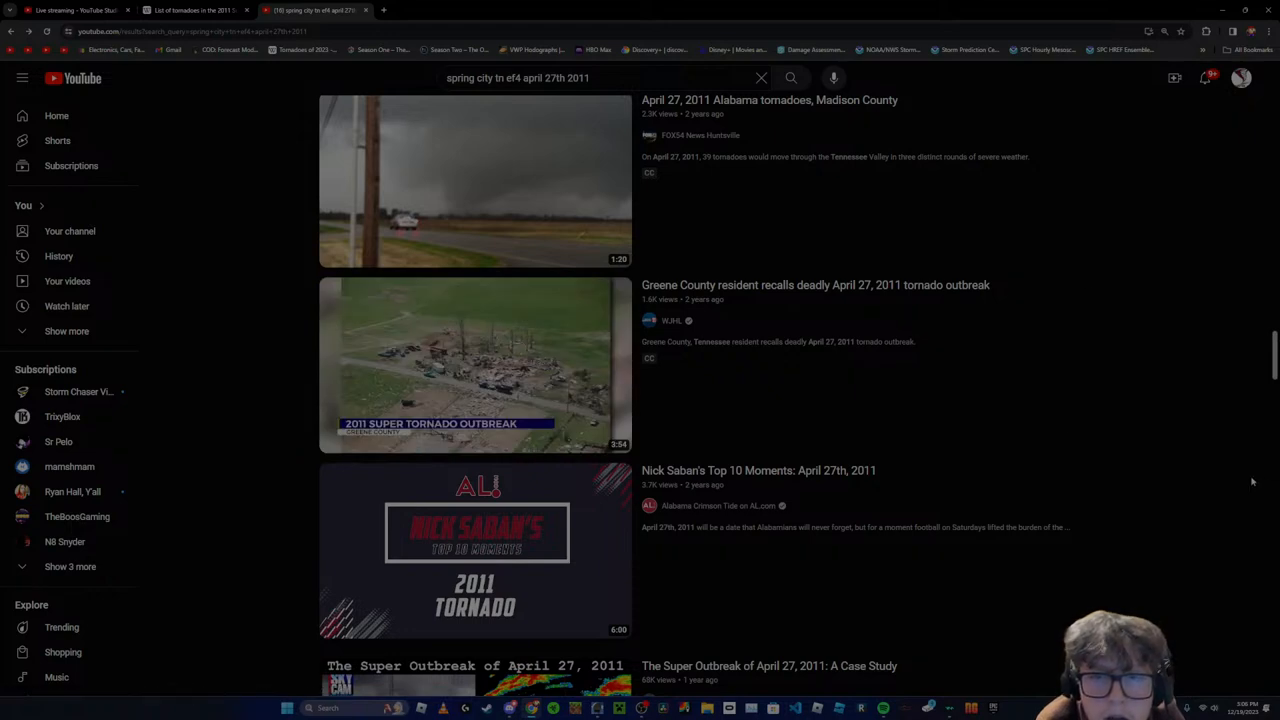
pyautogui.scroll(-3)
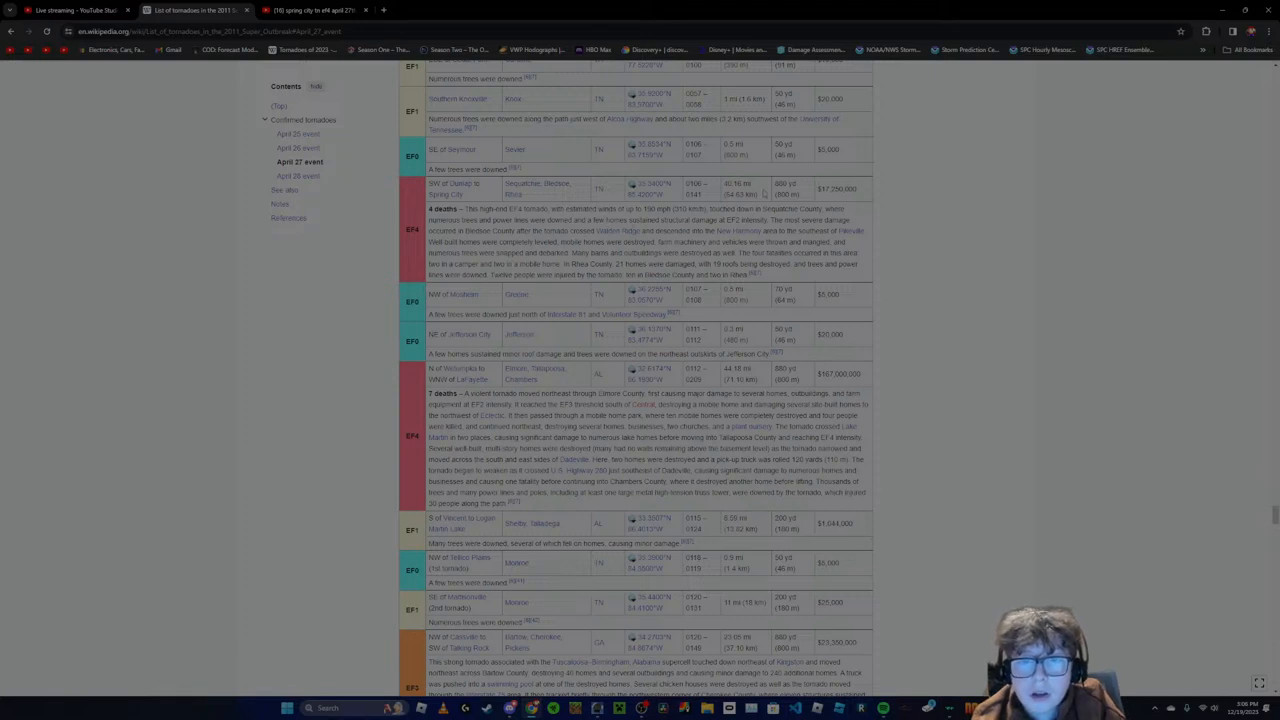
# Return to YouTube and search 'pikeville tn ef4 april 27th 2011'
pyautogui.click(312, 10)
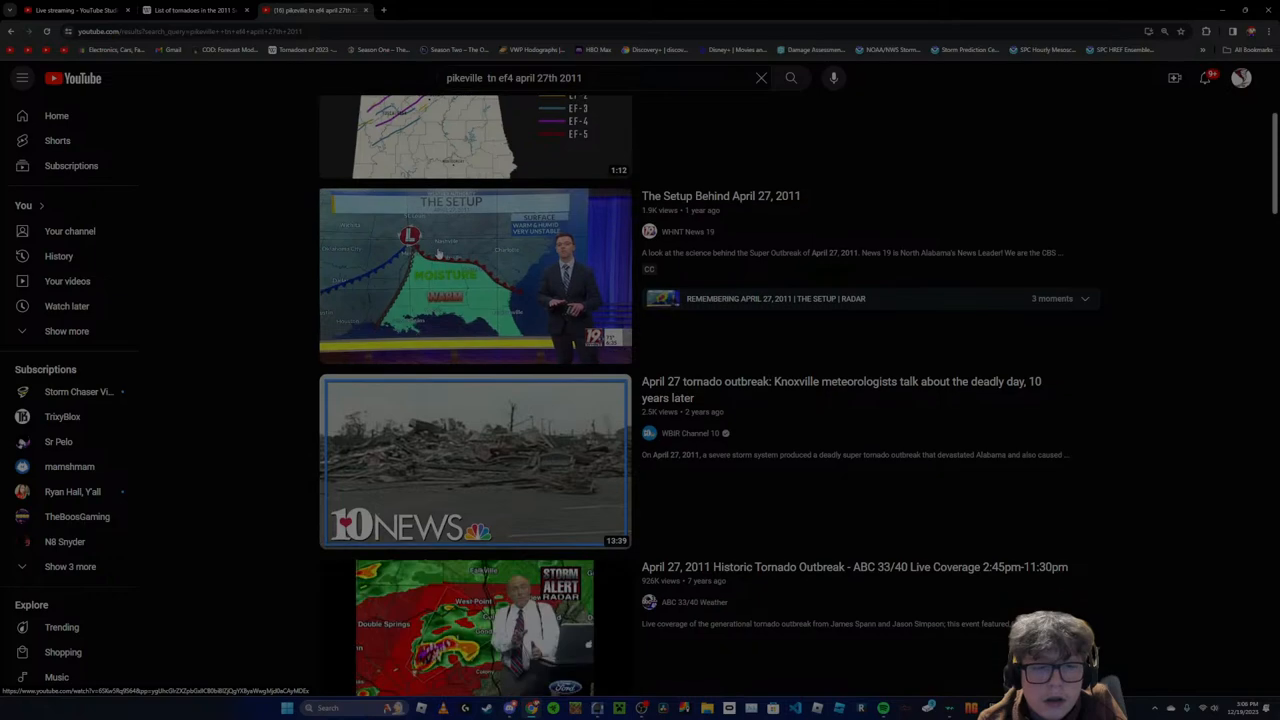
# Browse far down the YouTube results for the Pikeville TN EF4 tornado
pyautogui.scroll(-3)
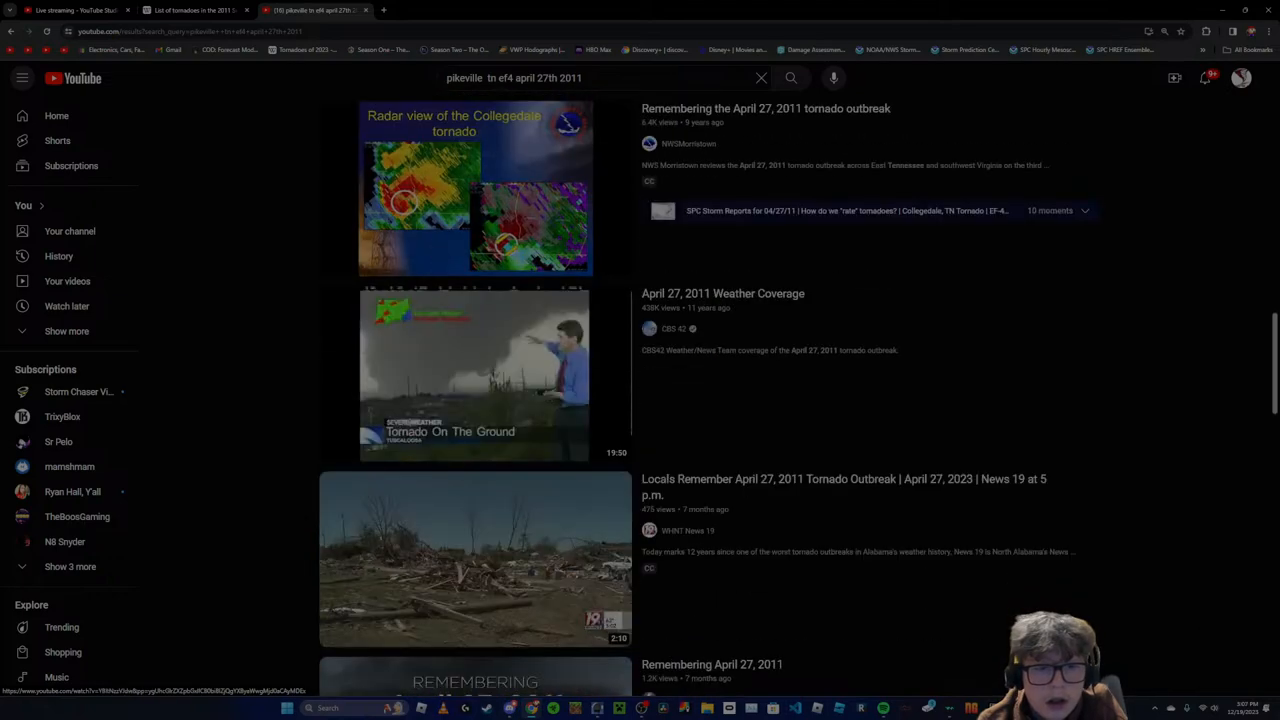
pyautogui.scroll(-3)
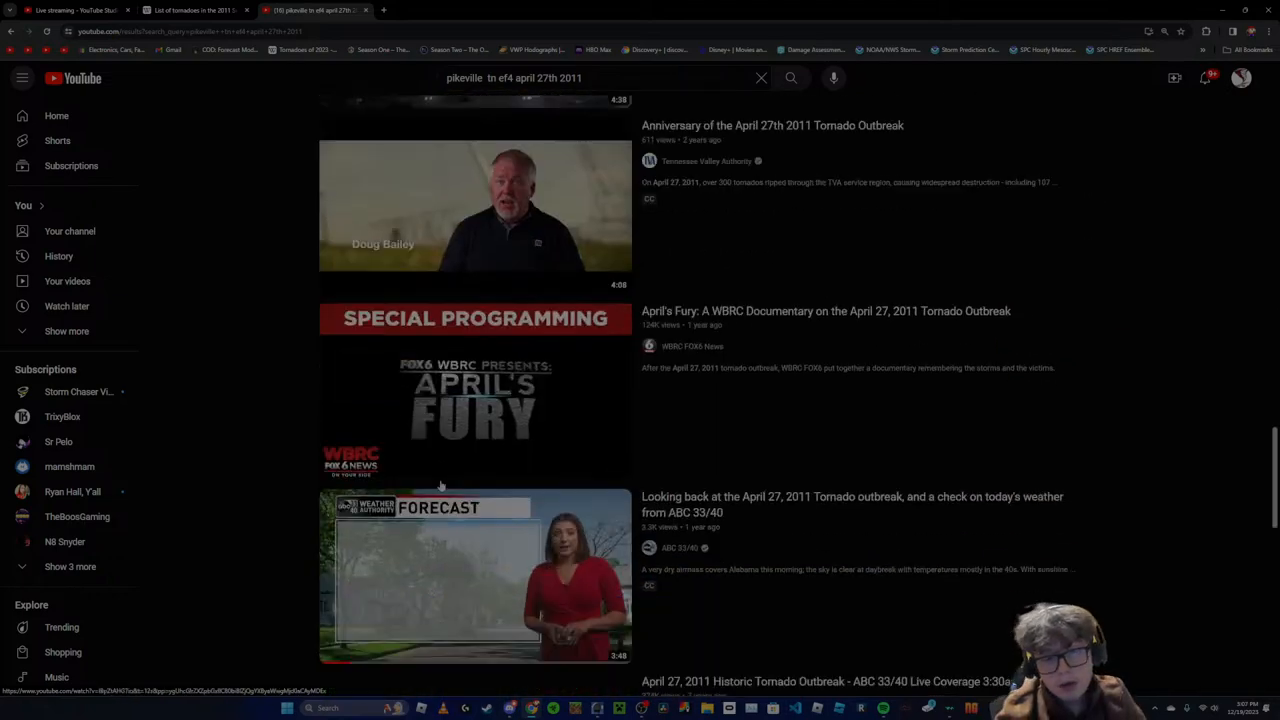
pyautogui.scroll(-3)
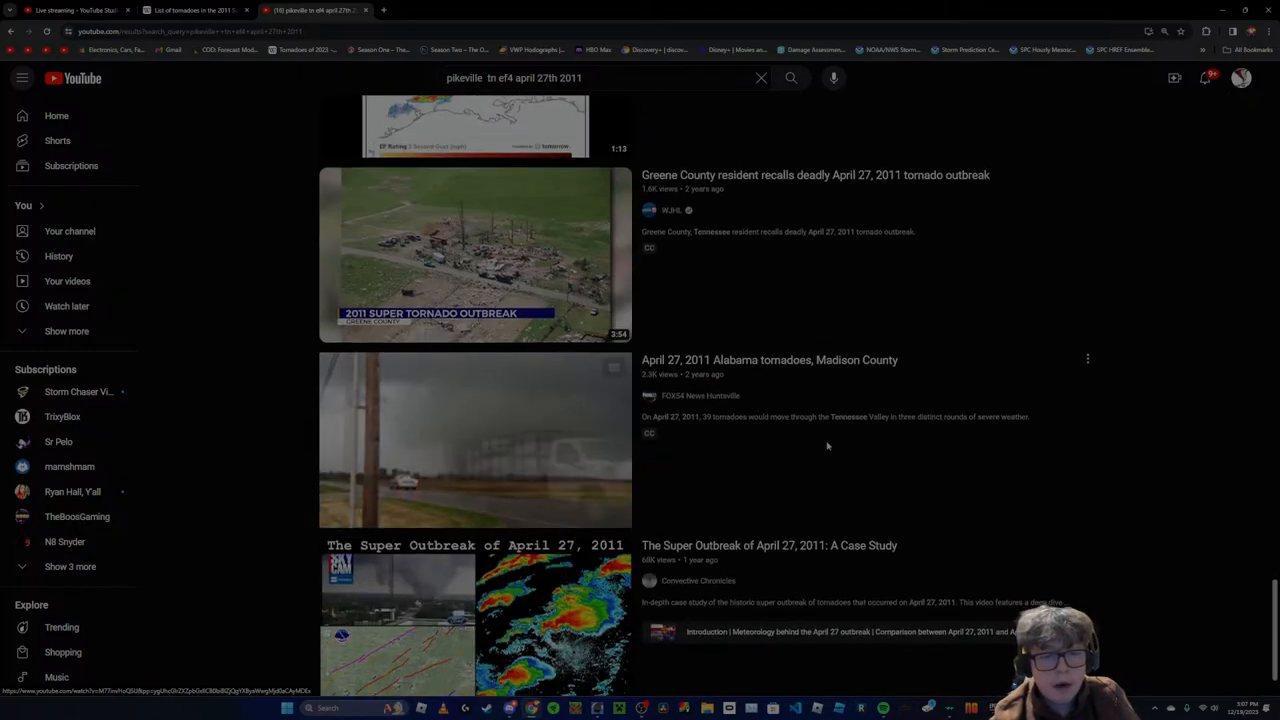
pyautogui.scroll(-3)
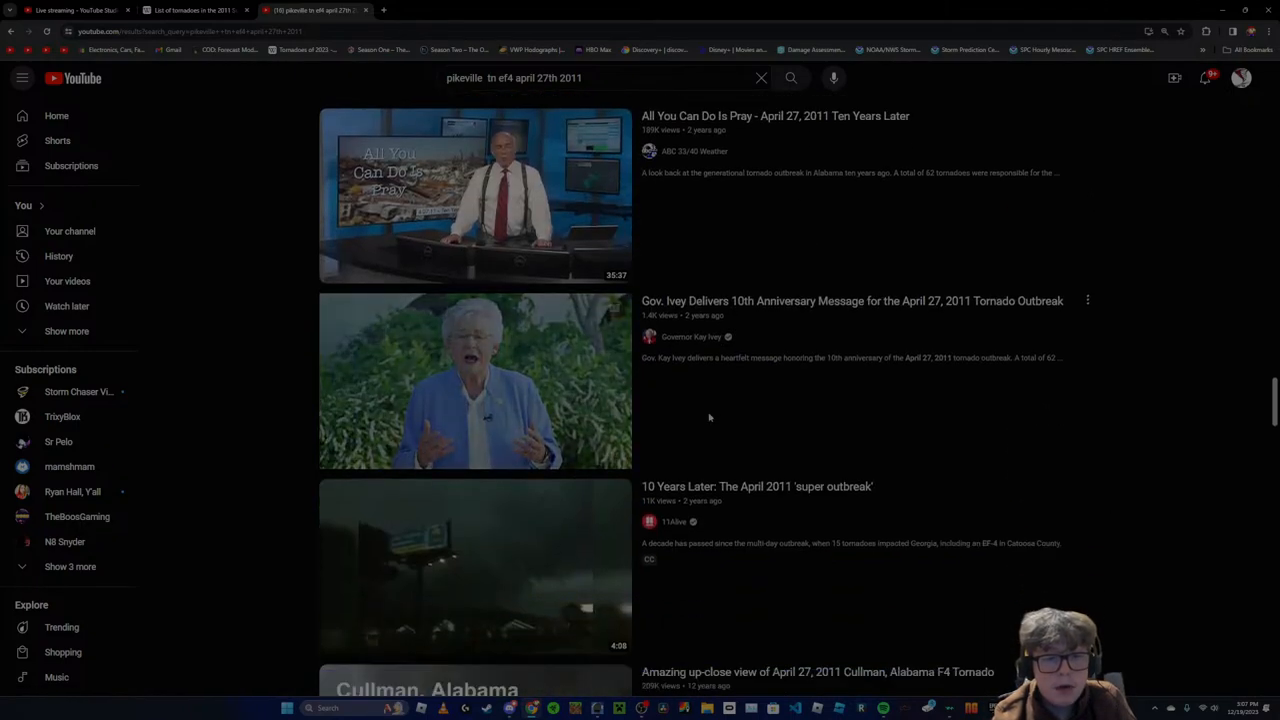
pyautogui.scroll(-3)
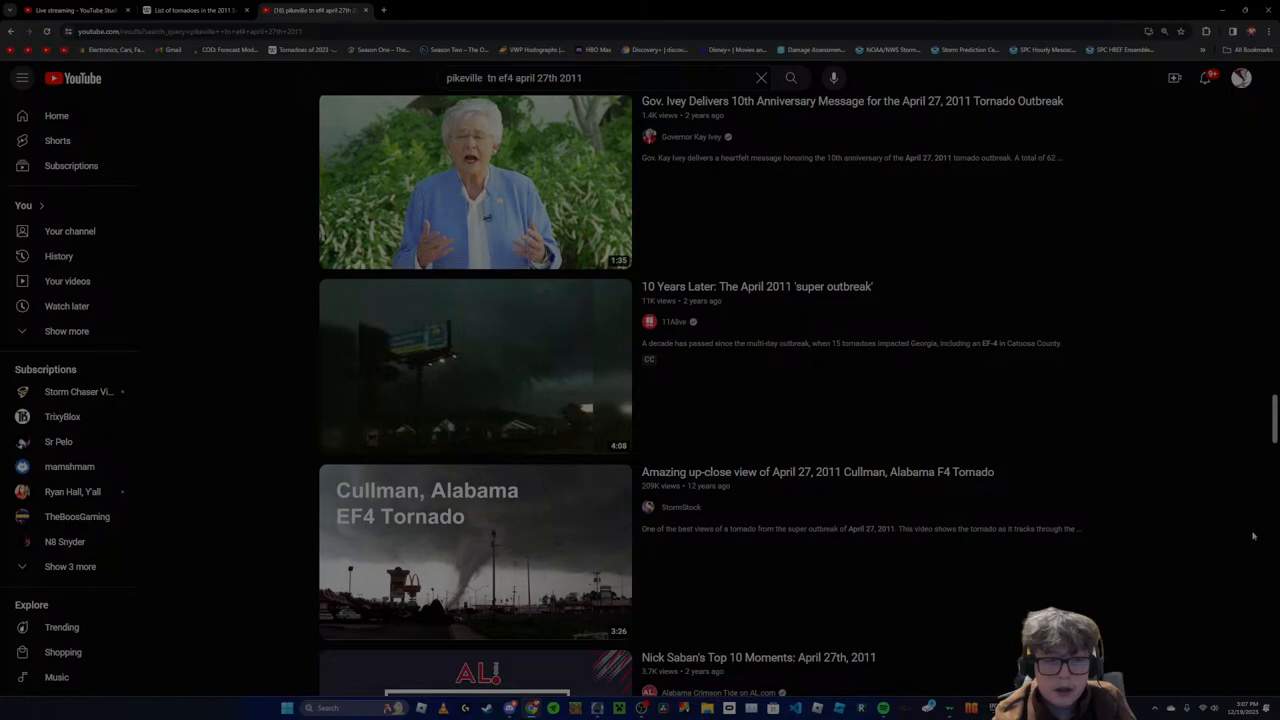
pyautogui.scroll(-3)
pyautogui.write('dunlap tenn')
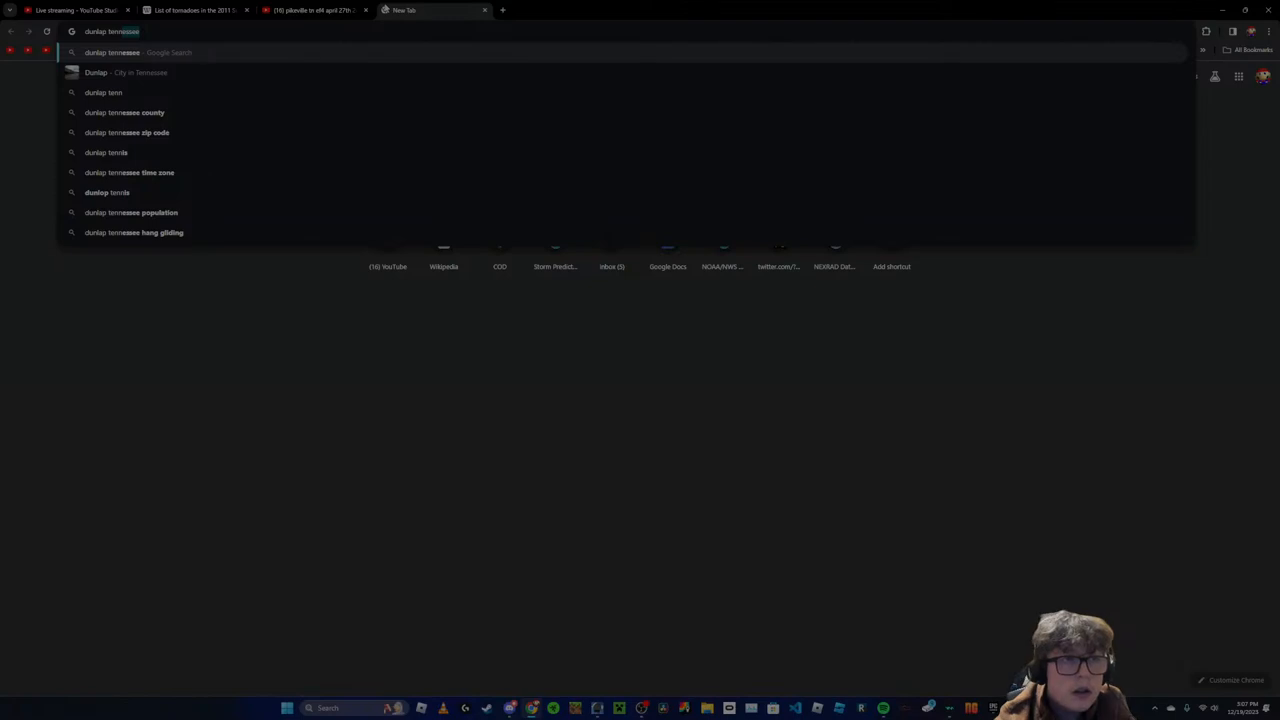
pyautogui.moveTo(310, 10)
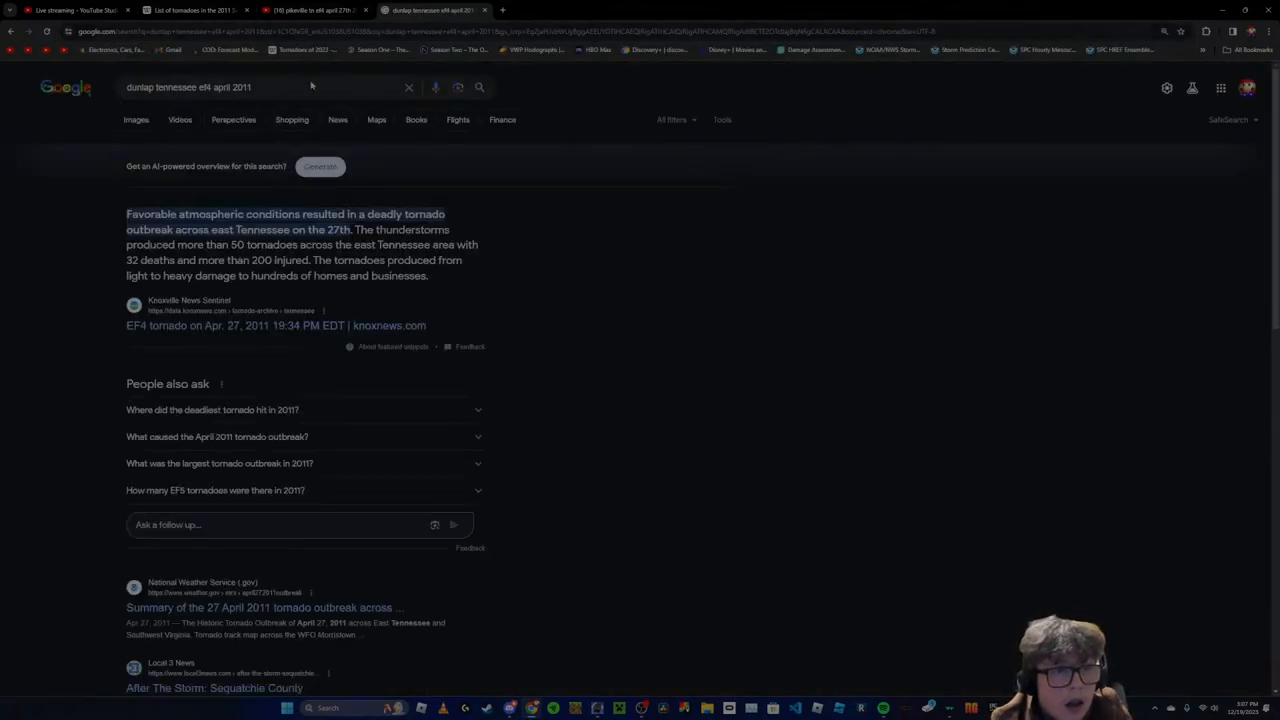
pyautogui.moveTo(186, 136)
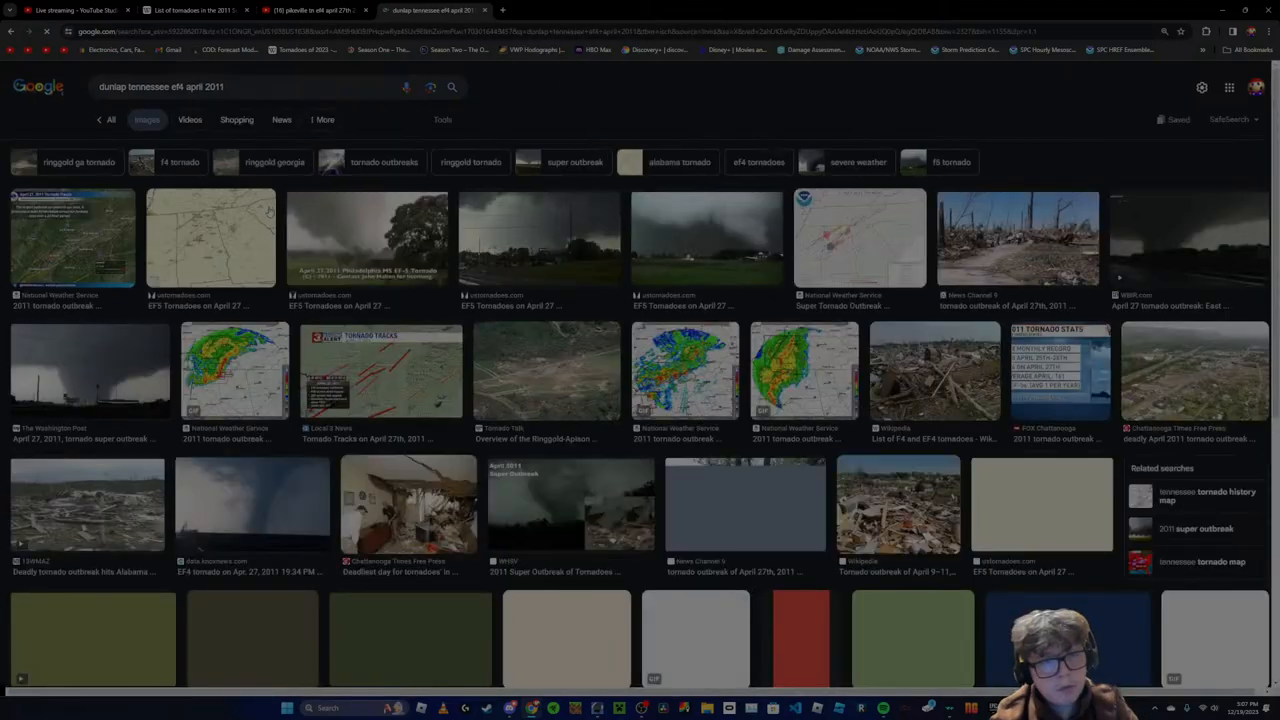
# Browse Google image results for 'dunlap tennessee ef4 april 2011'
pyautogui.scroll(-3)
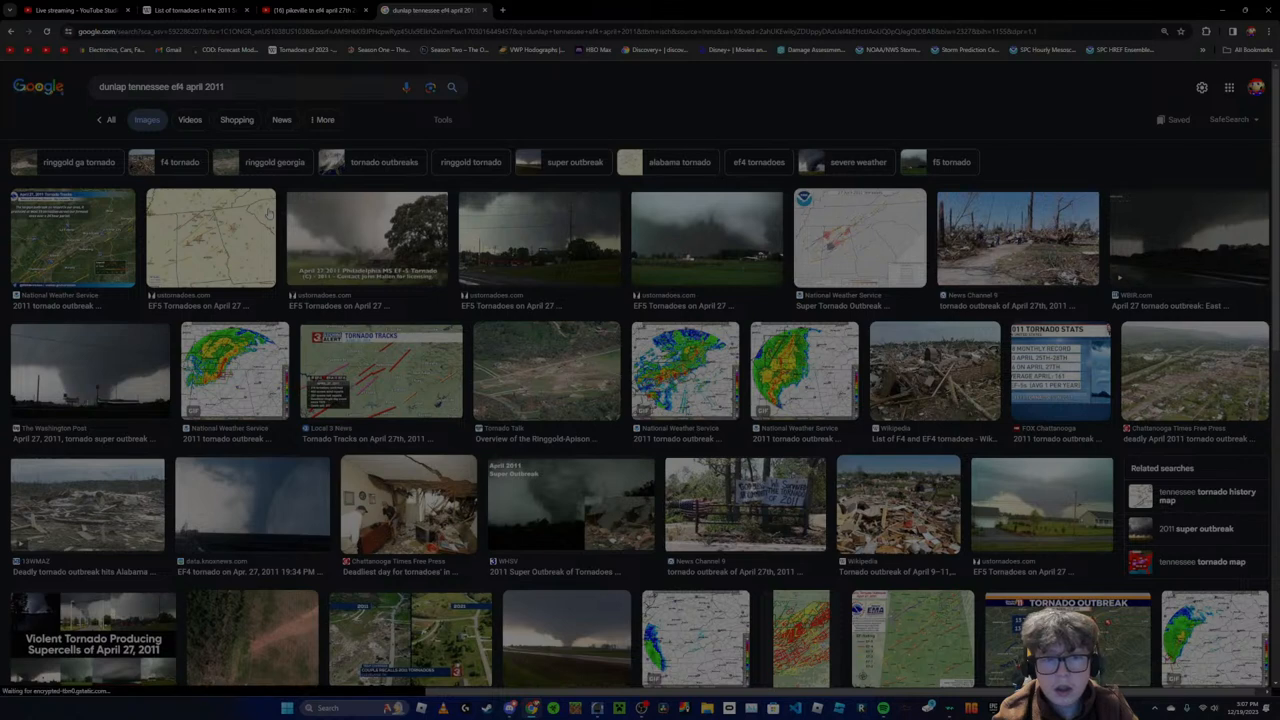
pyautogui.moveTo(746, 320)
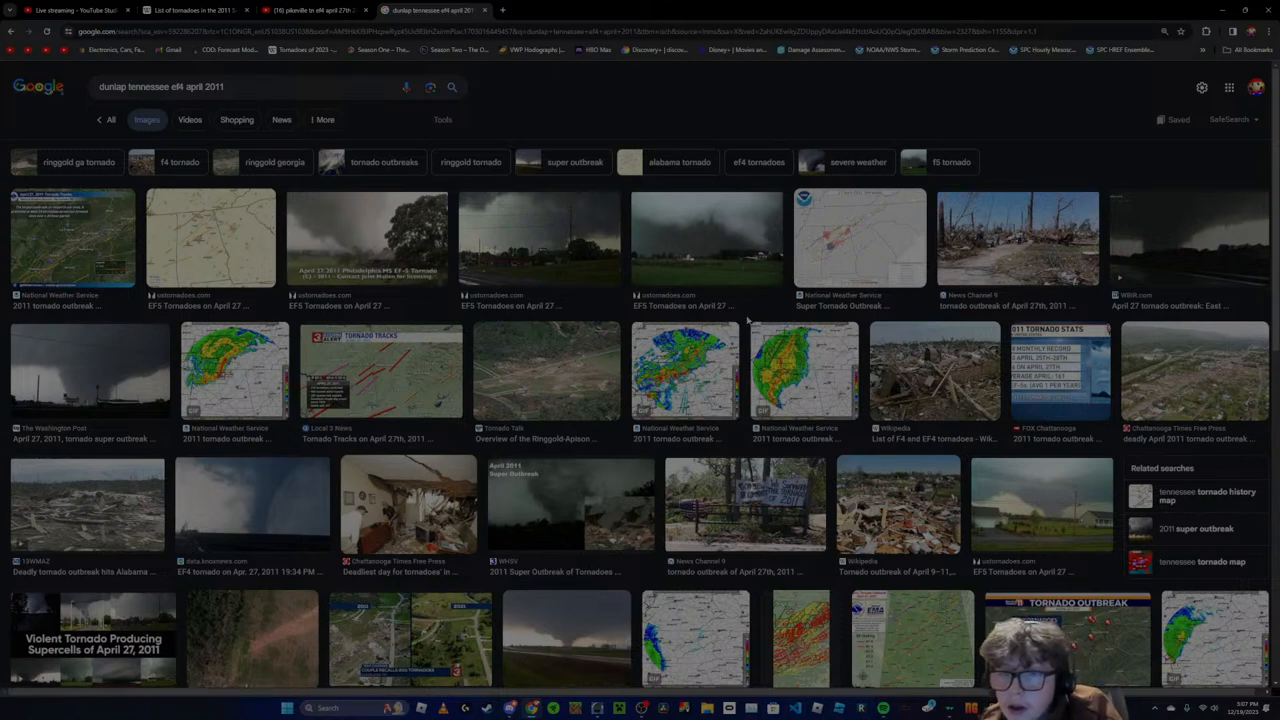
pyautogui.moveTo(924, 348)
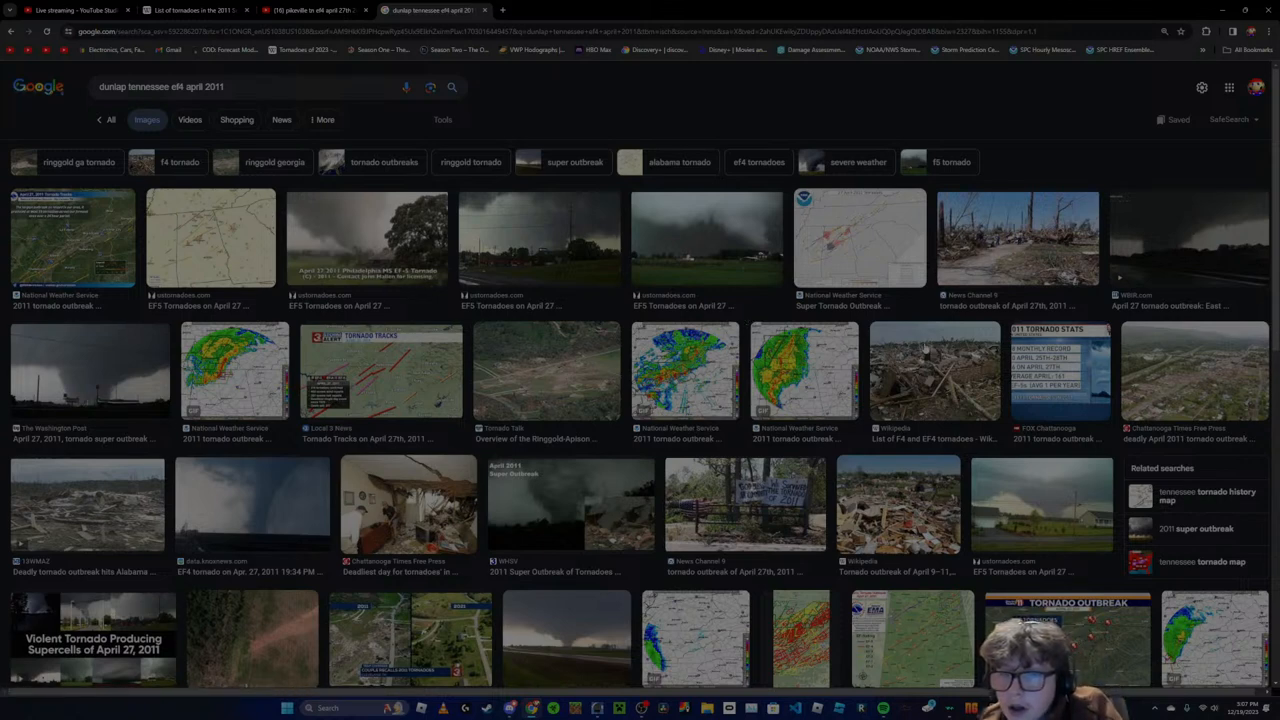
pyautogui.scroll(-3)
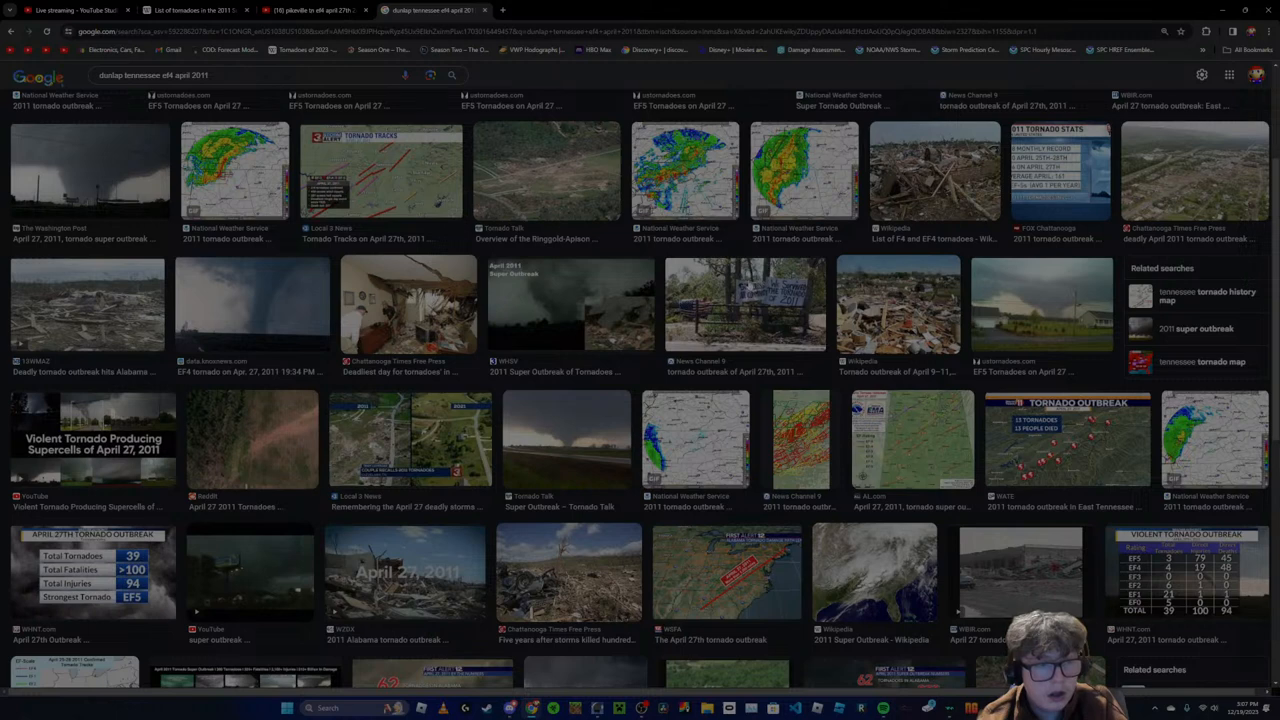
pyautogui.moveTo(738, 288)
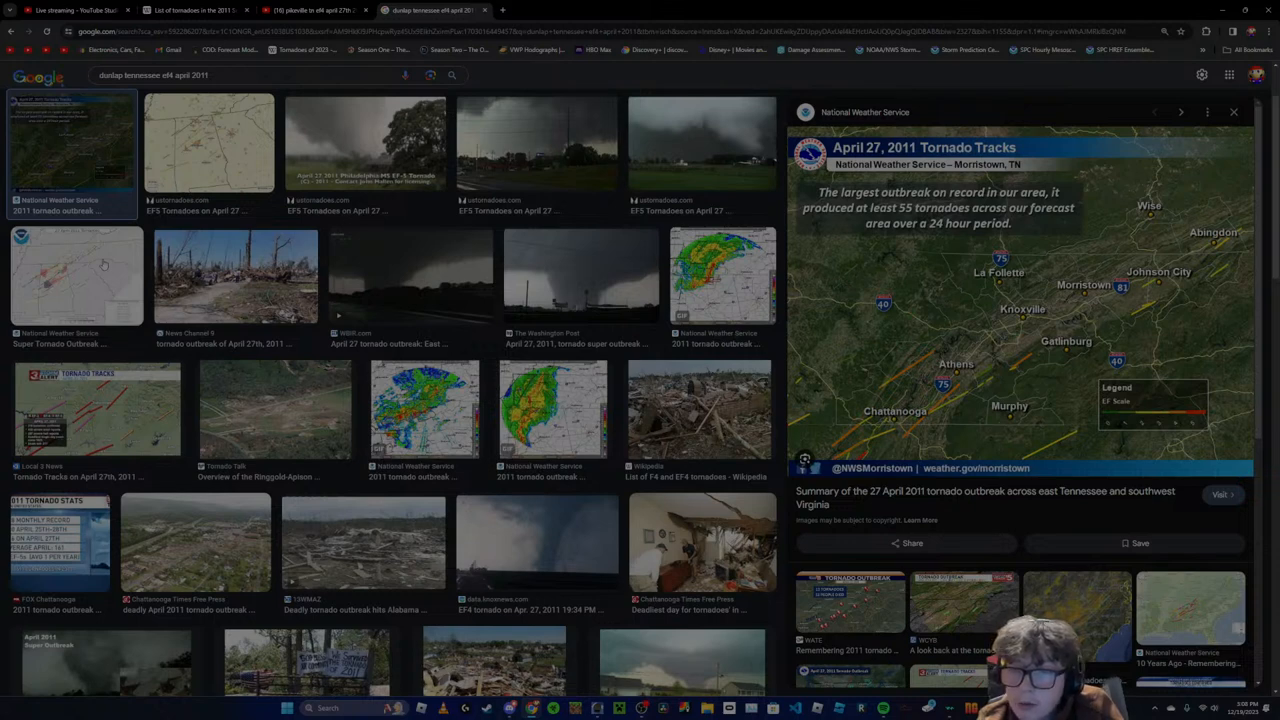
pyautogui.moveTo(968, 406)
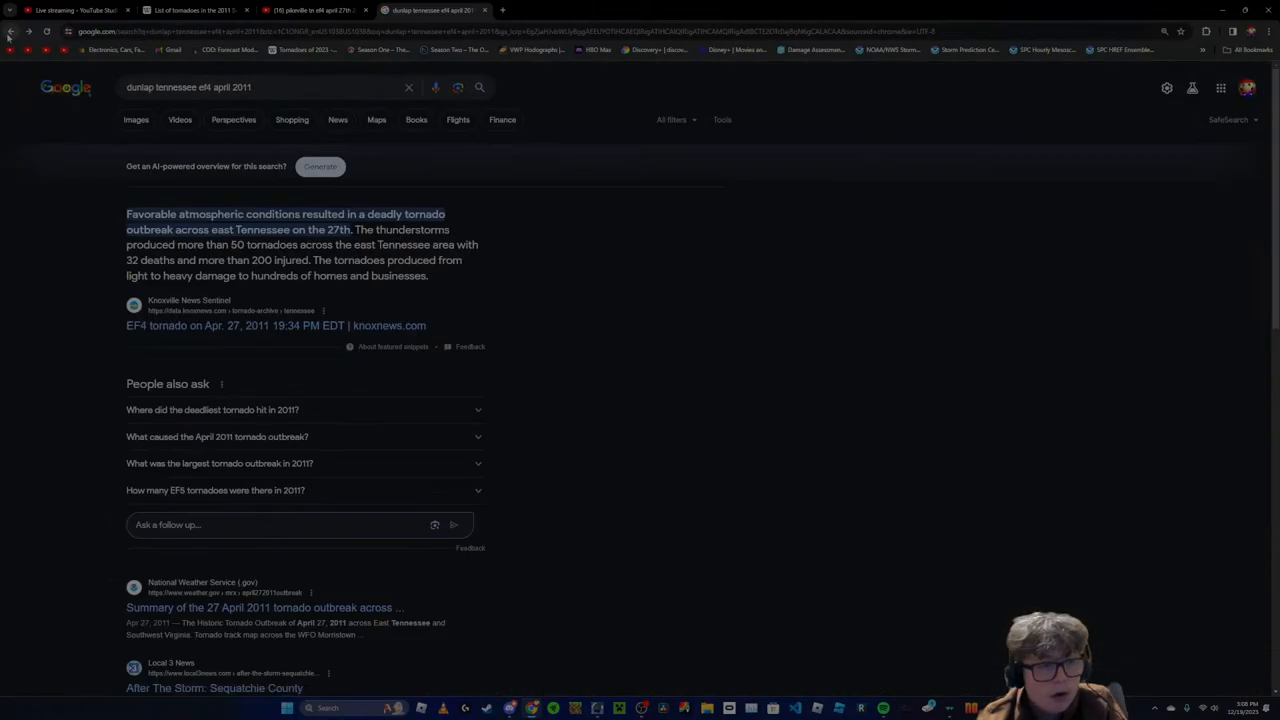
# Open the weather.gov 27 April 2011 outbreak summary and review its tornado and fatality table
pyautogui.scroll(-3)
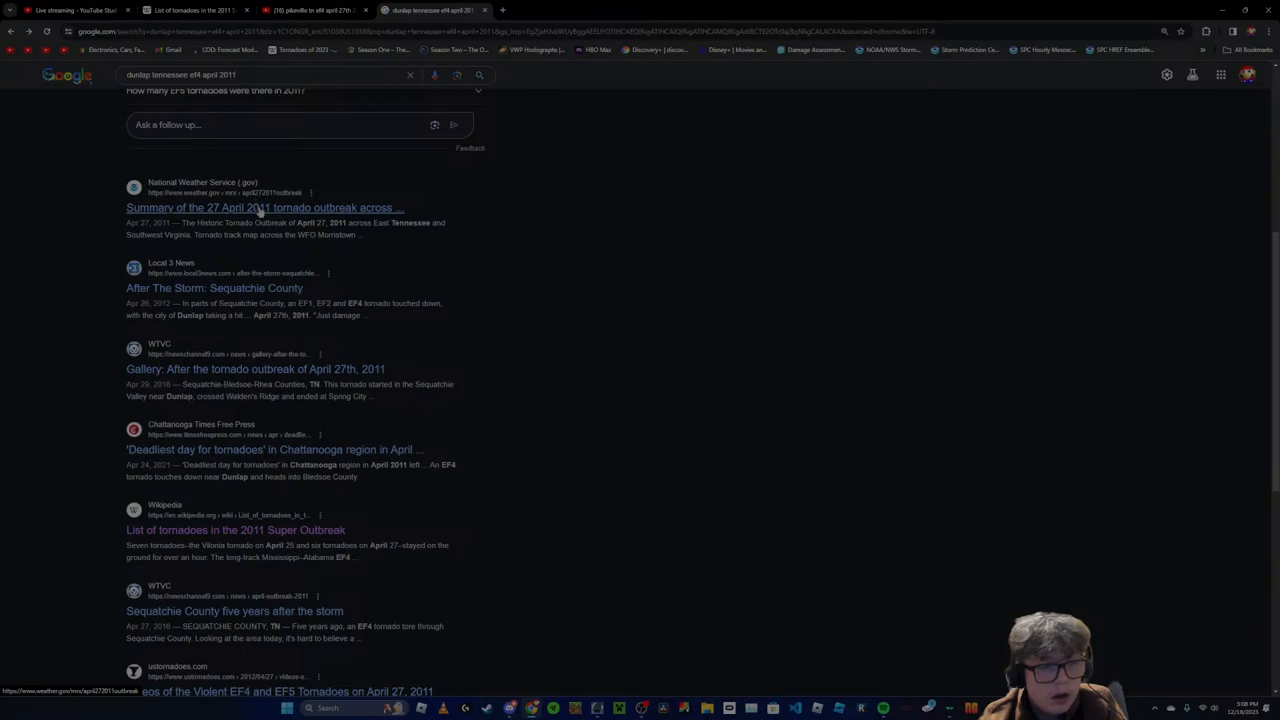
pyautogui.click(264, 206)
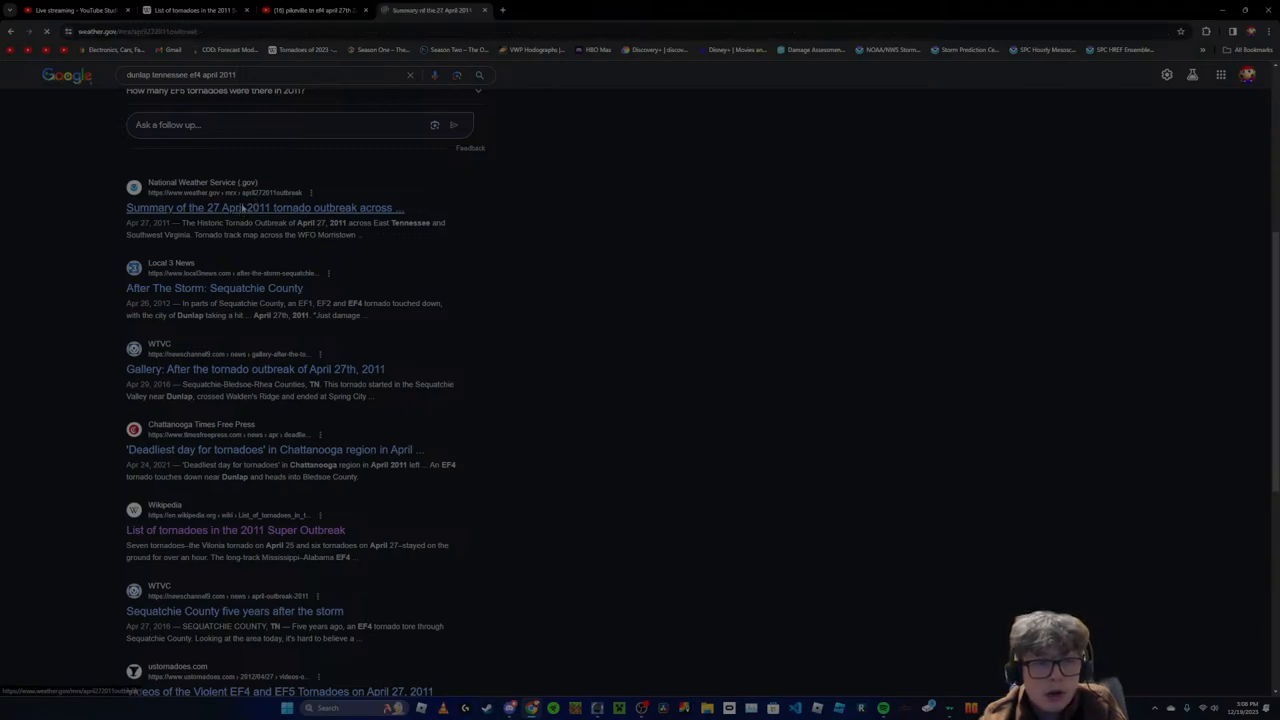
pyautogui.click(264, 206)
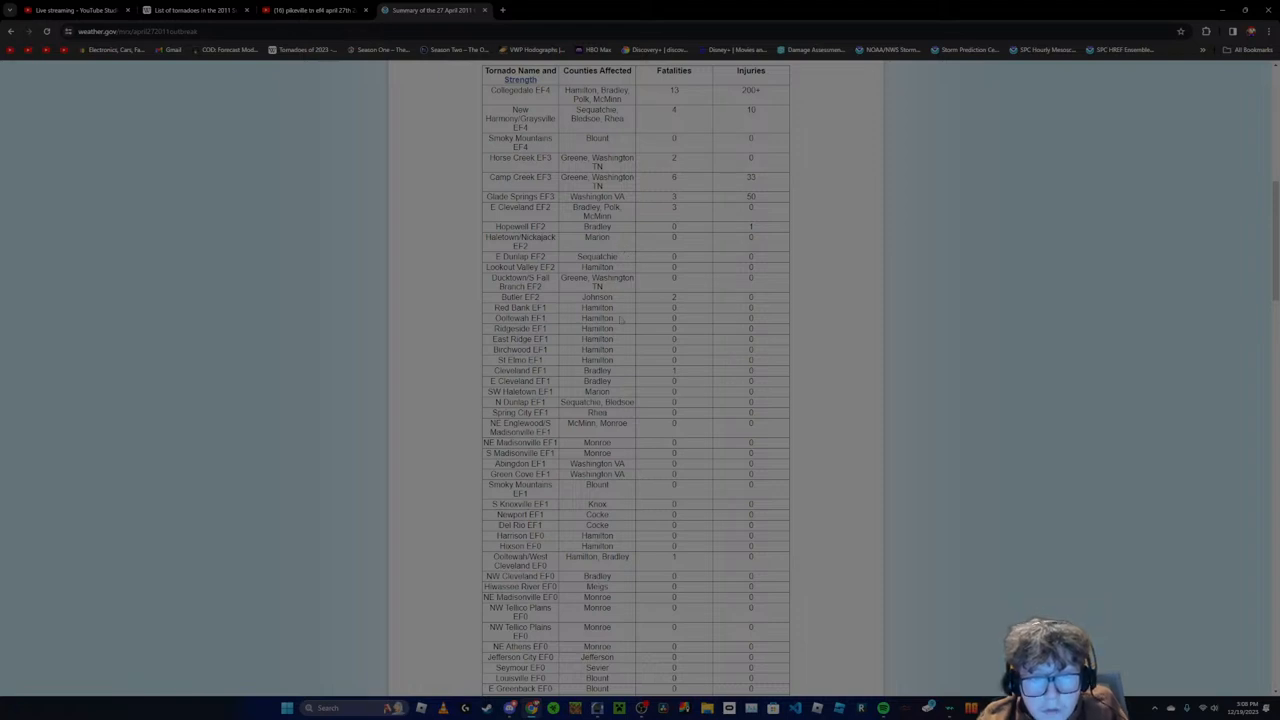
pyautogui.scroll(-3)
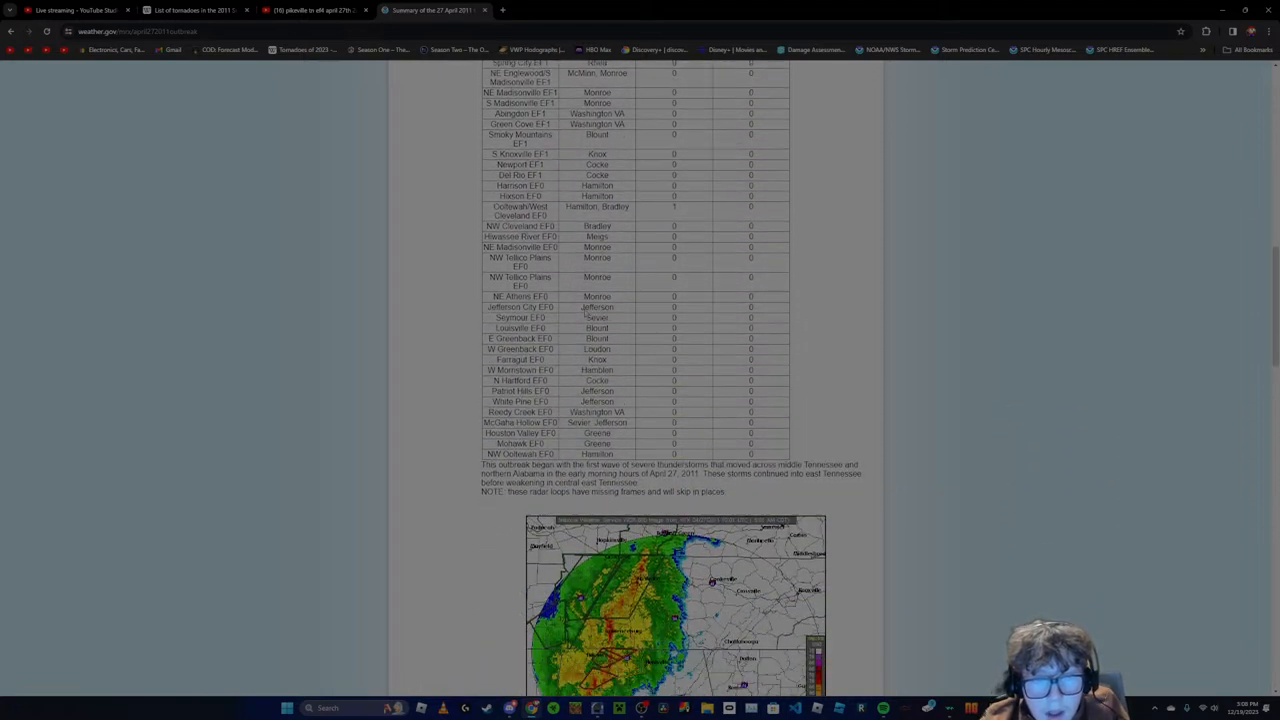
pyautogui.scroll(3)
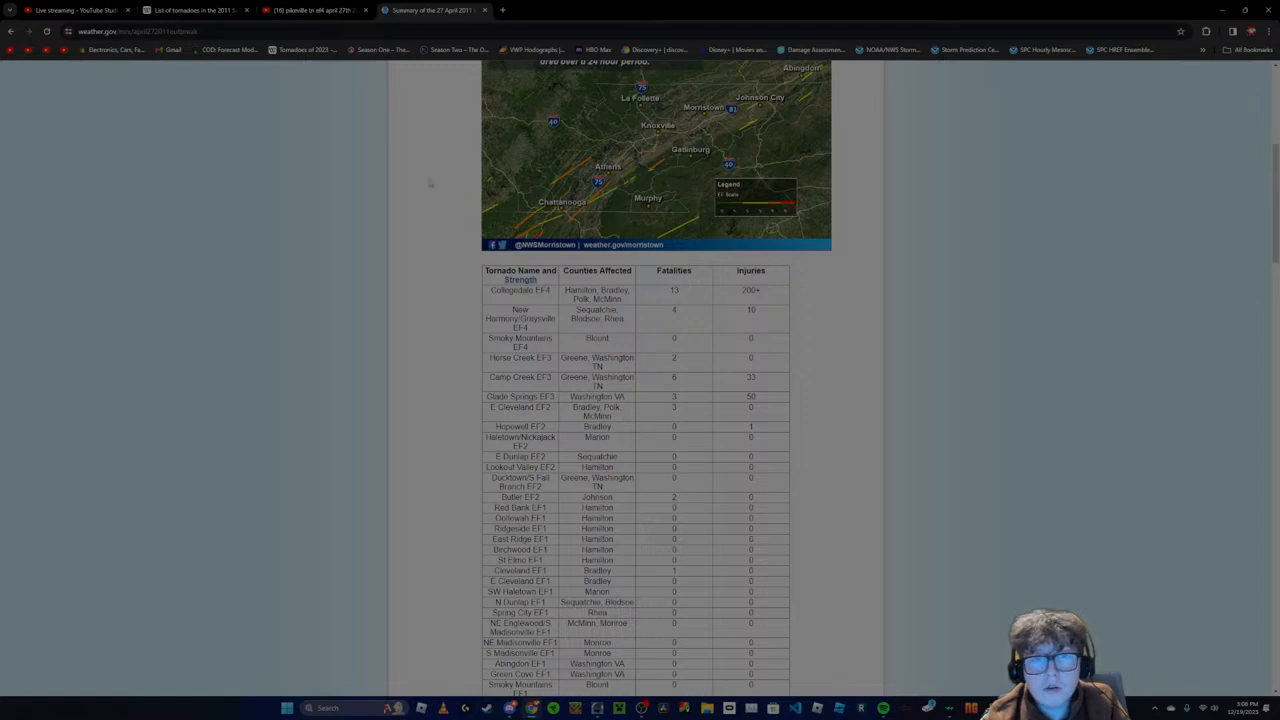
# Search YouTube for 'new harmony tn ef4 april 27th 2011' and browse the results
pyautogui.click(310, 10)
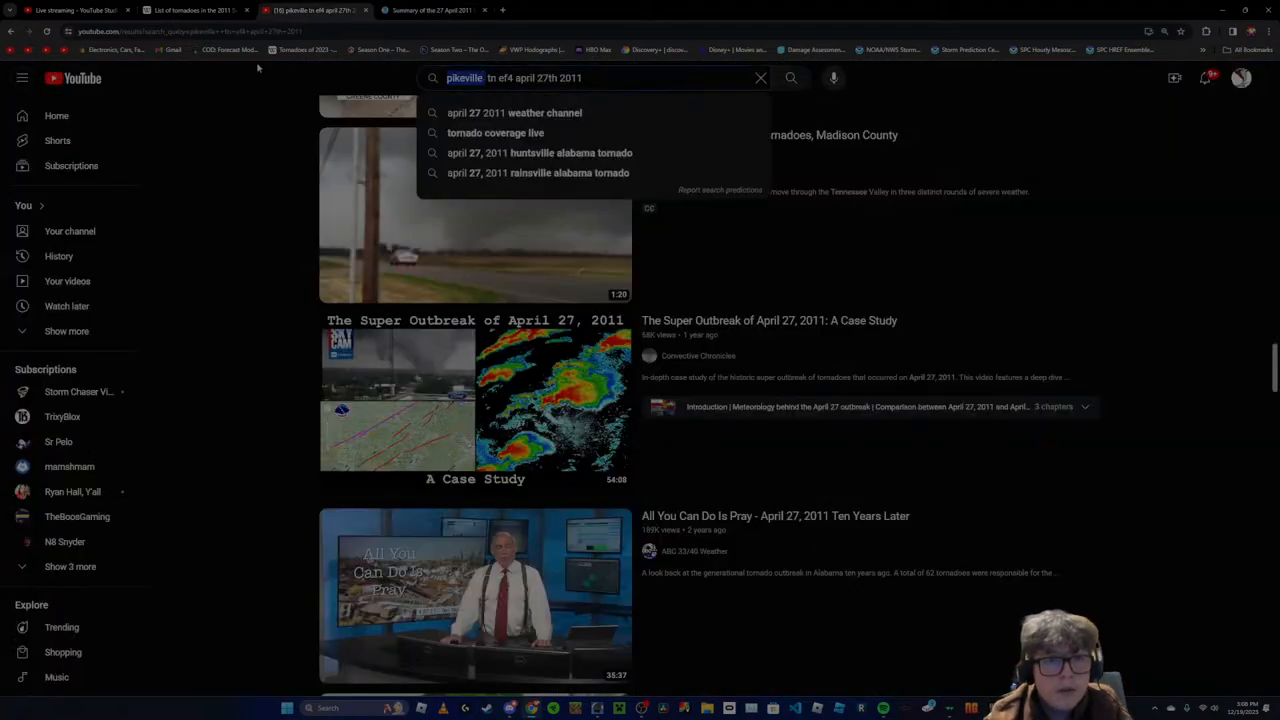
pyautogui.write('new harmony')
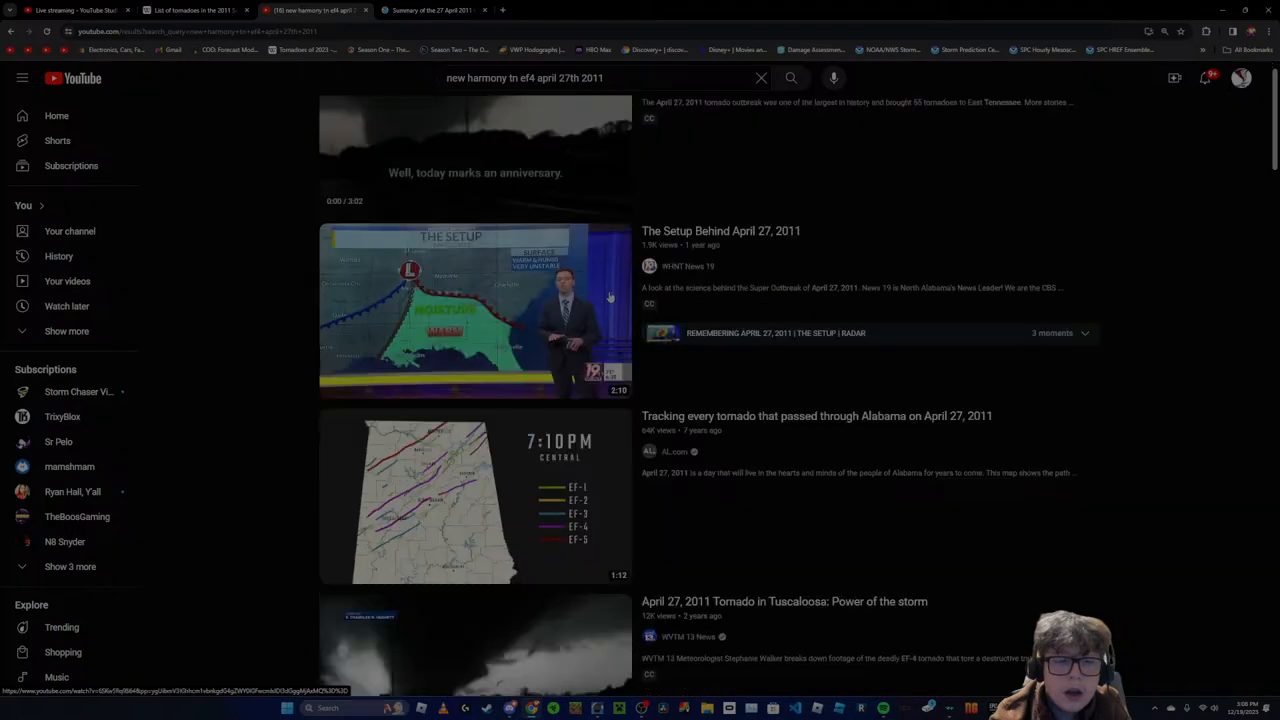
pyautogui.scroll(-3)
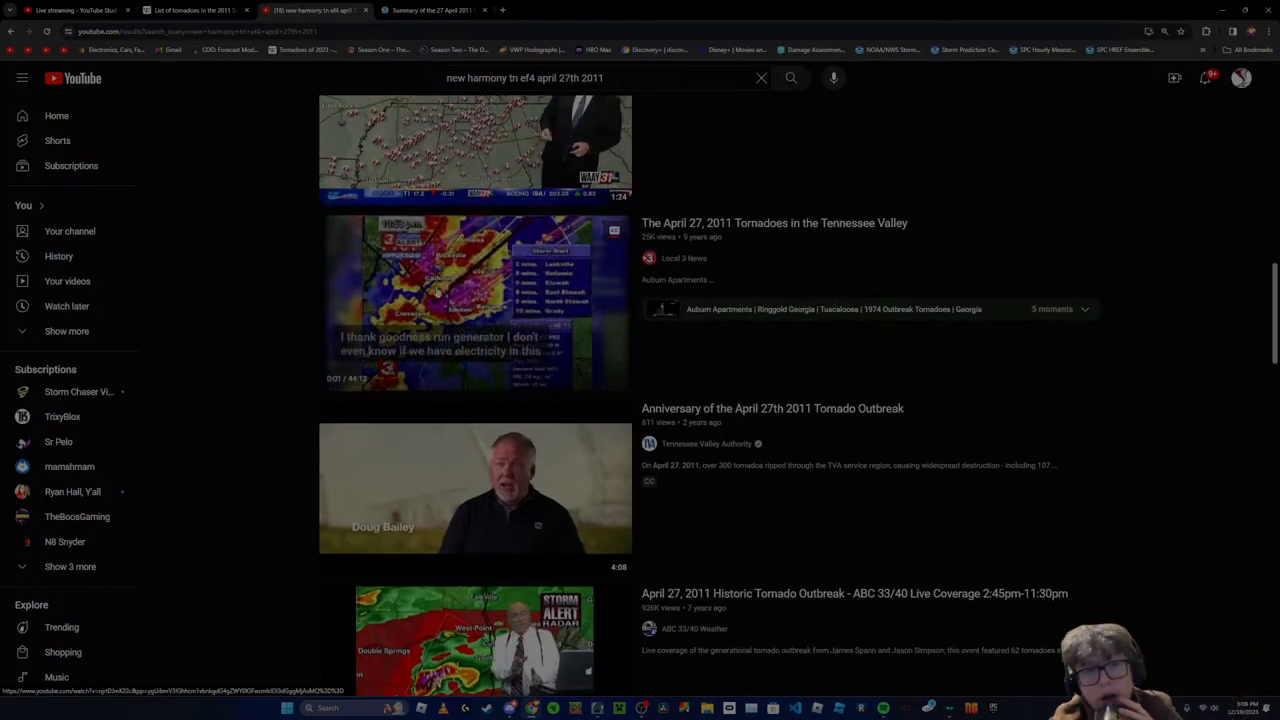
pyautogui.scroll(-3)
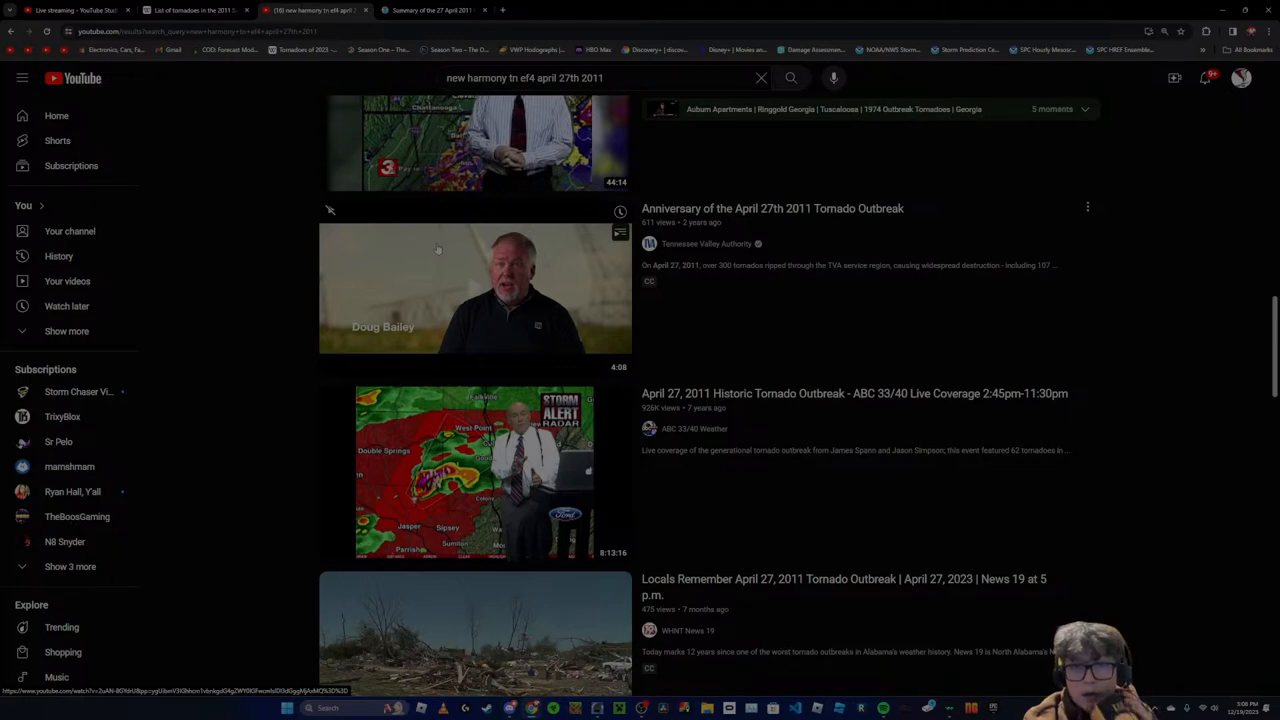
pyautogui.scroll(-3)
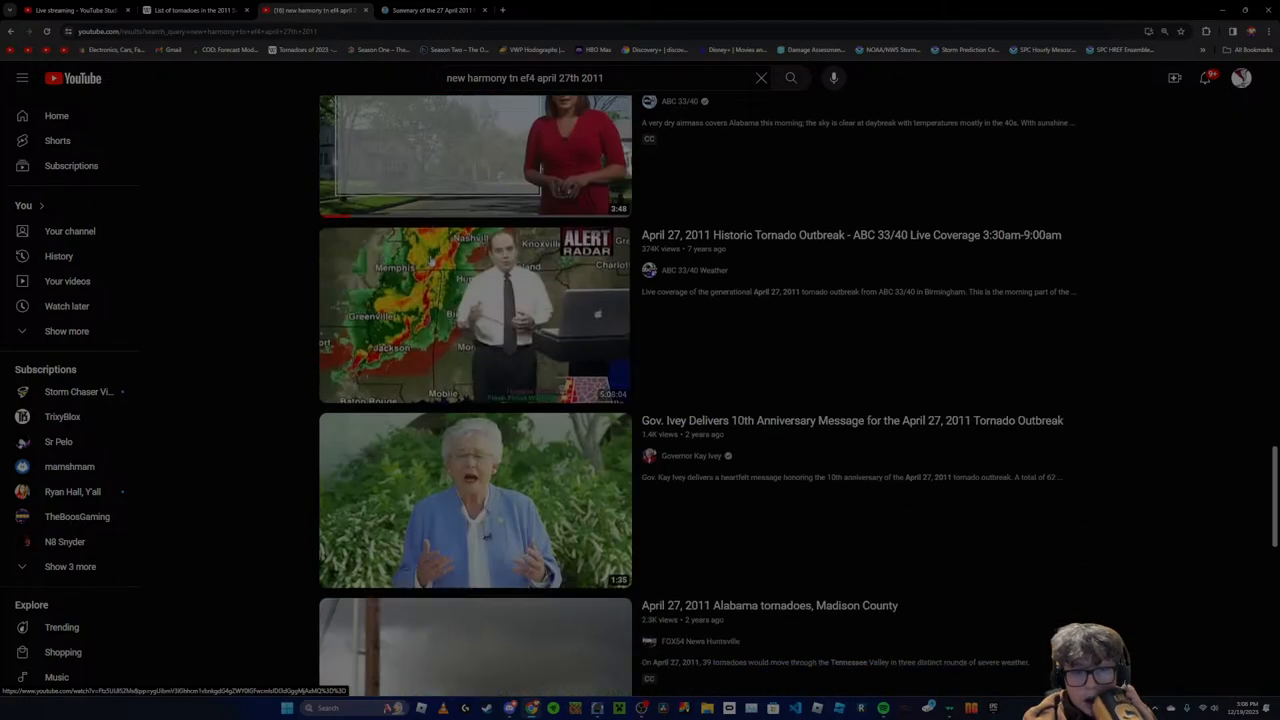
pyautogui.scroll(-3)
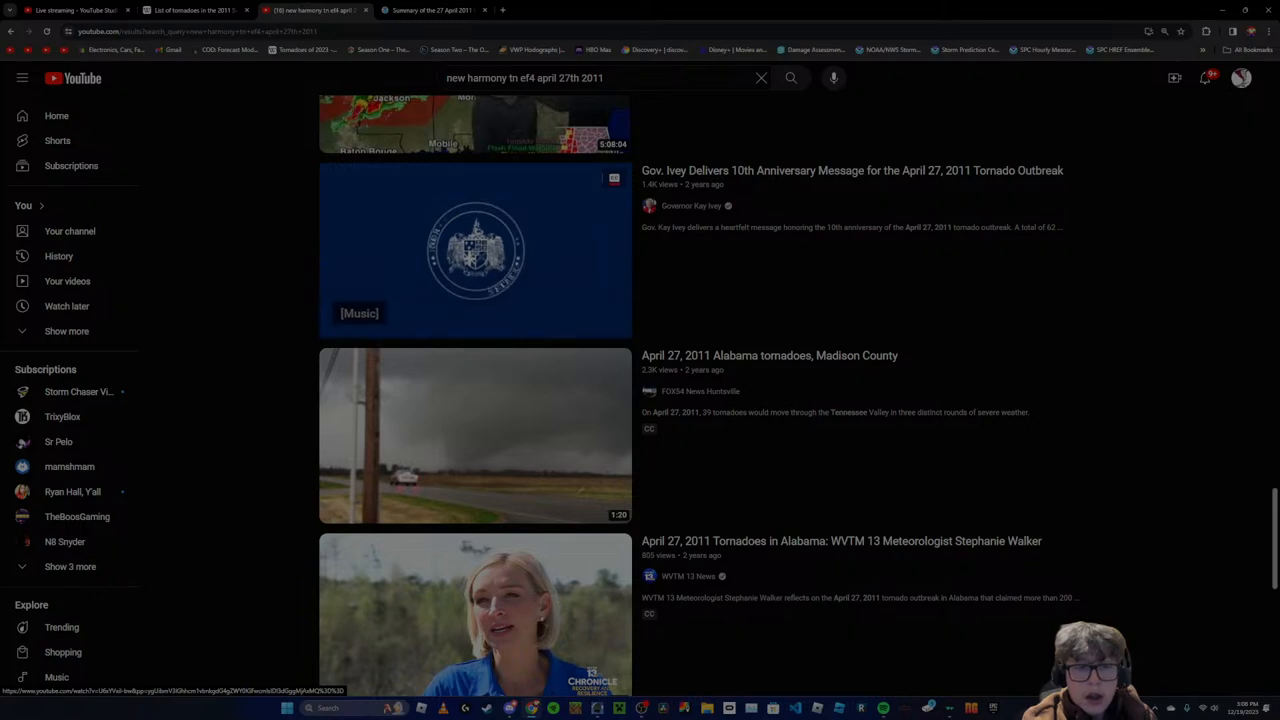
# Review the NWS outbreak table, then search YouTube for 'collegedale tn ef4 april 27th 2011'
pyautogui.click(432, 10)
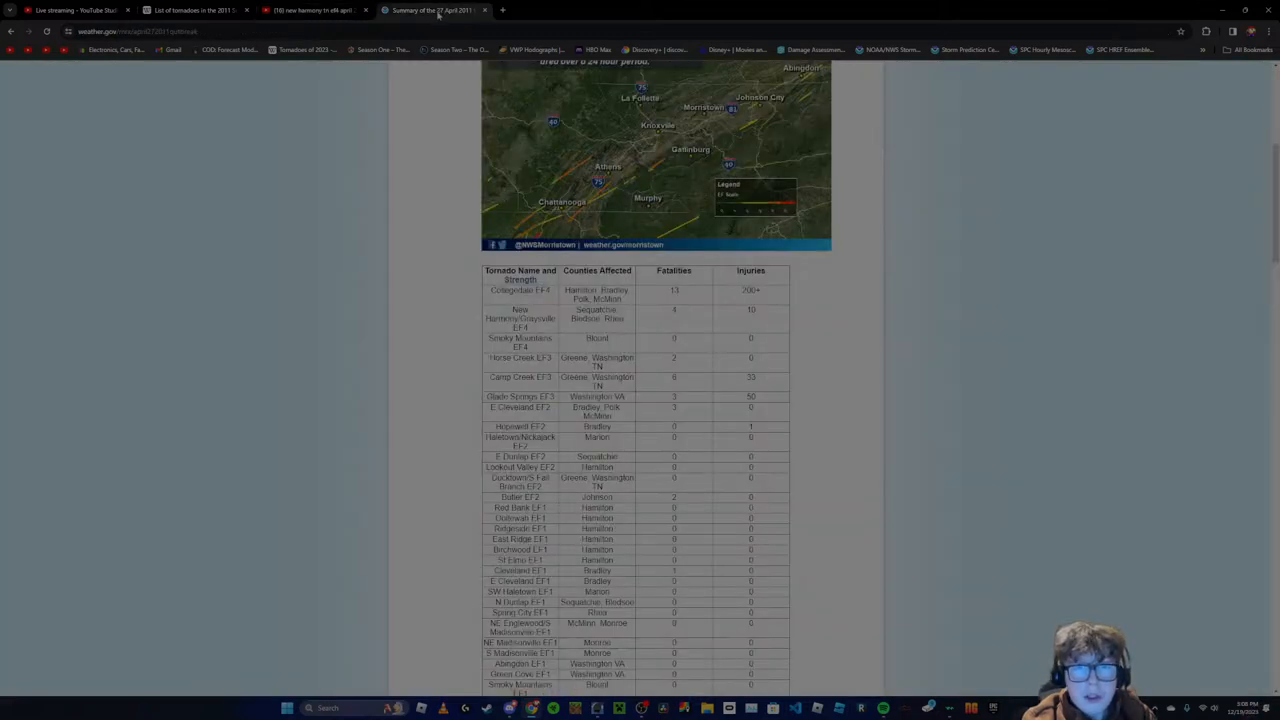
pyautogui.moveTo(428, 24)
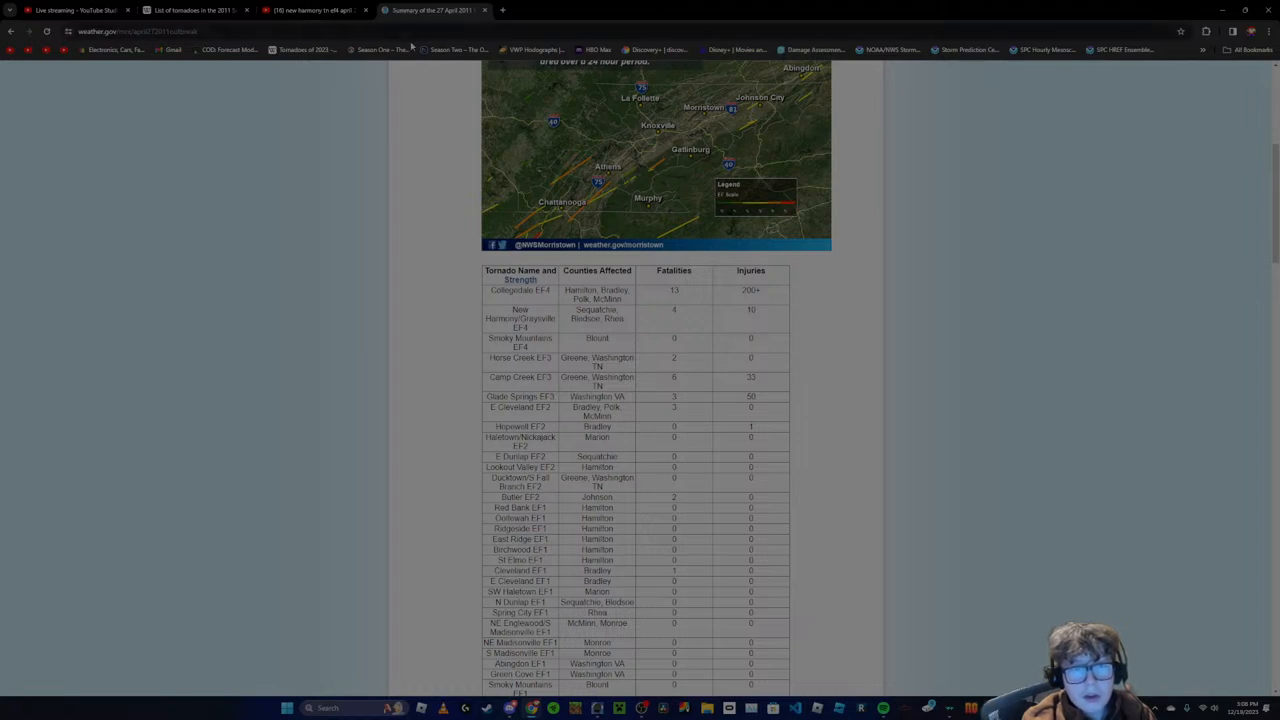
pyautogui.moveTo(378, 48)
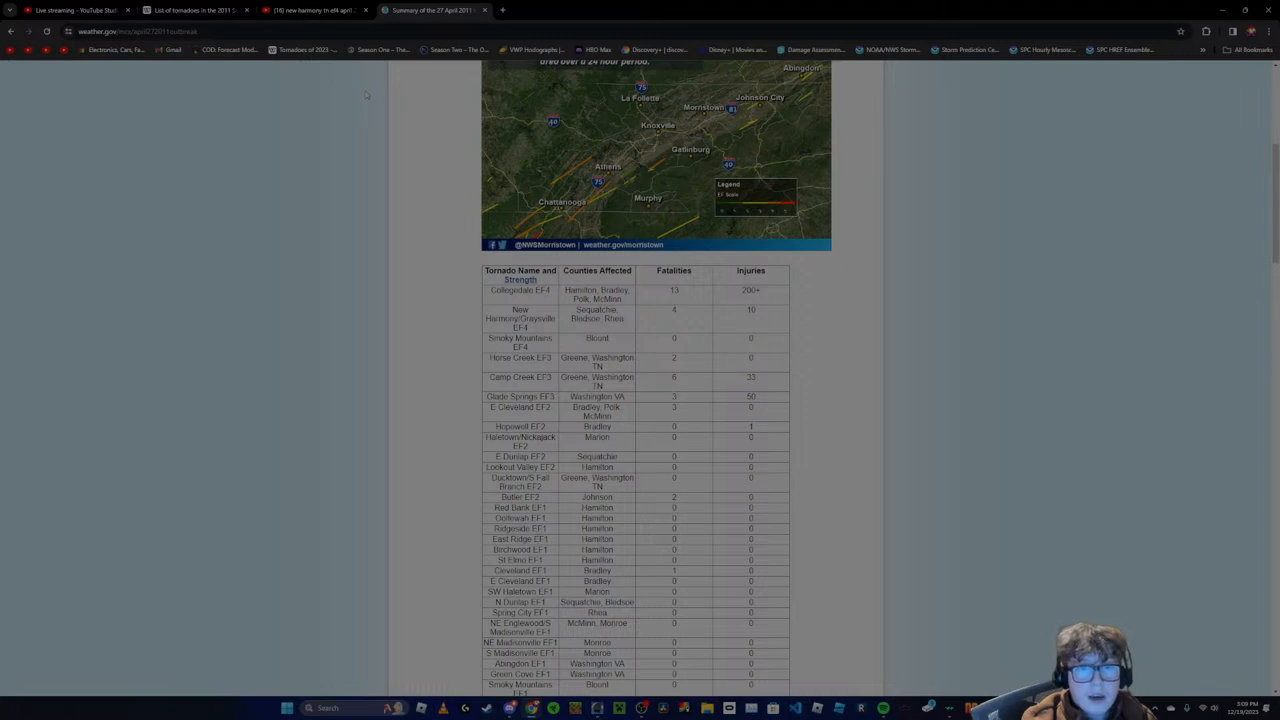
pyautogui.click(310, 10)
pyautogui.write('collegedale tn ef4 april 27th 2011')
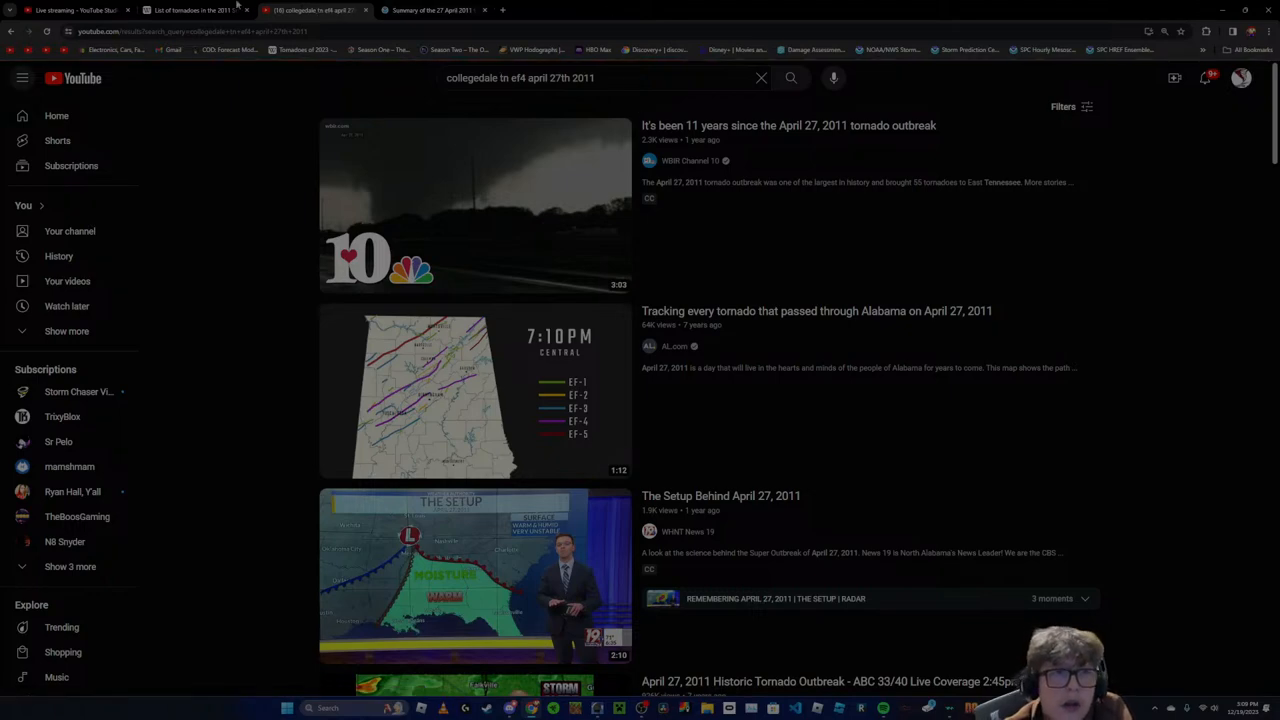
# Scroll through Wikipedia's April 27 Super Outbreak tornado table again
pyautogui.click(192, 10)
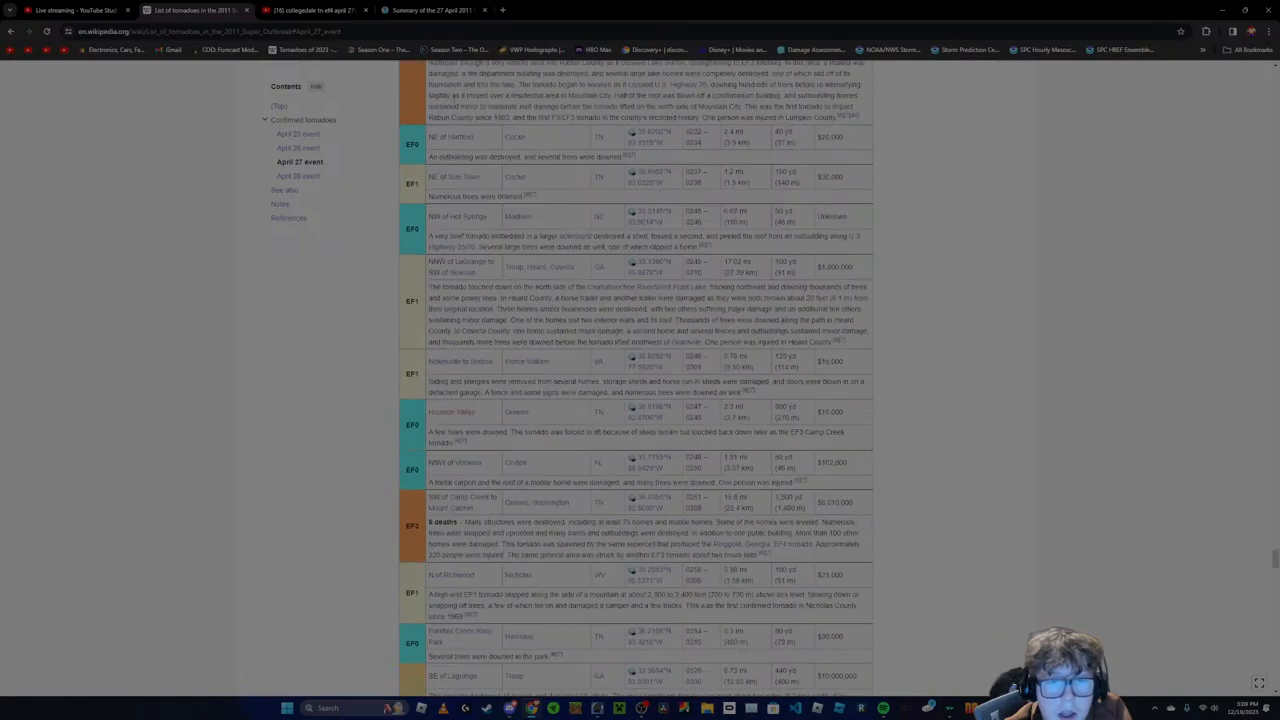
pyautogui.scroll(-3)
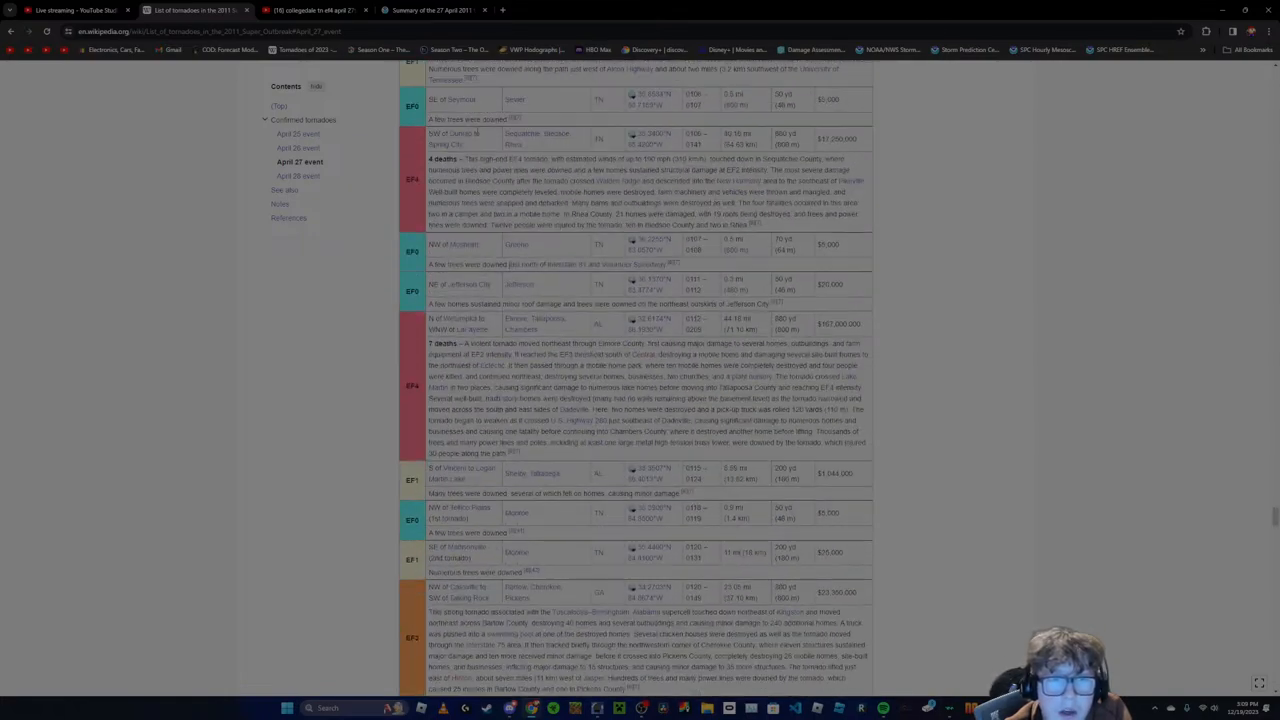
pyautogui.scroll(3)
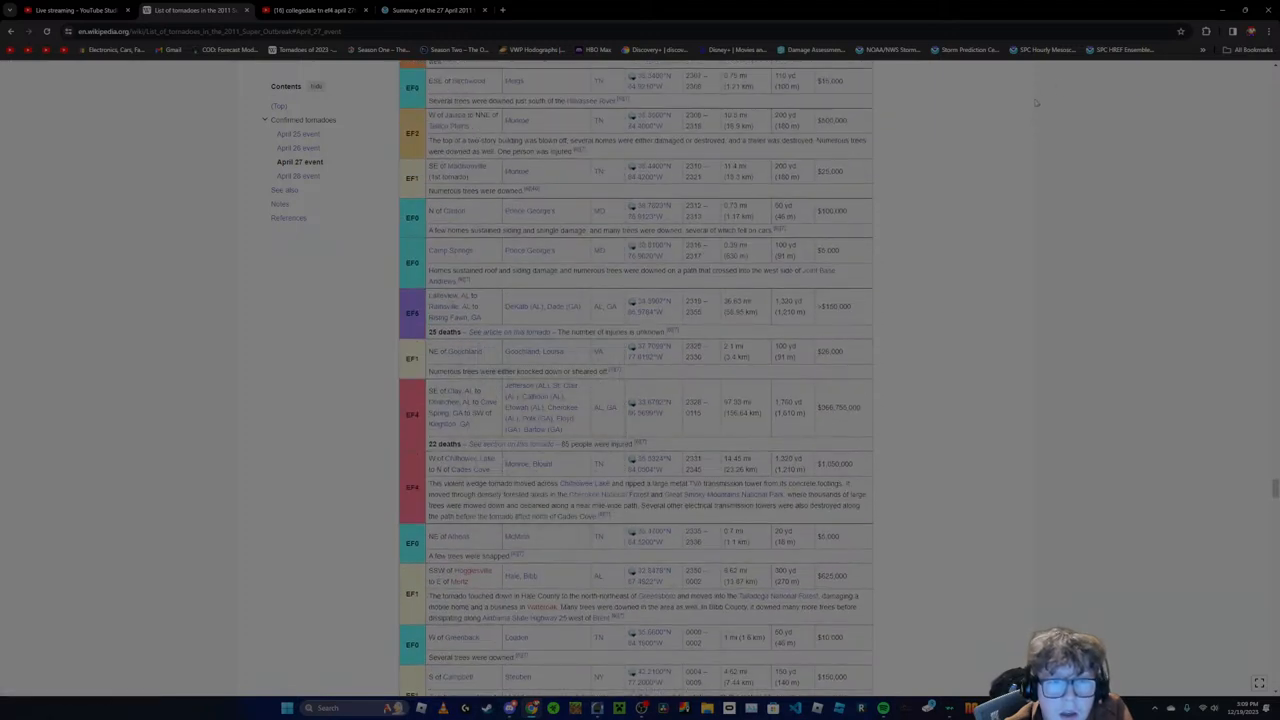
pyautogui.moveTo(996, 112)
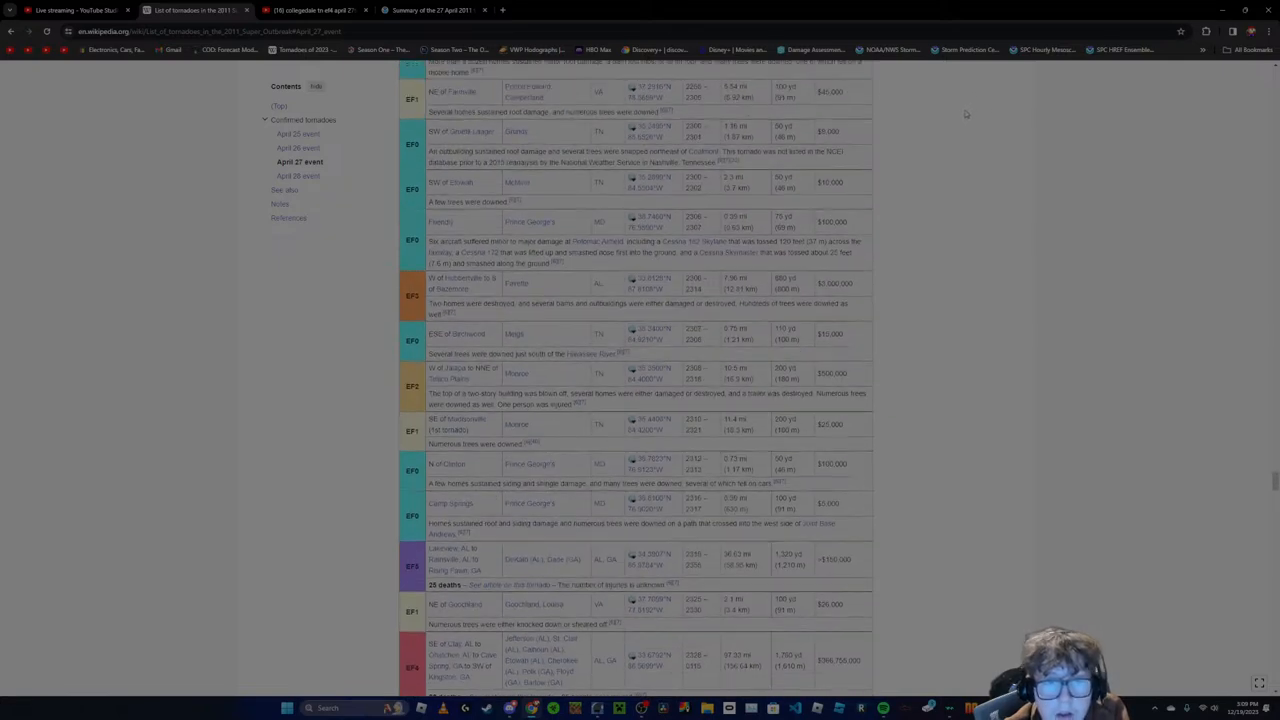
pyautogui.scroll(-3)
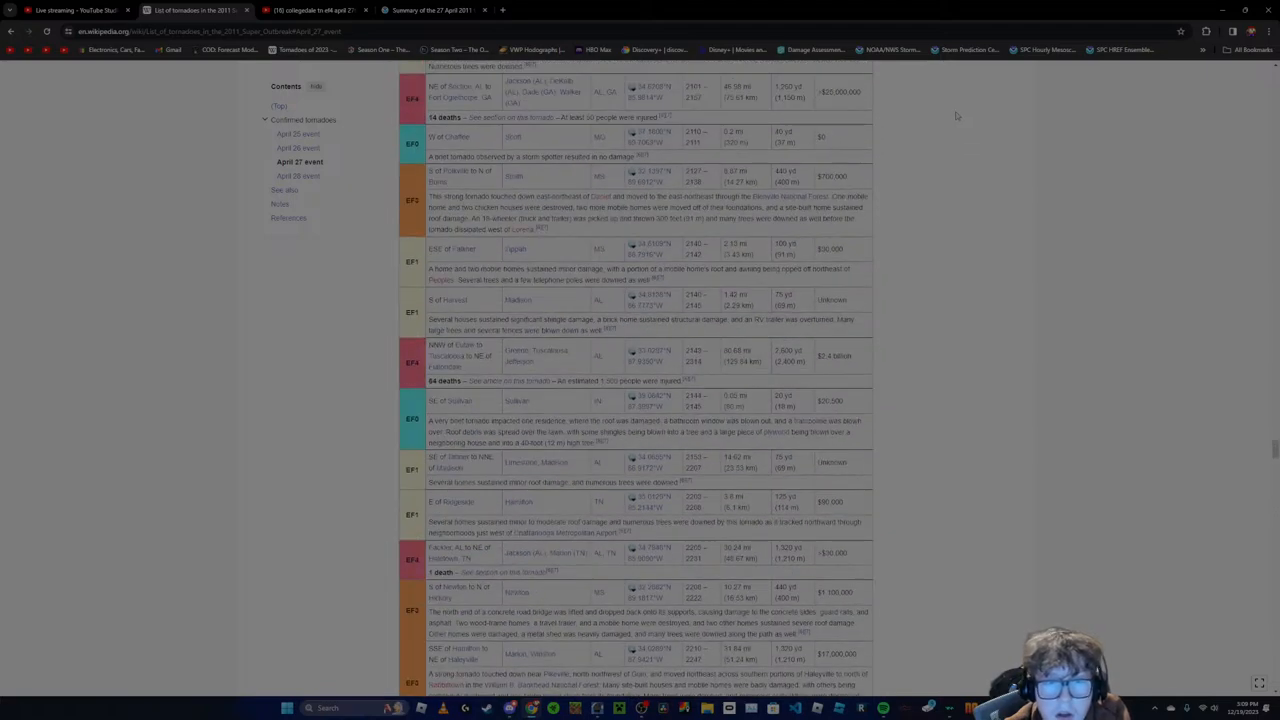
pyautogui.scroll(3)
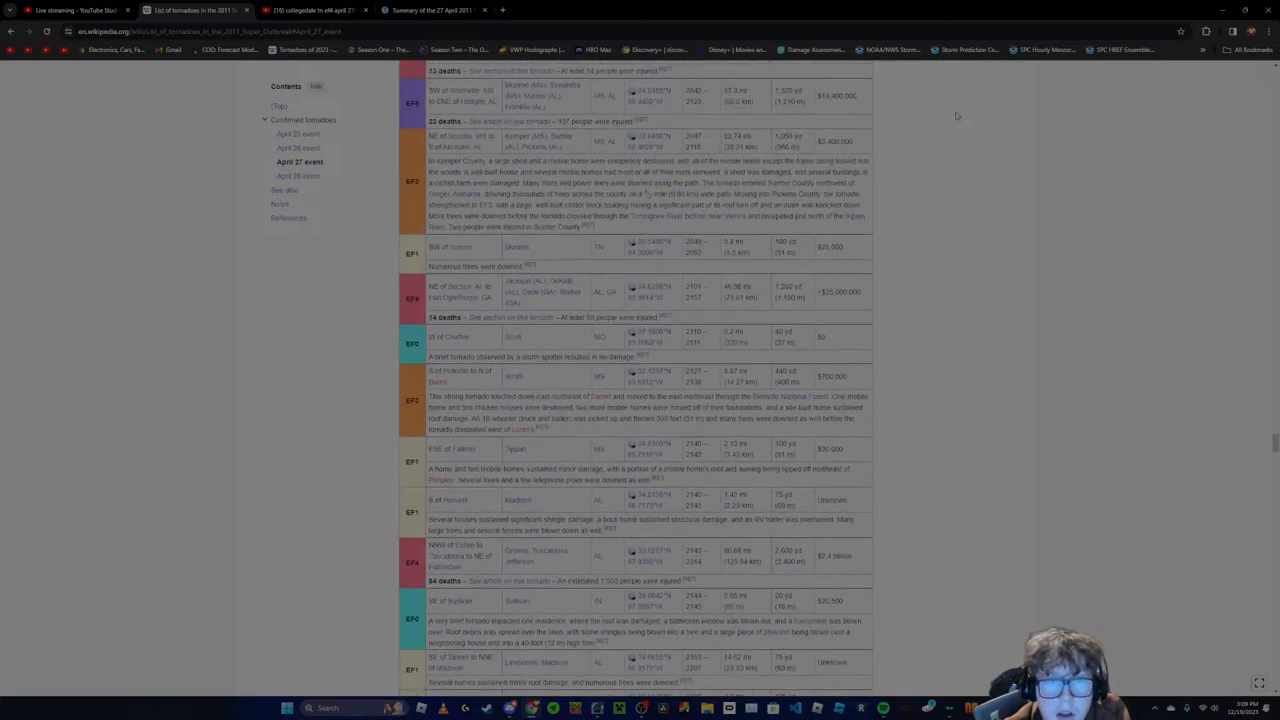
pyautogui.scroll(3)
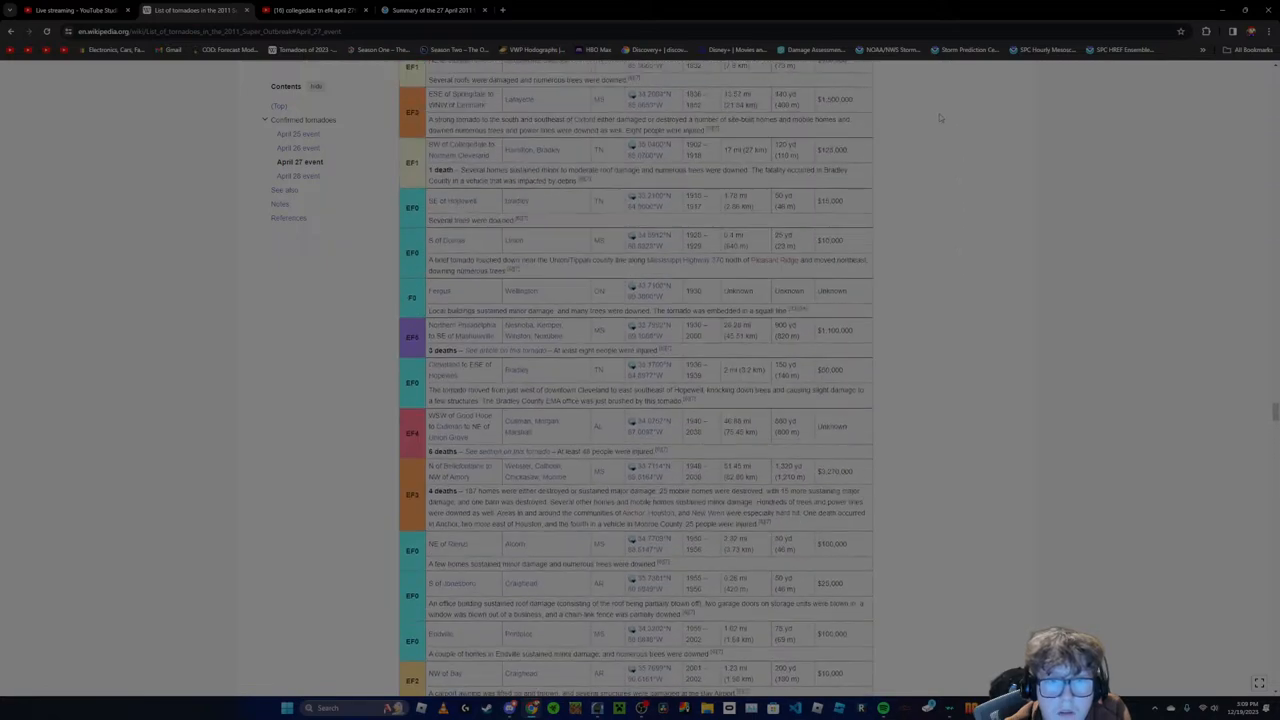
pyautogui.scroll(-3)
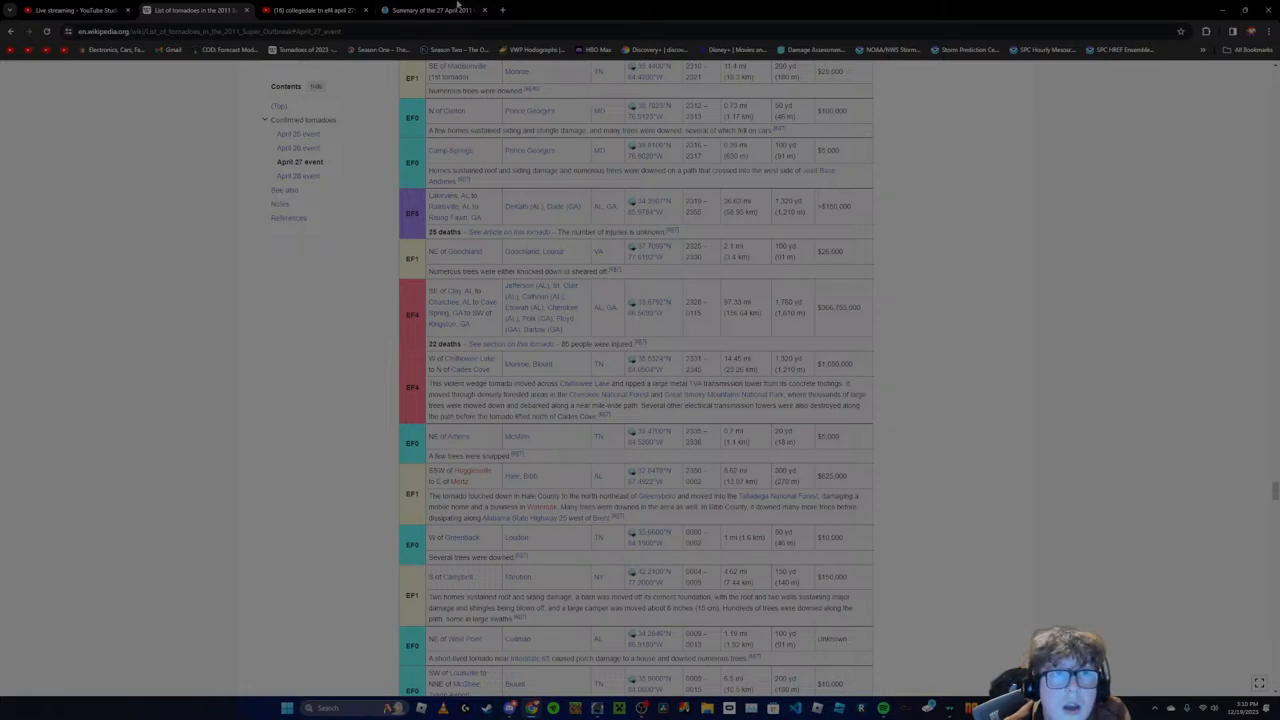
# Compare against the NWS tornado list, then switch to YouTube for the Cades Cove search
pyautogui.click(410, 10)
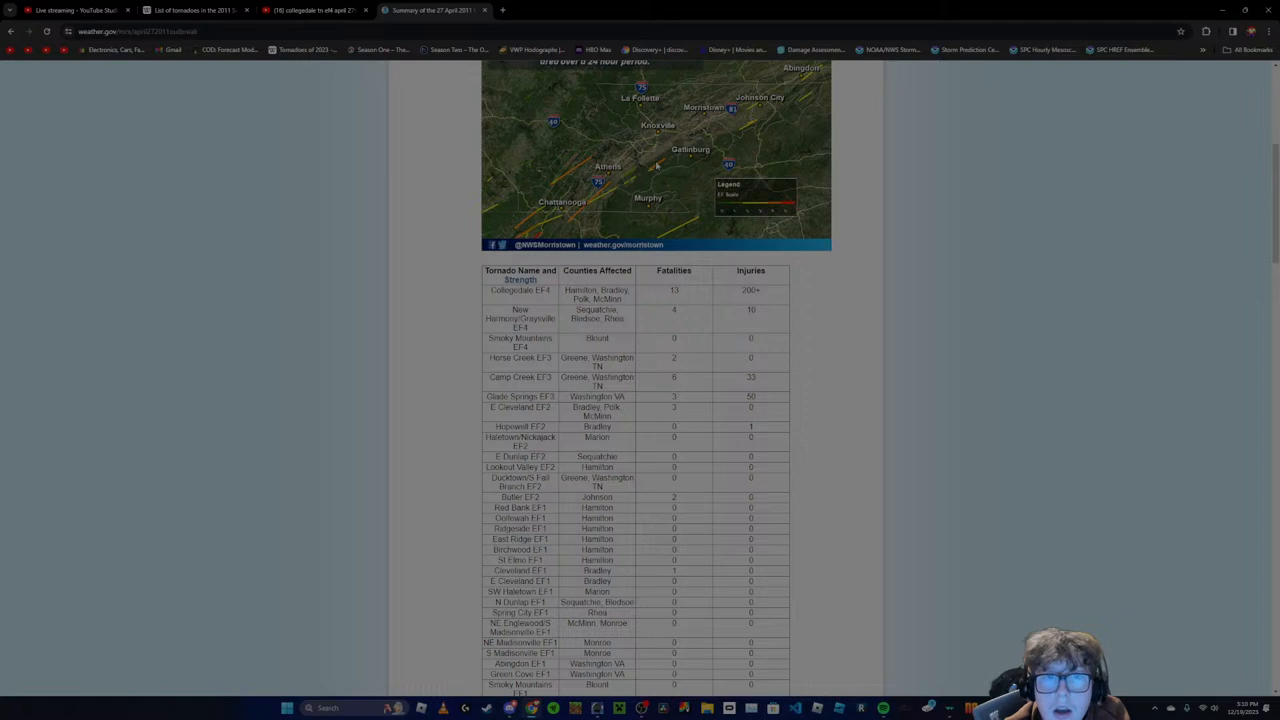
pyautogui.click(196, 10)
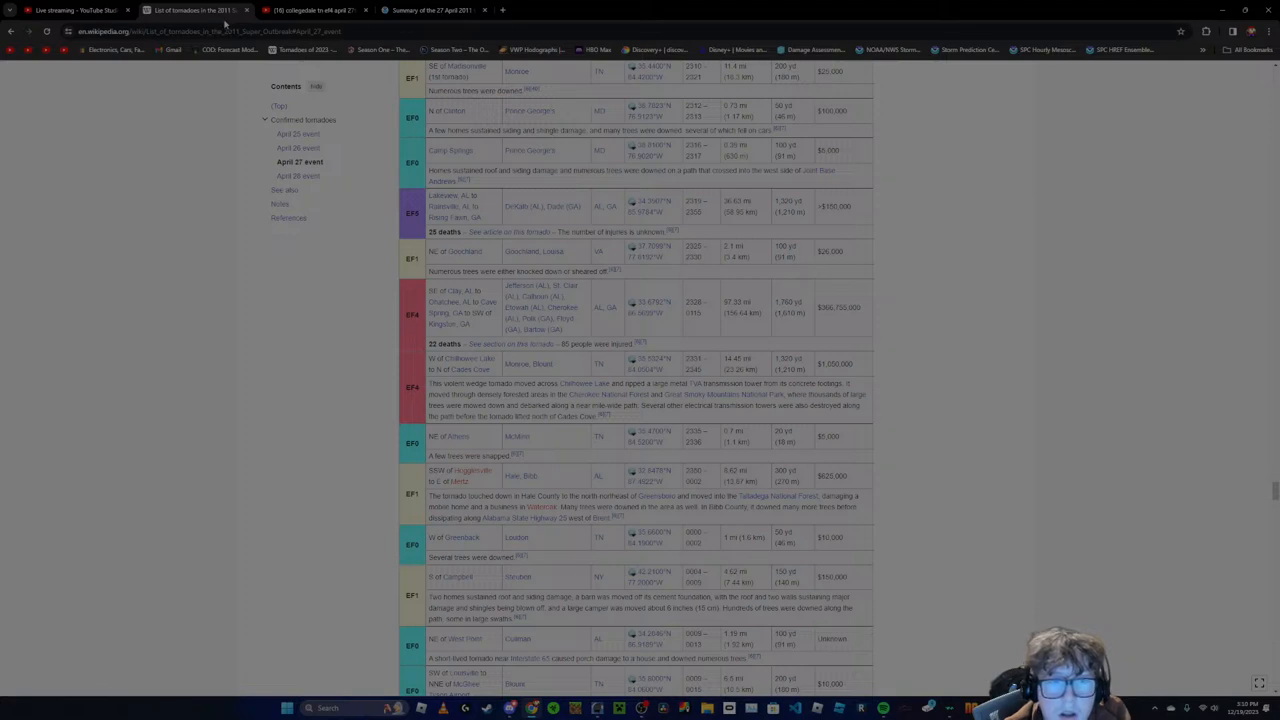
pyautogui.moveTo(316, 10)
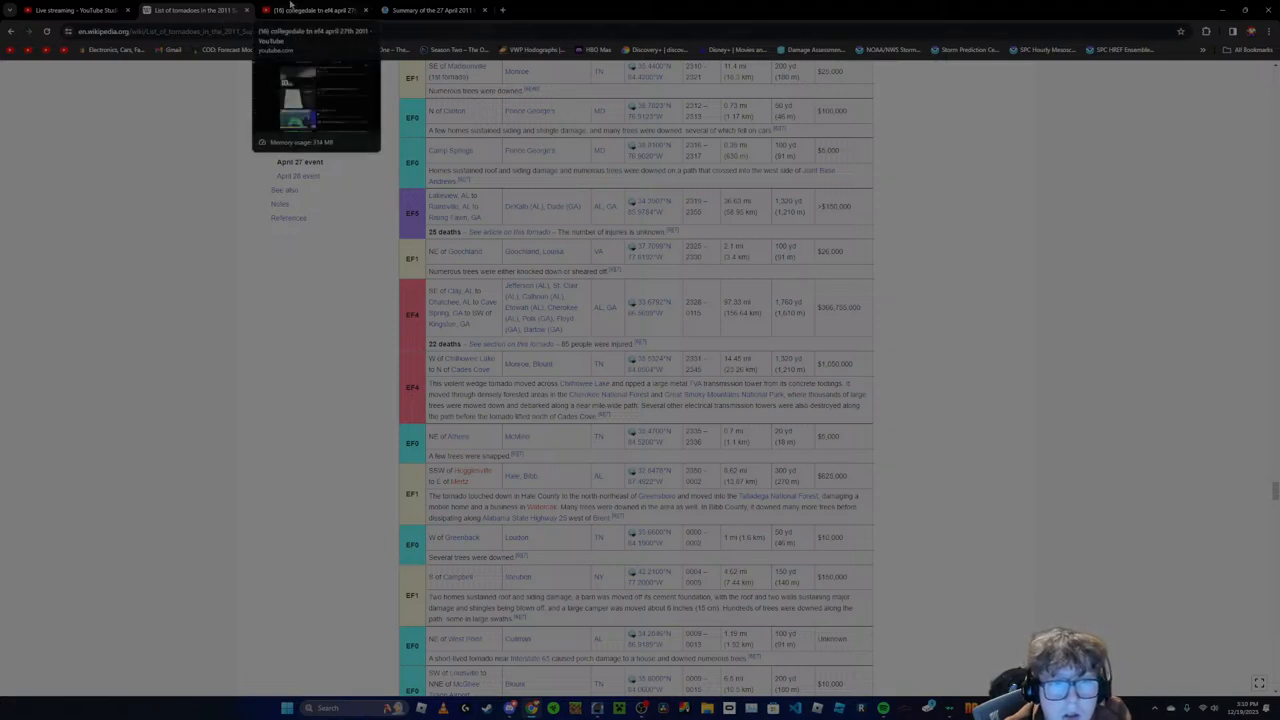
pyautogui.click(310, 10)
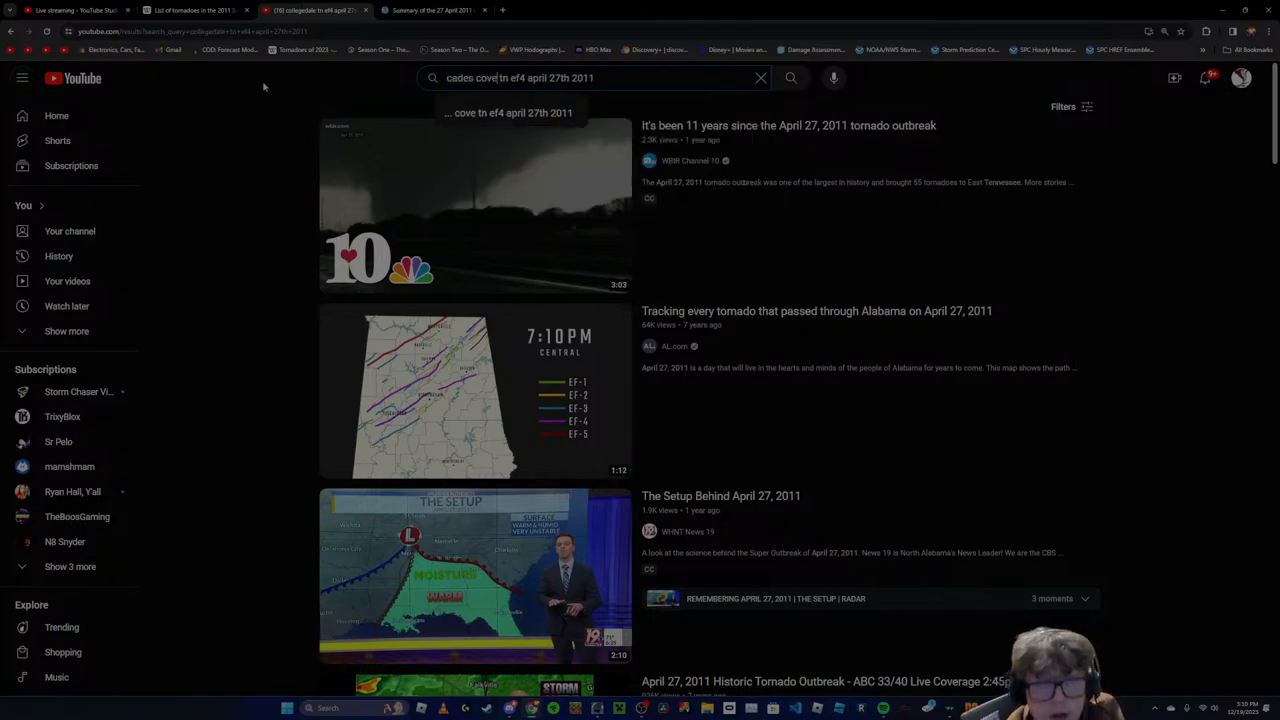
pyautogui.scroll(-3)
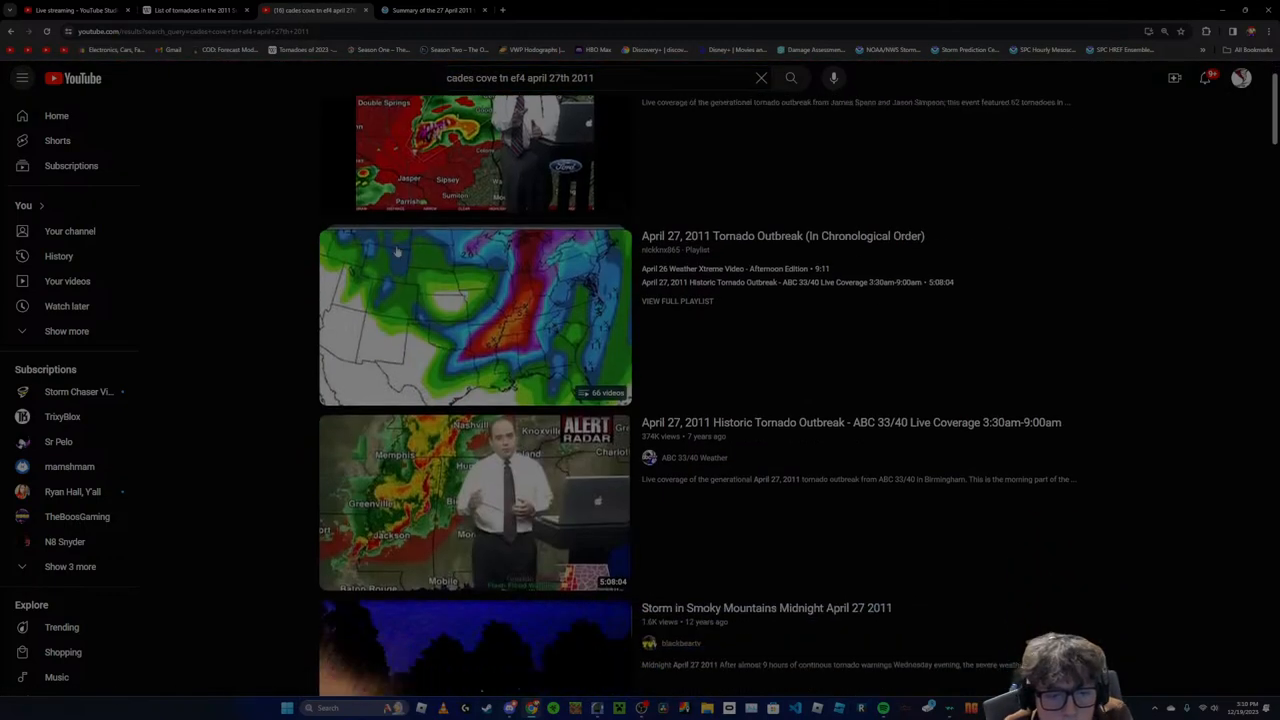
pyautogui.scroll(-3)
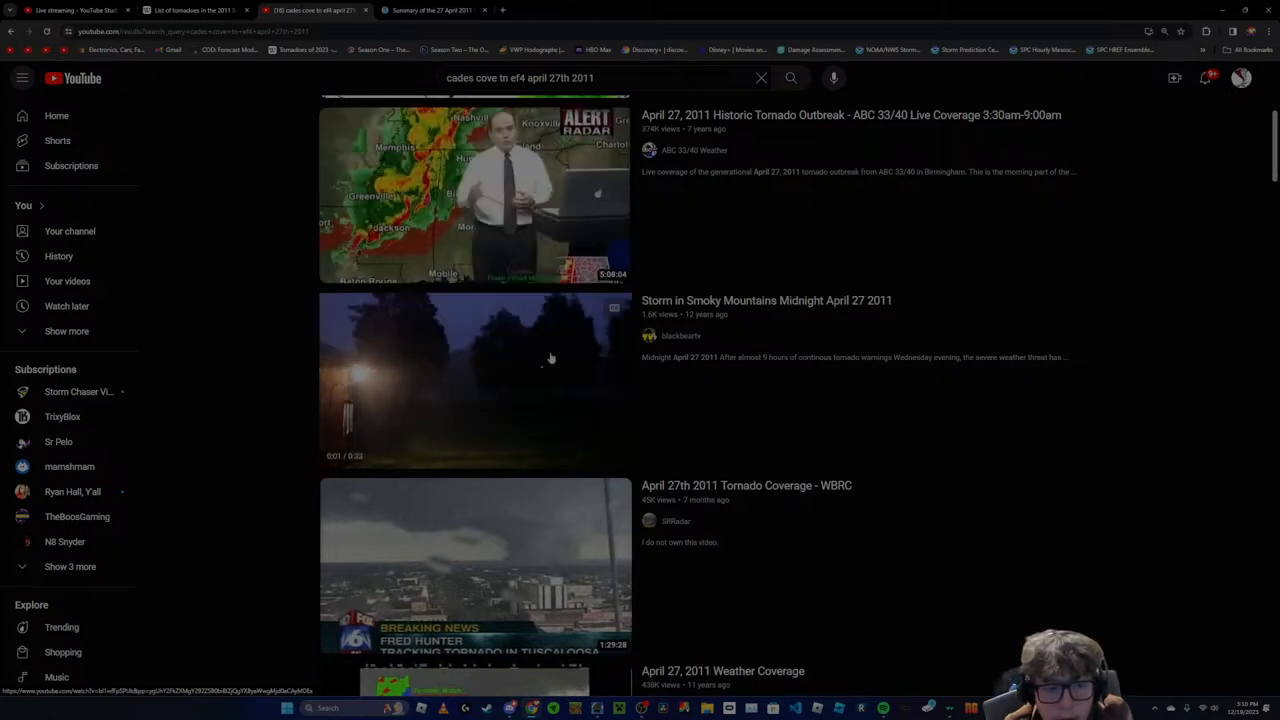
pyautogui.scroll(-3)
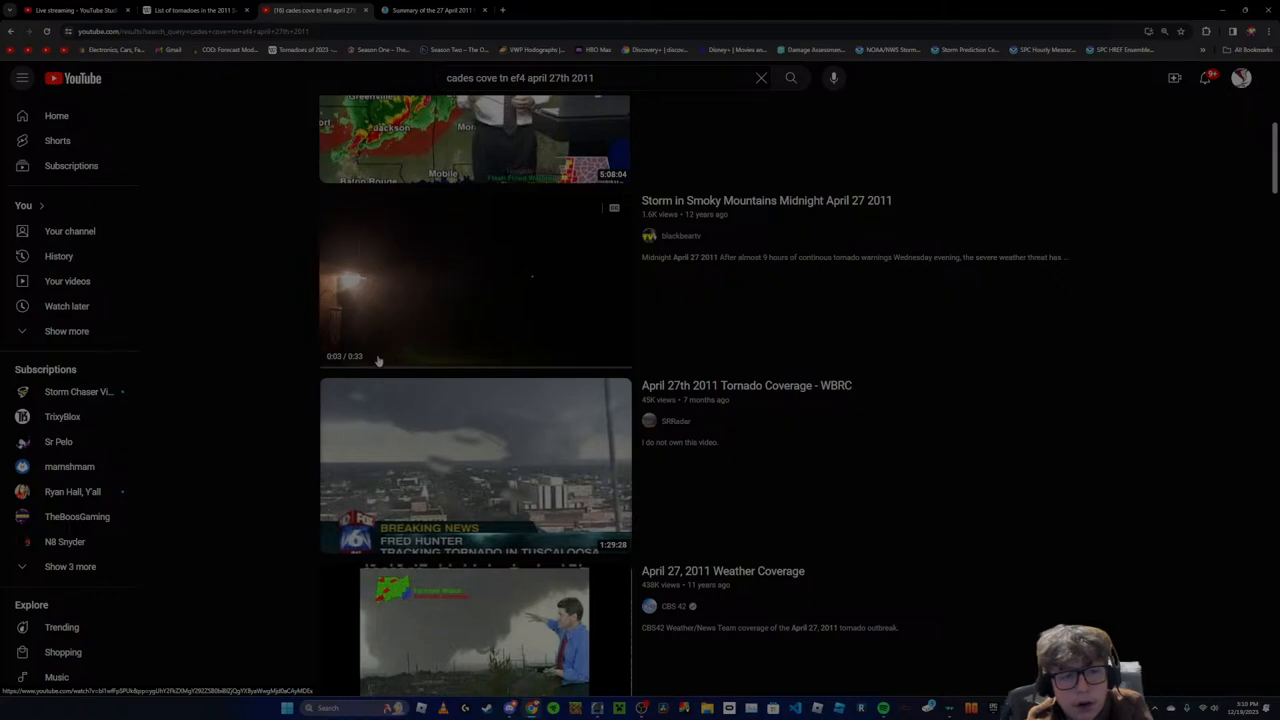
pyautogui.scroll(-3)
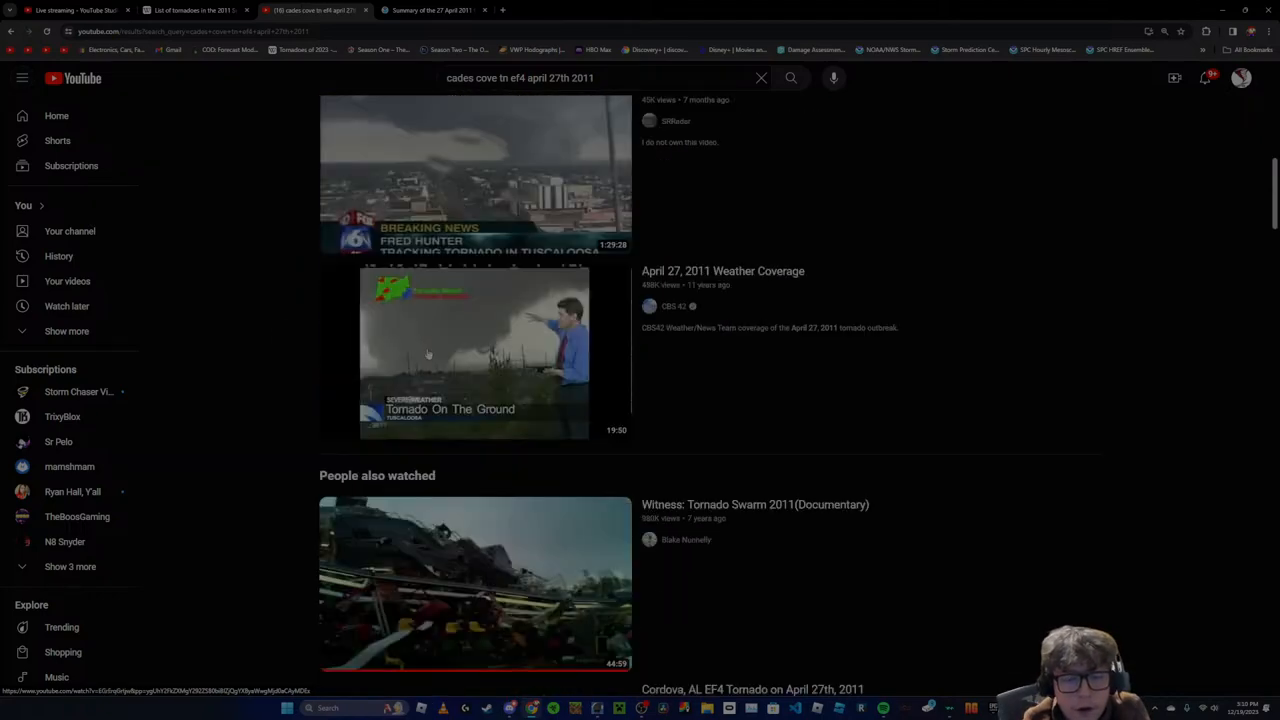
pyautogui.scroll(-3)
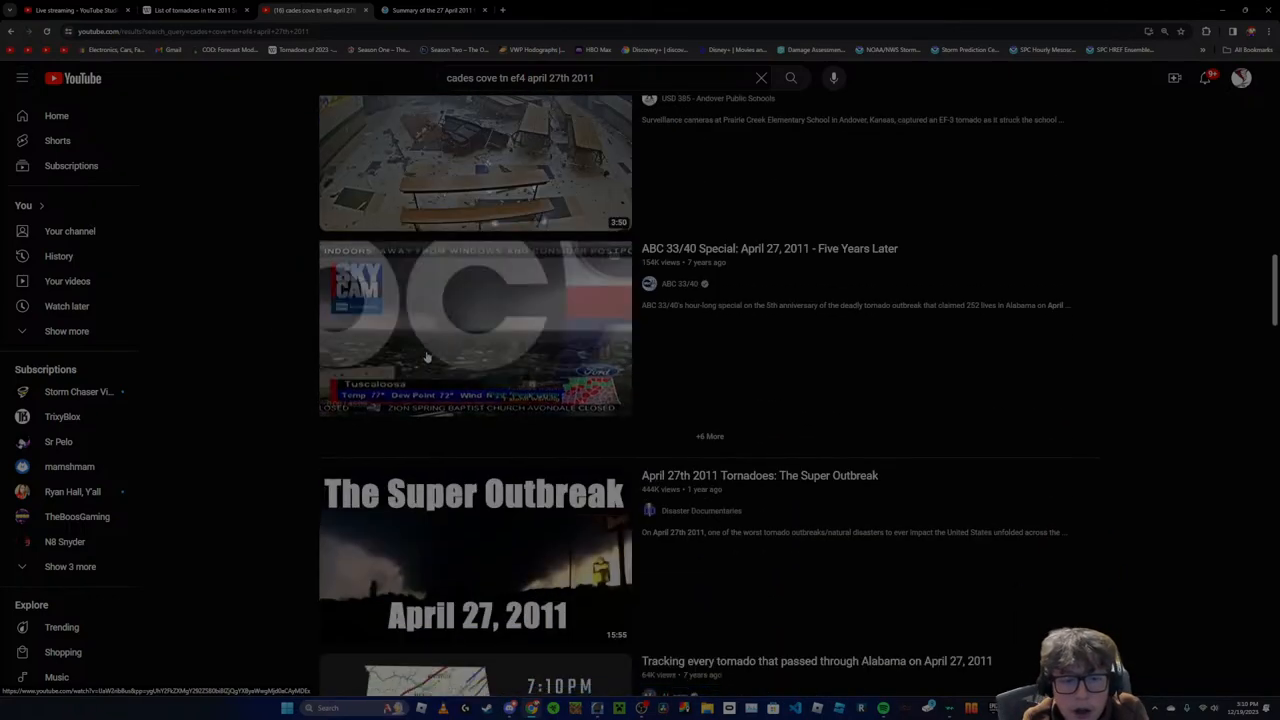
pyautogui.scroll(-3)
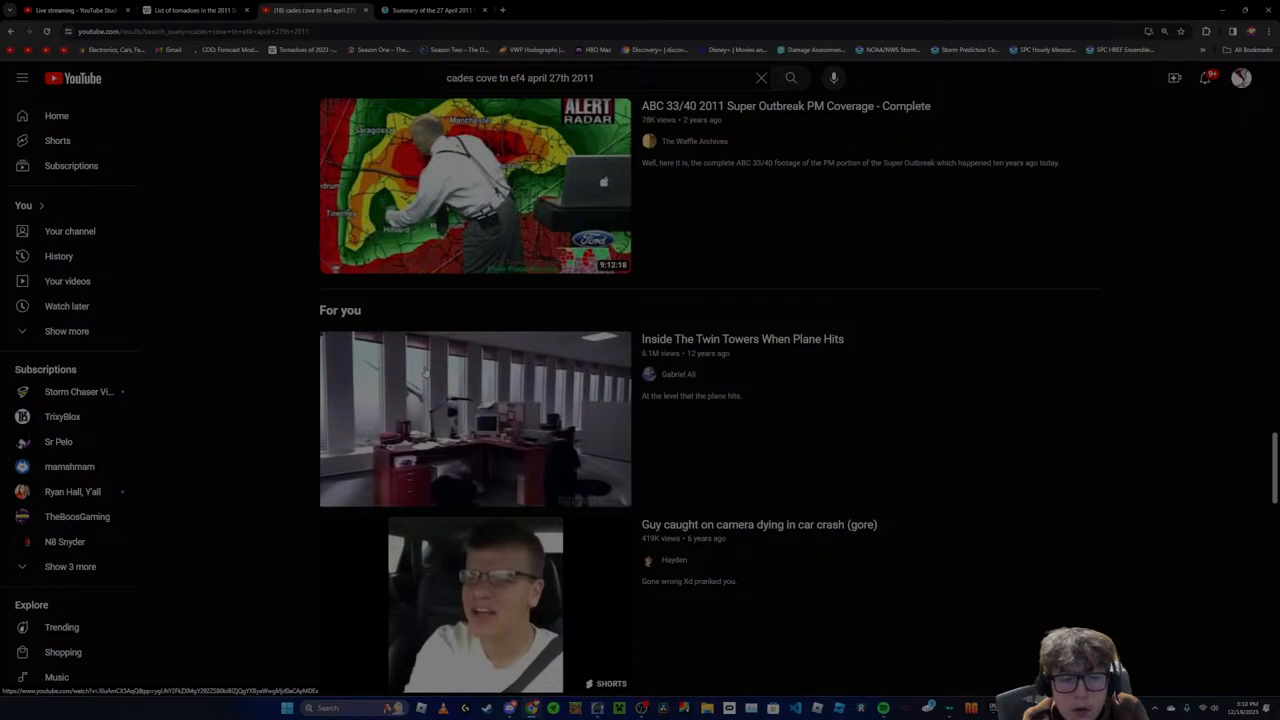
pyautogui.scroll(-3)
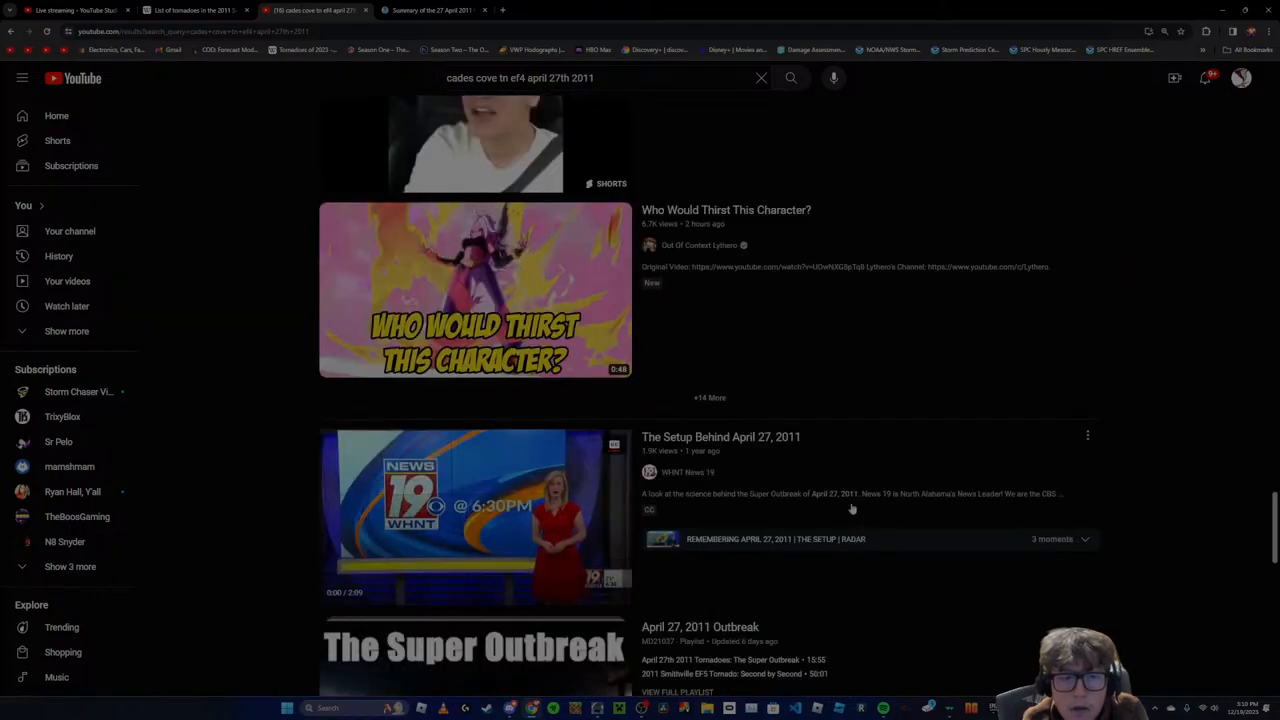
pyautogui.scroll(-3)
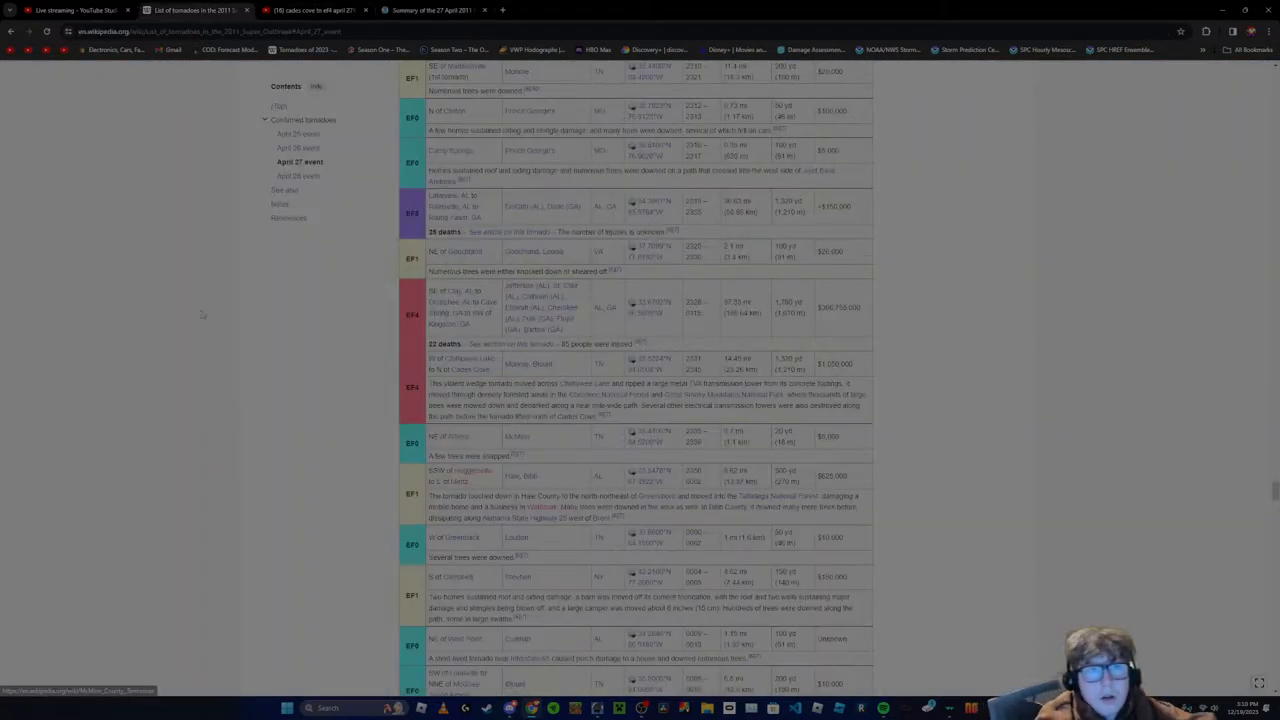
pyautogui.click(430, 10)
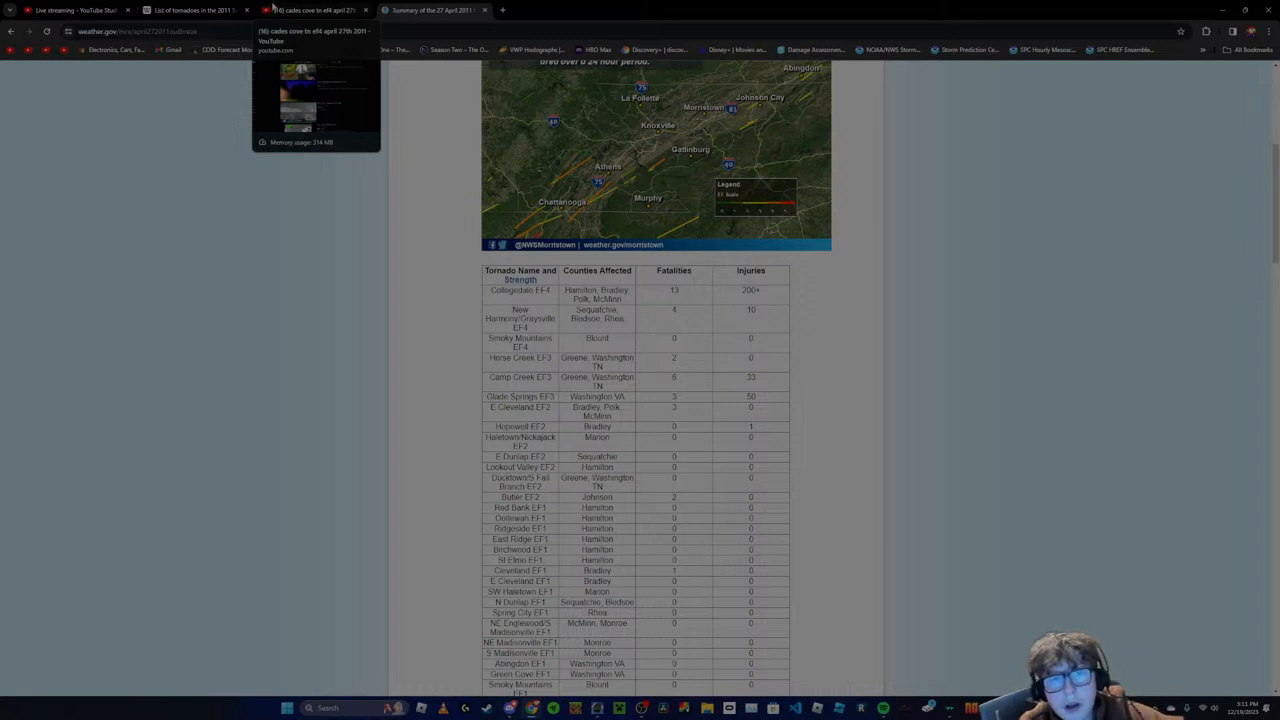
pyautogui.click(196, 10)
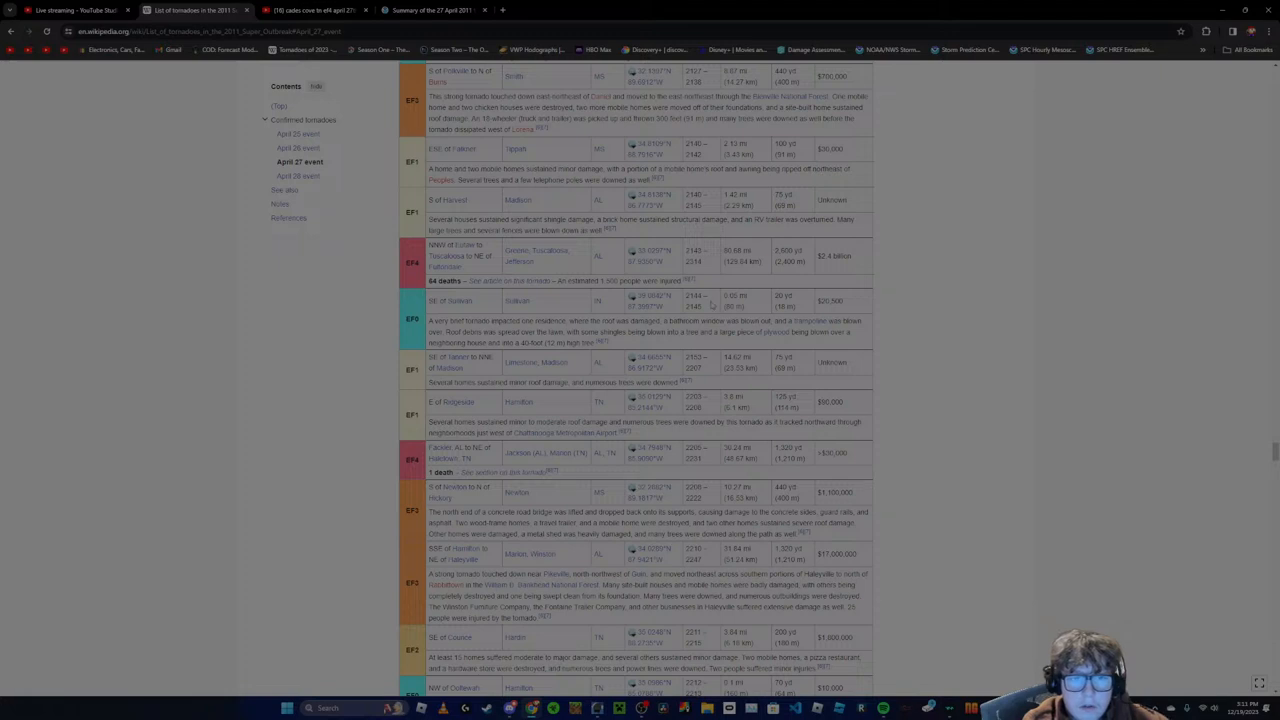
pyautogui.scroll(3)
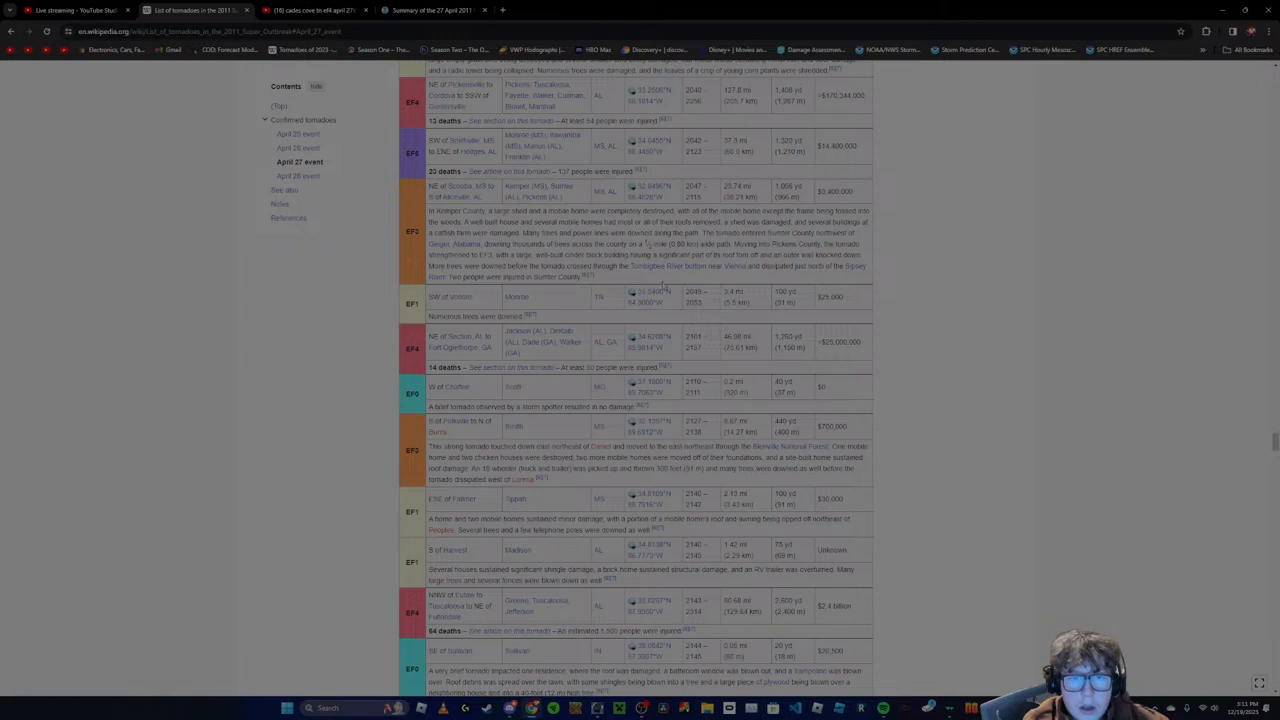
pyautogui.click(436, 10)
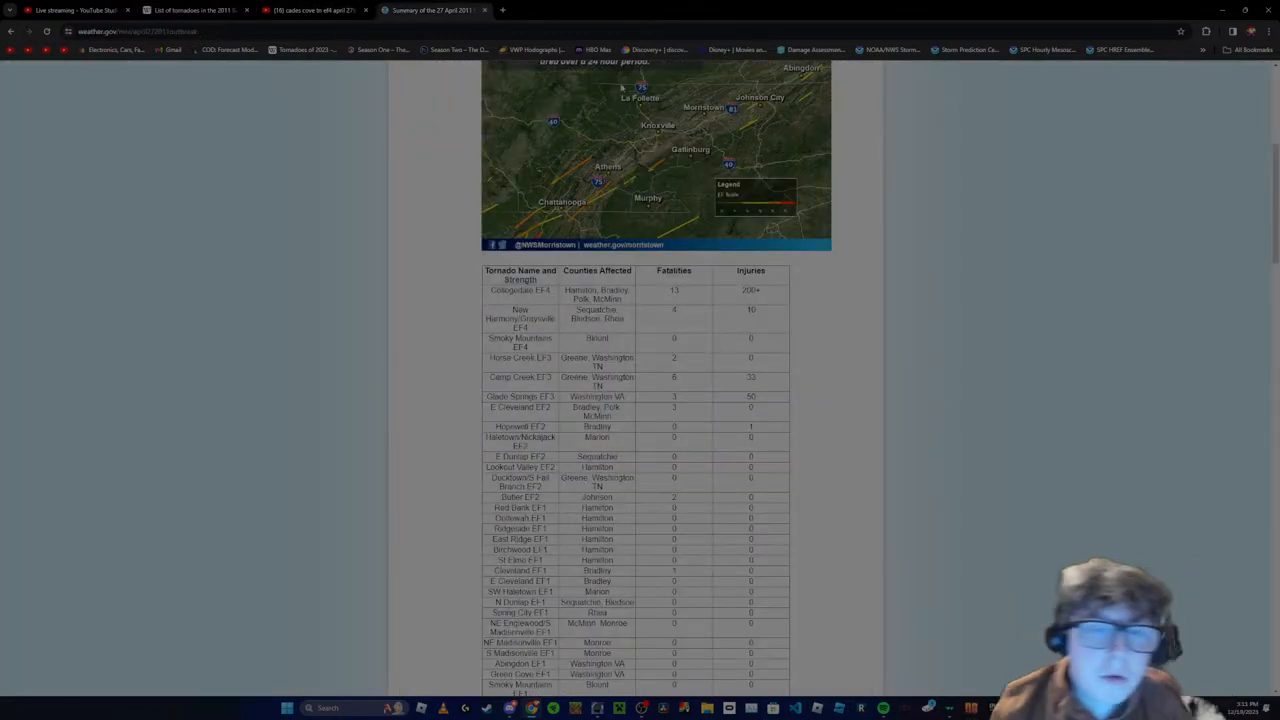
pyautogui.moveTo(536, 50)
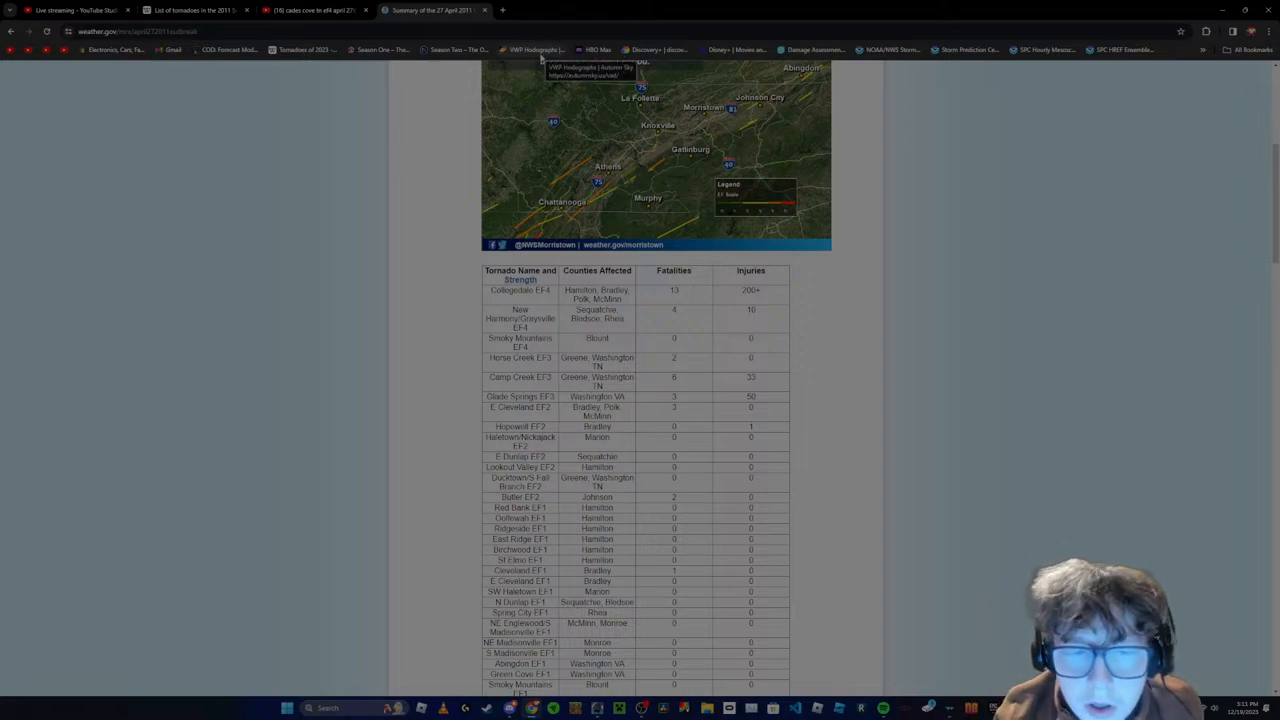
pyautogui.click(310, 10)
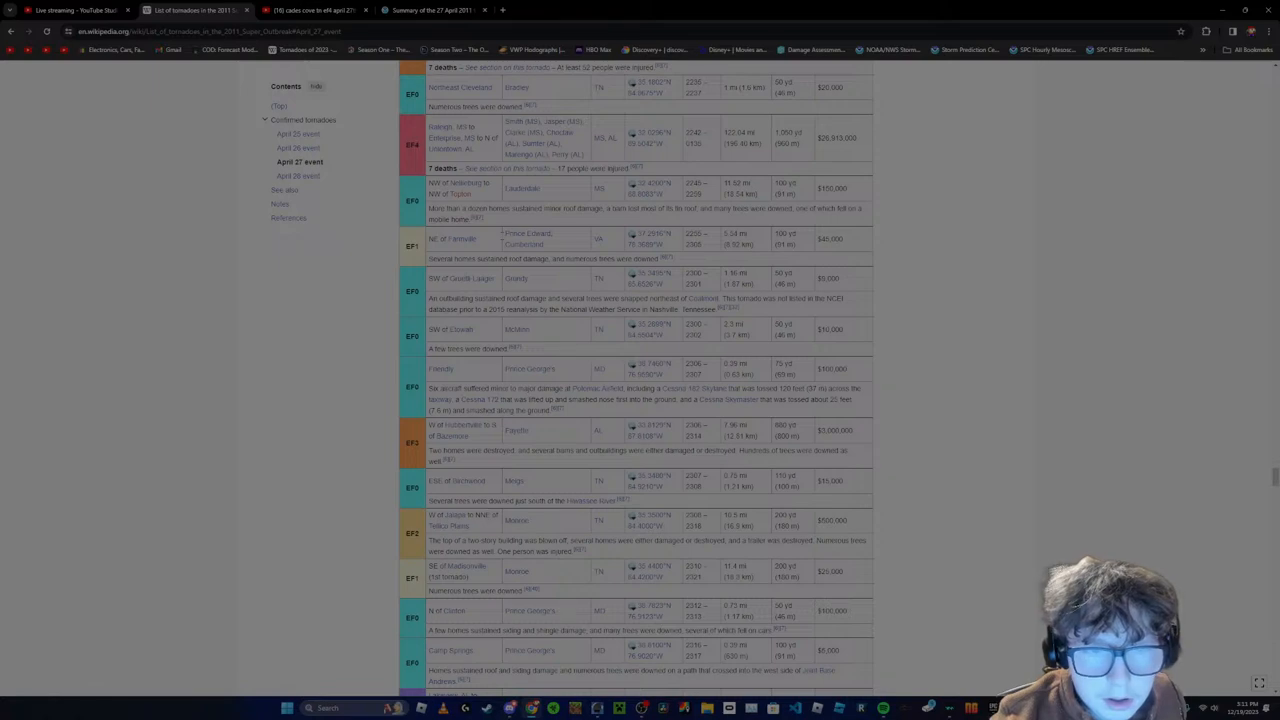
pyautogui.scroll(-3)
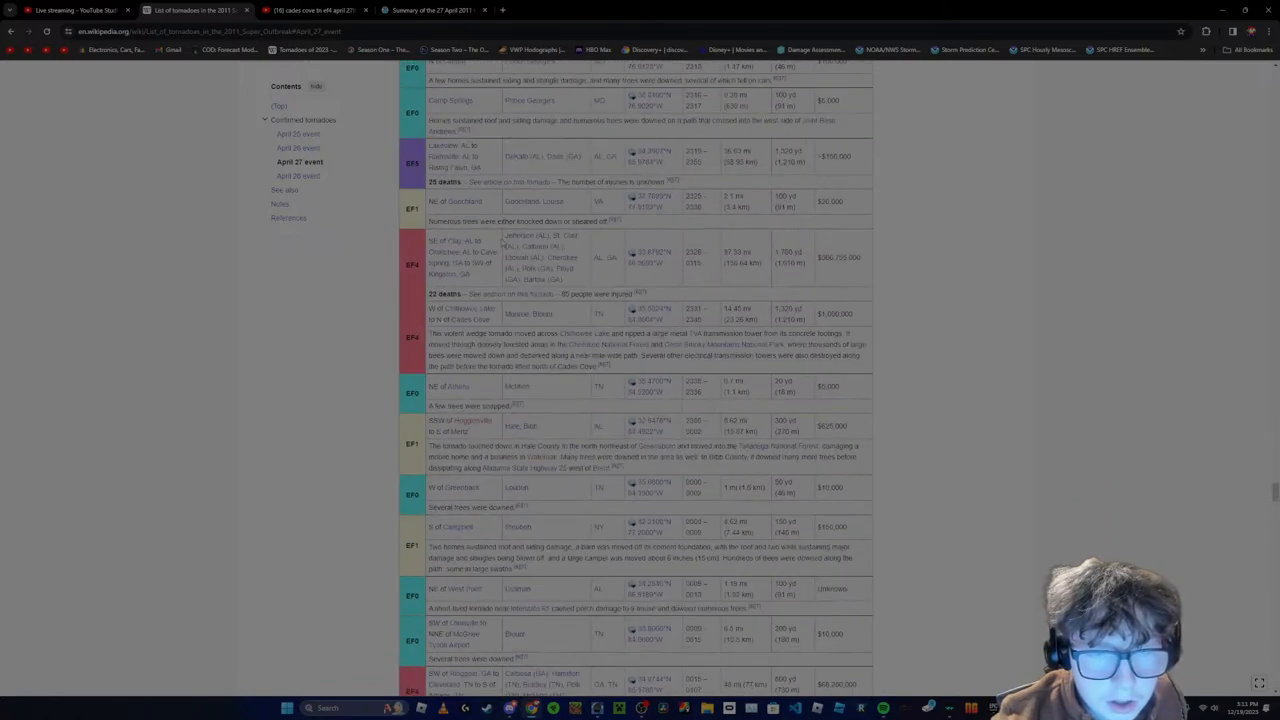
pyautogui.scroll(-3)
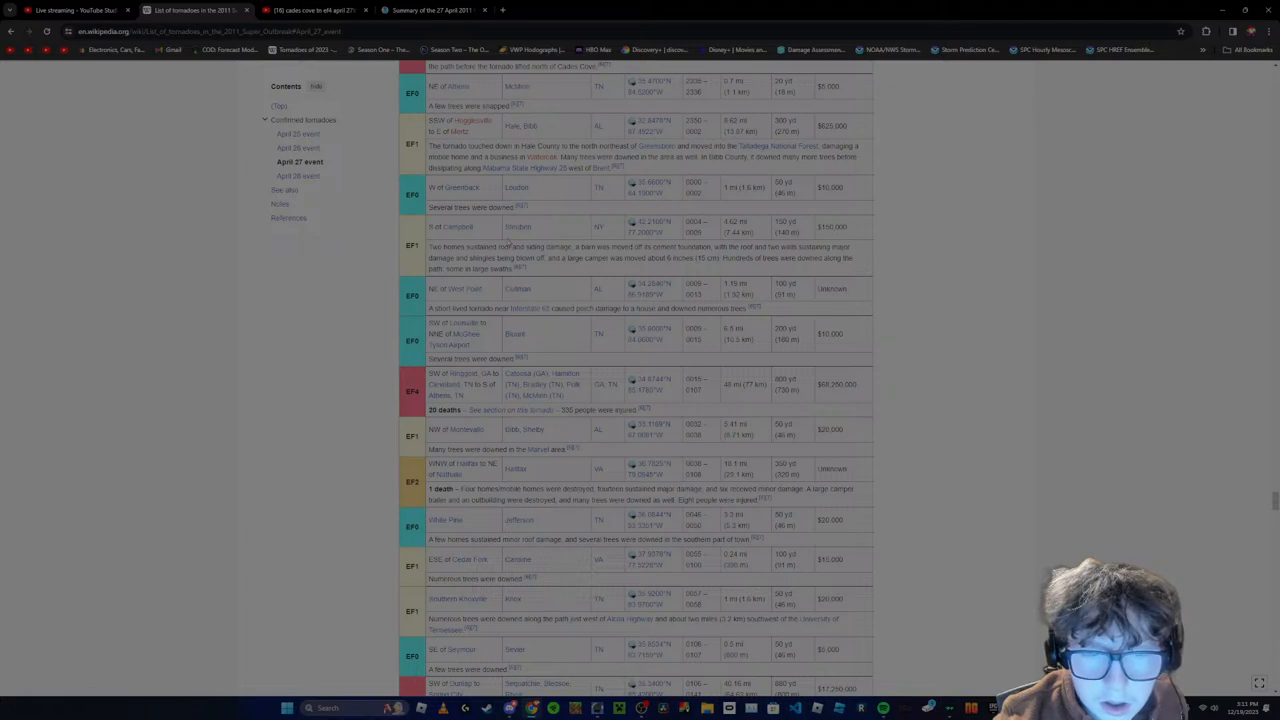
pyautogui.scroll(3)
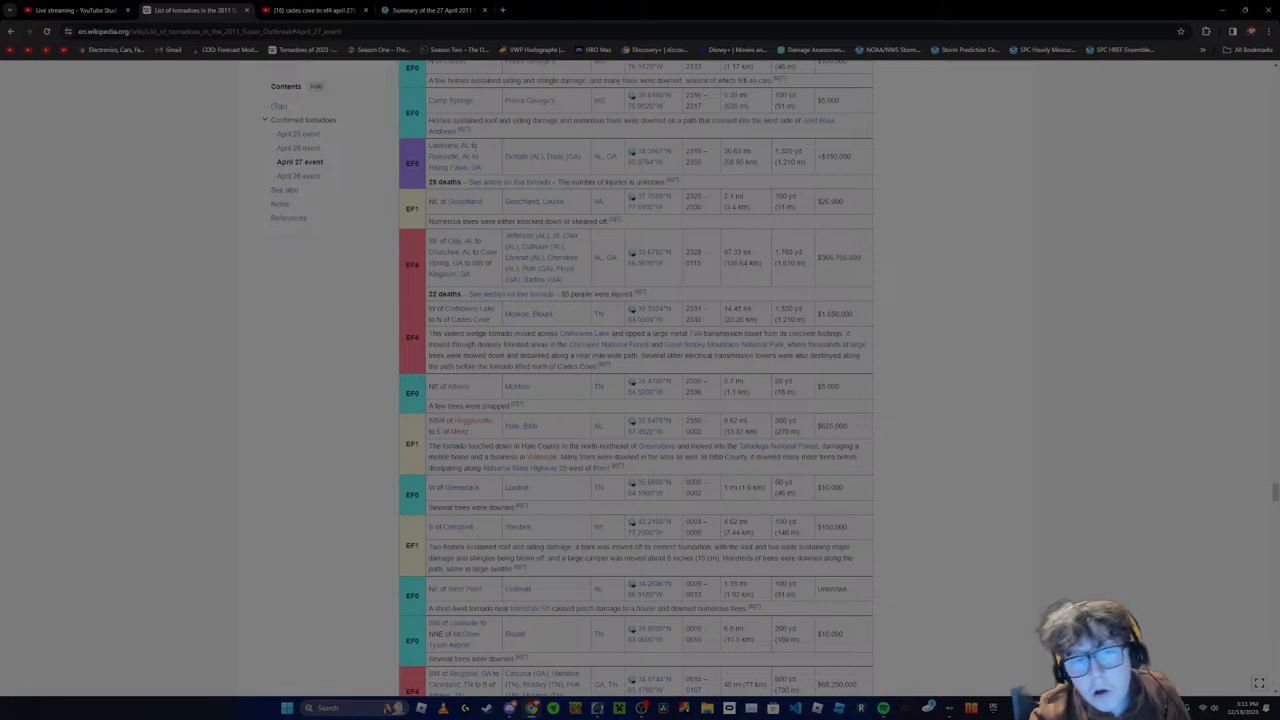
pyautogui.scroll(-3)
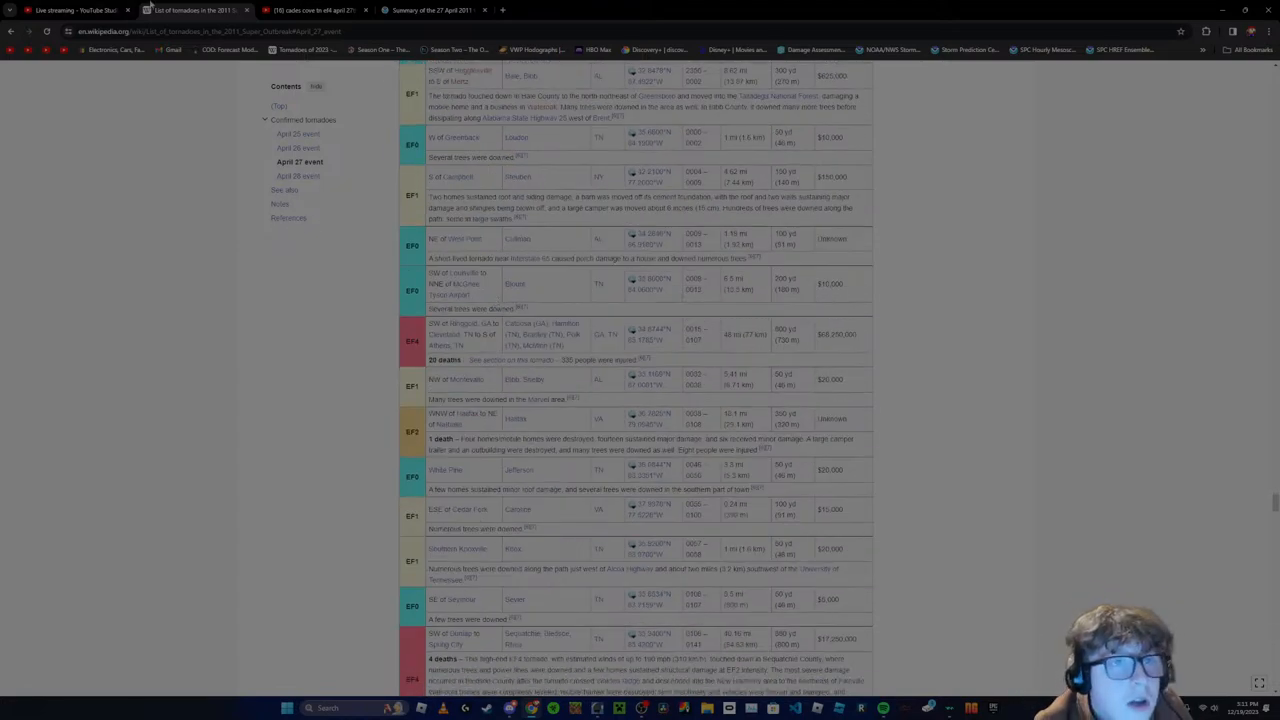
# Replace 'cades cove' with 'smoky mountains' in the YouTube EF4 April 27th 2011 search
pyautogui.click(310, 10)
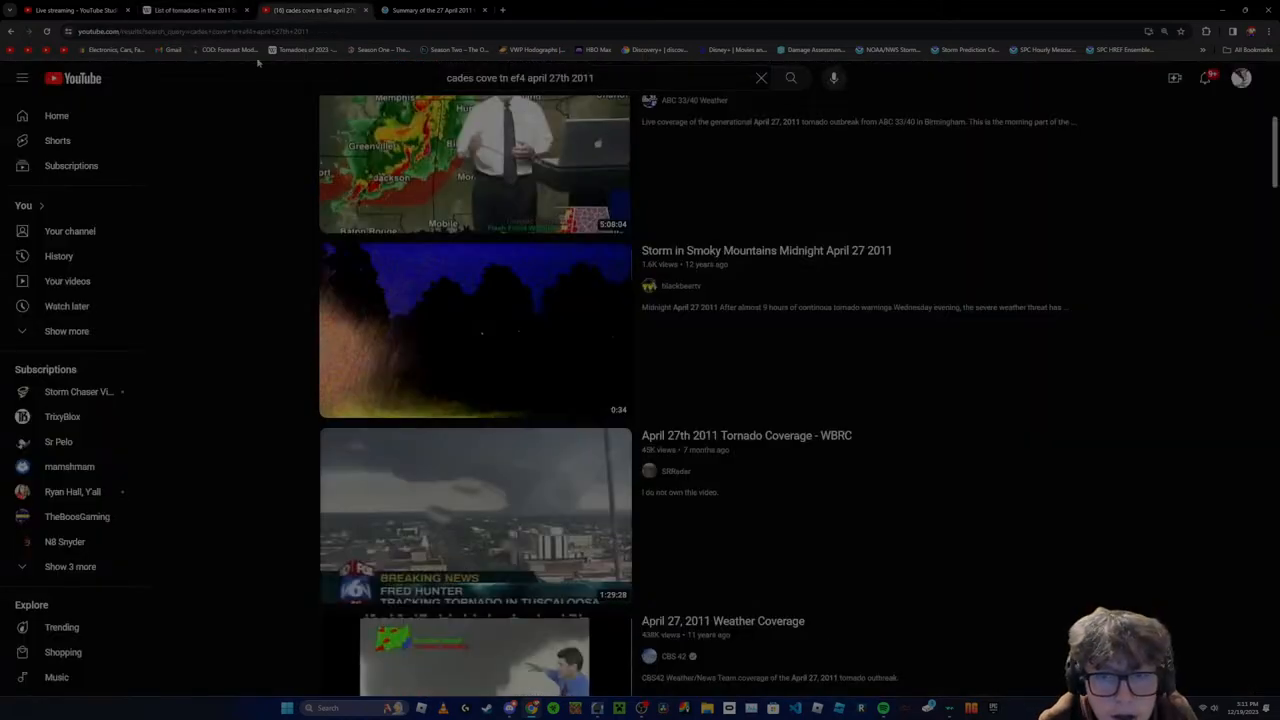
pyautogui.scroll(-3)
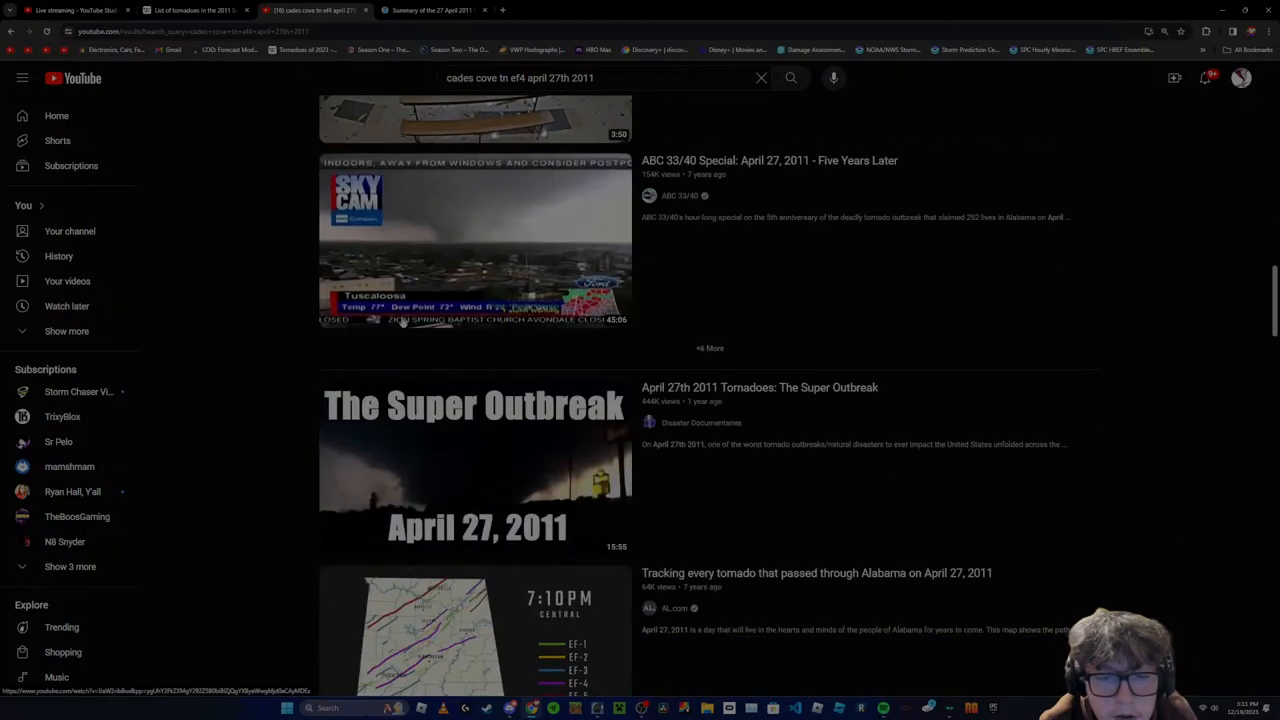
pyautogui.click(520, 78)
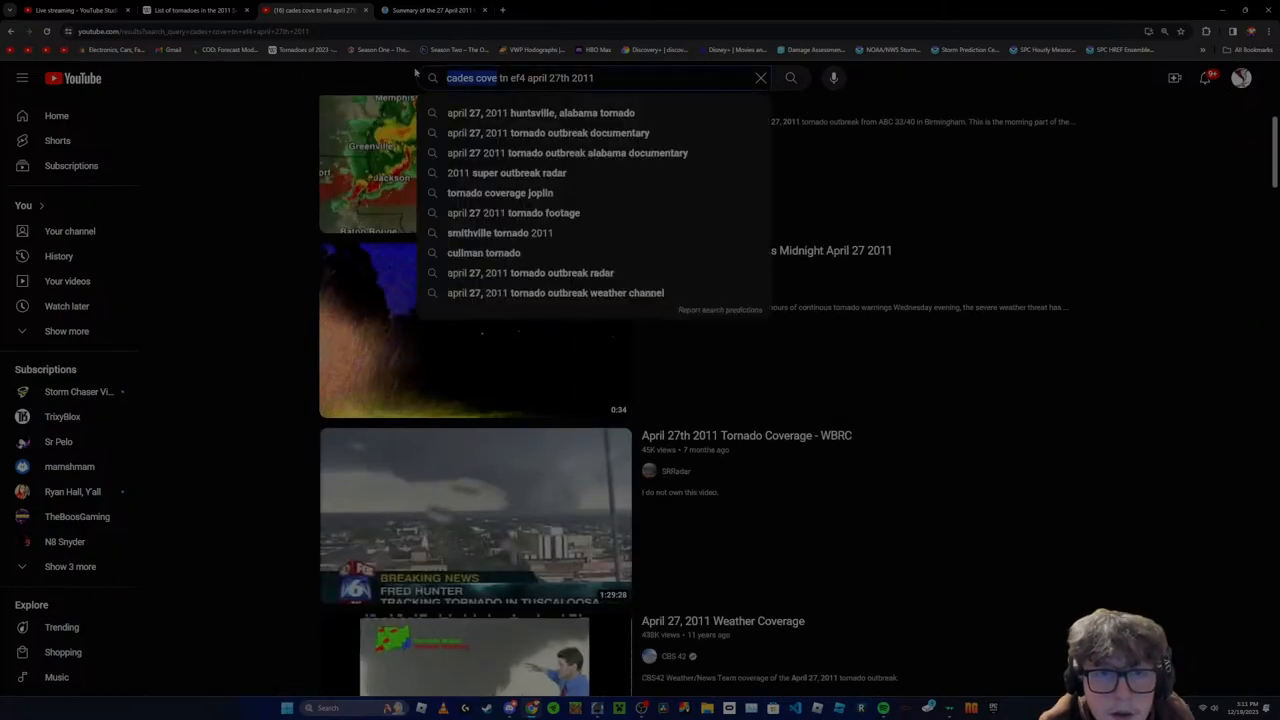
pyautogui.write('smoky mountain')
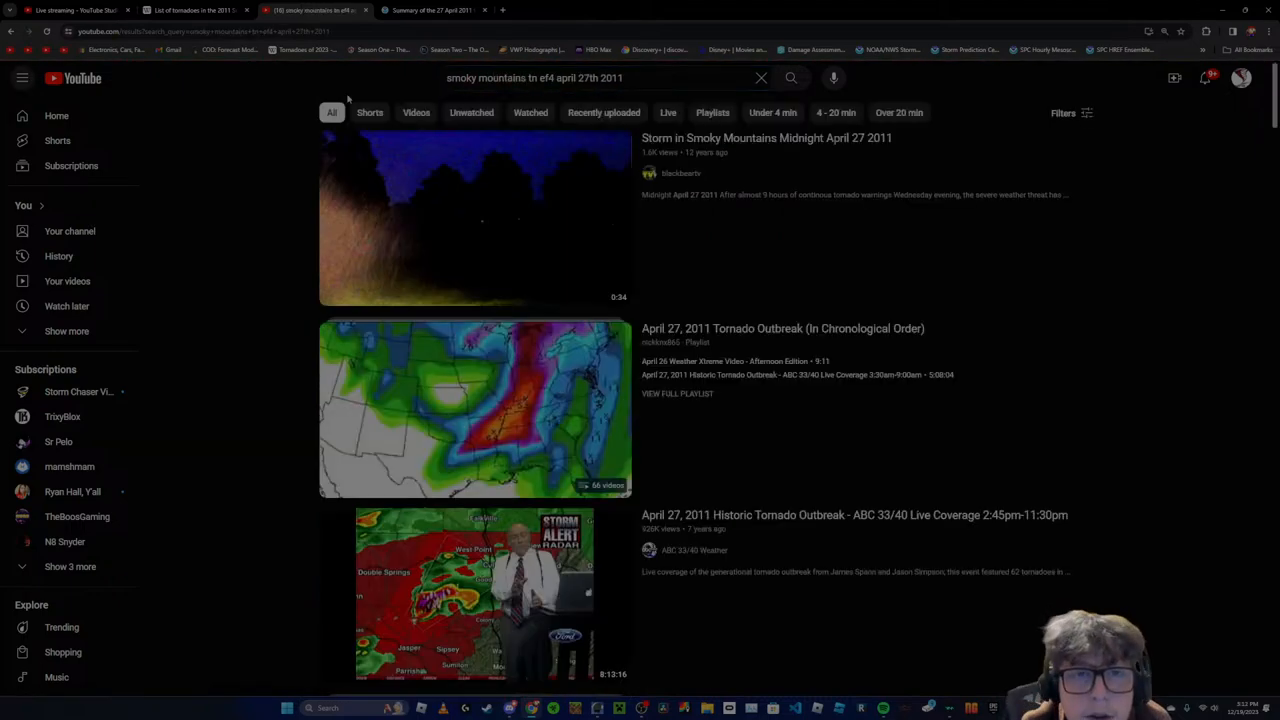
# Browse down the Smoky Mountains EF4 video results
pyautogui.scroll(-3)
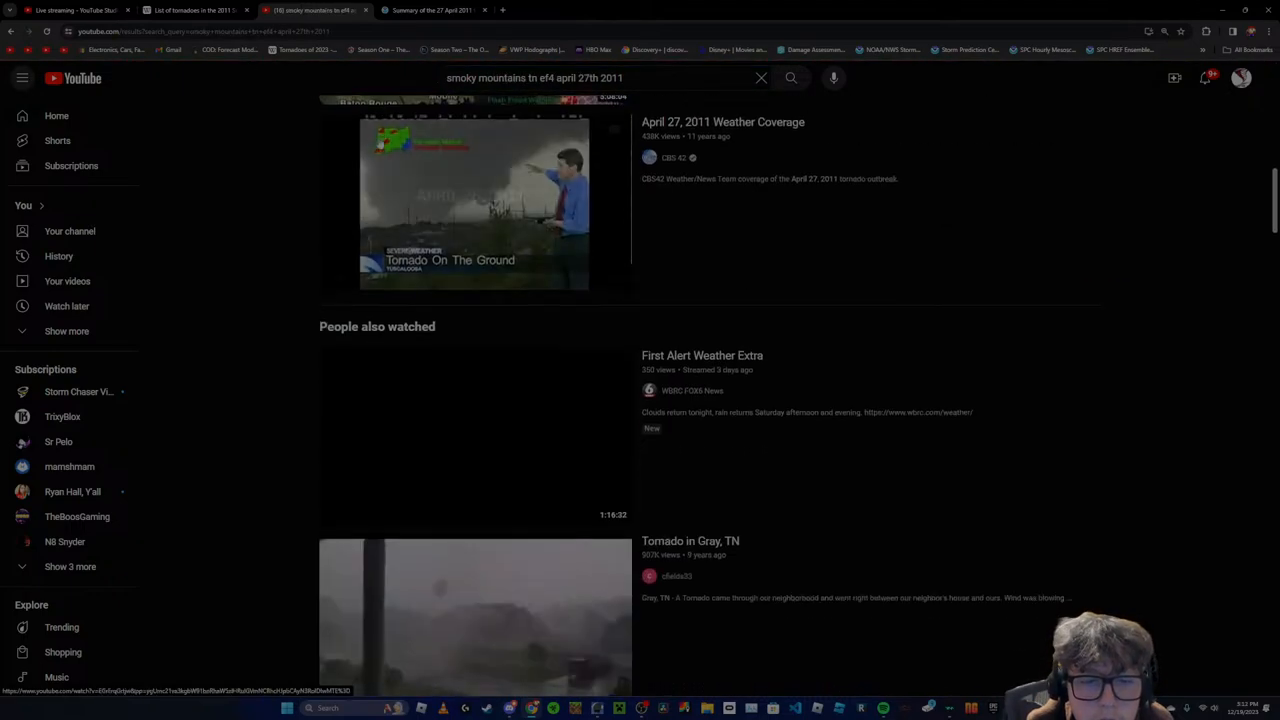
pyautogui.scroll(-3)
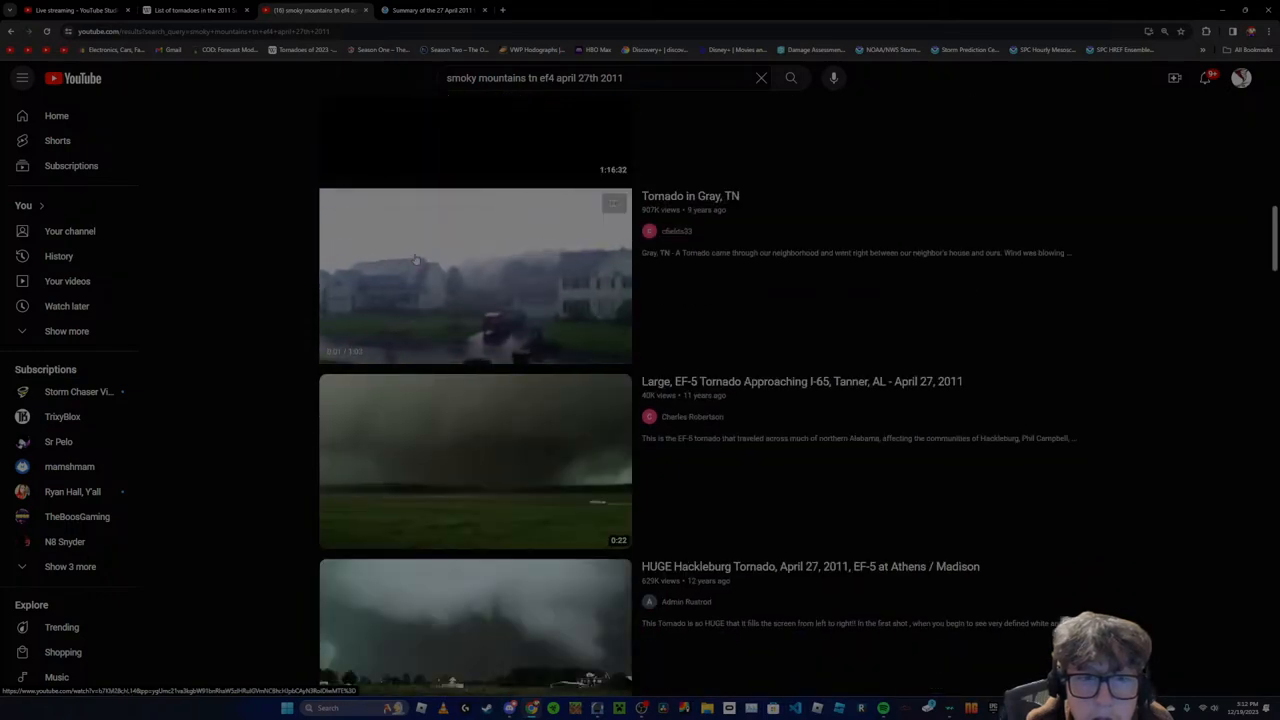
pyautogui.scroll(-3)
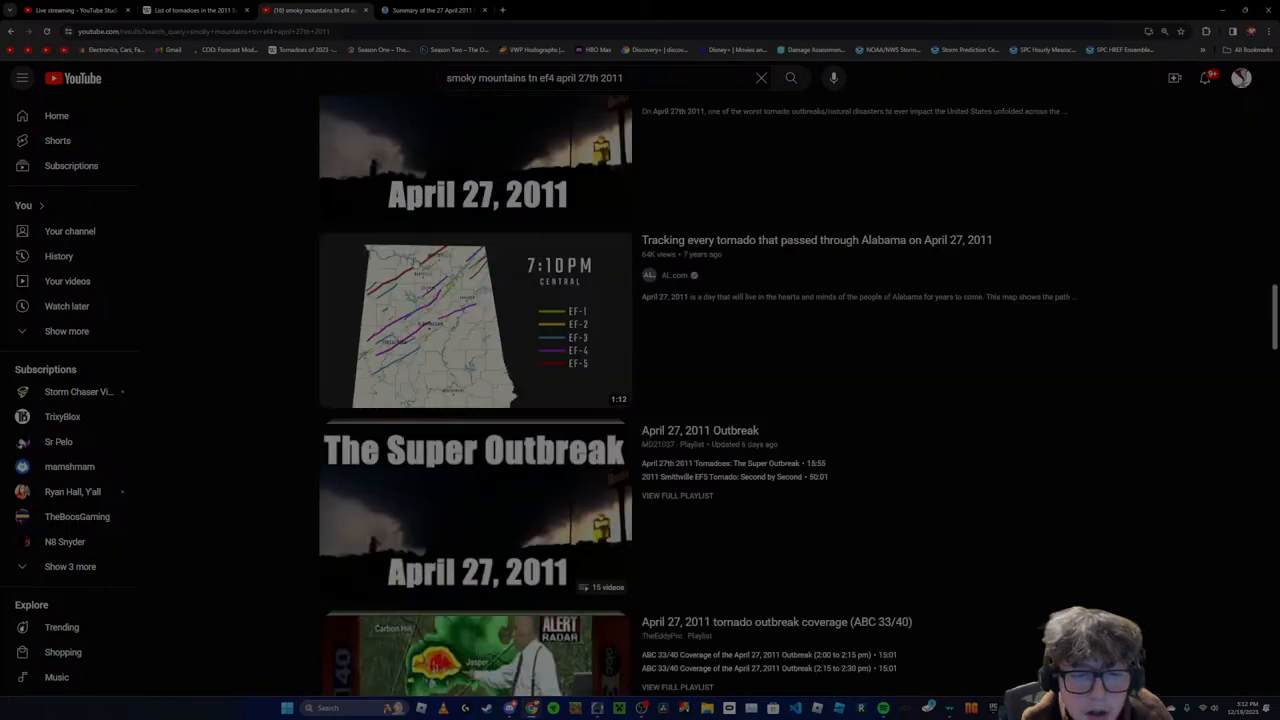
pyautogui.scroll(-3)
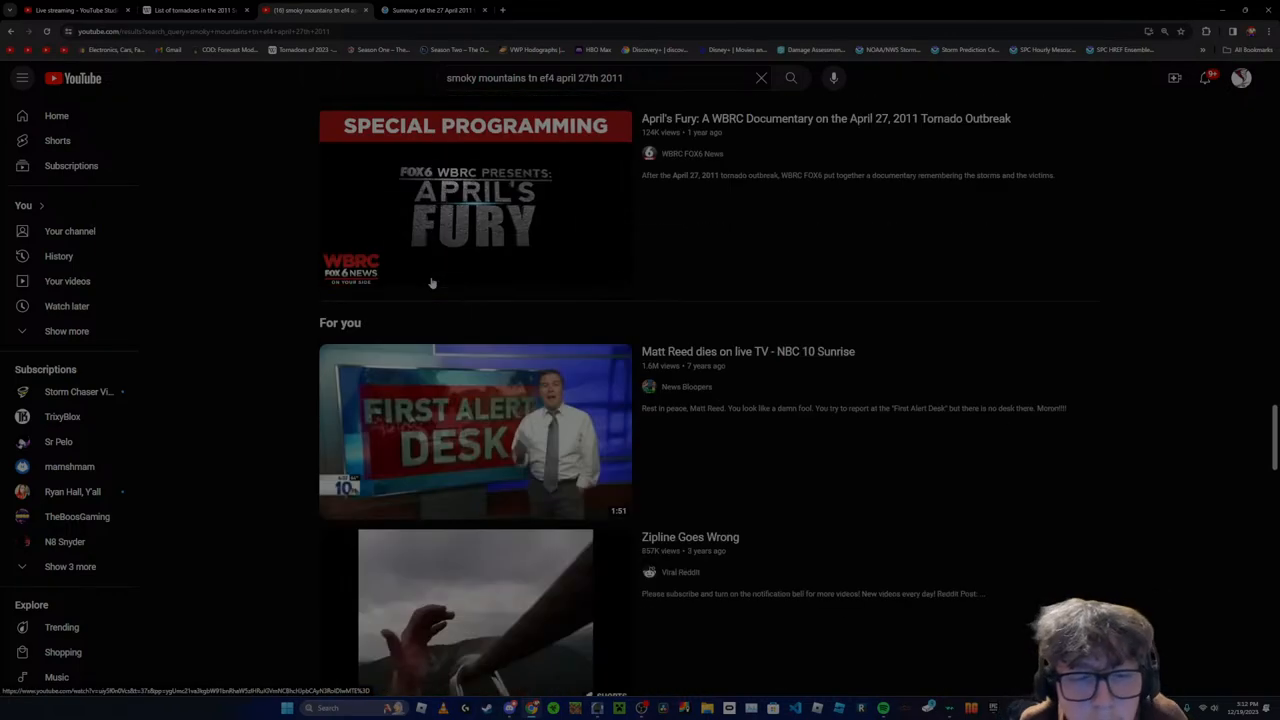
pyautogui.scroll(-3)
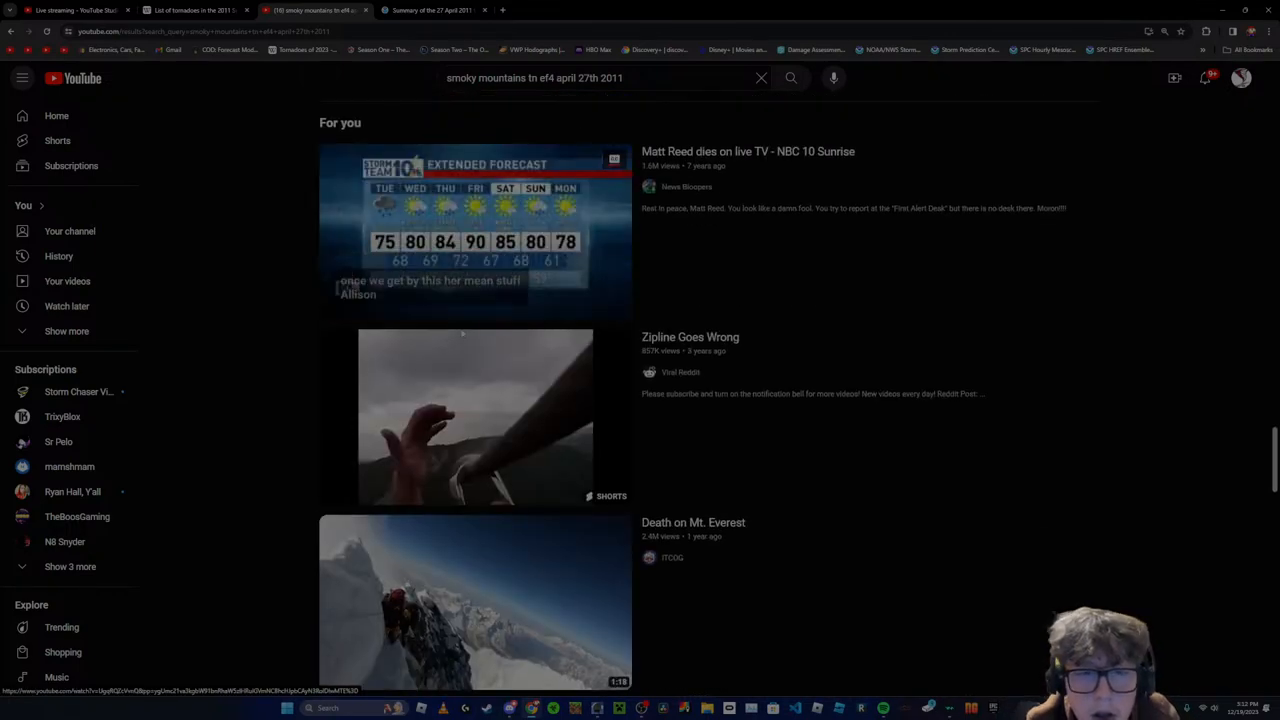
pyautogui.scroll(-3)
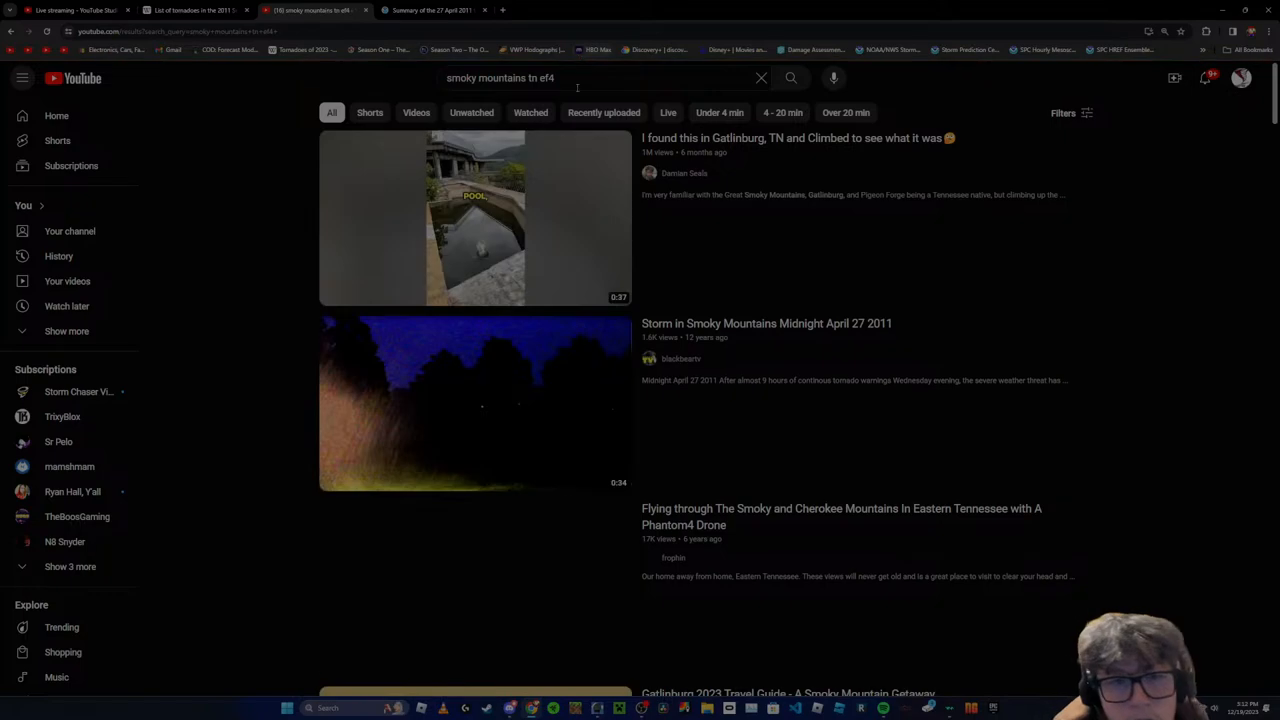
# Refine the Smoky Mountains EF4 YouTube search by adding 'damage' to the query
pyautogui.scroll(-3)
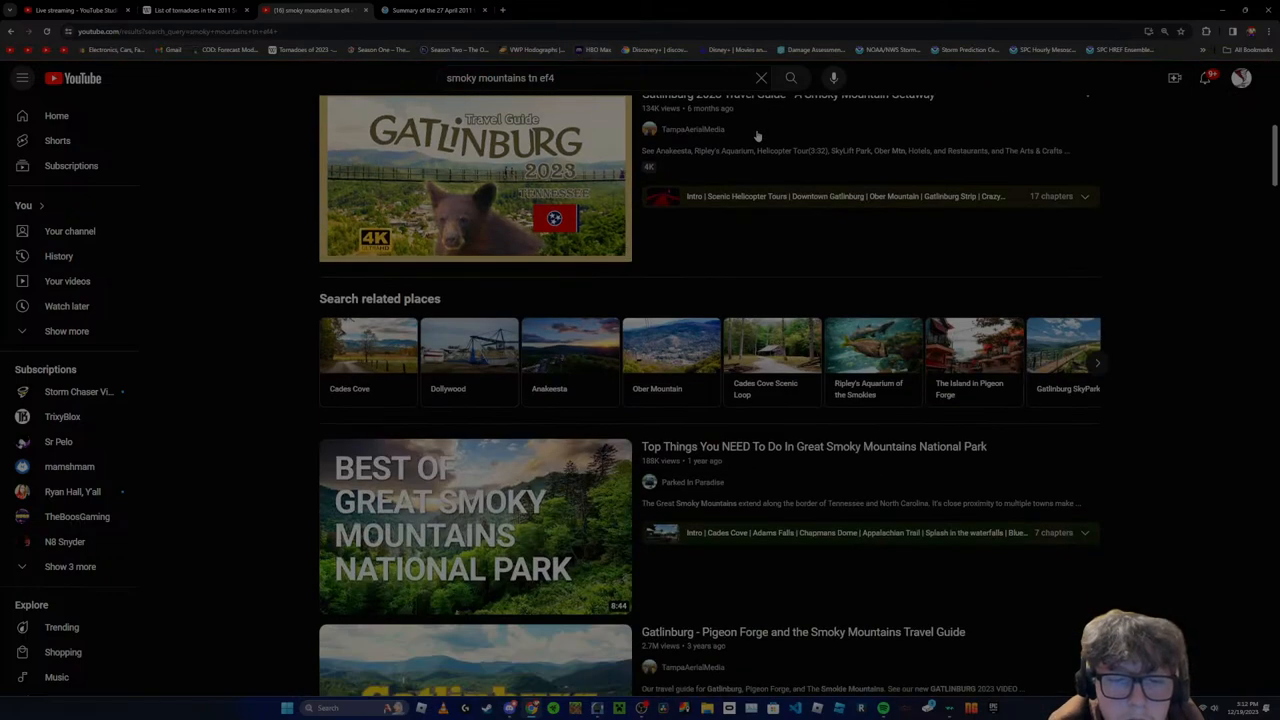
pyautogui.scroll(-3)
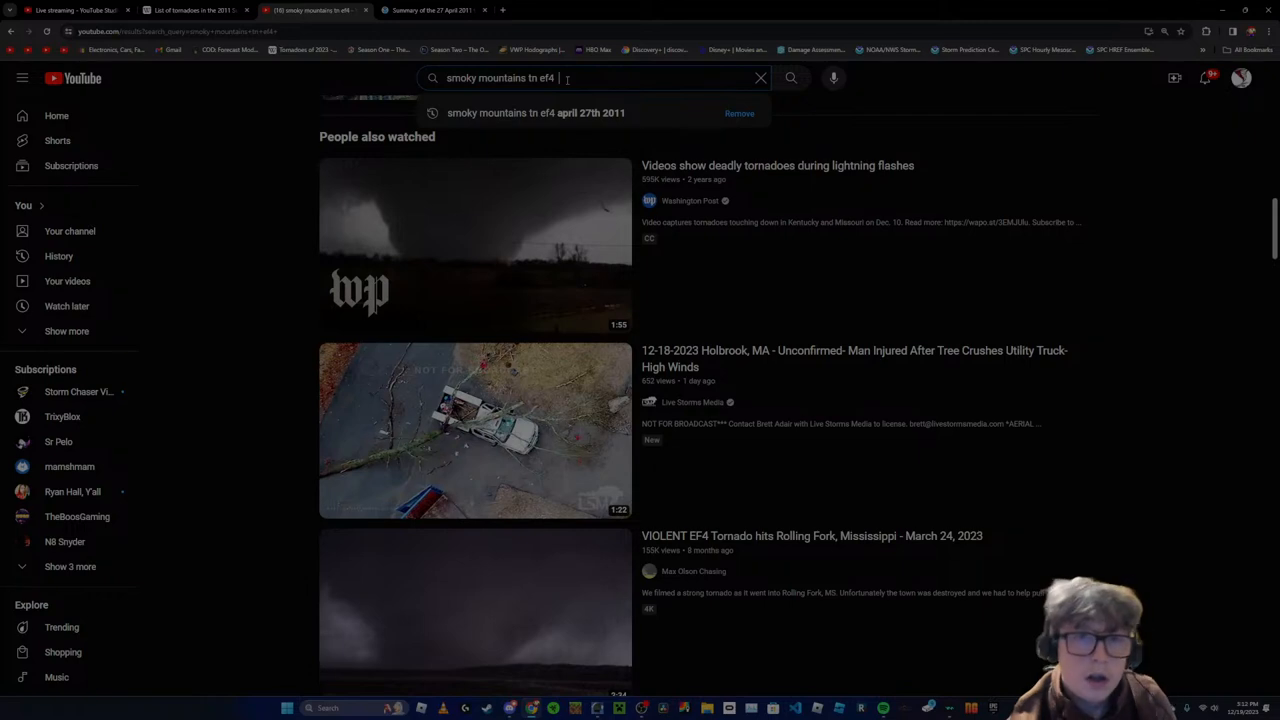
pyautogui.write('damage')
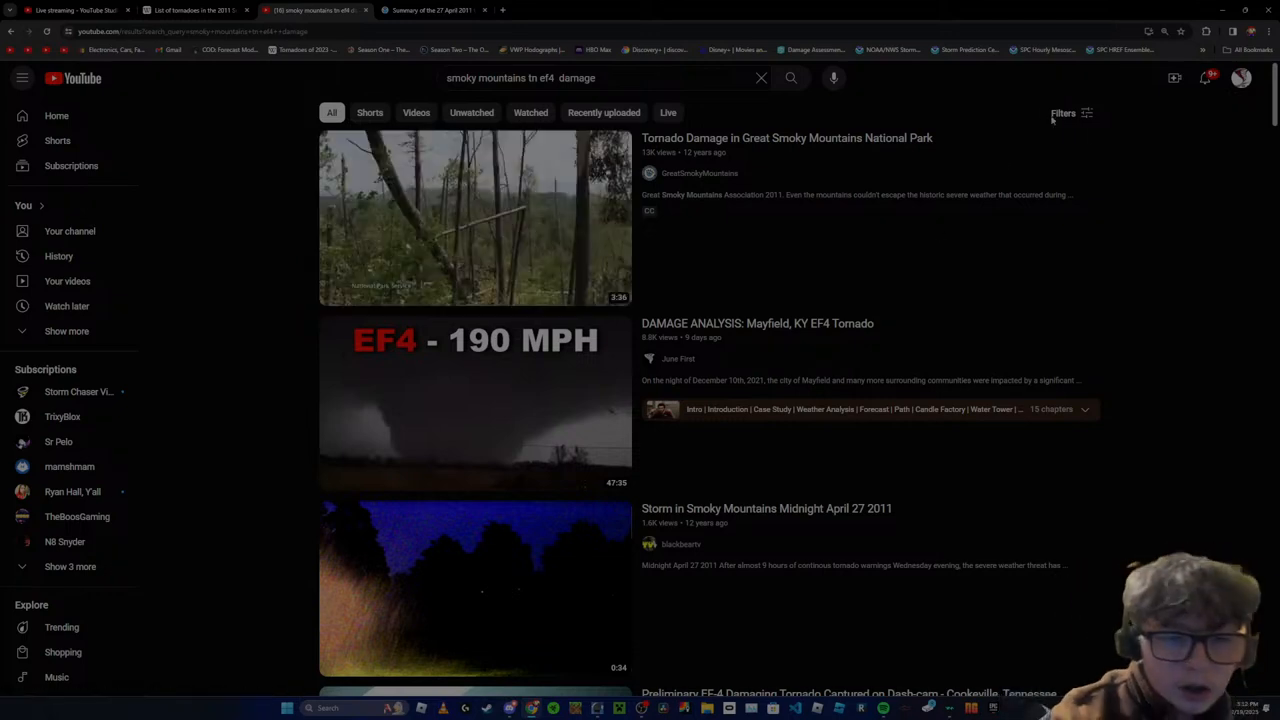
# Browse the April 27th 2011 damage results, then bring the Discord window forward
pyautogui.scroll(-3)
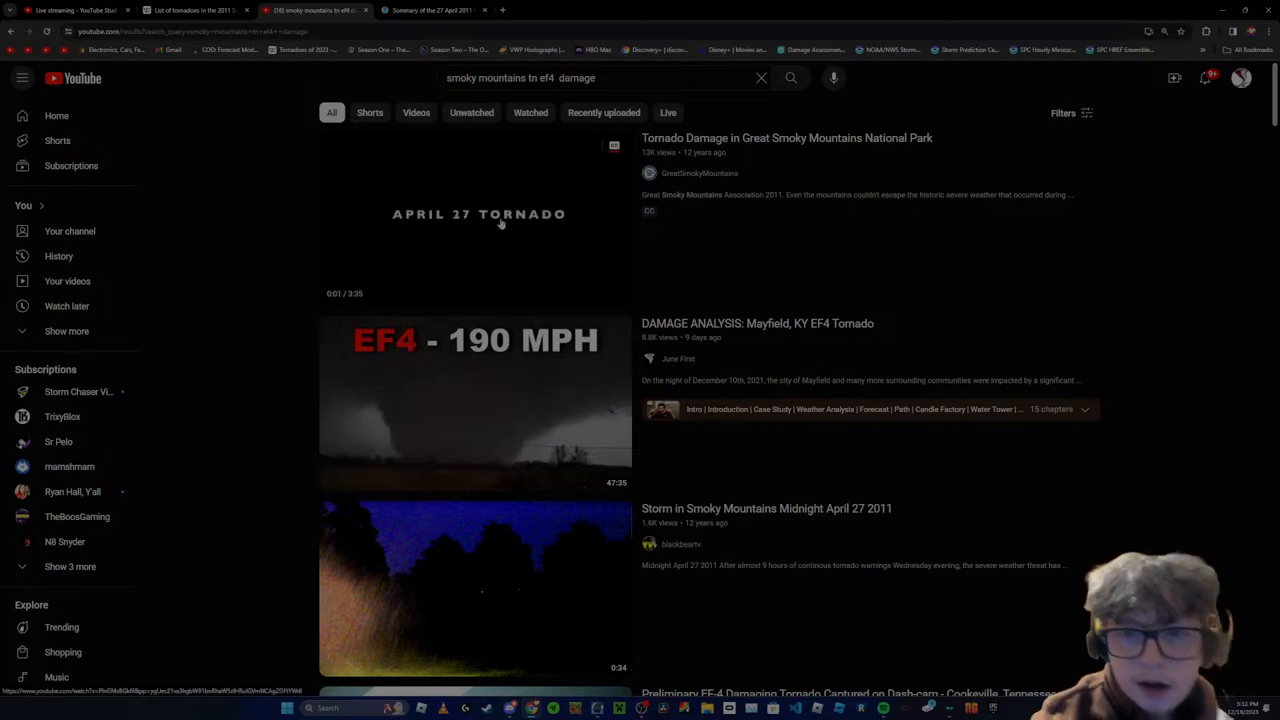
pyautogui.scroll(-3)
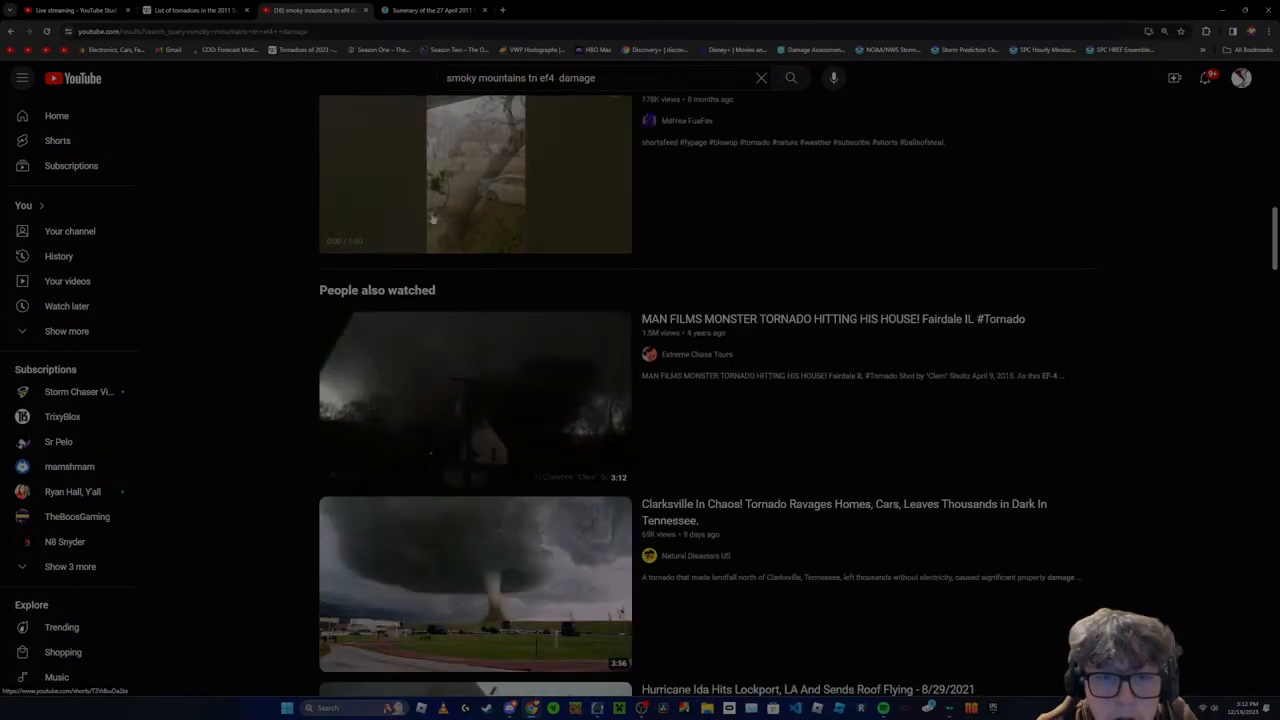
pyautogui.scroll(-3)
pyautogui.write('pril 27th 2011')
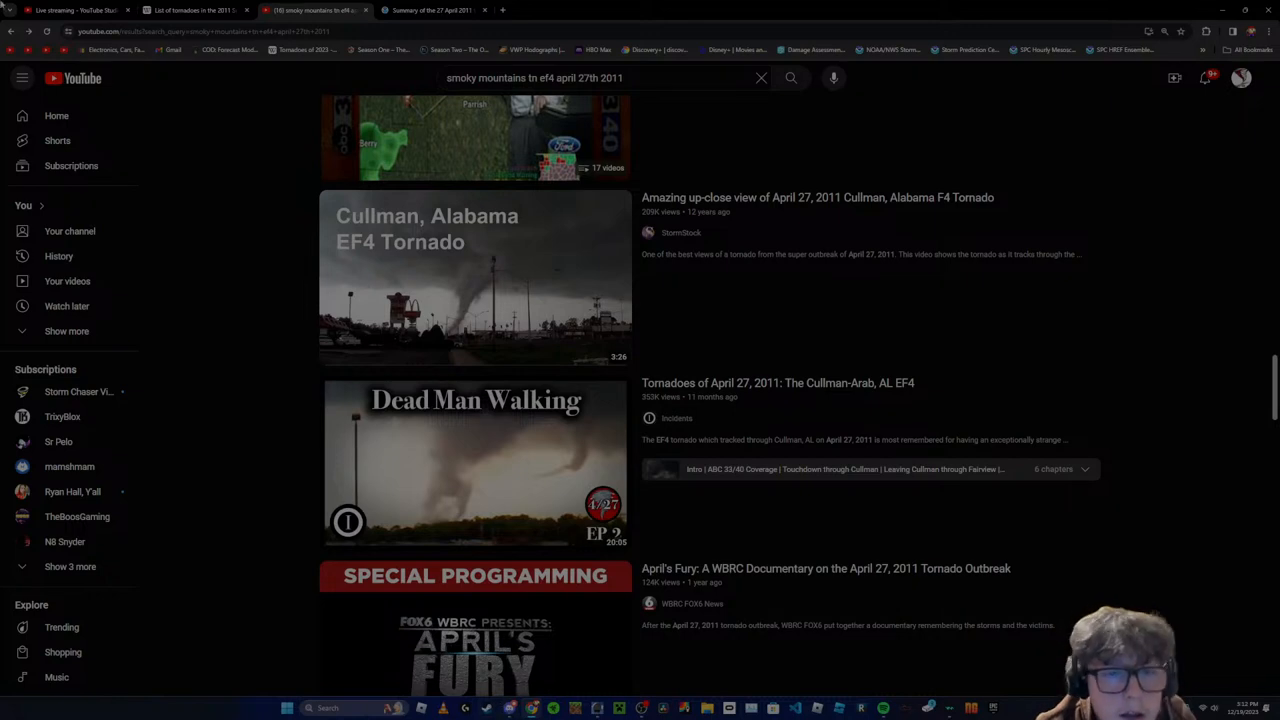
pyautogui.click(80, 10)
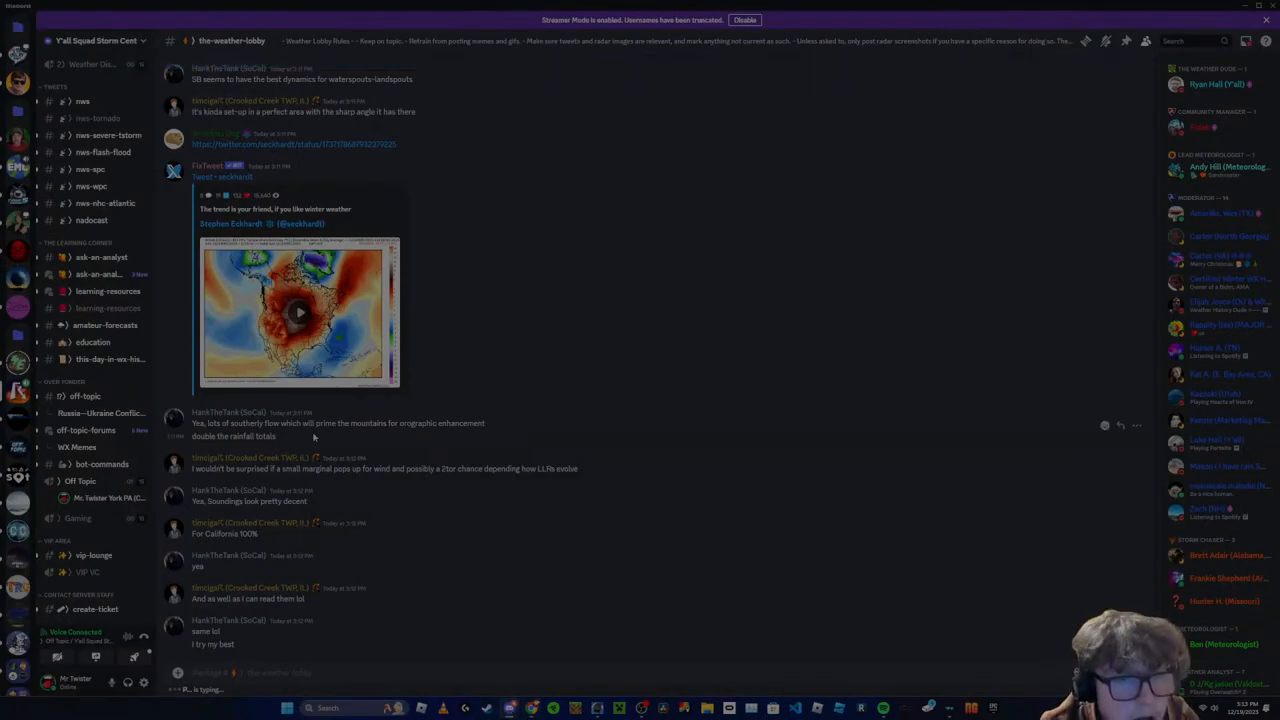
# Read back through the-weather-lobby chat and post a 'hello' message
pyautogui.scroll(-3)
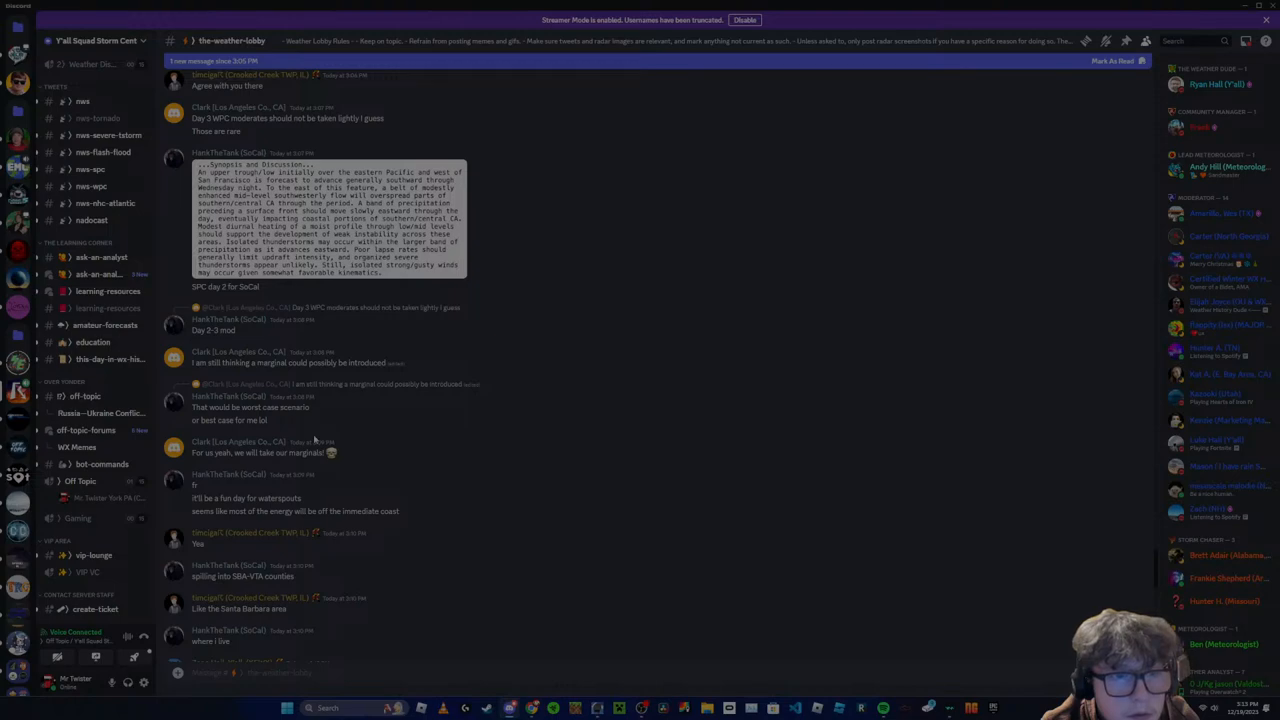
pyautogui.scroll(-3)
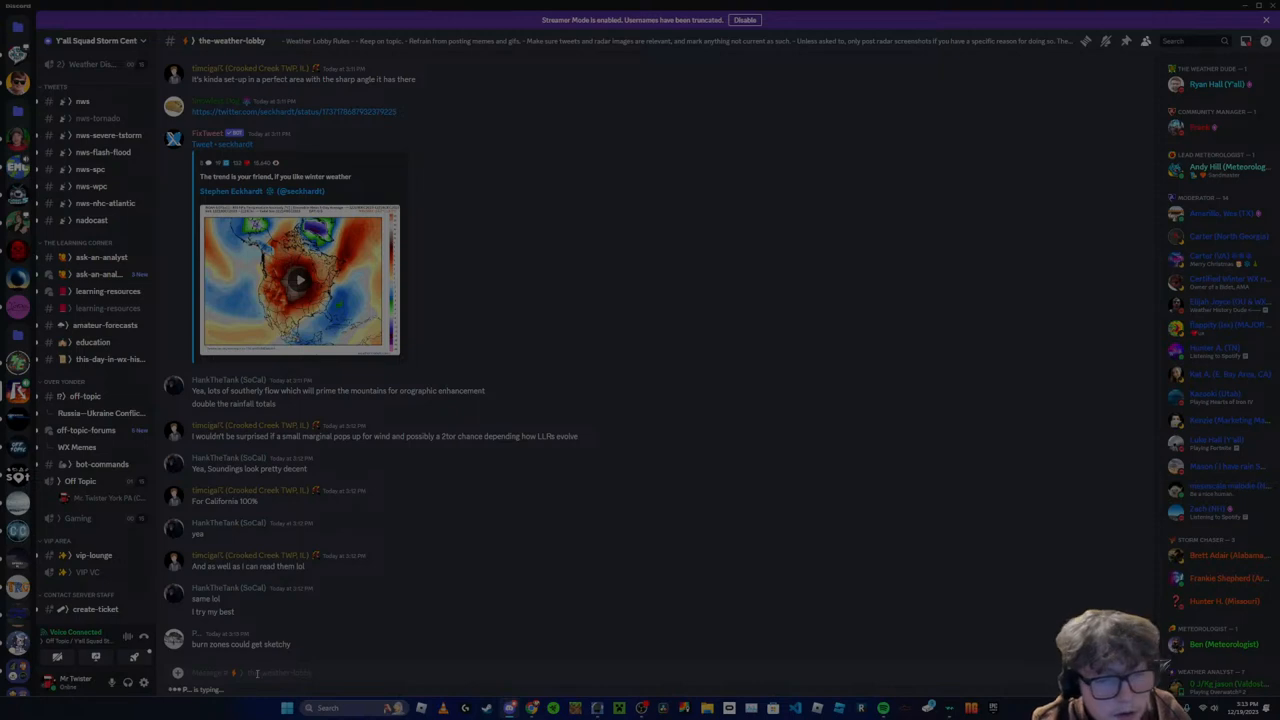
pyautogui.write('hello')
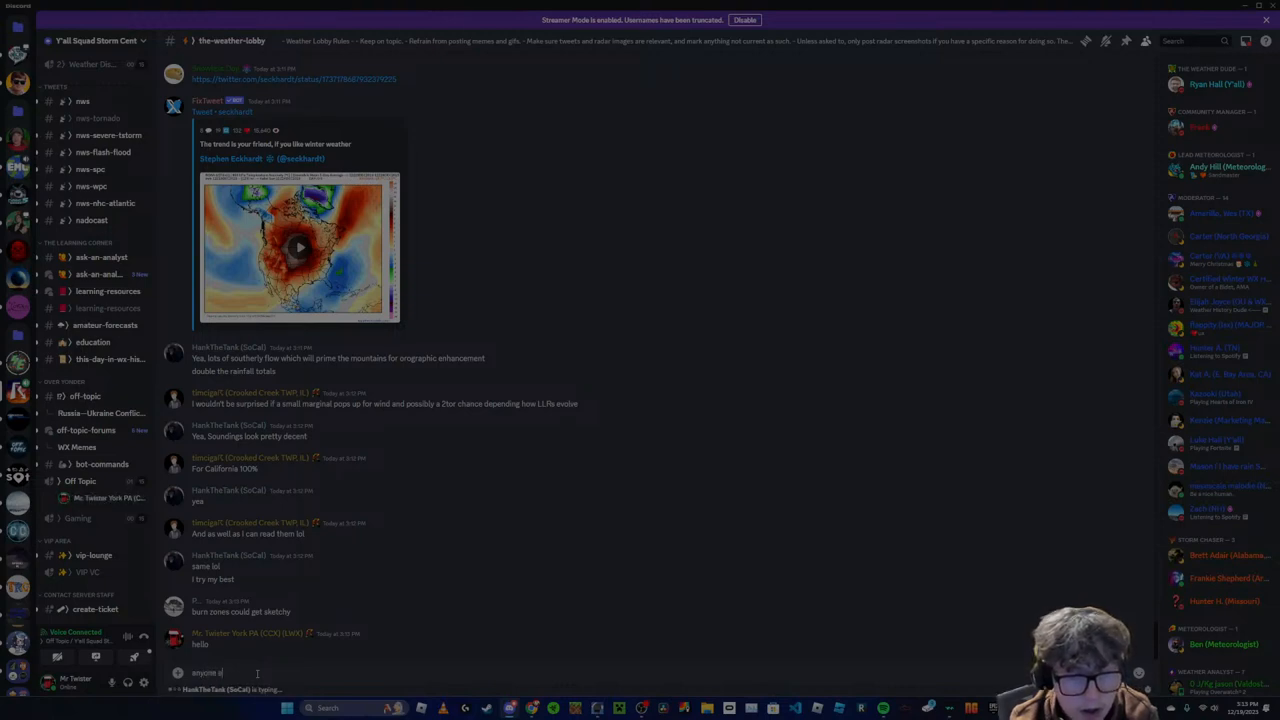
pyautogui.write('want')
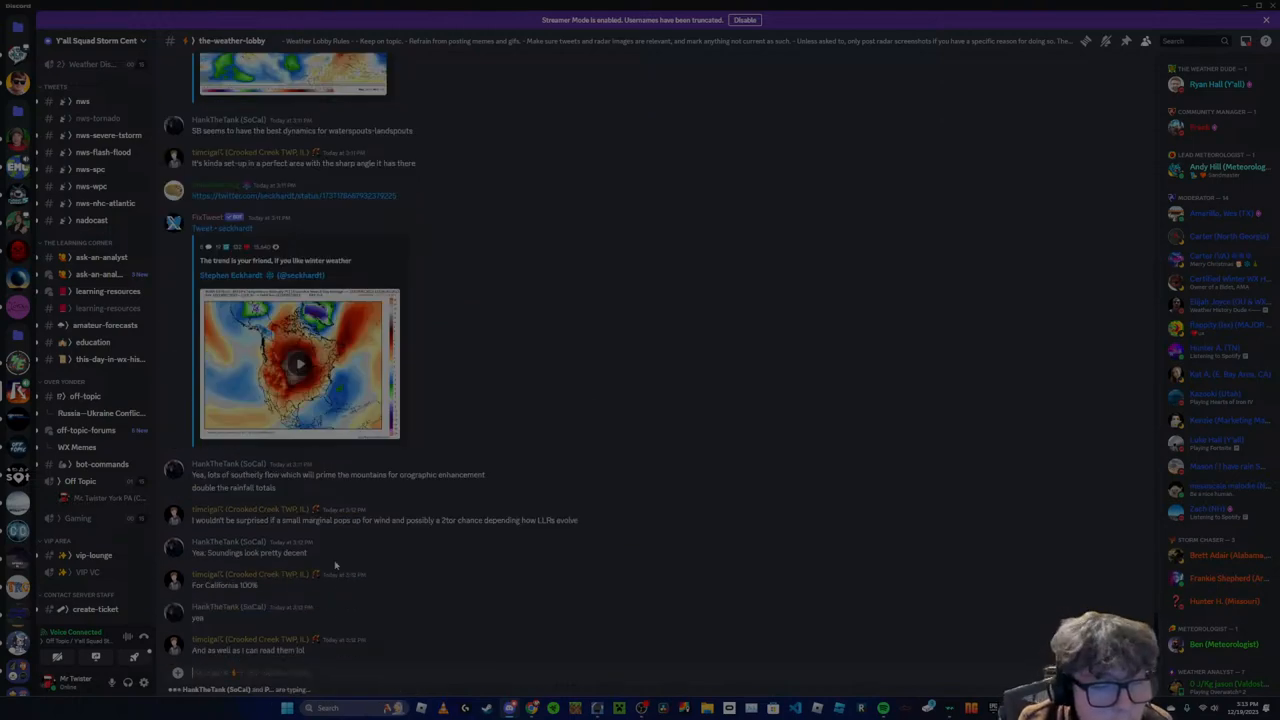
# Scroll the weather-lobby chat back down to its latest messages
pyautogui.scroll(-3)
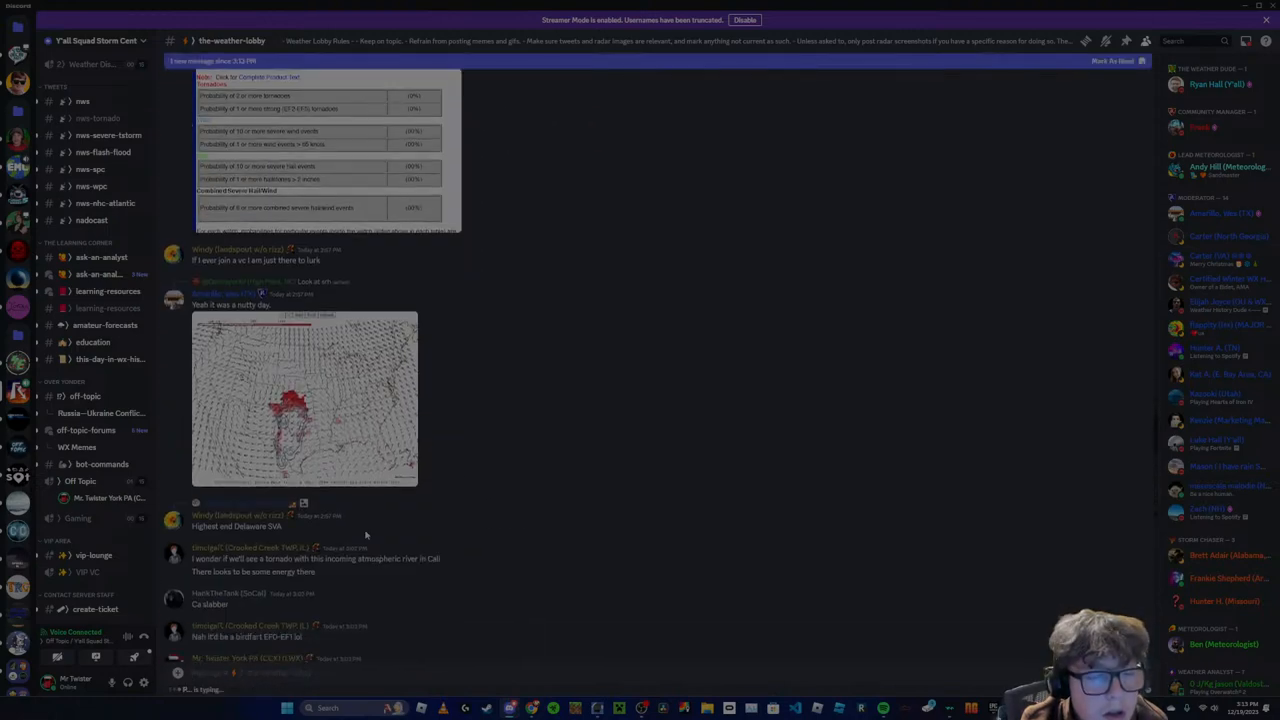
pyautogui.scroll(-3)
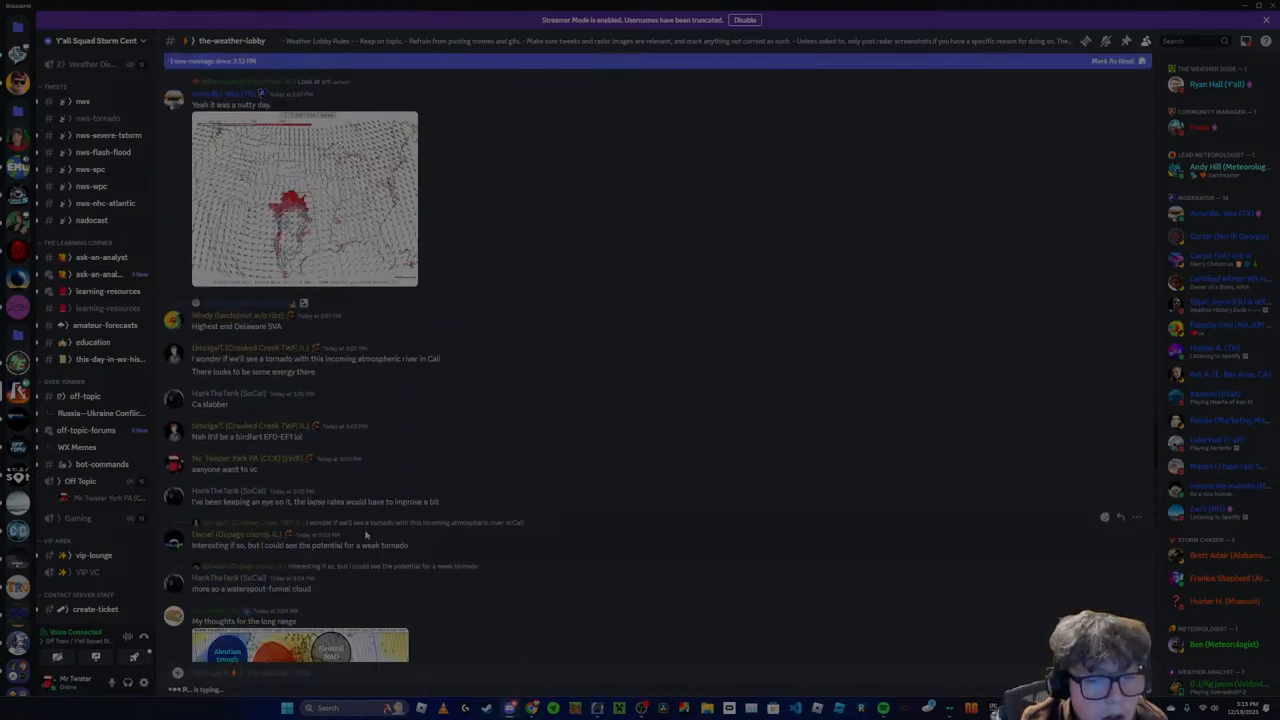
pyautogui.scroll(-3)
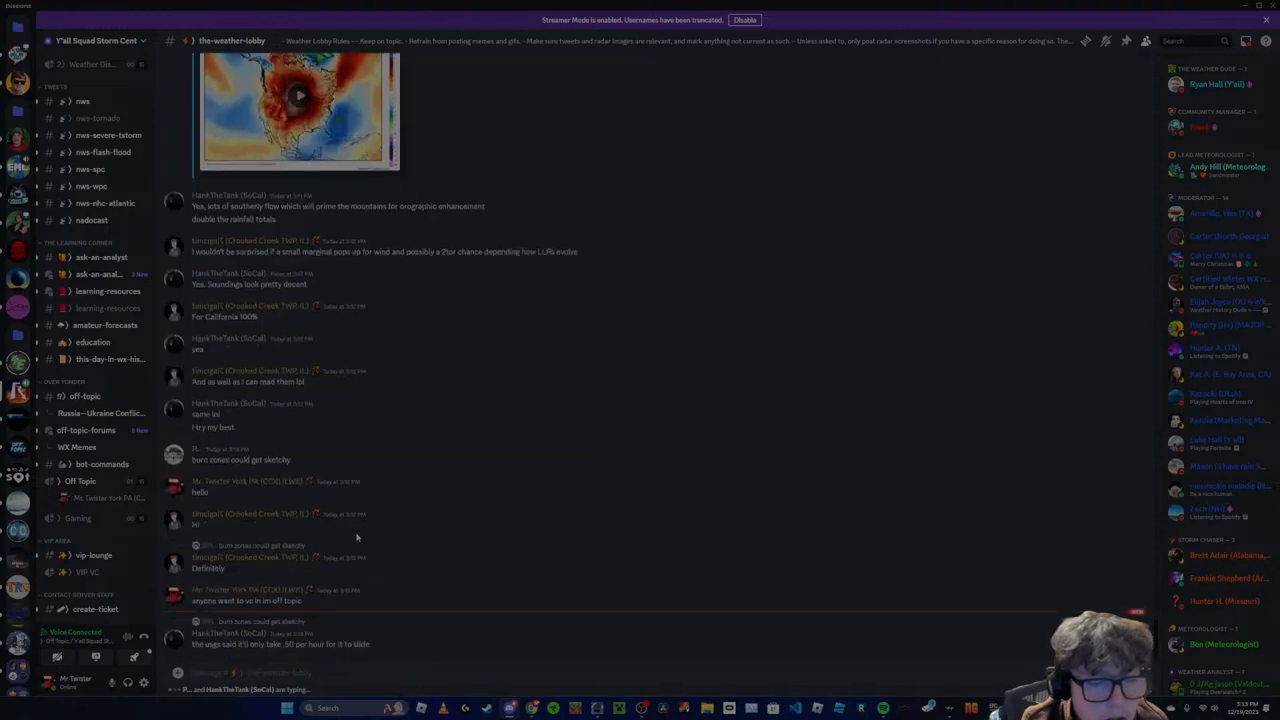
pyautogui.moveTo(356, 538)
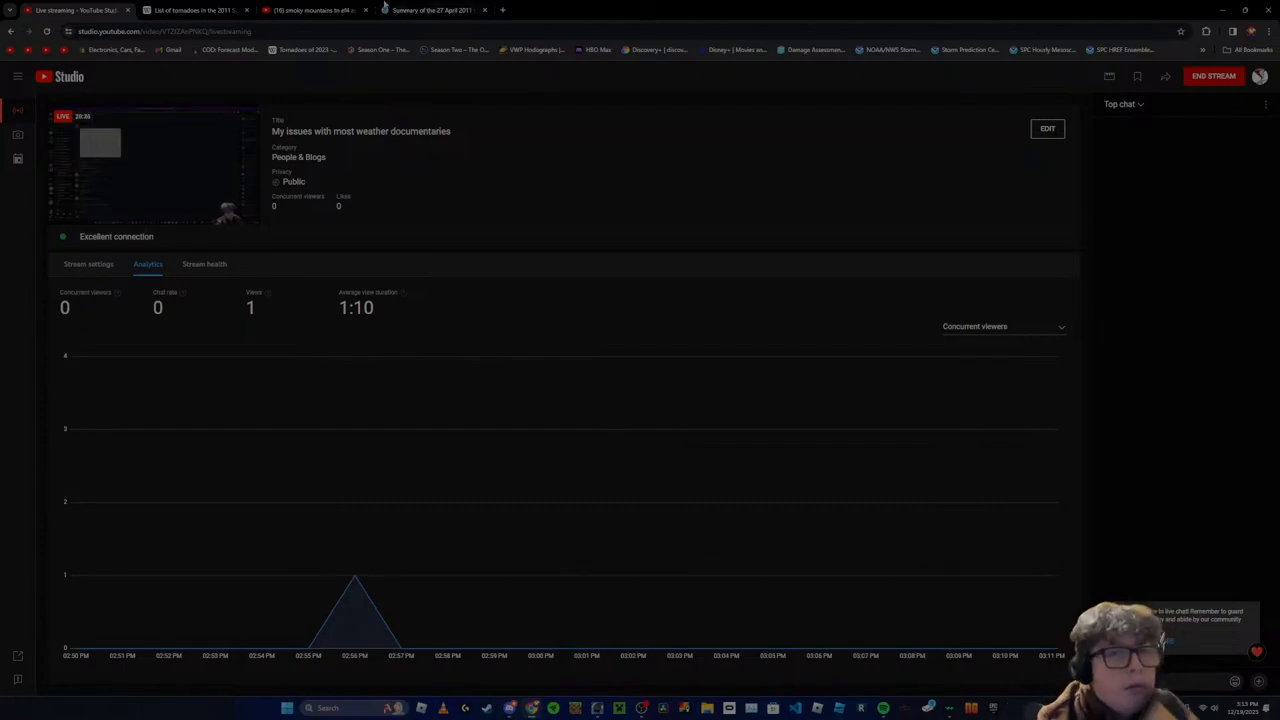
# Load all radar files from the November 7th 2011 folder in GRLevel2 Analyst's file chooser
pyautogui.click(312, 10)
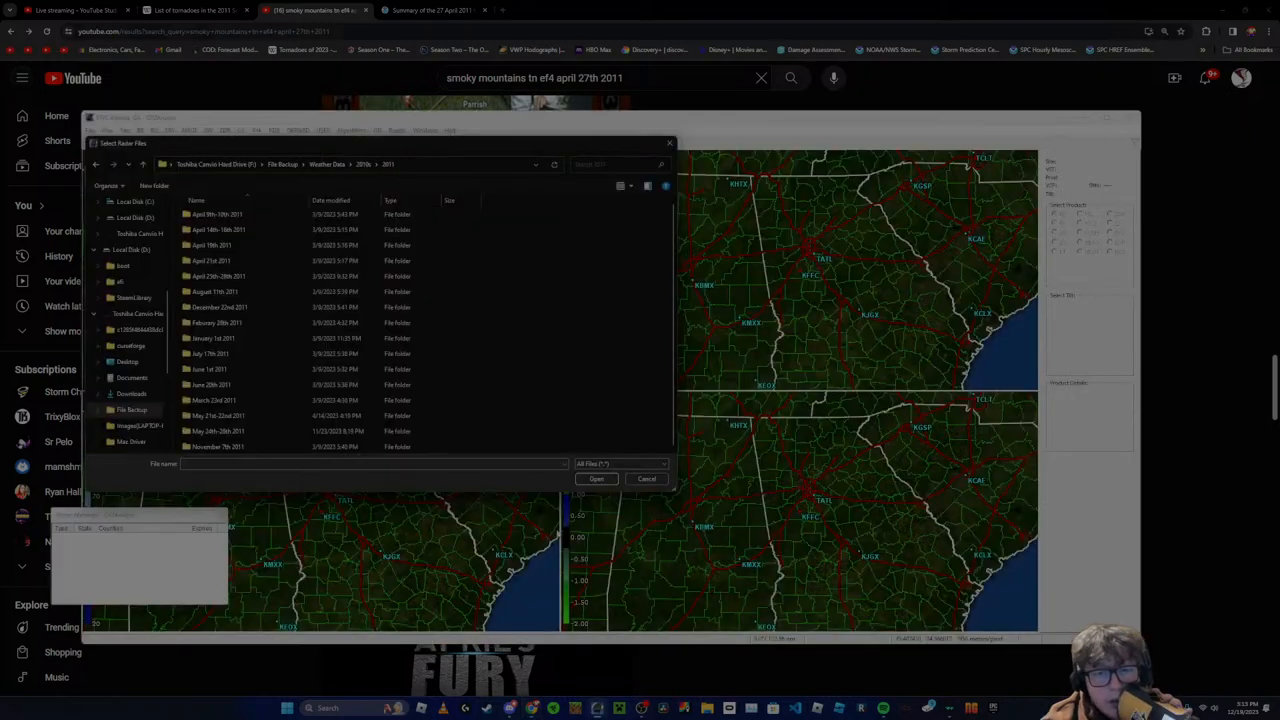
pyautogui.click(216, 214)
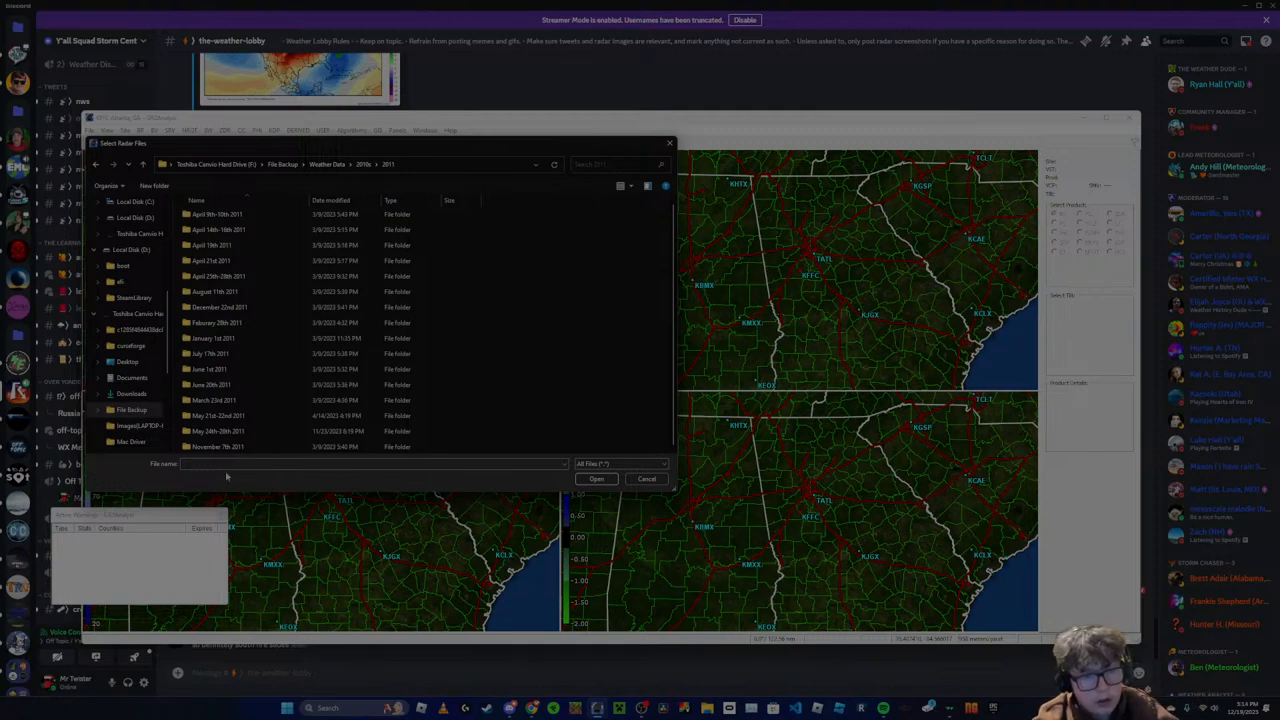
pyautogui.click(216, 446)
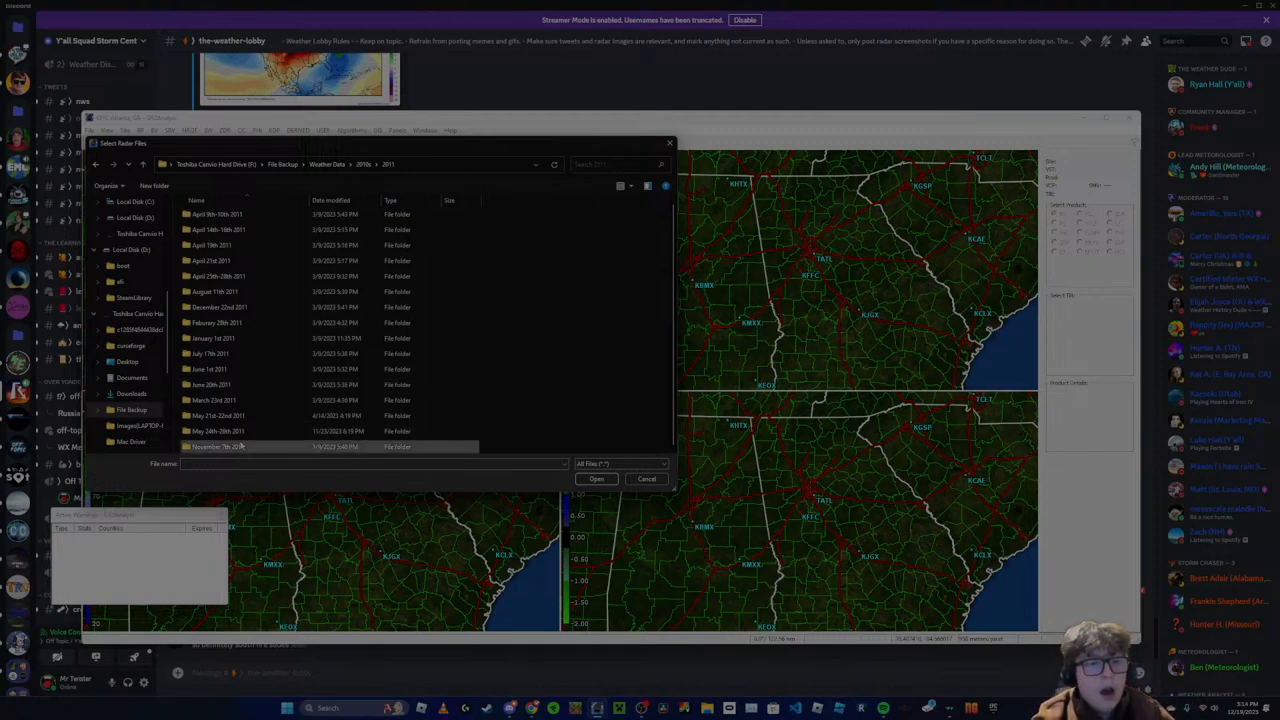
pyautogui.click(216, 446)
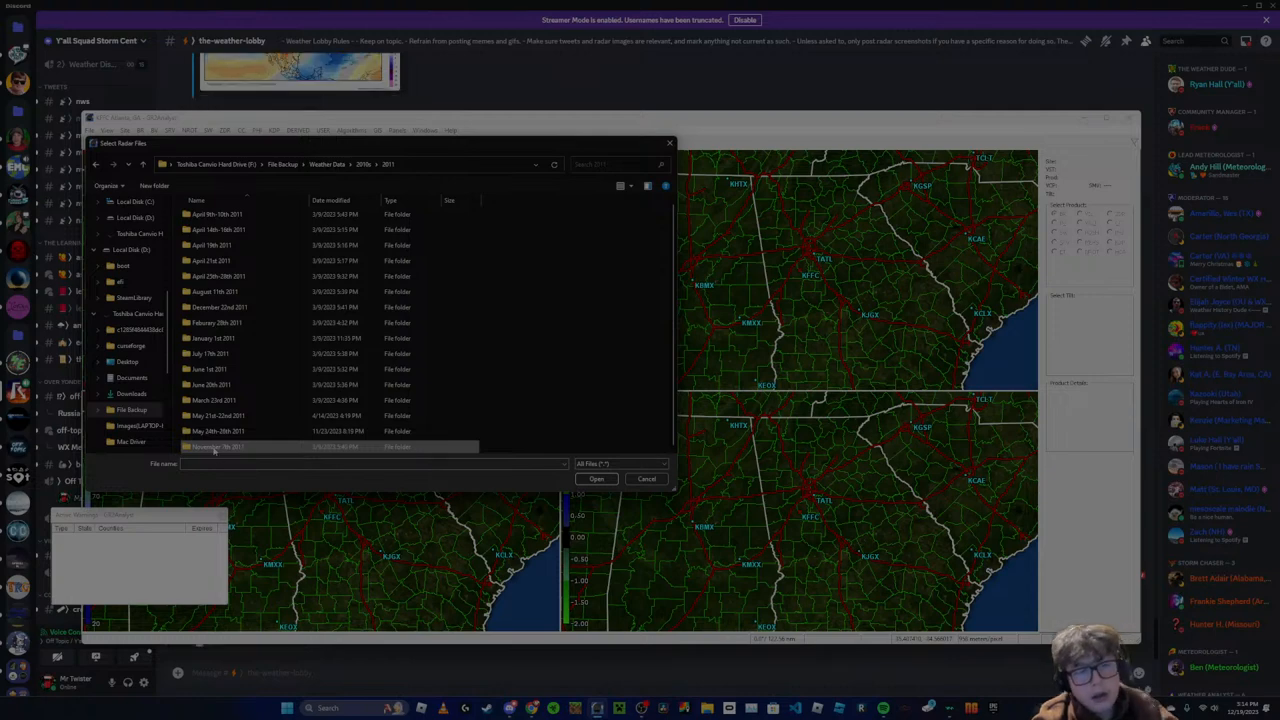
pyautogui.doubleClick(216, 446)
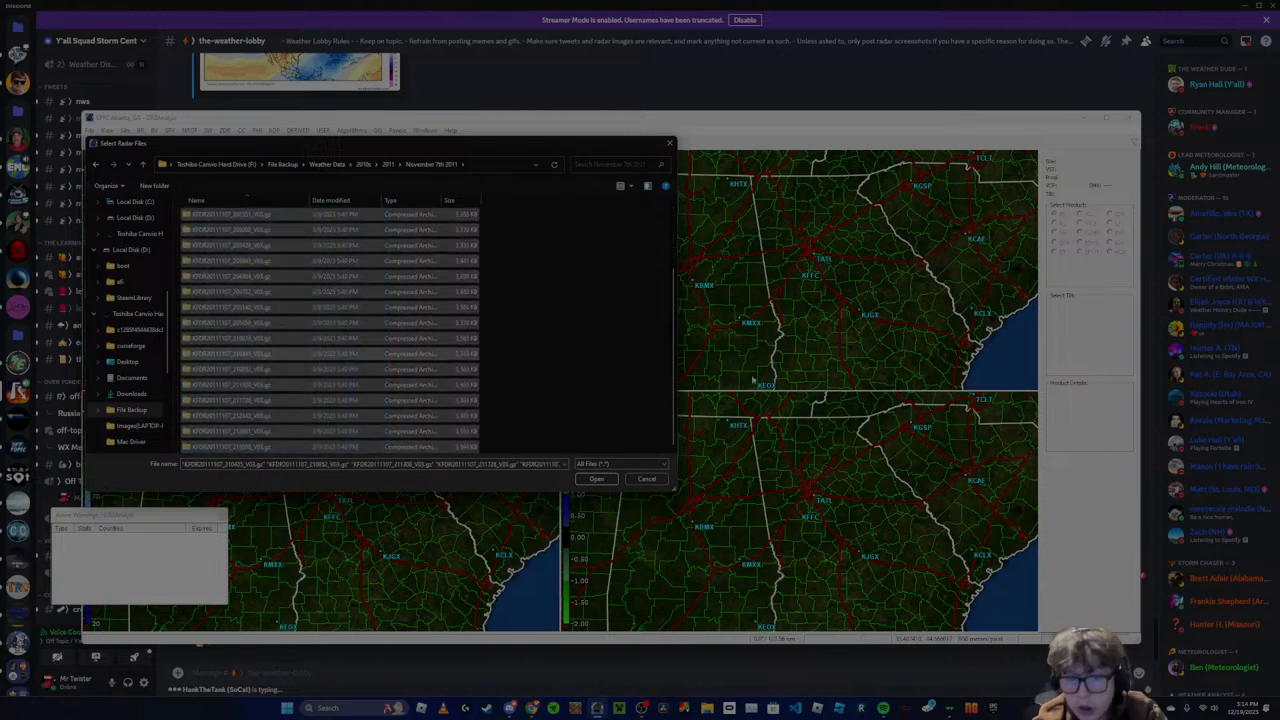
pyautogui.click(596, 478)
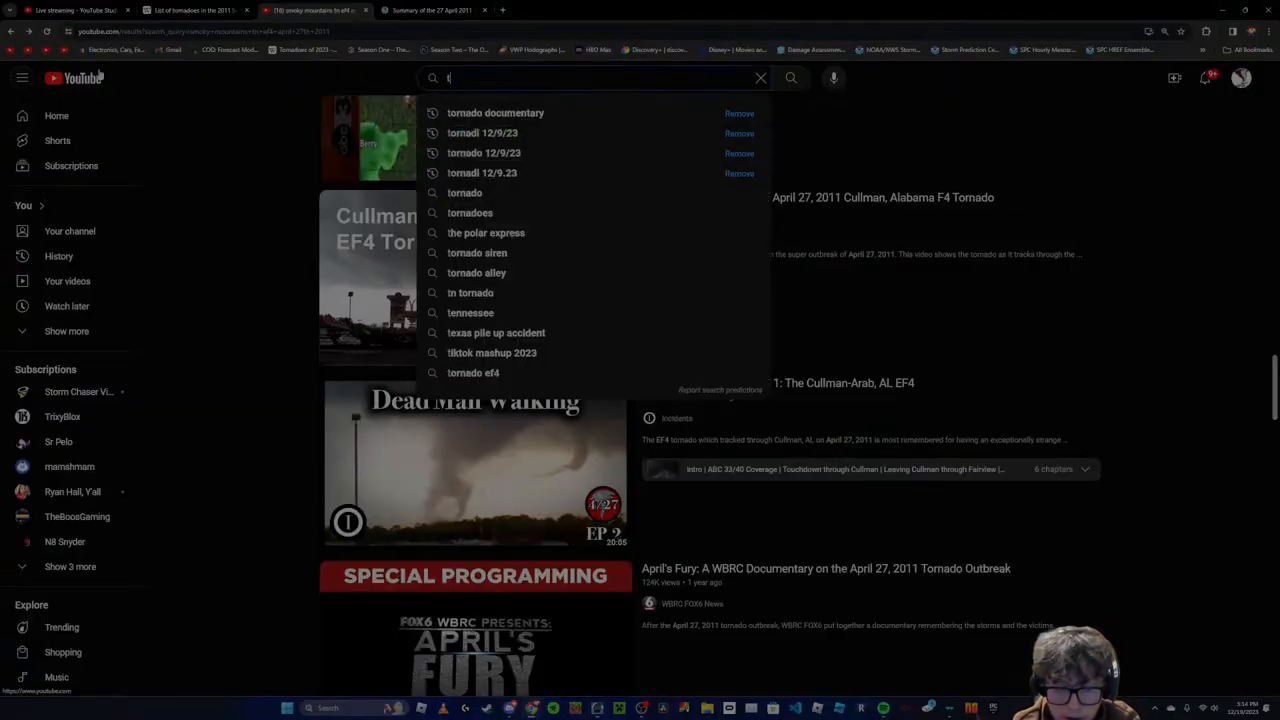
# Search YouTube for 'tipton oklahoma ef4' and scroll through the video results
pyautogui.write('tipton oklahoma ef4 documentary')
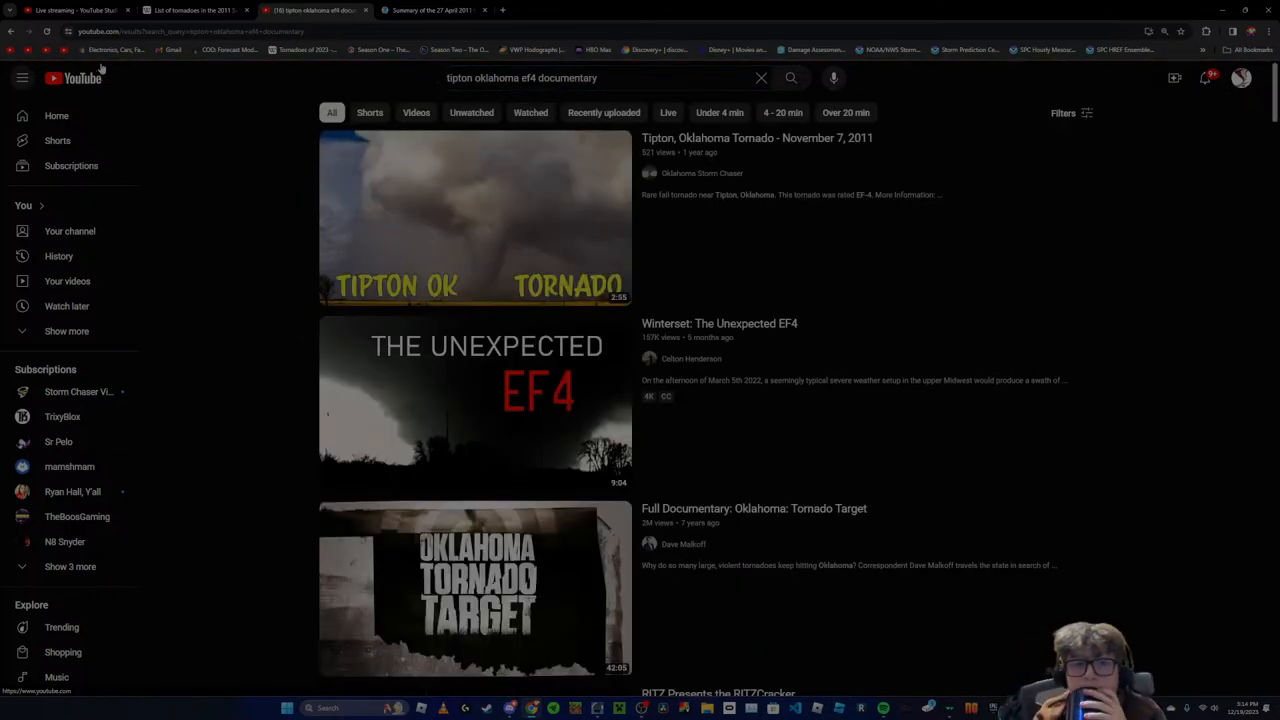
pyautogui.moveTo(196, 10)
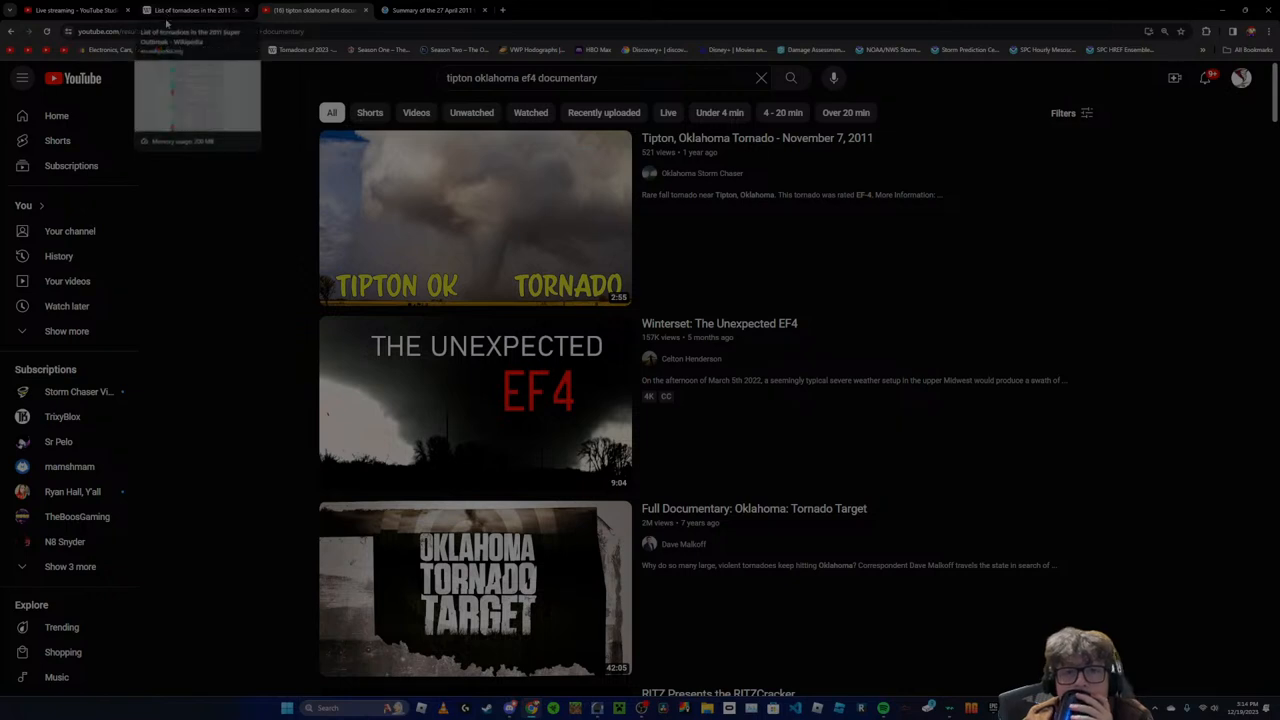
pyautogui.scroll(-3)
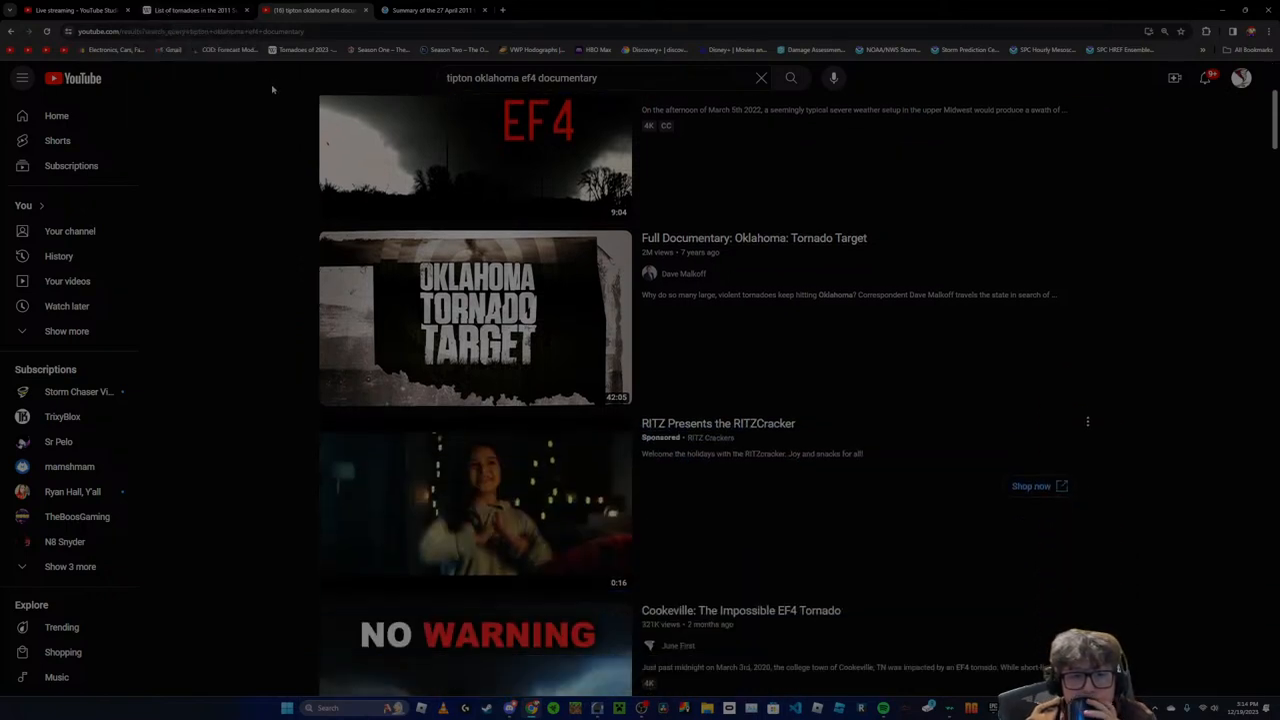
pyautogui.scroll(-3)
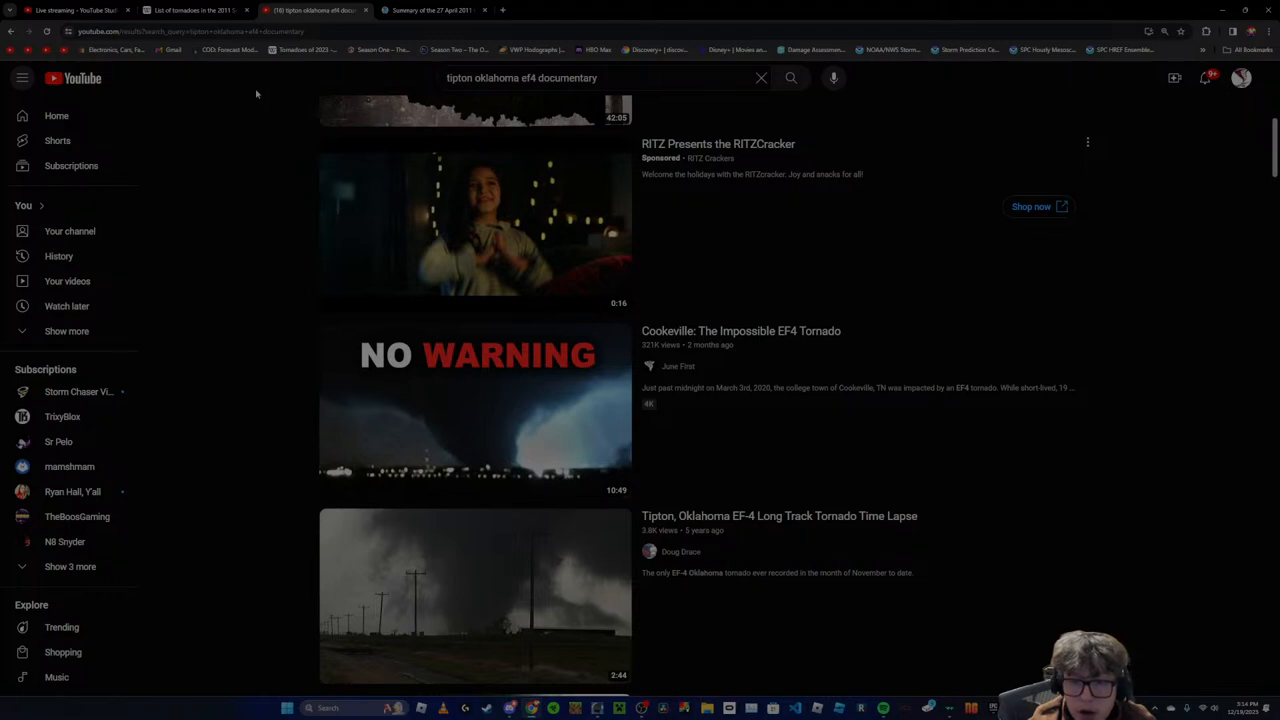
pyautogui.scroll(-3)
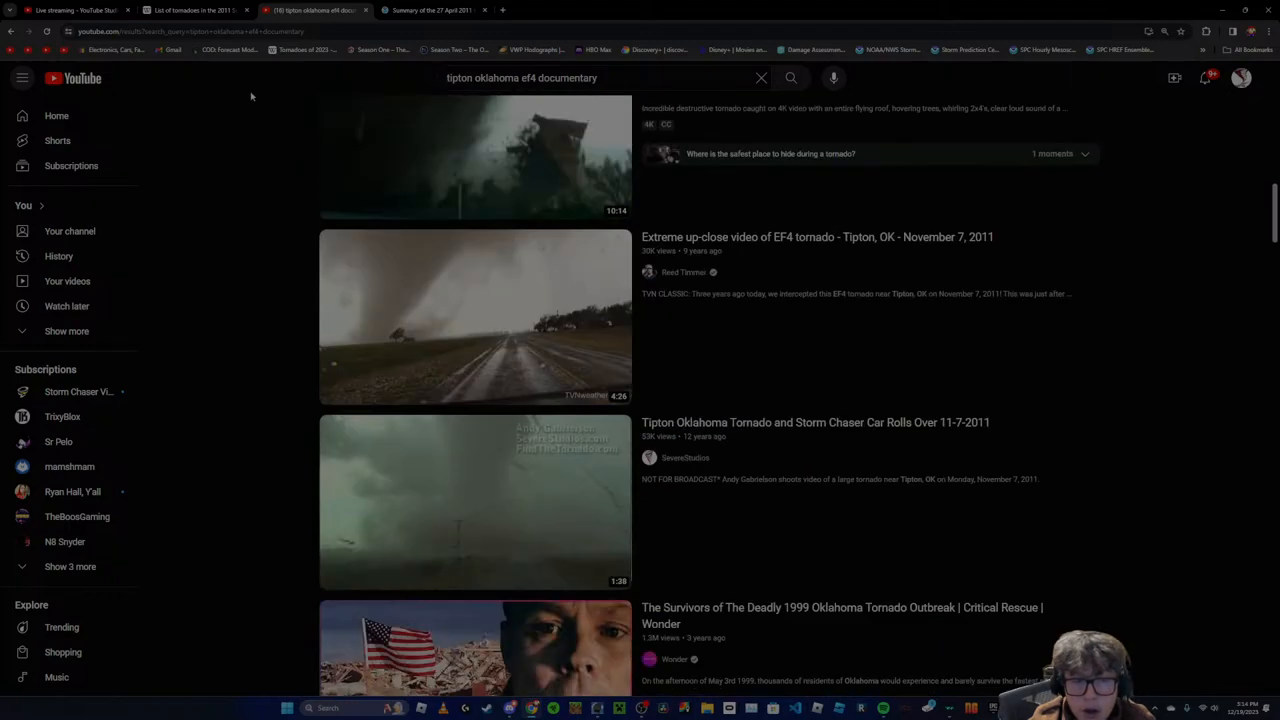
pyautogui.scroll(-3)
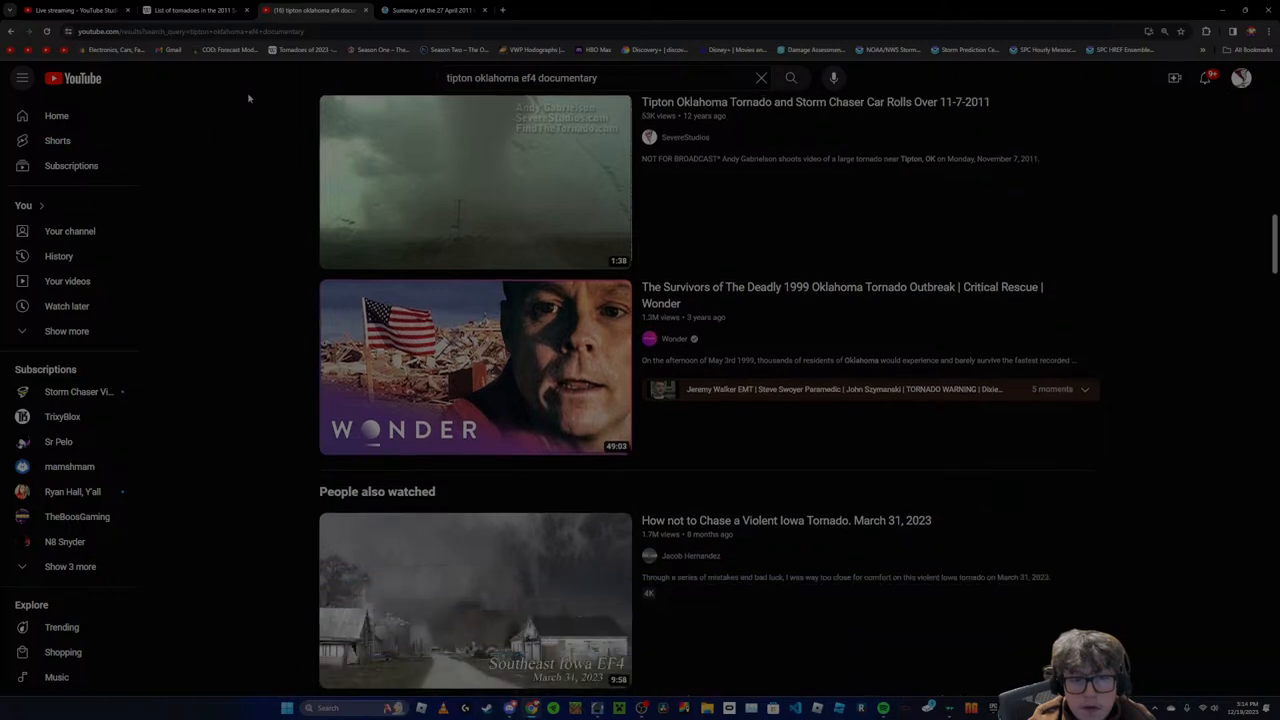
pyautogui.scroll(-3)
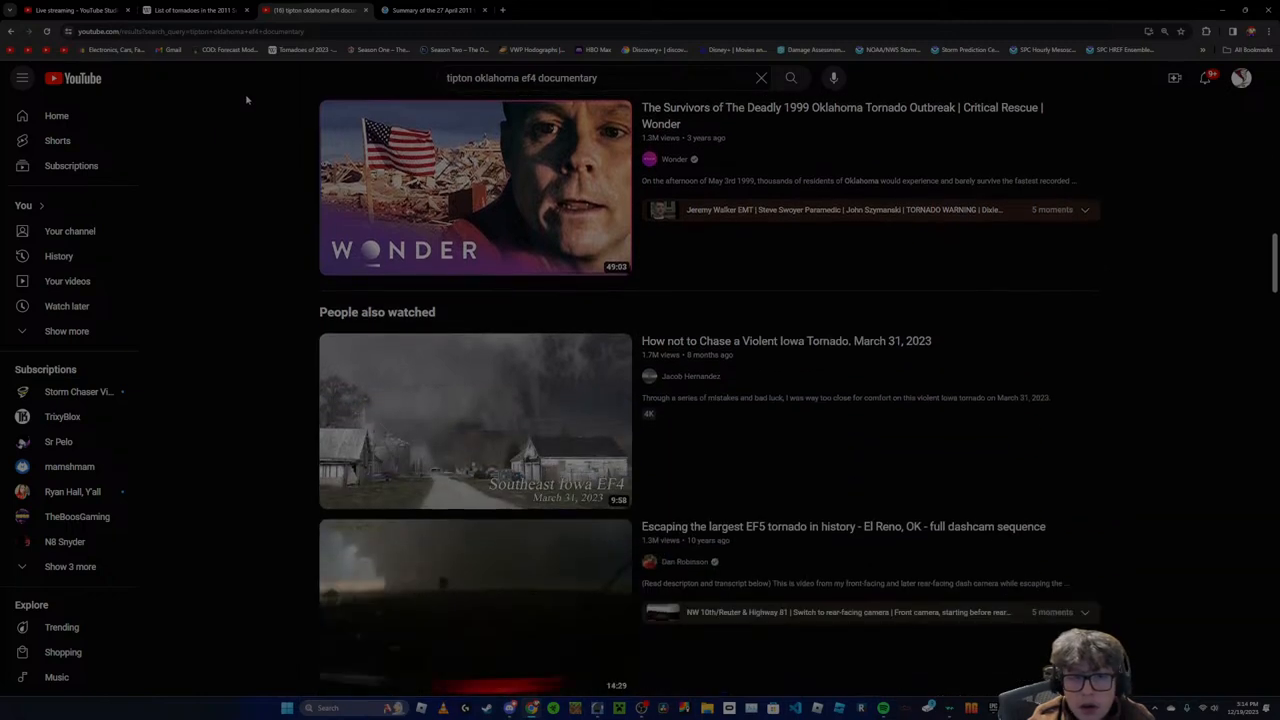
pyautogui.scroll(-3)
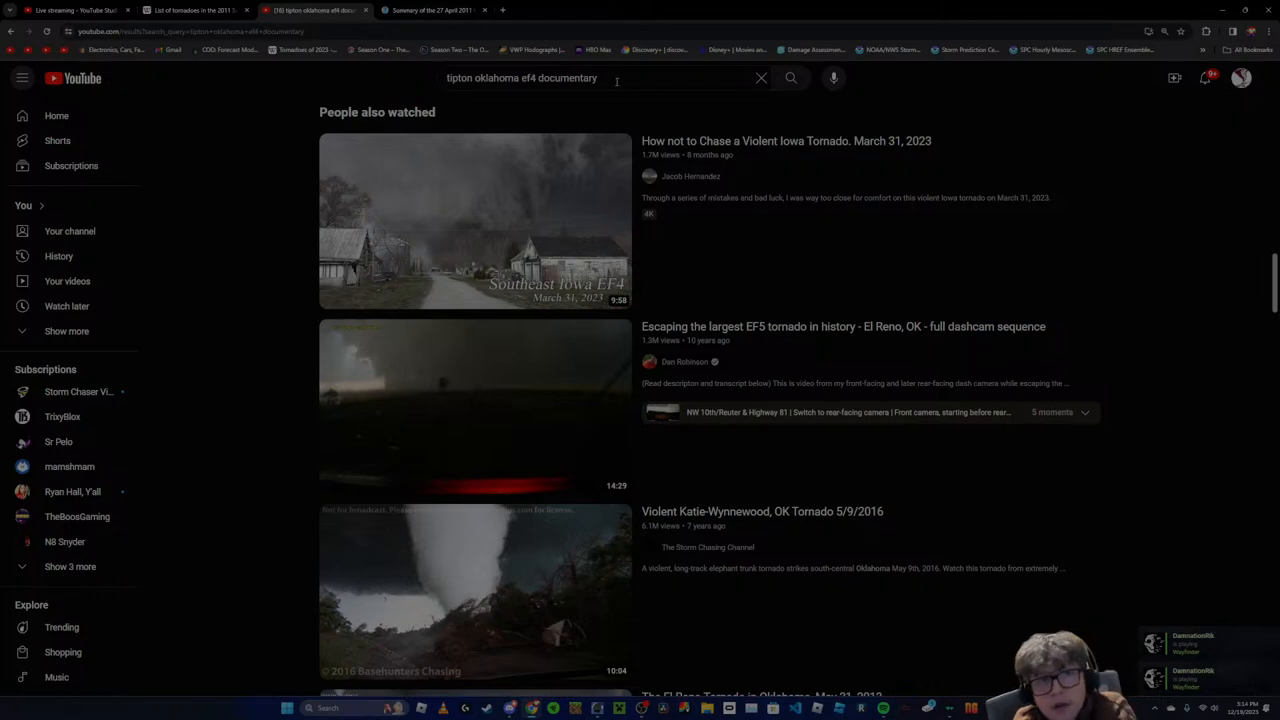
# Re-run the Tipton Oklahoma EF4 search and browse further down the results
pyautogui.press('Backspace')
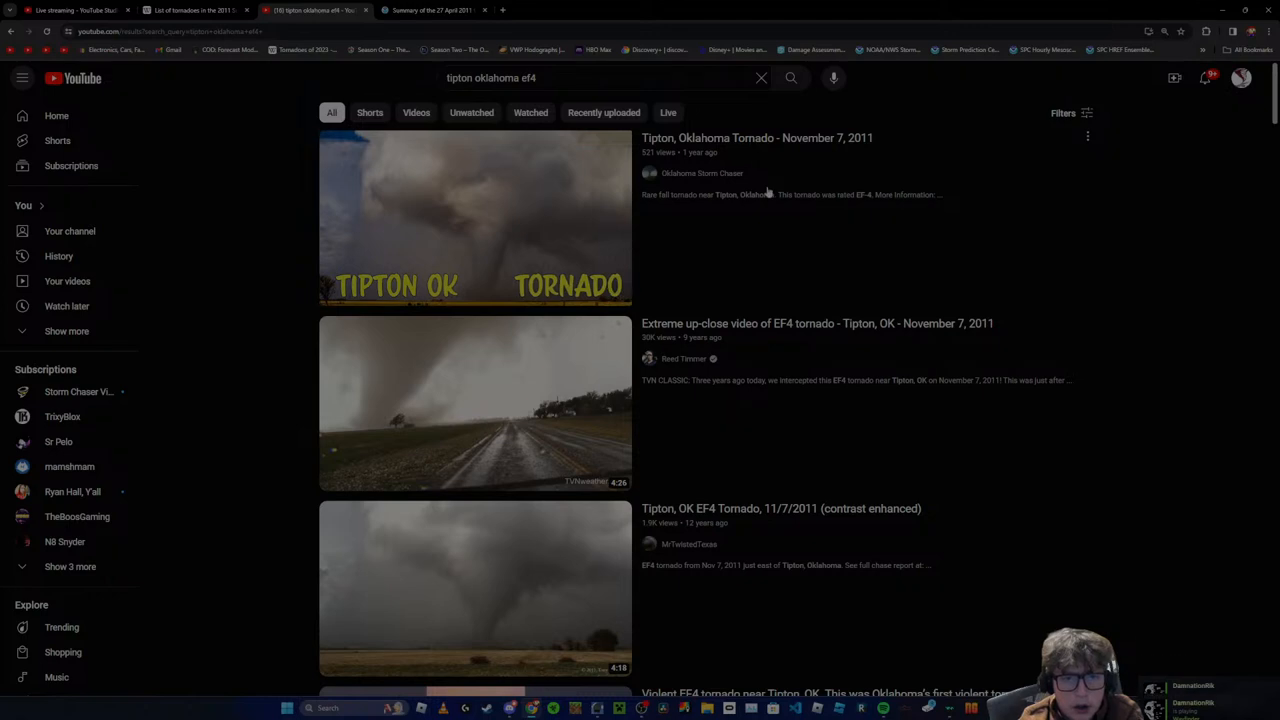
pyautogui.scroll(-3)
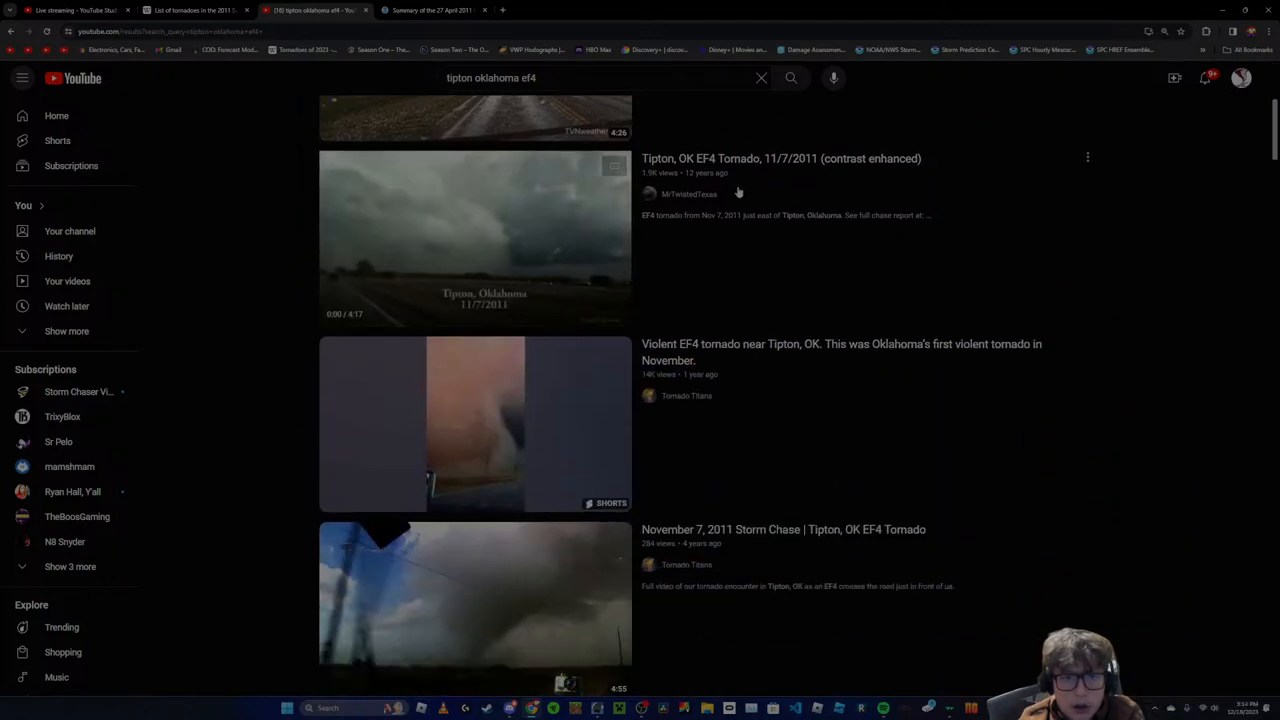
pyautogui.scroll(-3)
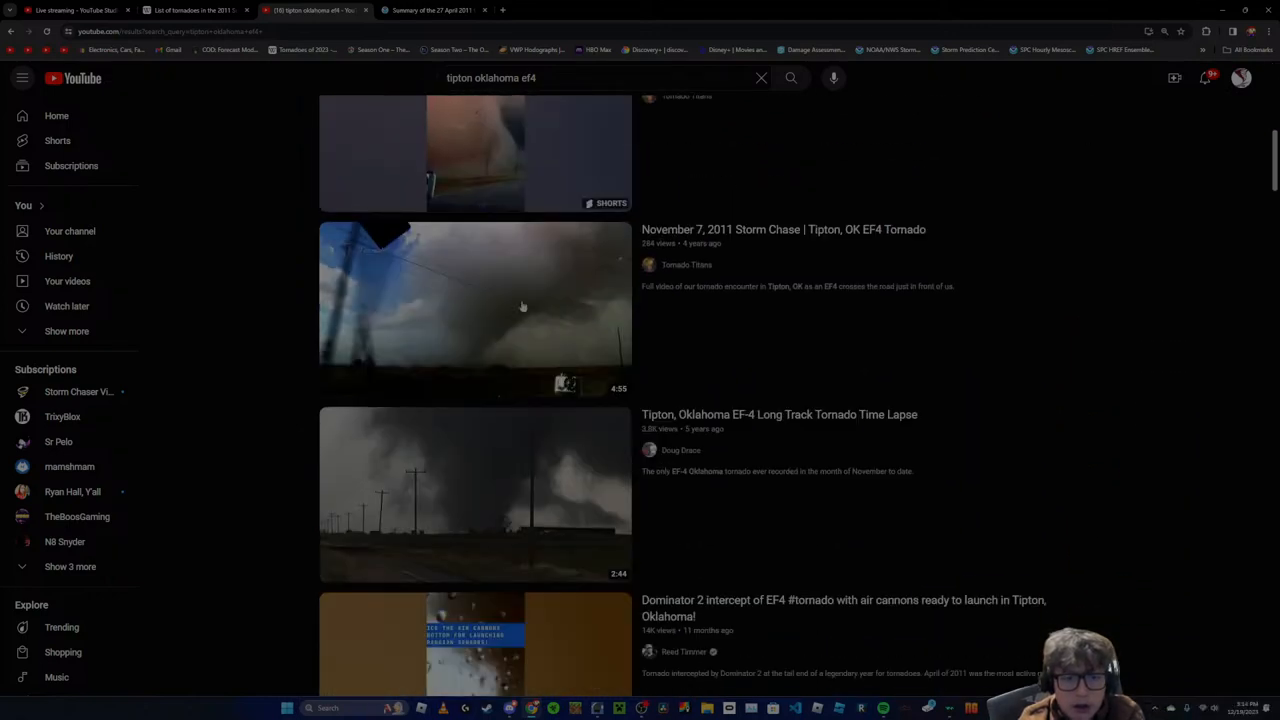
pyautogui.scroll(-3)
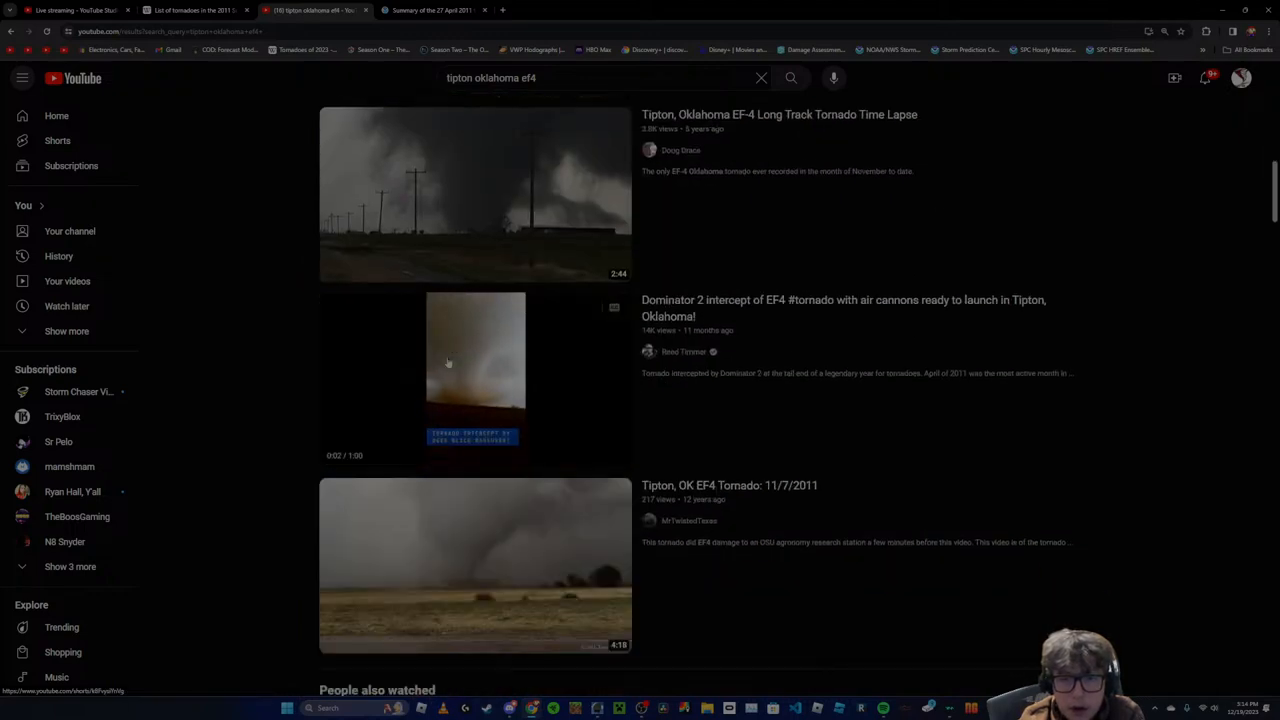
pyautogui.scroll(-3)
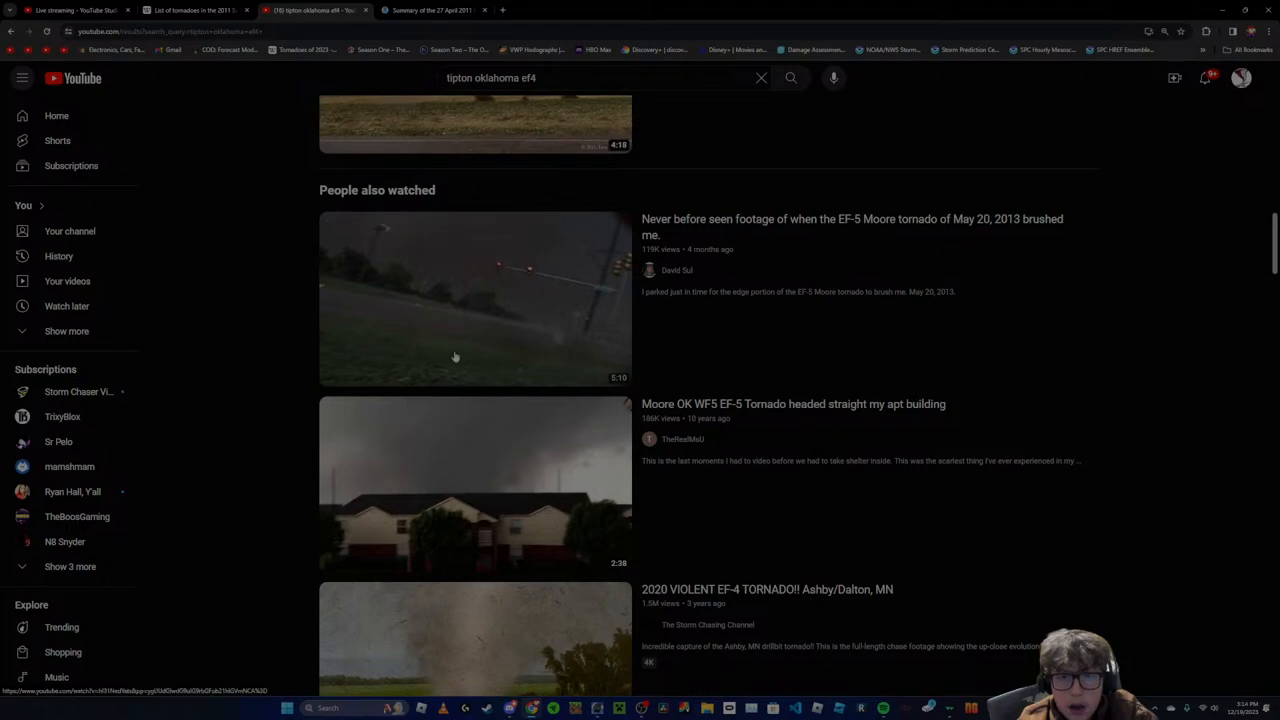
pyautogui.scroll(-3)
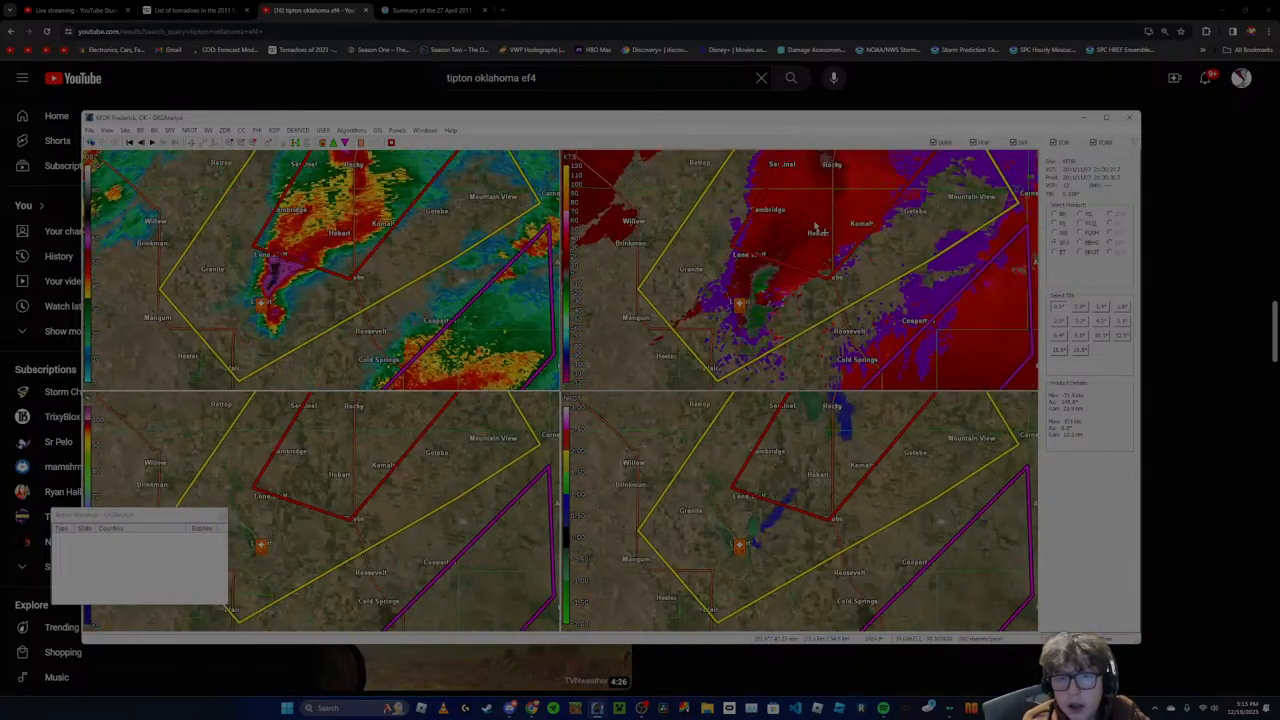
# Choose Open Files in GR2Analyst to browse the Weather Data 2011 radar folders
pyautogui.click(92, 130)
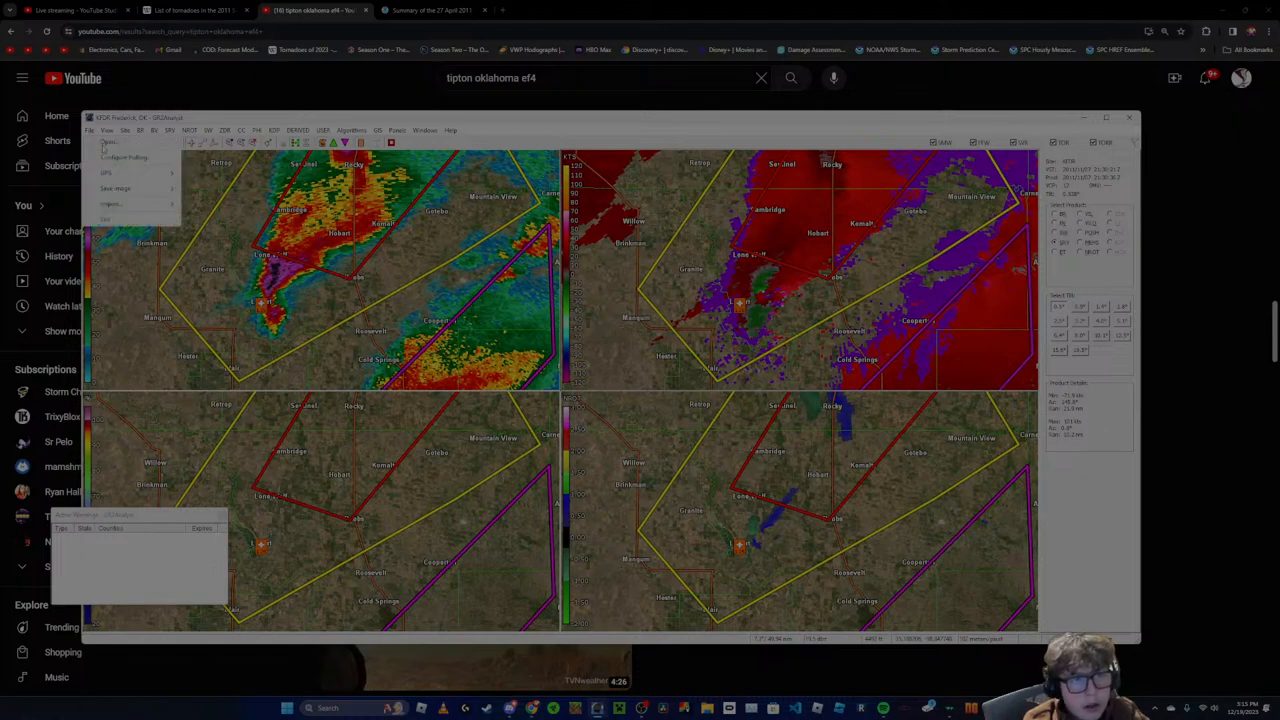
pyautogui.click(108, 140)
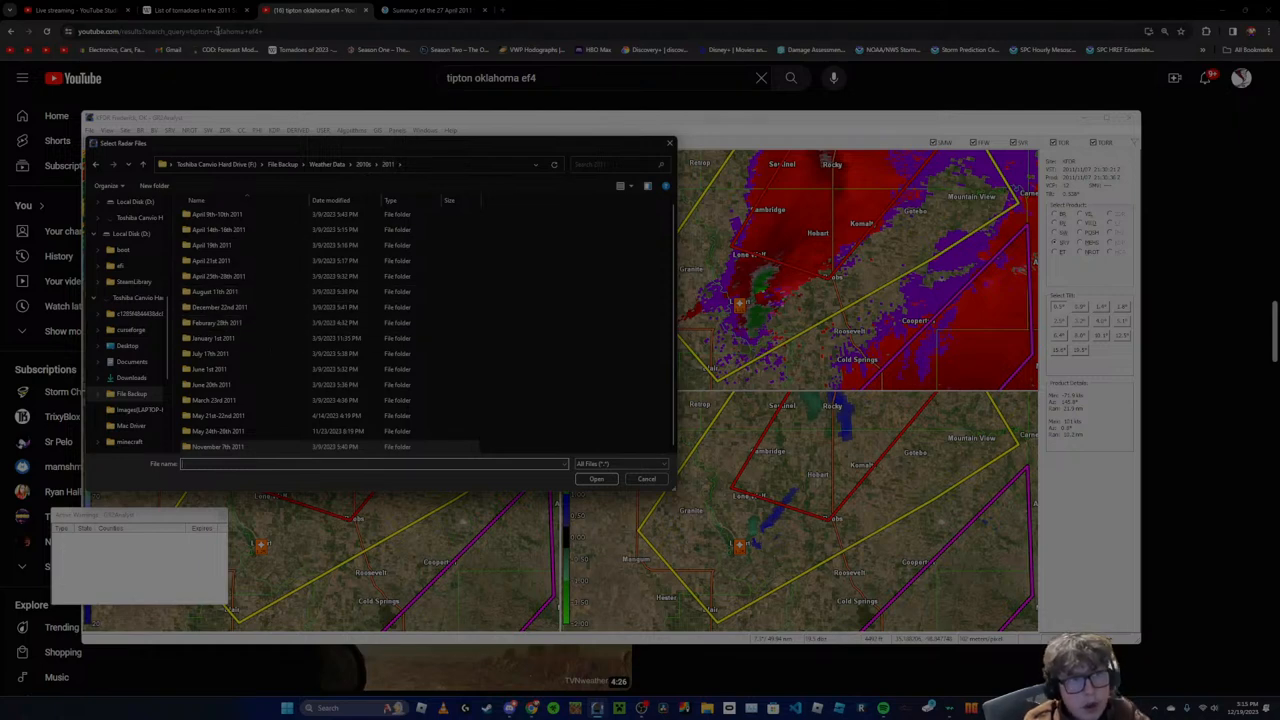
pyautogui.click(196, 10)
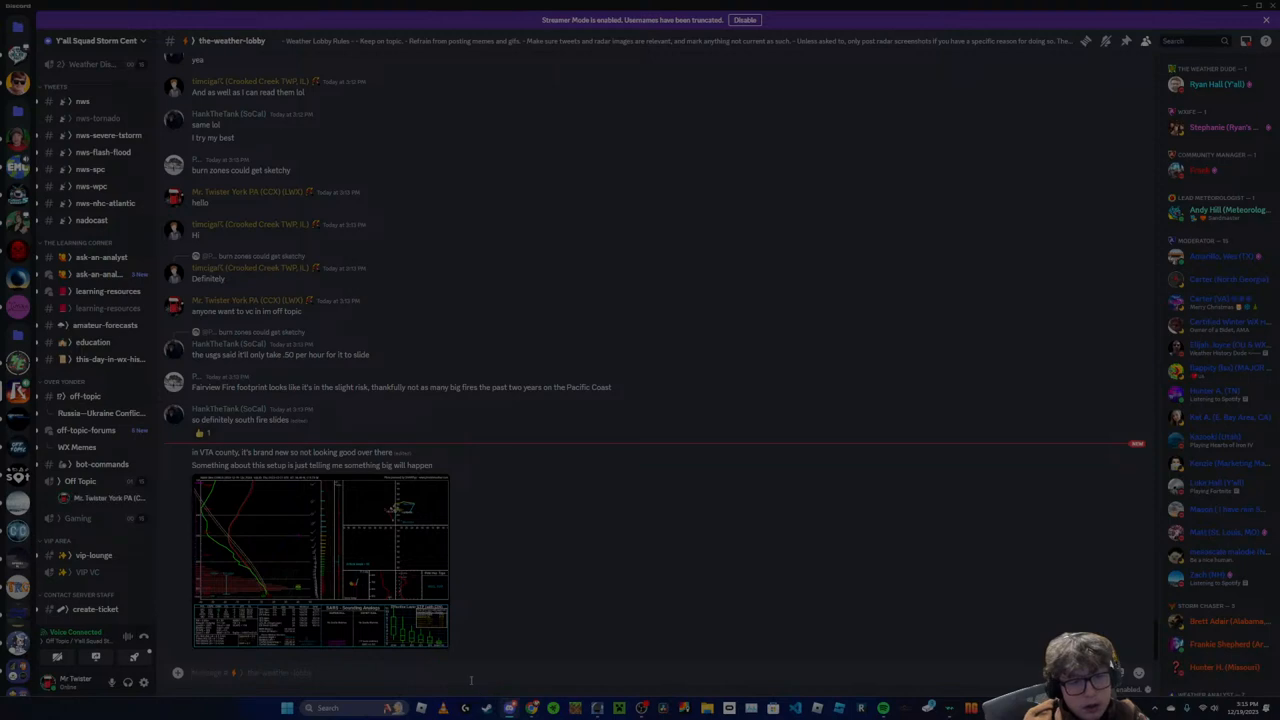
# Switch to the vip-lounge channel and scroll through its recent image posts and messages
pyautogui.click(94, 556)
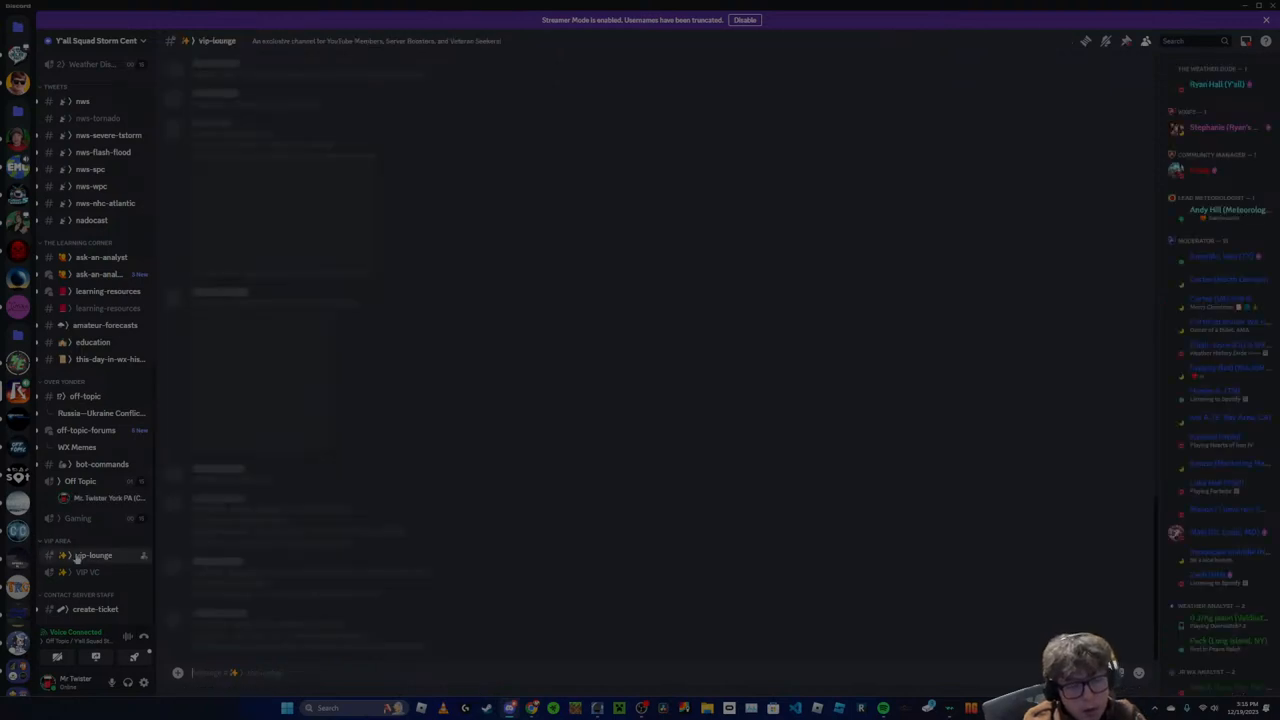
pyautogui.click(92, 556)
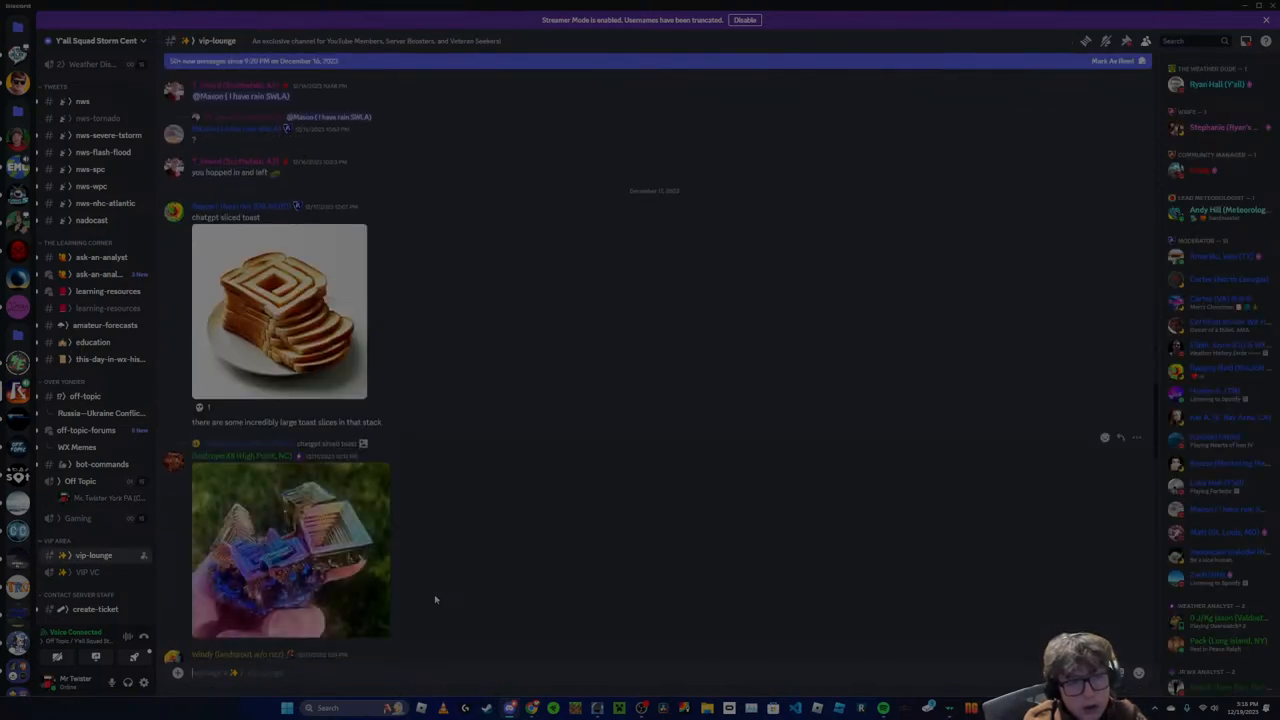
pyautogui.scroll(-3)
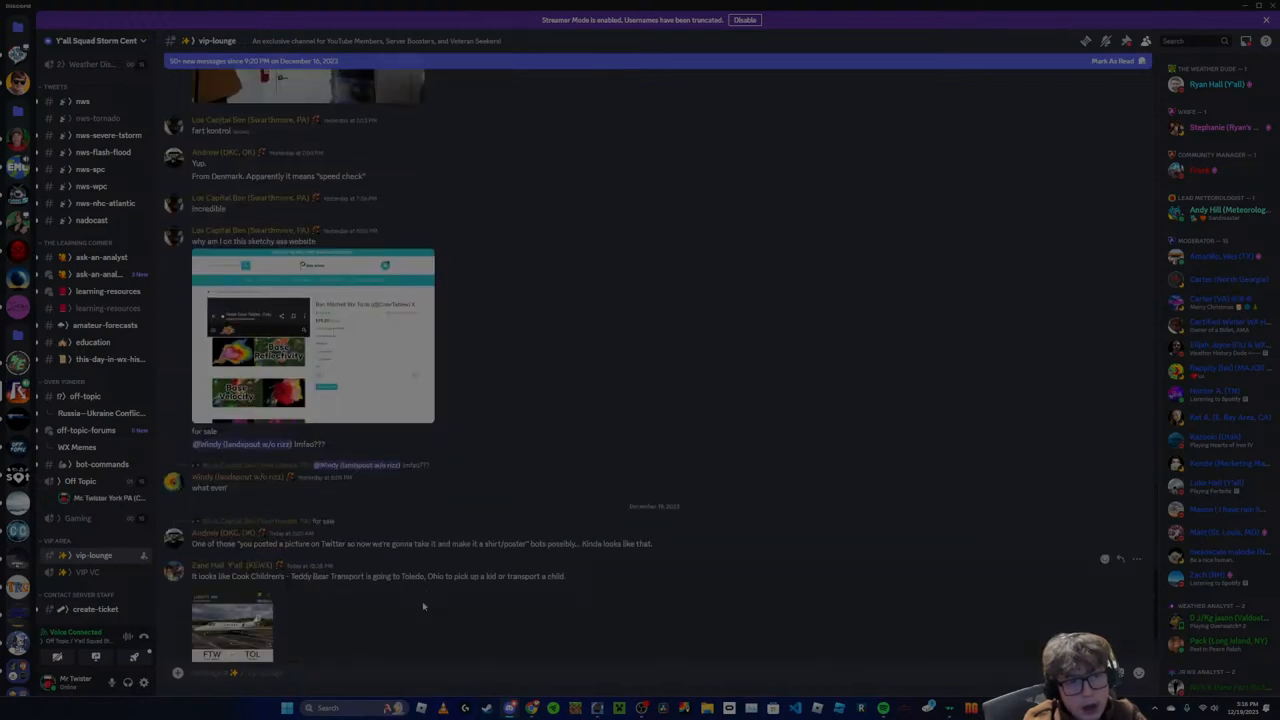
pyautogui.scroll(-3)
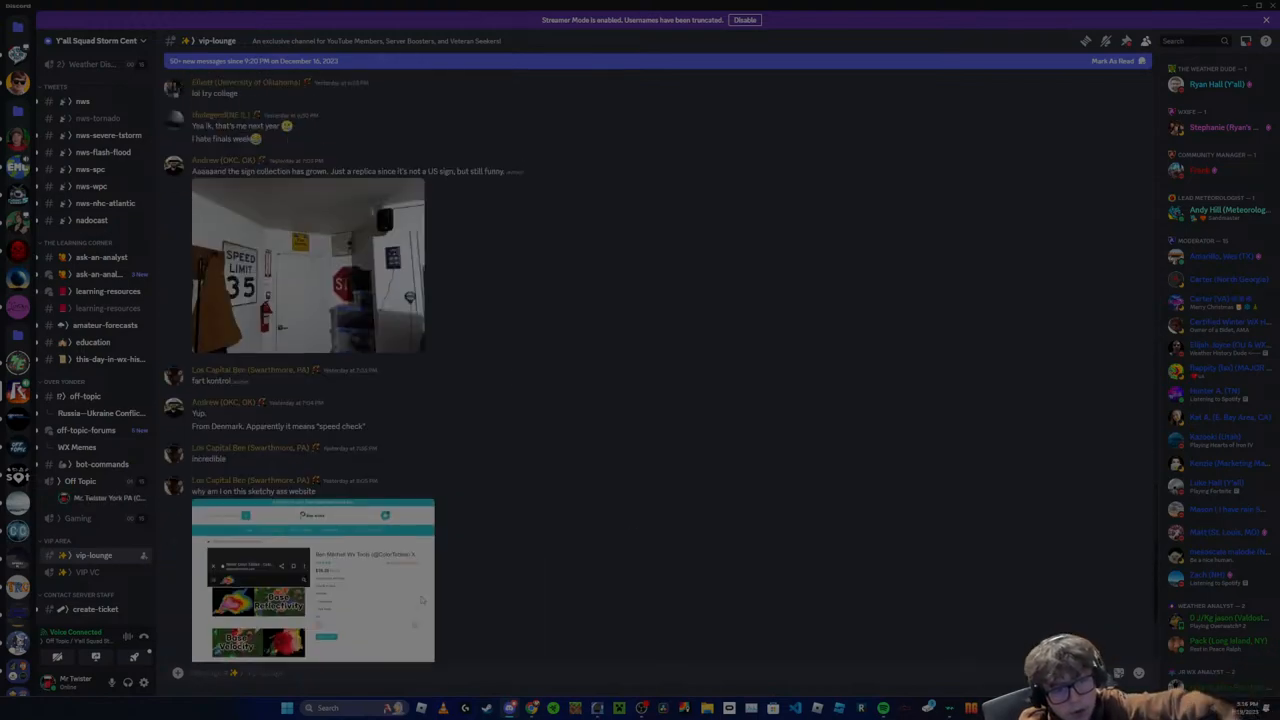
pyautogui.scroll(-3)
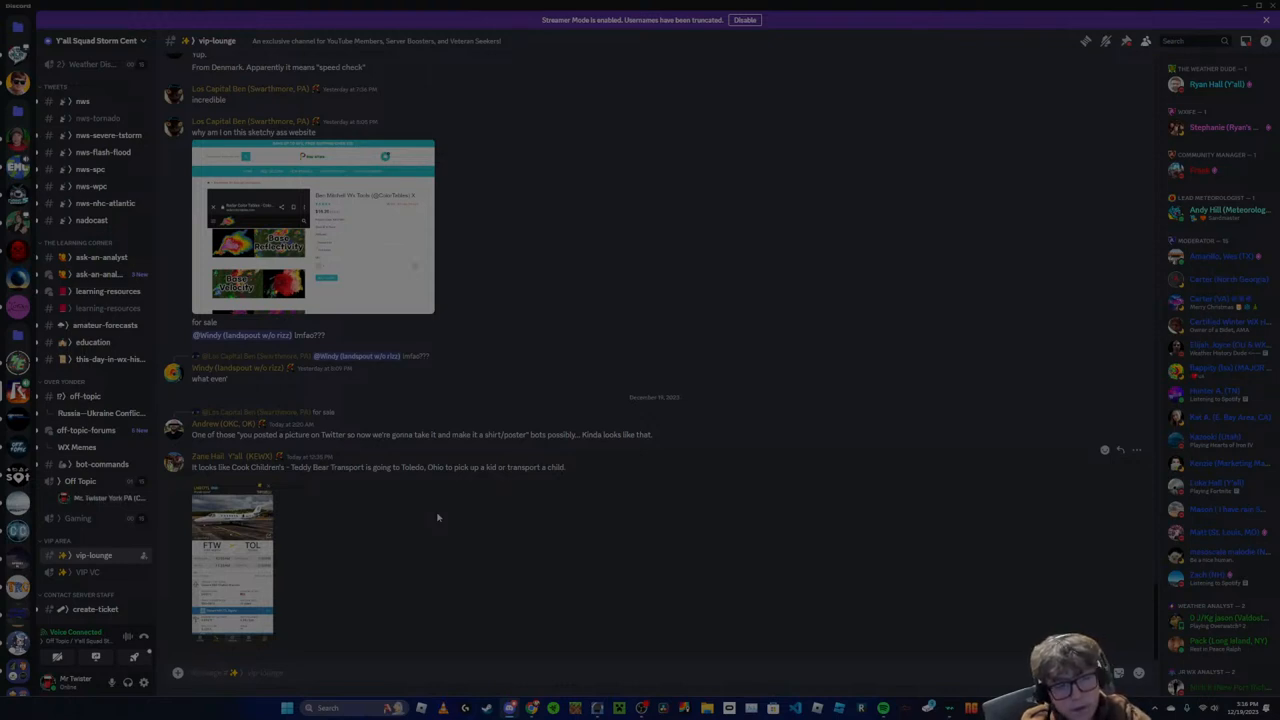
pyautogui.moveTo(424, 540)
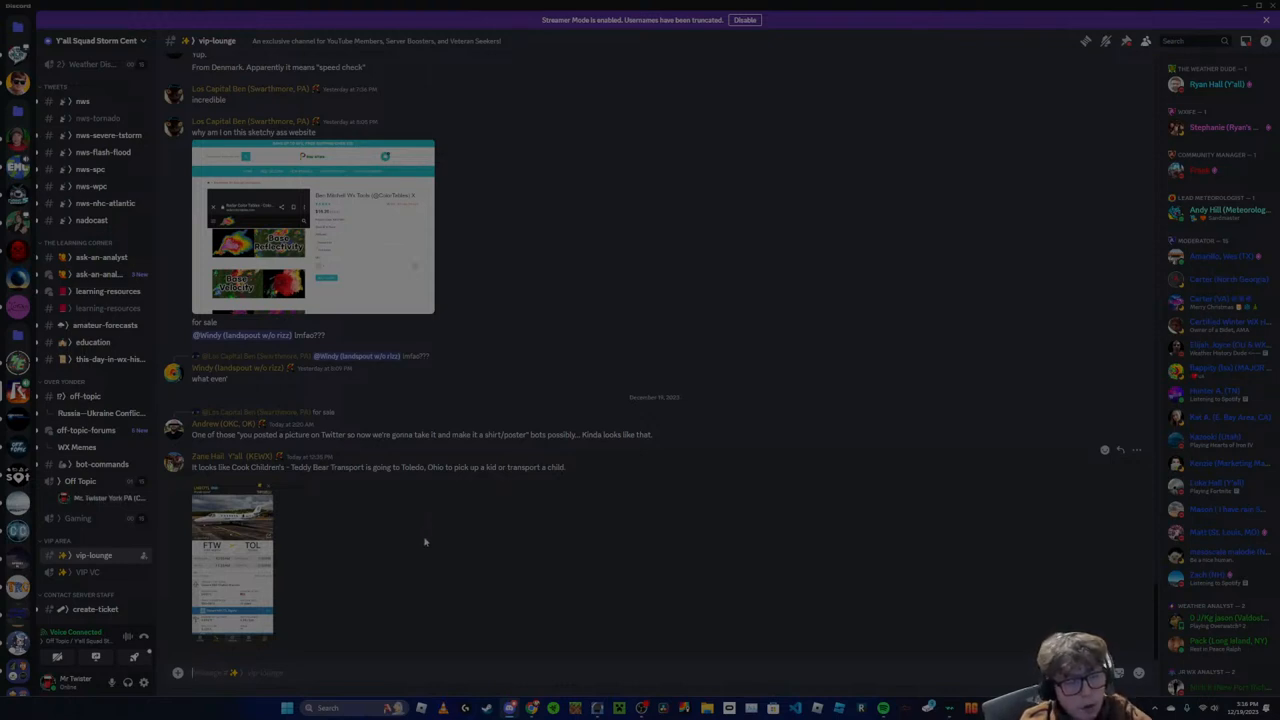
pyautogui.moveTo(408, 560)
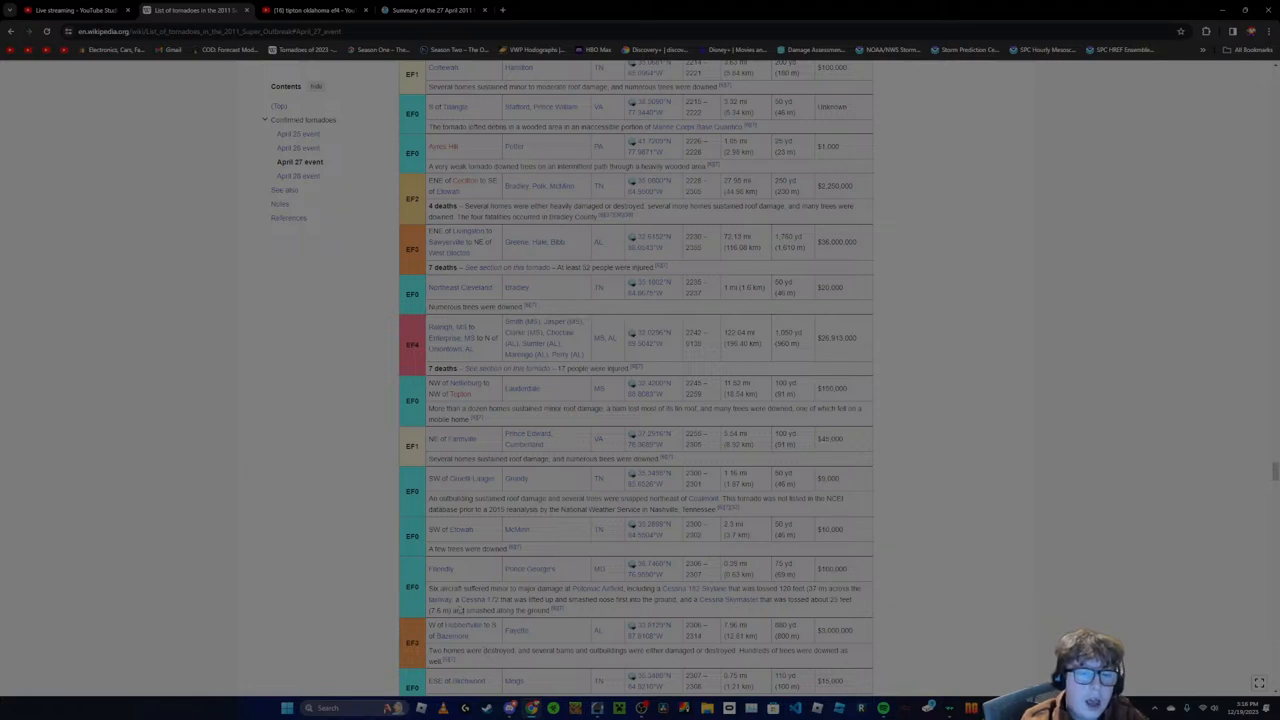
# Scroll the April 27 confirmed tornadoes table down to the April 28 event heading
pyautogui.scroll(-3)
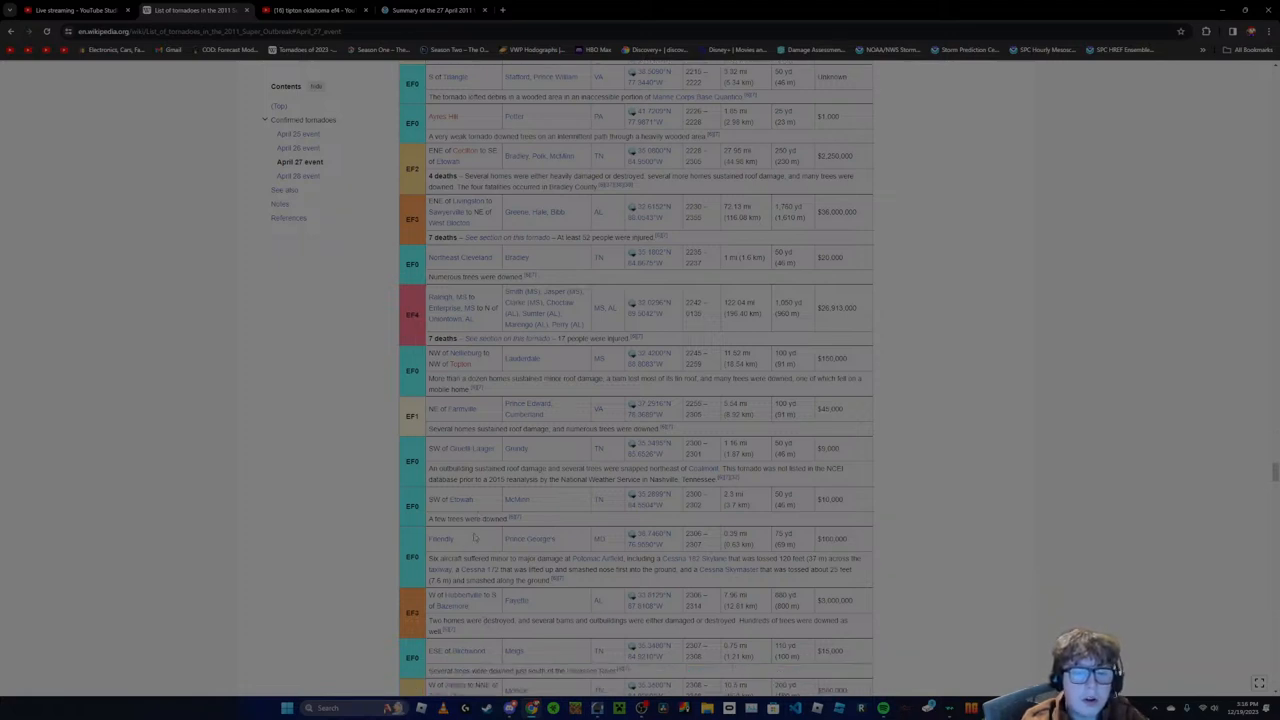
pyautogui.scroll(-3)
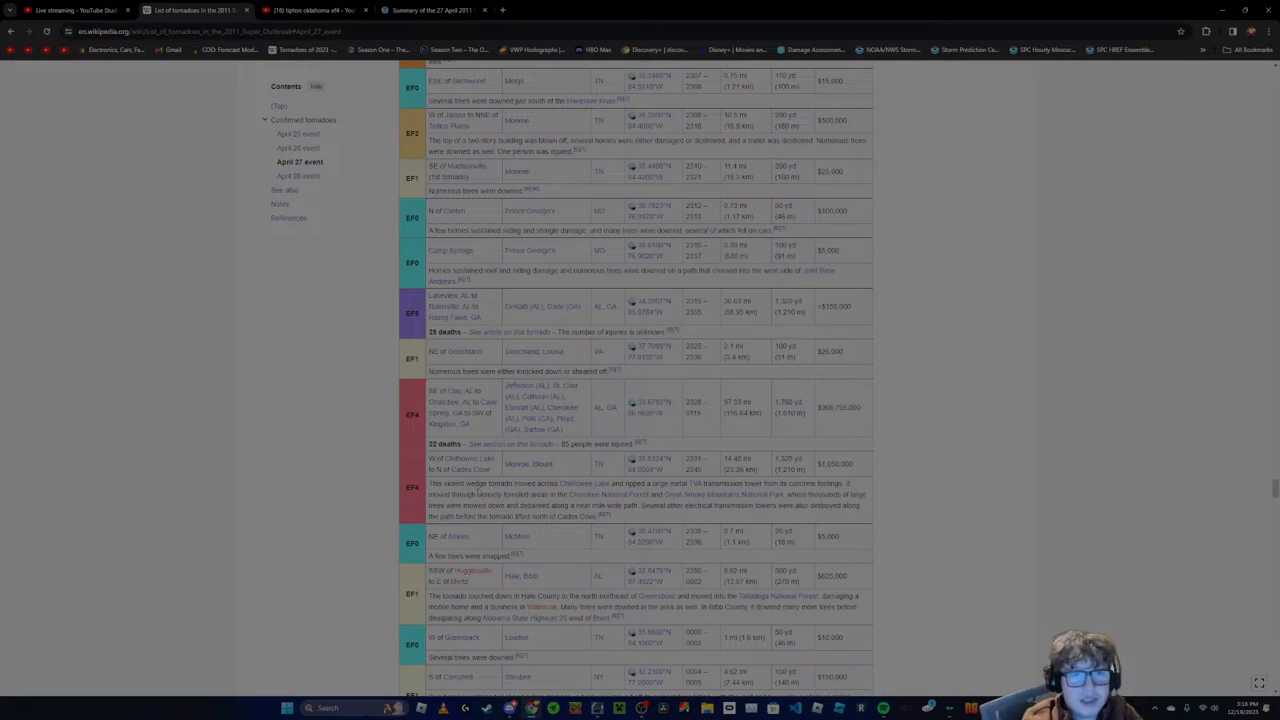
pyautogui.scroll(-3)
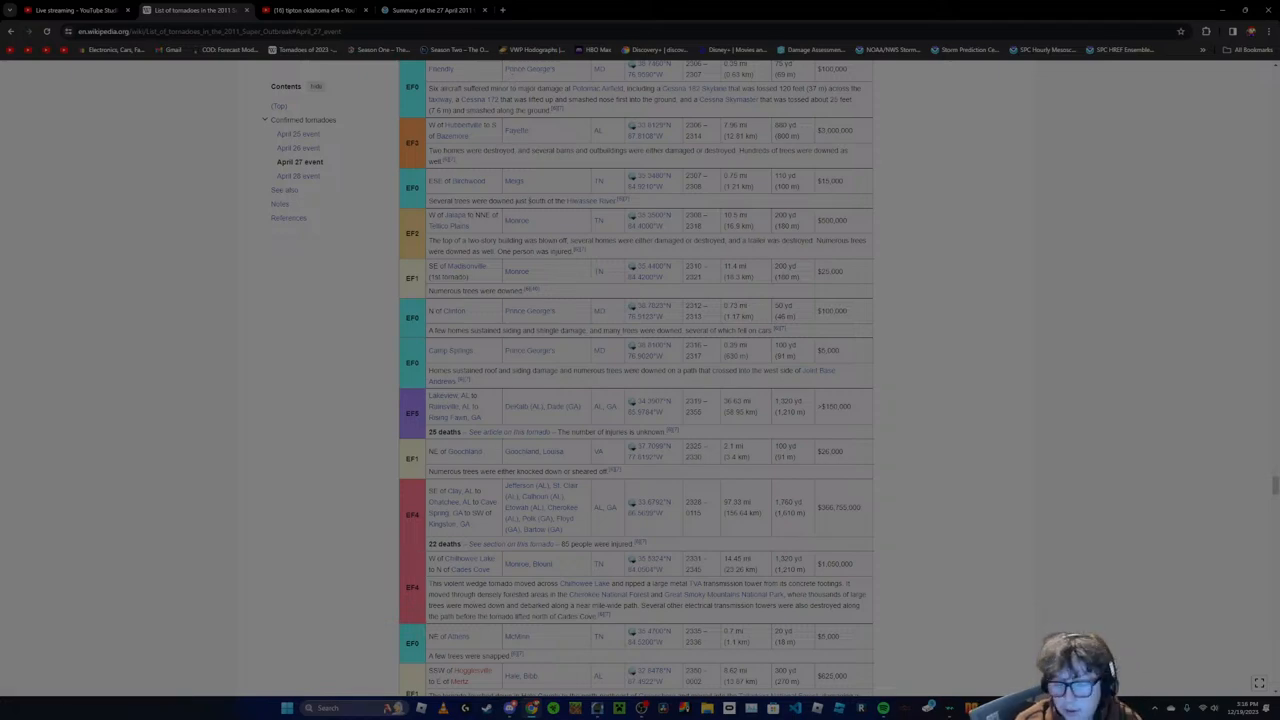
pyautogui.scroll(-3)
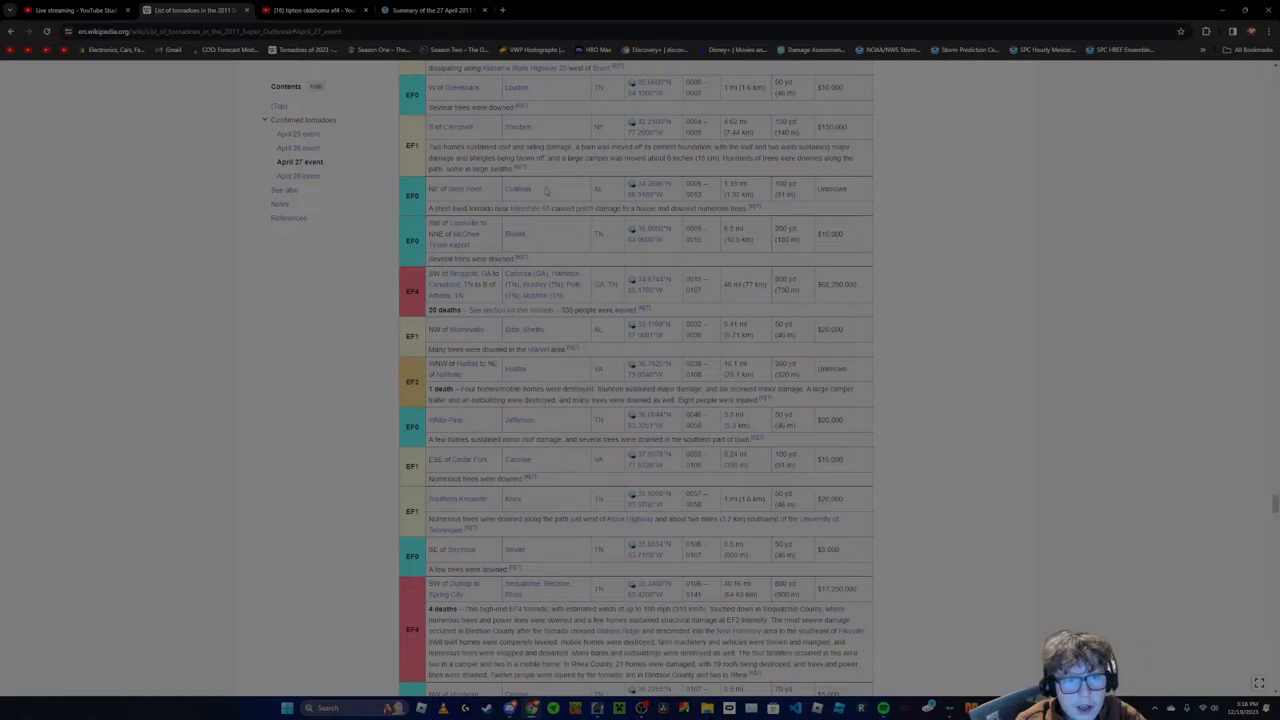
pyautogui.scroll(-3)
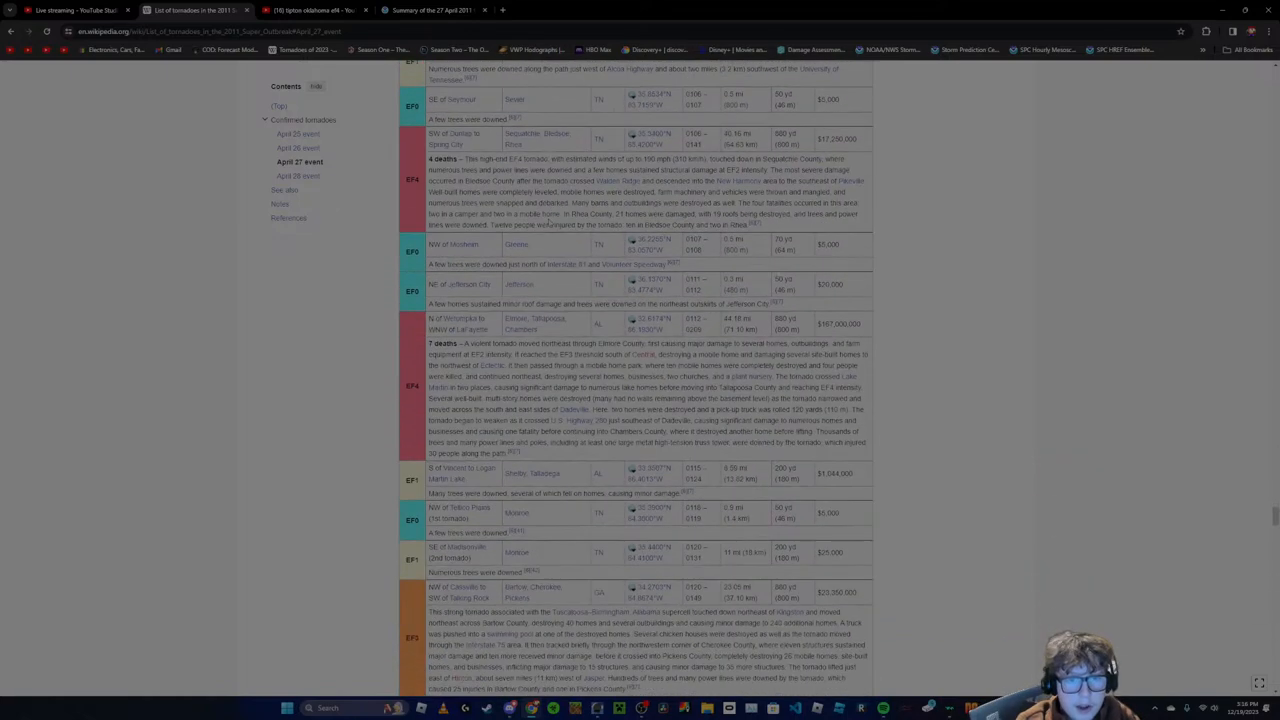
pyautogui.scroll(-3)
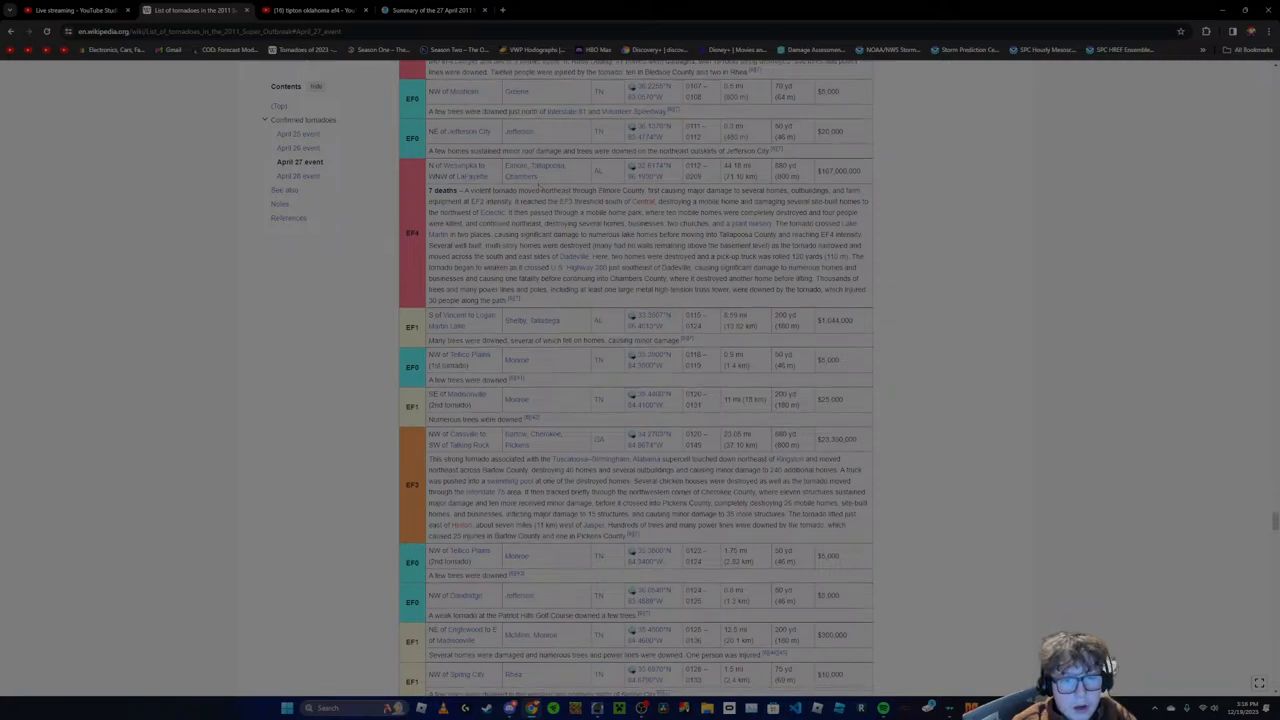
pyautogui.scroll(-3)
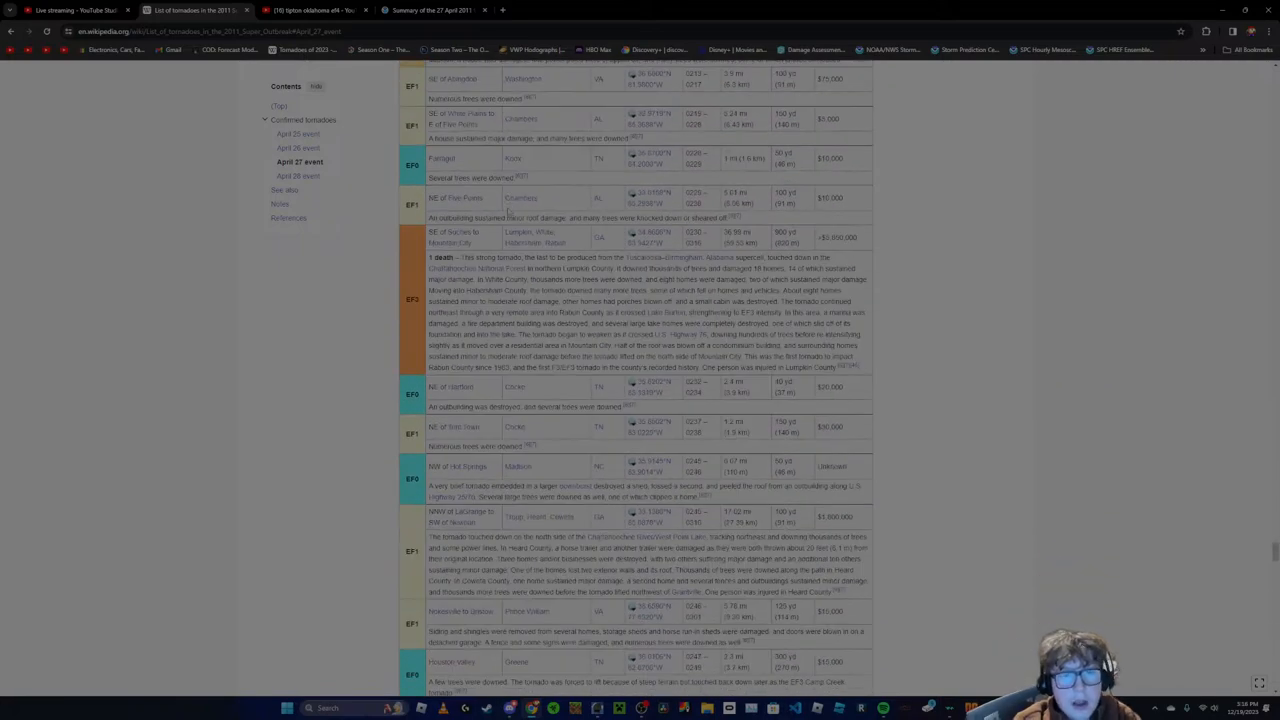
pyautogui.scroll(-3)
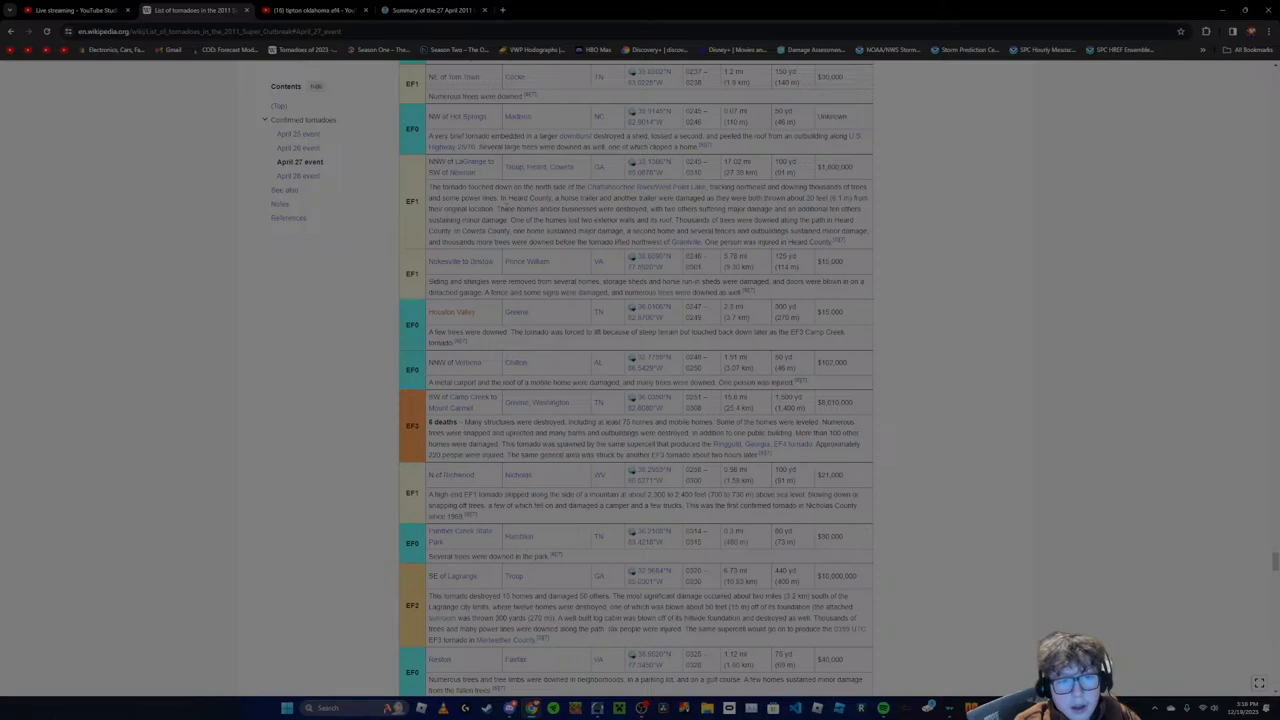
pyautogui.scroll(-3)
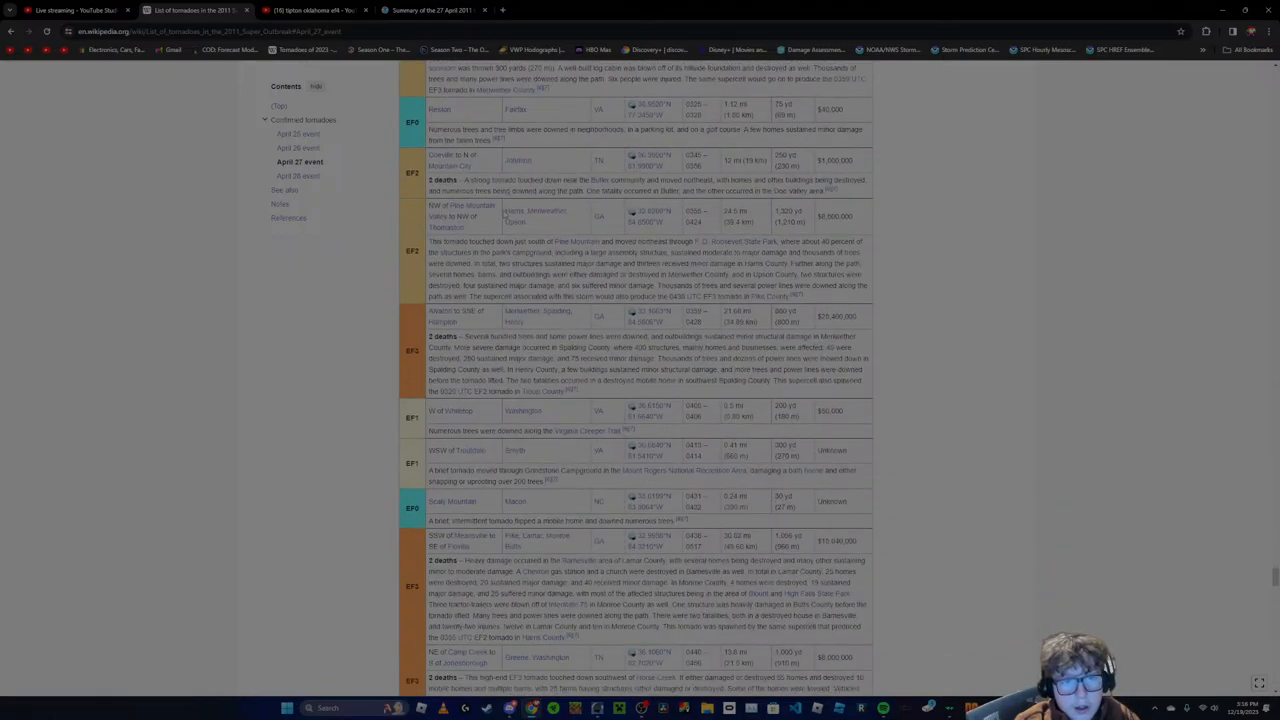
pyautogui.scroll(-3)
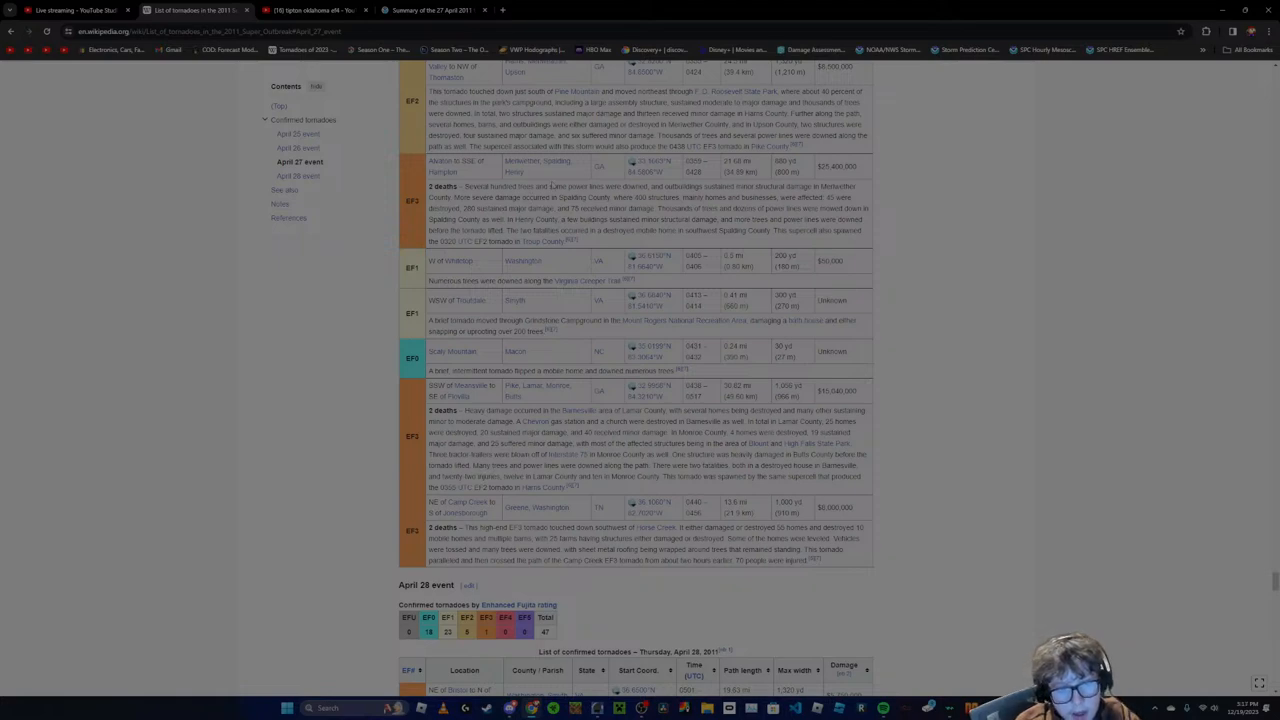
pyautogui.scroll(-3)
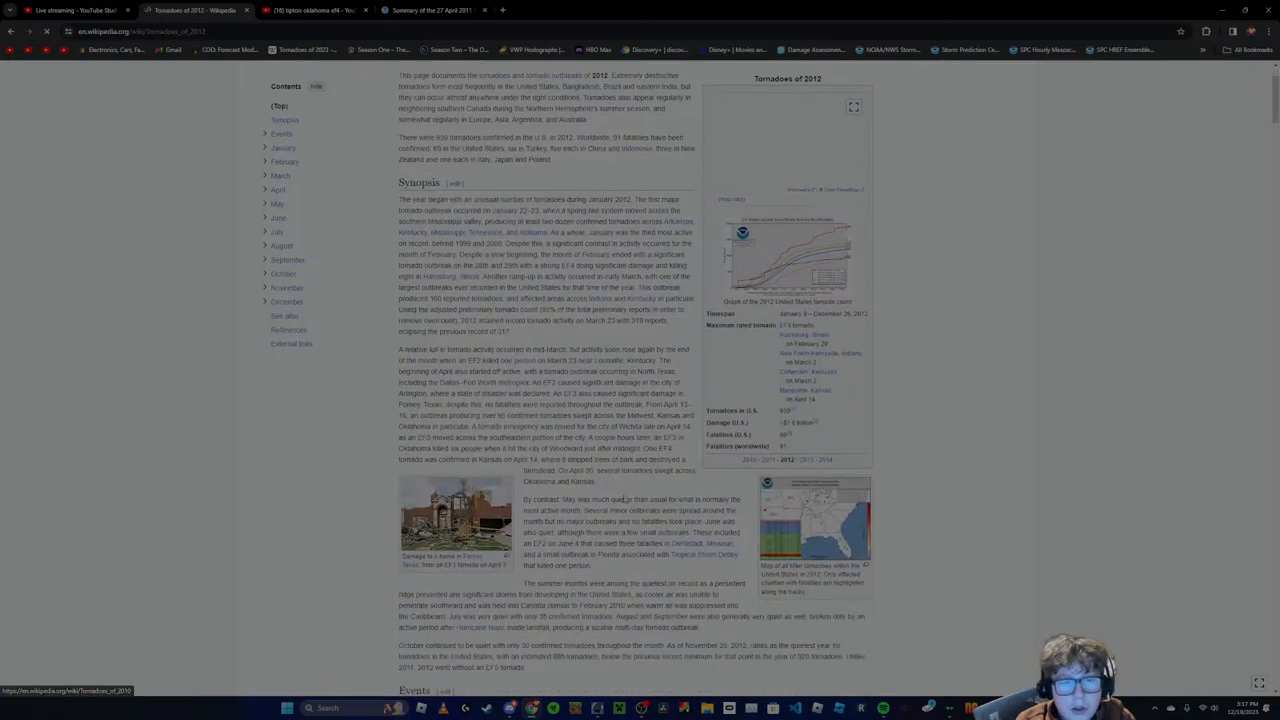
# Skim the Tornadoes of 2013 article's January through April sections and return to January
pyautogui.scroll(-3)
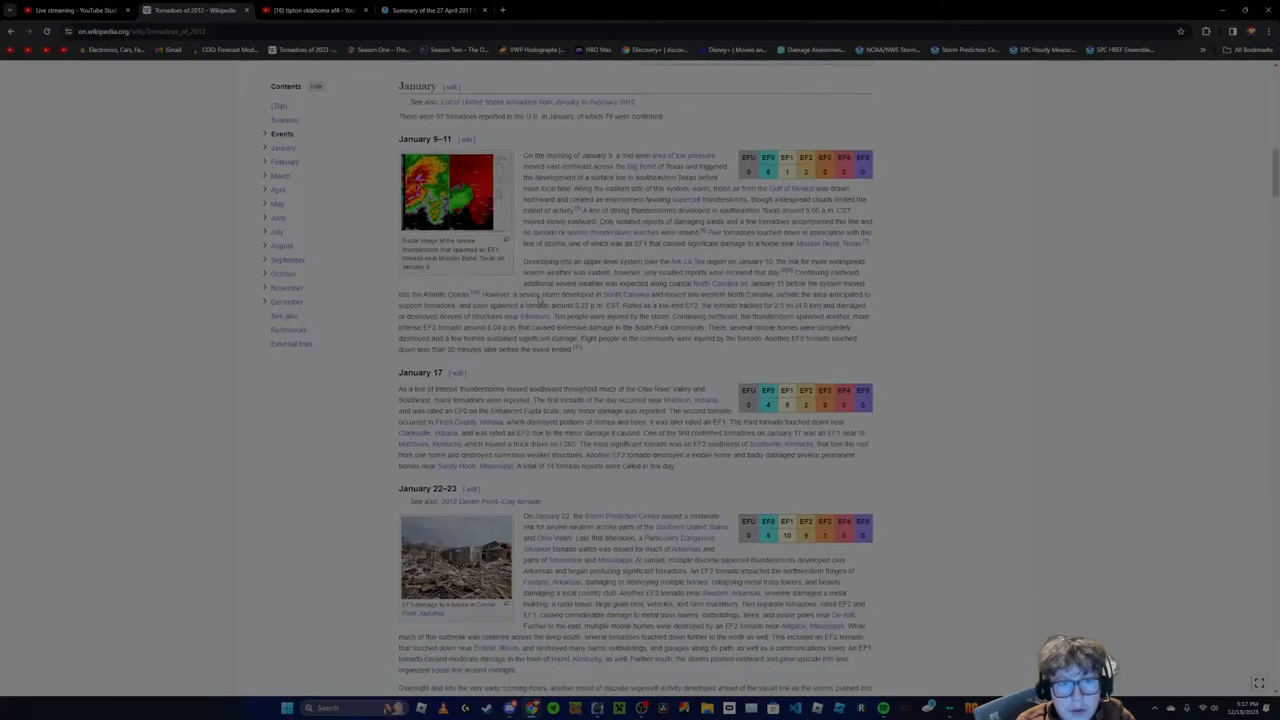
pyautogui.scroll(-3)
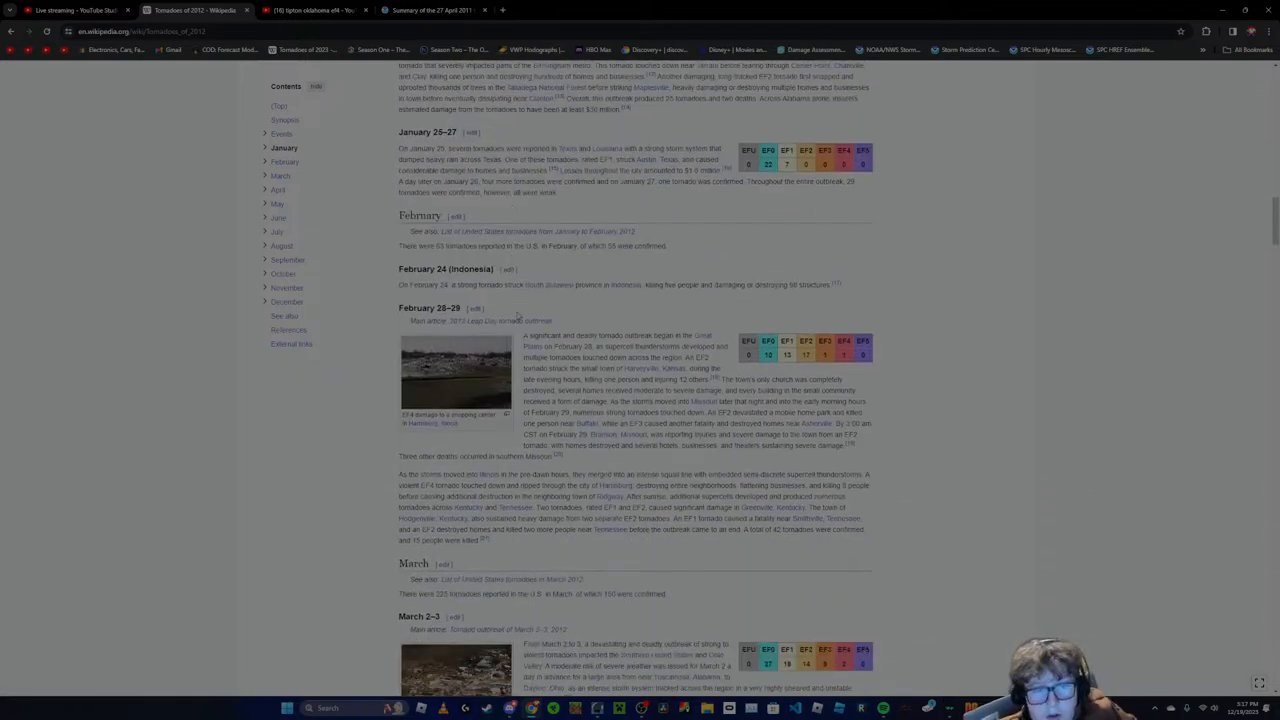
pyautogui.scroll(-3)
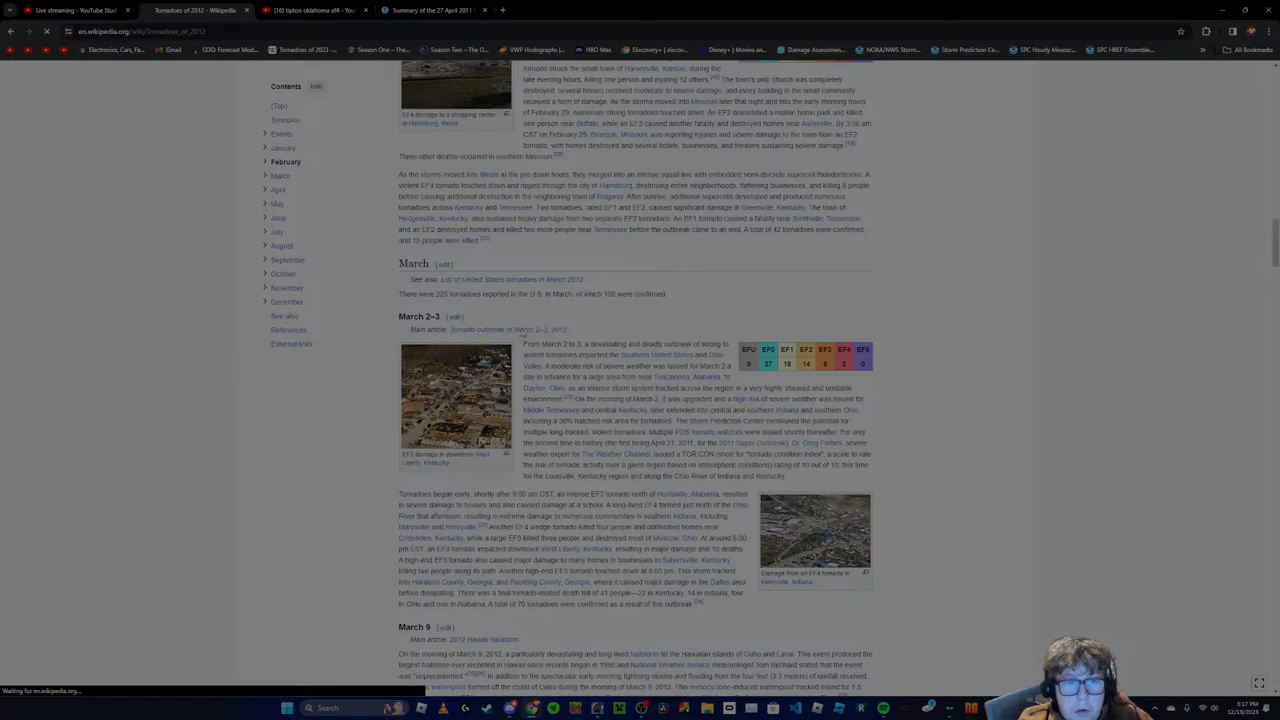
pyautogui.click(506, 328)
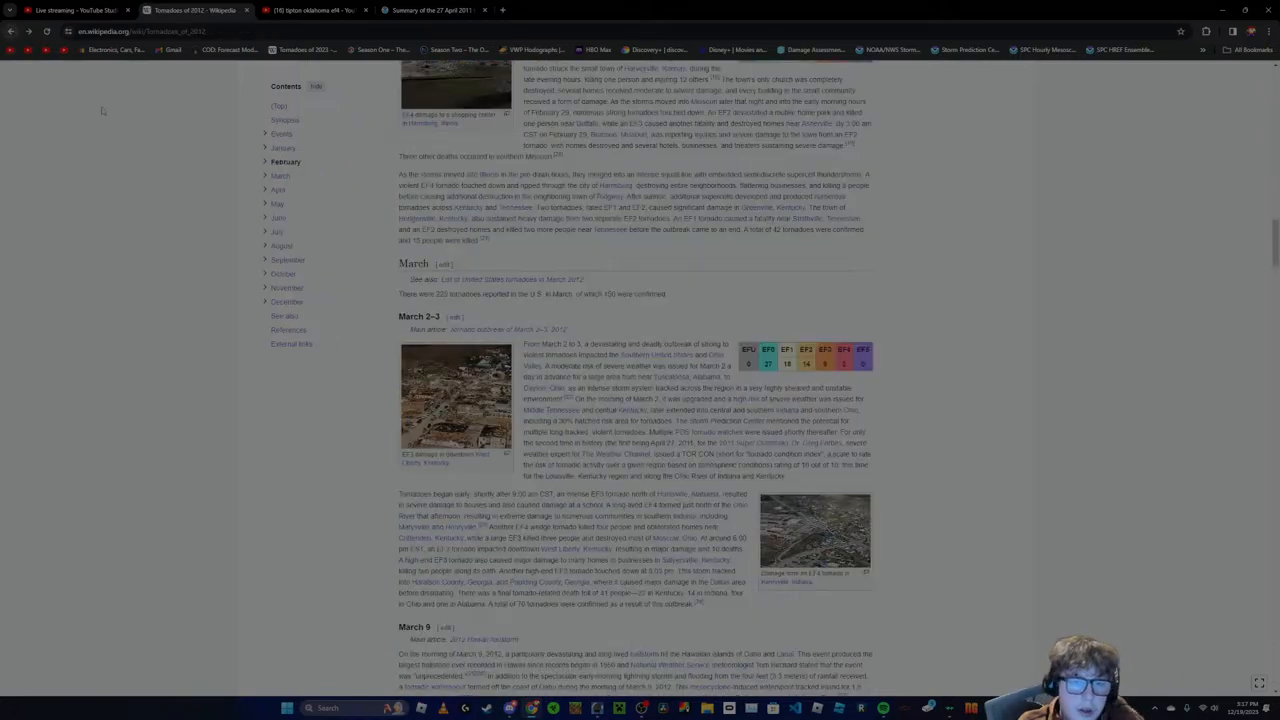
pyautogui.scroll(-3)
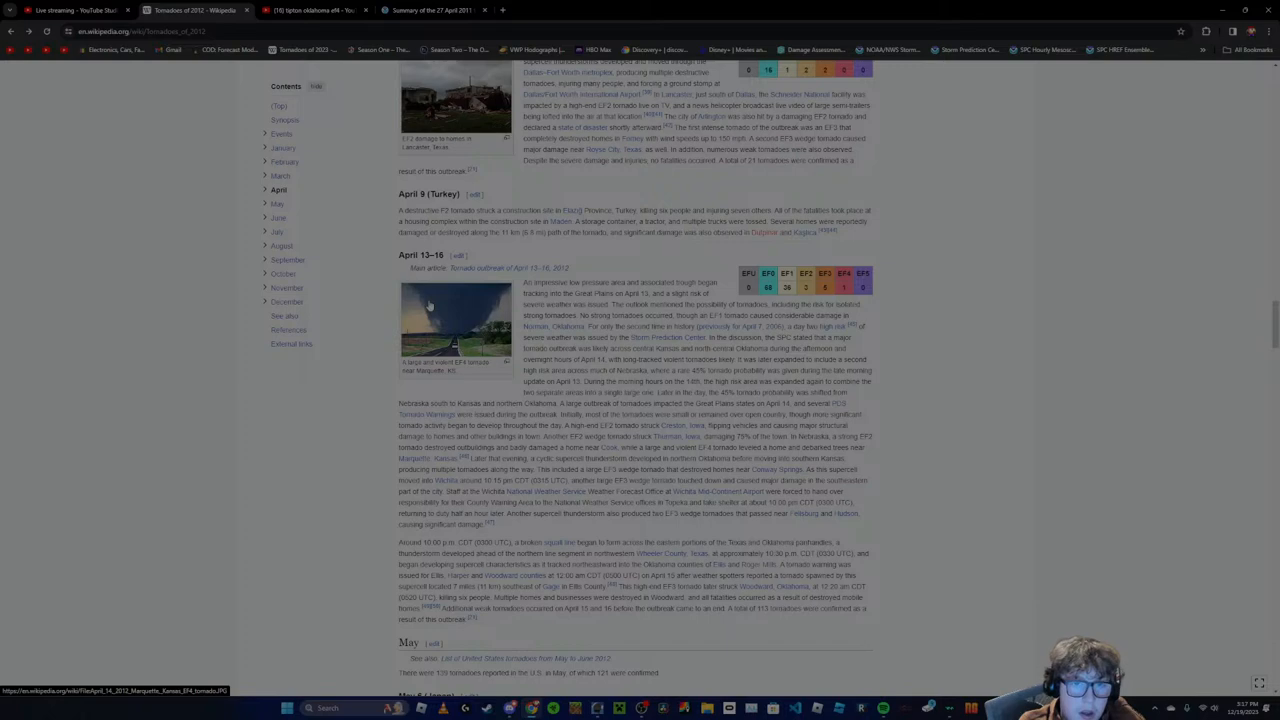
pyautogui.moveTo(428, 304)
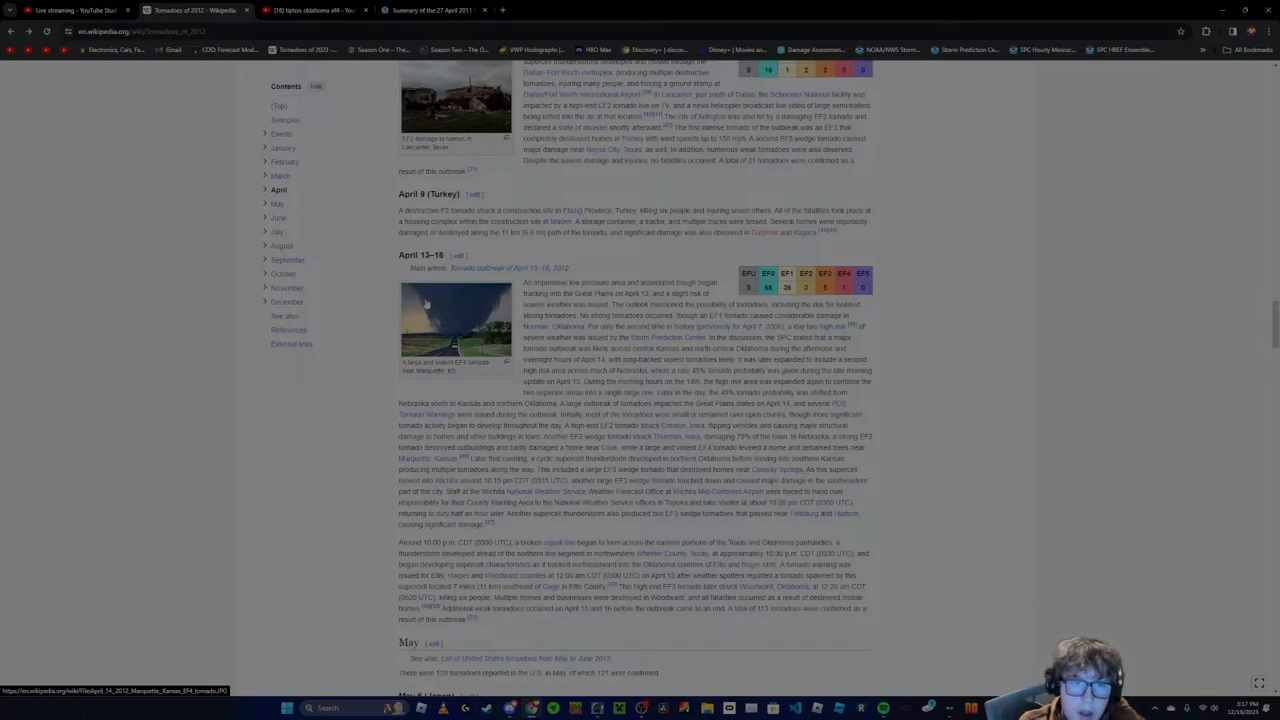
pyautogui.scroll(3)
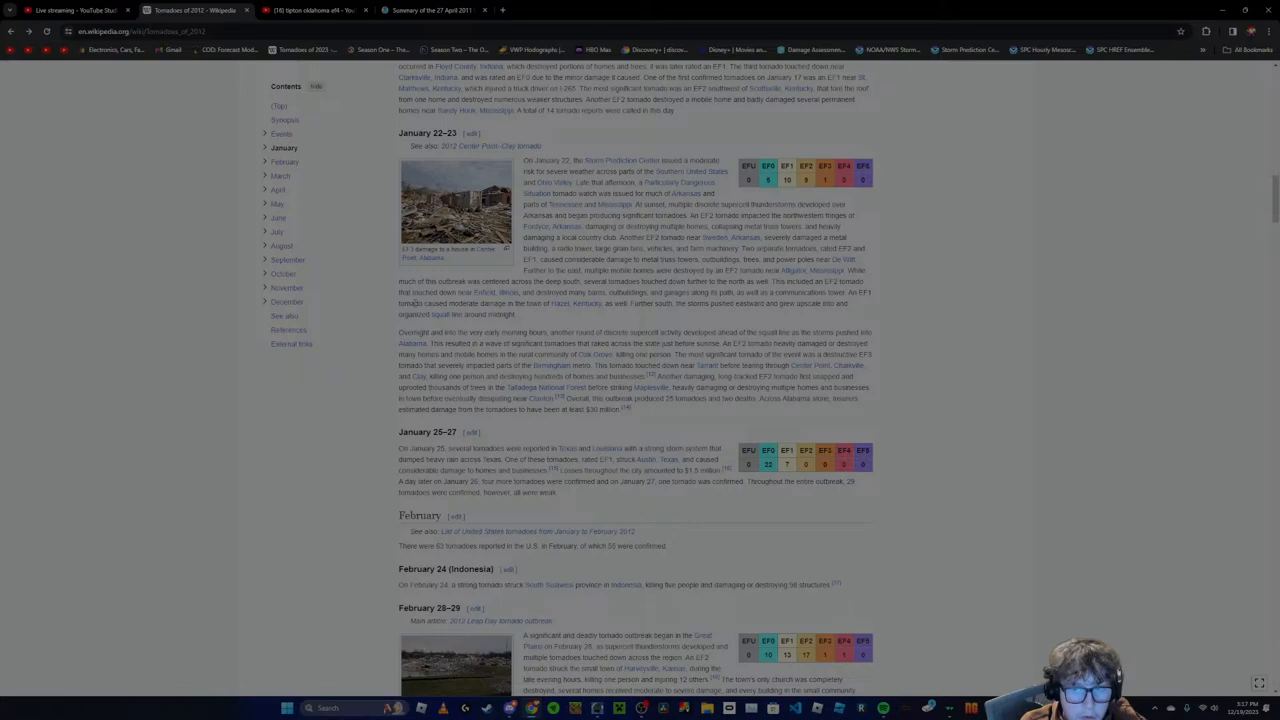
pyautogui.scroll(-3)
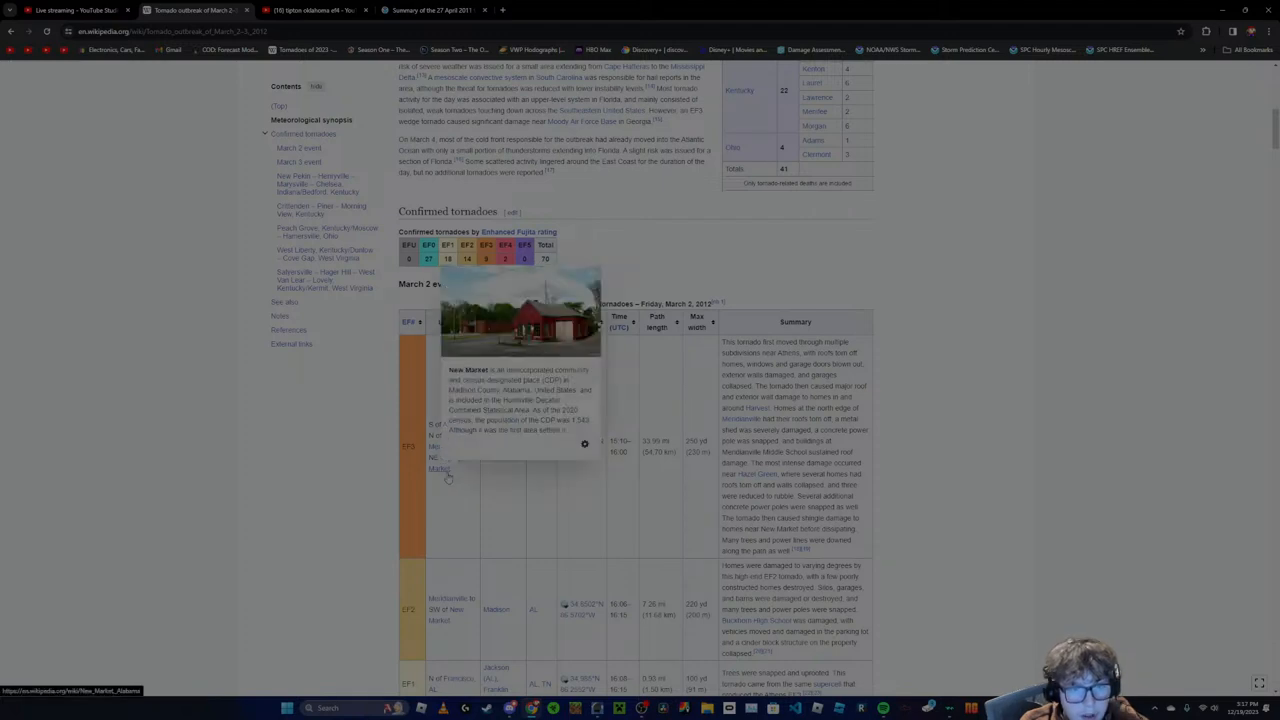
# Scroll the March 2–3 tables to the 2012 list and go to the Leap Day outbreak article
pyautogui.scroll(-3)
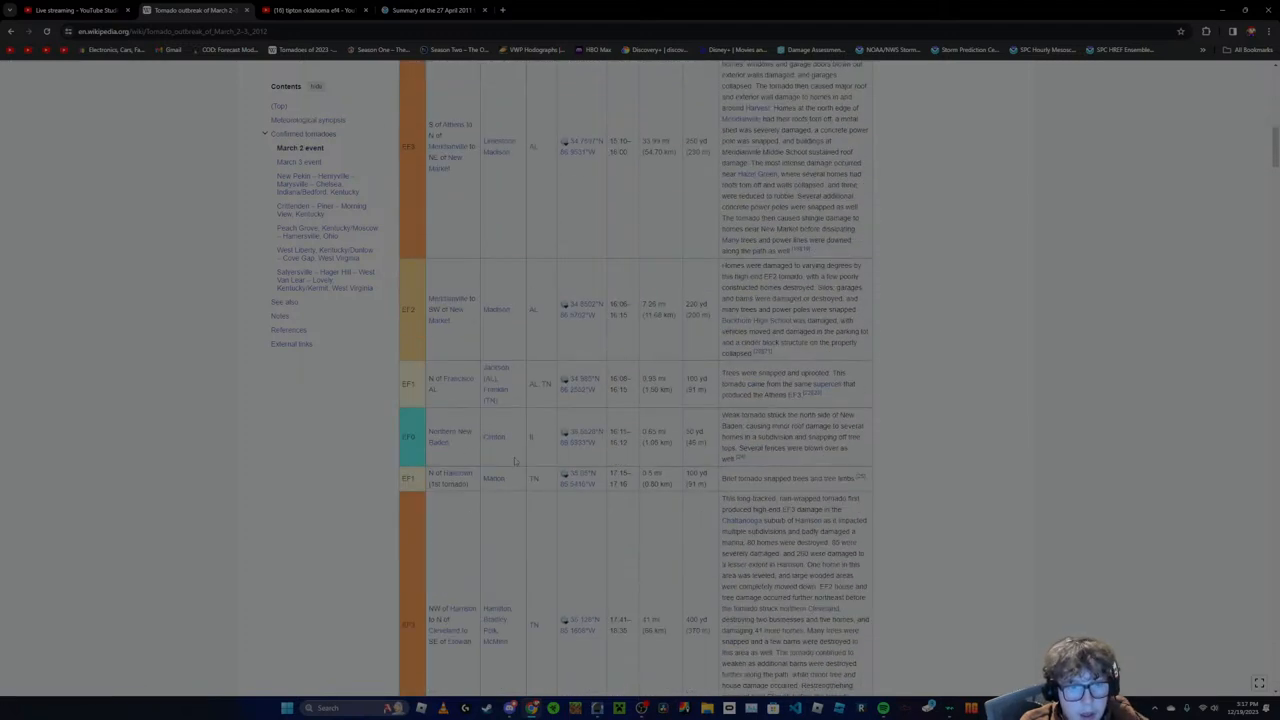
pyautogui.scroll(-3)
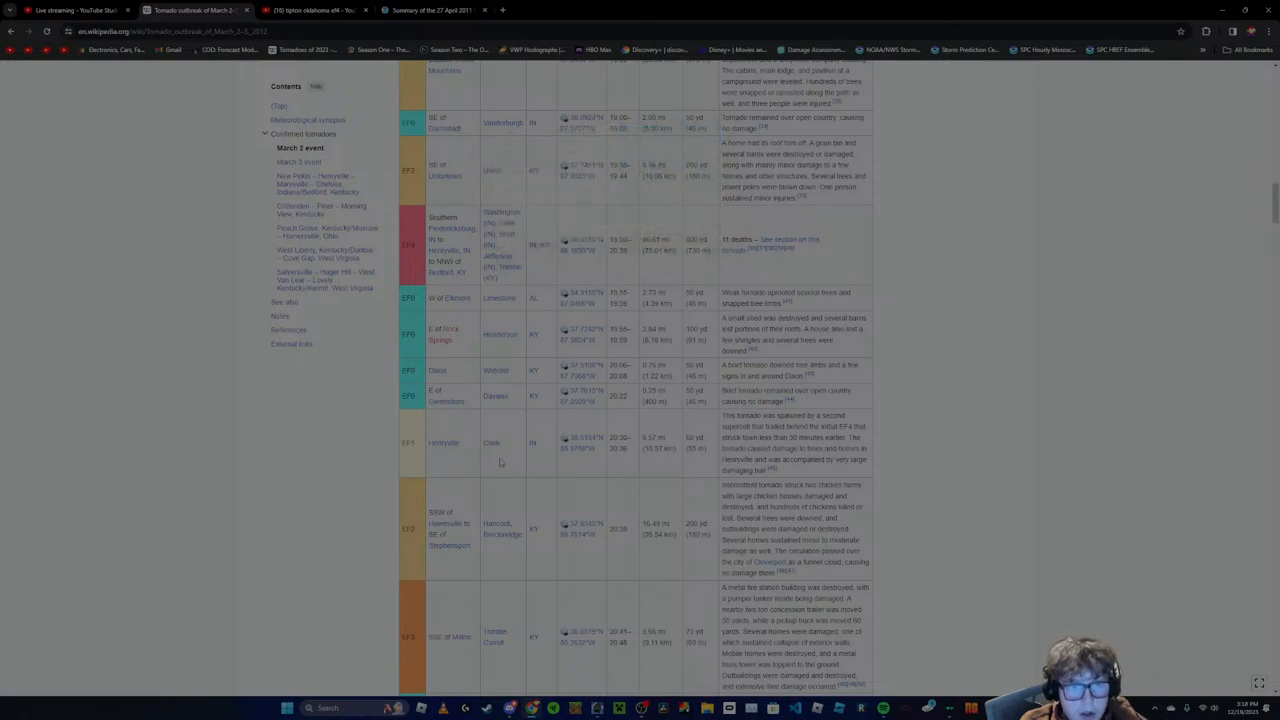
pyautogui.scroll(-3)
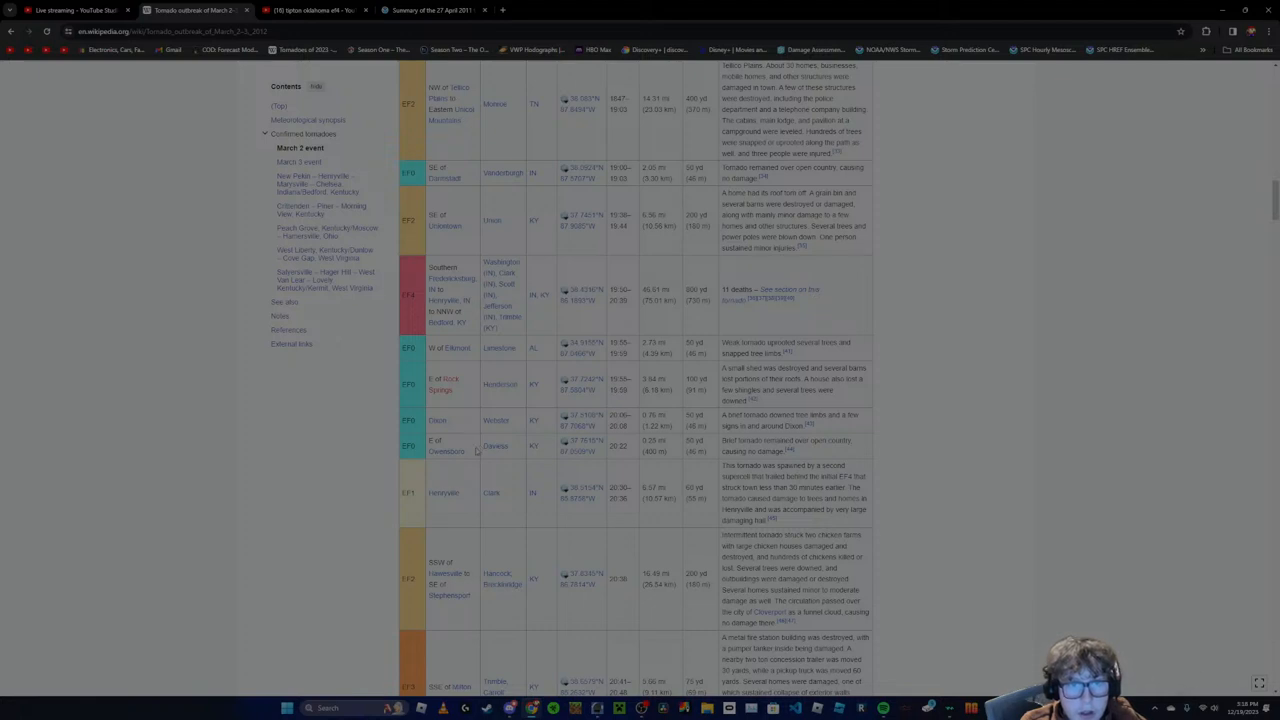
pyautogui.scroll(-3)
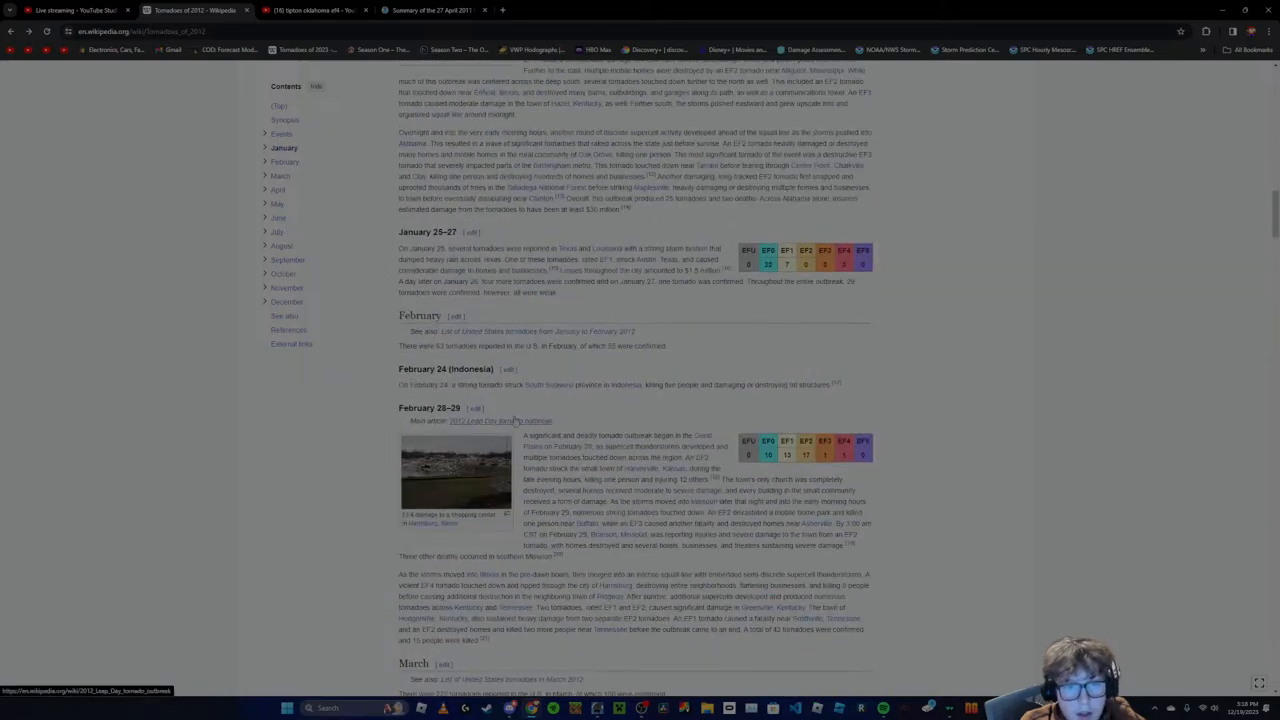
pyautogui.click(500, 420)
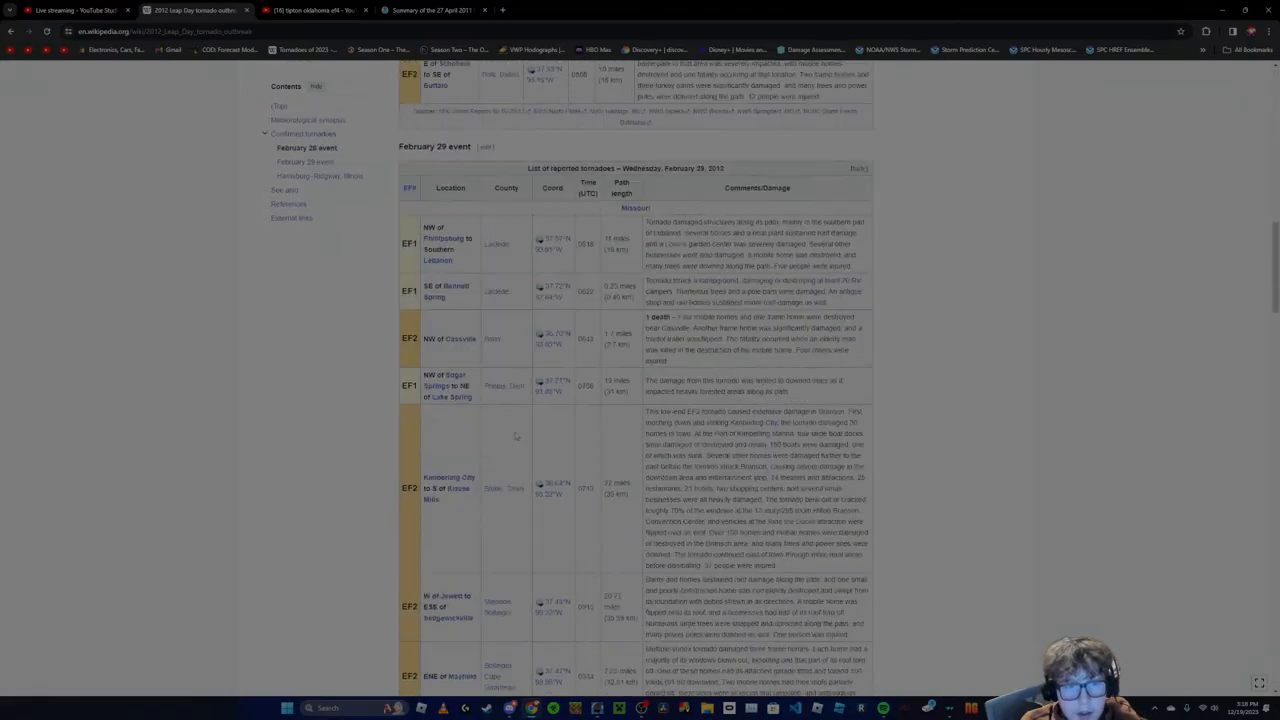
# Look over the February 29 table, then go to the April 13–16, 2012 outbreak article
pyautogui.scroll(-3)
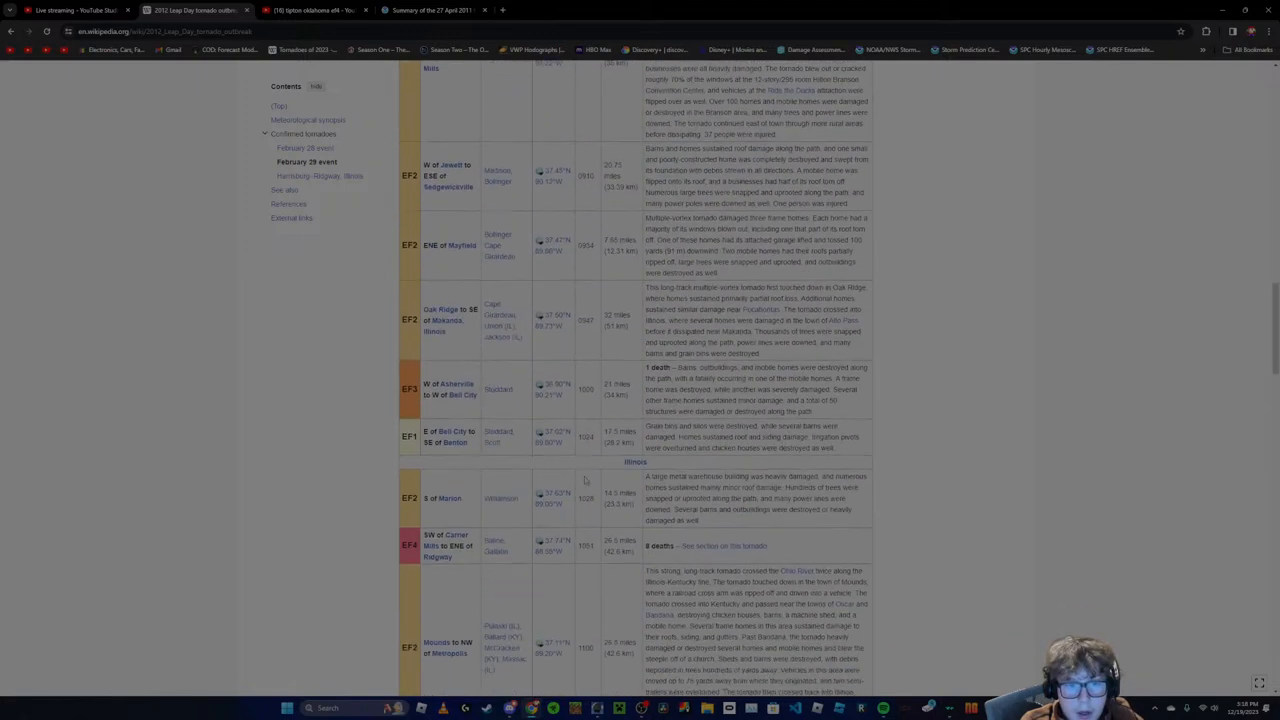
pyautogui.scroll(-3)
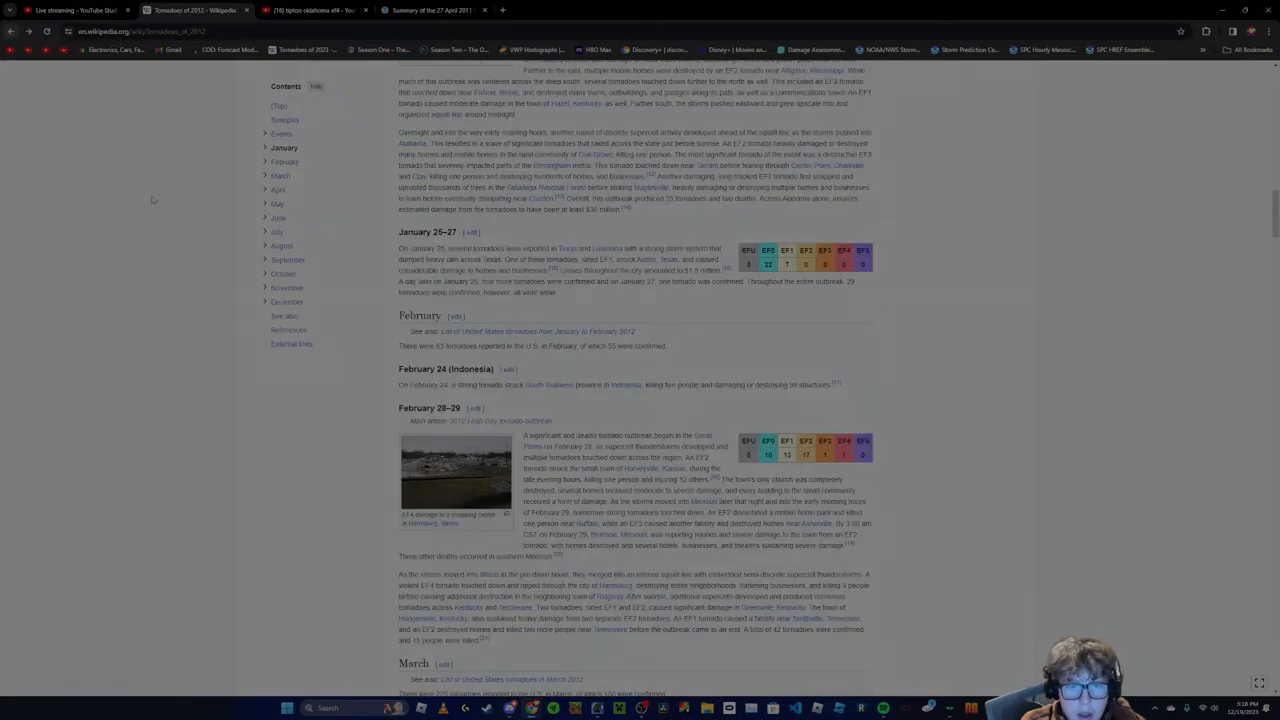
pyautogui.scroll(-3)
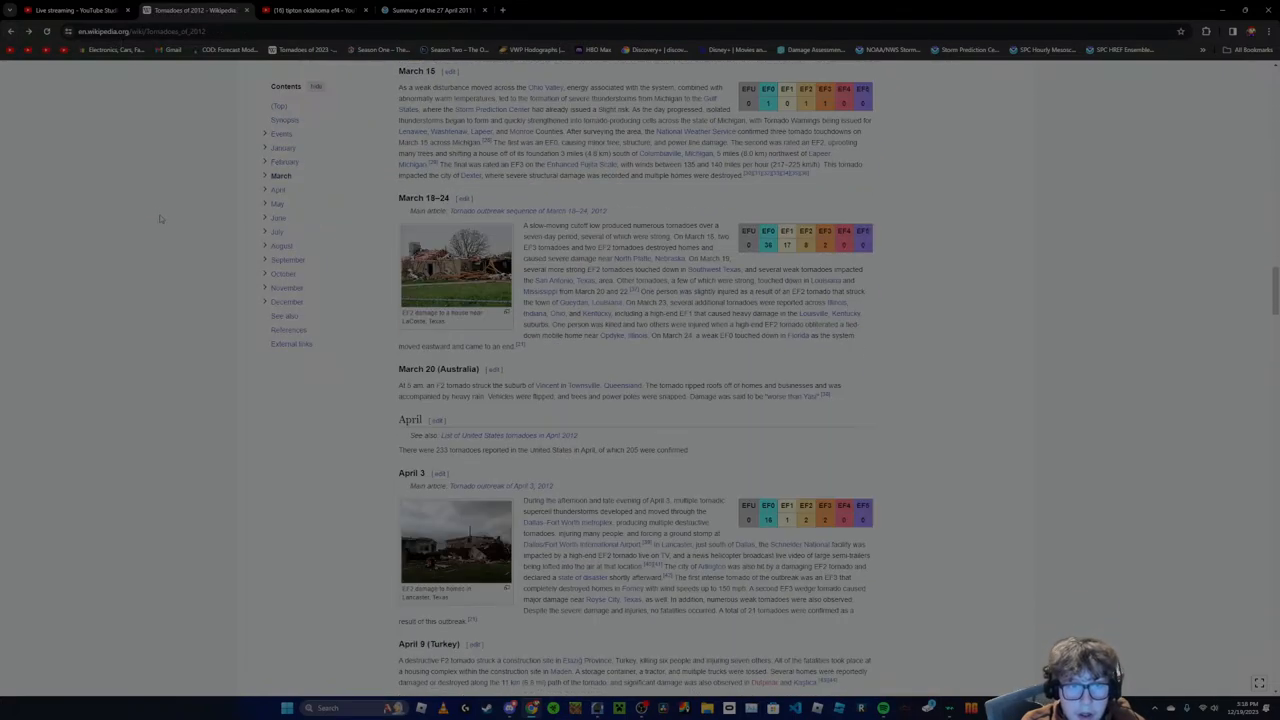
pyautogui.scroll(-3)
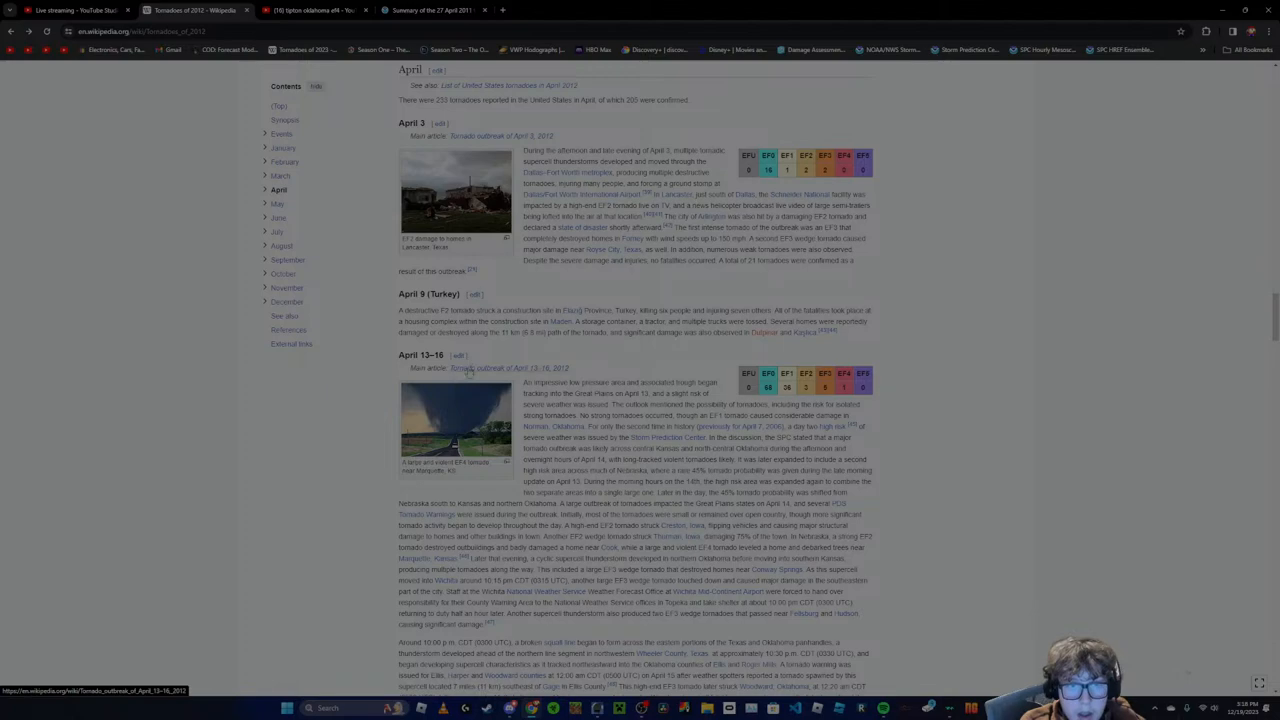
pyautogui.click(506, 368)
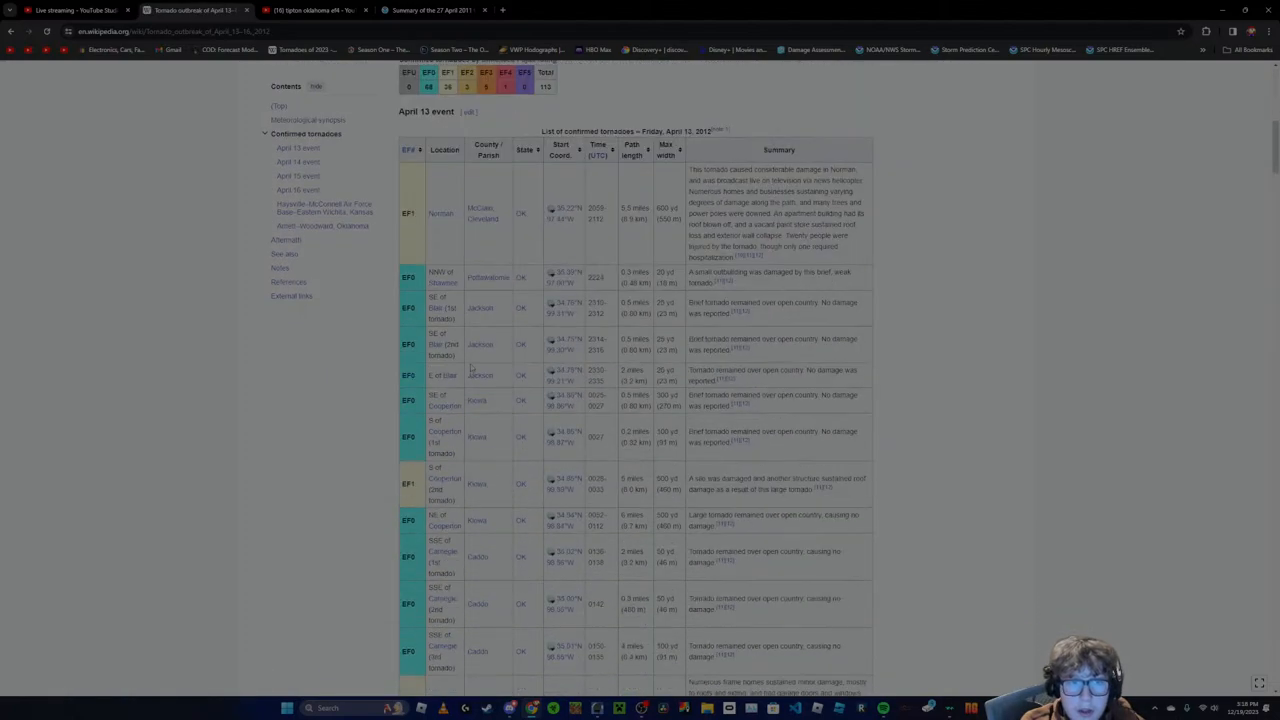
pyautogui.scroll(-3)
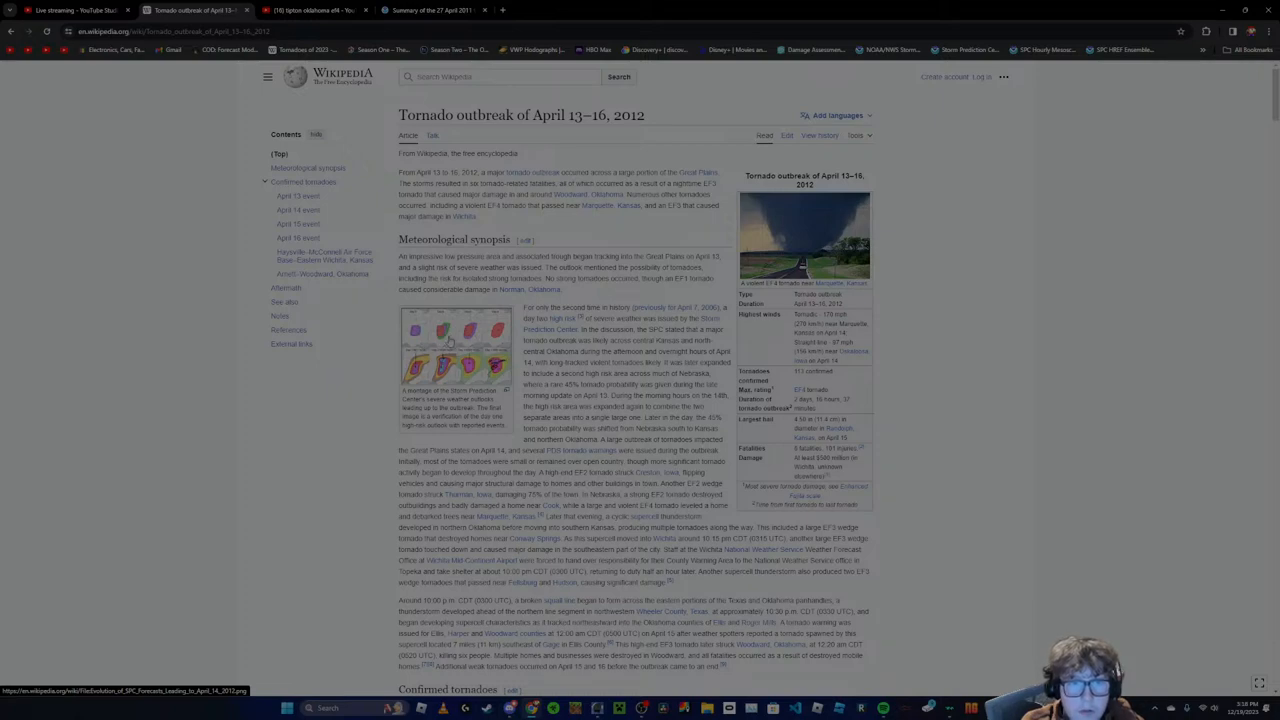
# View the outlook montage at full size, then continue down to the April 14 tornado table
pyautogui.click(454, 350)
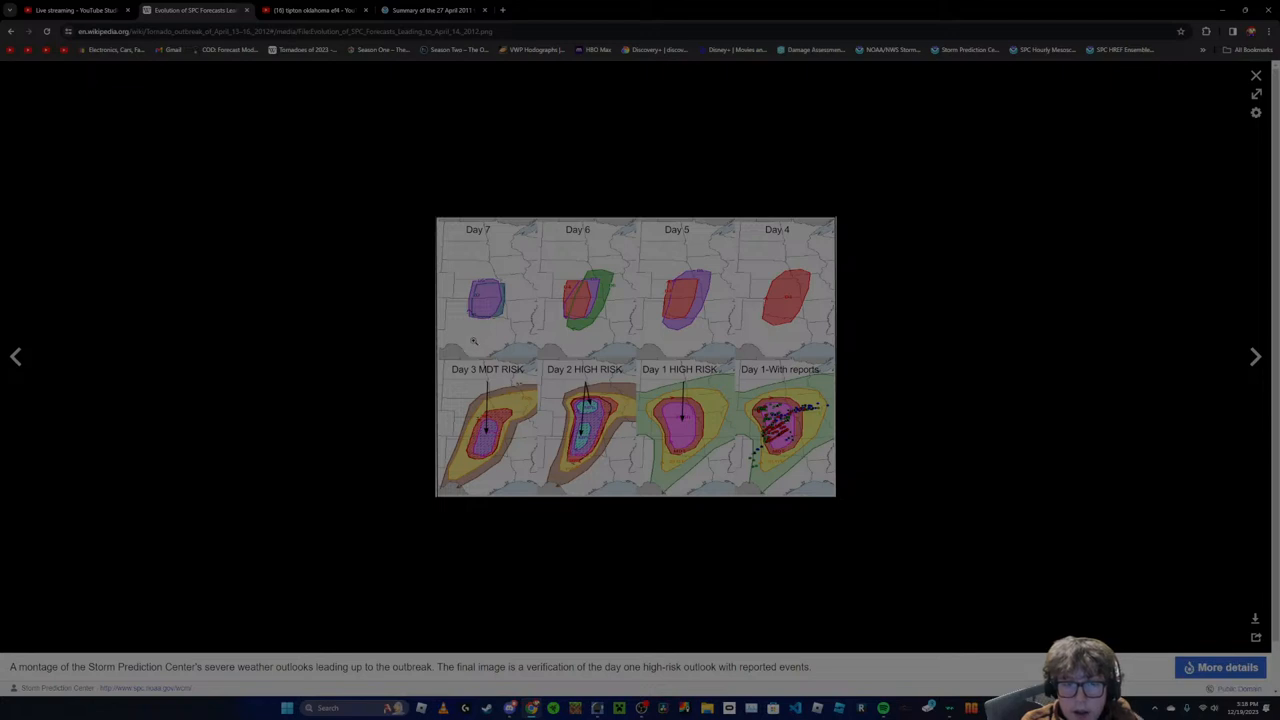
pyautogui.moveTo(172, 160)
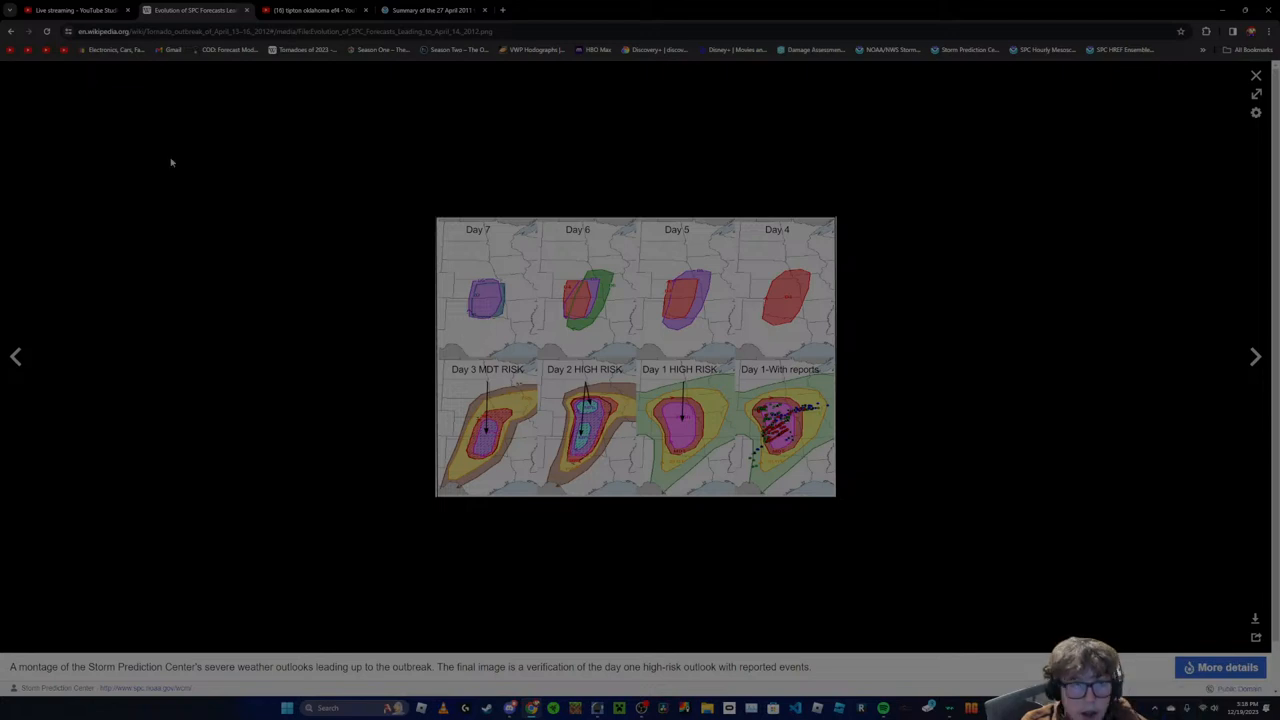
pyautogui.click(1256, 76)
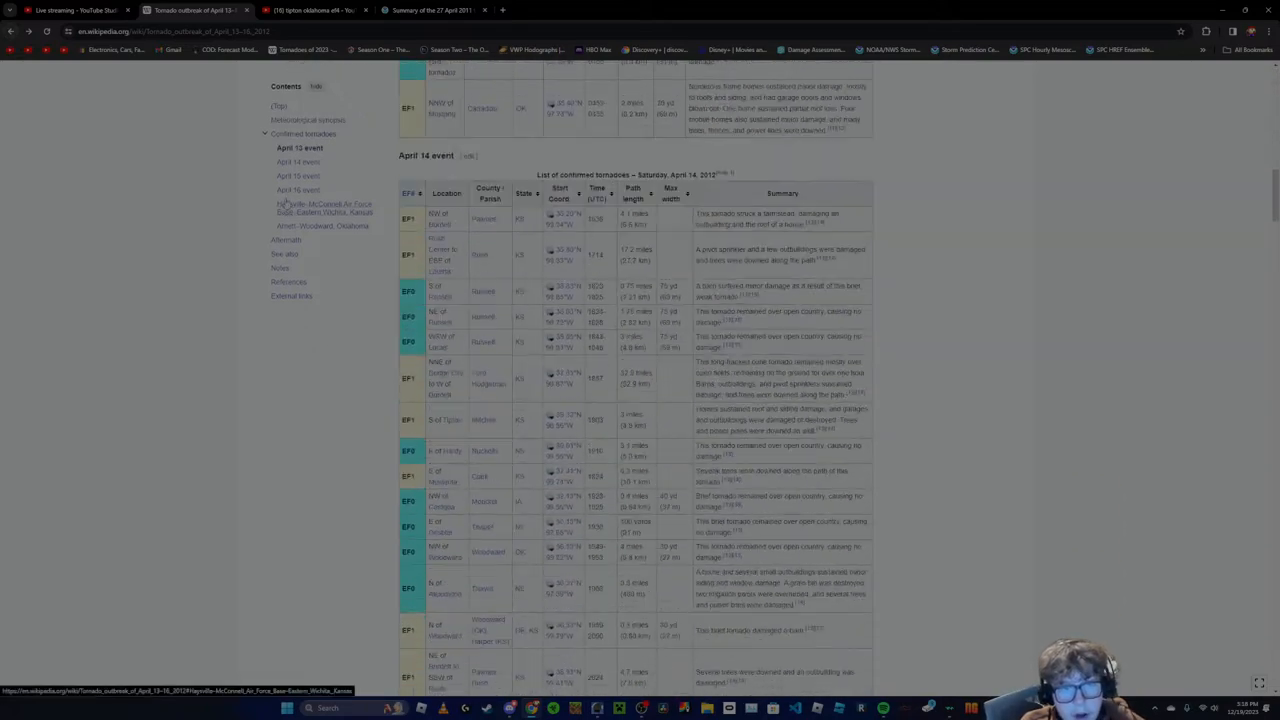
pyautogui.scroll(-3)
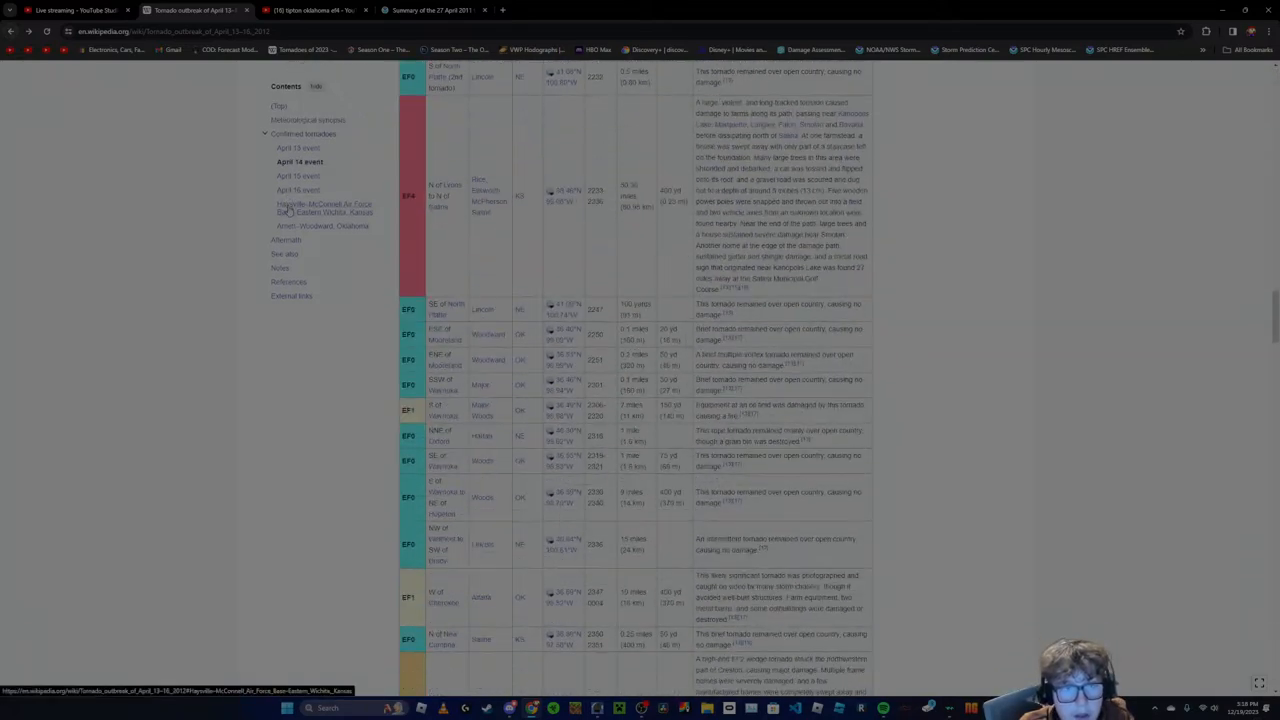
pyautogui.scroll(-3)
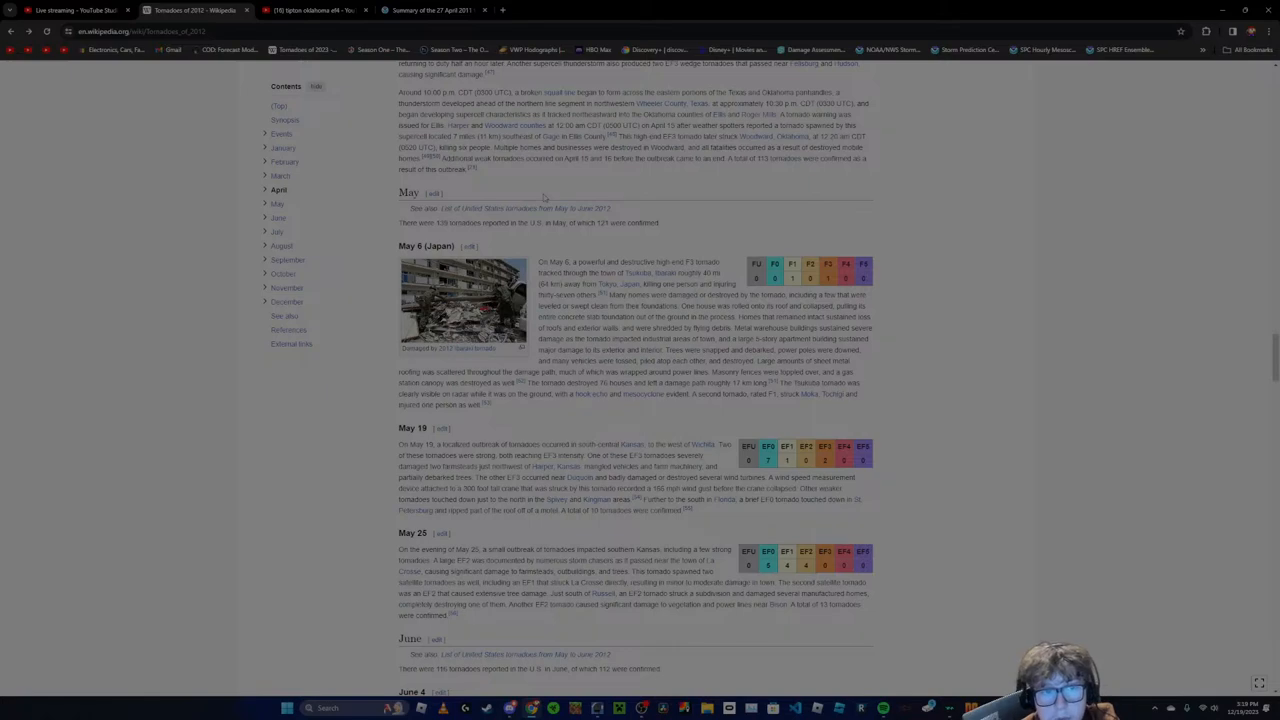
# Skim the 2012 tornado list from May through December and scroll back up toward the top
pyautogui.scroll(-3)
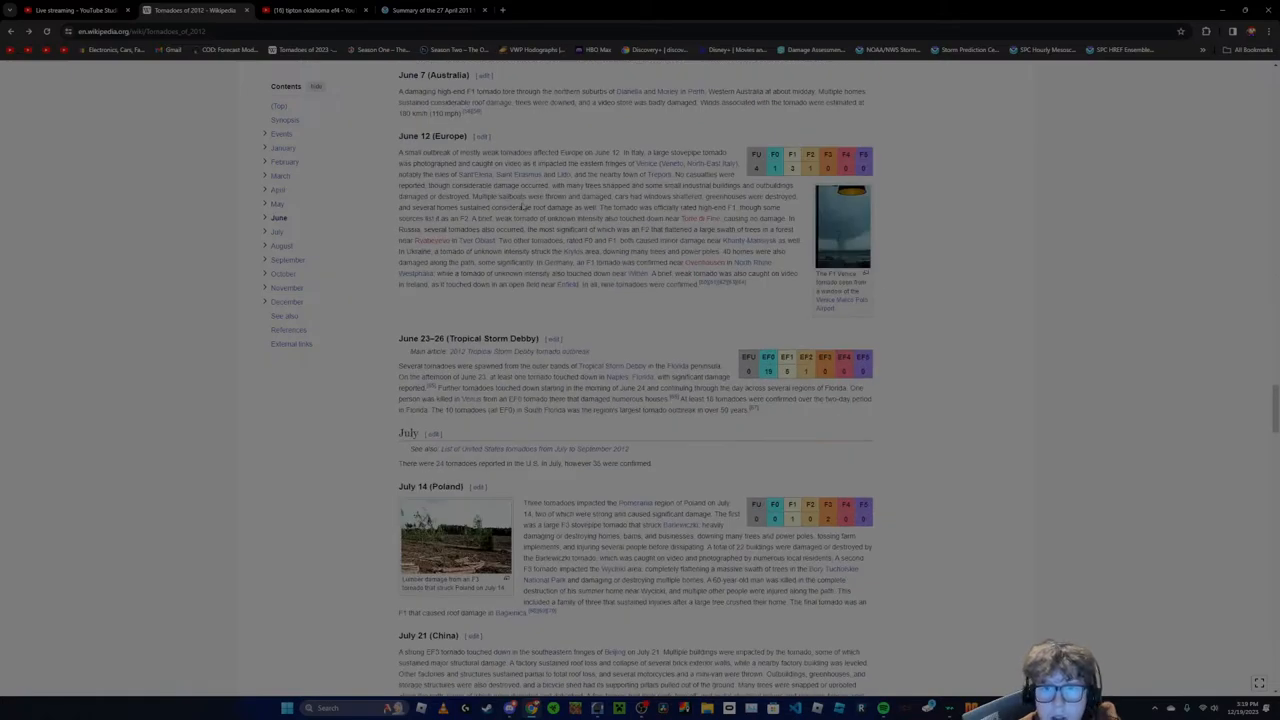
pyautogui.scroll(-3)
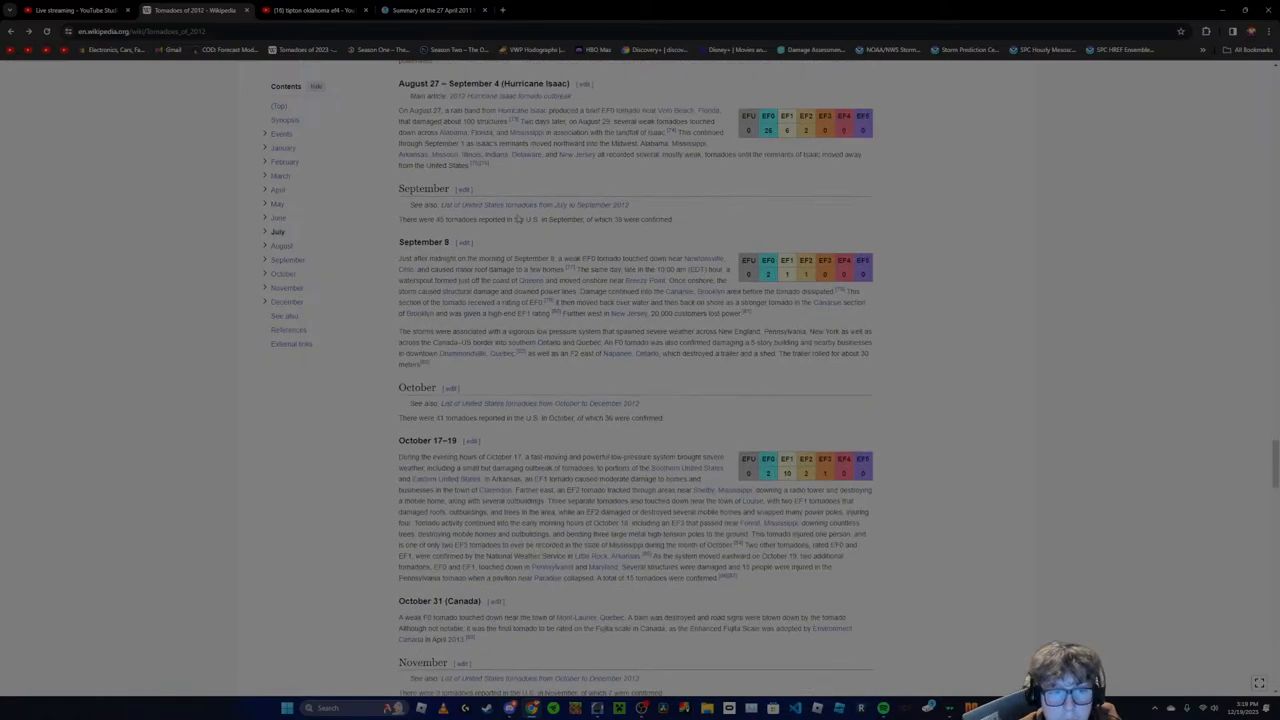
pyautogui.scroll(-3)
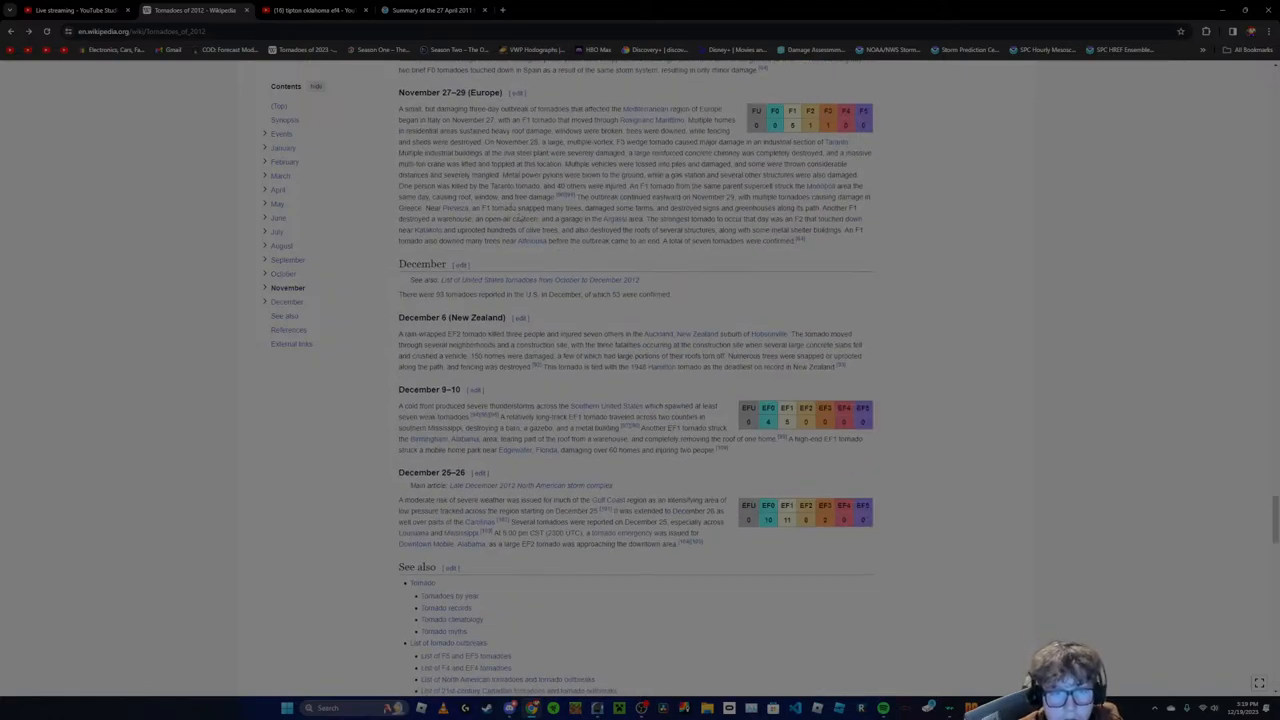
pyautogui.moveTo(536, 280)
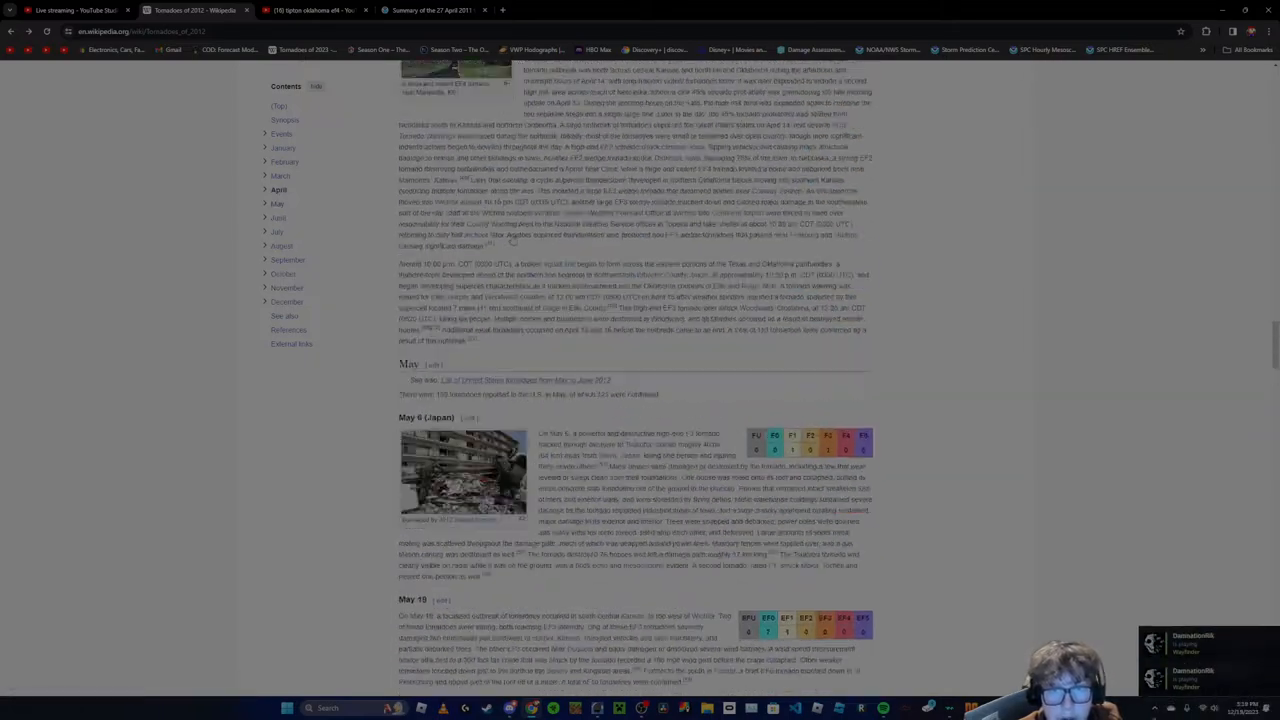
pyautogui.scroll(3)
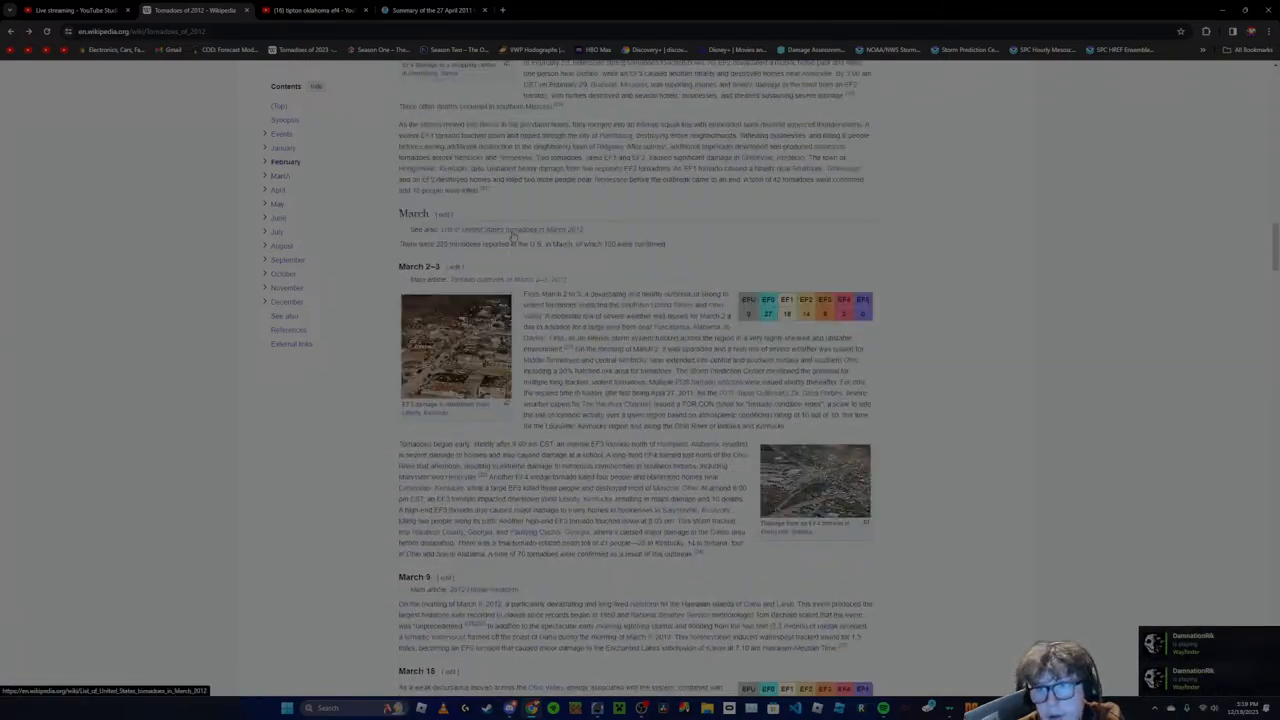
pyautogui.scroll(3)
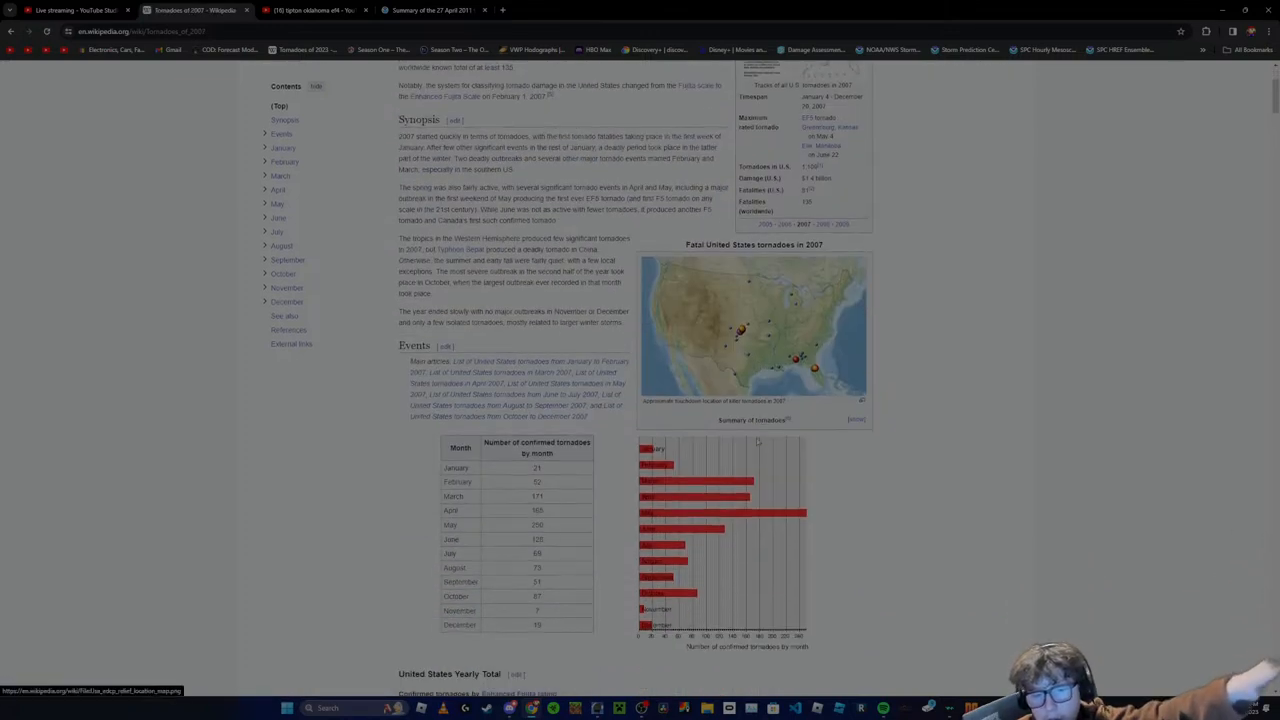
# Scroll the 2007 tornado list from January down to the May 4–6 outbreak entries
pyautogui.scroll(-3)
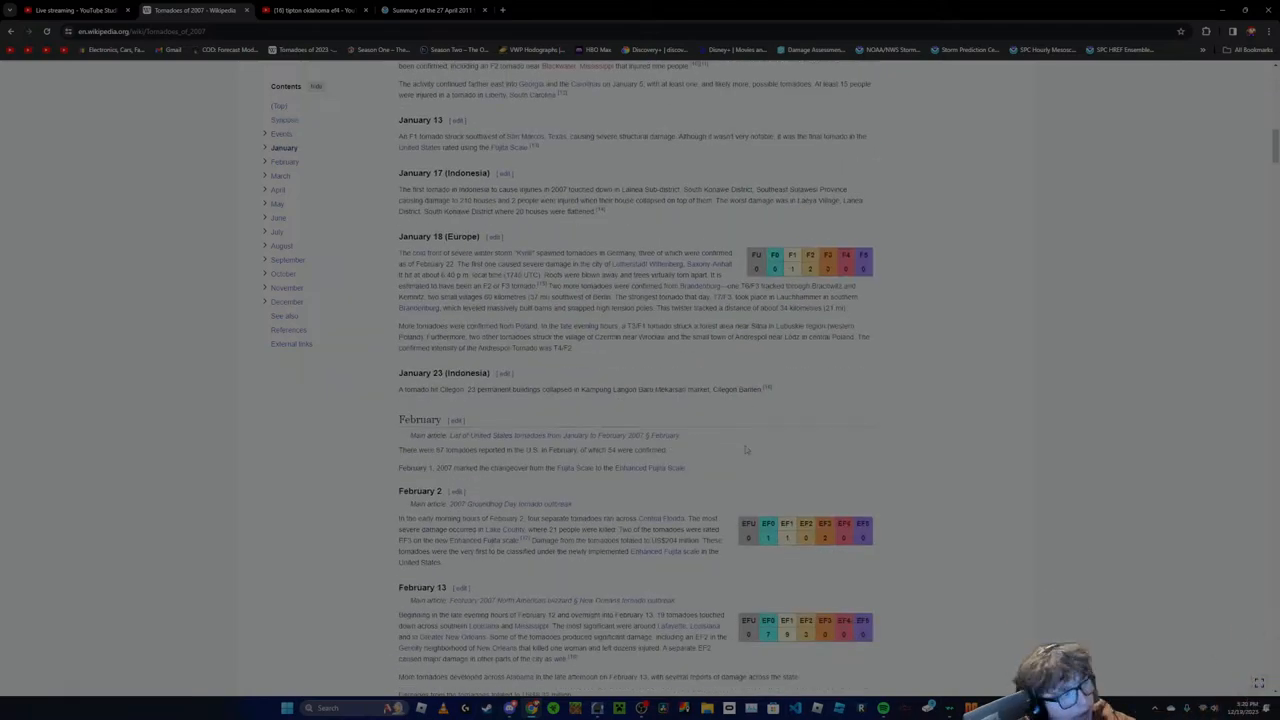
pyautogui.moveTo(736, 468)
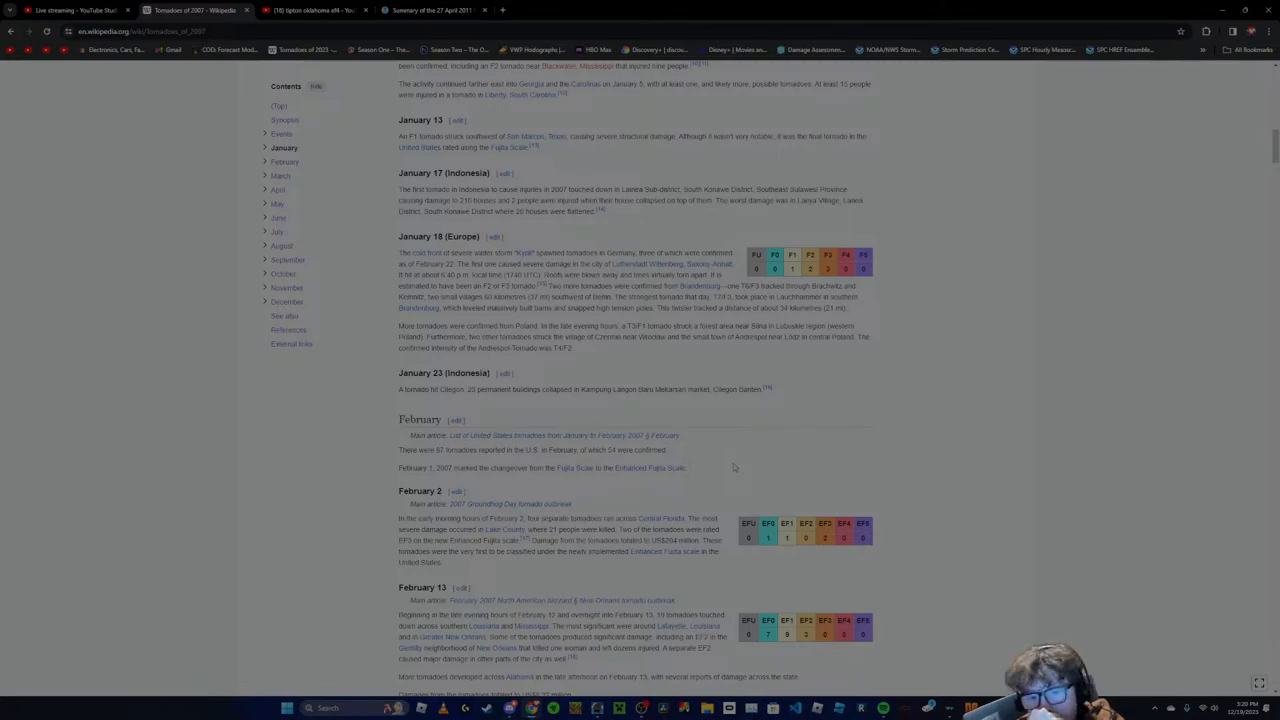
pyautogui.scroll(-3)
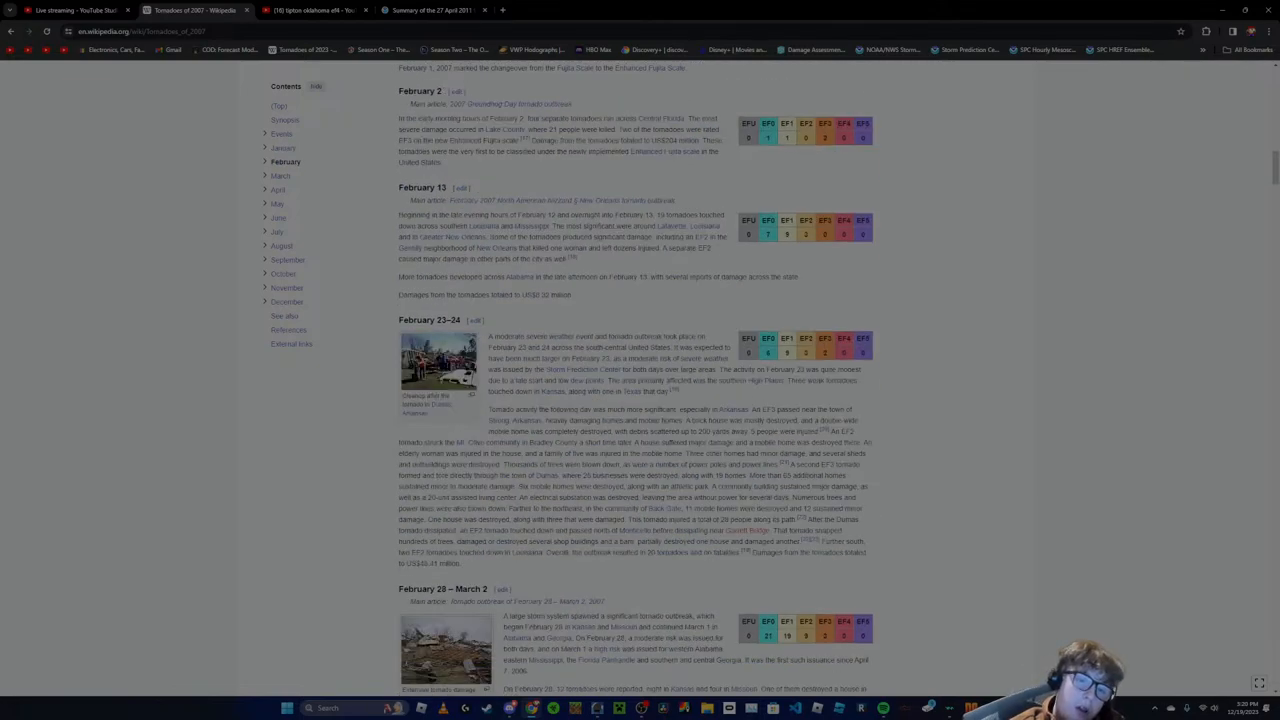
pyautogui.scroll(-3)
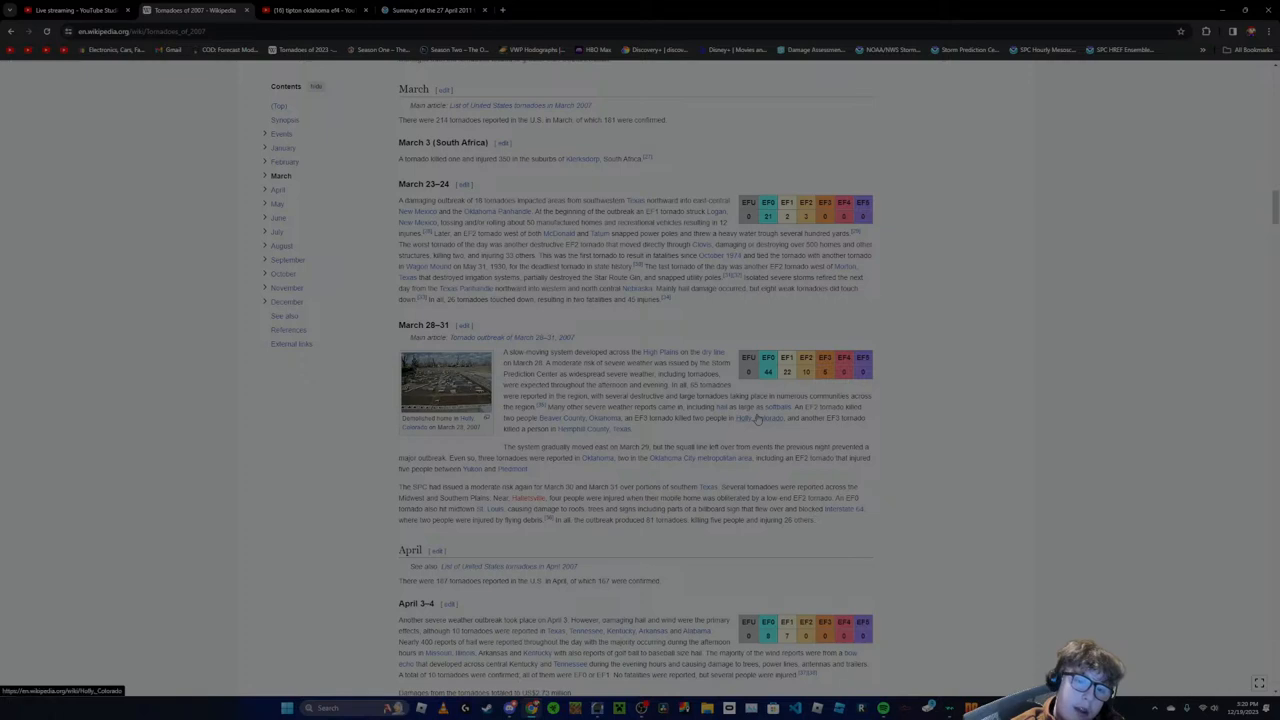
pyautogui.scroll(-3)
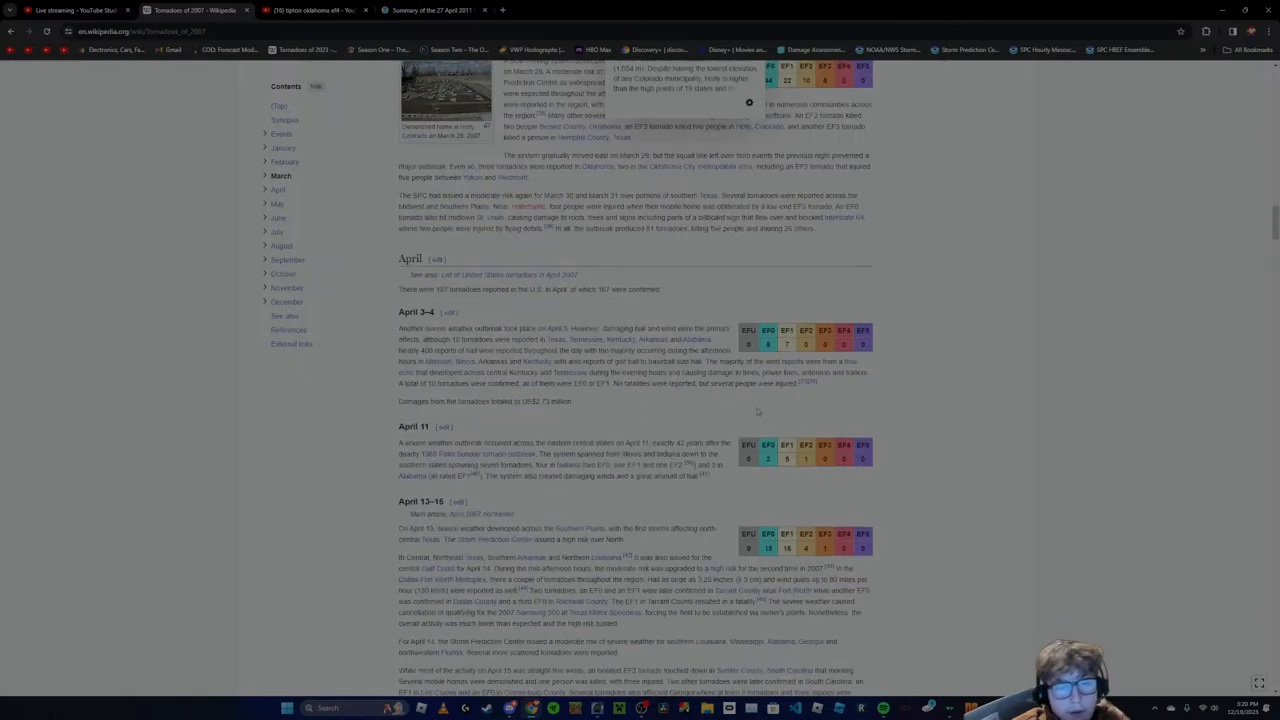
pyautogui.scroll(-3)
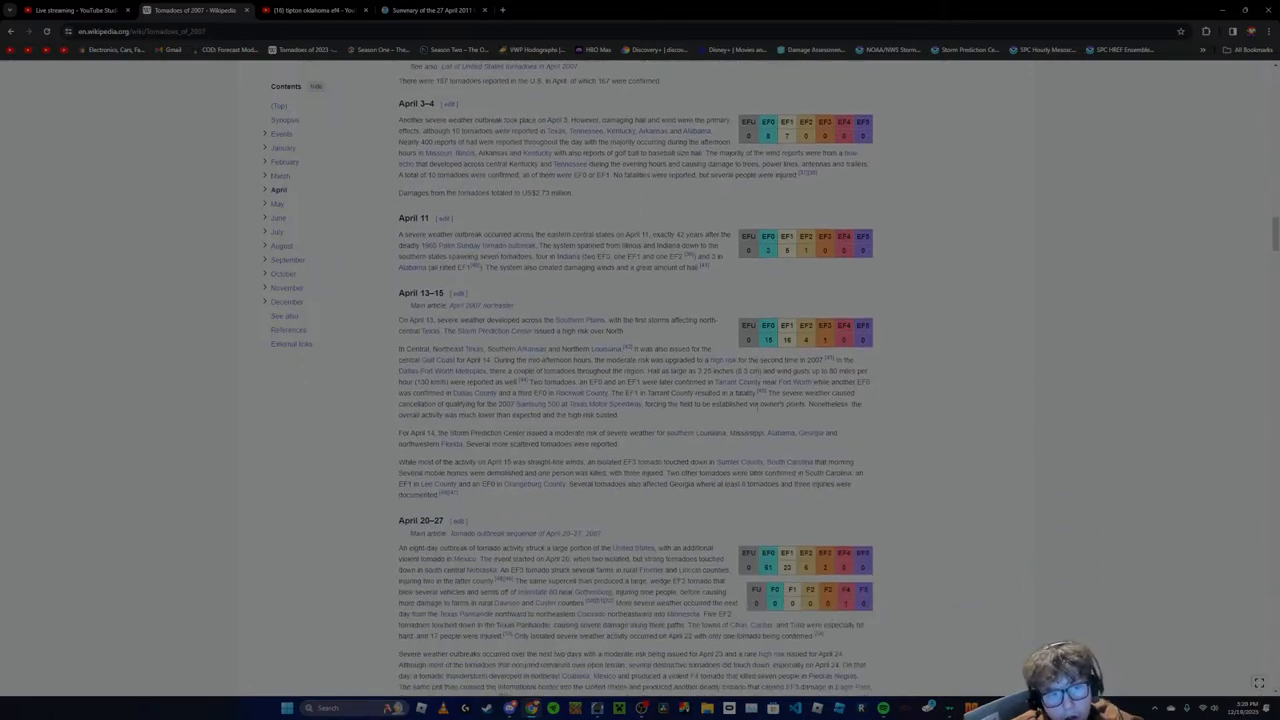
pyautogui.scroll(-3)
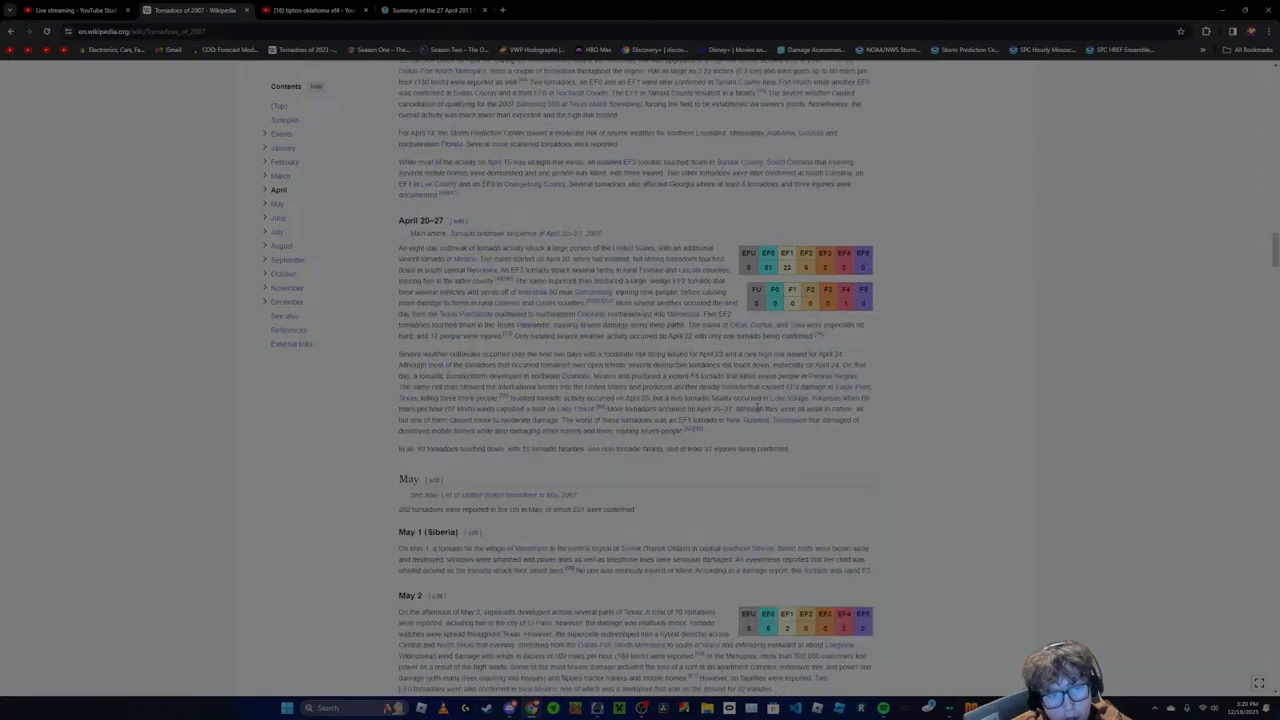
pyautogui.scroll(-3)
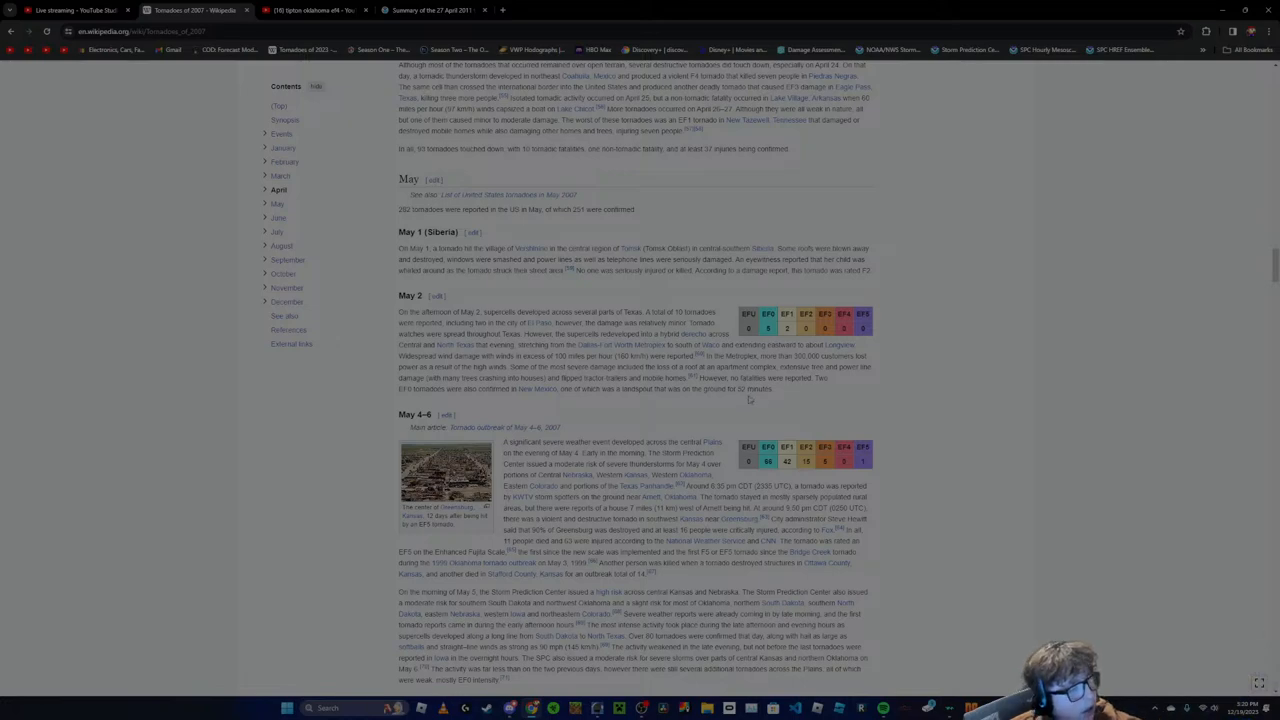
pyautogui.scroll(-3)
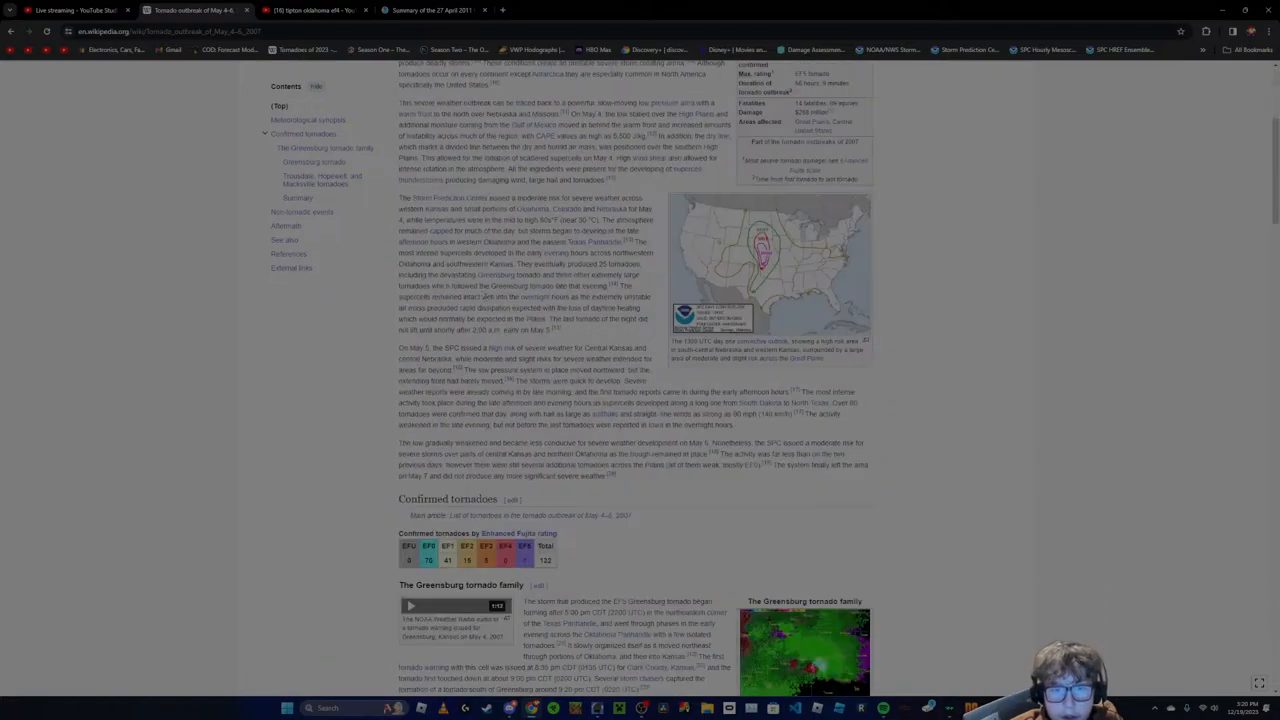
# Scroll down through the May 4–6, 2007 outbreak's confirmed tornadoes table
pyautogui.scroll(-3)
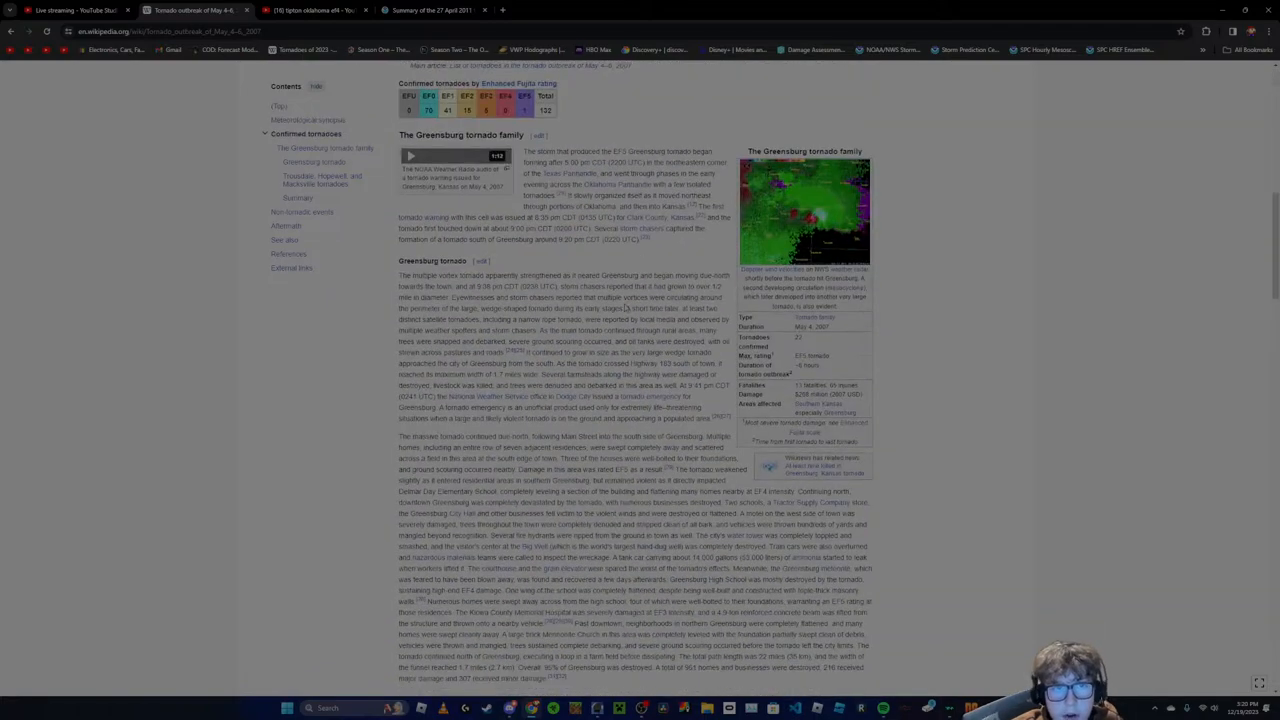
pyautogui.scroll(-3)
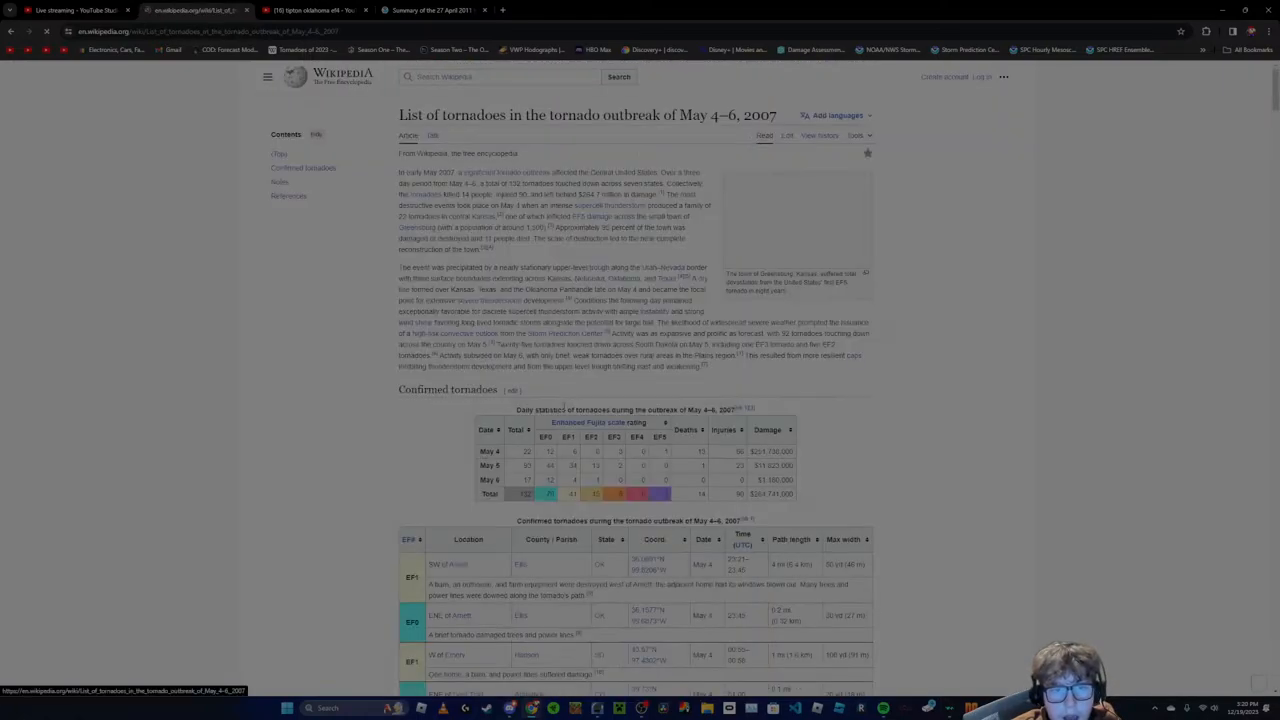
pyautogui.scroll(-3)
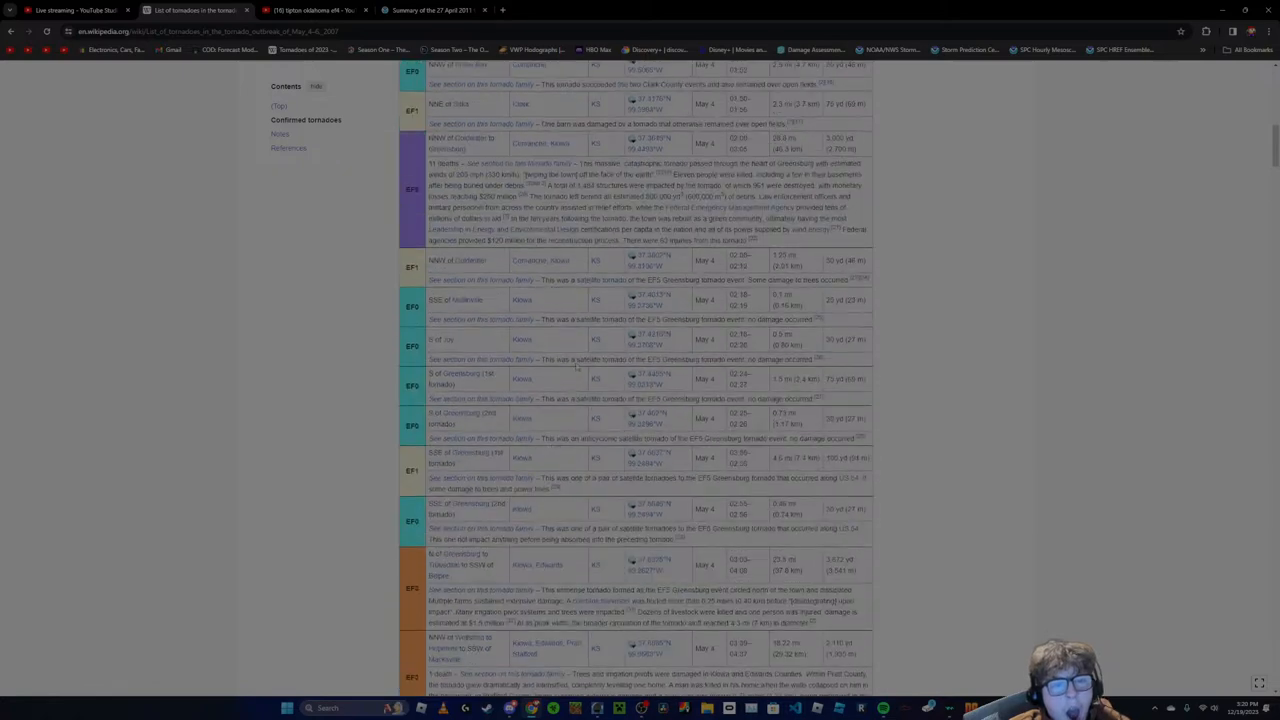
pyautogui.scroll(-3)
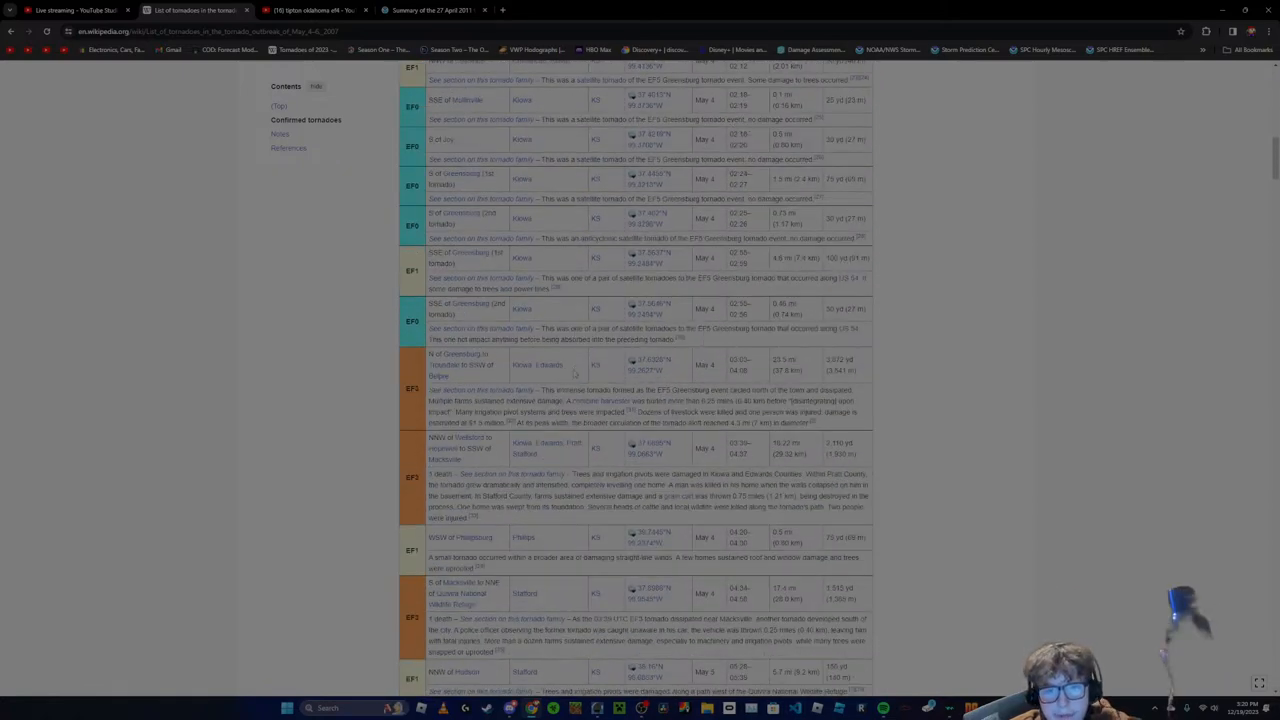
pyautogui.scroll(-3)
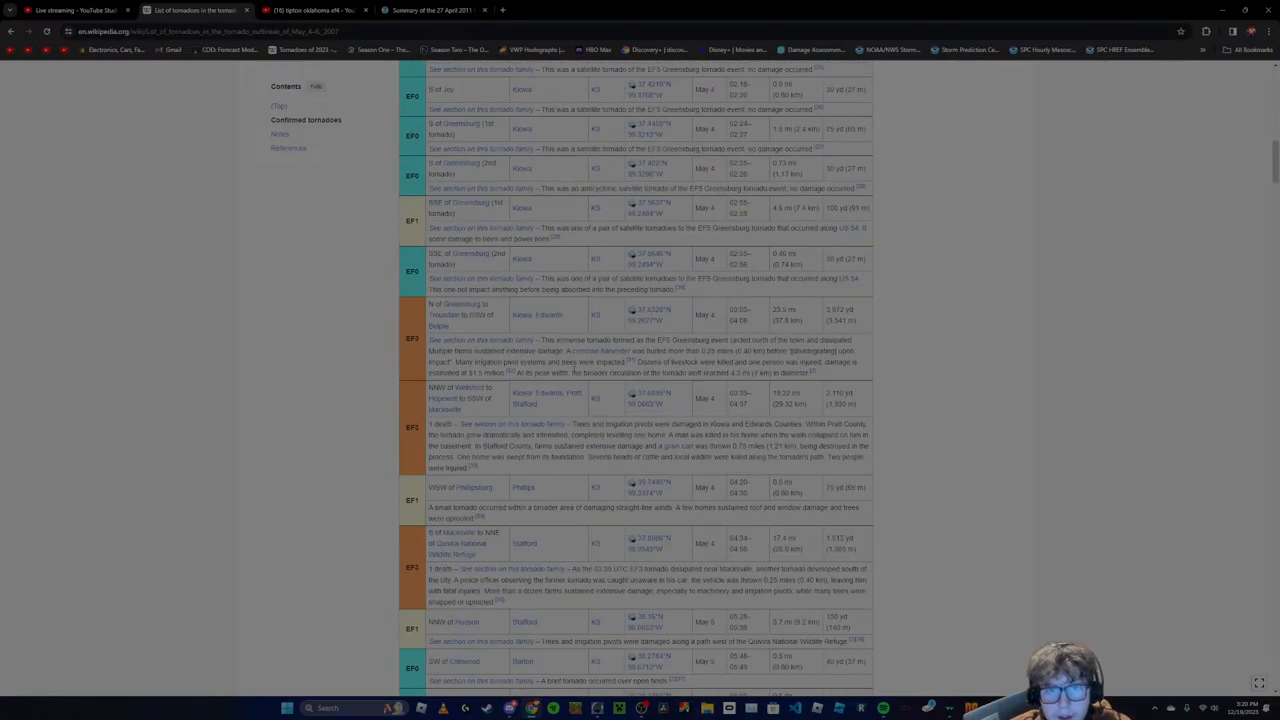
pyautogui.scroll(-3)
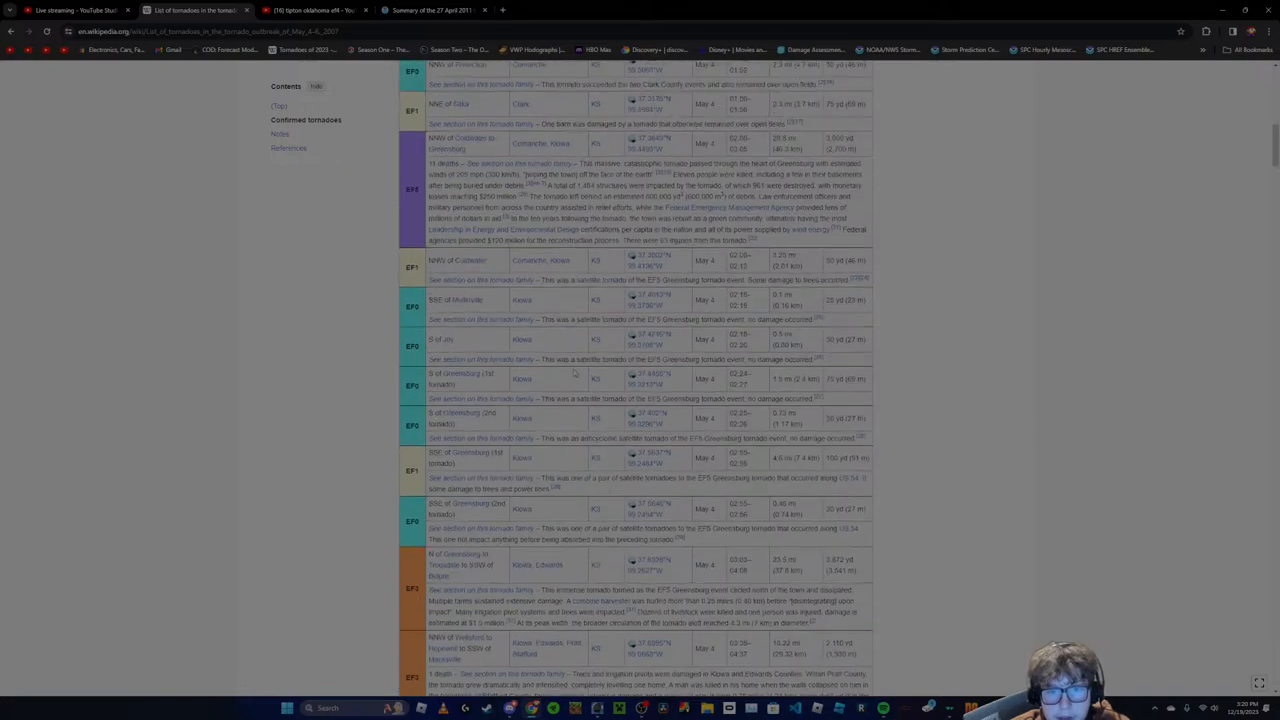
pyautogui.scroll(-3)
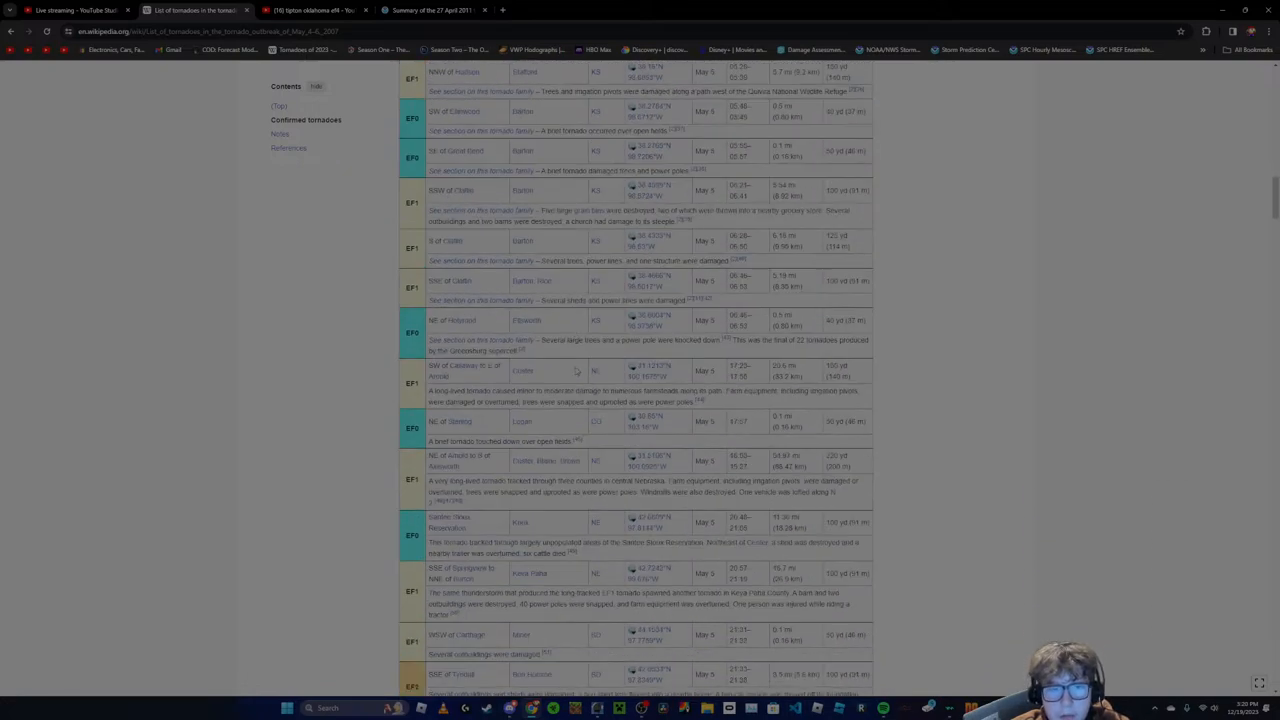
# Recheck a row, then continue down the rest of the confirmed tornadoes table
pyautogui.scroll(3)
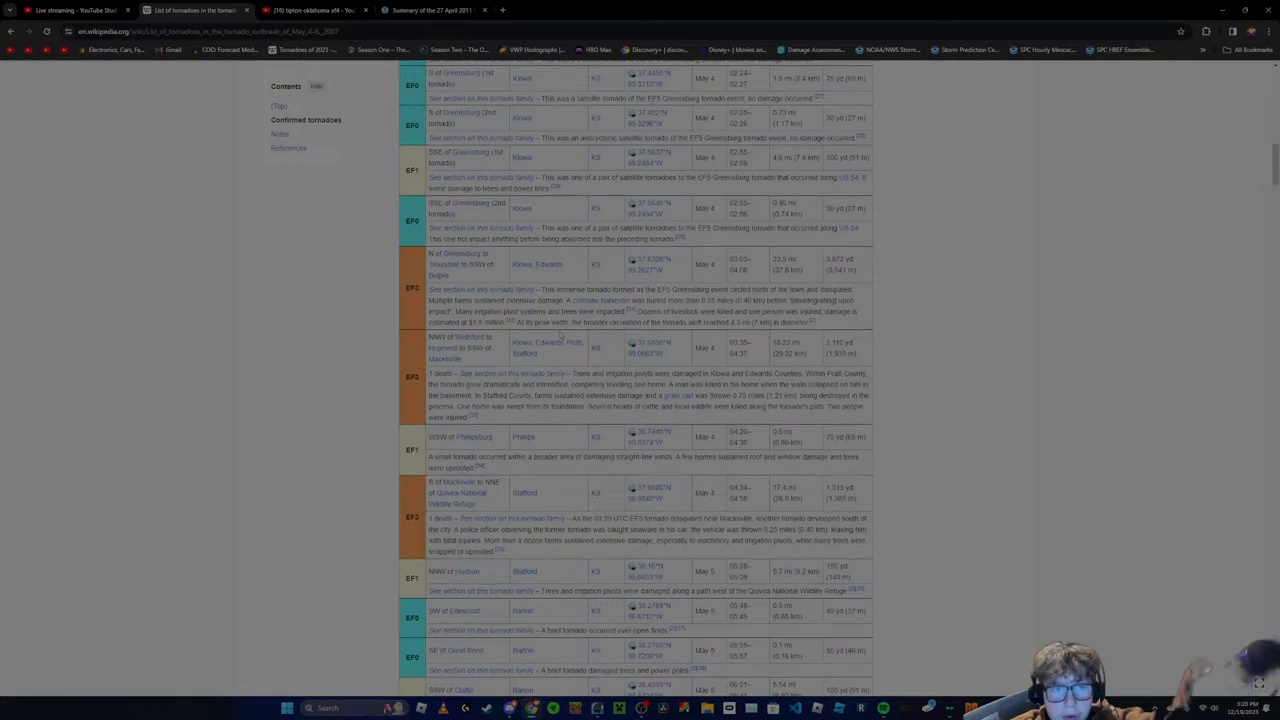
pyautogui.scroll(-3)
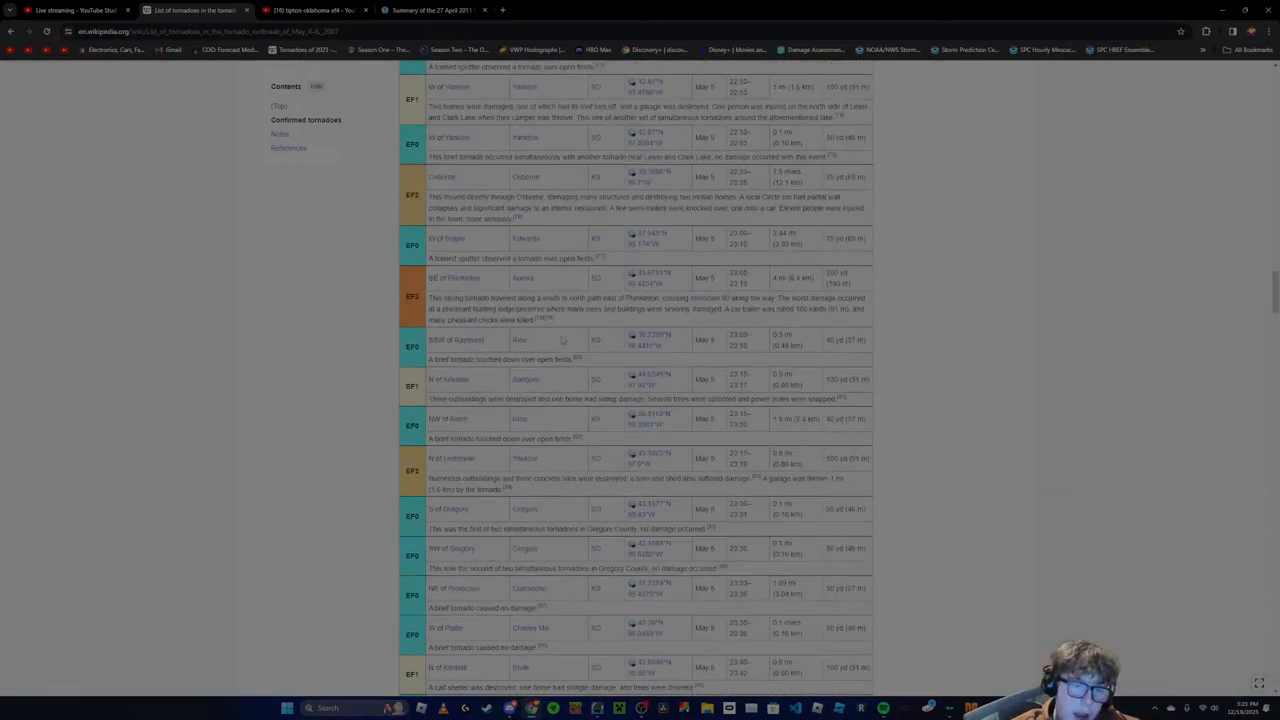
pyautogui.scroll(-3)
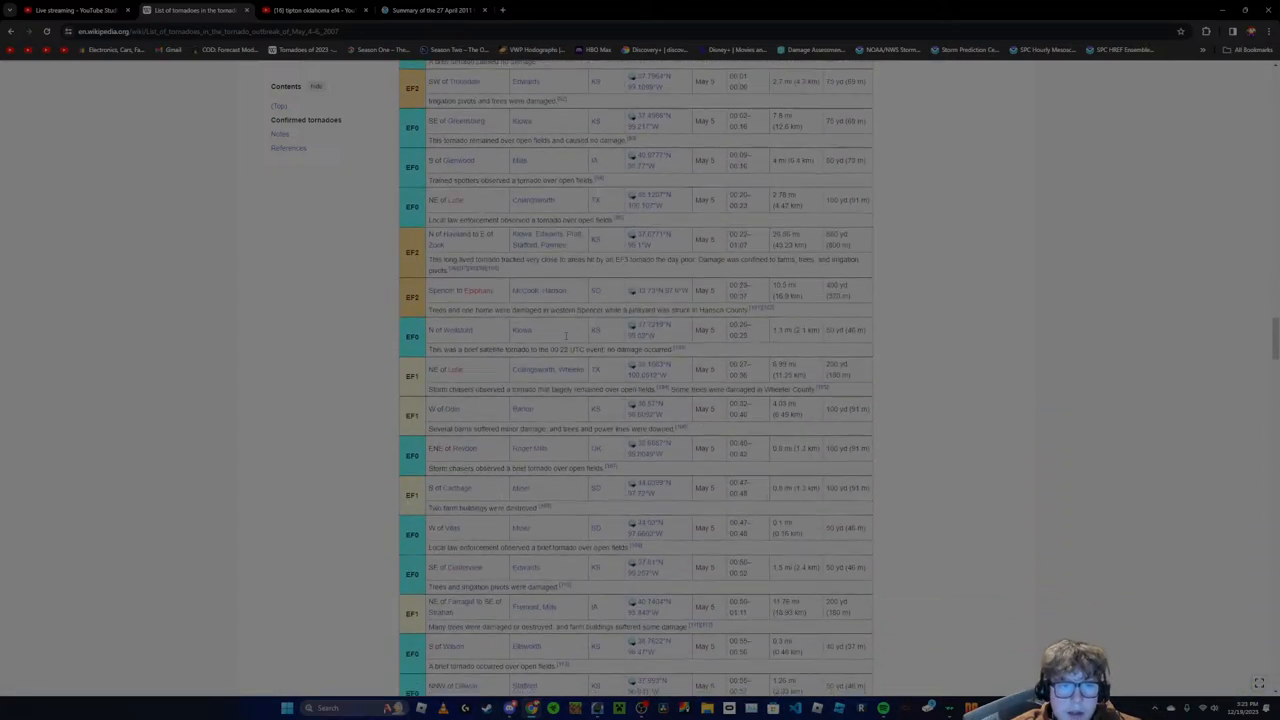
pyautogui.scroll(-3)
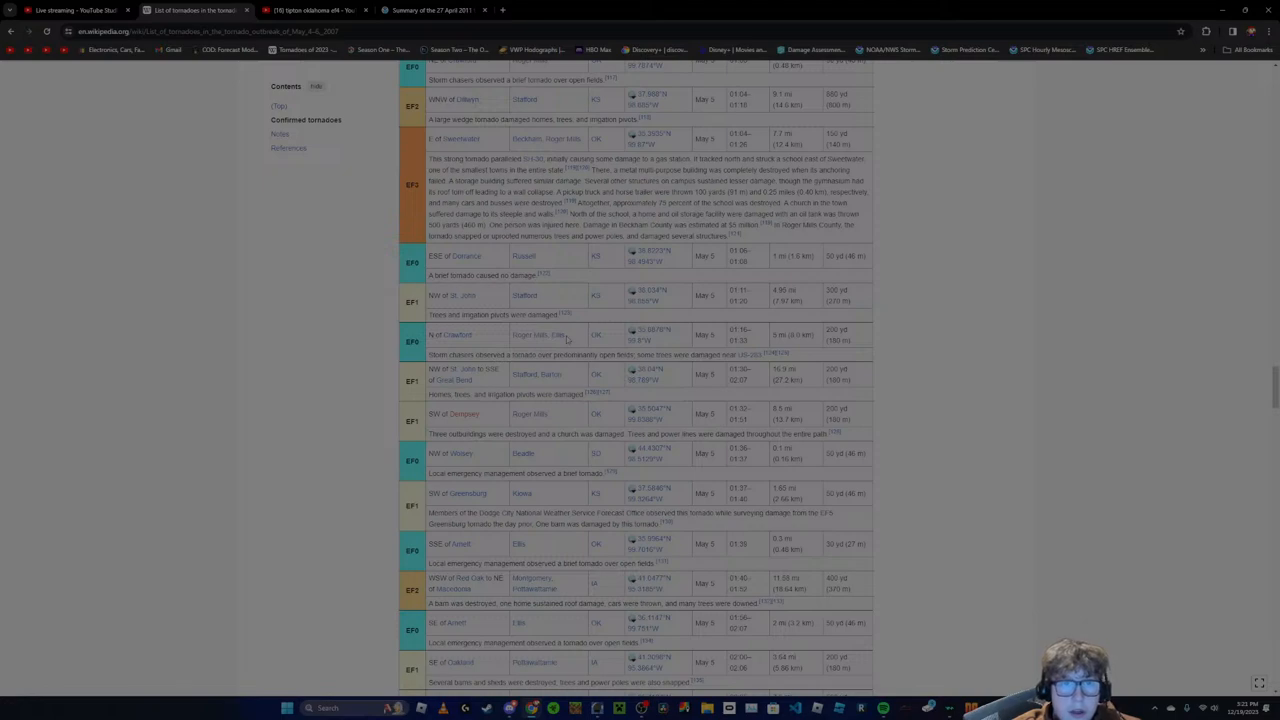
pyautogui.scroll(-3)
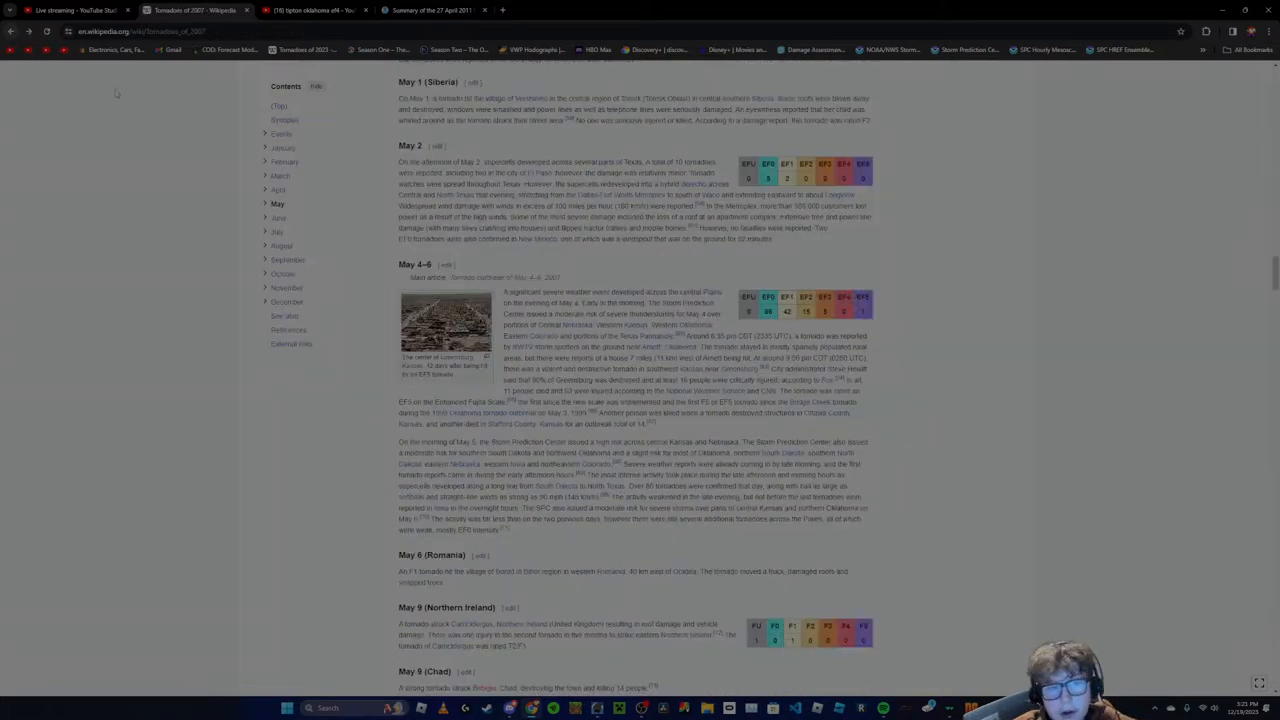
# Read on from the May outbreak into June 2007, then switch over to Discord
pyautogui.scroll(-3)
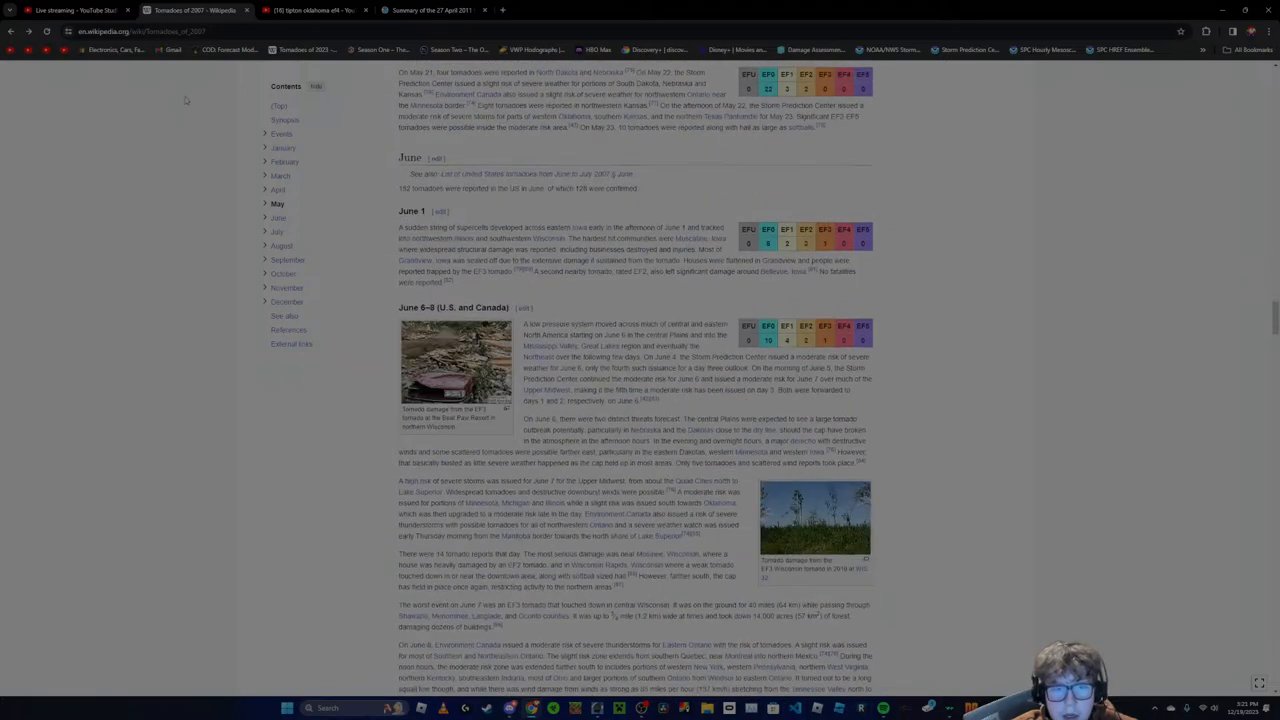
pyautogui.scroll(-3)
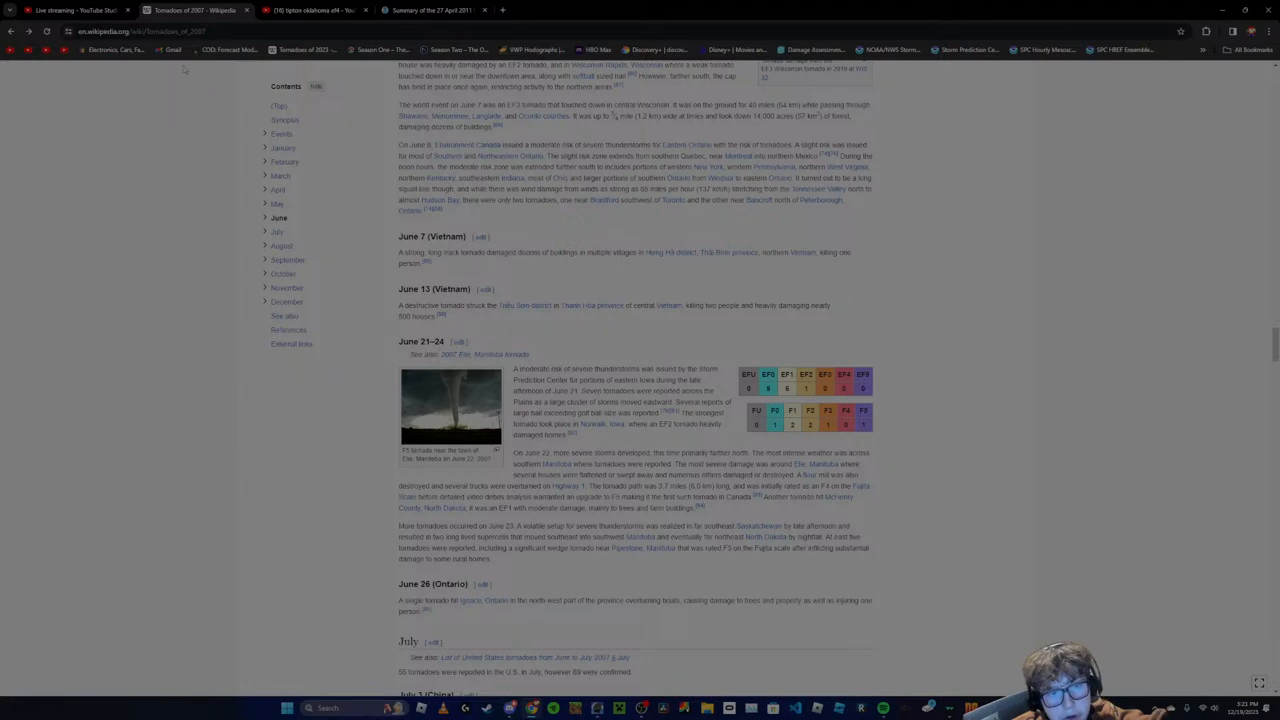
pyautogui.click(76, 10)
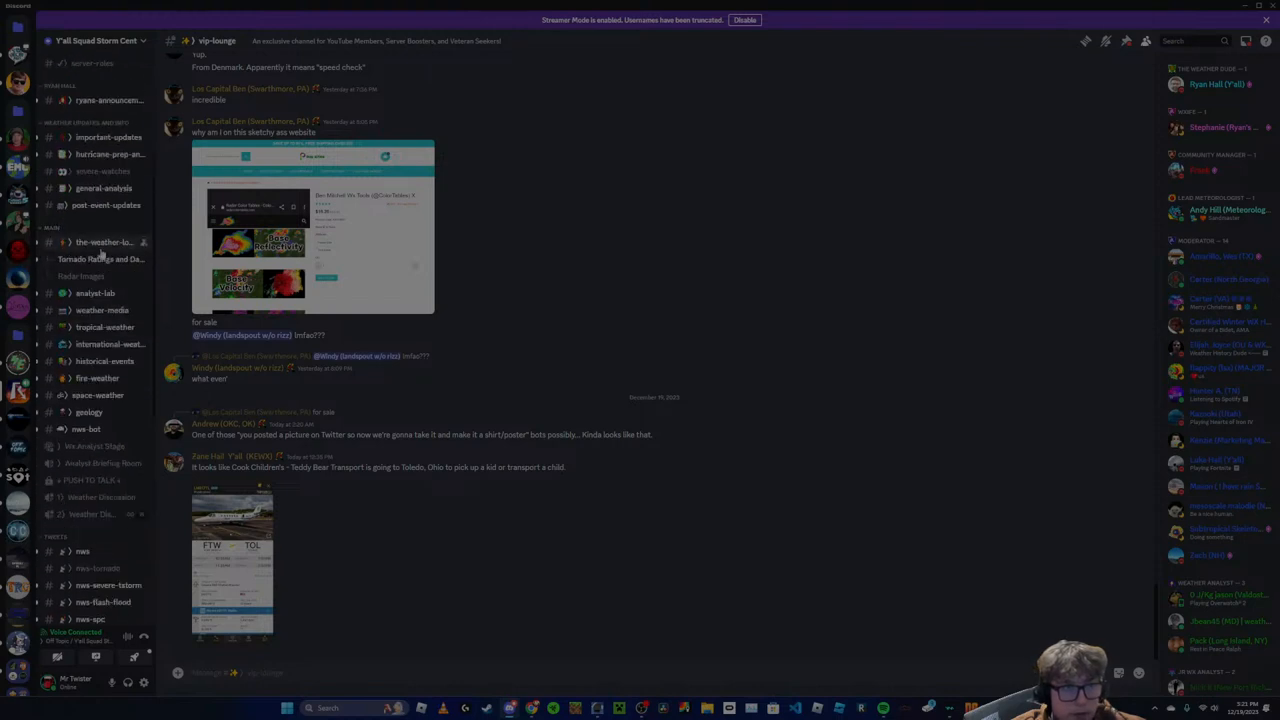
# Check the-weather-lobby chat, then send a drafted message in a direct-message conversation
pyautogui.click(104, 240)
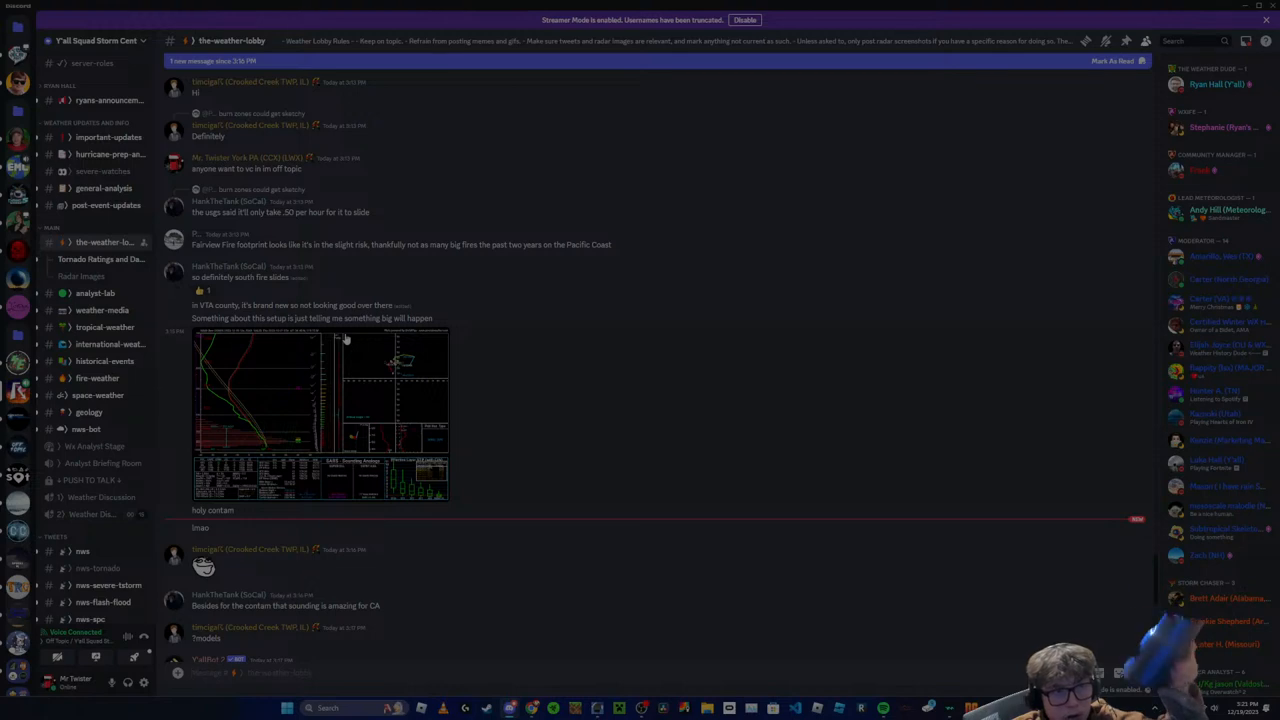
pyautogui.scroll(-3)
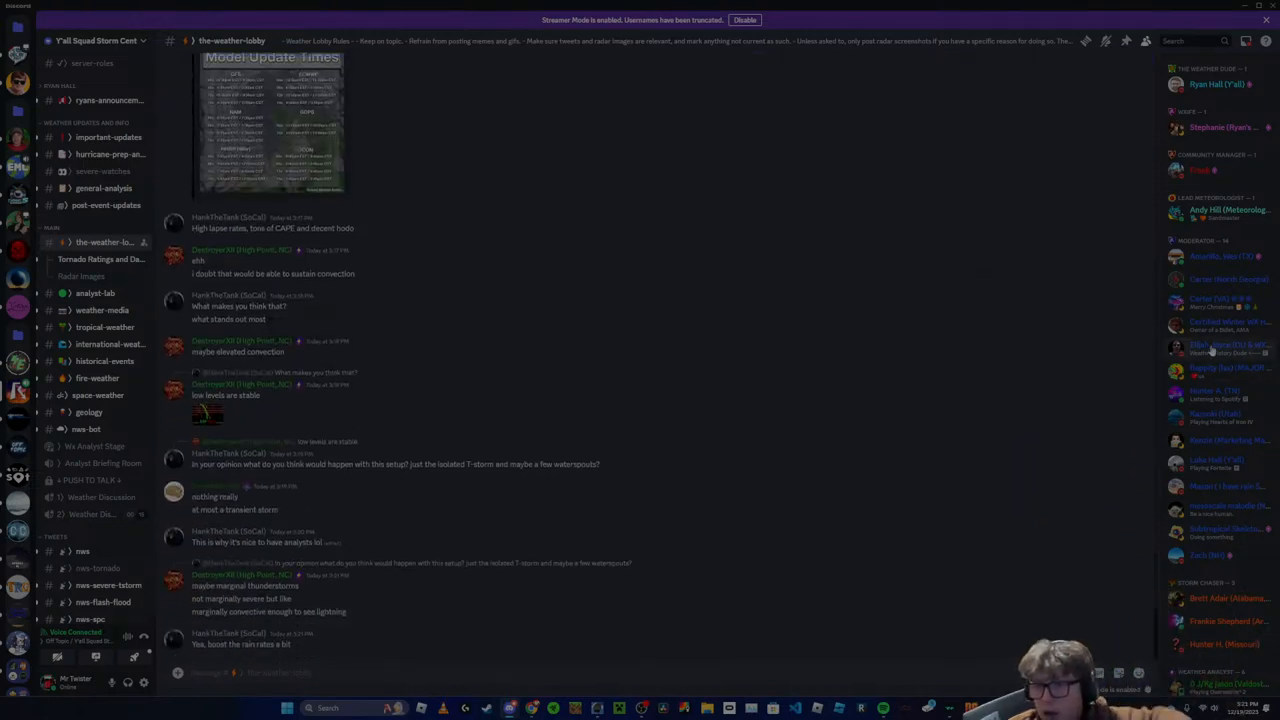
pyautogui.click(1212, 344)
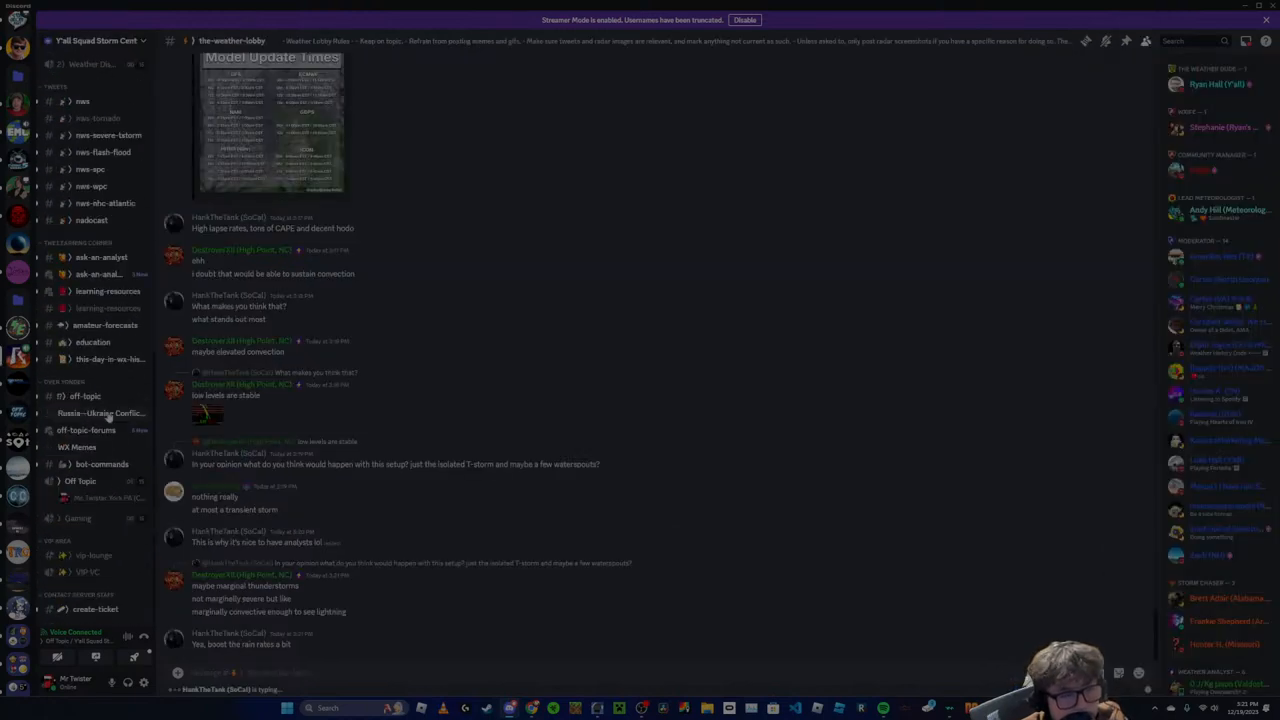
pyautogui.moveTo(18, 24)
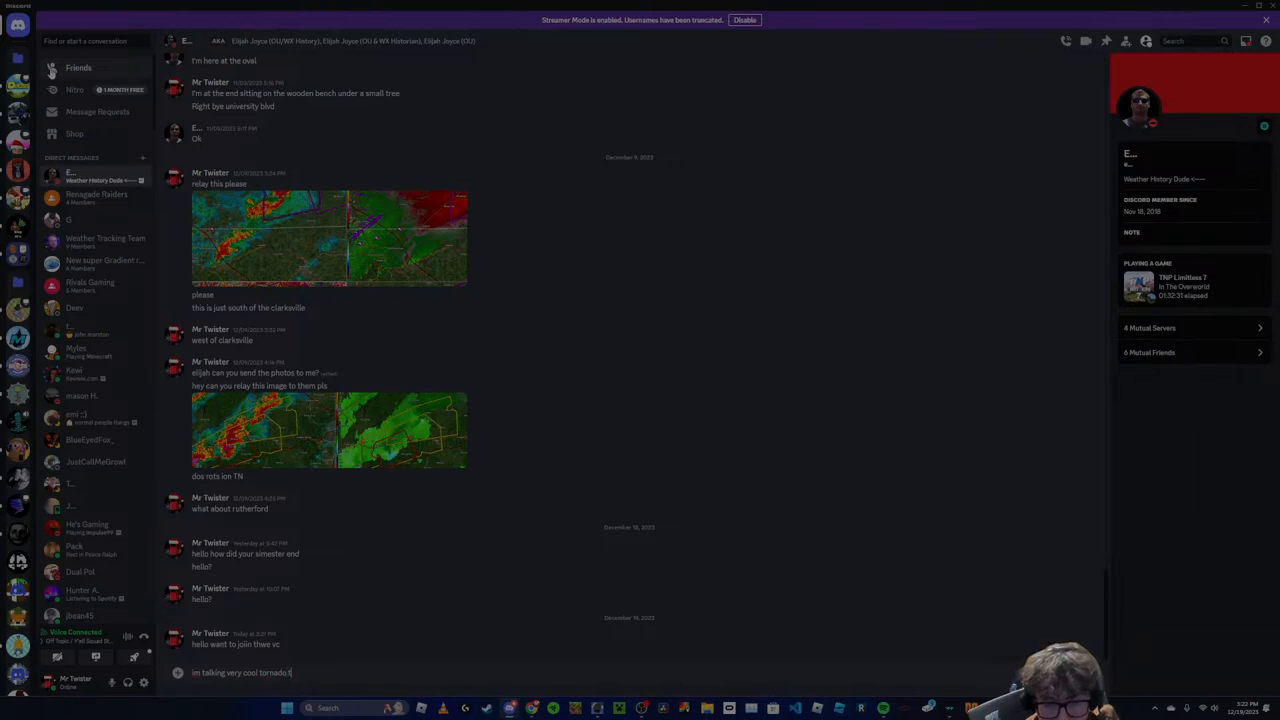
pyautogui.press('enter')
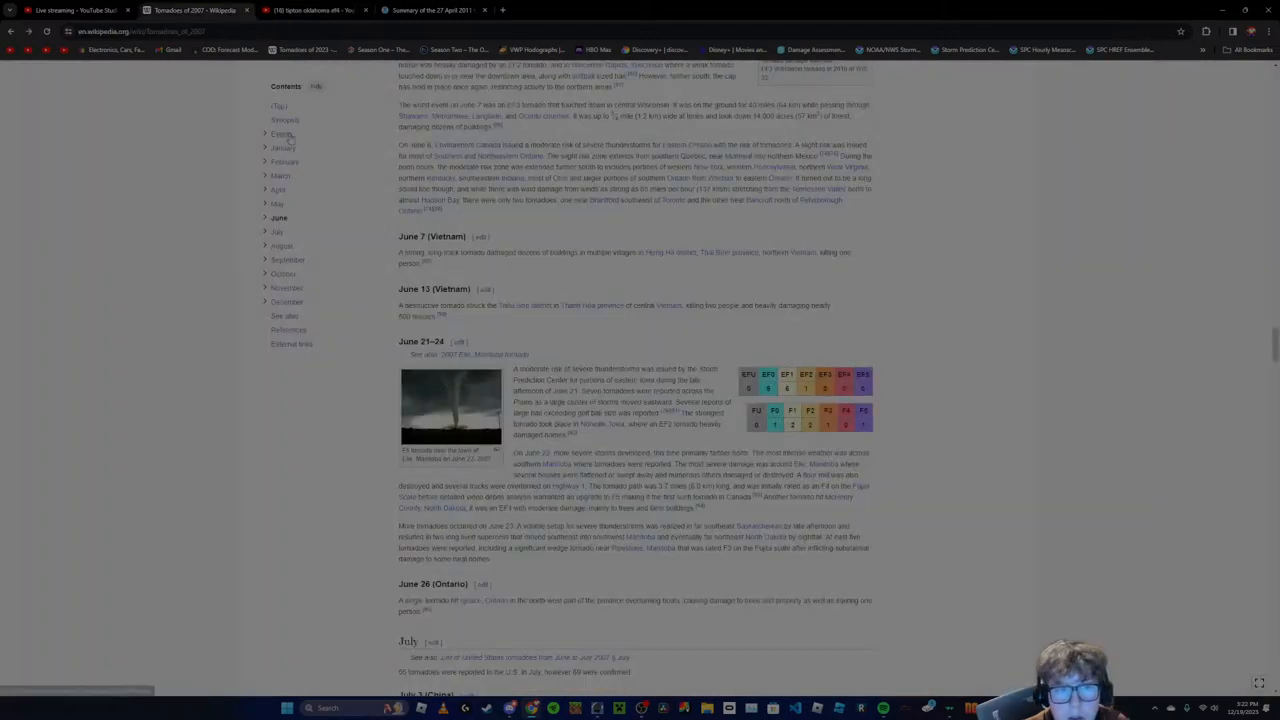
# Scroll the 2007 list through July to the August 8 New York tornado section
pyautogui.scroll(-3)
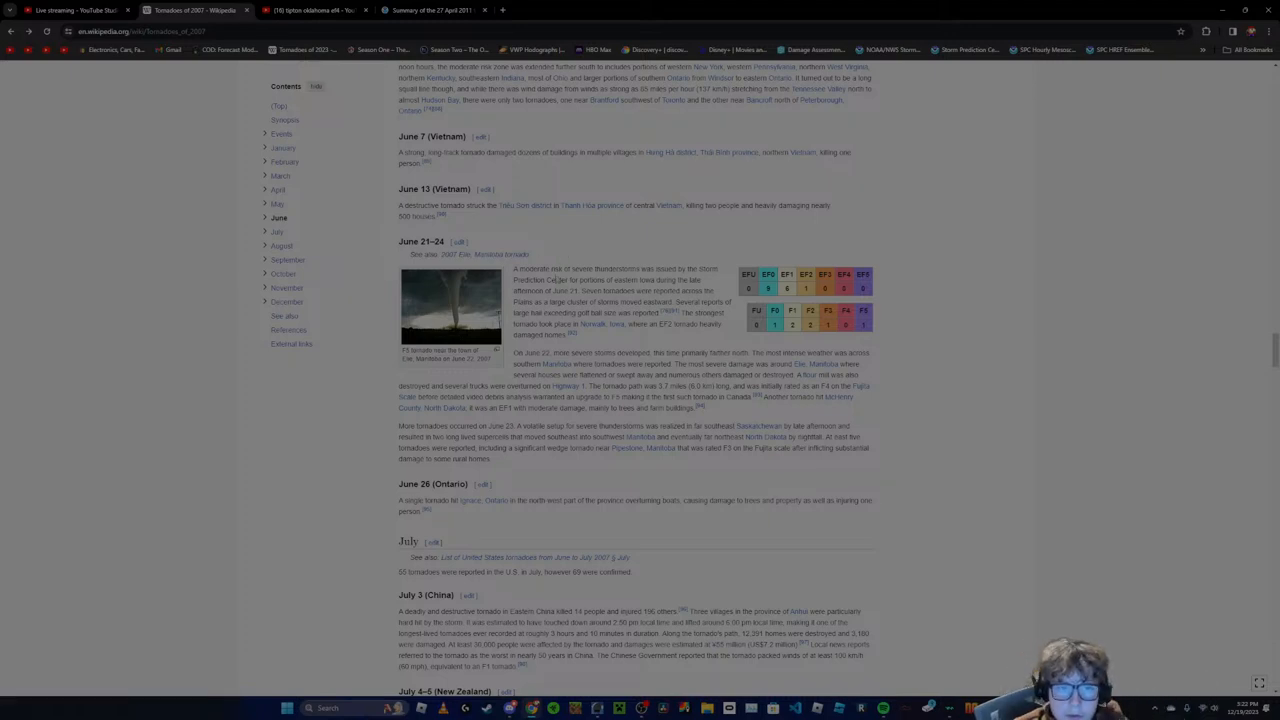
pyautogui.scroll(-3)
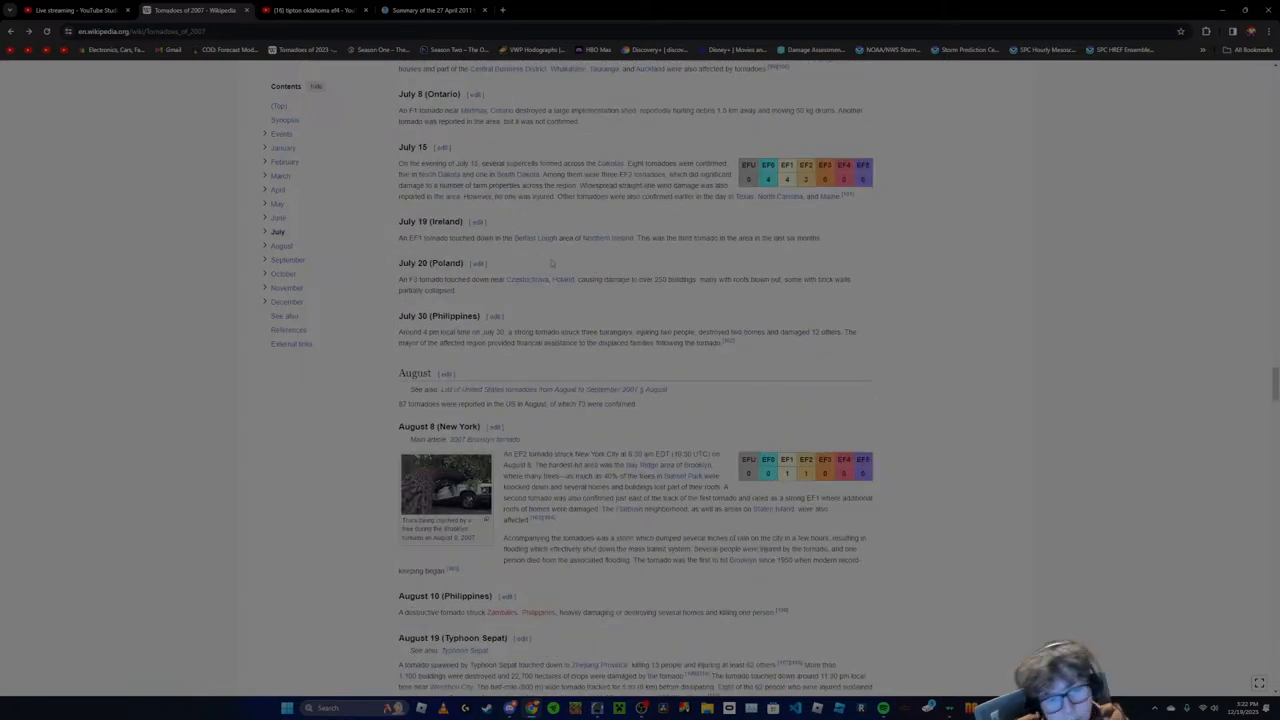
pyautogui.scroll(-3)
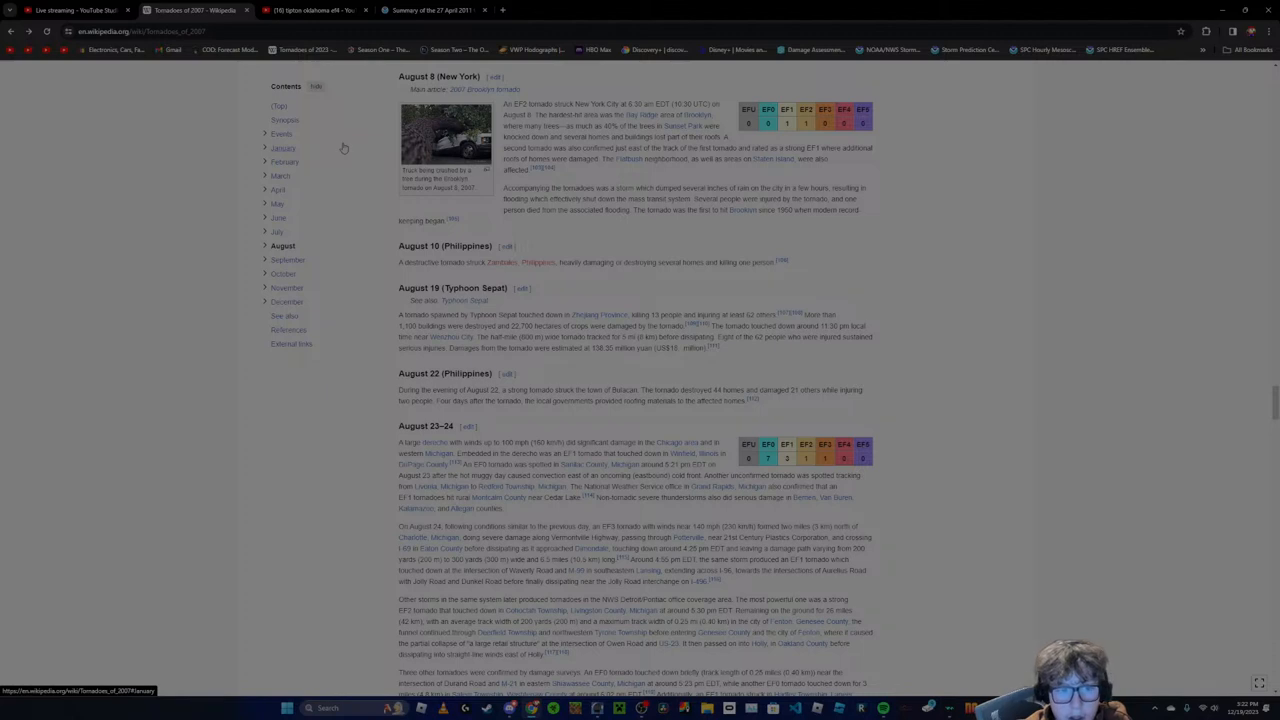
pyautogui.moveTo(328, 152)
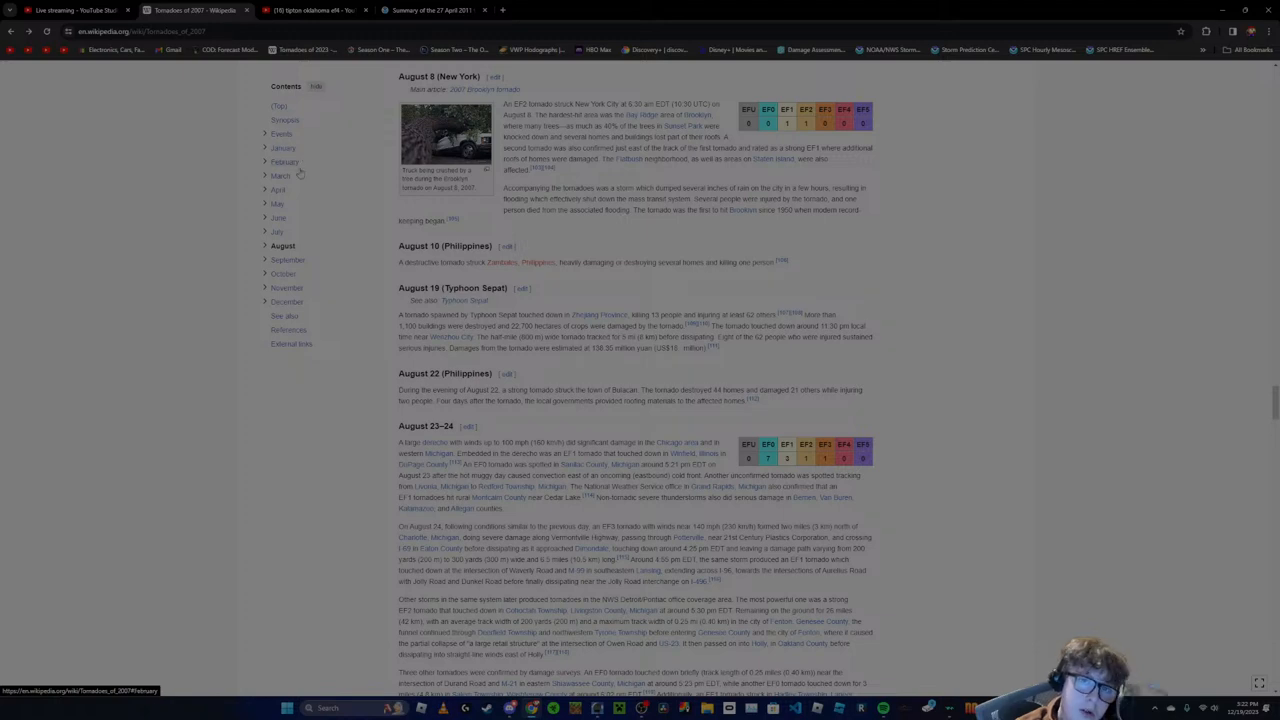
pyautogui.moveTo(436, 126)
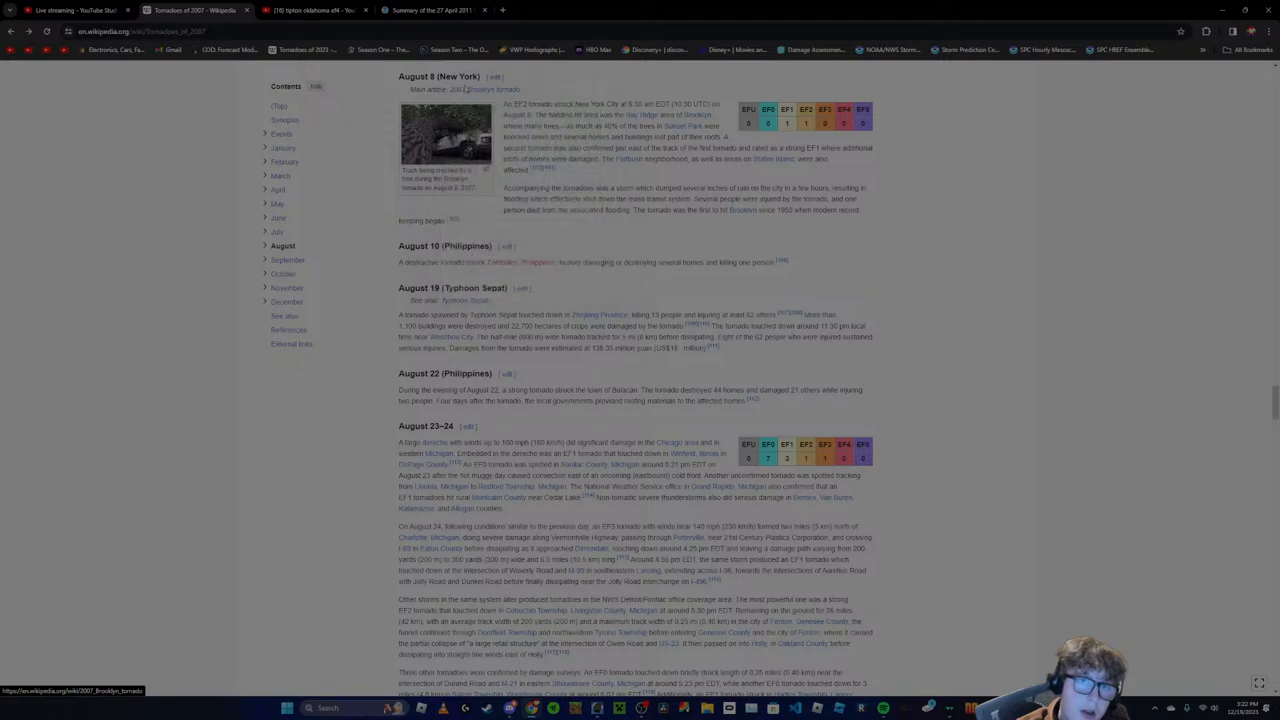
# Read the 2007 Brooklyn tornado article through its Timeline and Media coverage sections
pyautogui.click(490, 88)
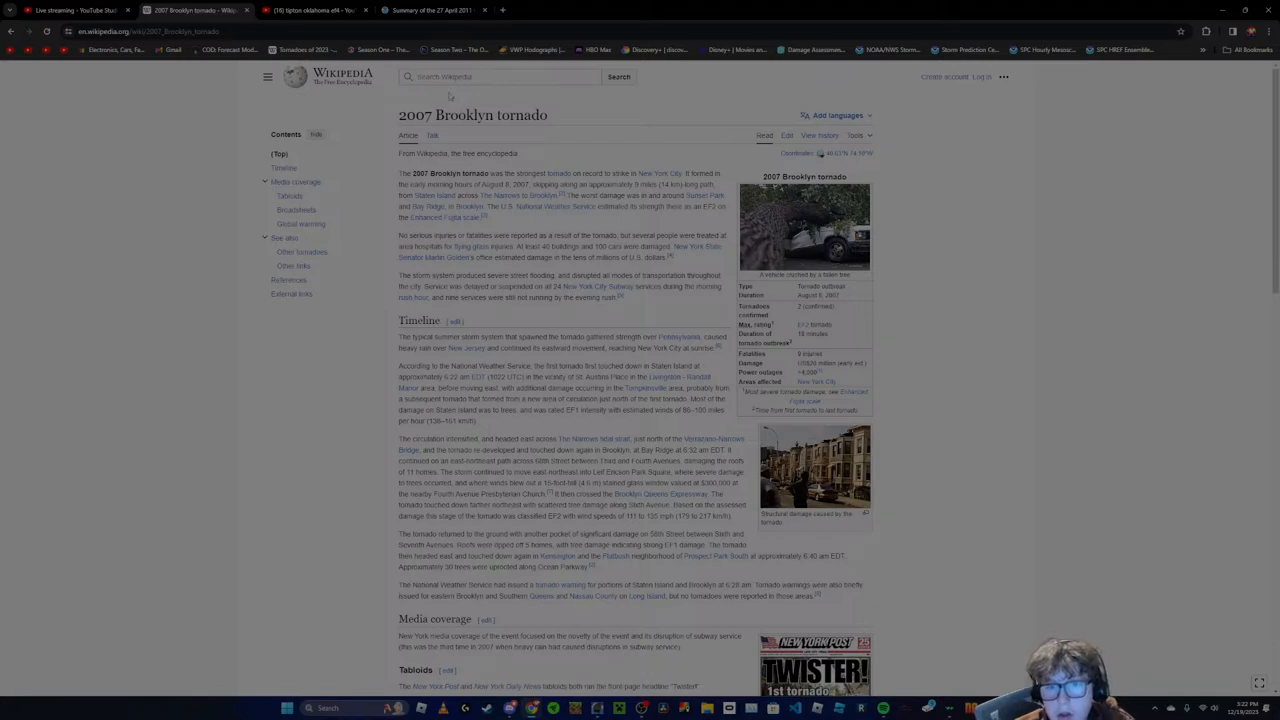
pyautogui.scroll(-3)
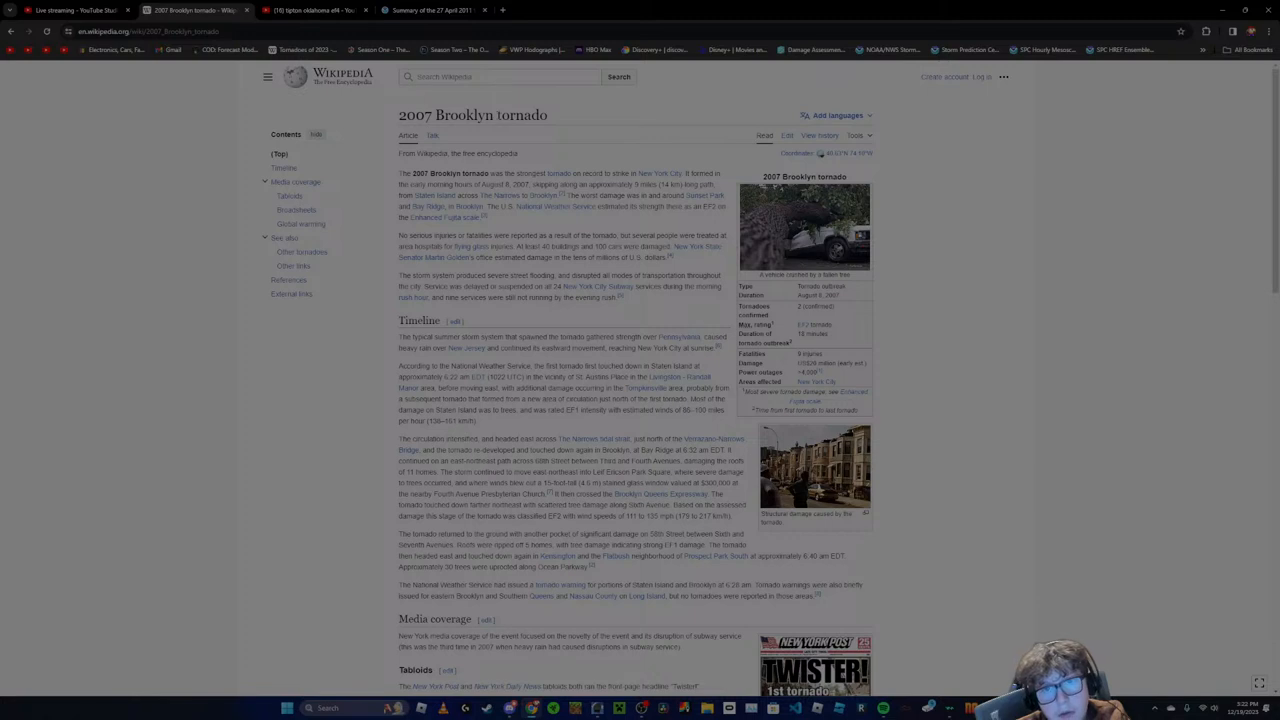
pyautogui.moveTo(10, 32)
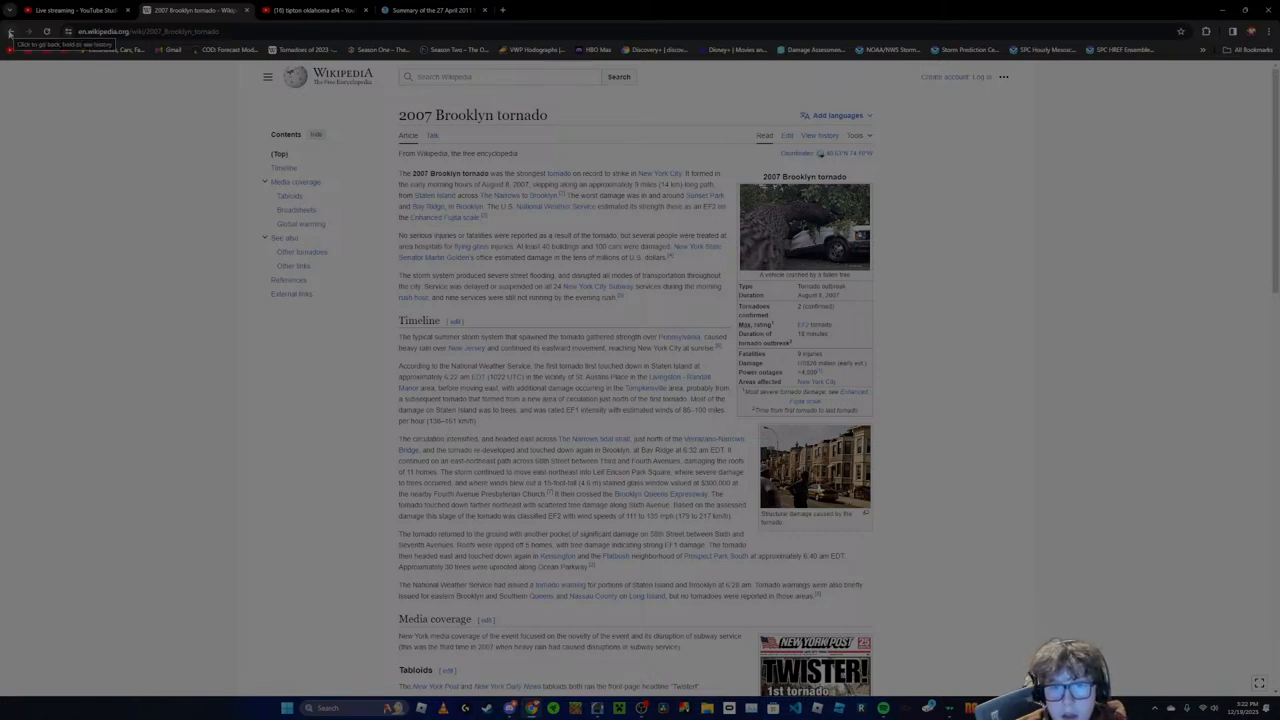
pyautogui.scroll(-3)
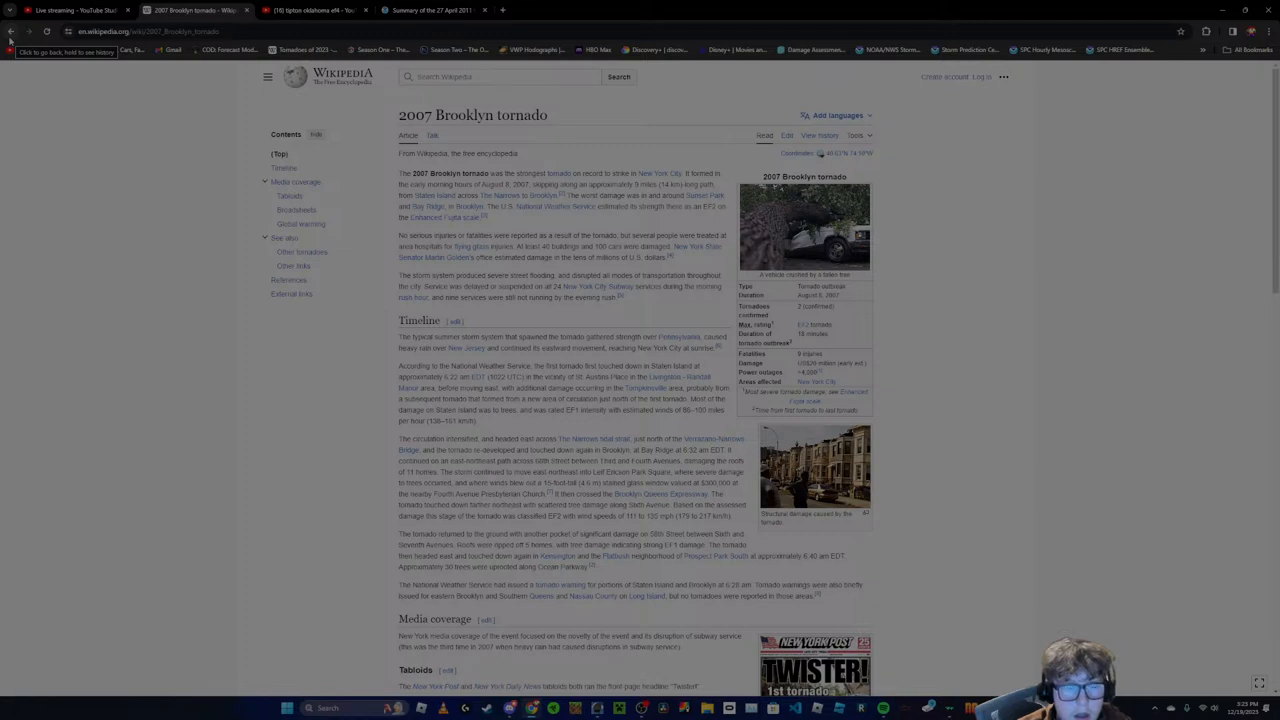
pyautogui.scroll(-3)
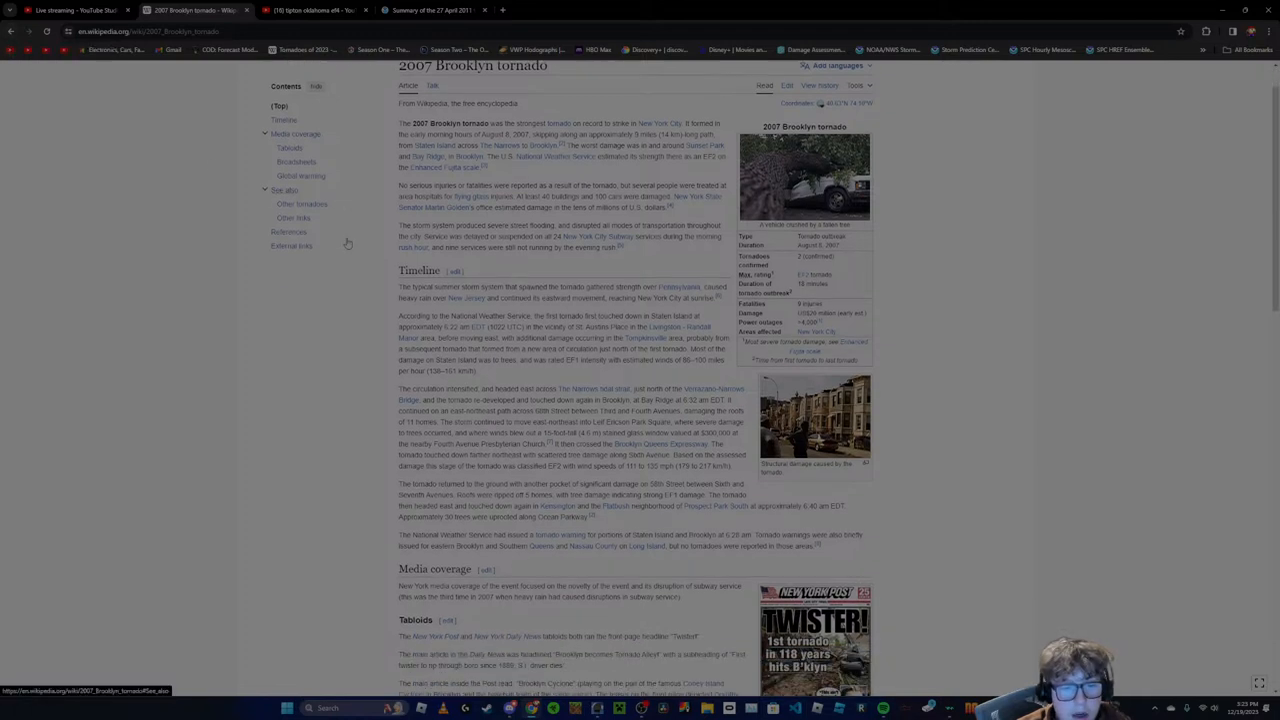
pyautogui.scroll(-3)
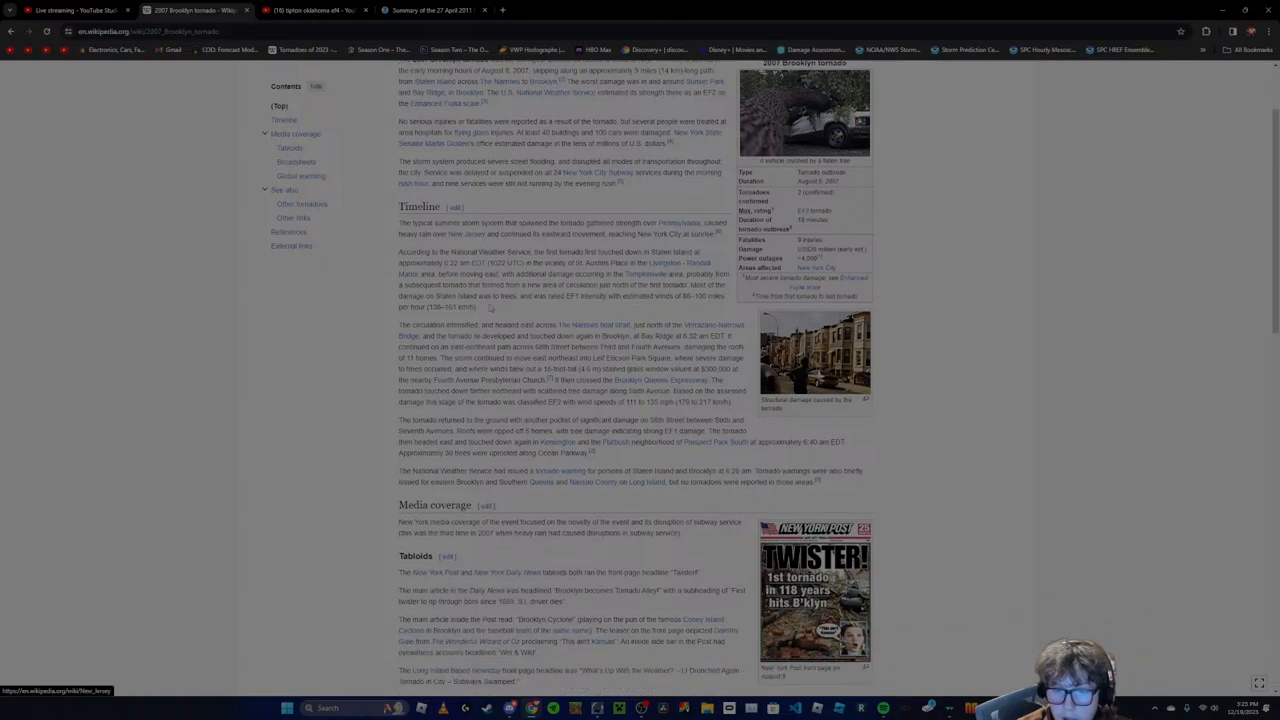
pyautogui.scroll(-3)
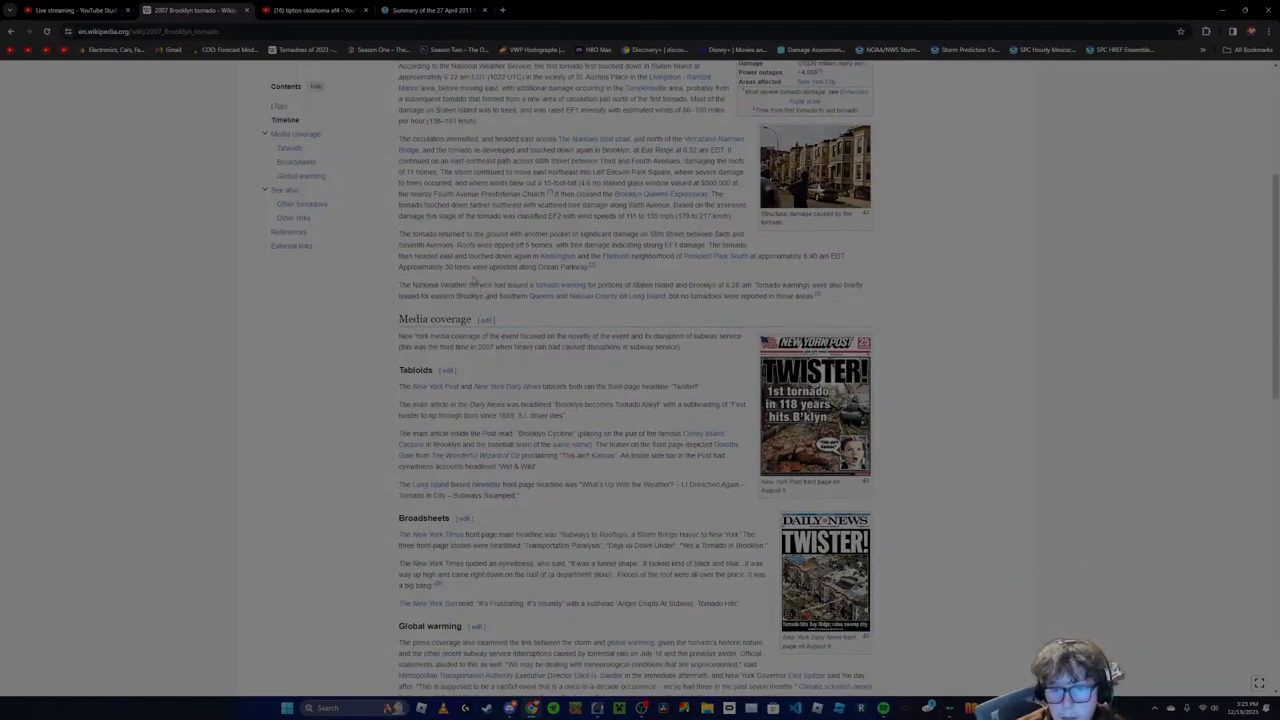
pyautogui.scroll(-3)
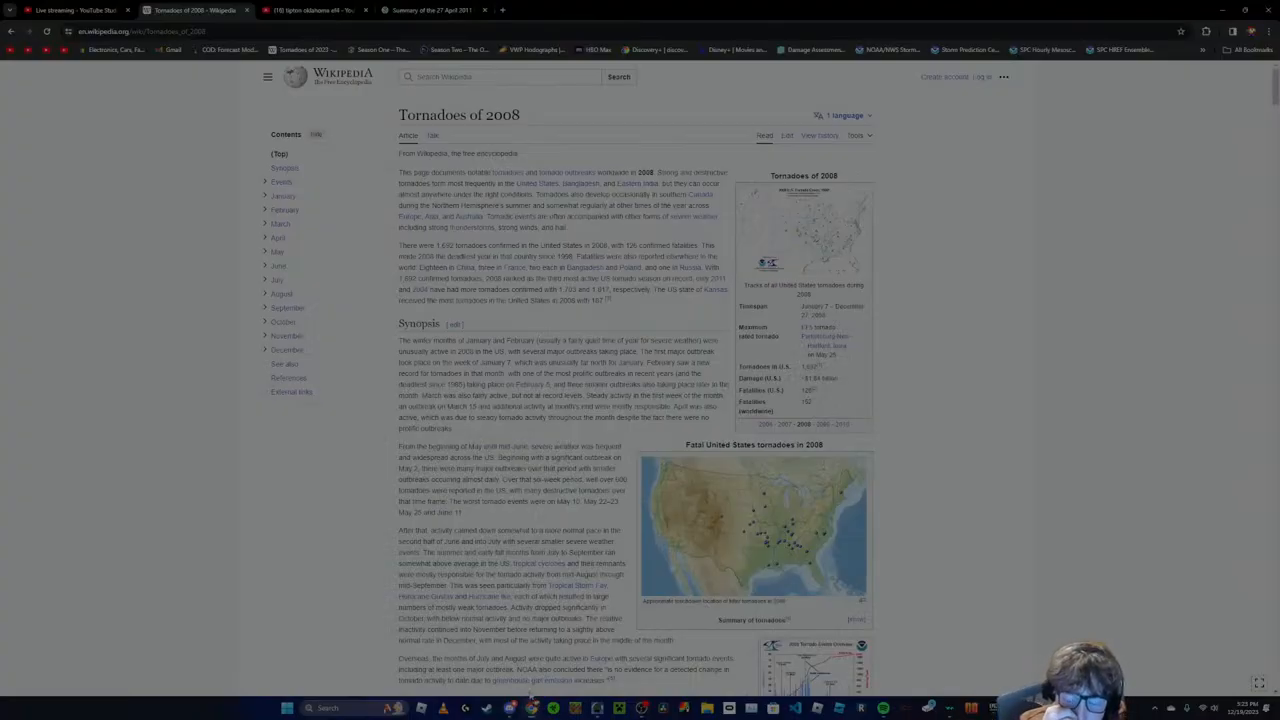
# Reach February 2008, bring up the Super Tuesday outbreak article, then switch to YouTube
pyautogui.scroll(-3)
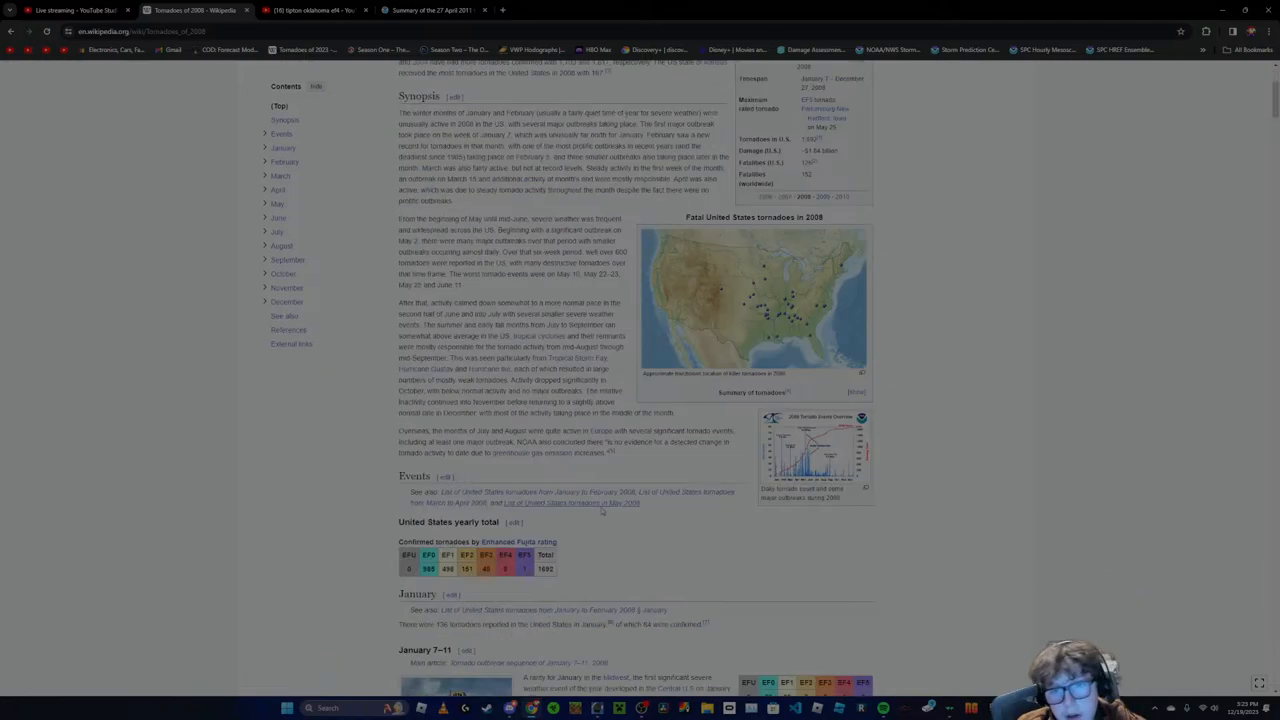
pyautogui.scroll(-3)
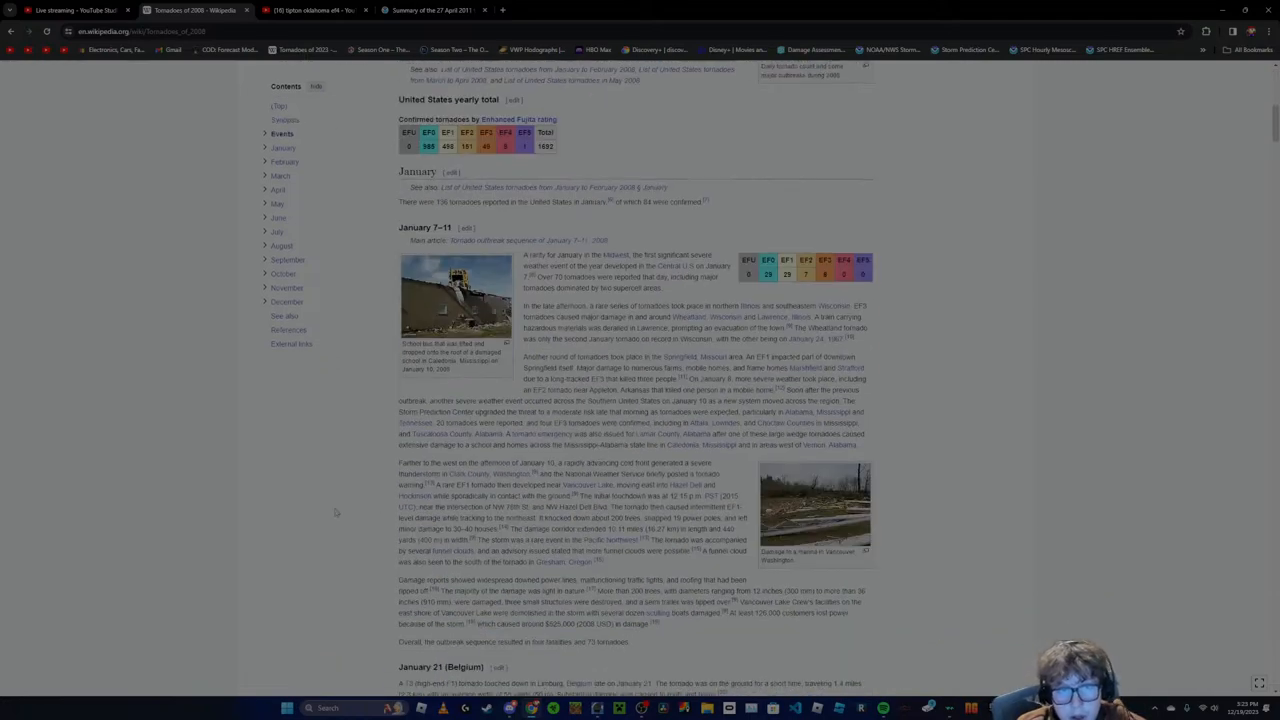
pyautogui.scroll(-3)
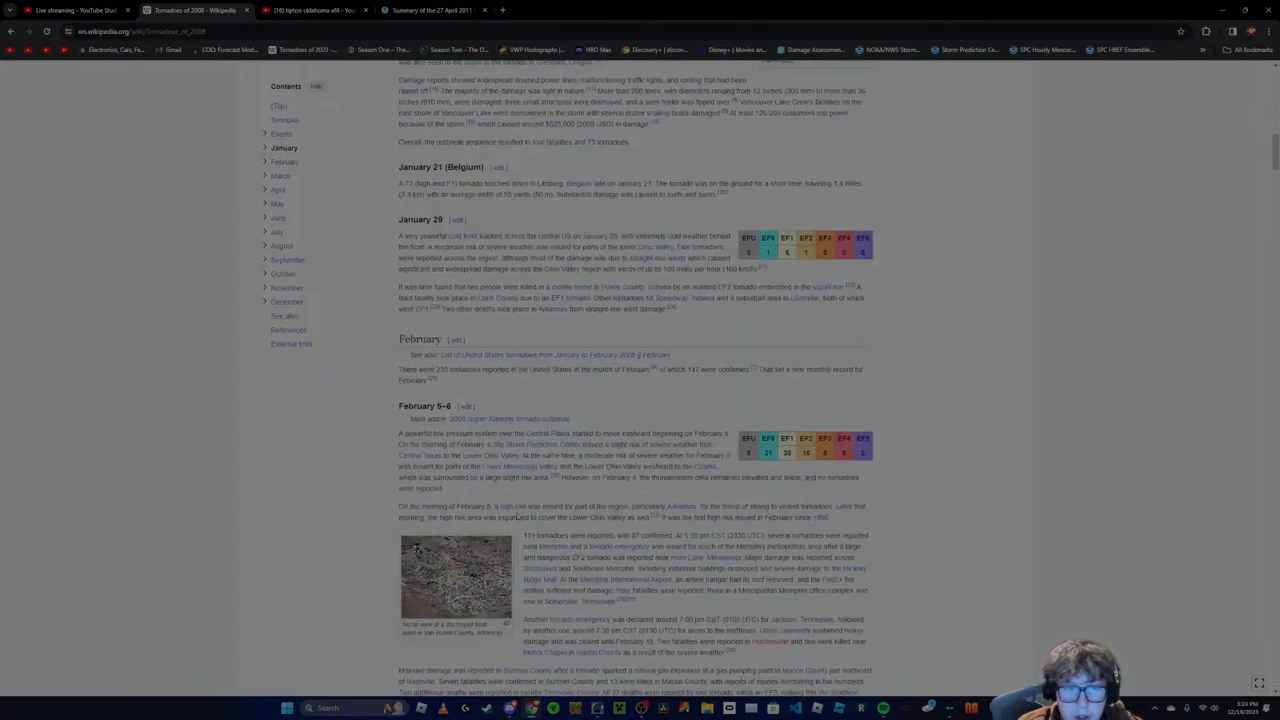
pyautogui.click(490, 418)
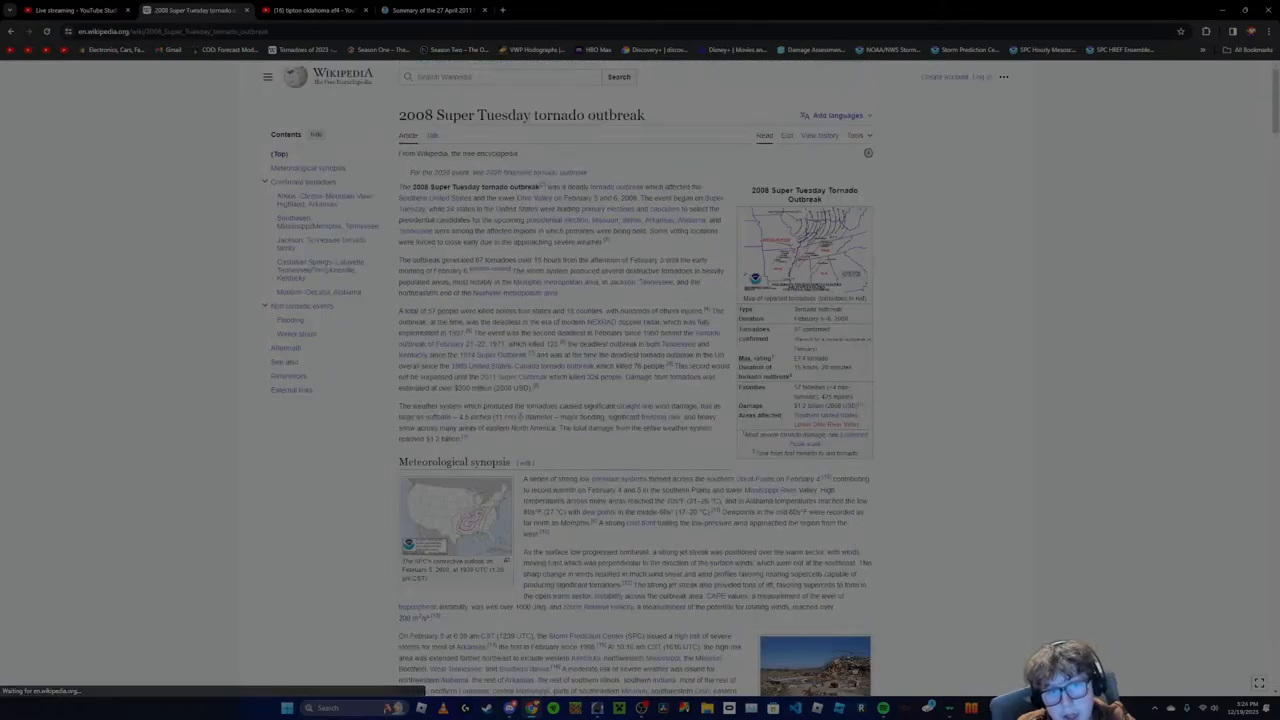
pyautogui.click(310, 10)
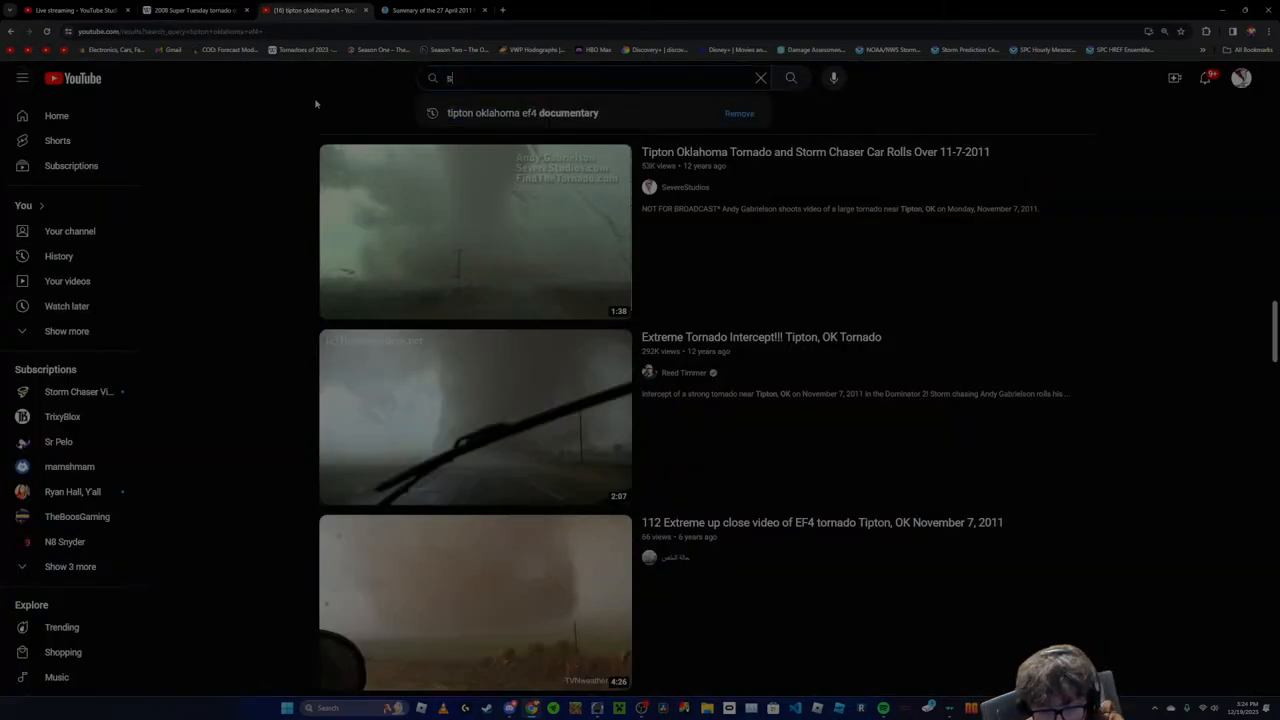
# Search YouTube for 'super tuesday tornado outbreak 2008 documentary' and browse the first results
pyautogui.write('super yus')
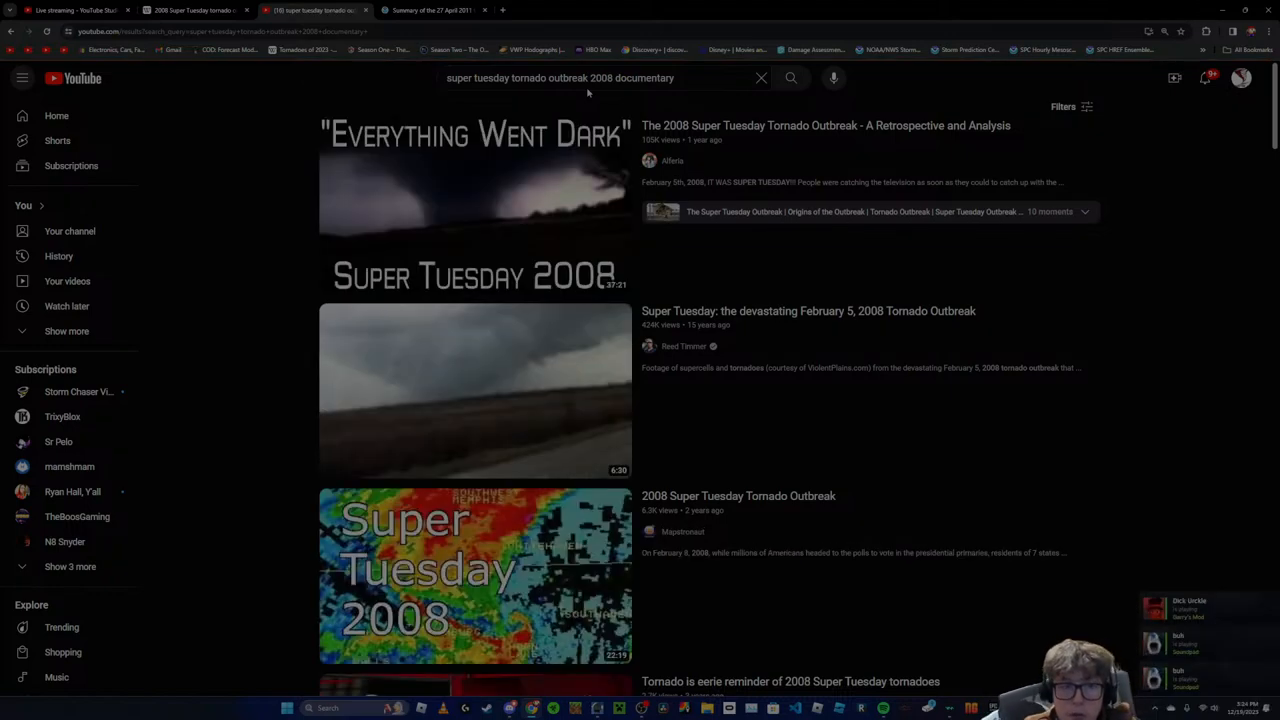
pyautogui.scroll(-3)
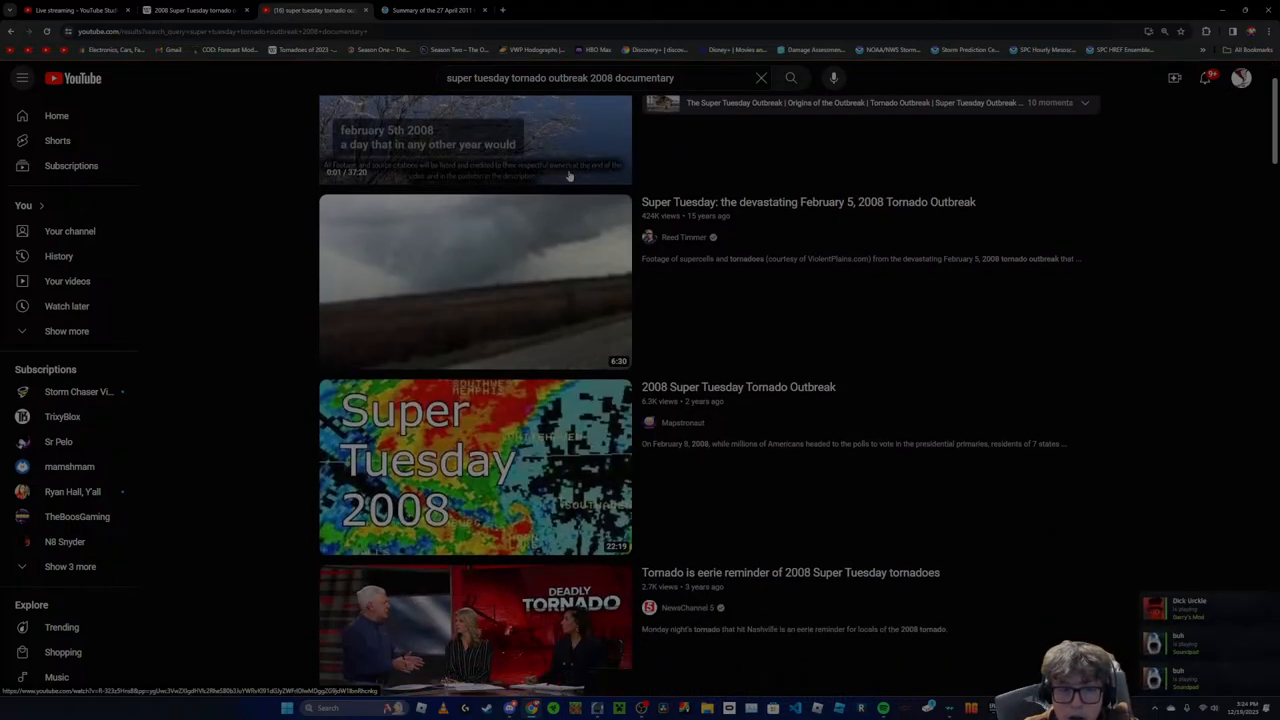
pyautogui.scroll(-3)
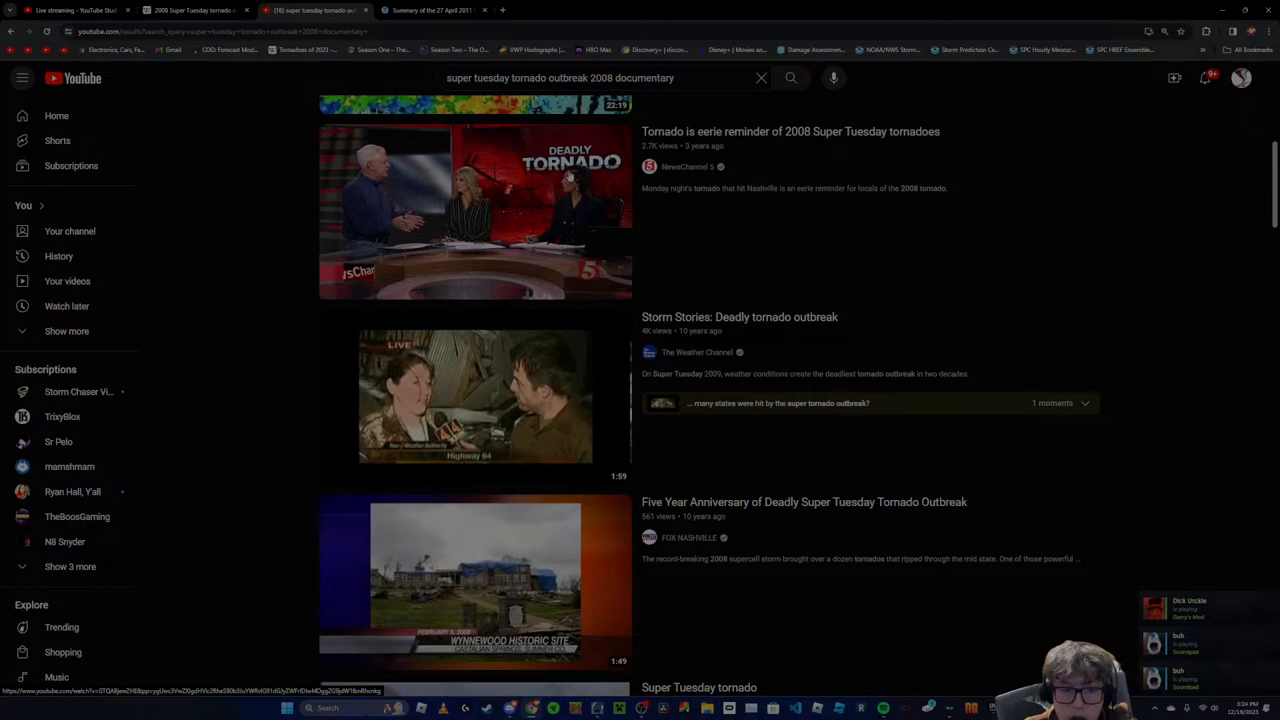
pyautogui.scroll(-3)
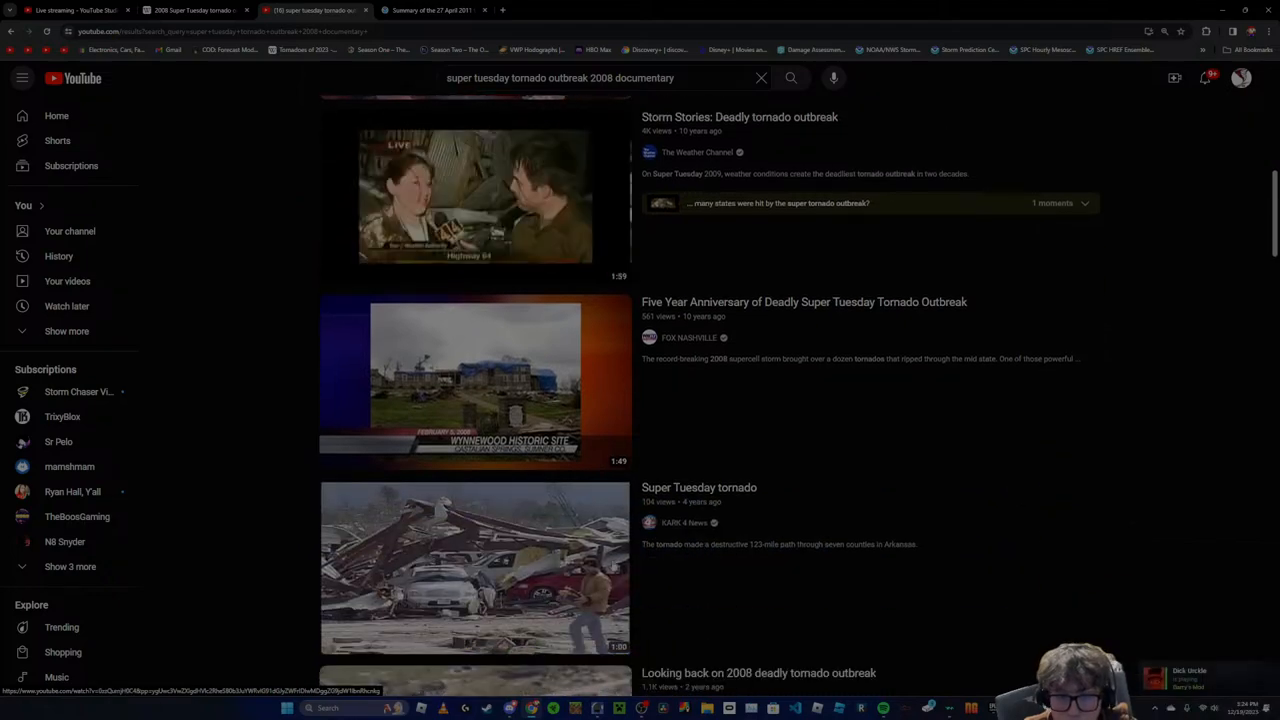
pyautogui.scroll(-3)
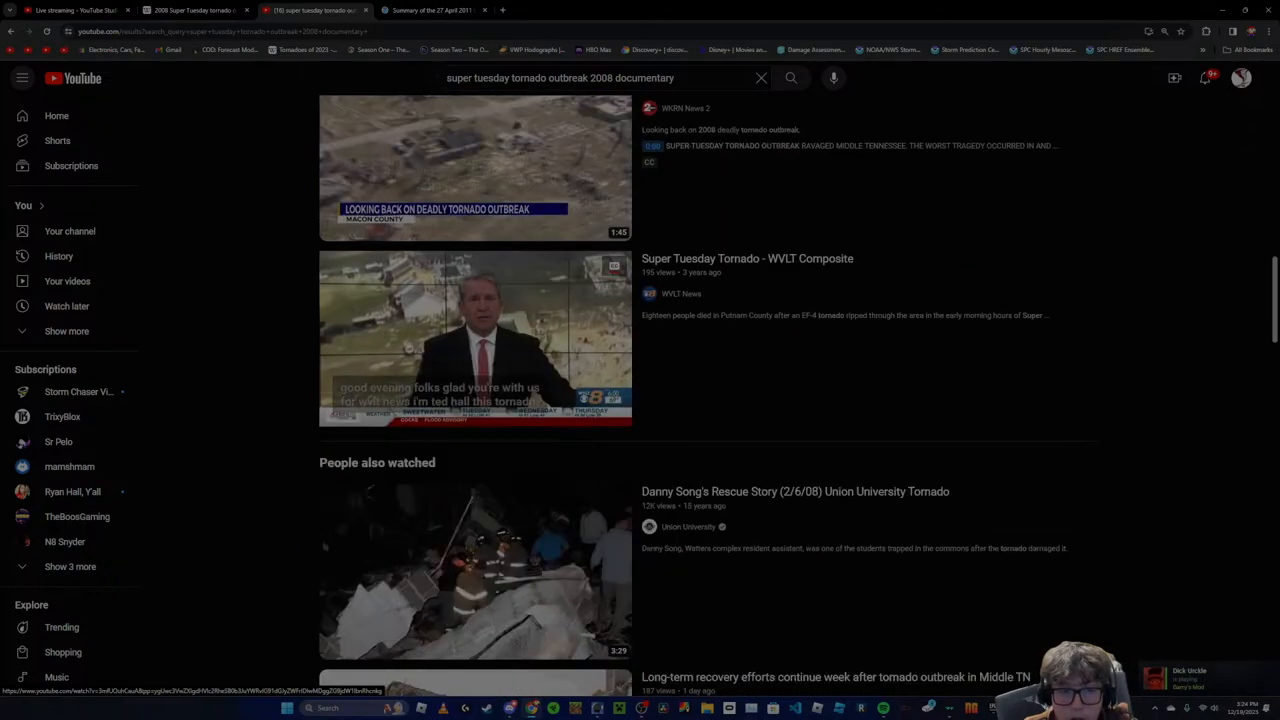
pyautogui.scroll(-3)
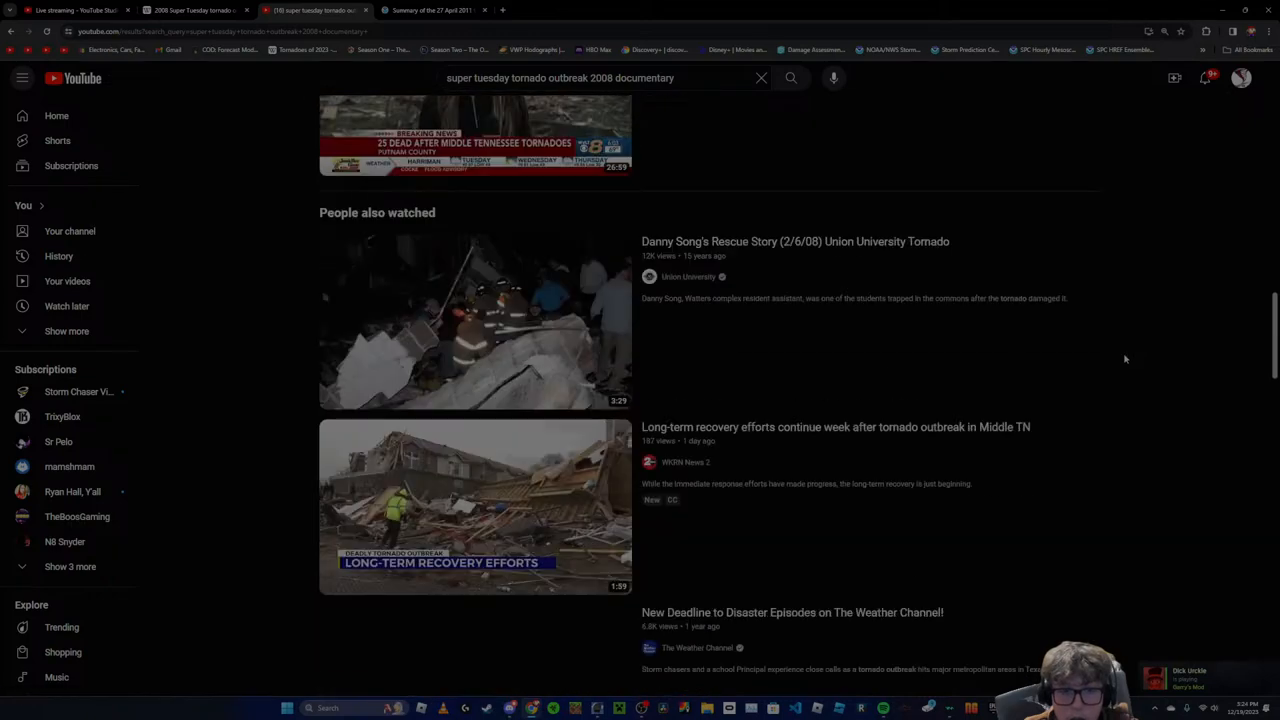
pyautogui.scroll(-3)
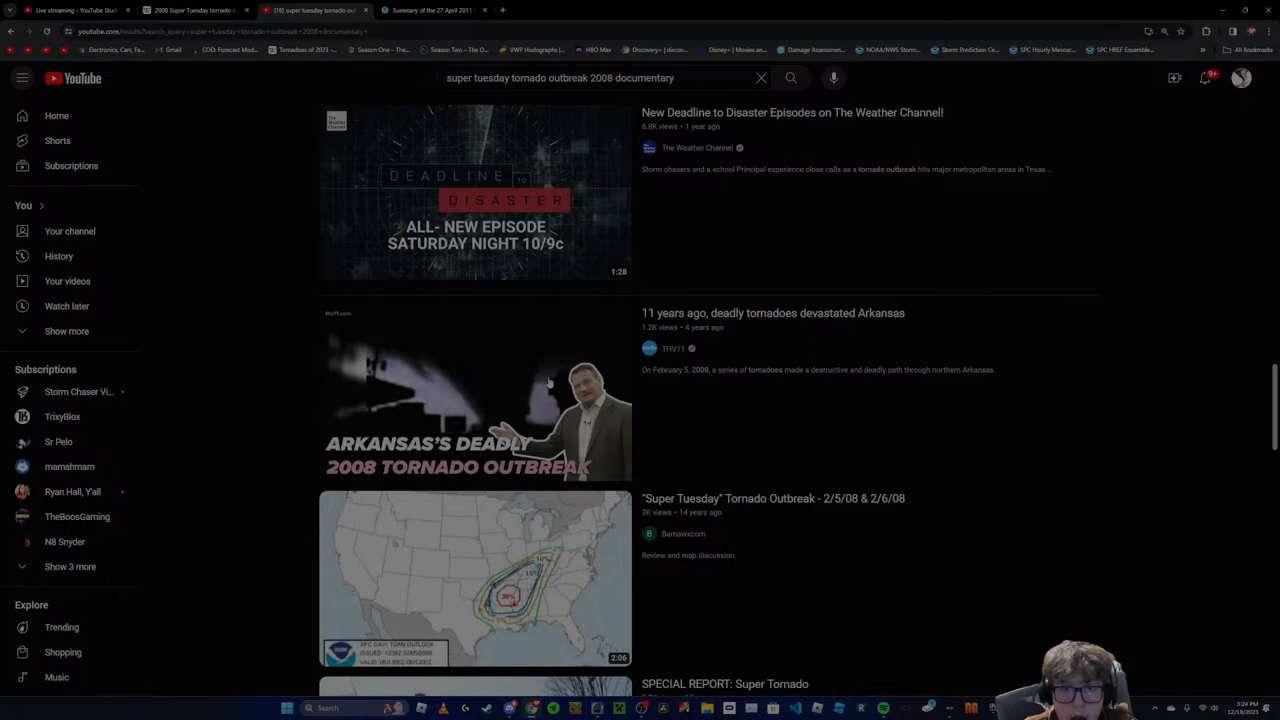
pyautogui.scroll(-3)
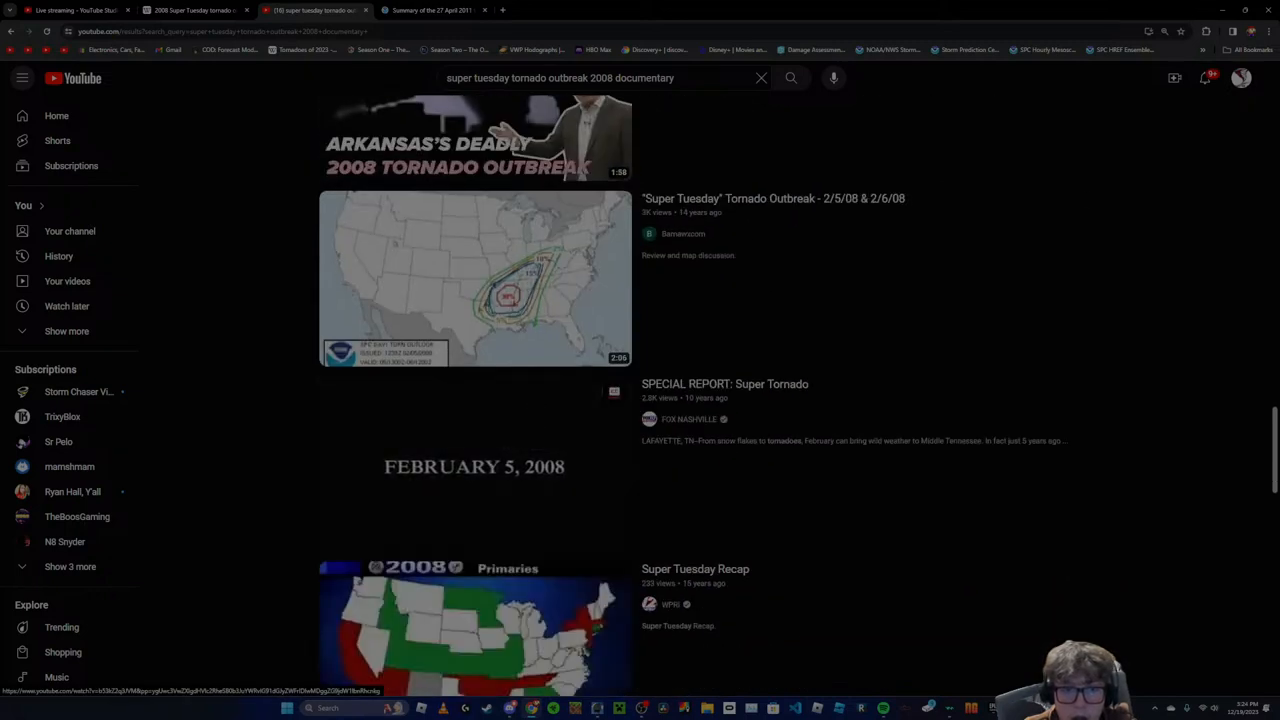
# Browse further documentary results, then return to the Super Tuesday outbreak article
pyautogui.scroll(-3)
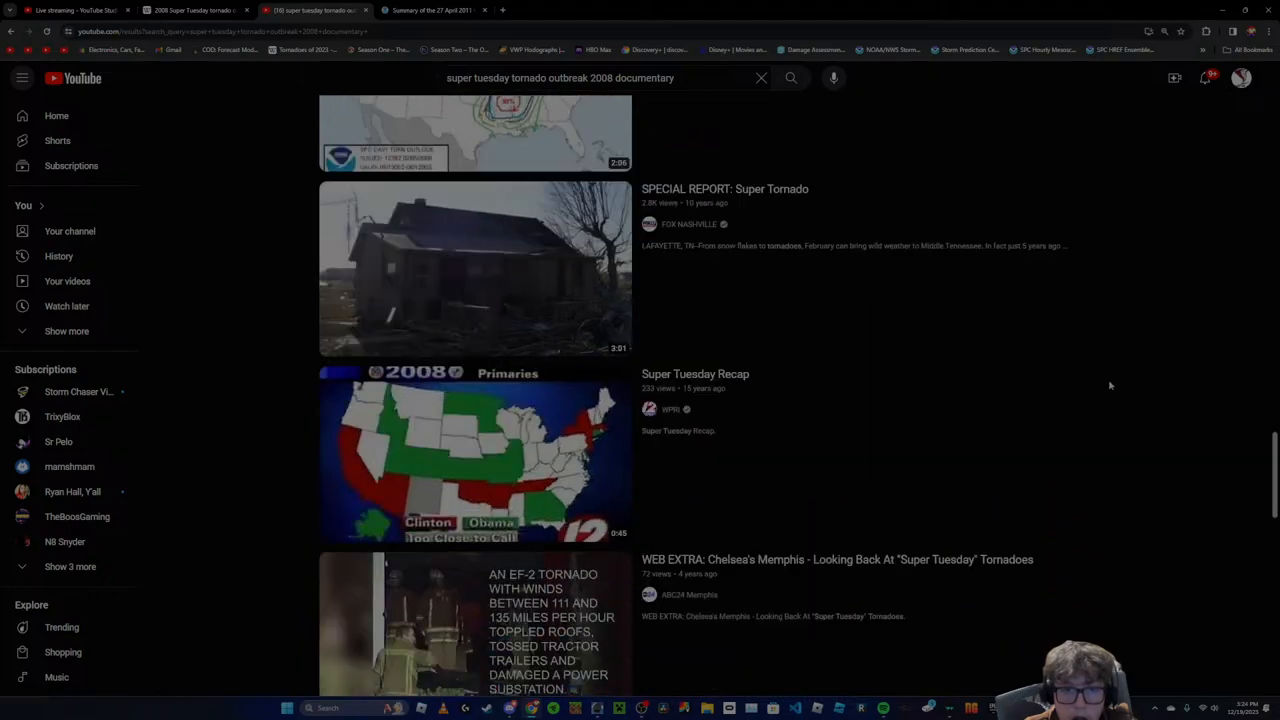
pyautogui.scroll(-3)
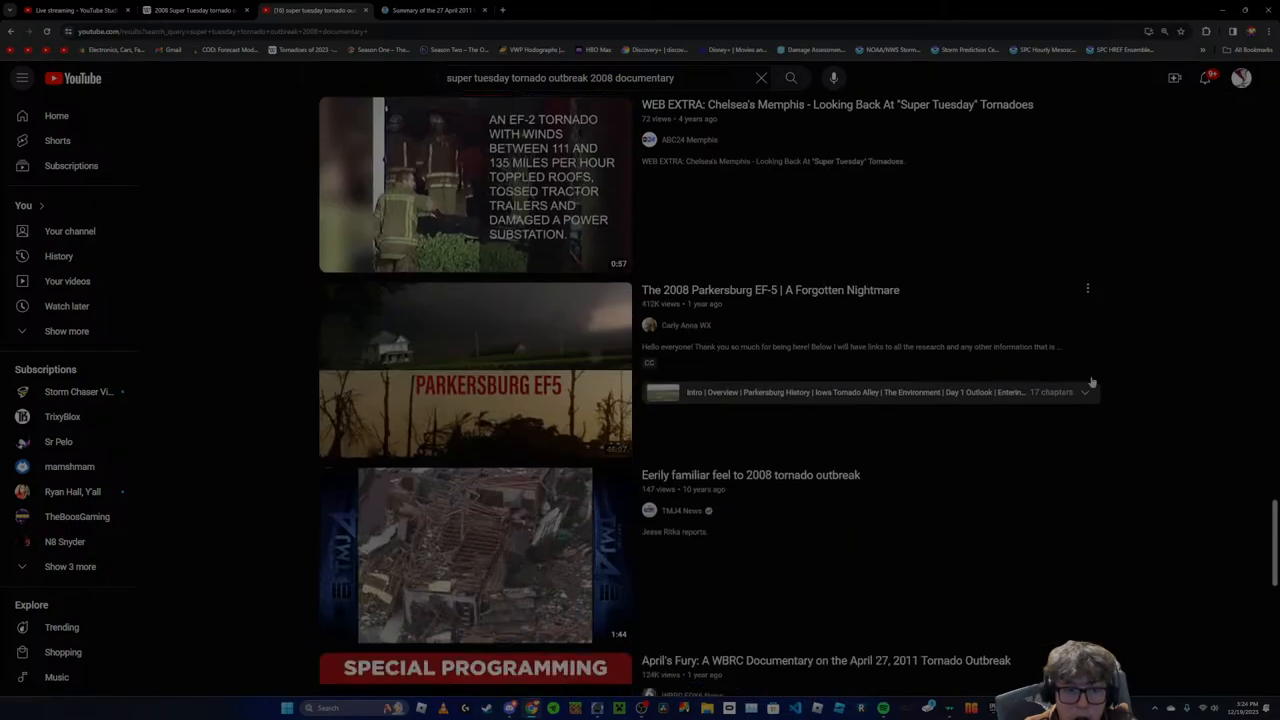
pyautogui.scroll(-3)
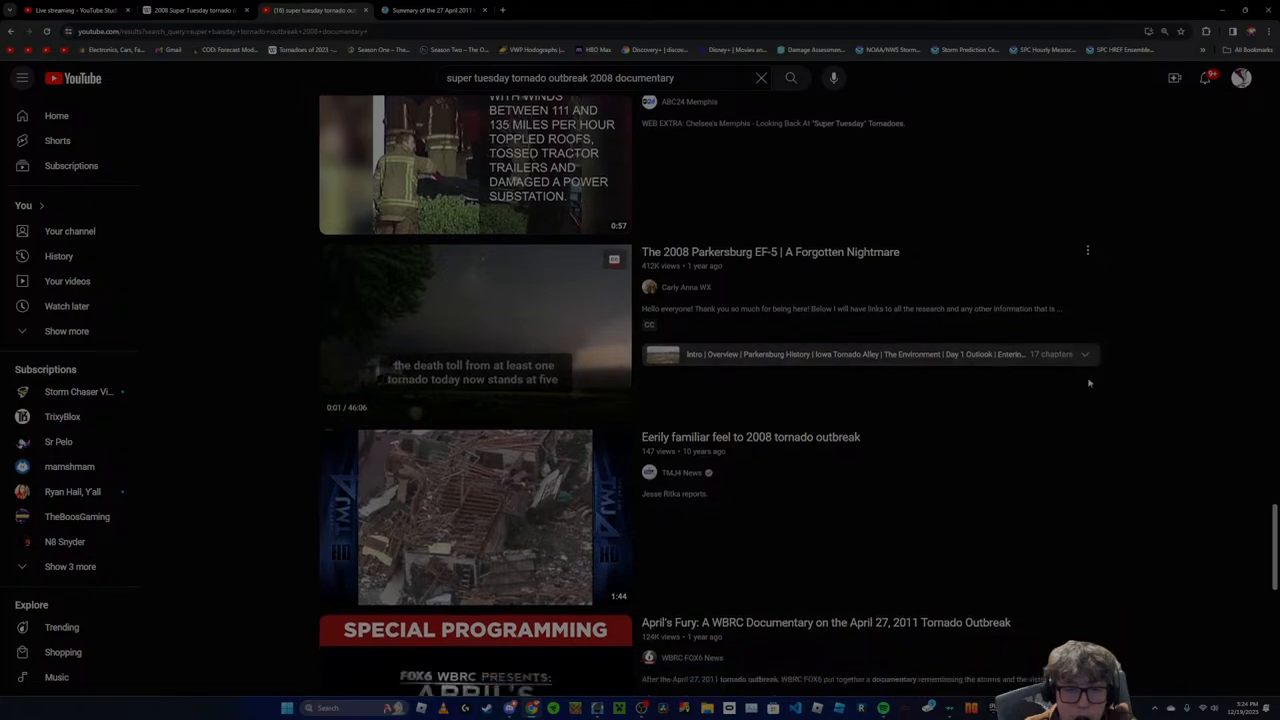
pyautogui.scroll(-3)
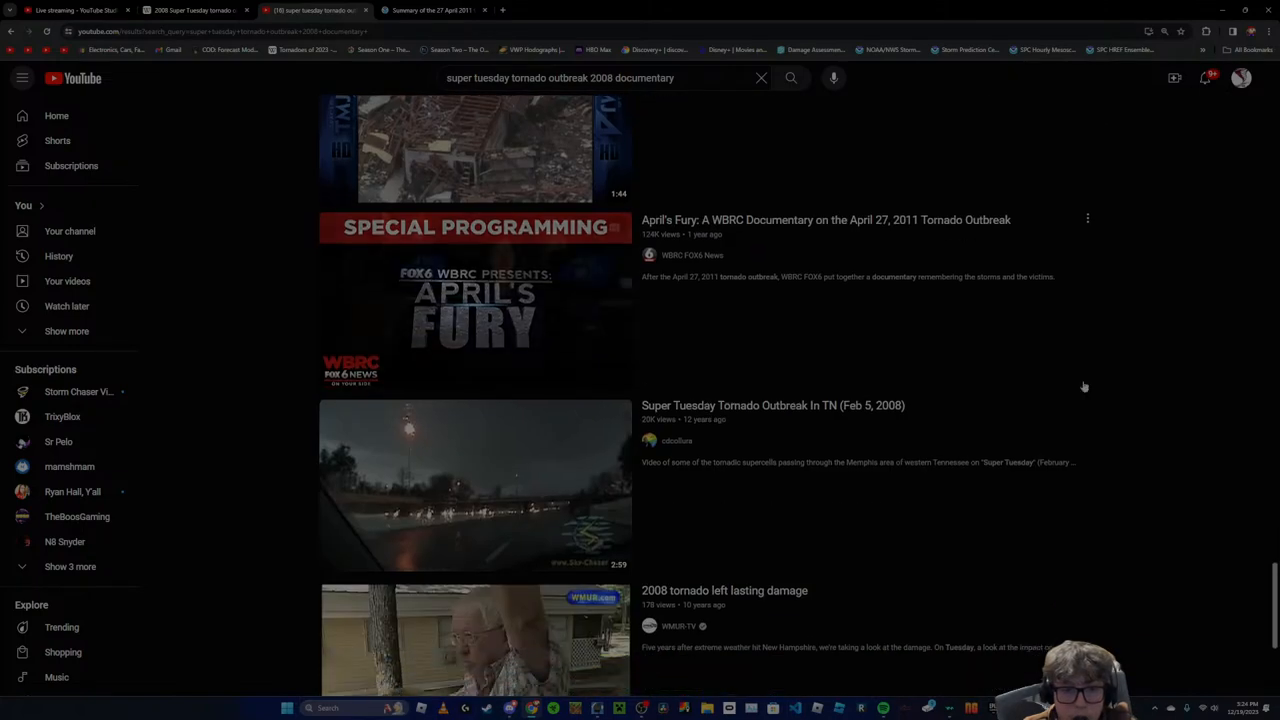
pyautogui.scroll(-3)
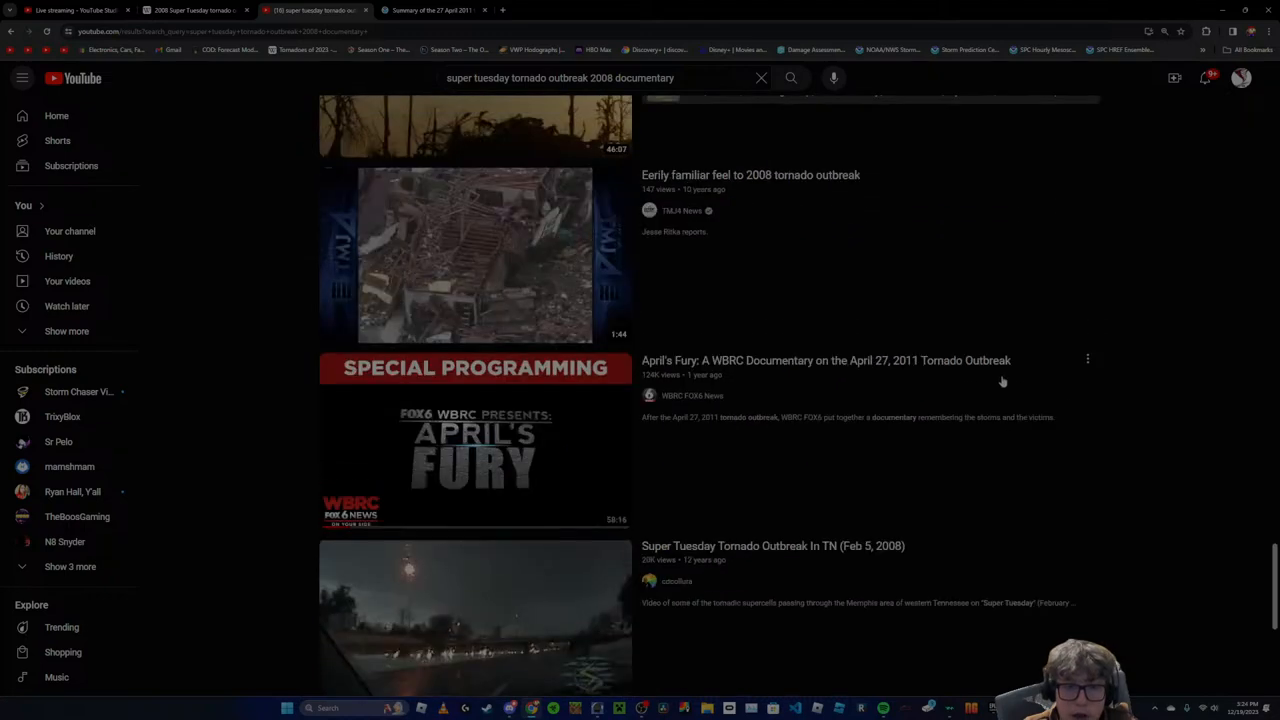
pyautogui.scroll(-3)
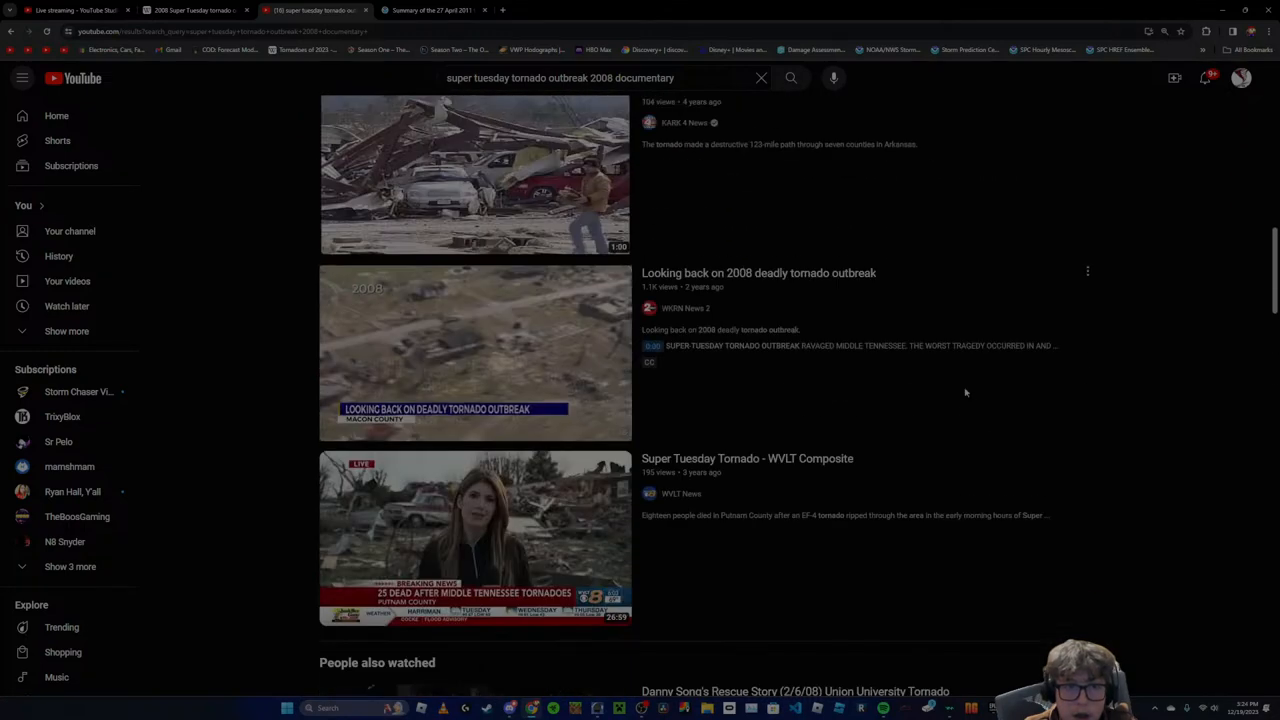
pyautogui.scroll(-3)
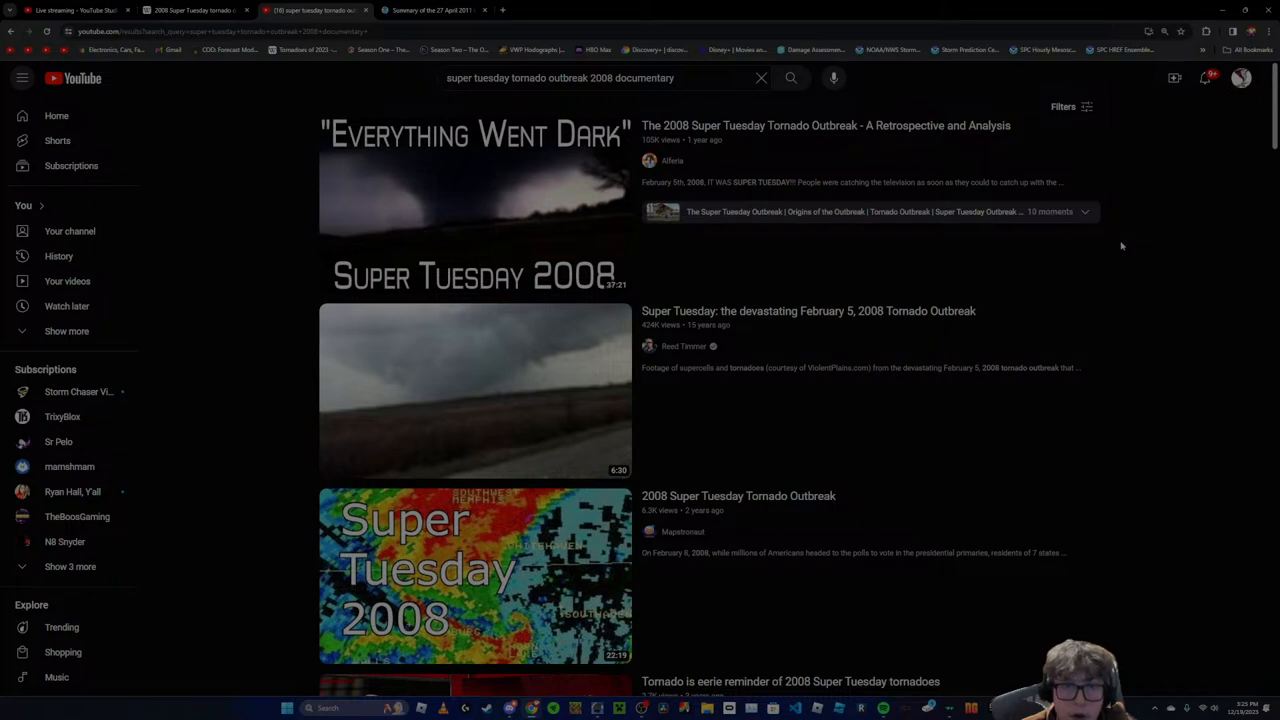
pyautogui.moveTo(1118, 240)
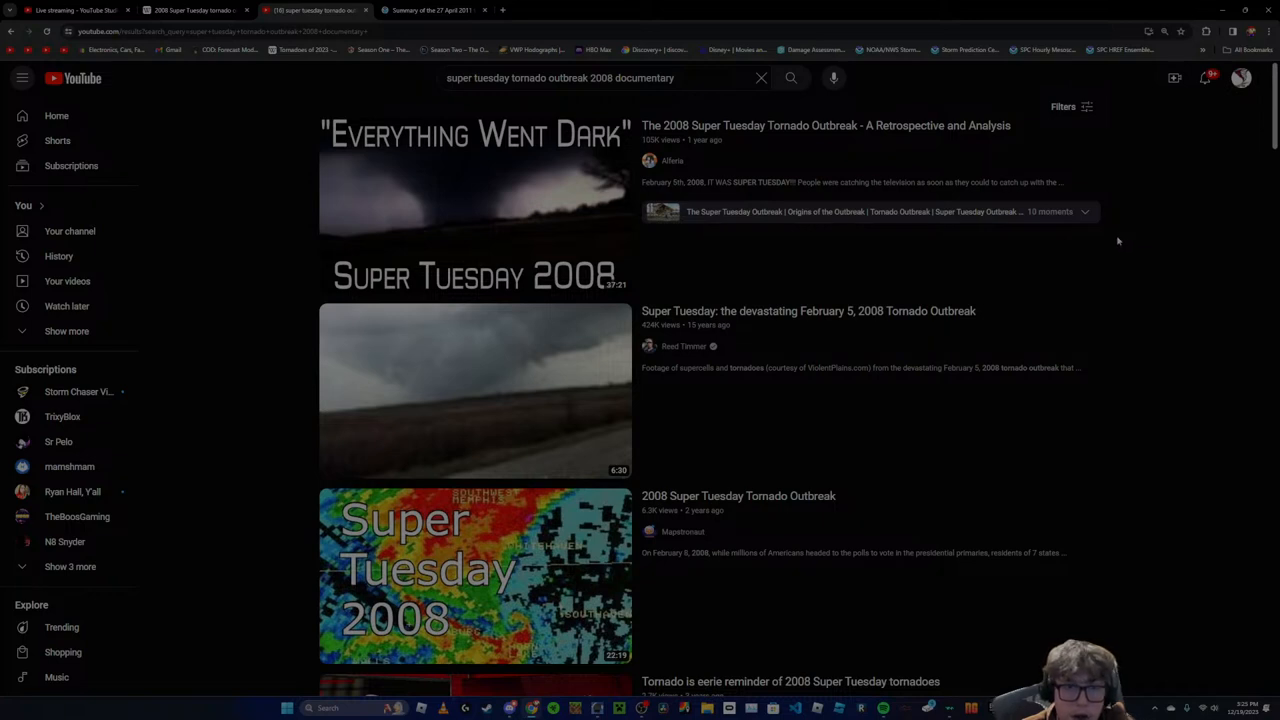
pyautogui.moveTo(1112, 236)
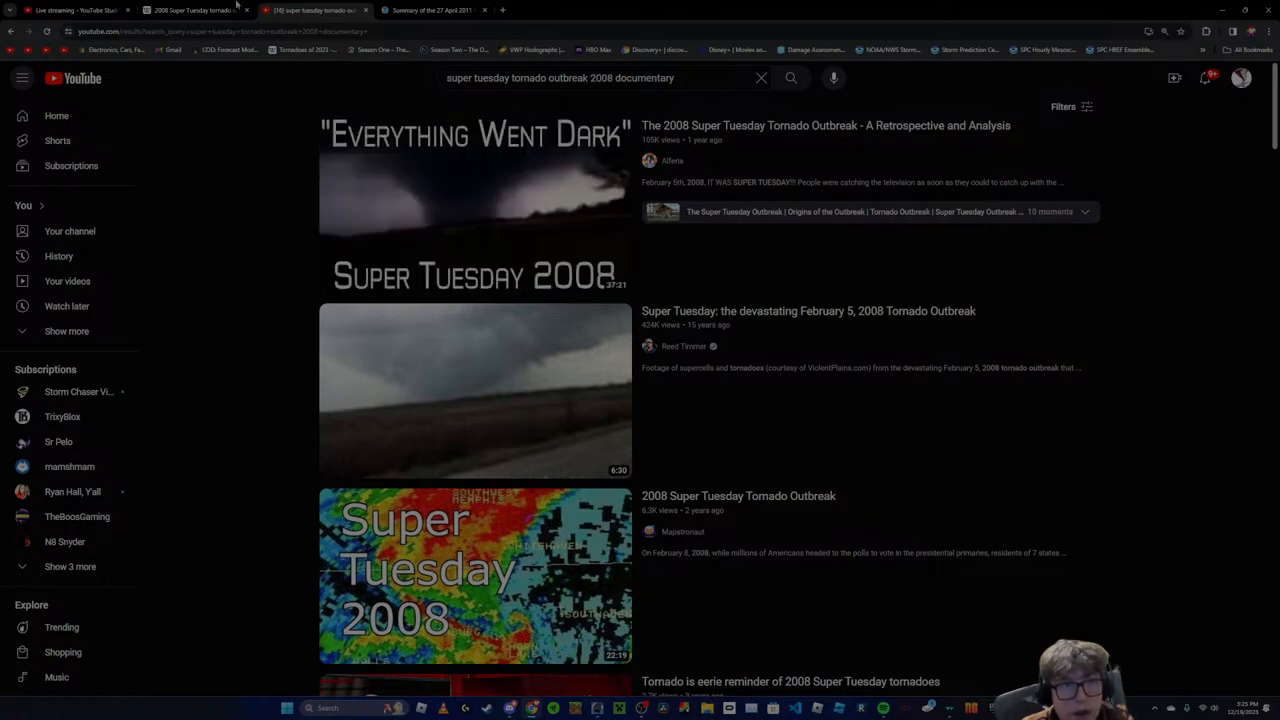
pyautogui.click(196, 10)
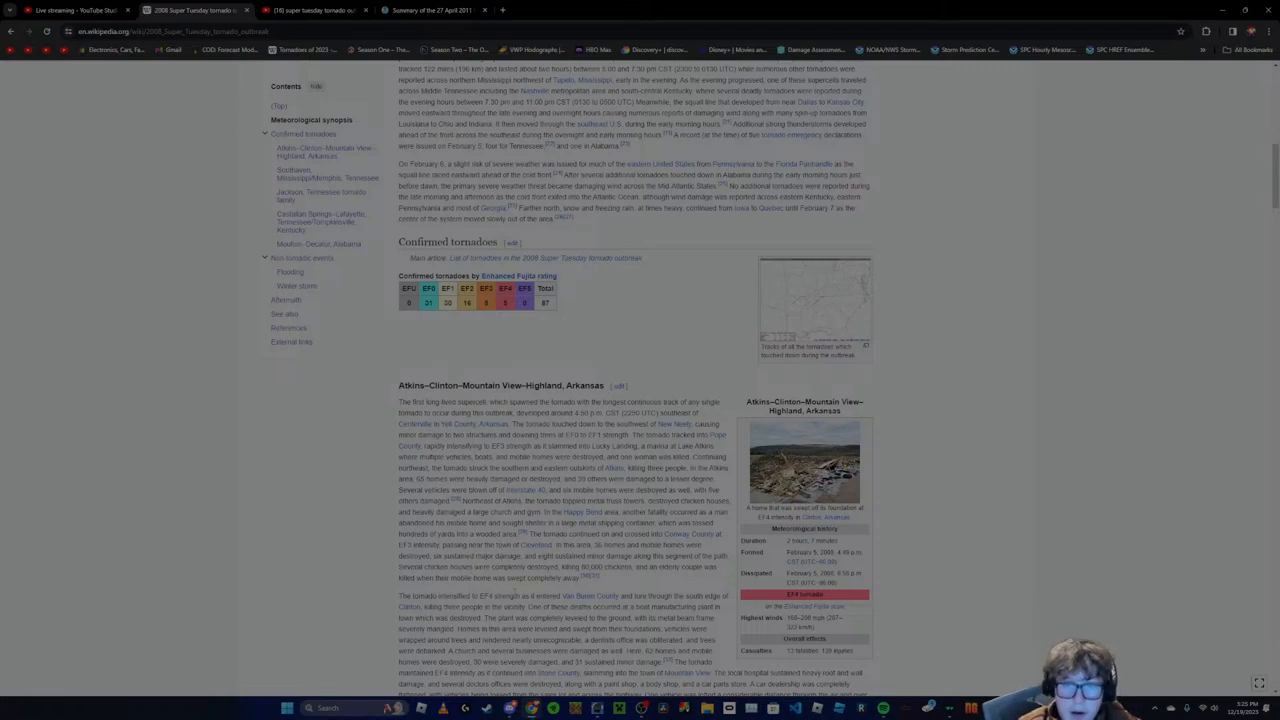
pyautogui.scroll(-3)
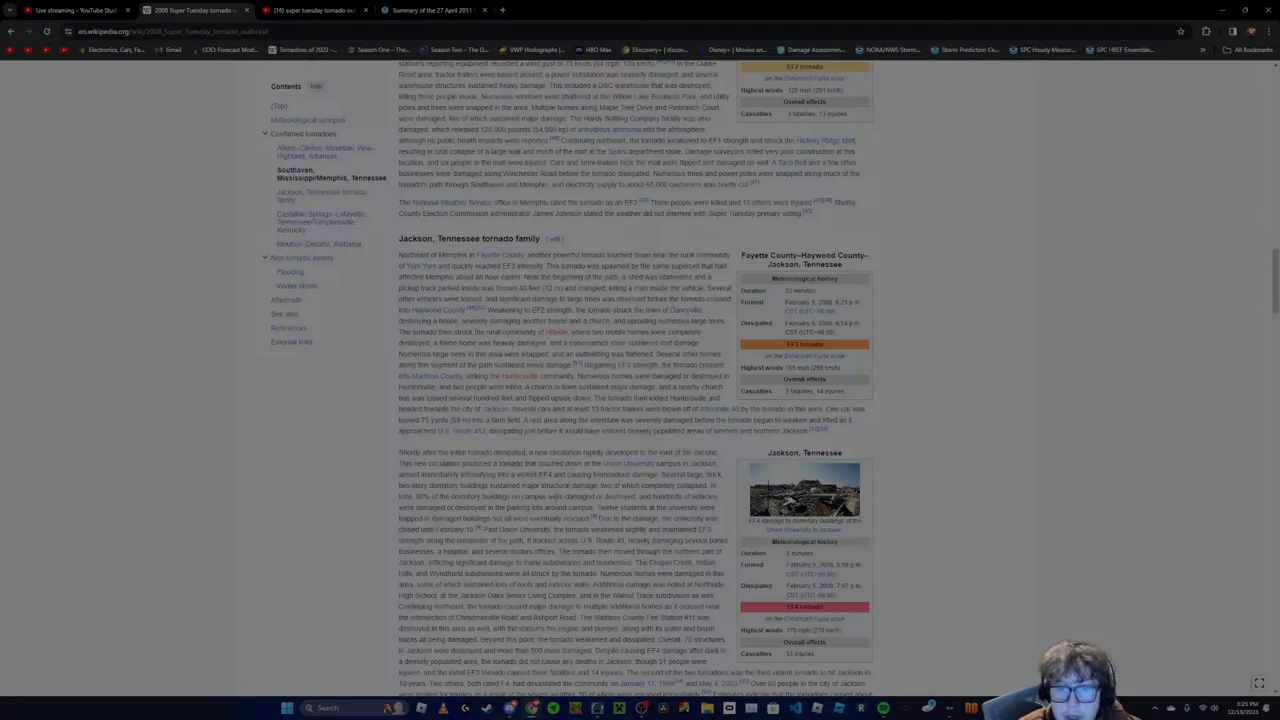
pyautogui.scroll(-3)
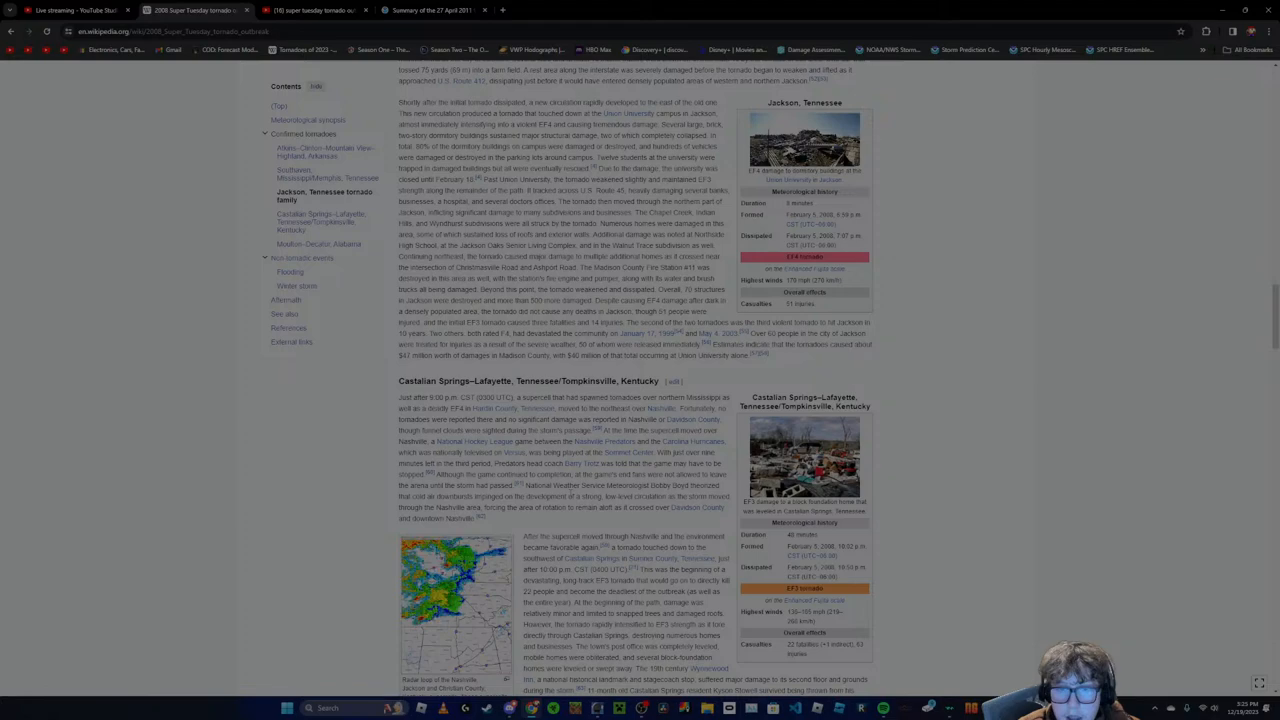
pyautogui.scroll(-3)
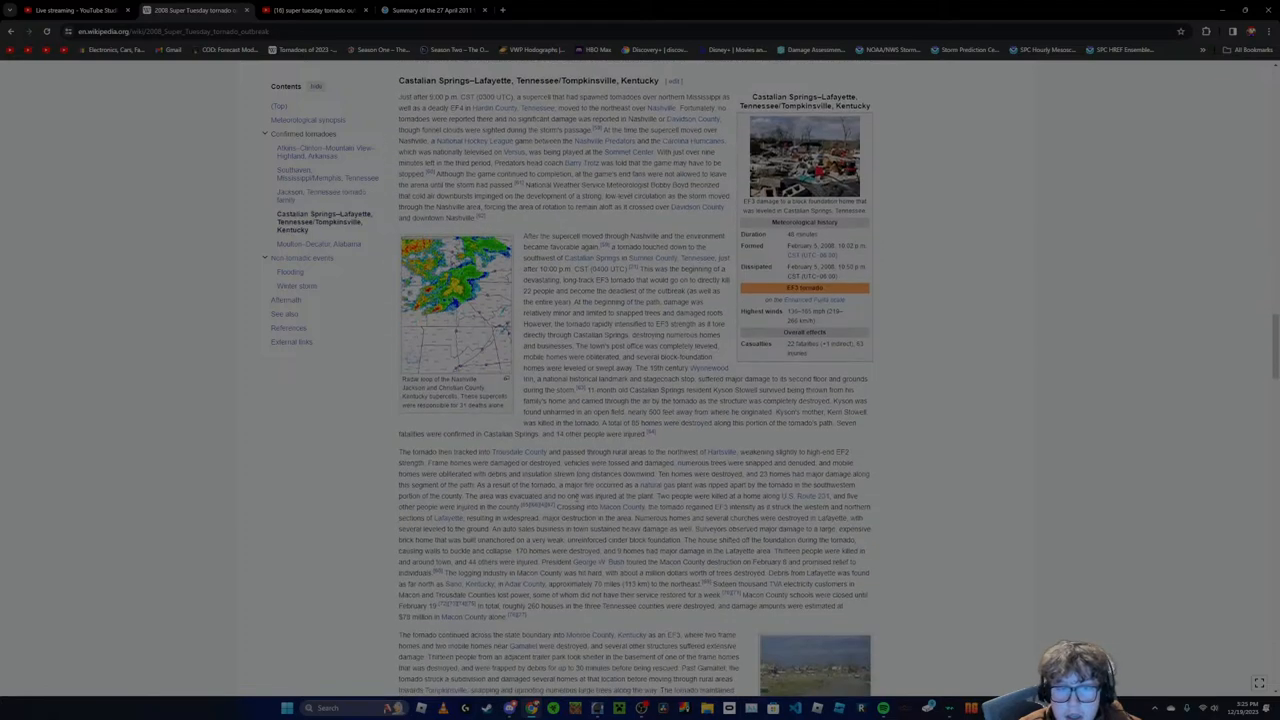
pyautogui.scroll(-3)
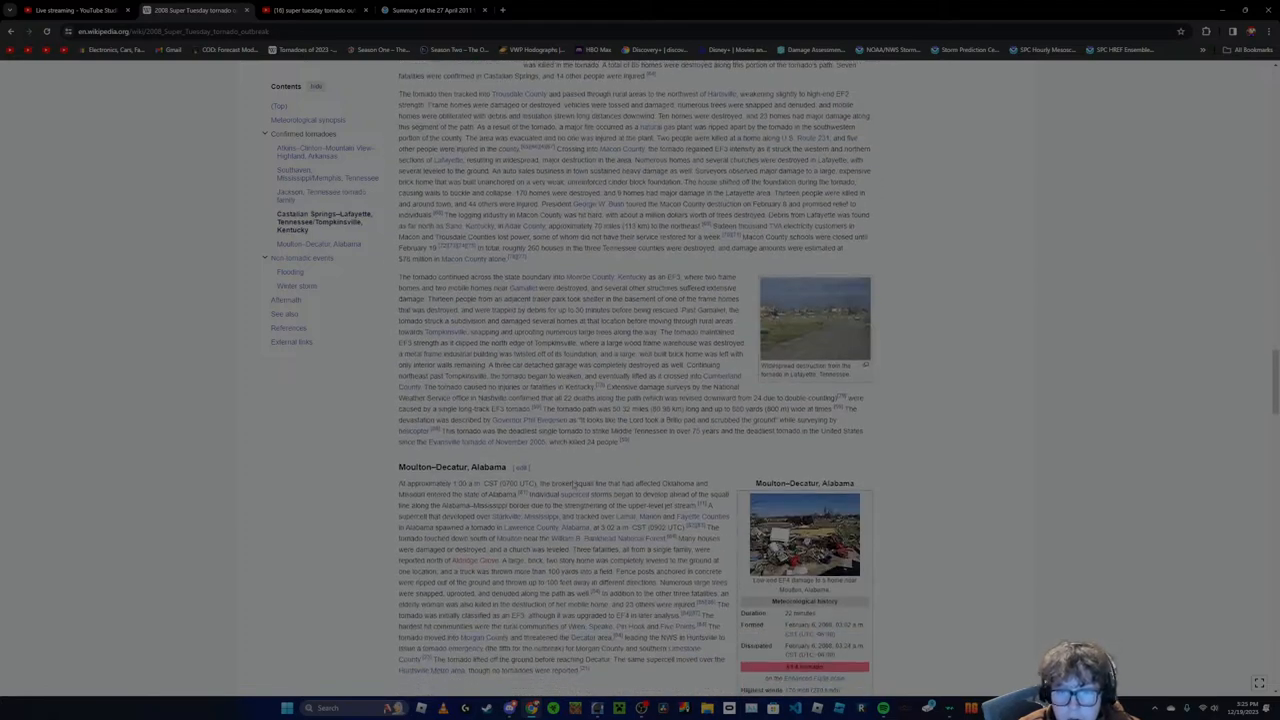
pyautogui.scroll(-3)
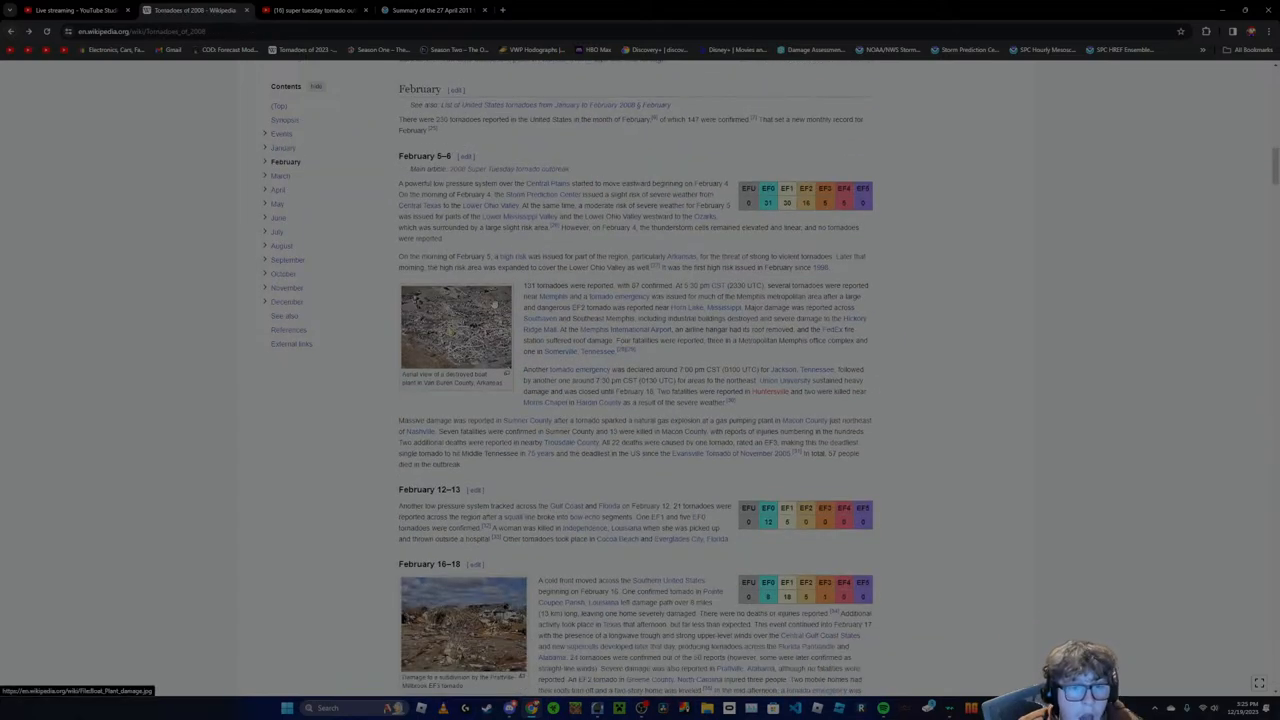
# Scroll the 2008 tornado list from the late-April sections into early May
pyautogui.scroll(-3)
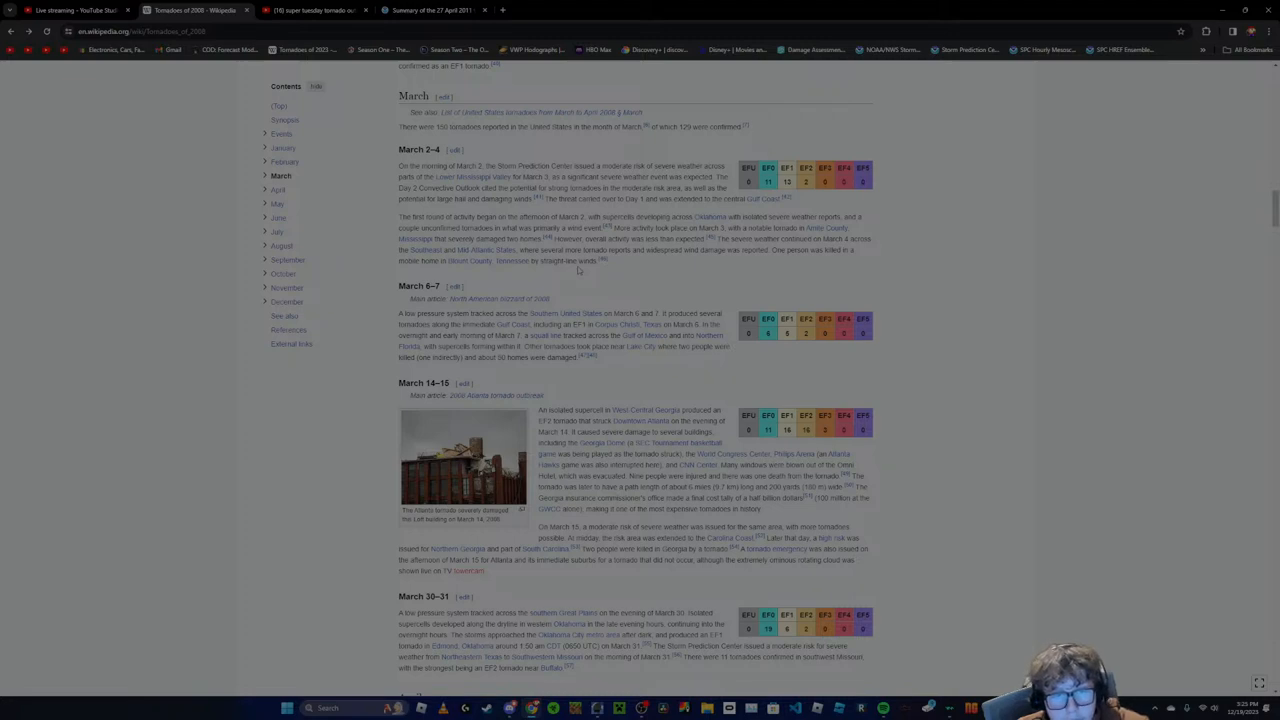
pyautogui.moveTo(578, 272)
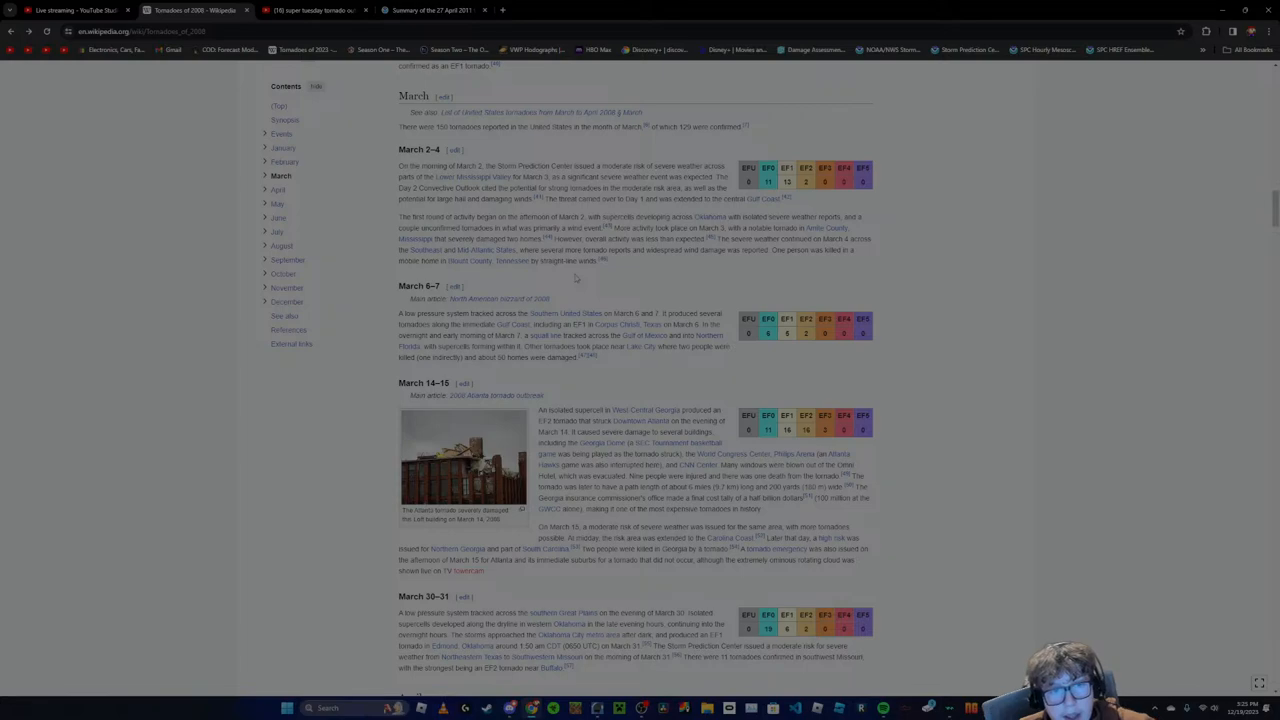
pyautogui.scroll(-3)
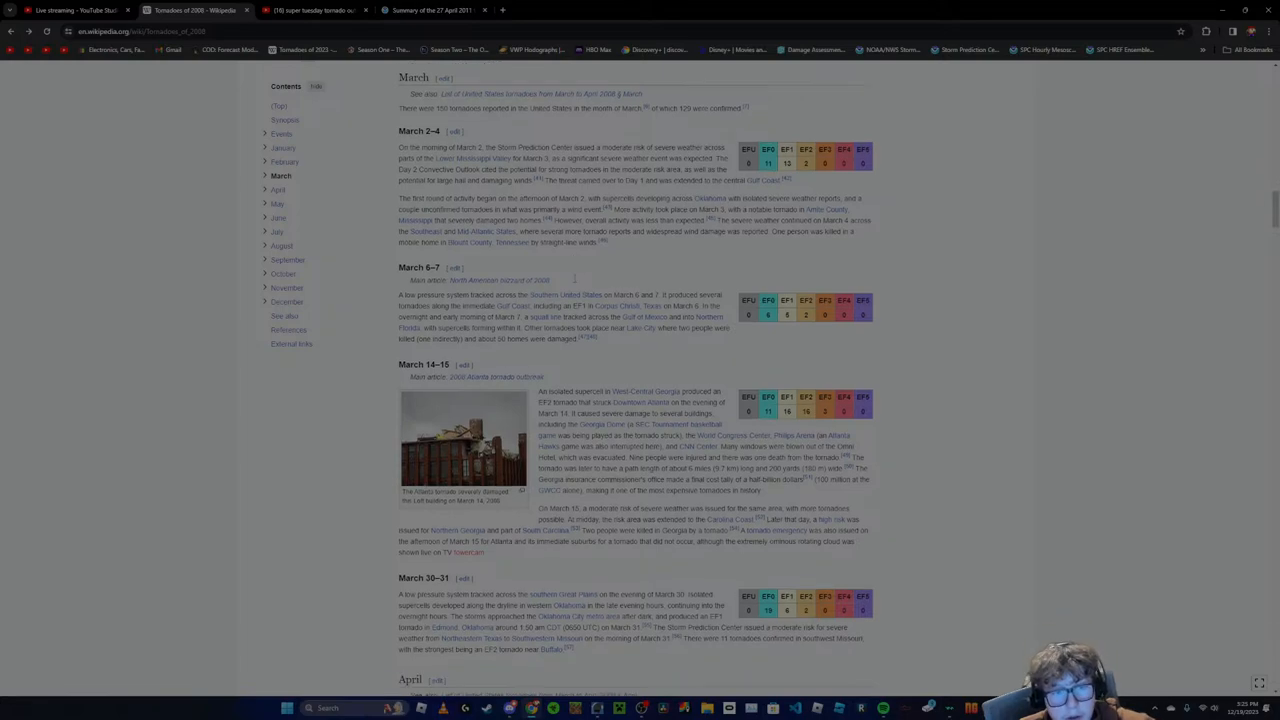
pyautogui.scroll(-3)
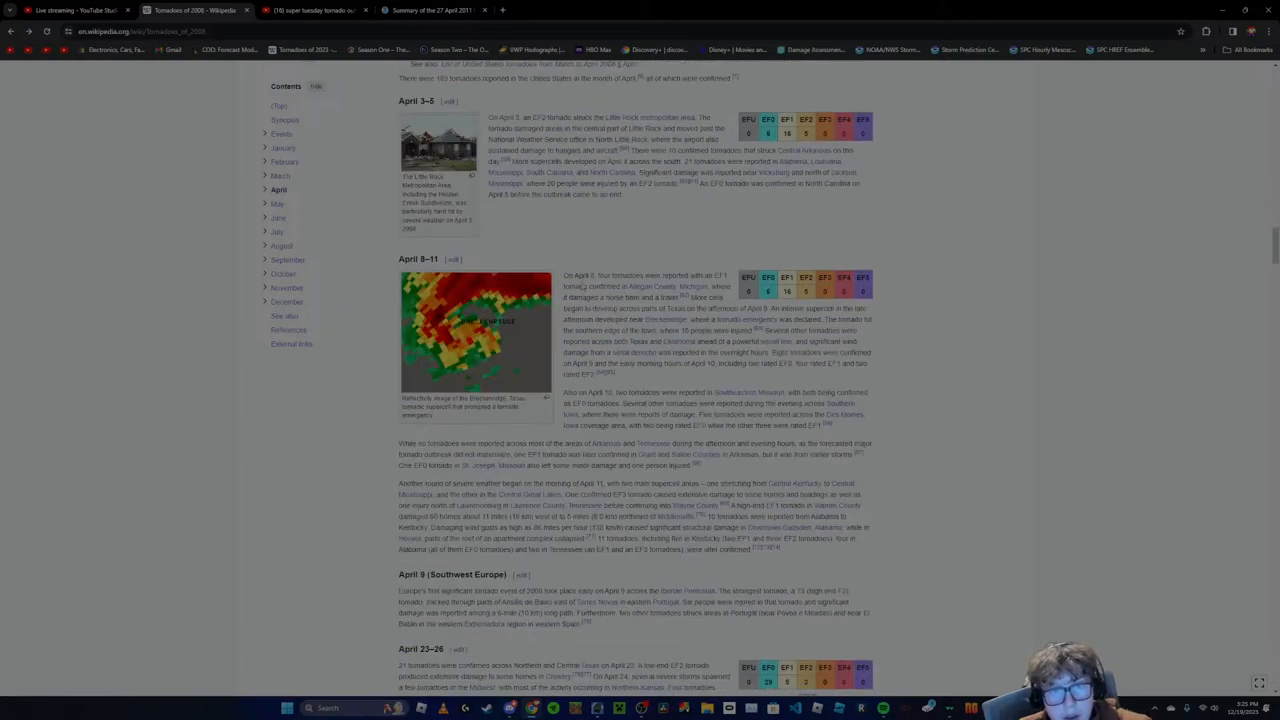
pyautogui.scroll(-3)
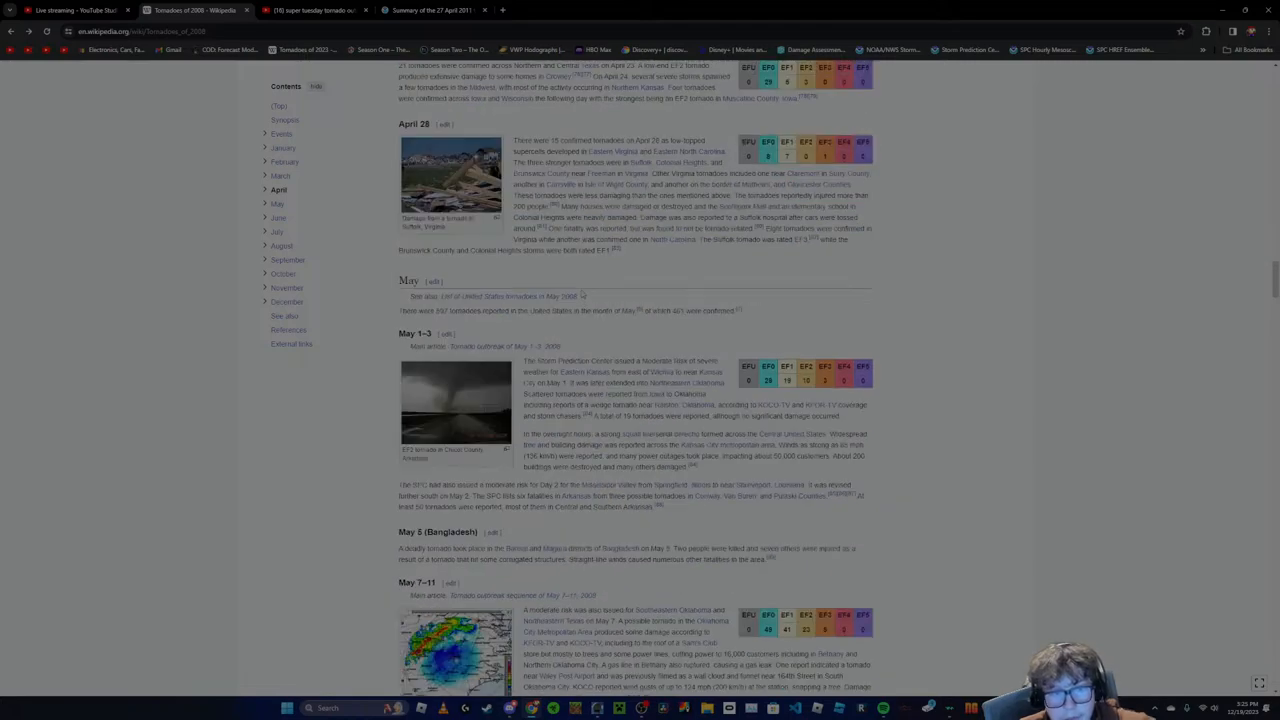
pyautogui.scroll(-3)
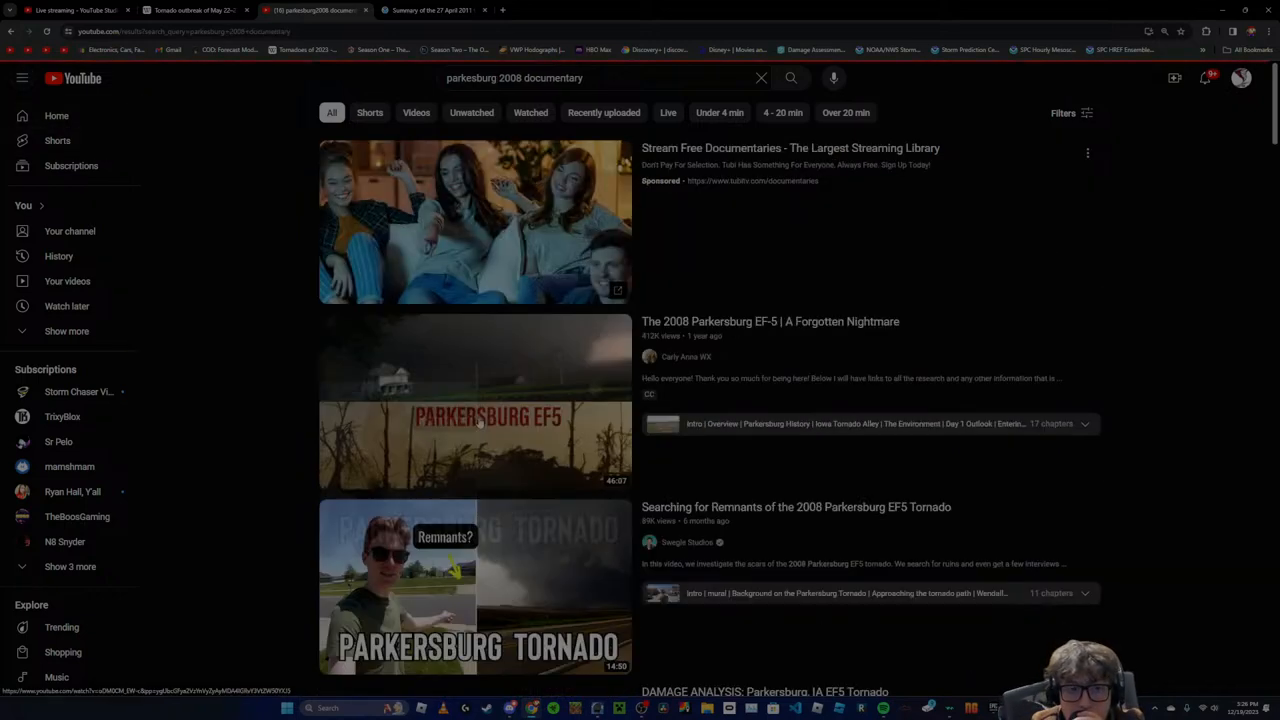
# Scroll through the Parkersburg 2008 documentary results, then return to the Tornadoes of 2008 tab
pyautogui.scroll(-3)
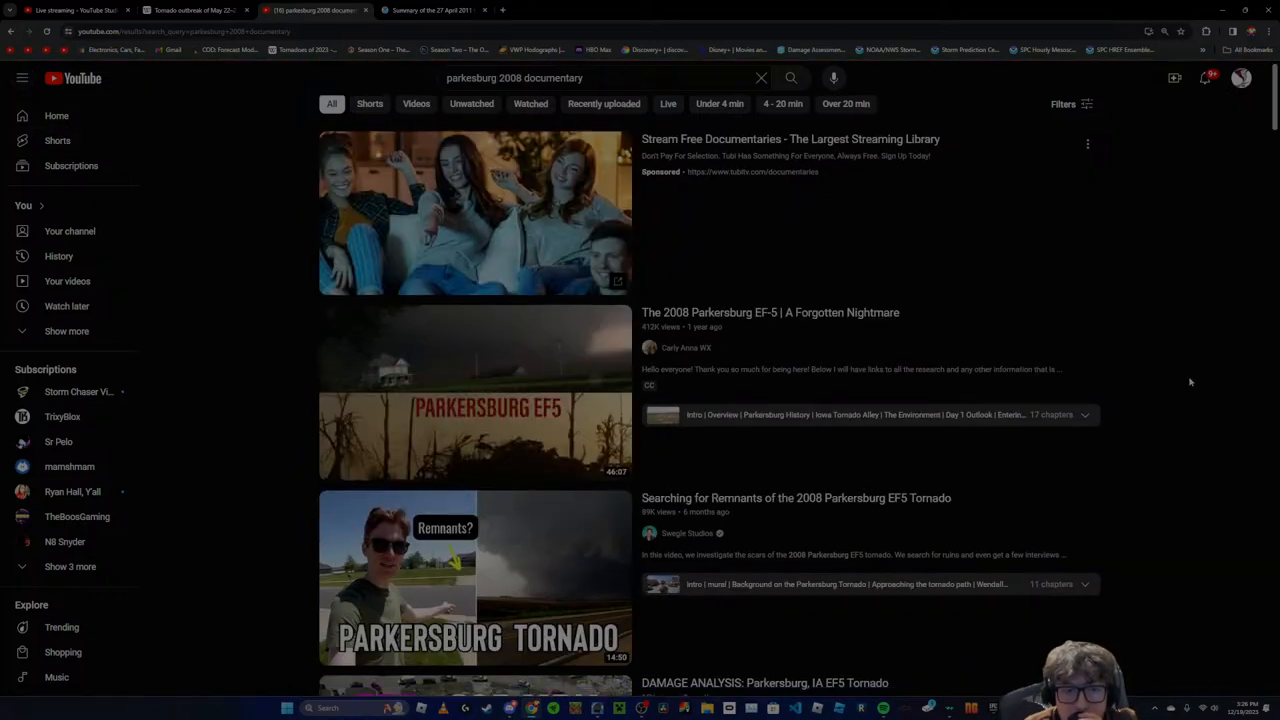
pyautogui.scroll(-3)
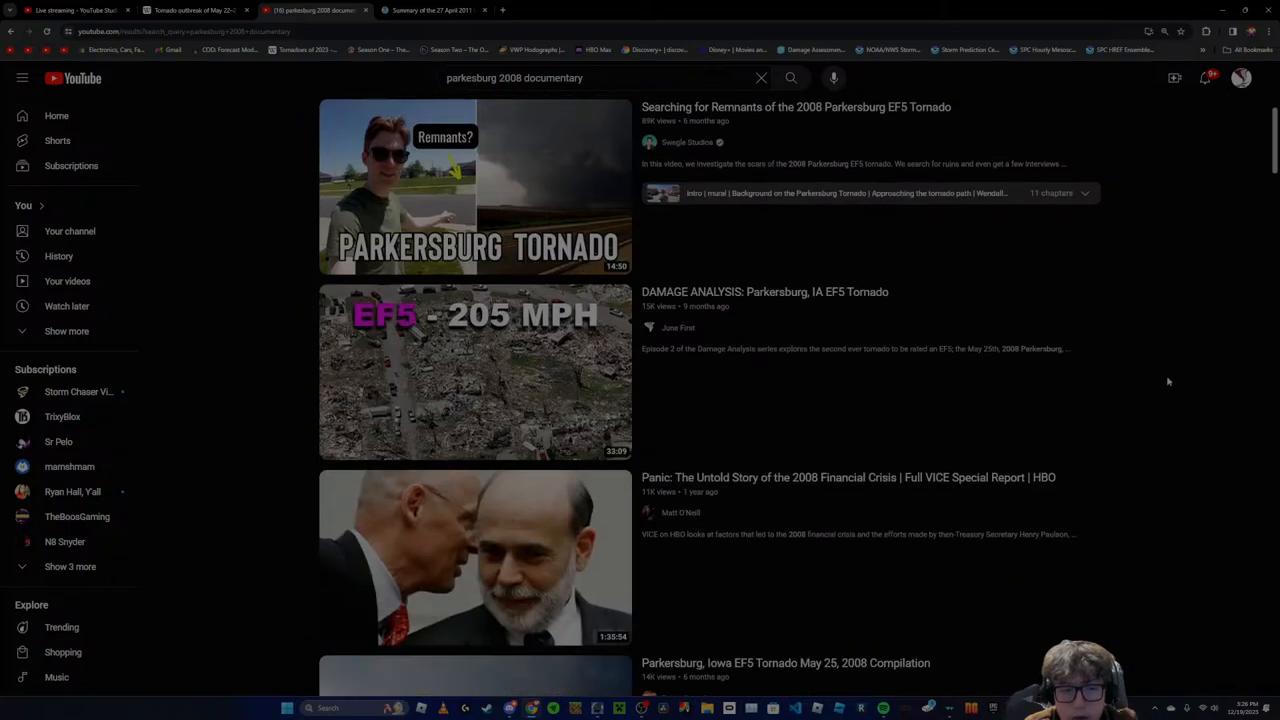
pyautogui.scroll(-3)
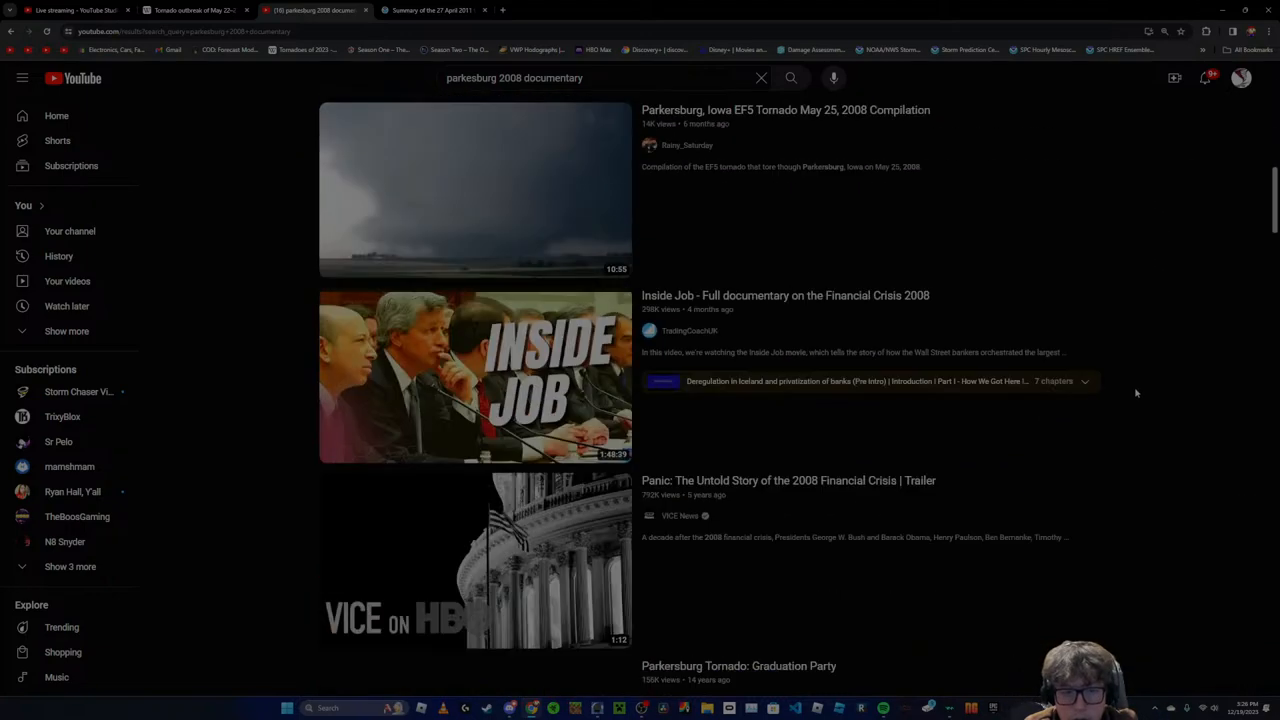
pyautogui.scroll(-3)
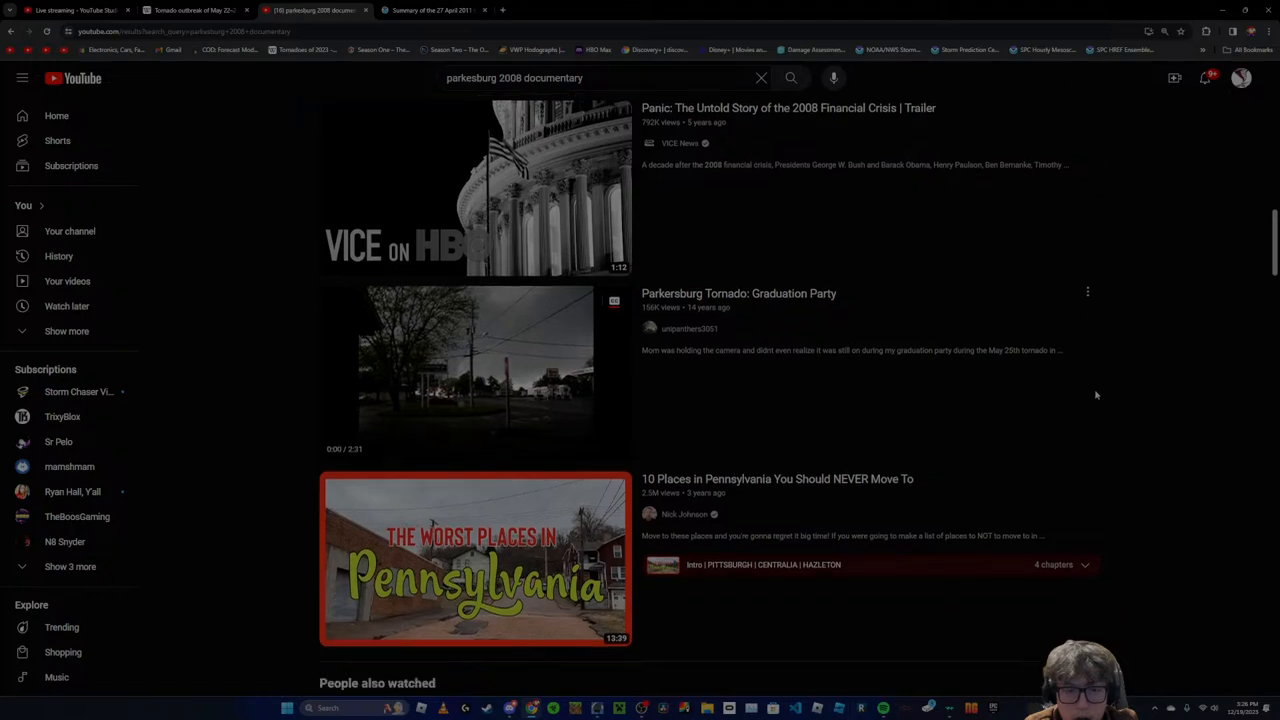
pyautogui.scroll(-3)
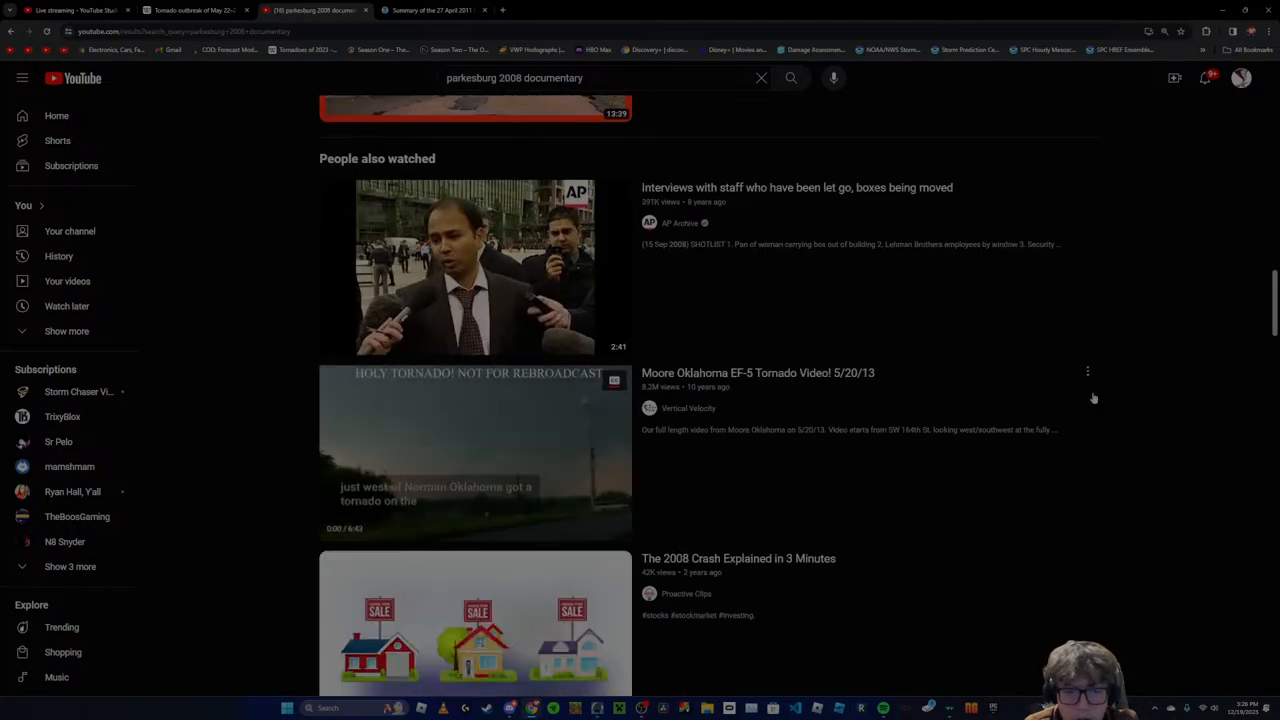
pyautogui.scroll(-3)
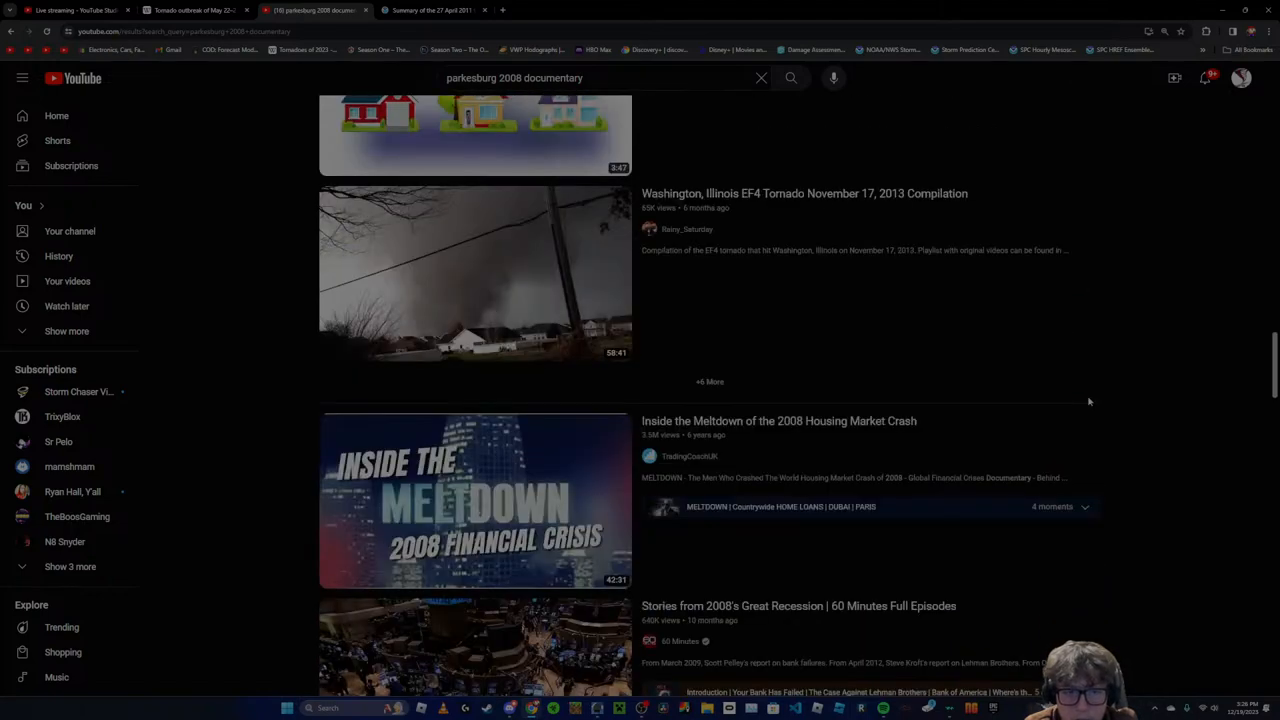
pyautogui.scroll(-3)
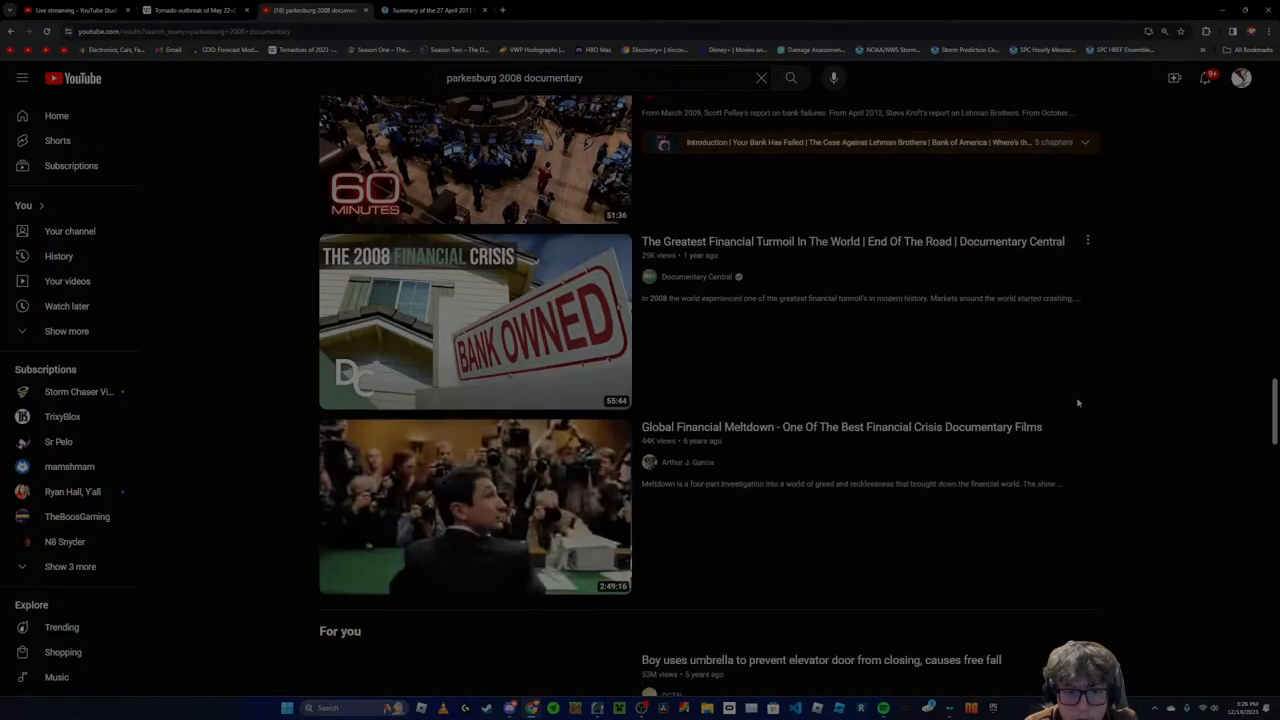
pyautogui.scroll(-3)
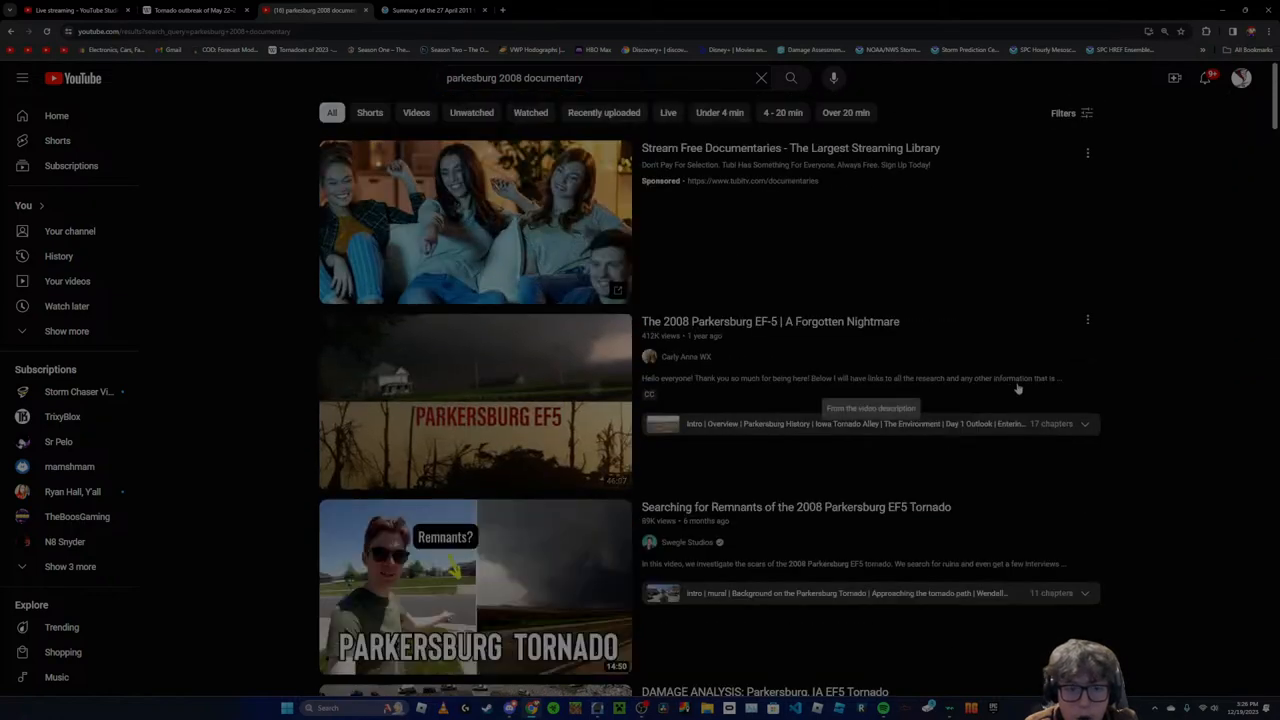
pyautogui.moveTo(1214, 436)
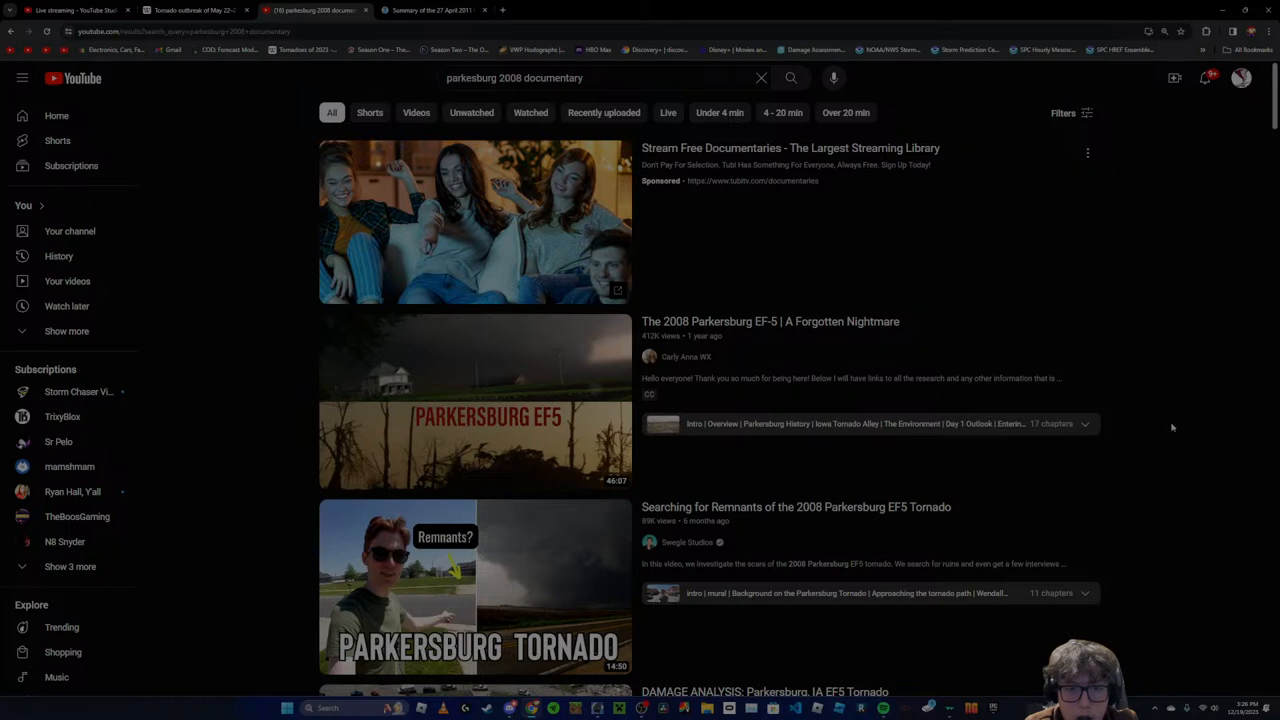
pyautogui.moveTo(1122, 420)
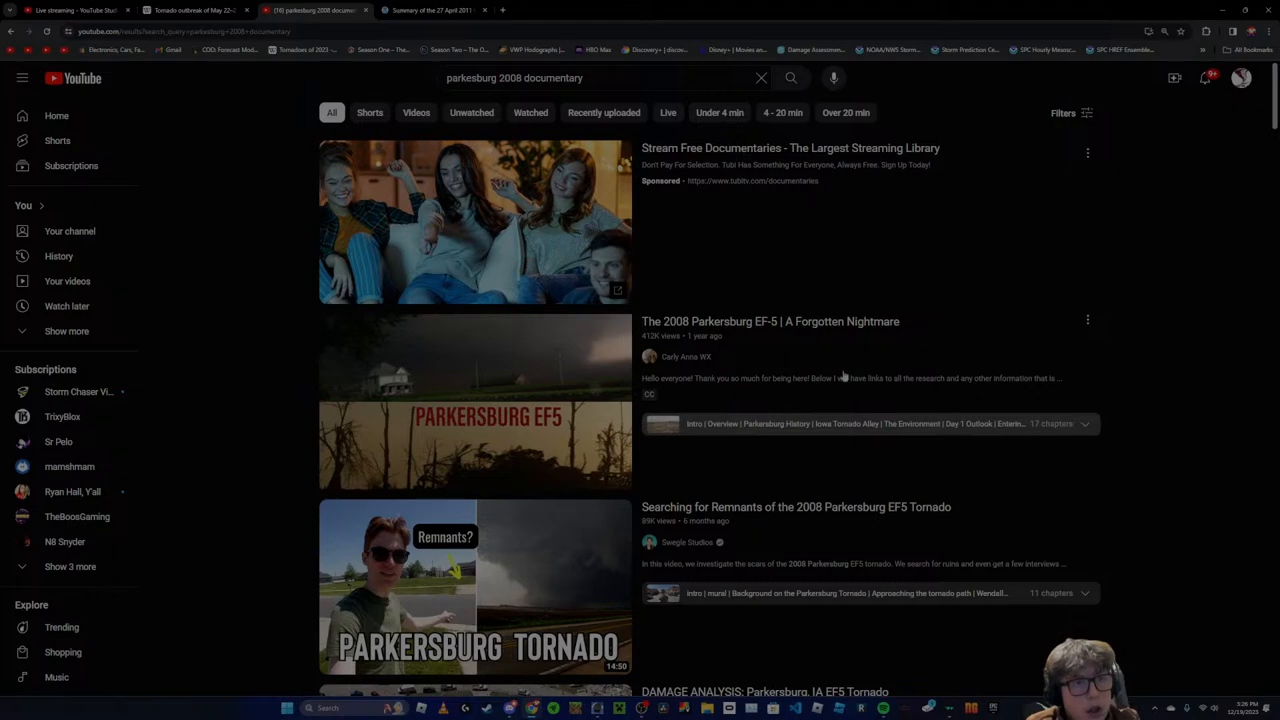
pyautogui.click(190, 10)
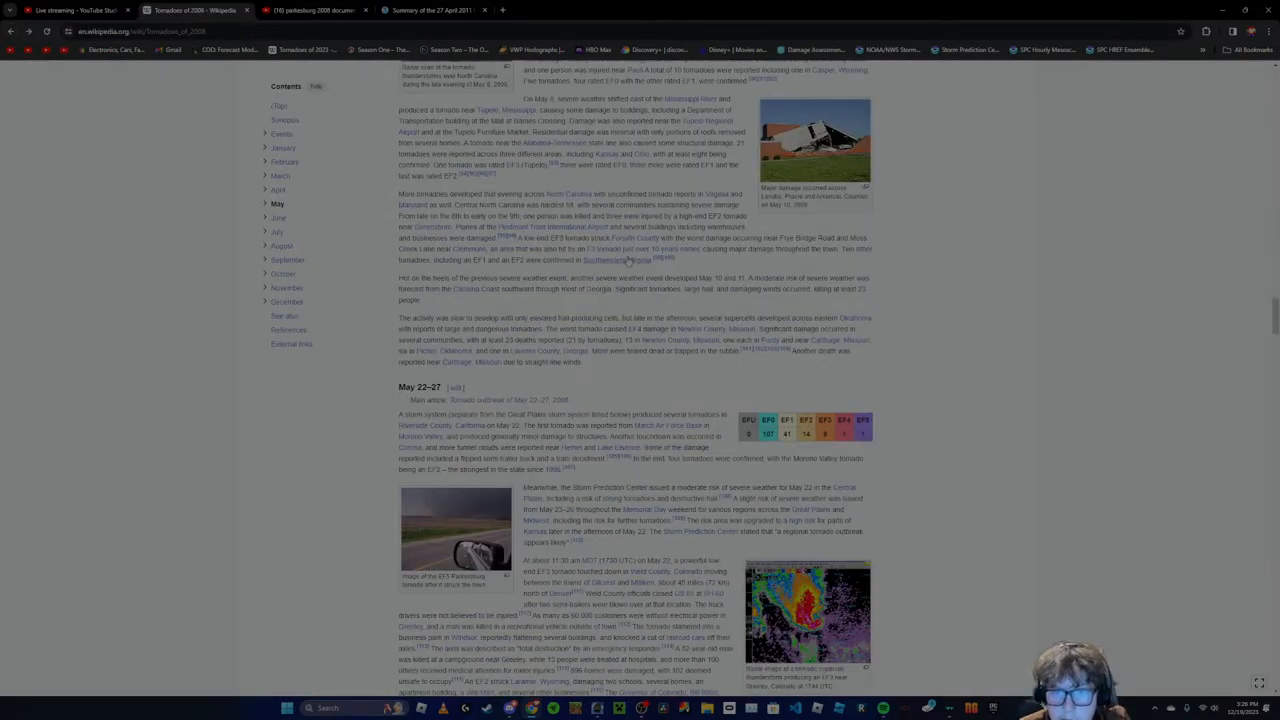
# View the Tornadoes of 2009 track map full-size and close the viewer
pyautogui.scroll(3)
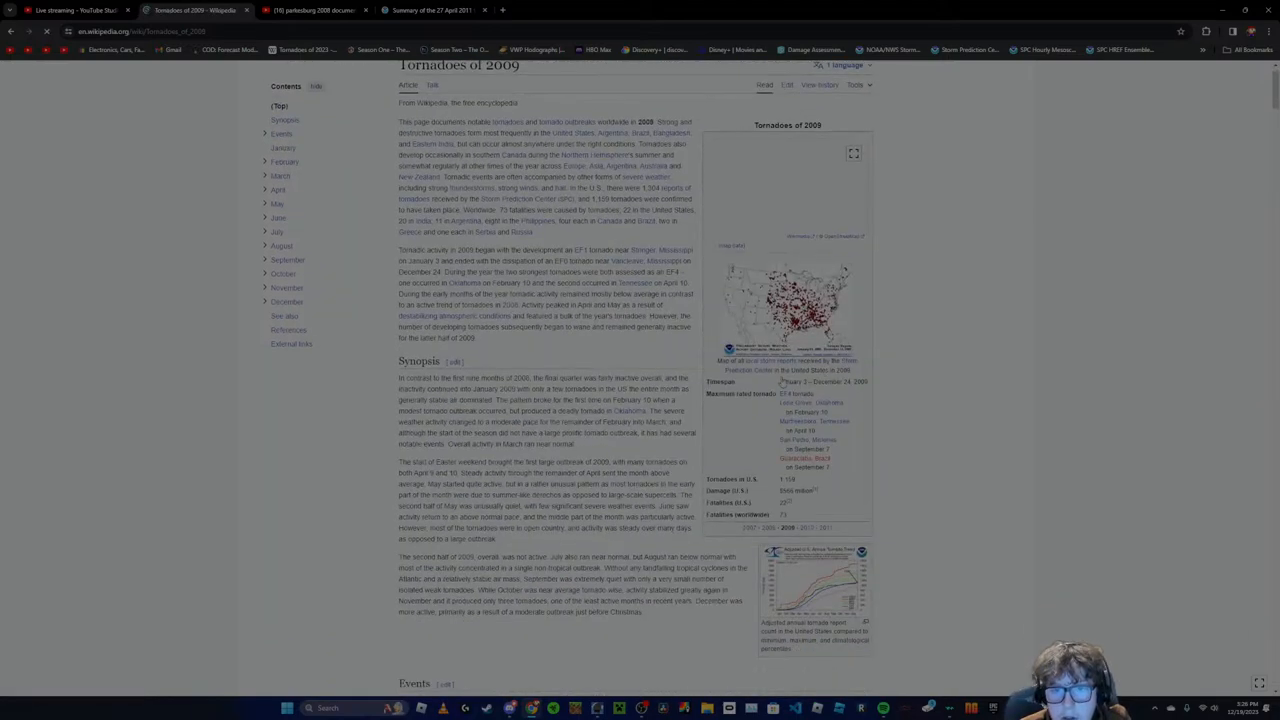
pyautogui.scroll(-3)
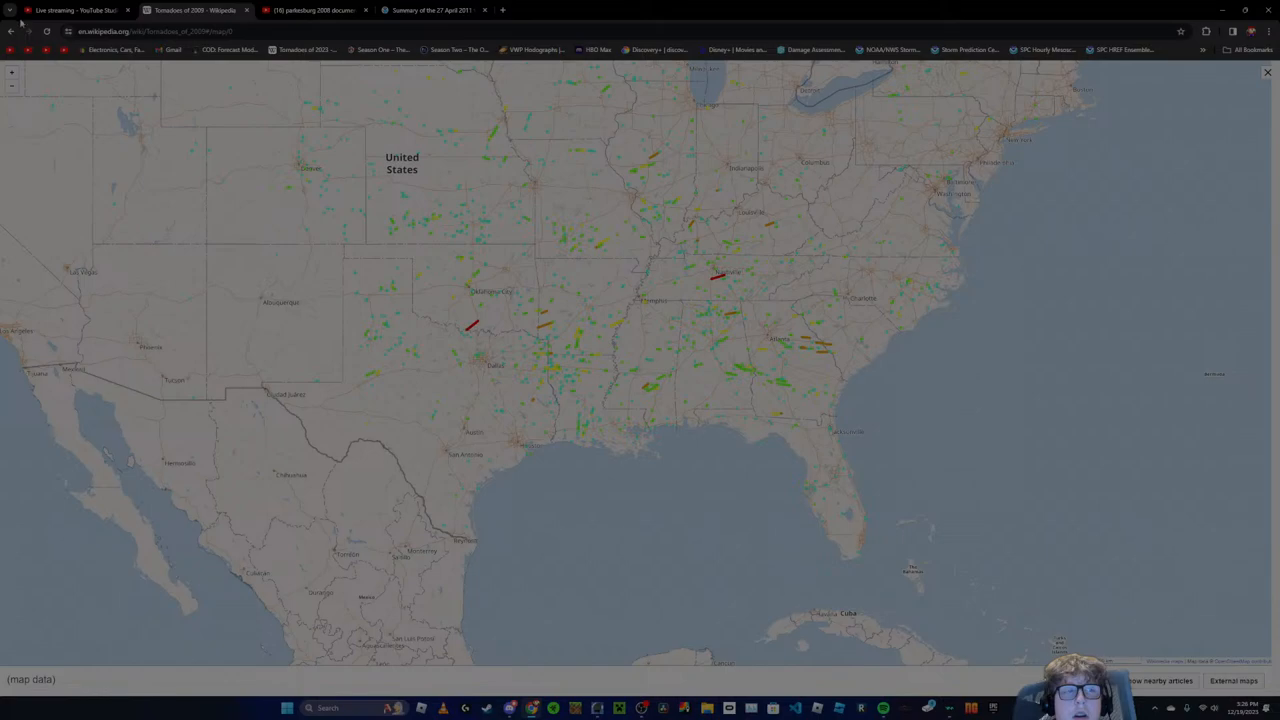
pyautogui.click(1268, 72)
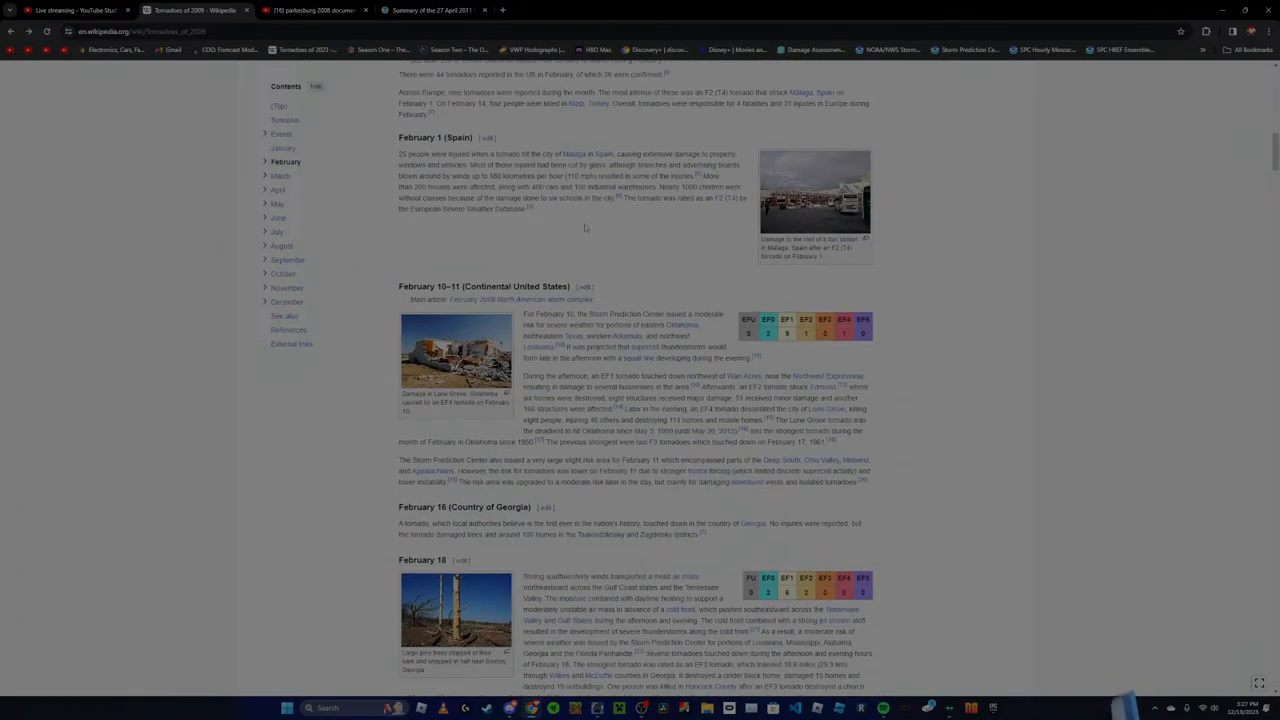
# Skim the 2009 Events section into March, then switch to the YouTube tab
pyautogui.scroll(-3)
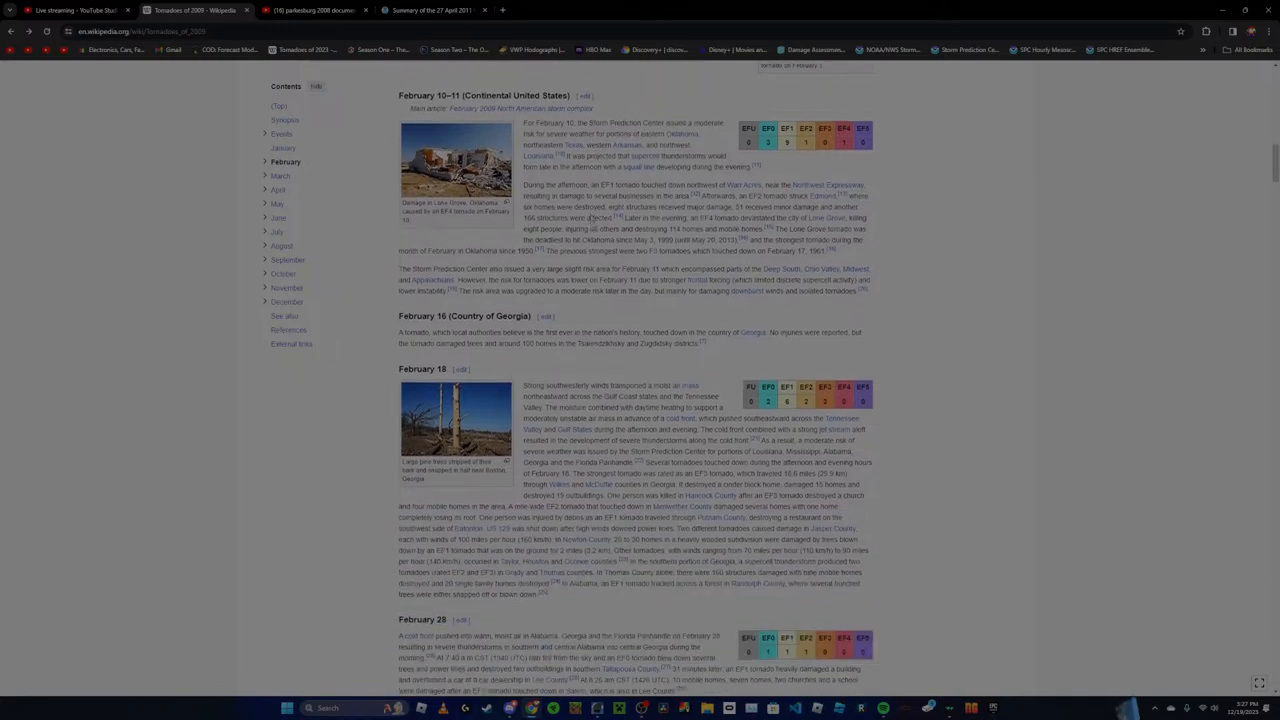
pyautogui.scroll(-3)
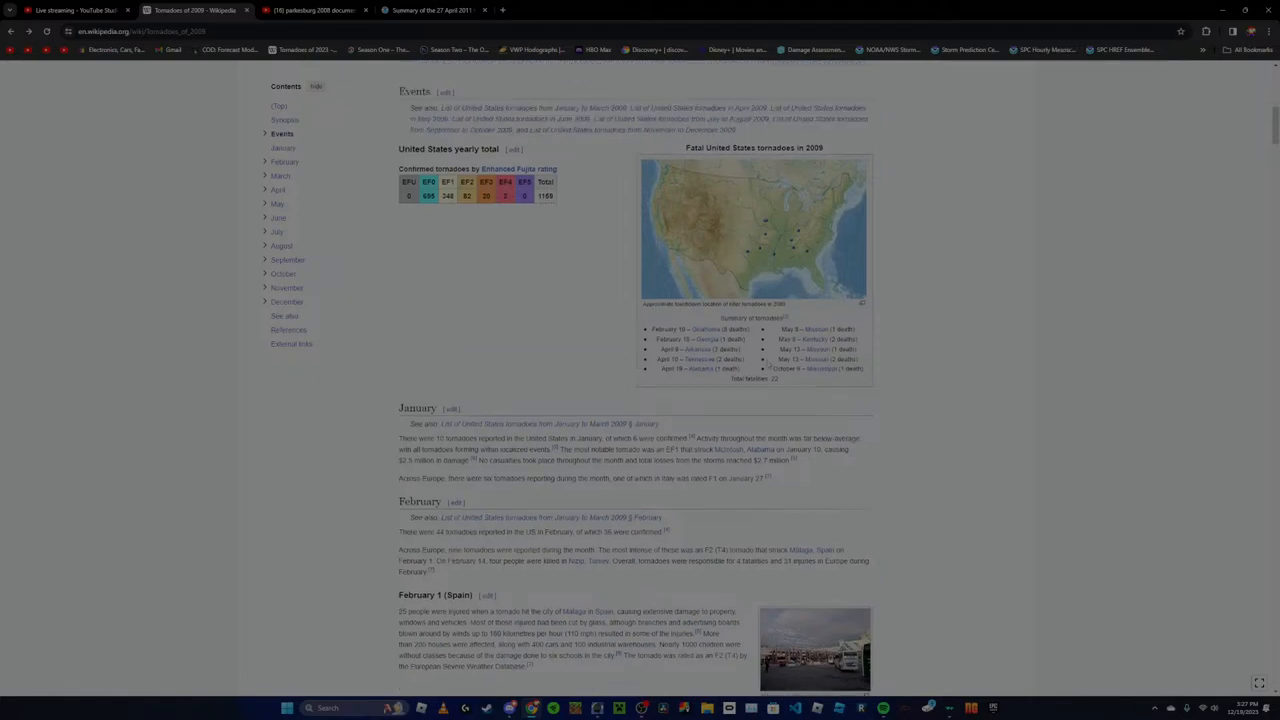
pyautogui.scroll(3)
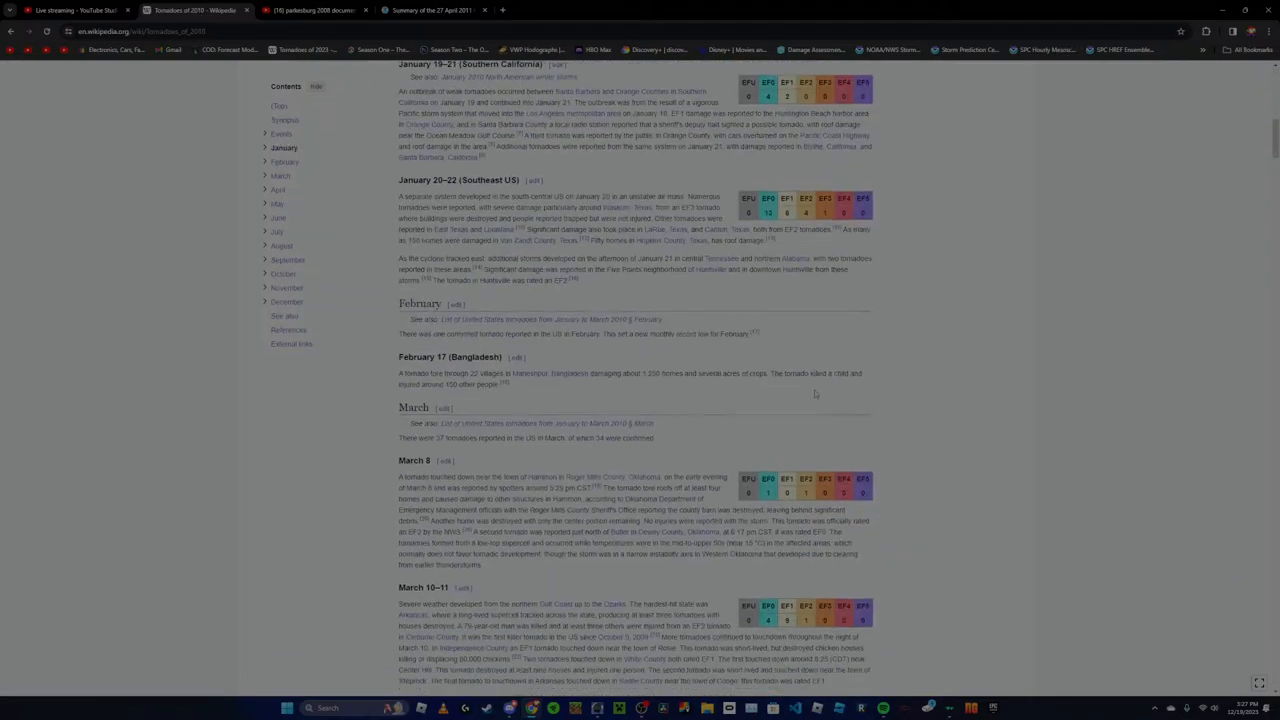
pyautogui.click(310, 10)
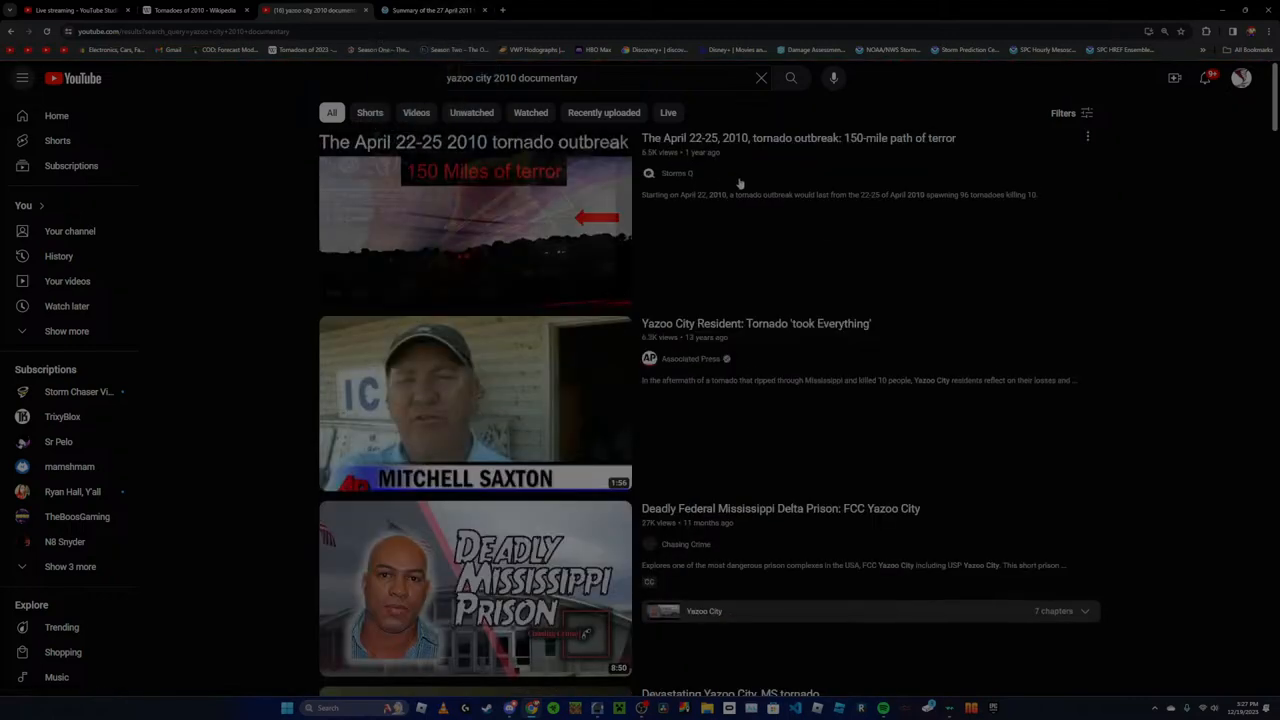
# Scroll far down the Yazoo City 2010 documentary results past the Storm Chasers and Mississippi Delta videos
pyautogui.scroll(-3)
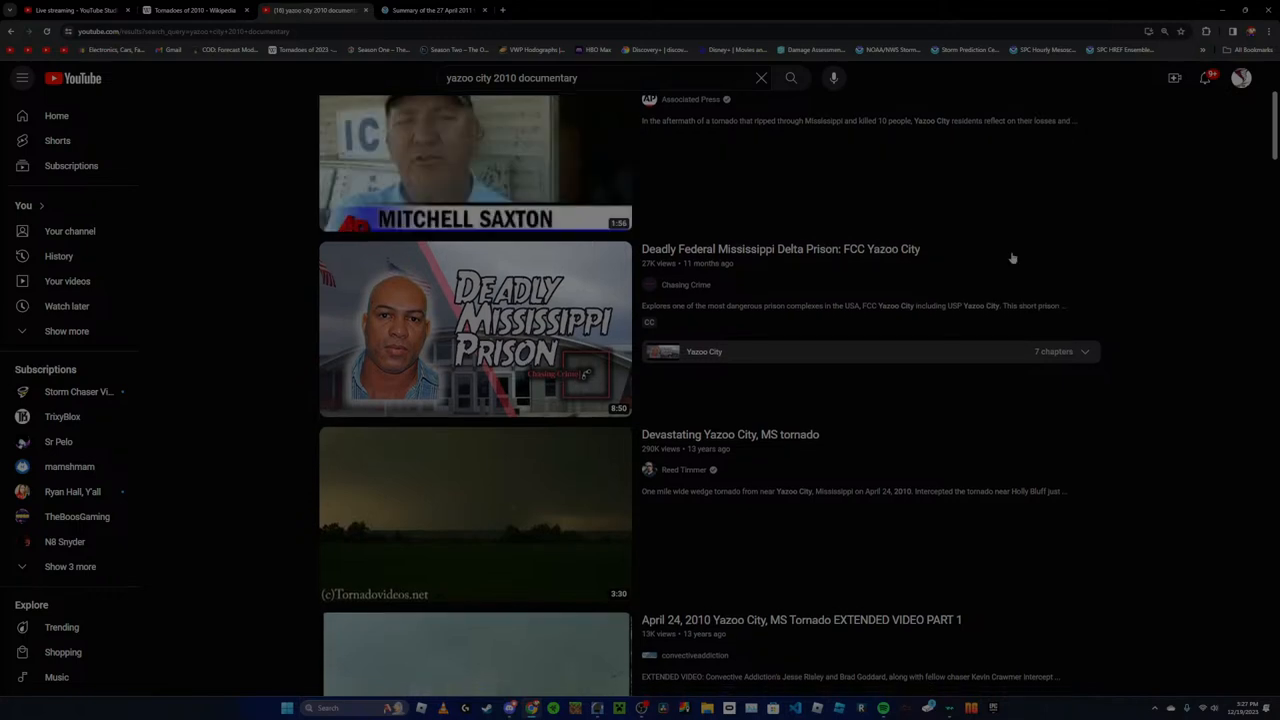
pyautogui.scroll(-3)
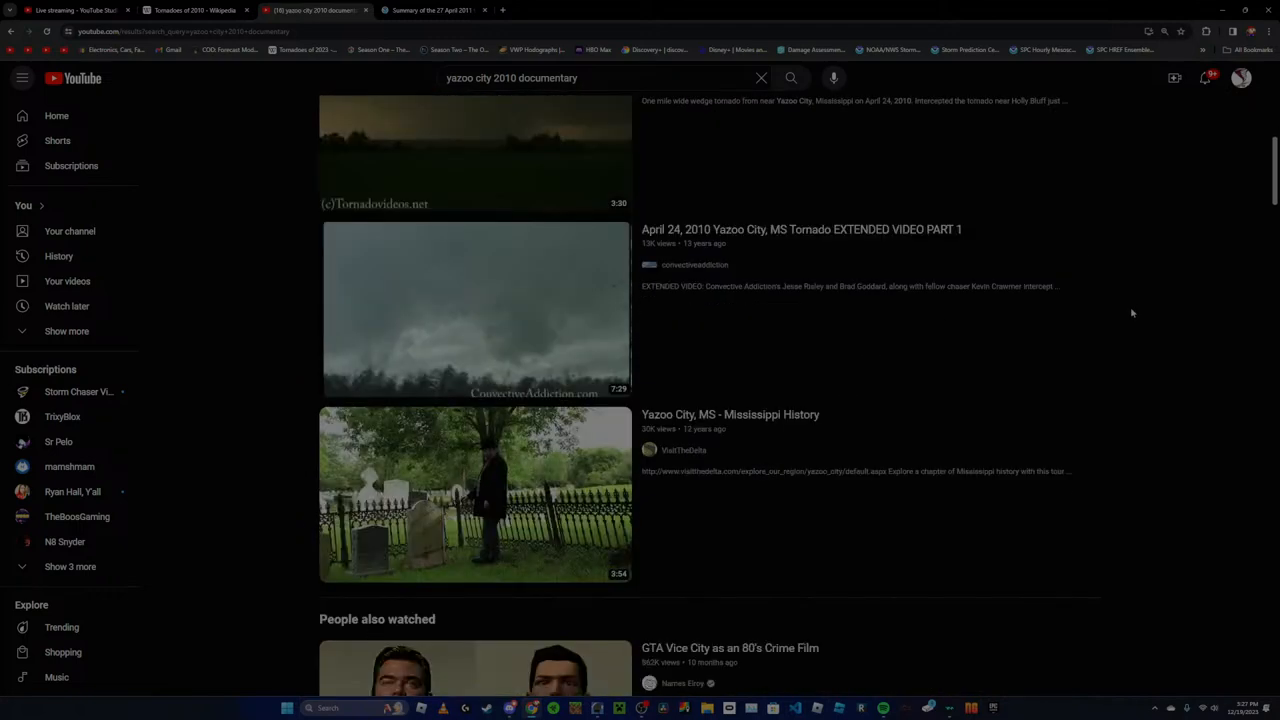
pyautogui.scroll(-3)
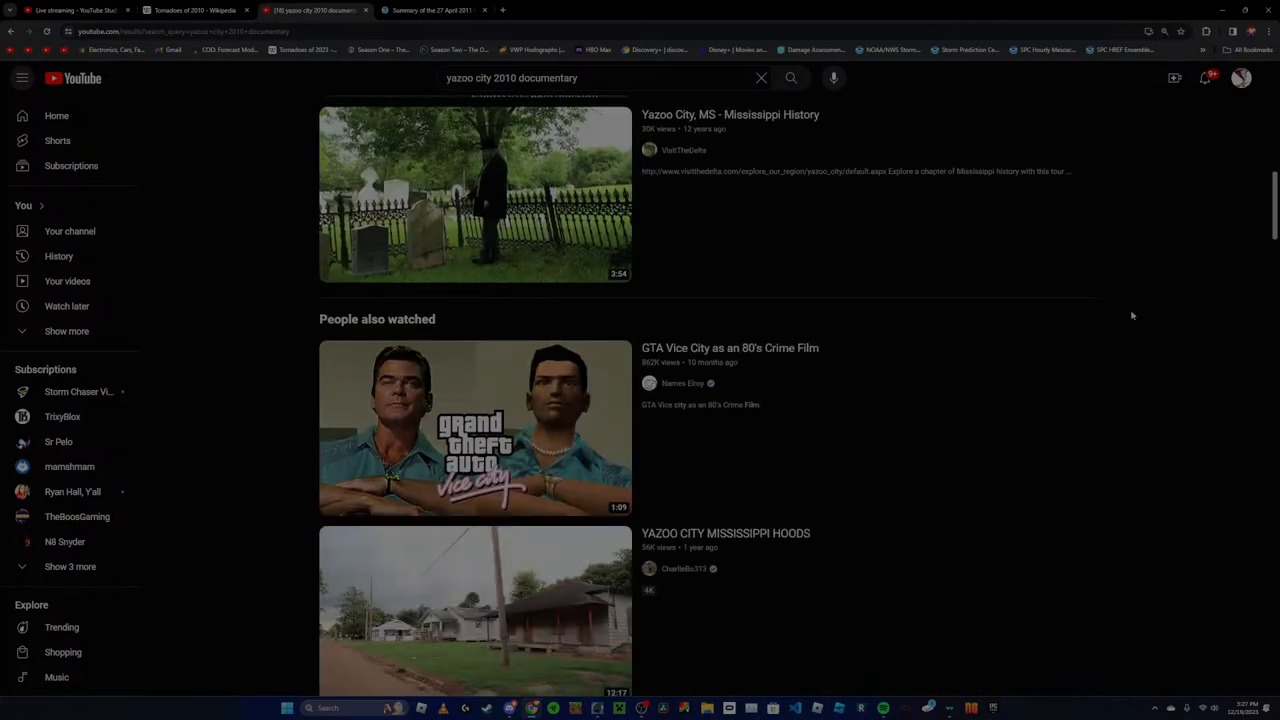
pyautogui.scroll(-3)
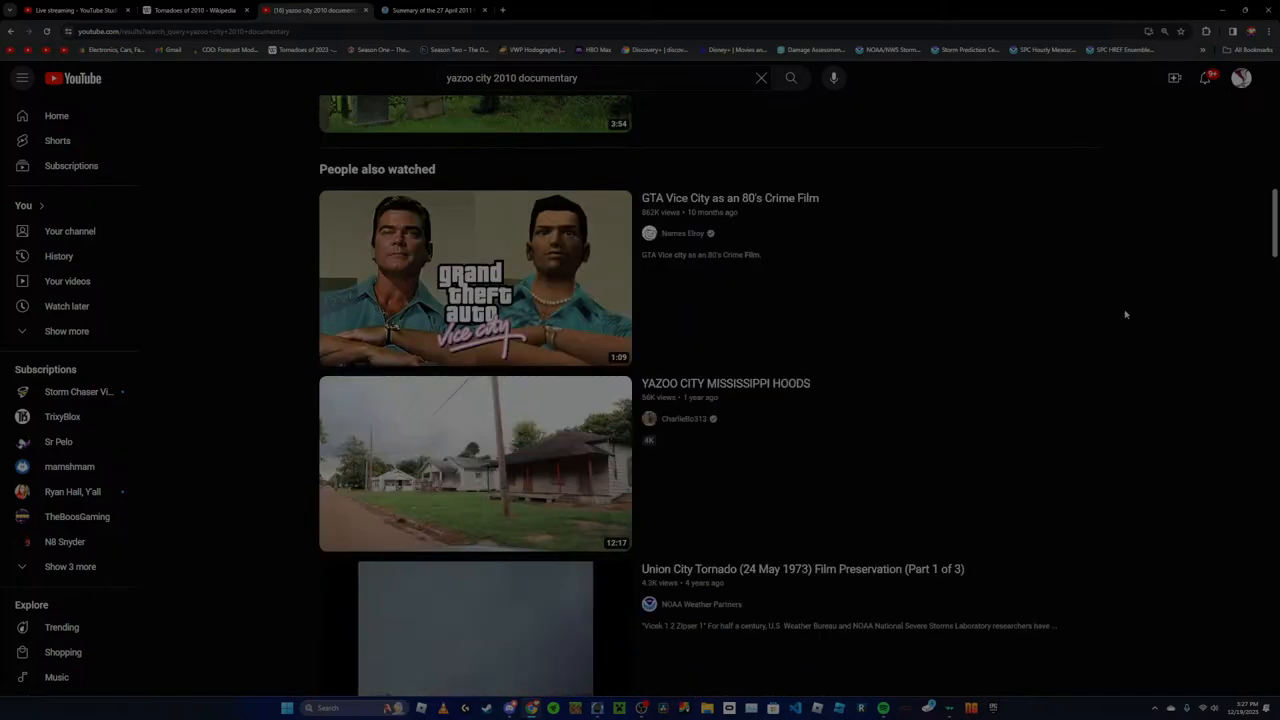
pyautogui.scroll(-3)
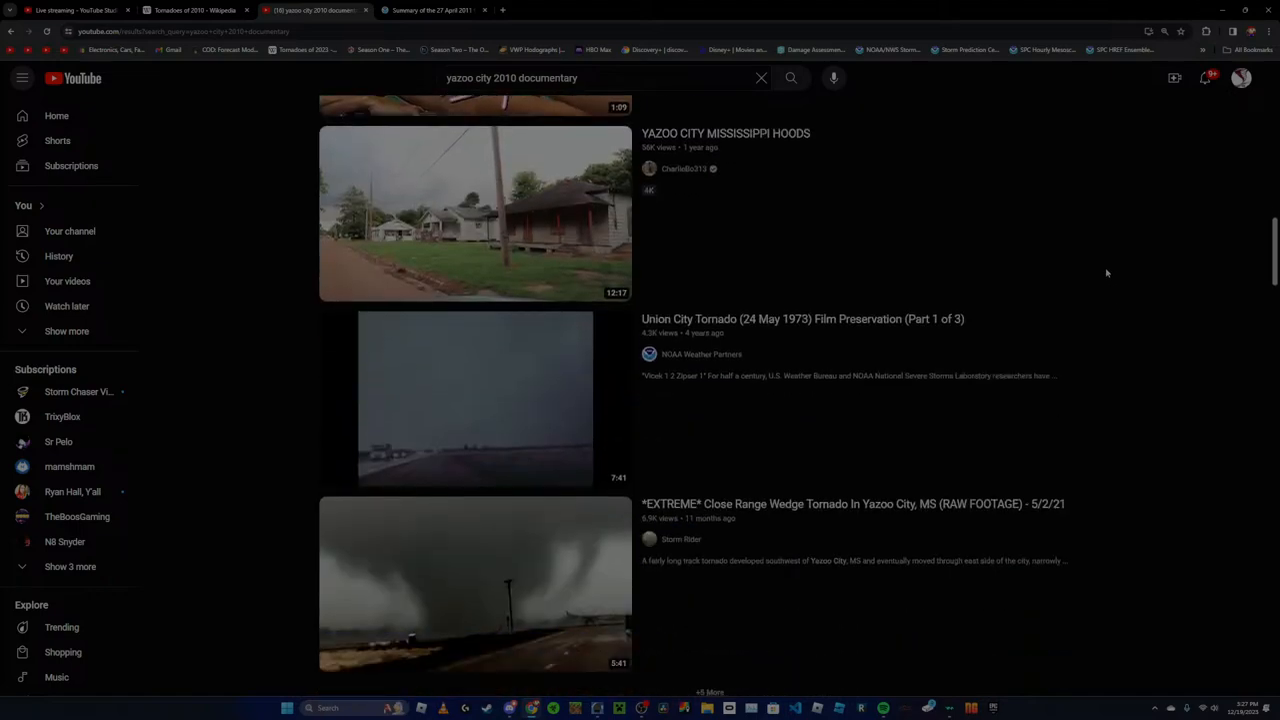
pyautogui.scroll(-3)
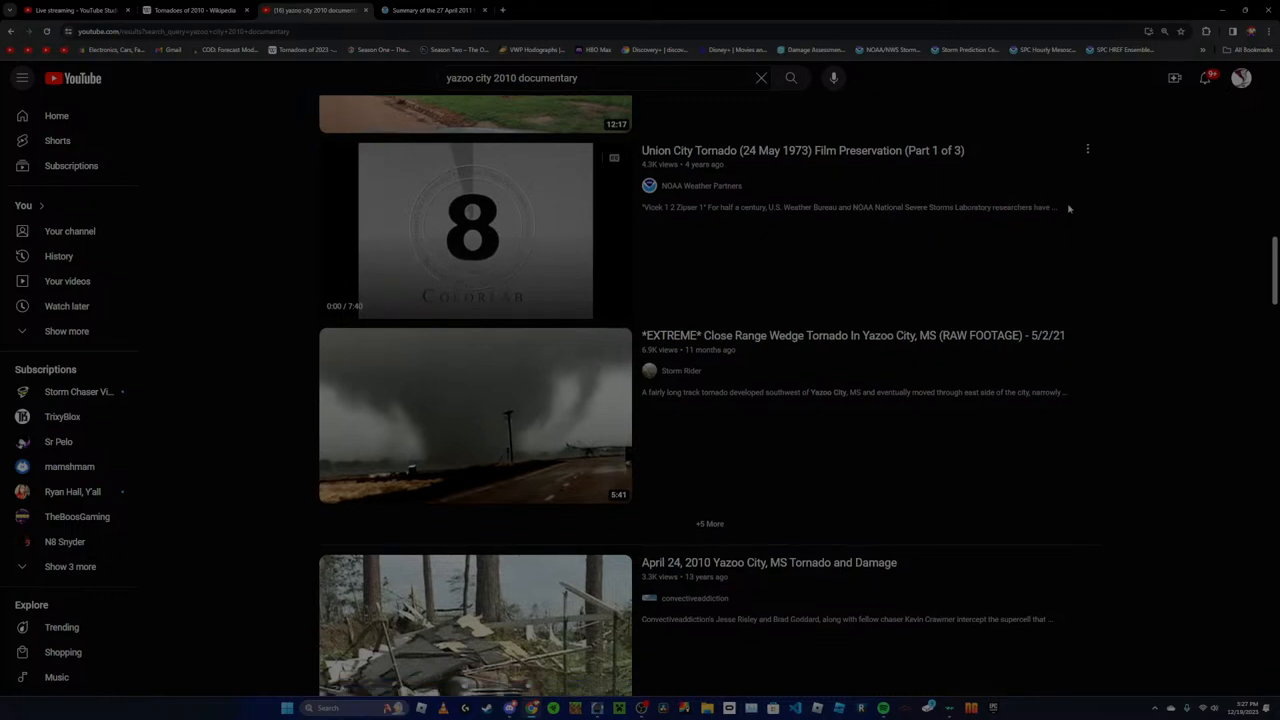
pyautogui.scroll(-3)
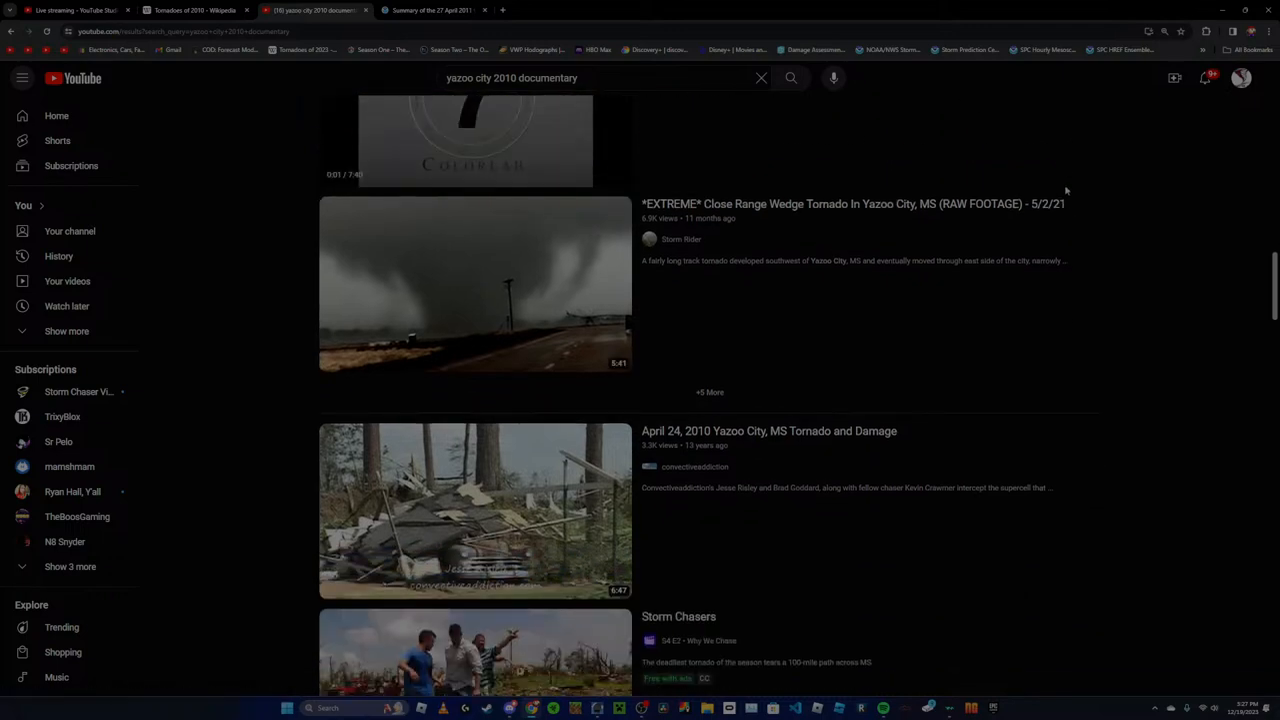
pyautogui.scroll(-3)
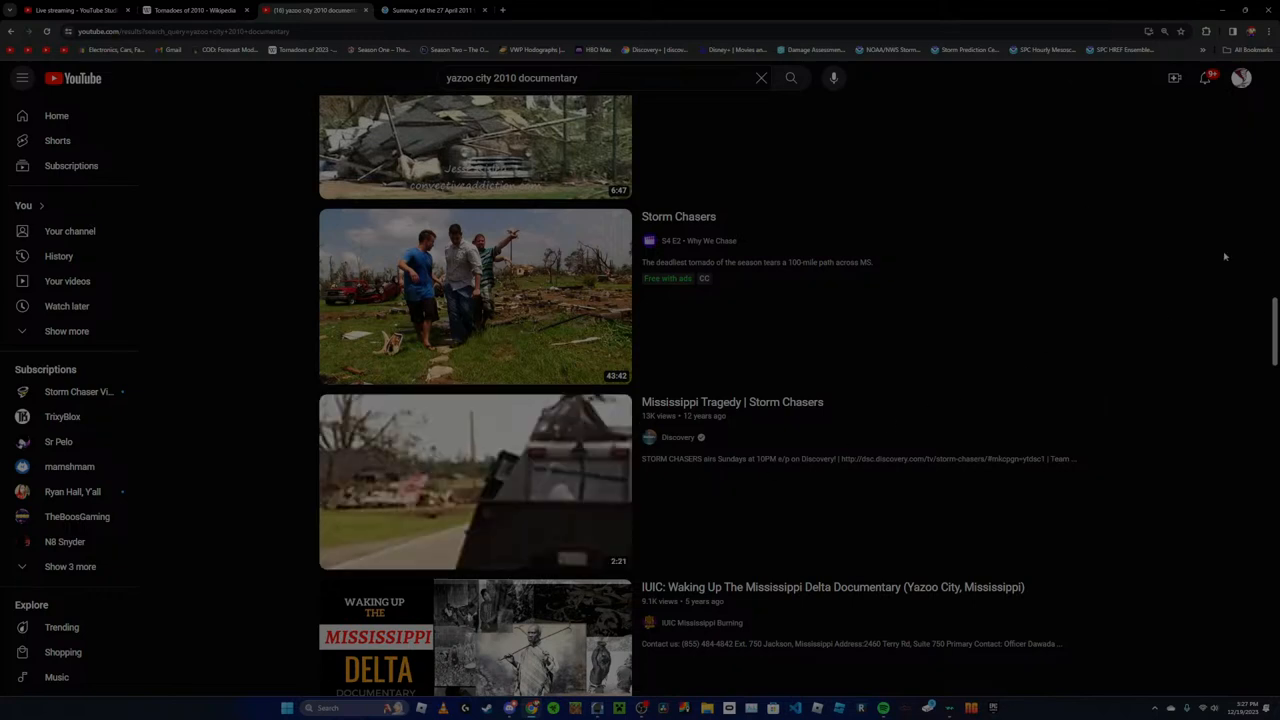
pyautogui.moveTo(1186, 252)
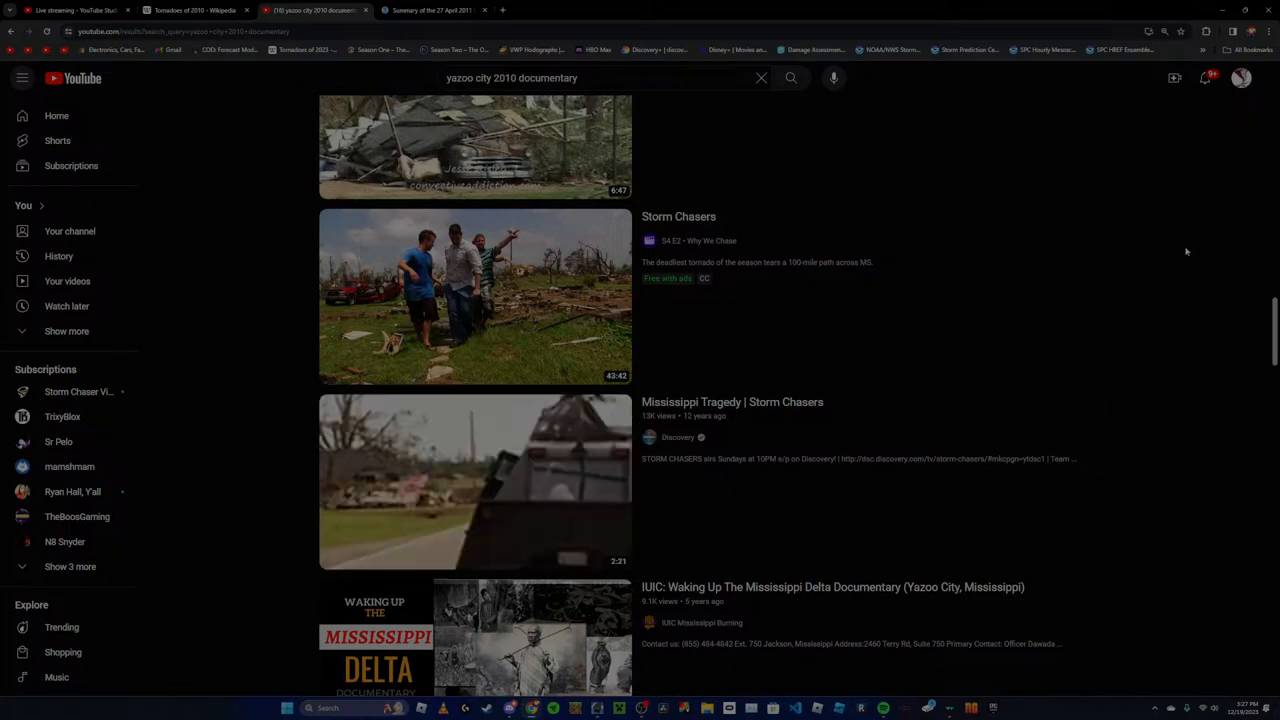
pyautogui.scroll(-3)
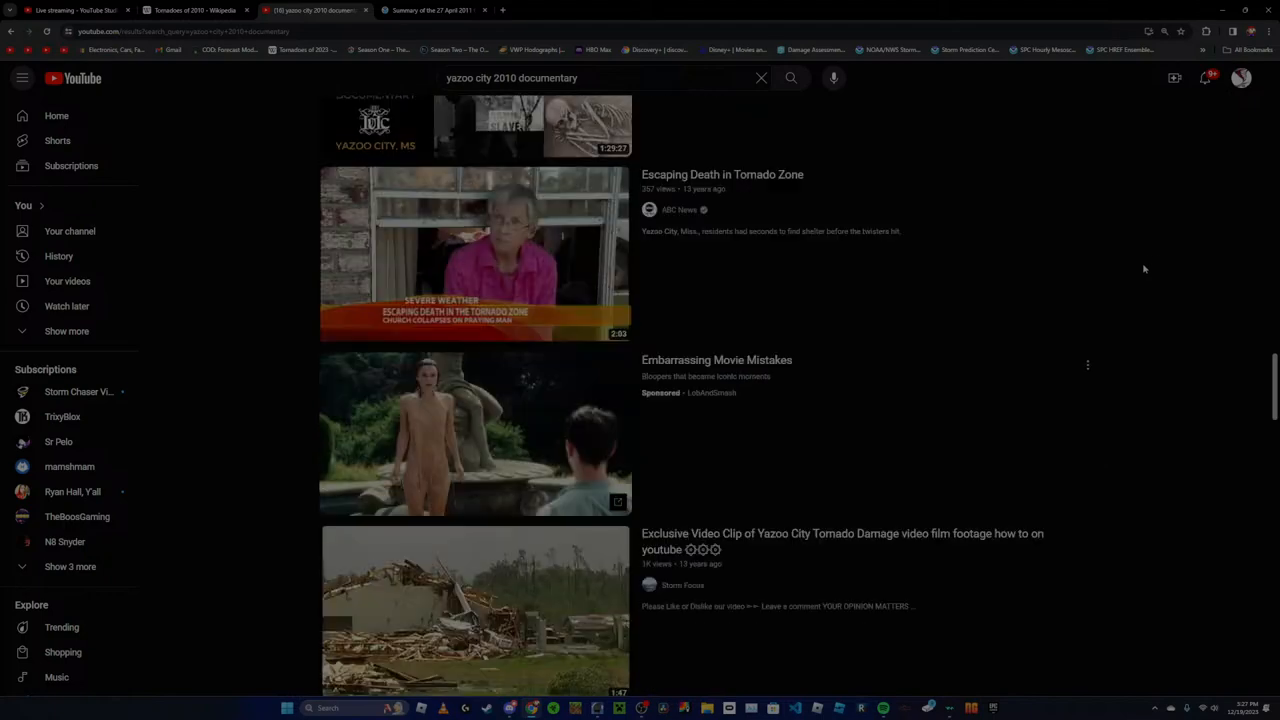
pyautogui.scroll(-3)
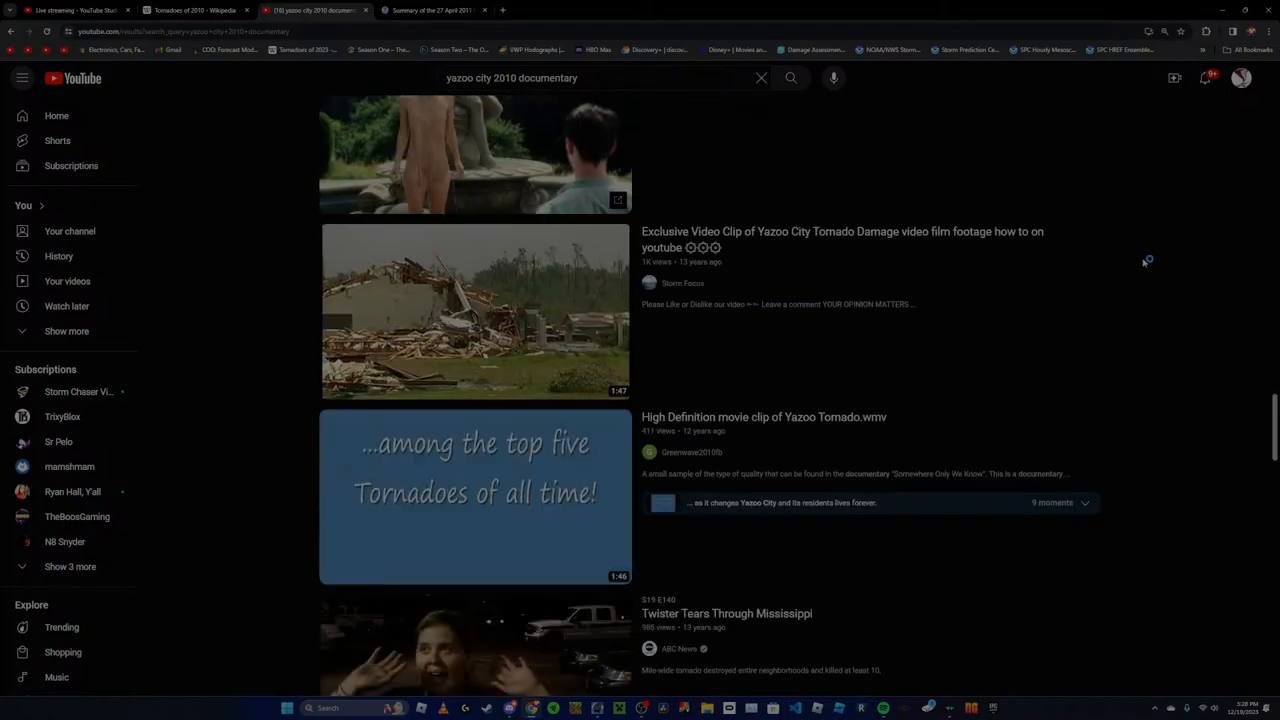
pyautogui.scroll(-3)
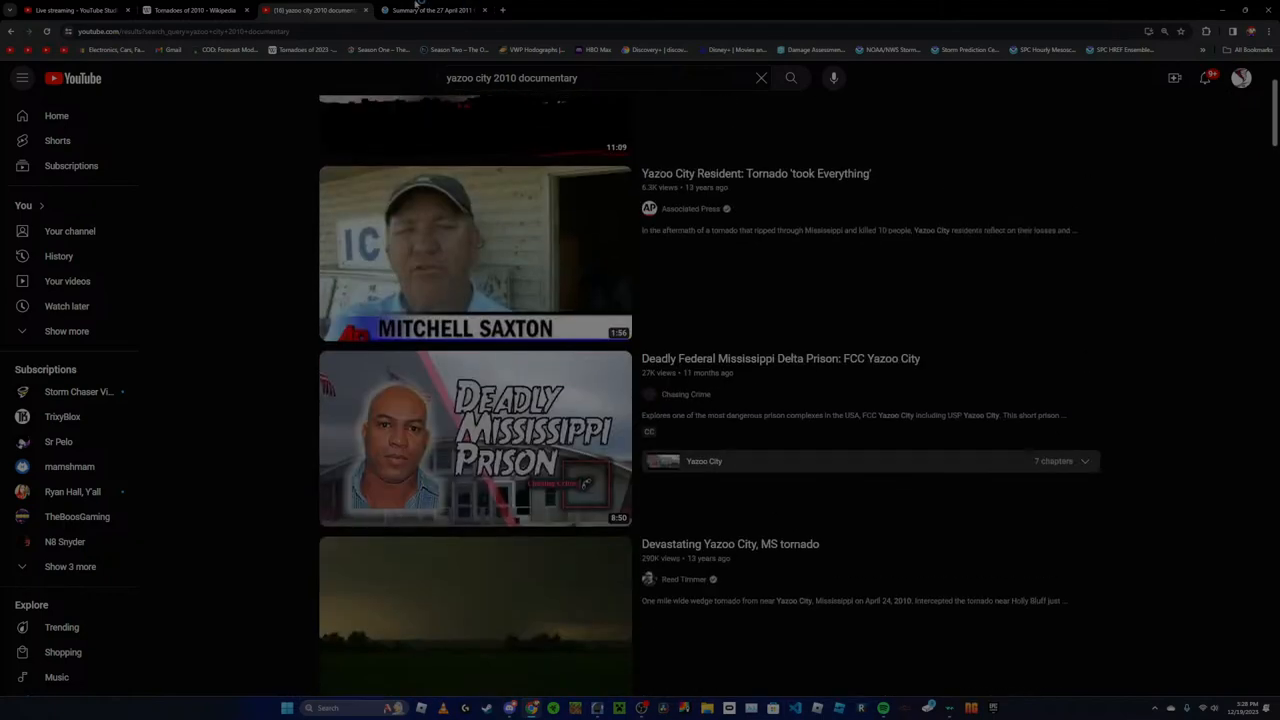
# Switch to the Tornadoes of 2010 tab and skim its March to May entries
pyautogui.click(190, 10)
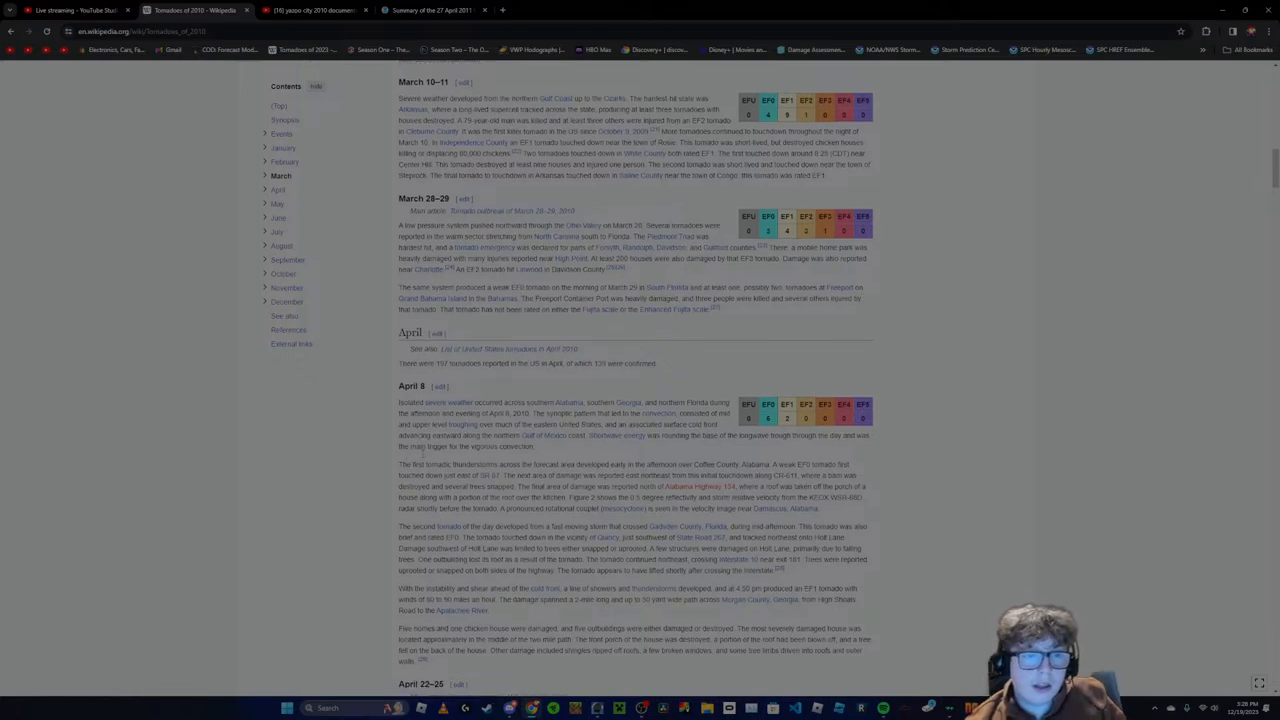
pyautogui.scroll(-3)
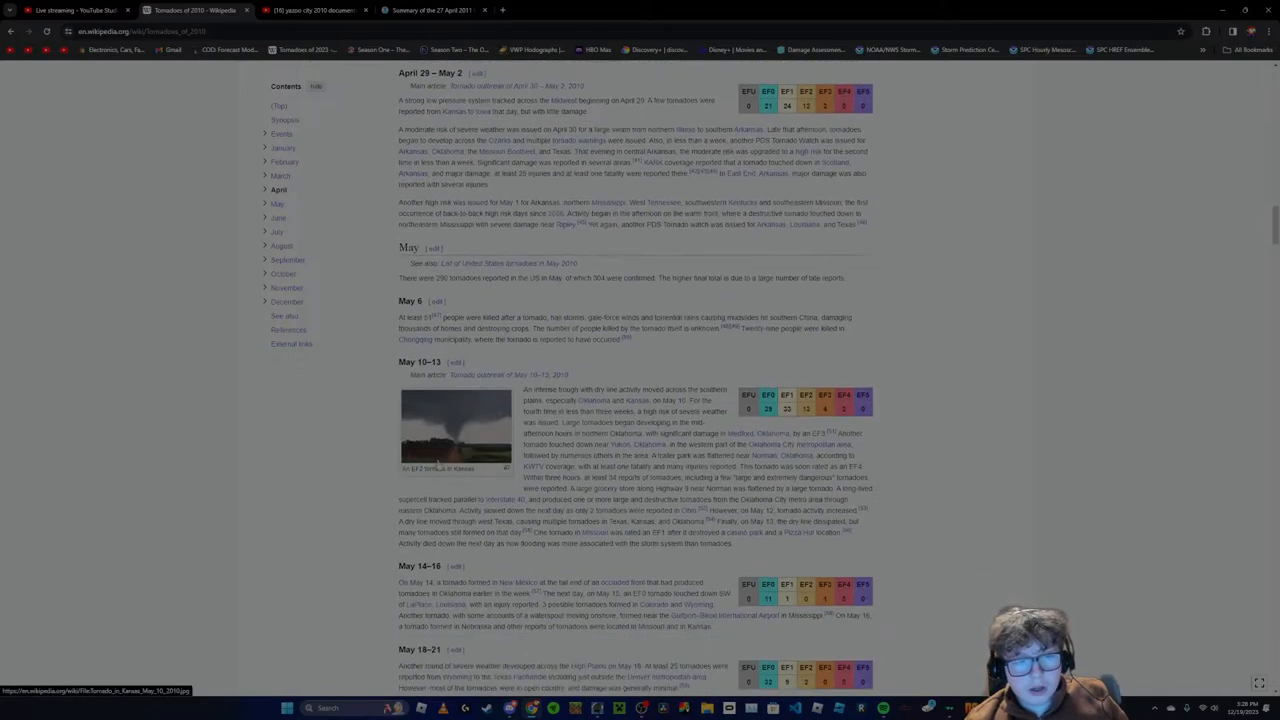
pyautogui.scroll(-3)
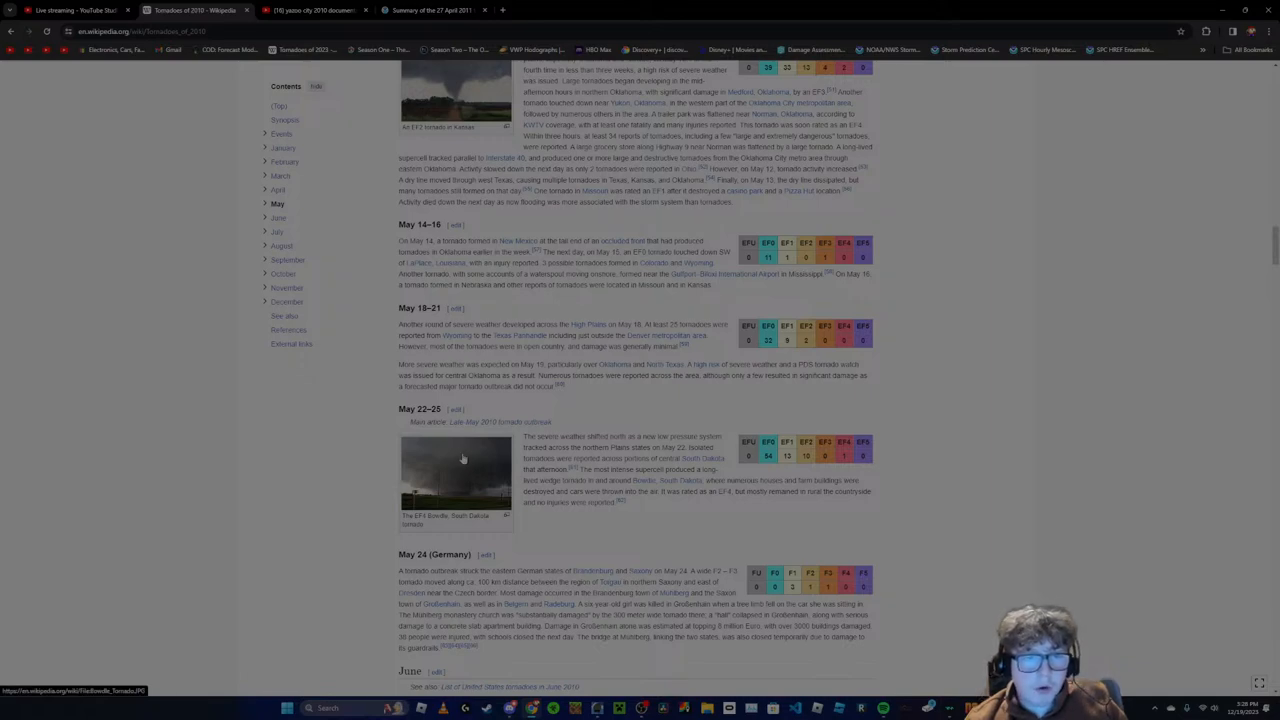
pyautogui.scroll(3)
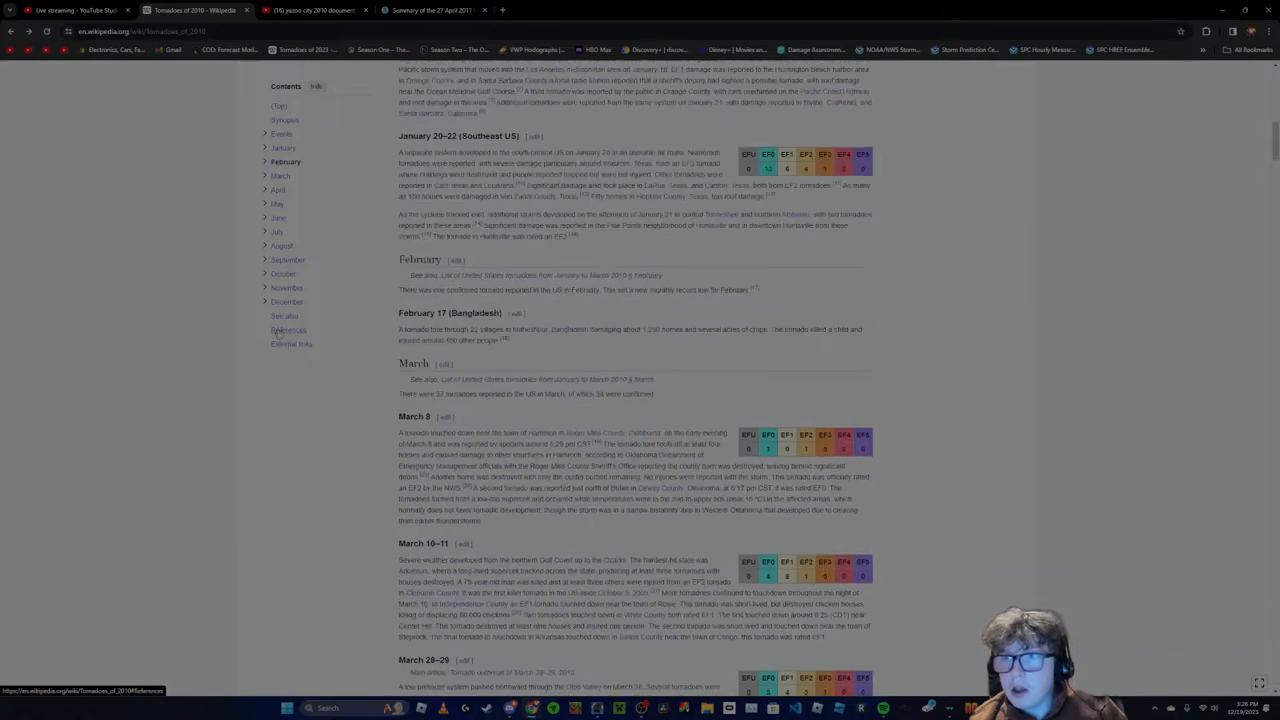
pyautogui.scroll(3)
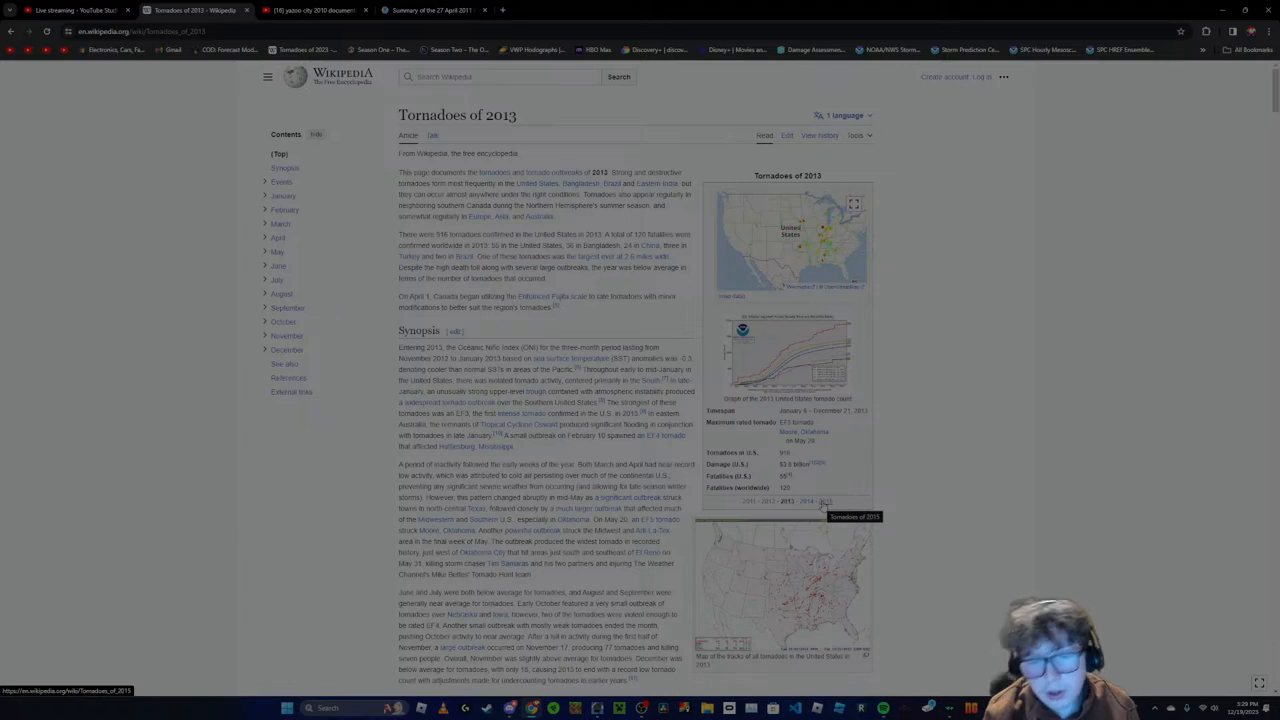
# Read down the Tornadoes of 2013 synopsis and early-year monthly sections
pyautogui.scroll(-3)
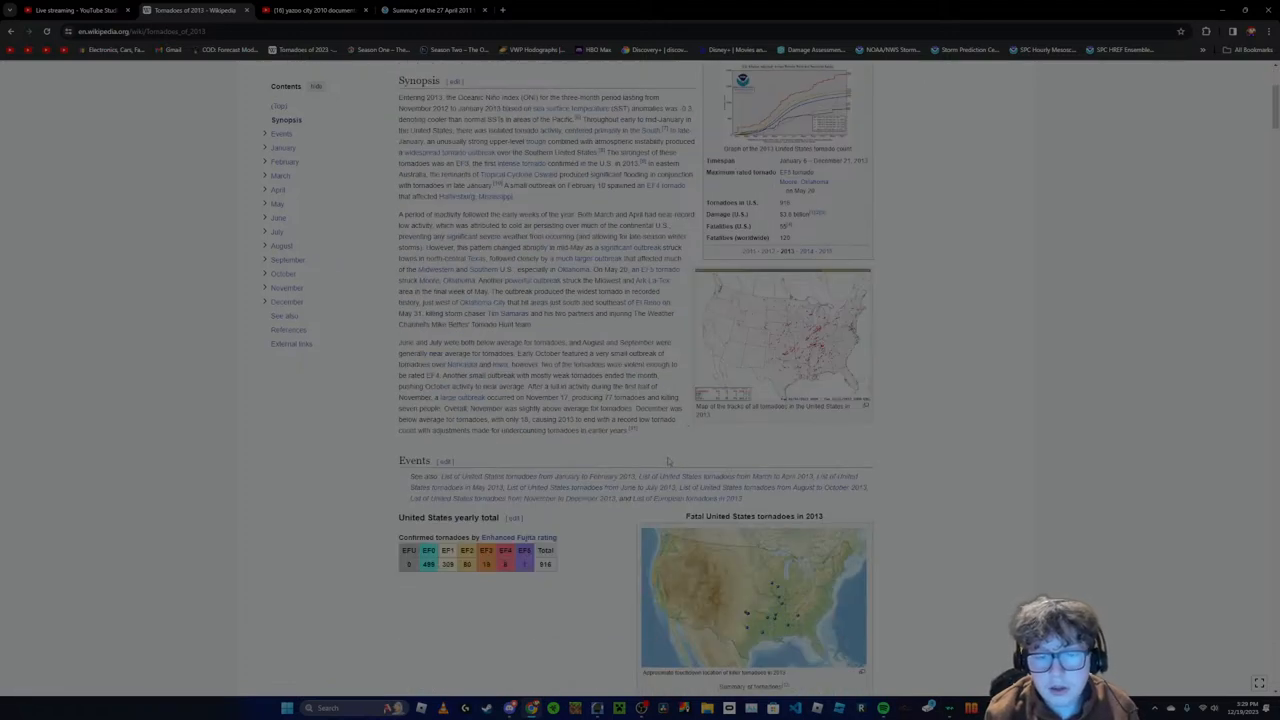
pyautogui.moveTo(668, 460)
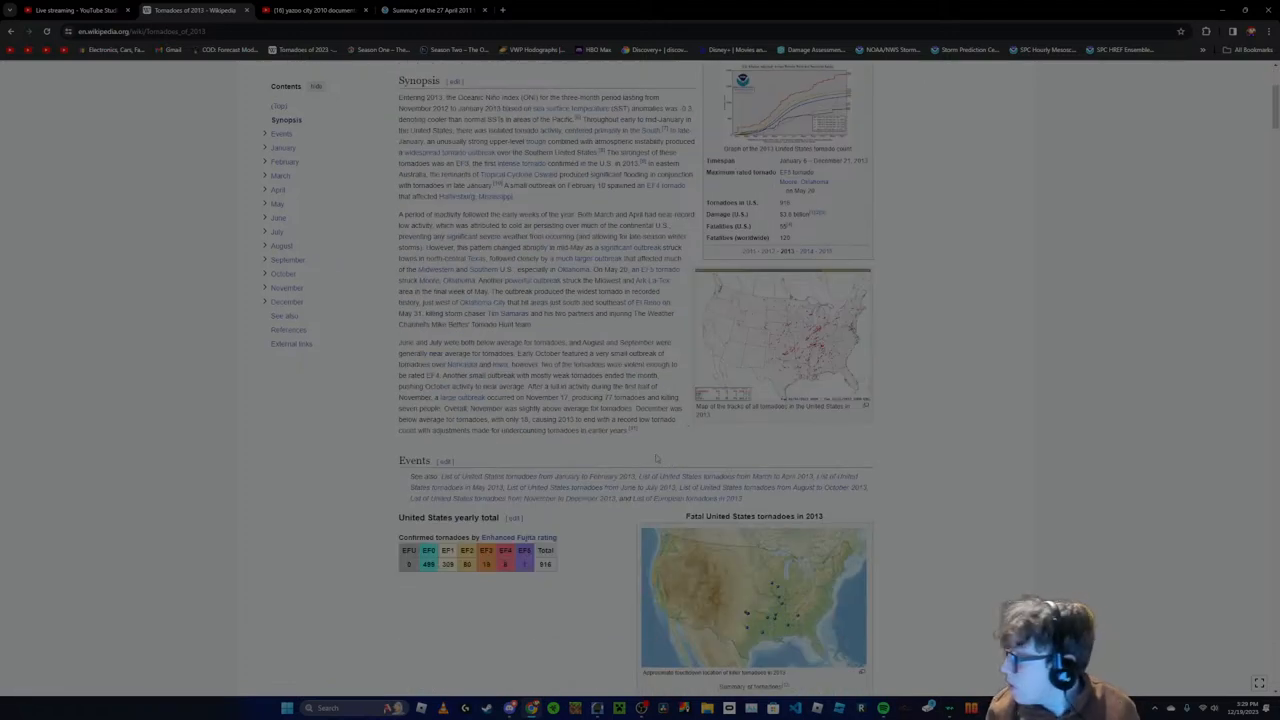
pyautogui.scroll(-3)
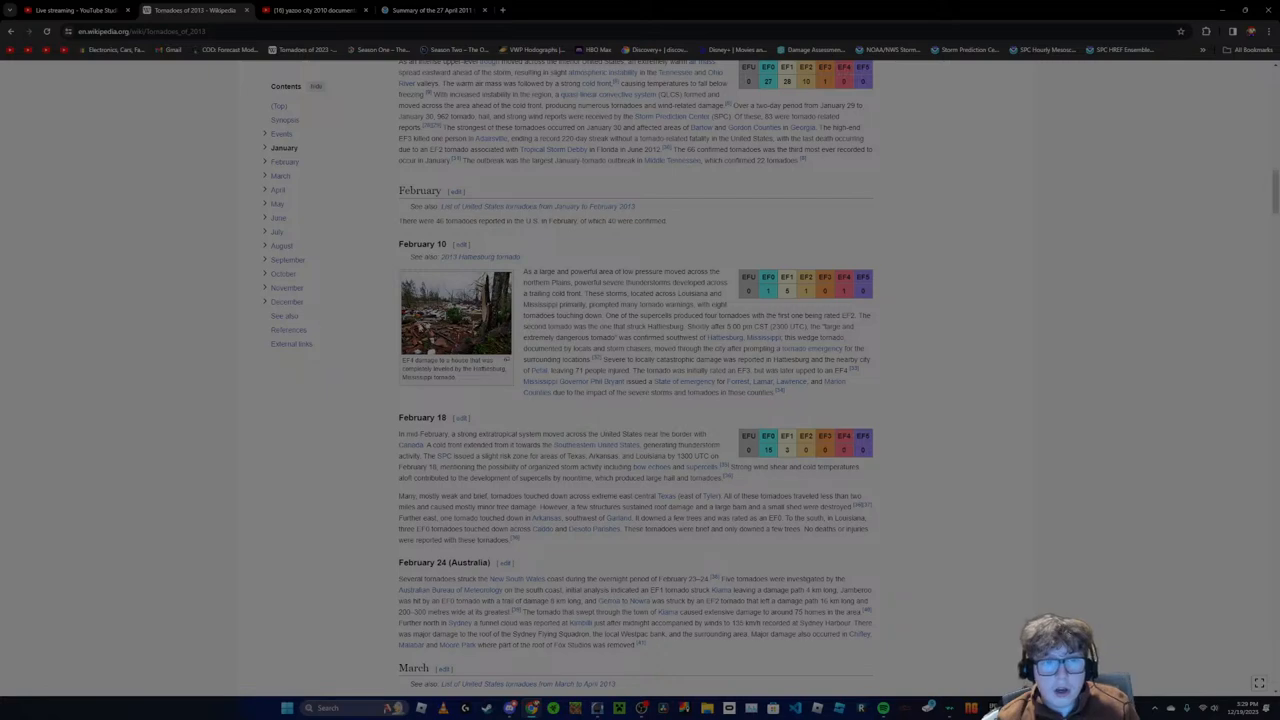
pyautogui.scroll(-3)
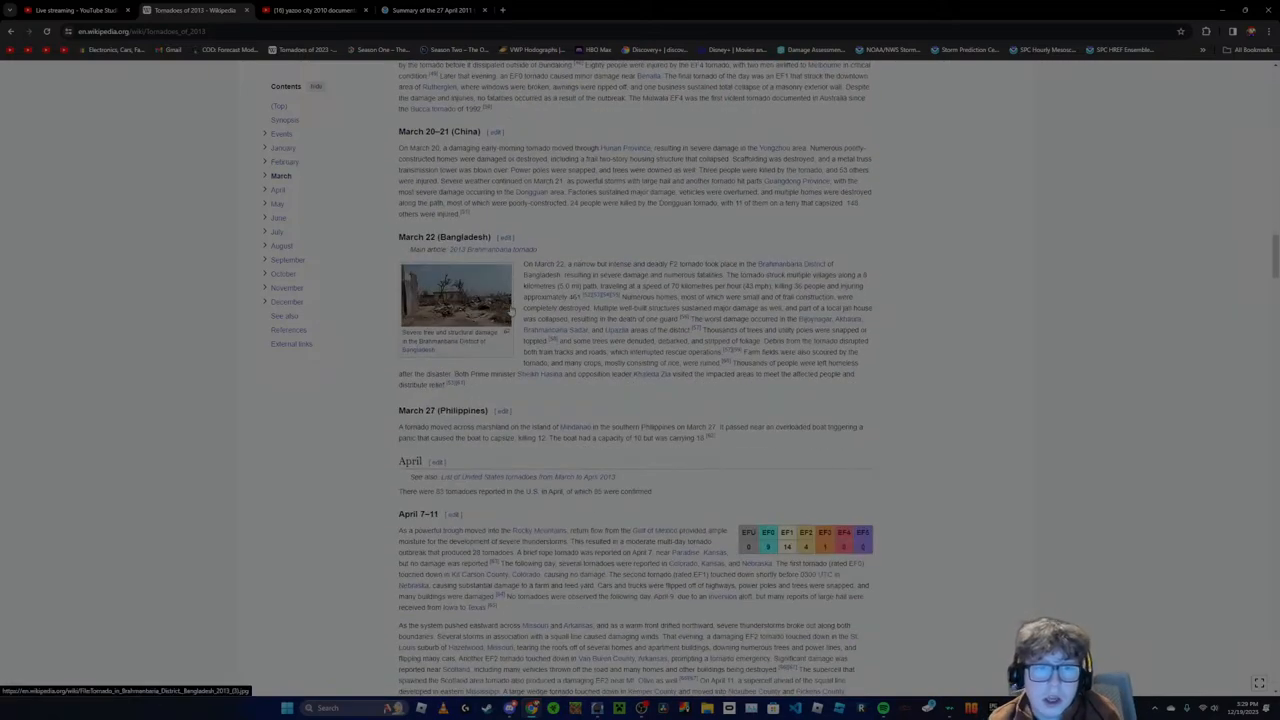
pyautogui.scroll(-3)
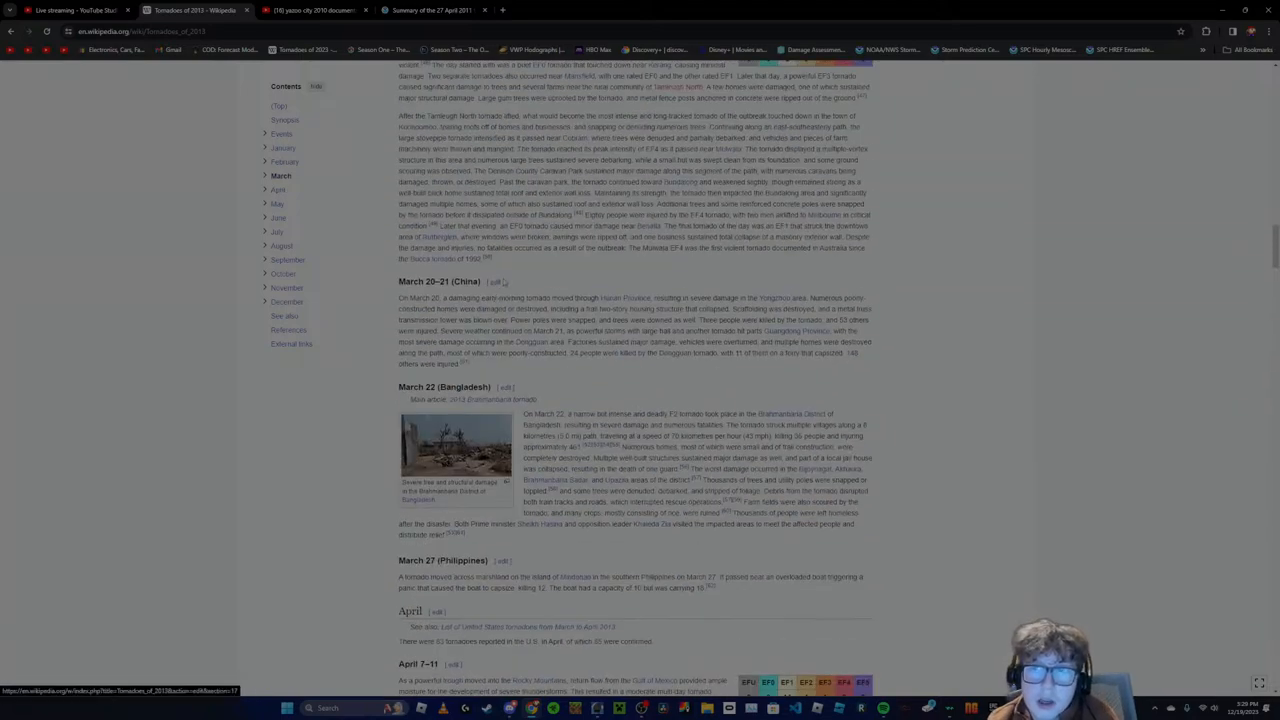
pyautogui.scroll(-3)
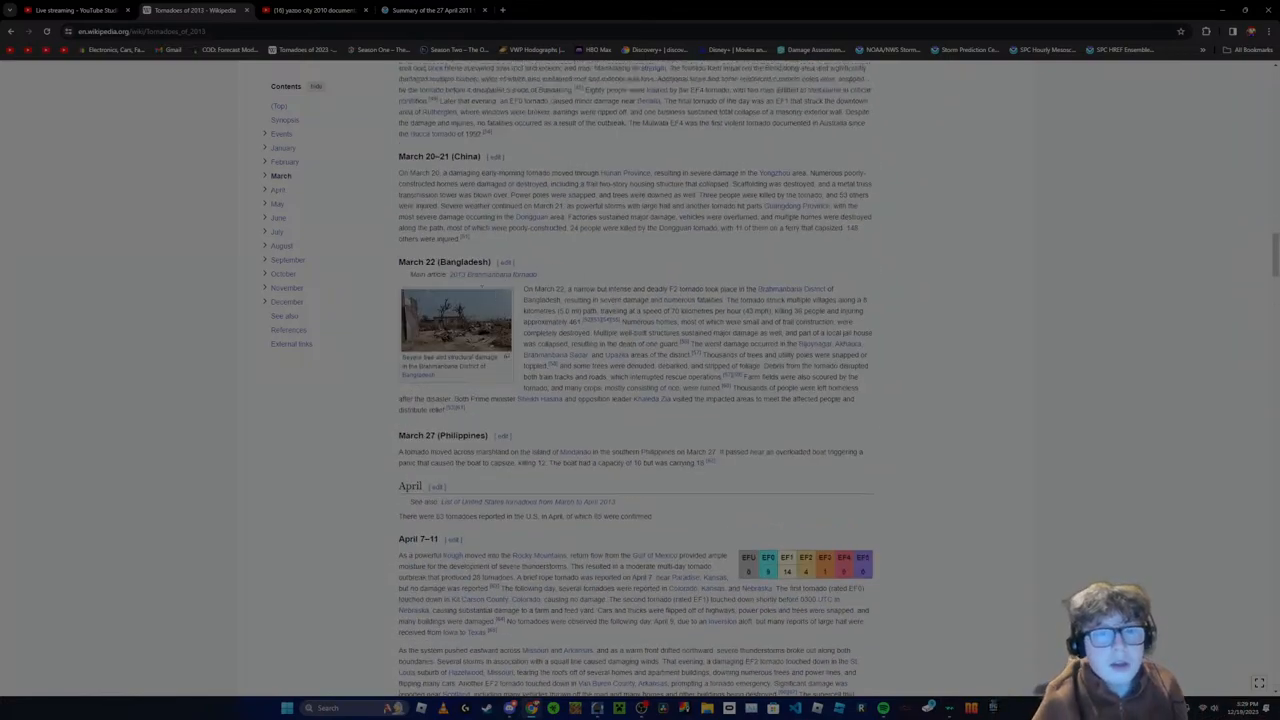
pyautogui.scroll(3)
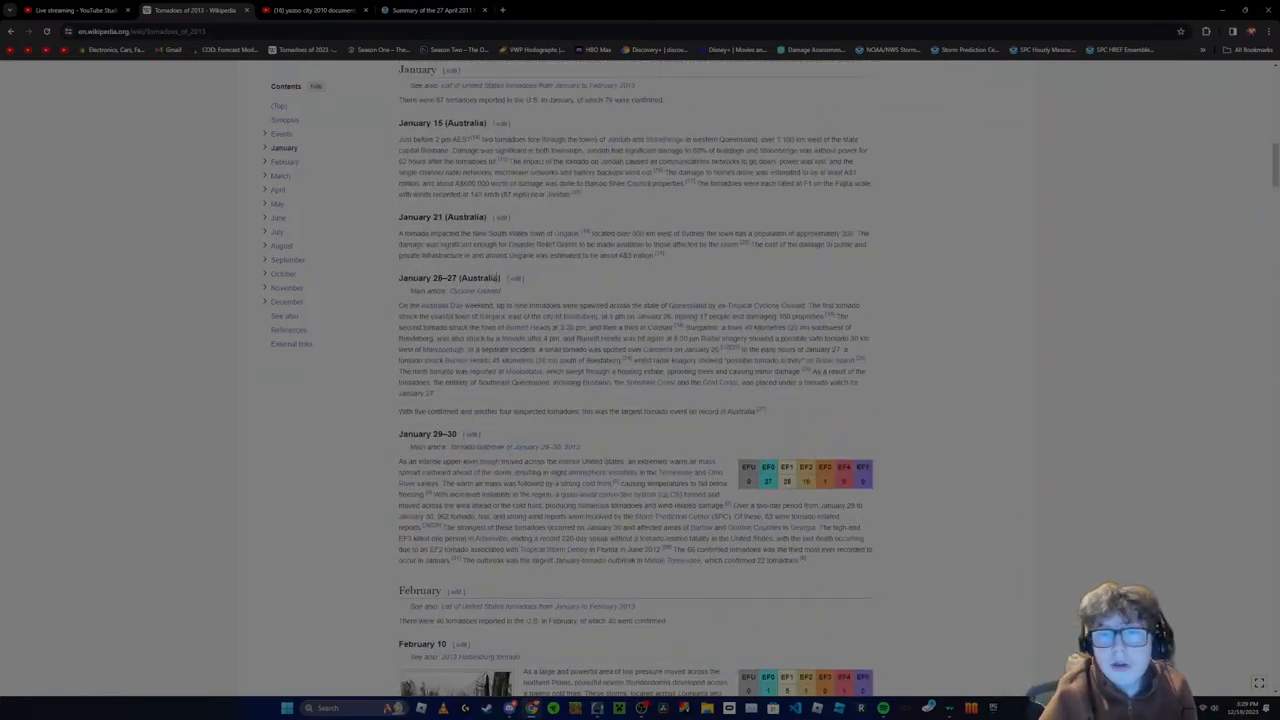
# Continue through the spring entries to the late-May 2013 outbreaks
pyautogui.scroll(-3)
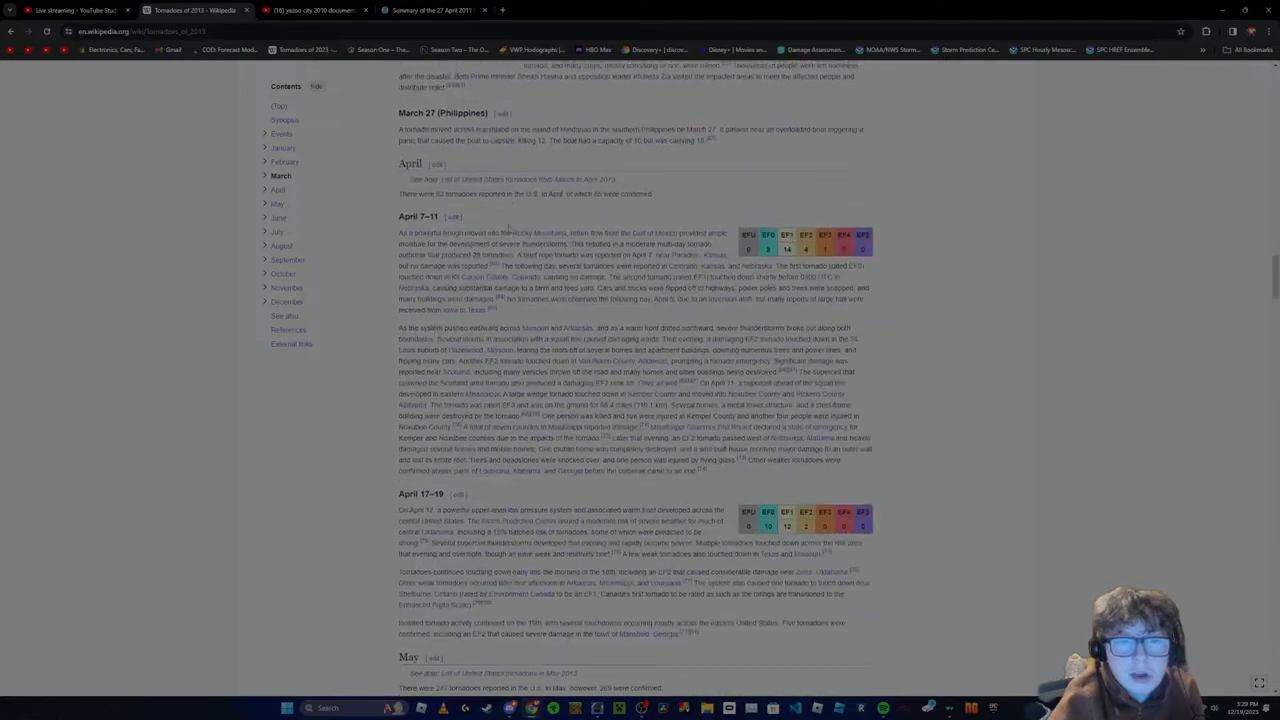
pyautogui.scroll(-3)
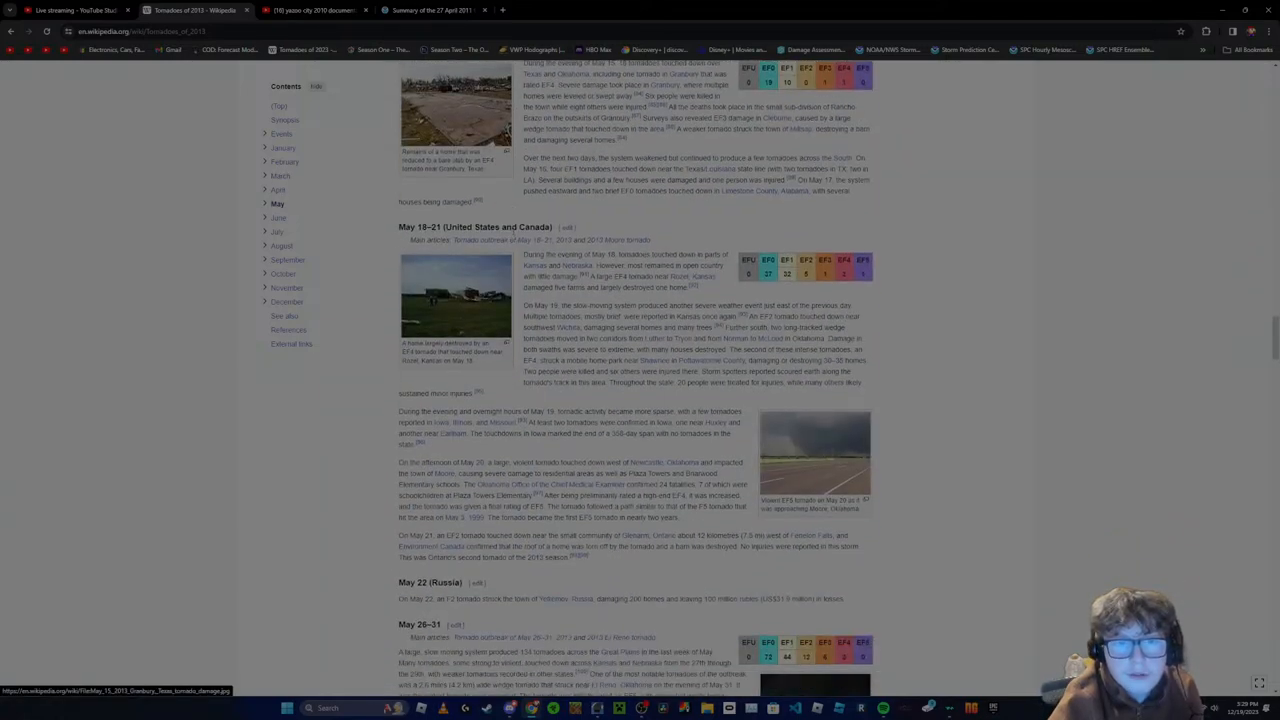
pyautogui.scroll(-3)
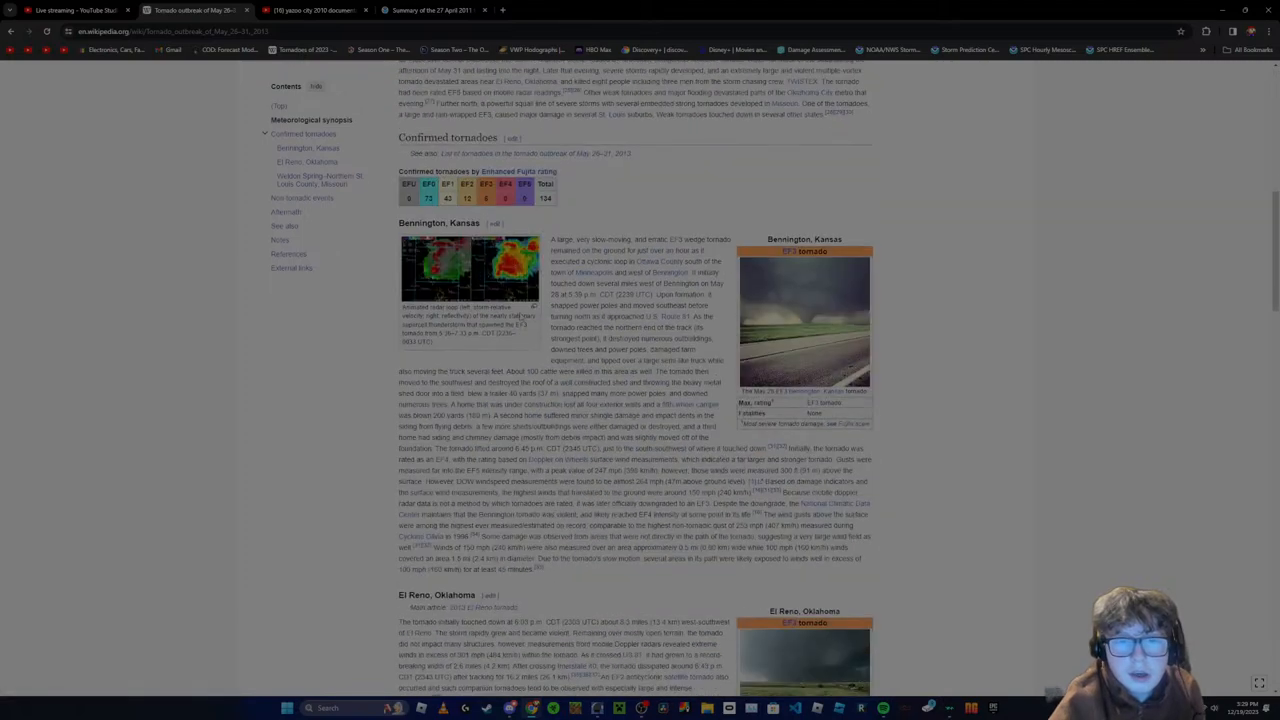
pyautogui.scroll(-3)
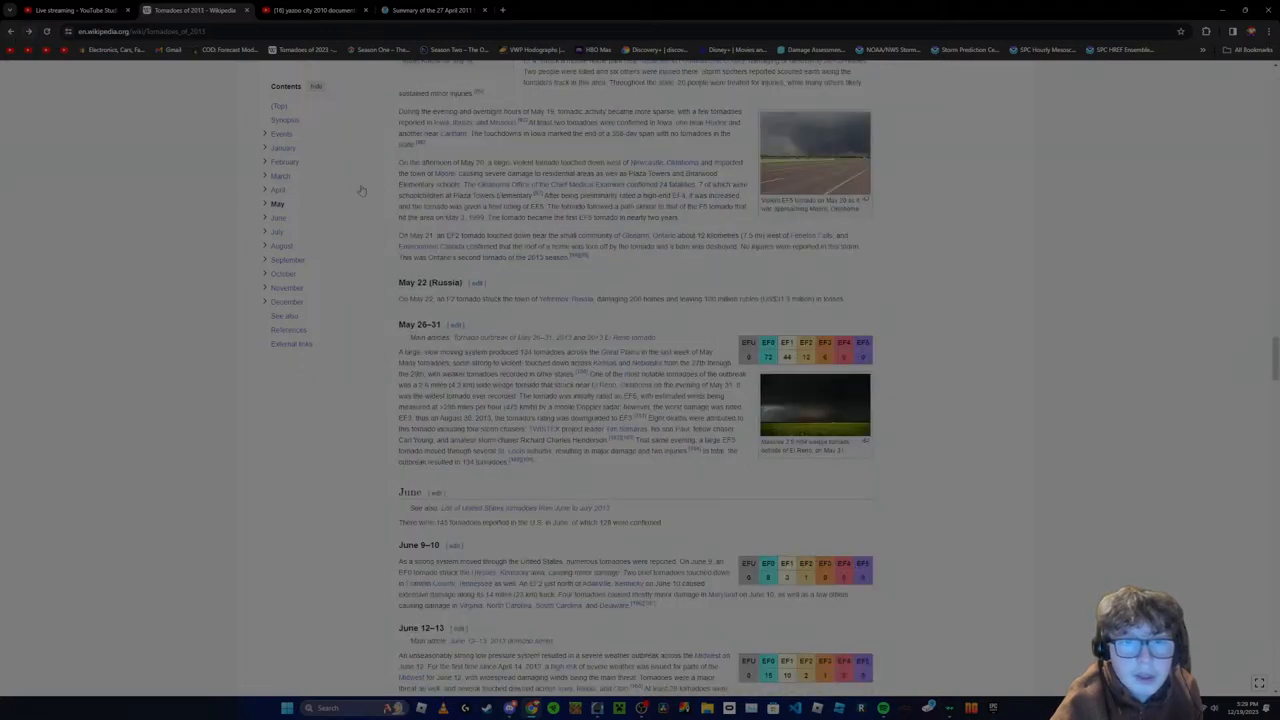
pyautogui.scroll(3)
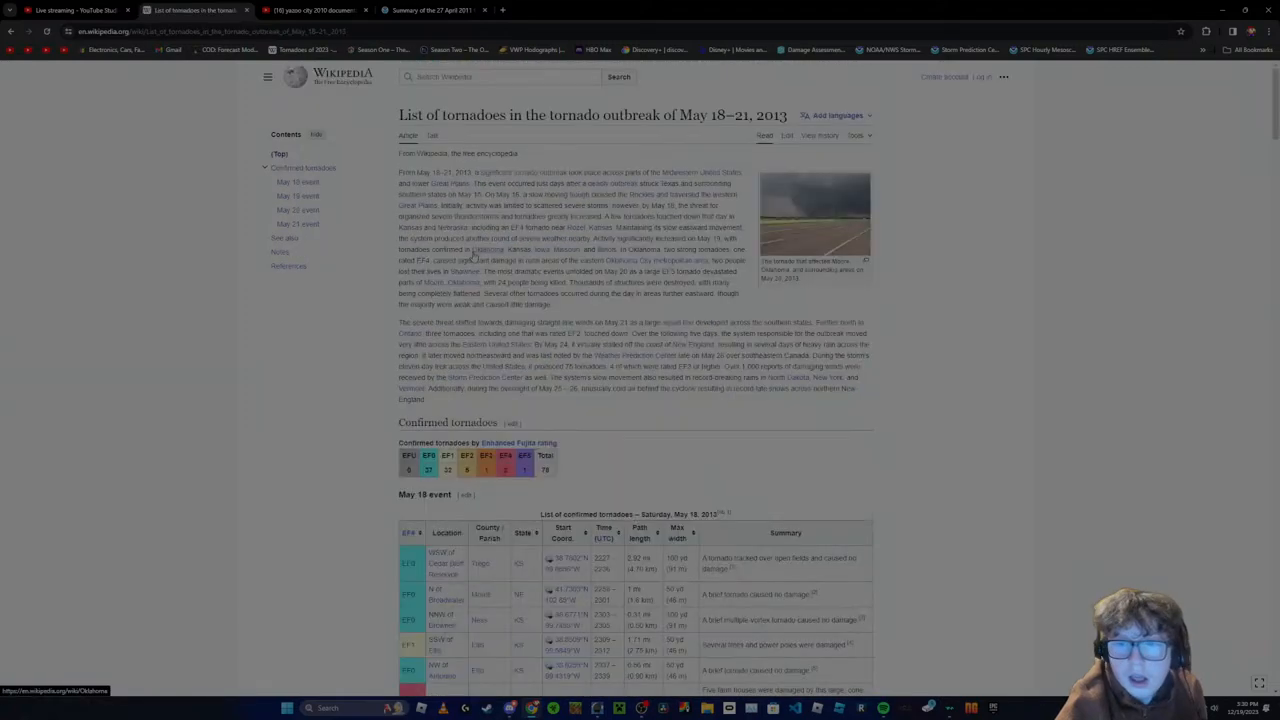
# Scroll through the May 18 and May 19 confirmed tornado tables
pyautogui.scroll(-3)
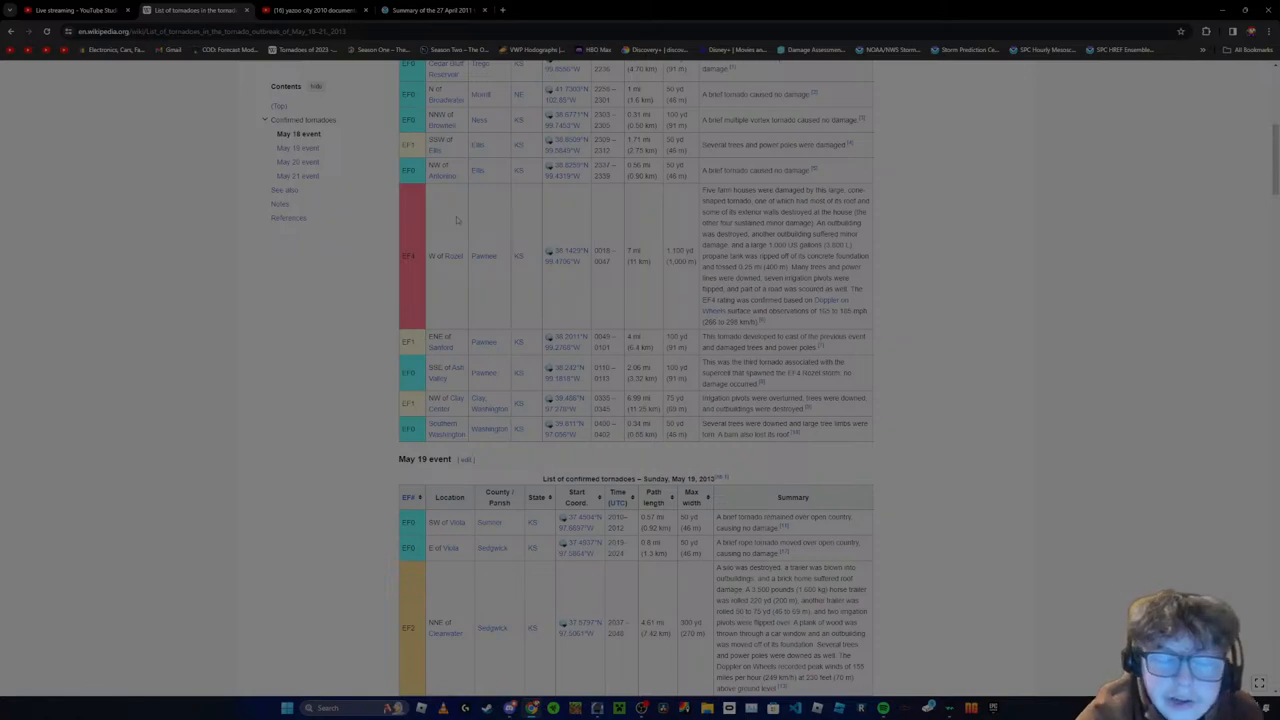
pyautogui.scroll(-3)
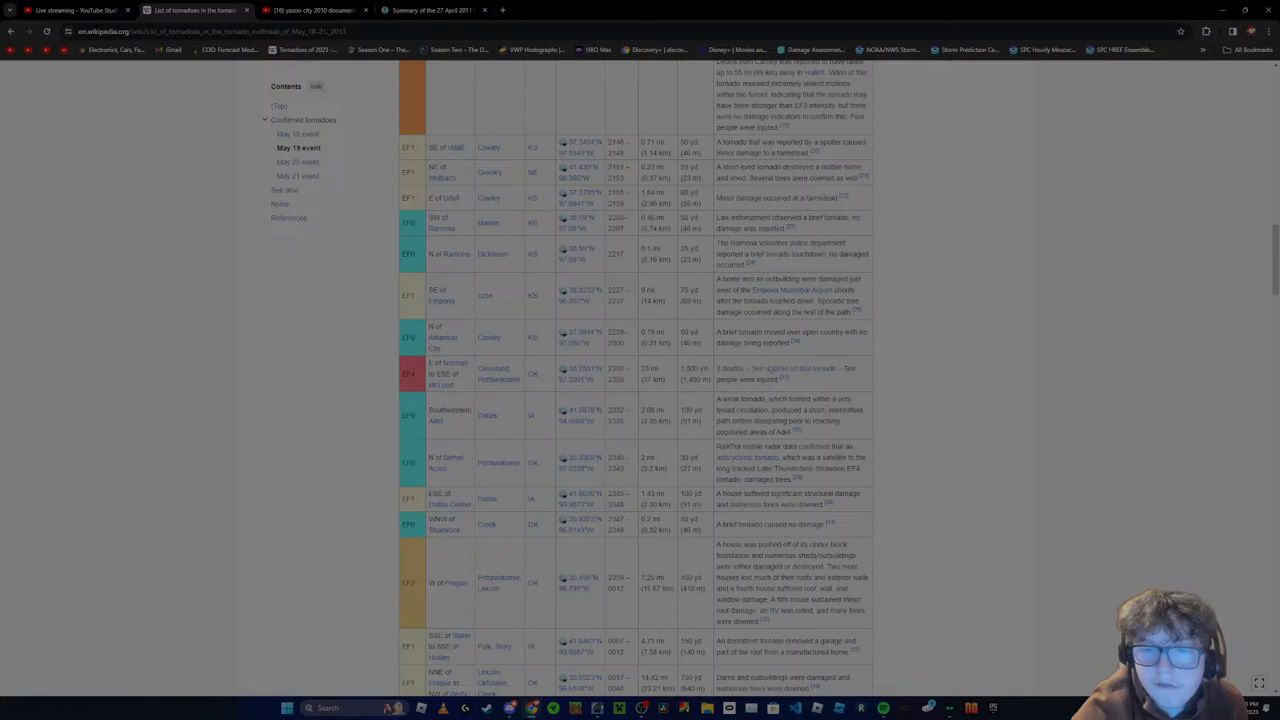
pyautogui.scroll(-3)
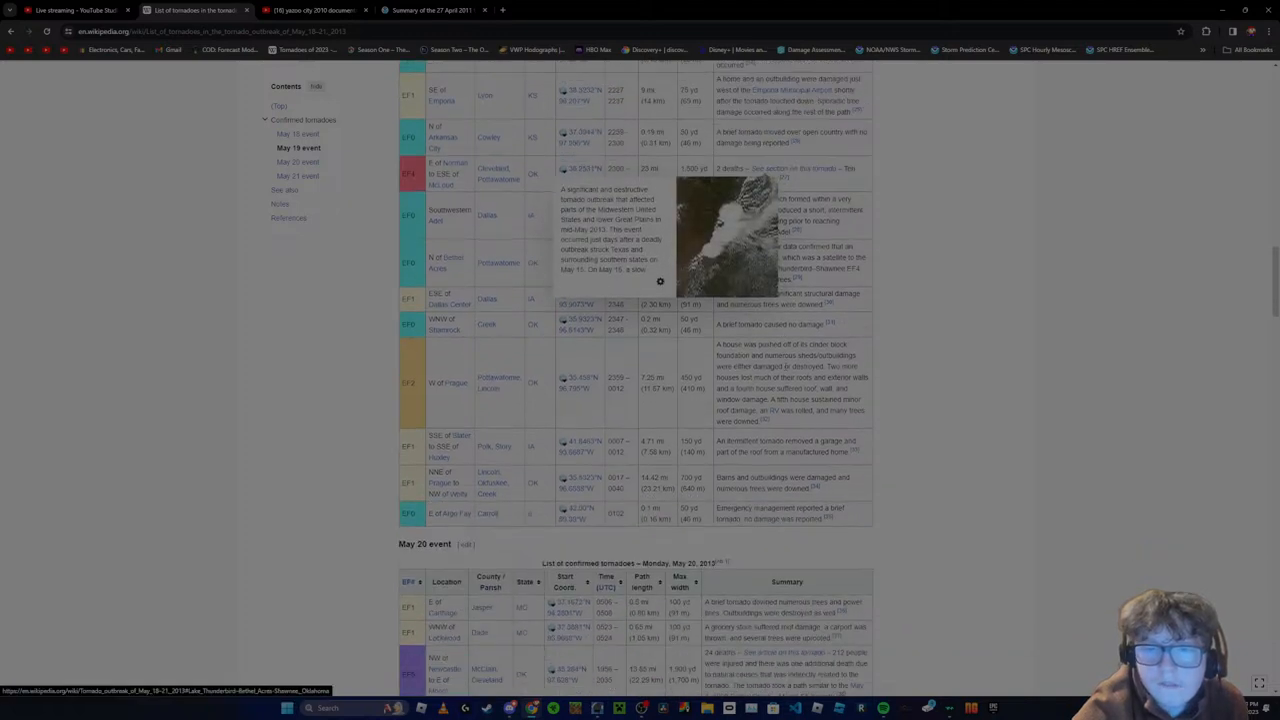
pyautogui.scroll(3)
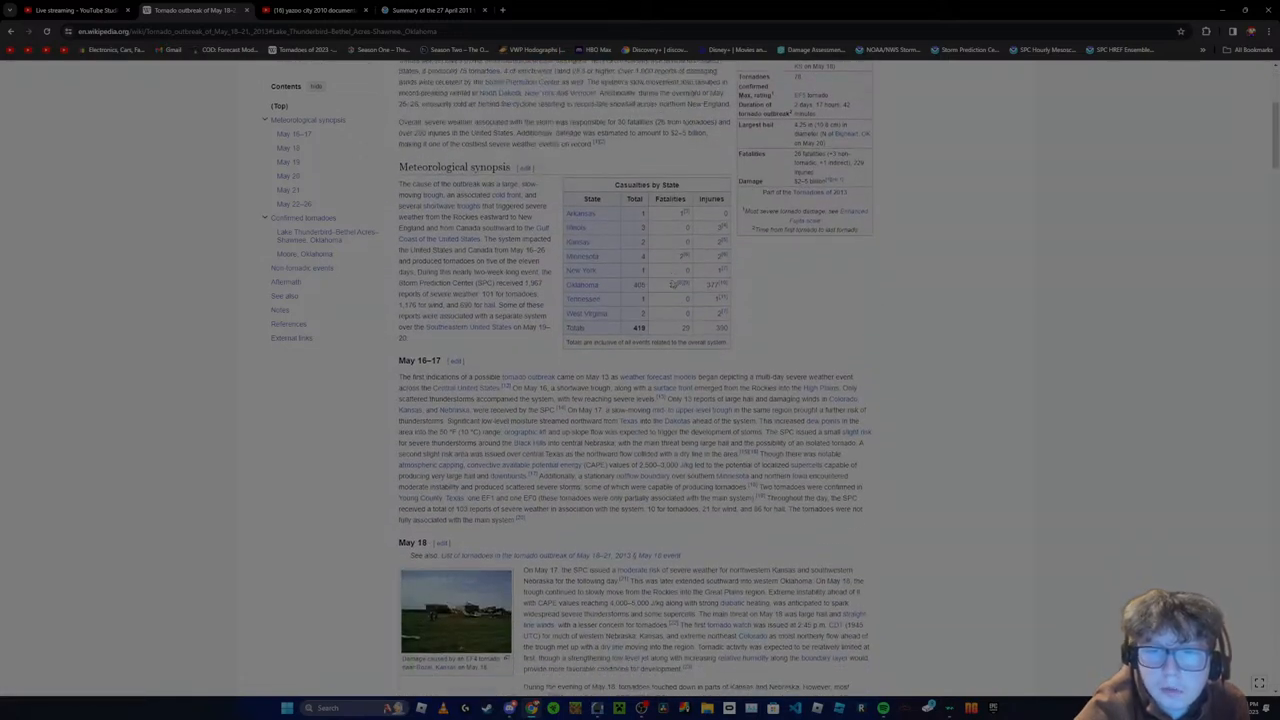
# Read the outbreak article's daily summaries down through the Shawnee and Moore, Oklahoma sections
pyautogui.scroll(3)
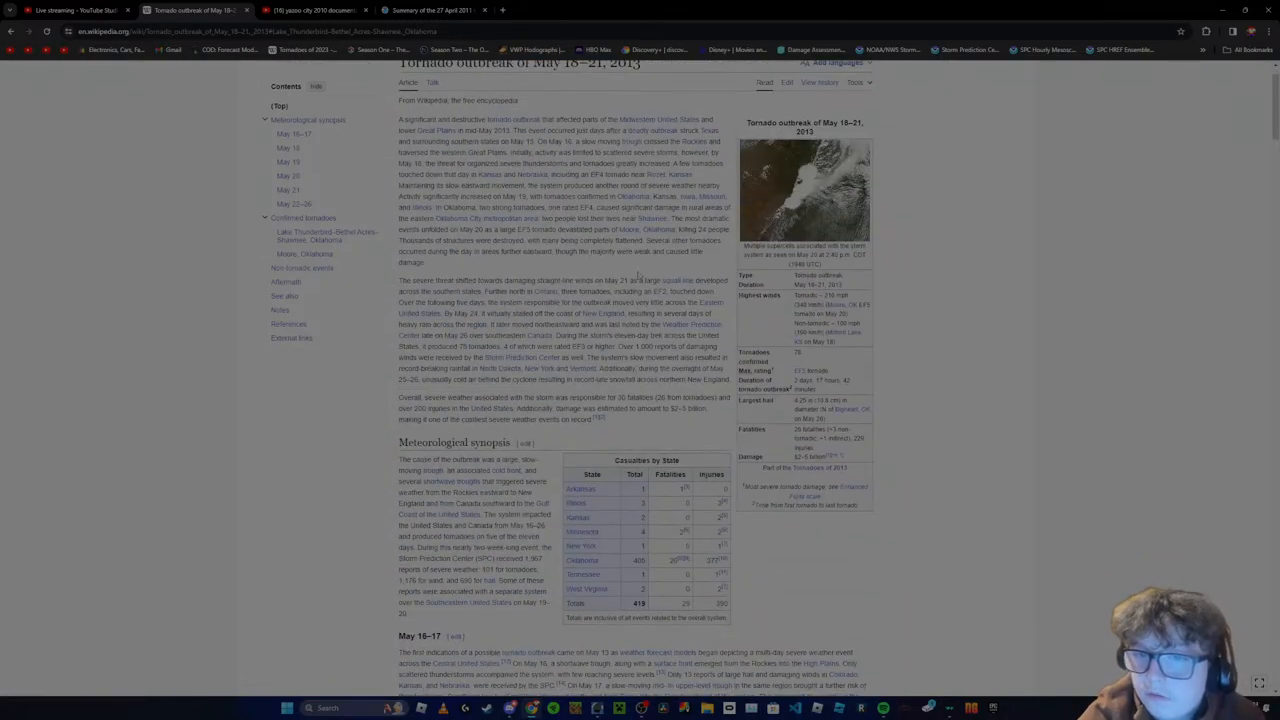
pyautogui.scroll(-3)
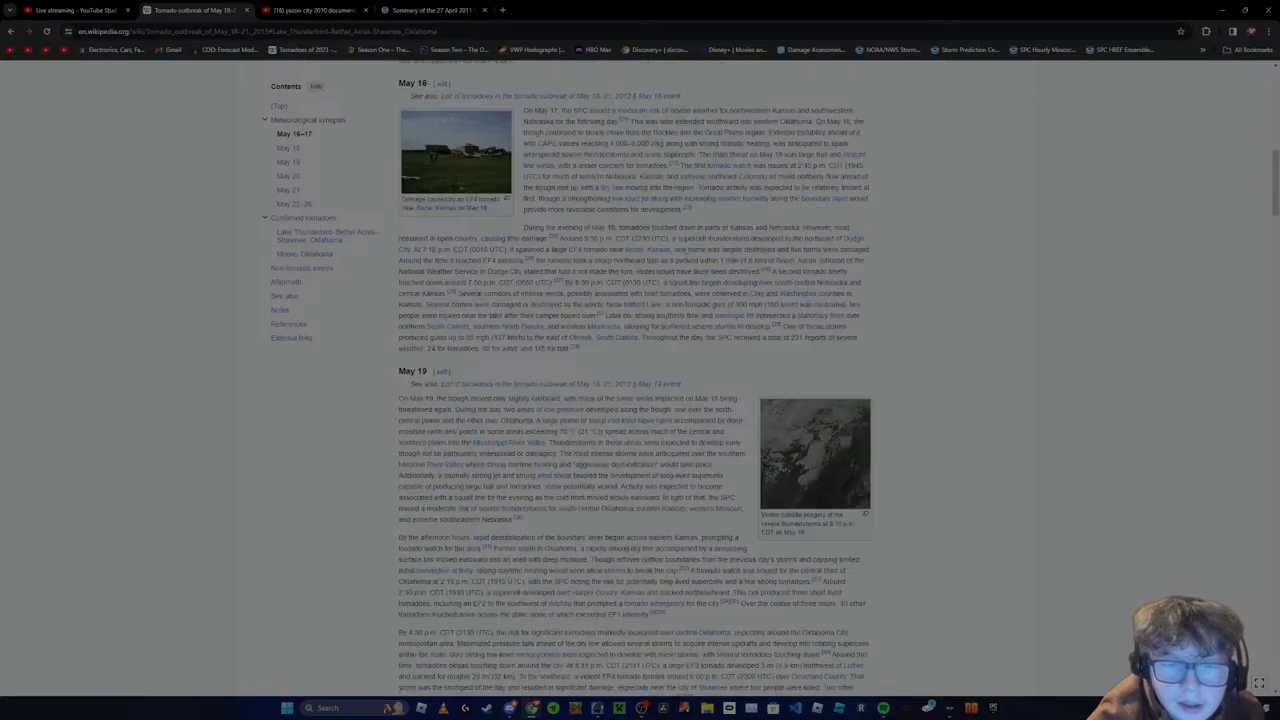
pyautogui.scroll(-3)
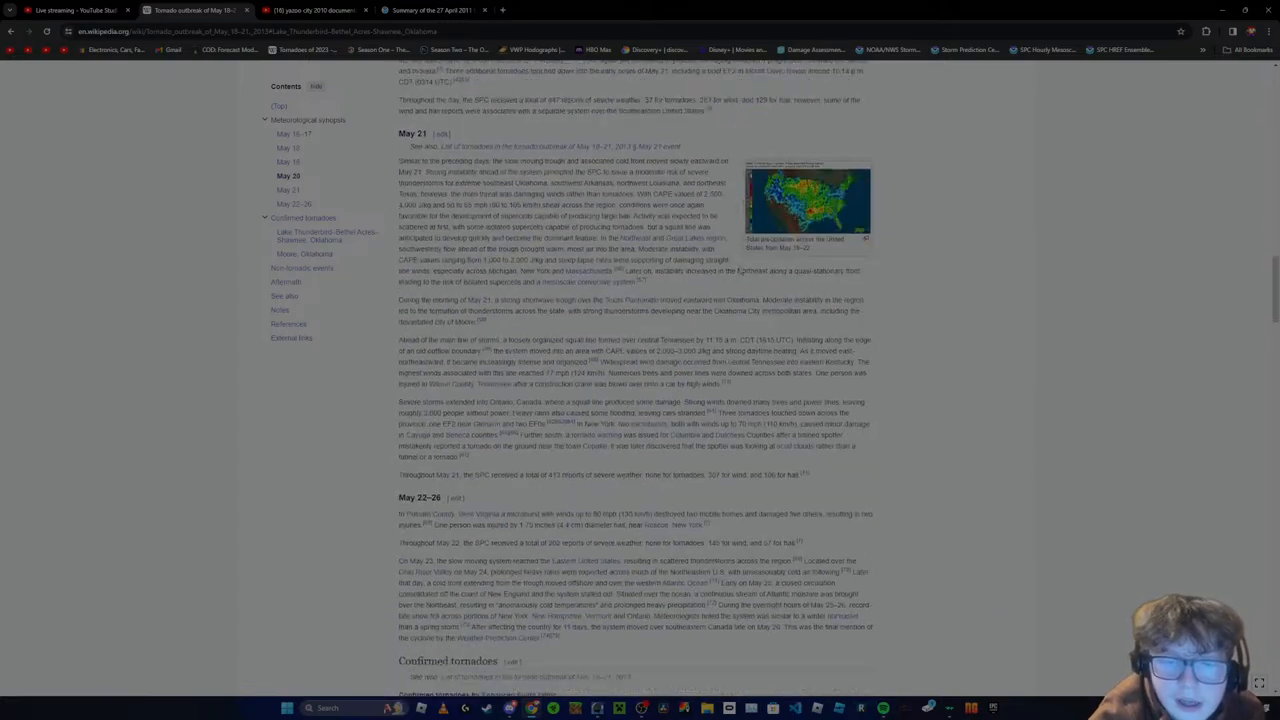
pyautogui.scroll(-3)
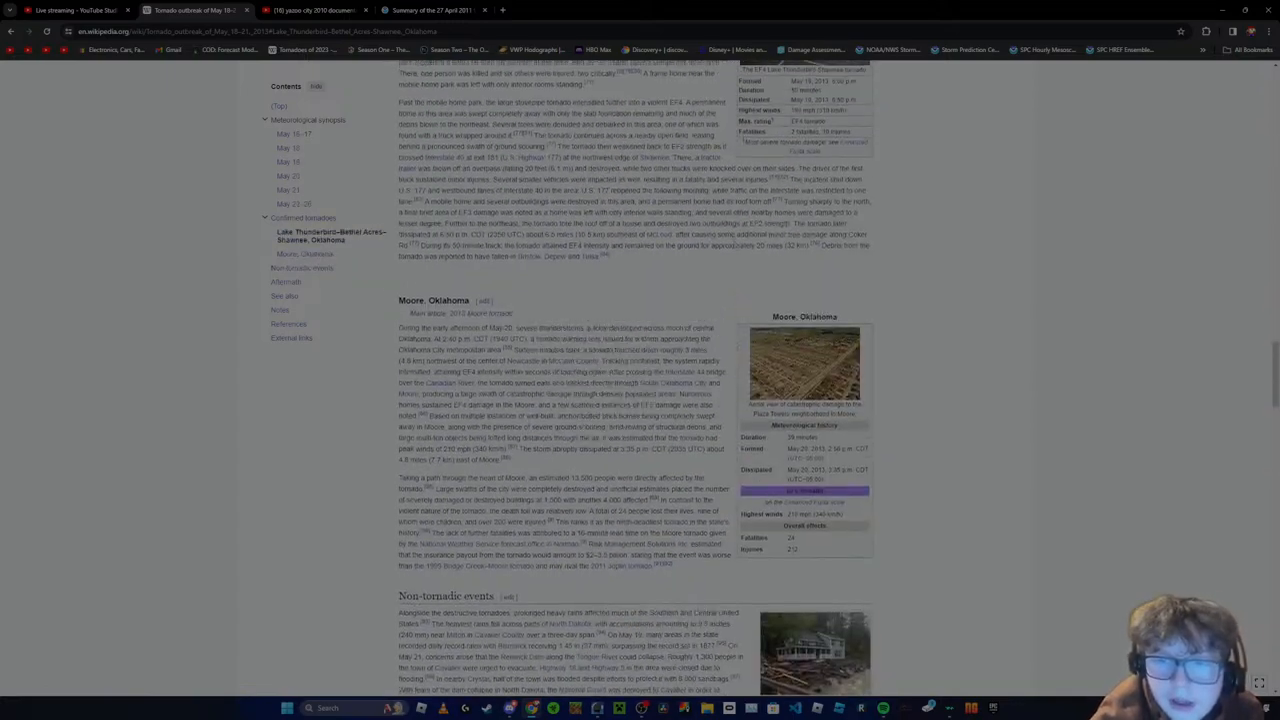
pyautogui.scroll(-3)
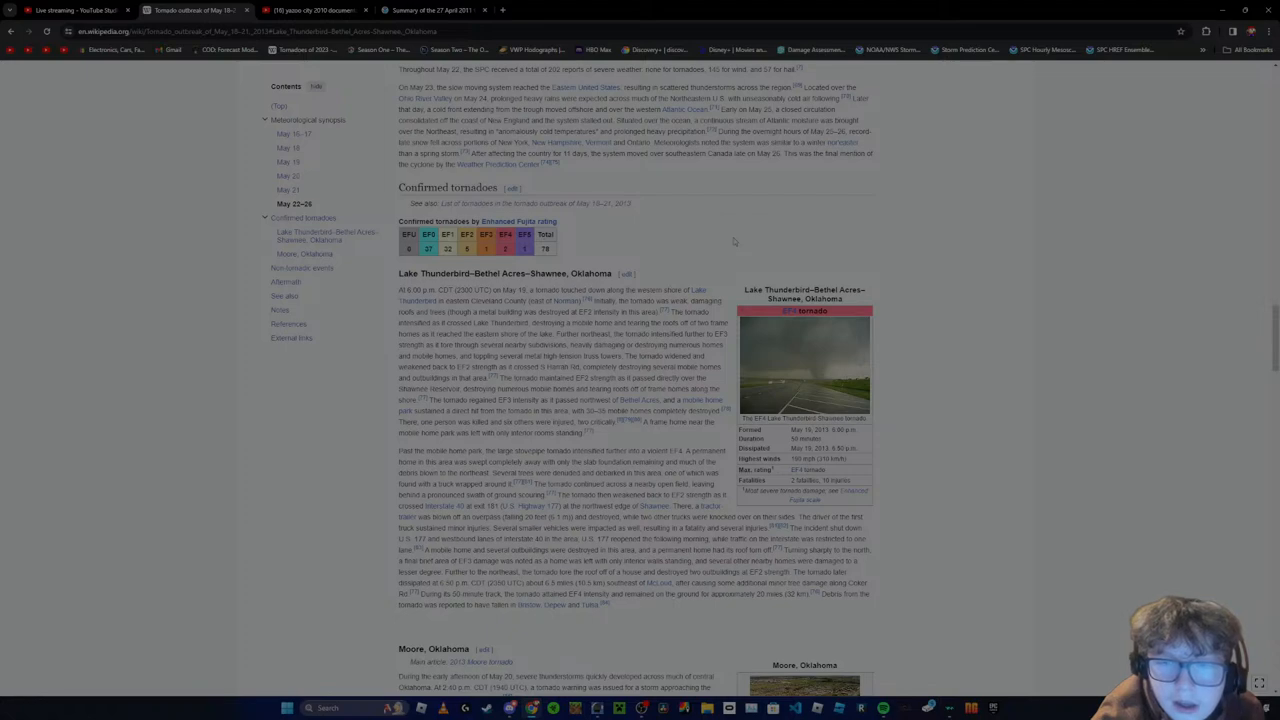
pyautogui.moveTo(732, 244)
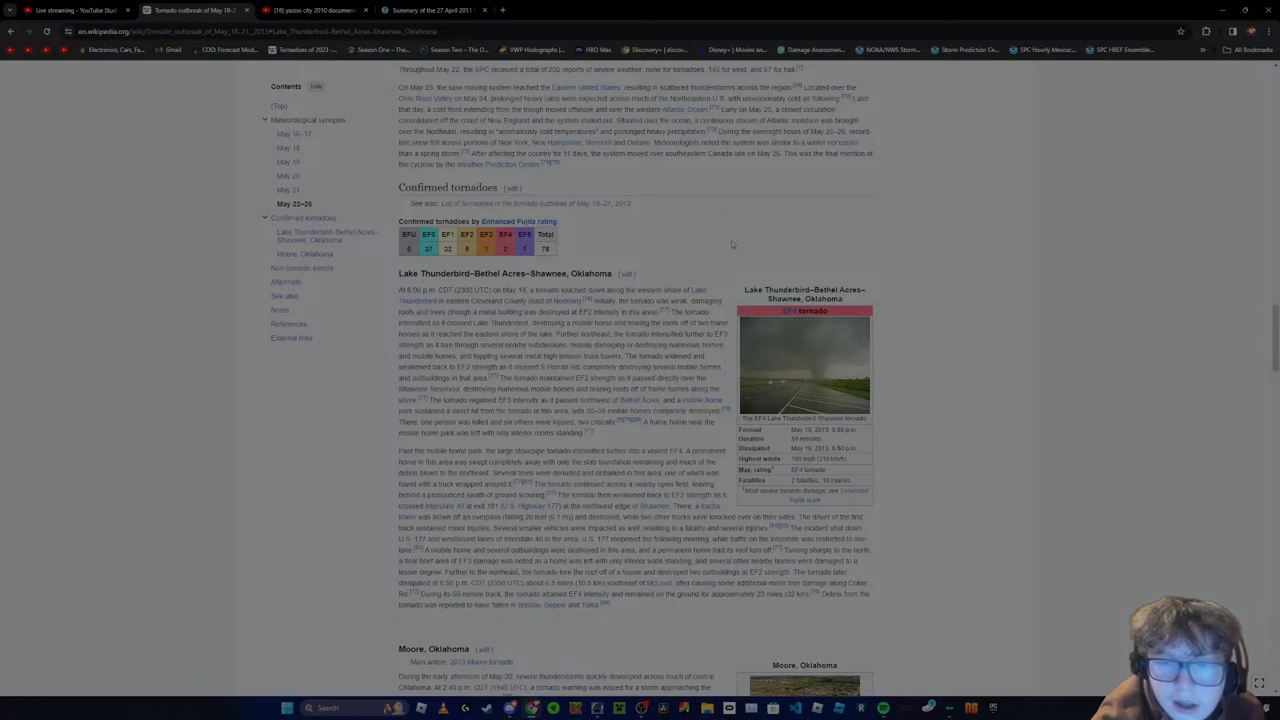
pyautogui.scroll(-3)
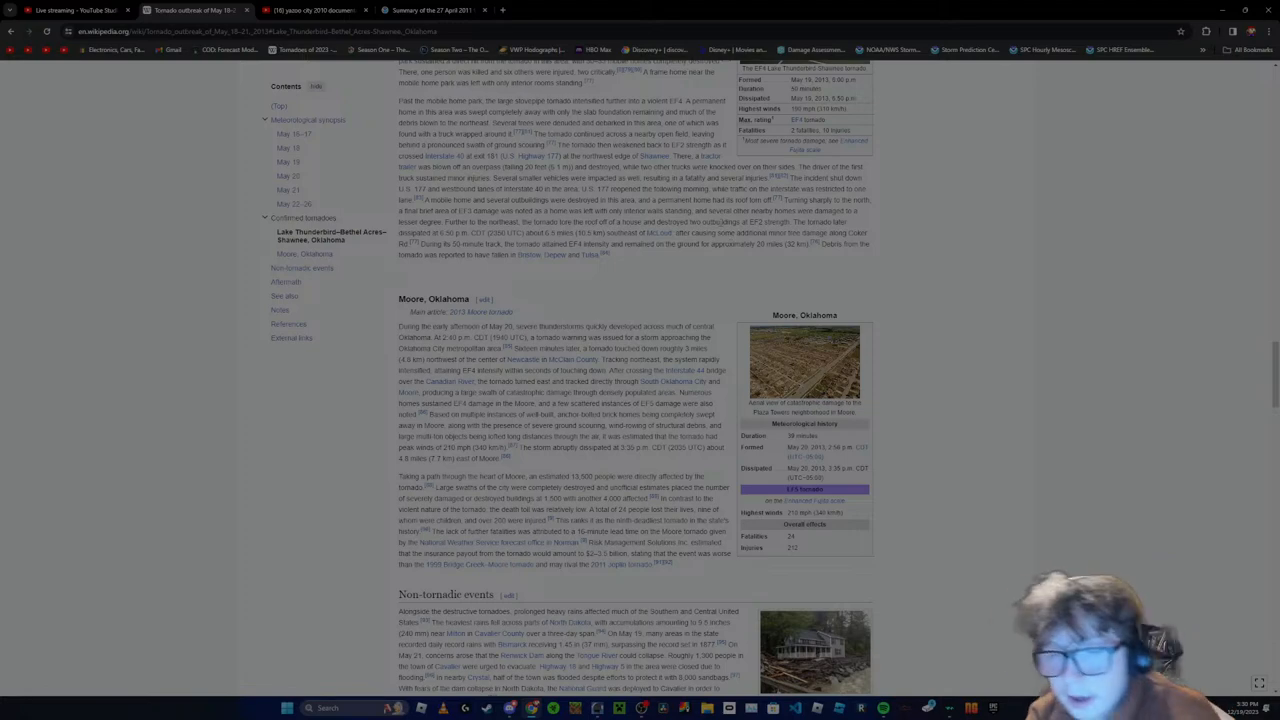
pyautogui.scroll(-3)
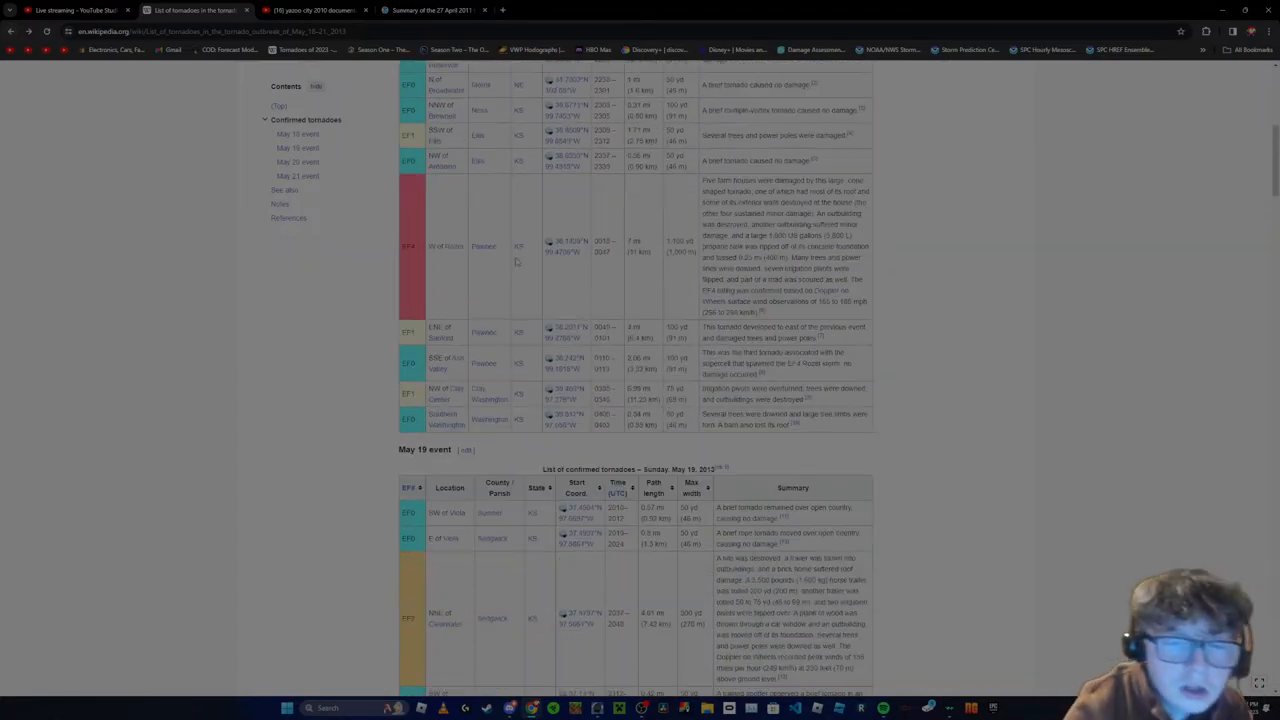
# Scroll the tornado list down to its May 19 event table
pyautogui.scroll(-3)
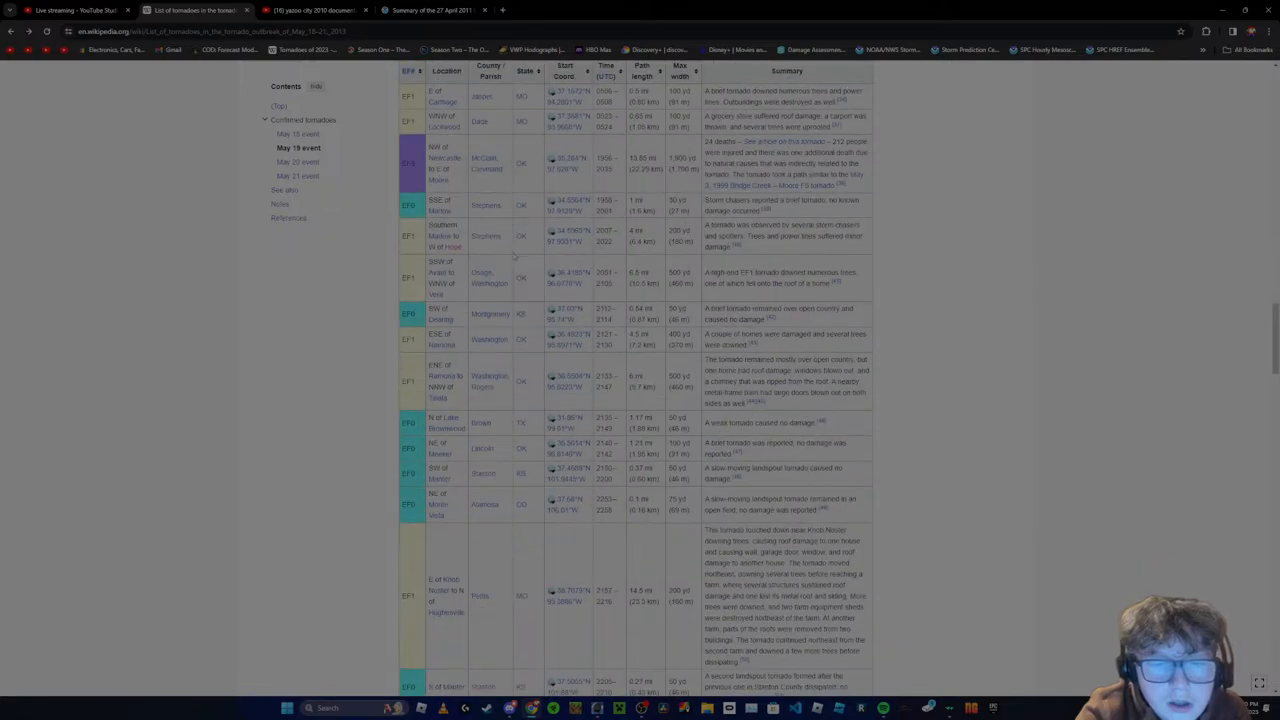
pyautogui.scroll(-3)
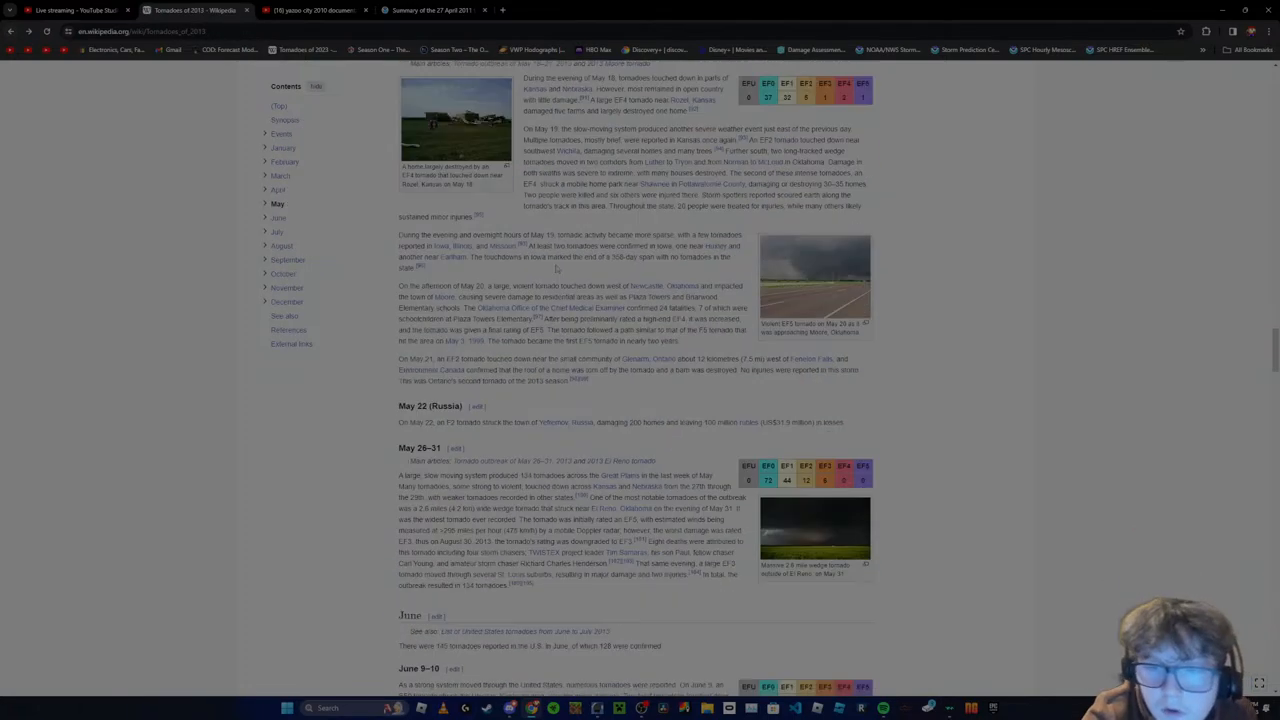
pyautogui.scroll(-3)
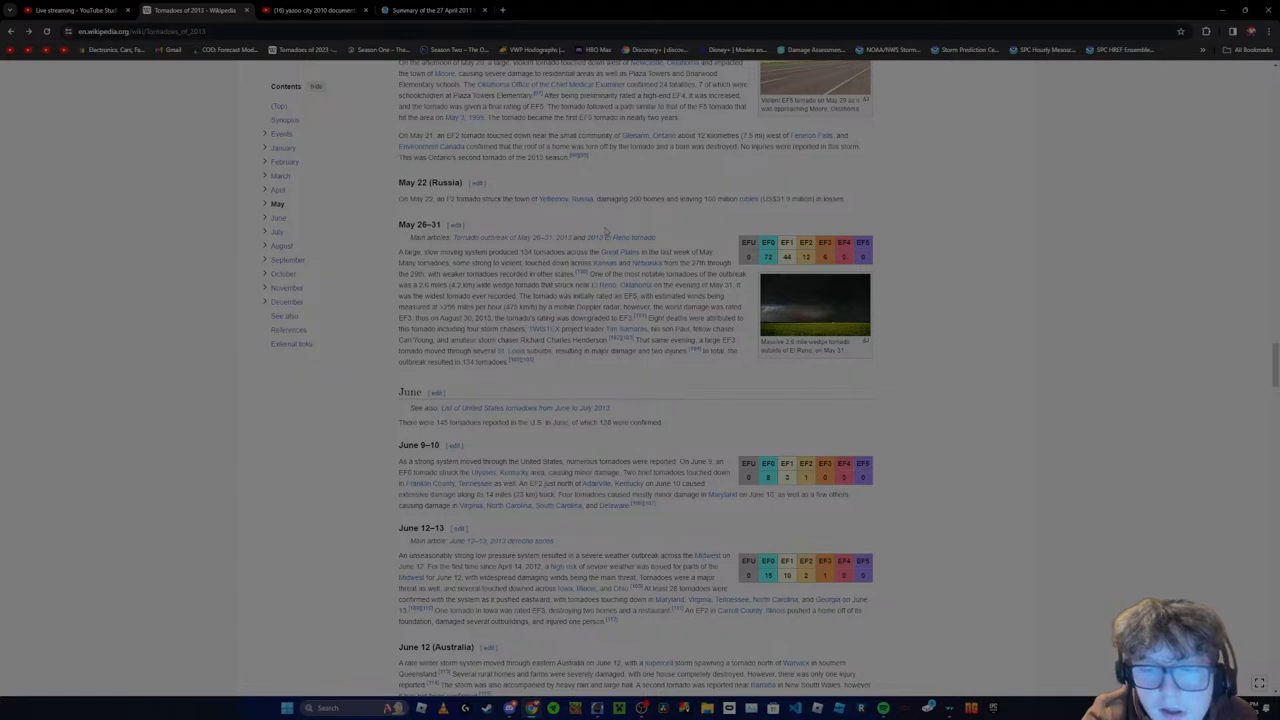
pyautogui.moveTo(616, 232)
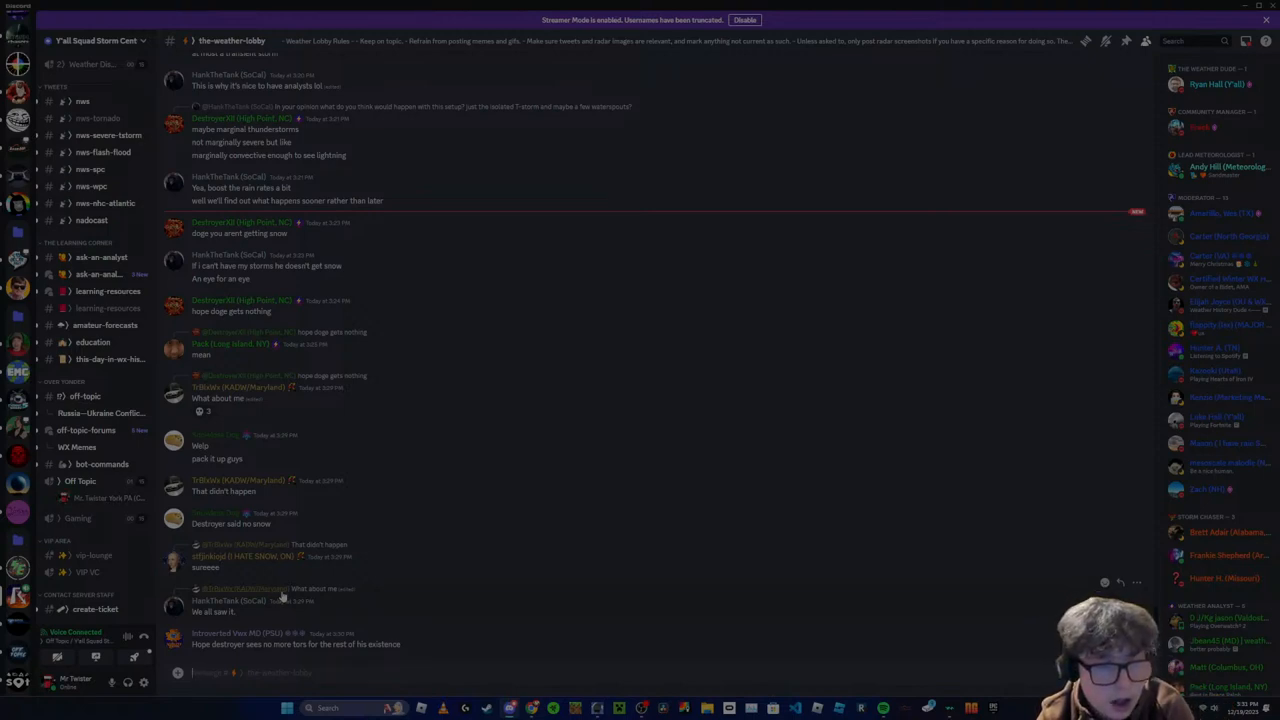
# Send 'vc pls' in #the-weather-lobby and scroll through the chat messages
pyautogui.write('vc pls')
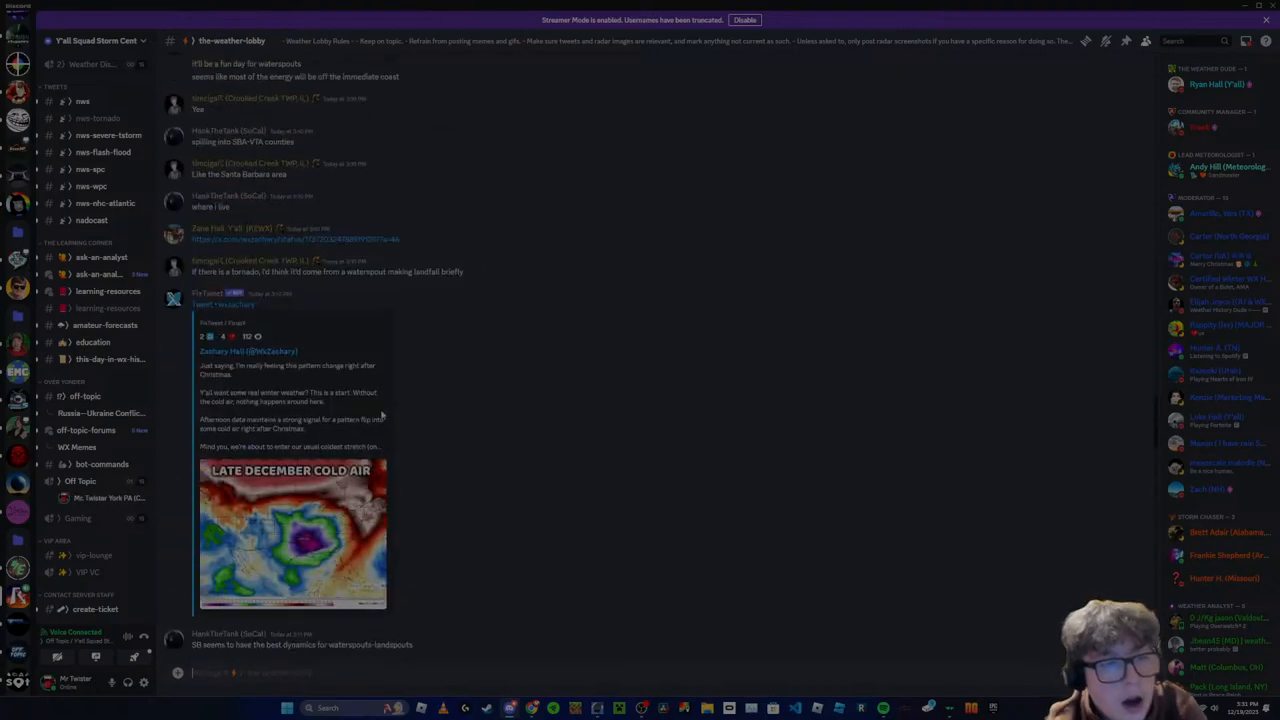
pyautogui.scroll(-3)
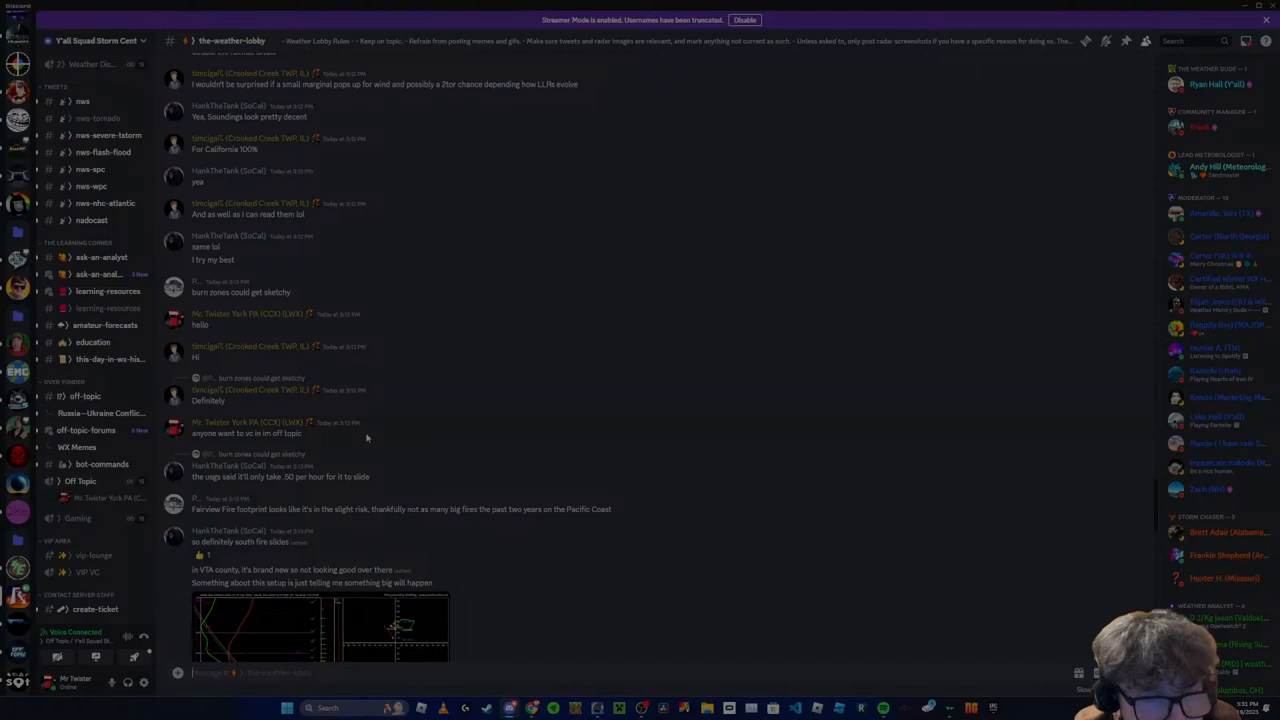
pyautogui.scroll(-3)
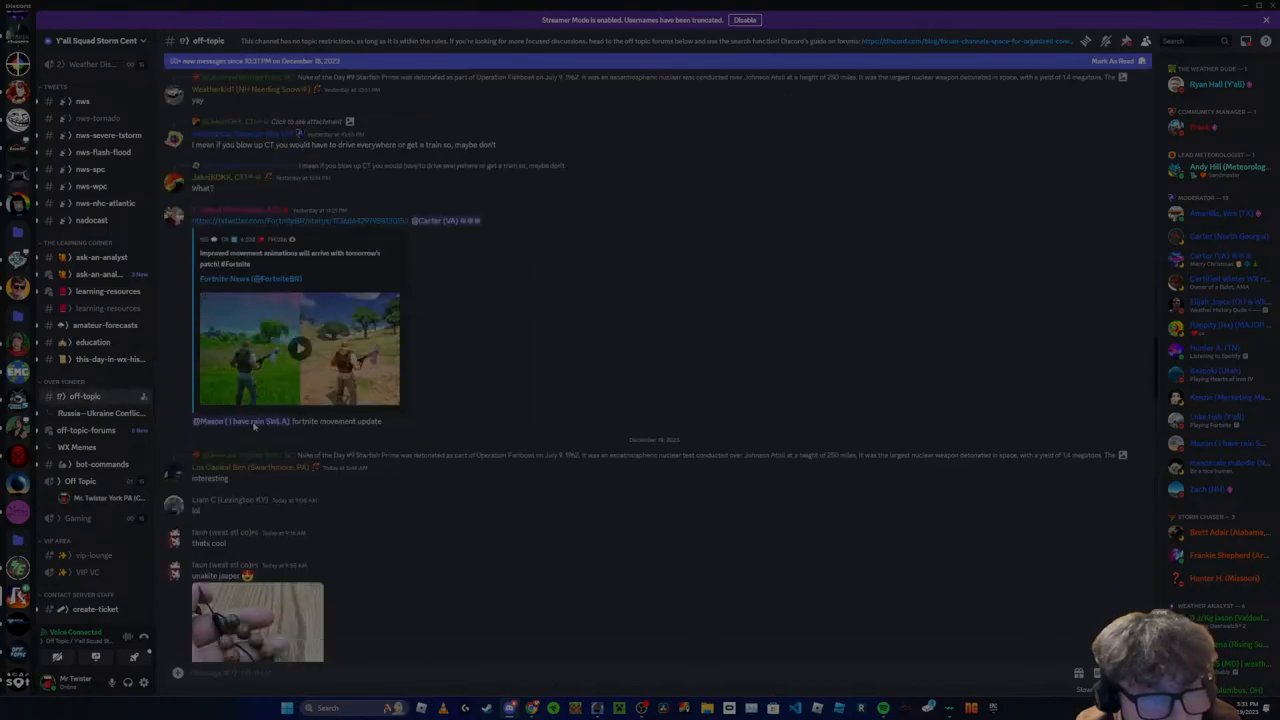
pyautogui.scroll(-3)
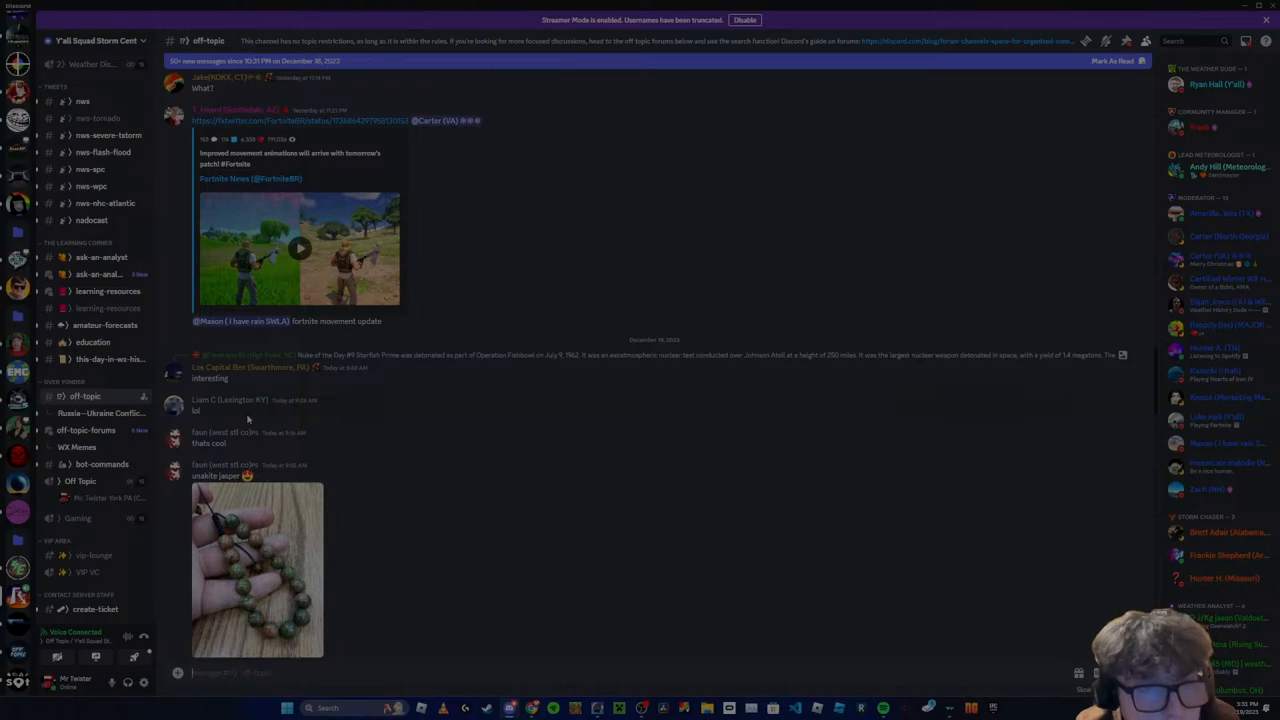
pyautogui.scroll(-3)
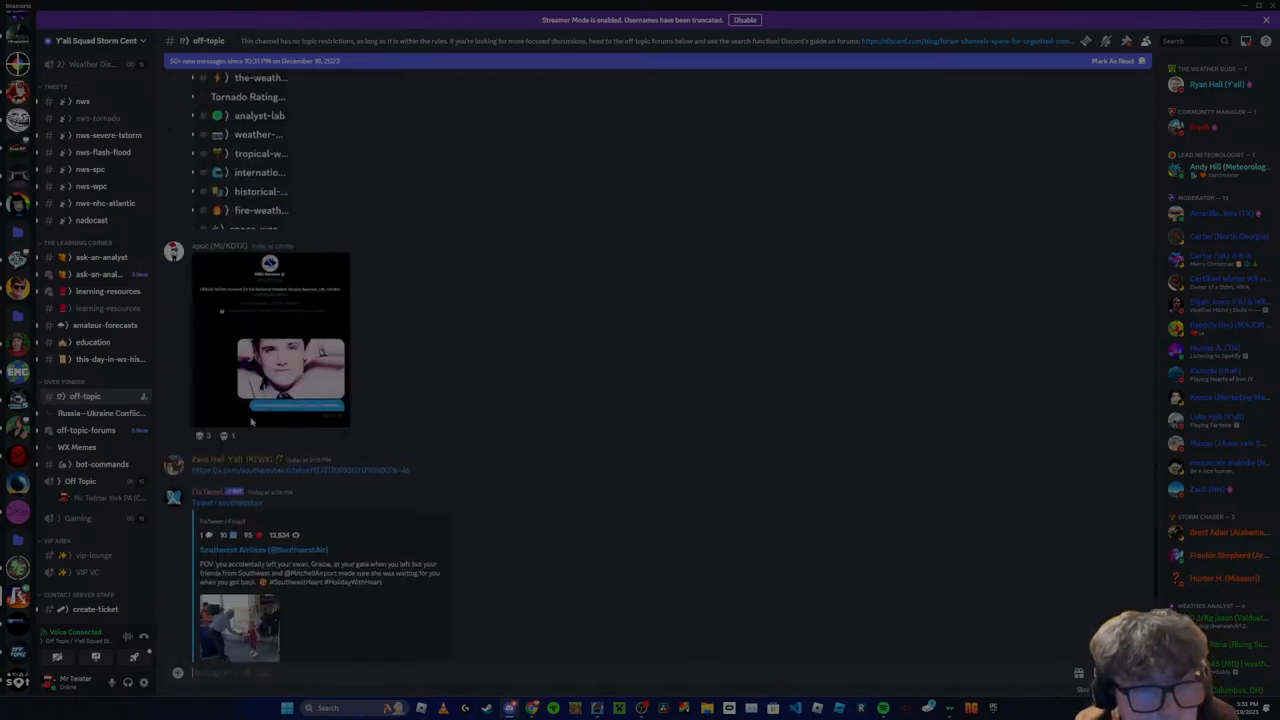
pyautogui.scroll(-3)
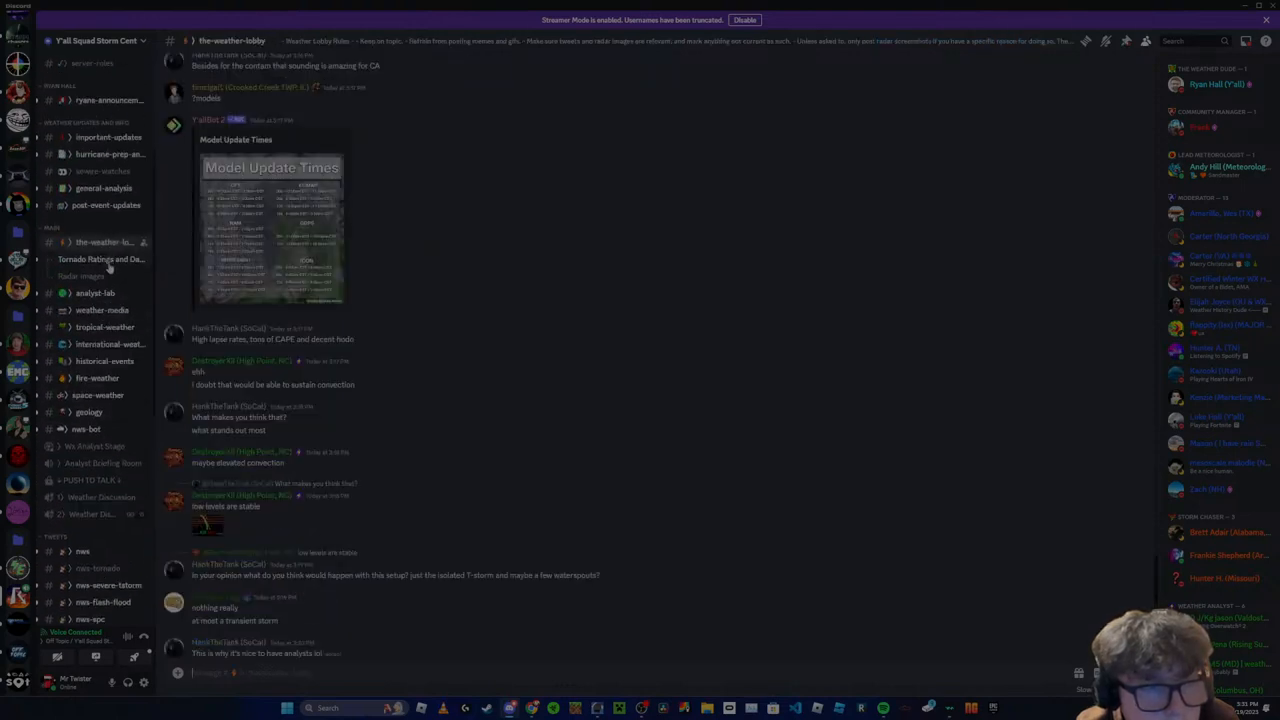
# Skim the Tornado Ratings and Damage thread, then start a call from a direct-message conversation
pyautogui.click(100, 260)
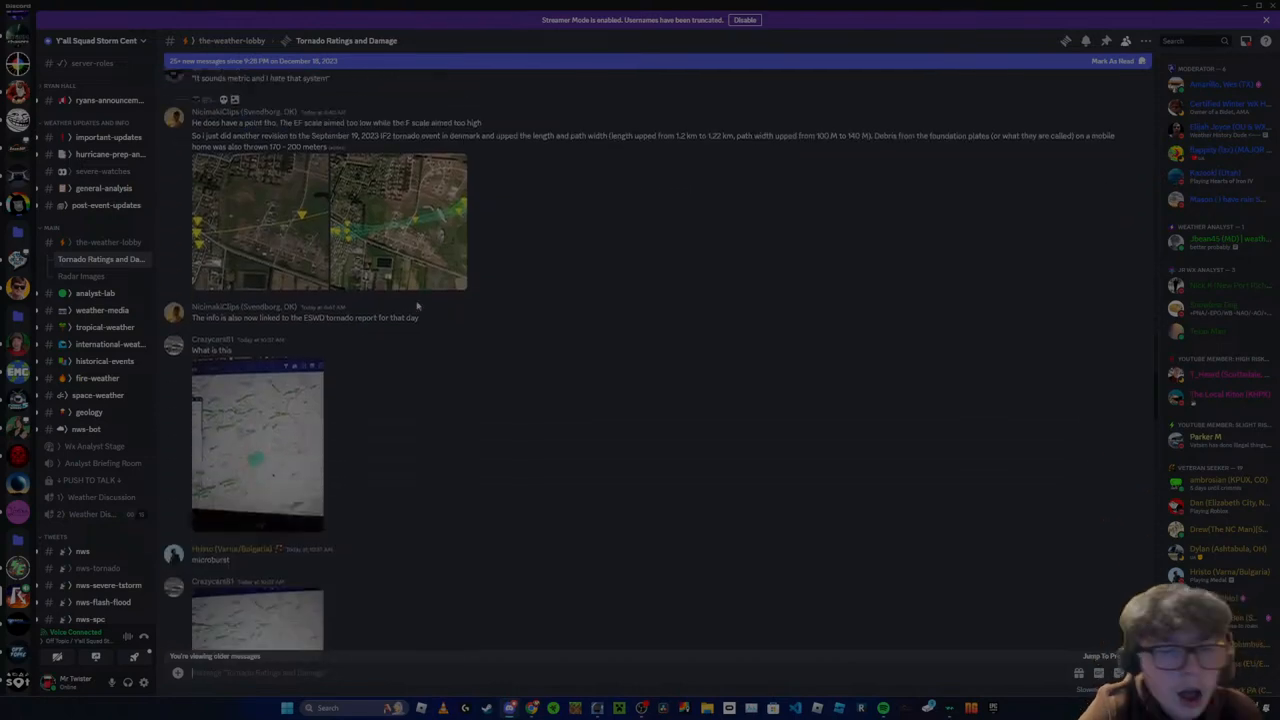
pyautogui.scroll(-3)
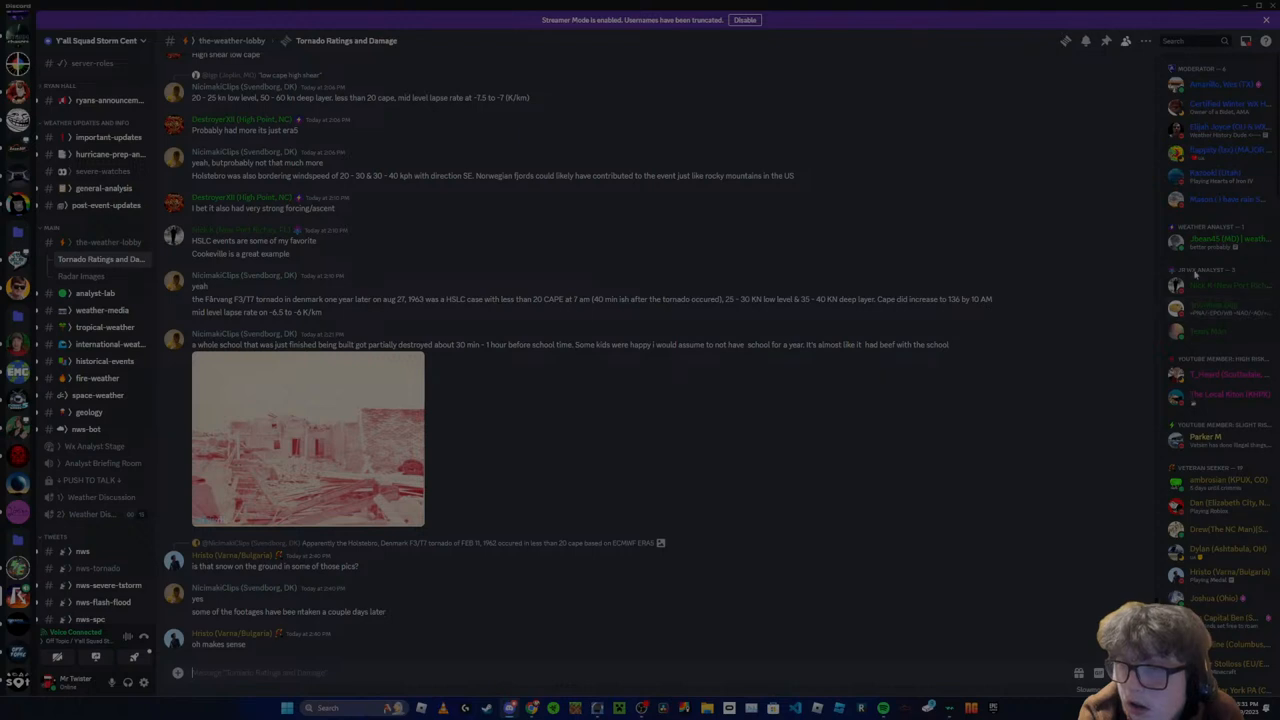
pyautogui.click(1210, 128)
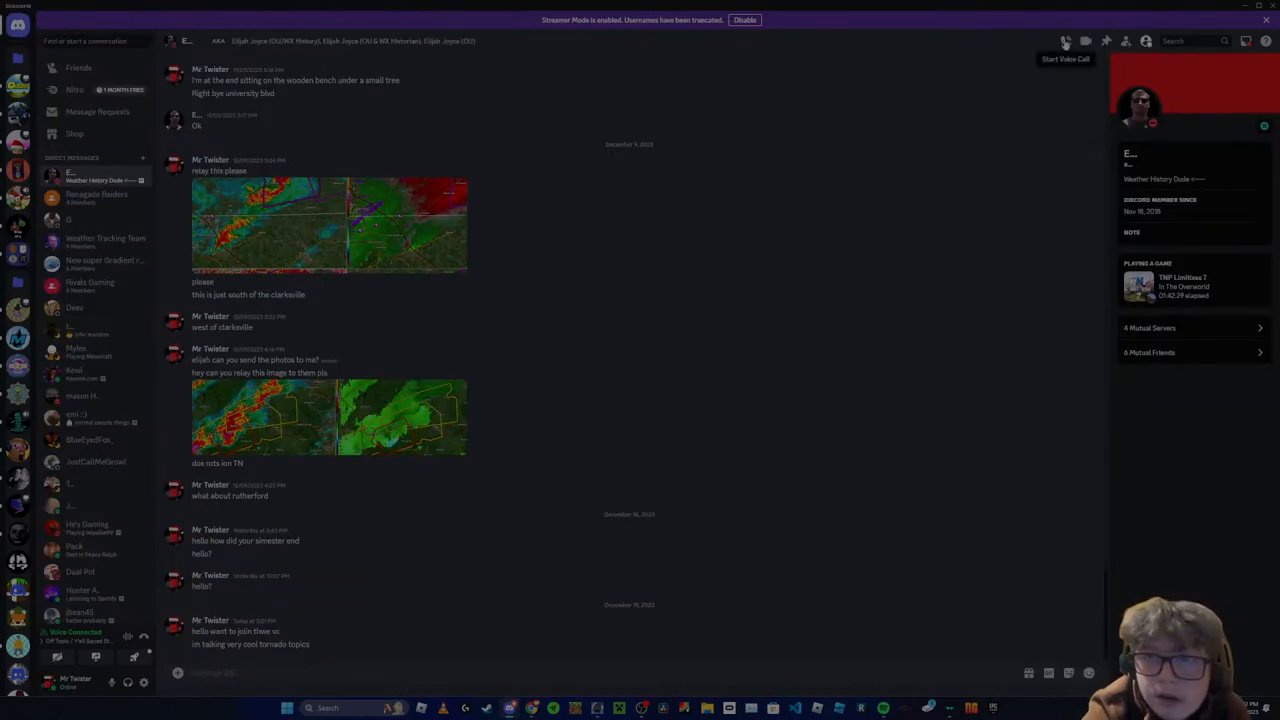
pyautogui.click(1064, 40)
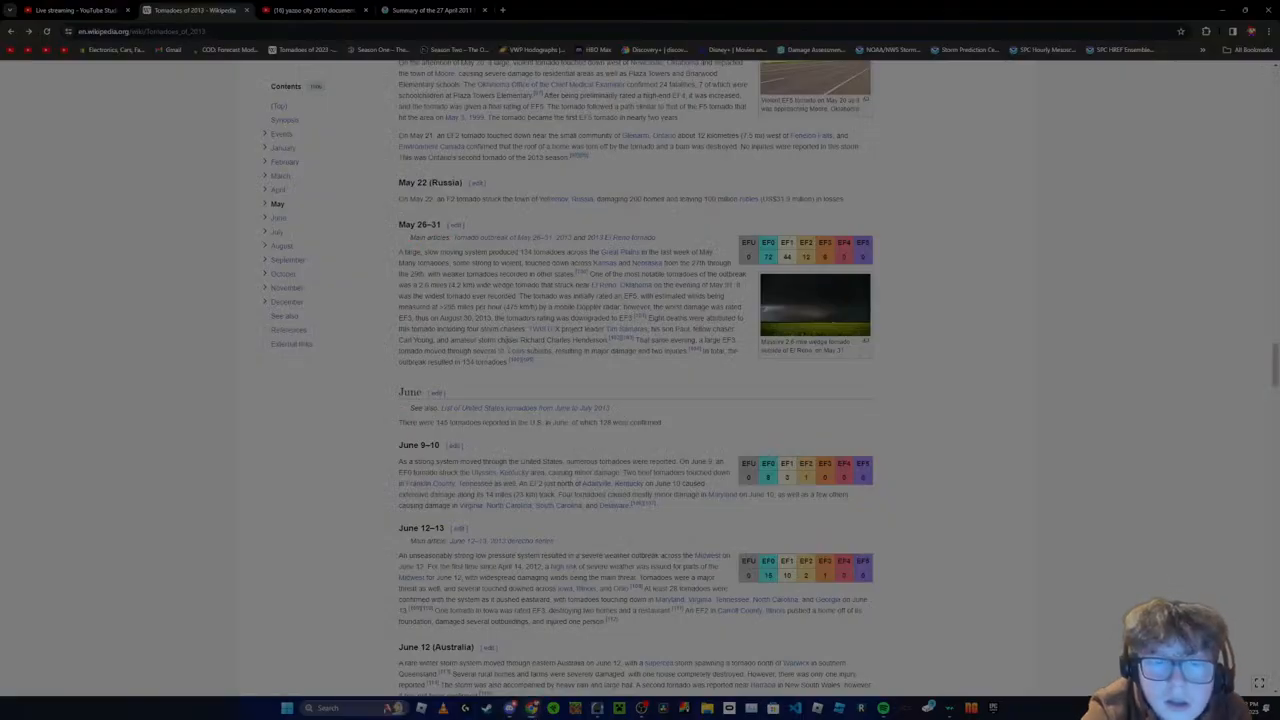
# Jump to Events at the top of the 2013 tornado list and scroll down to October–November
pyautogui.scroll(-3)
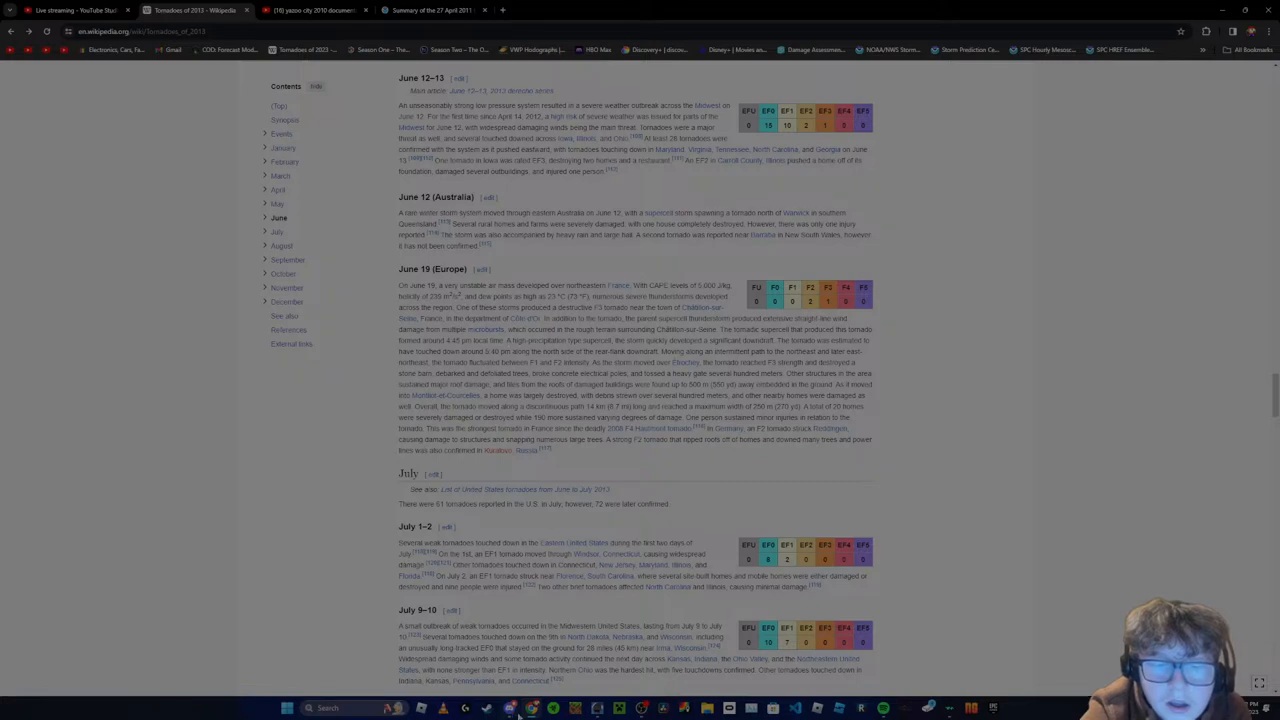
pyautogui.click(532, 708)
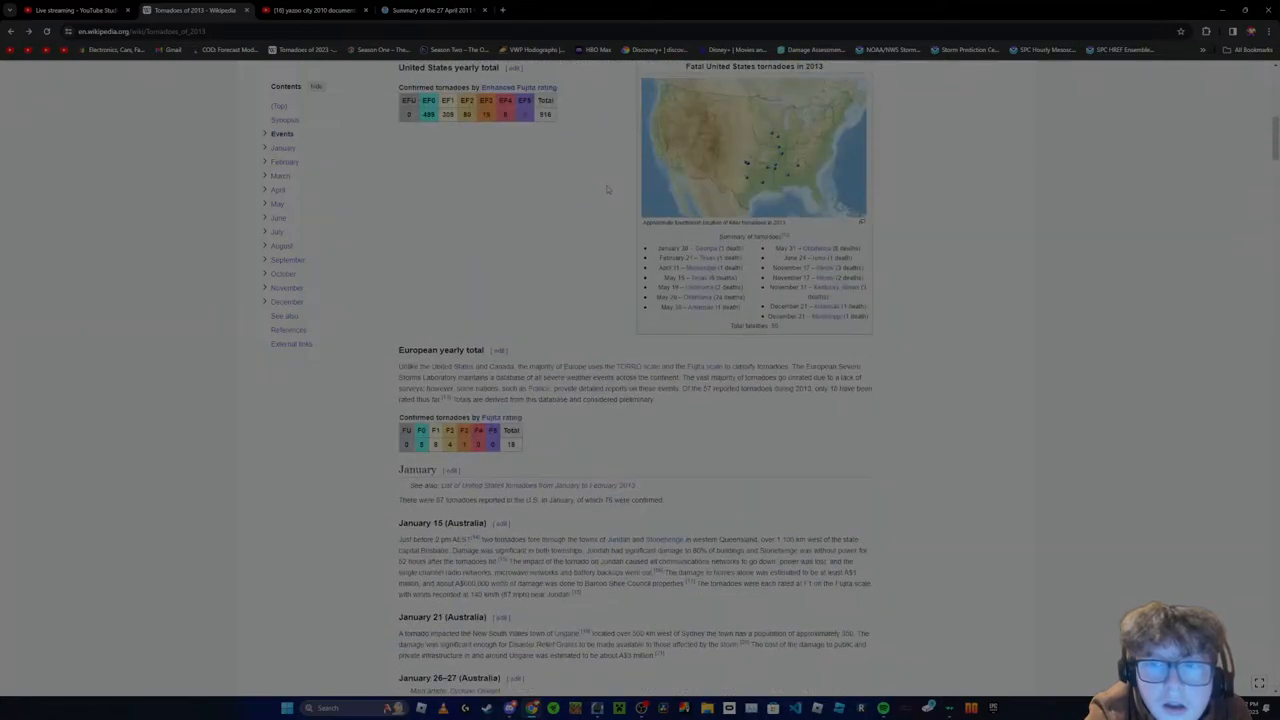
pyautogui.scroll(-3)
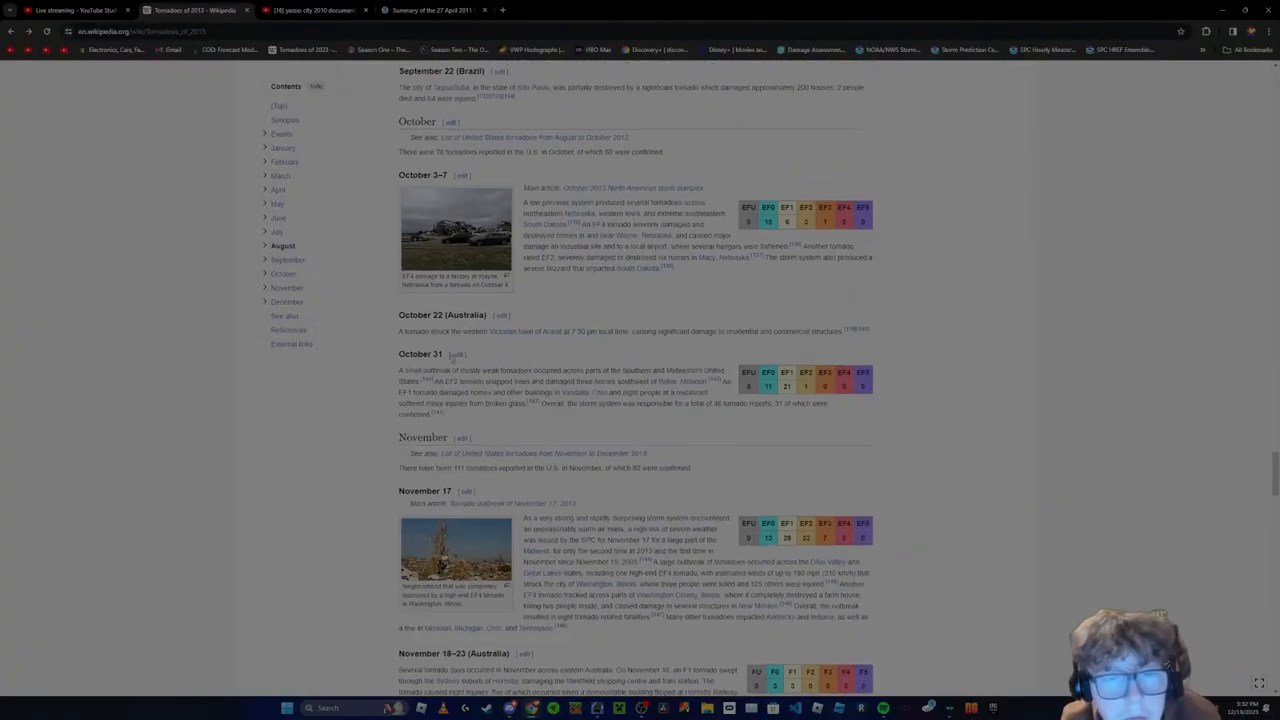
pyautogui.scroll(-3)
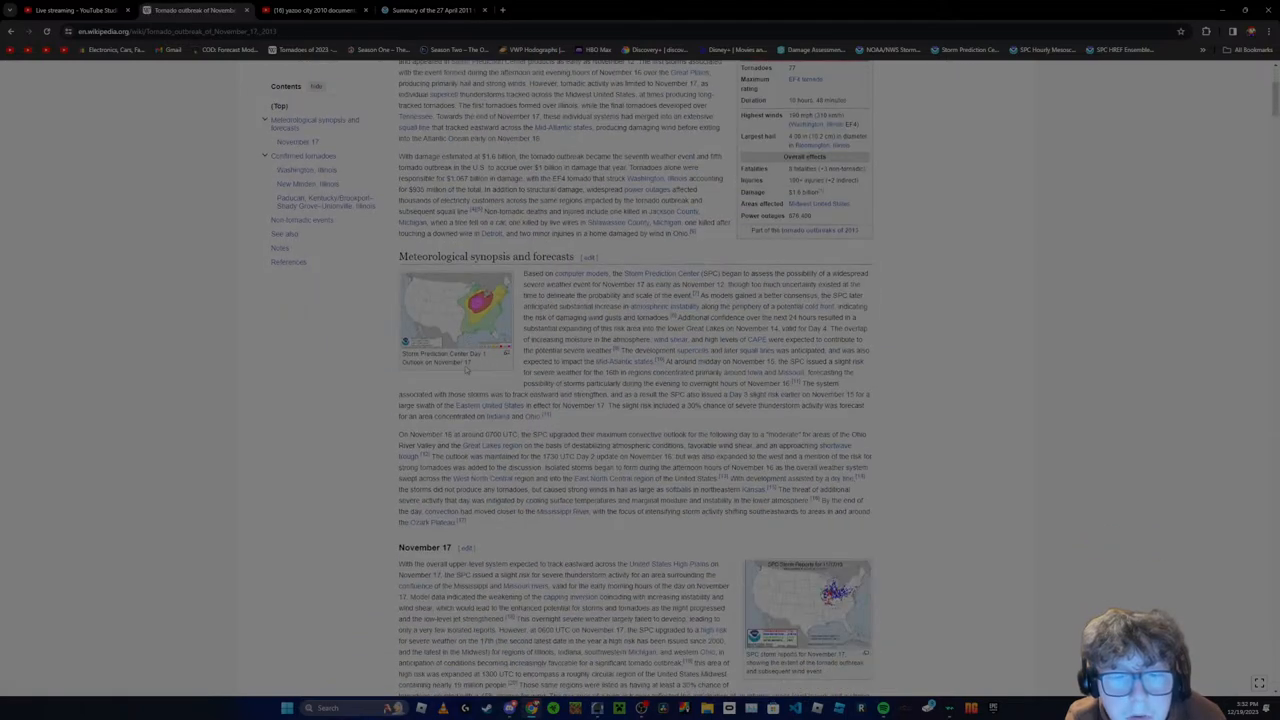
# Scroll through the November 17, 2013 outbreak's Confirmed tornadoes table
pyautogui.scroll(-3)
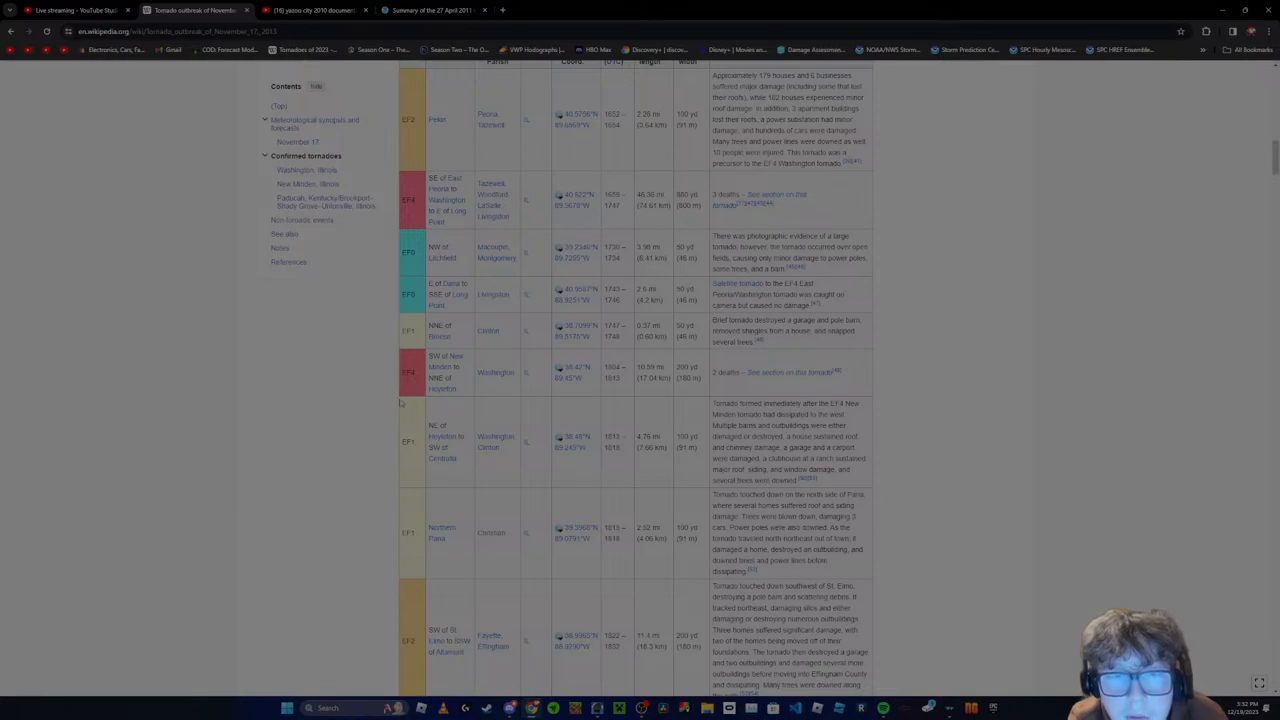
pyautogui.scroll(-3)
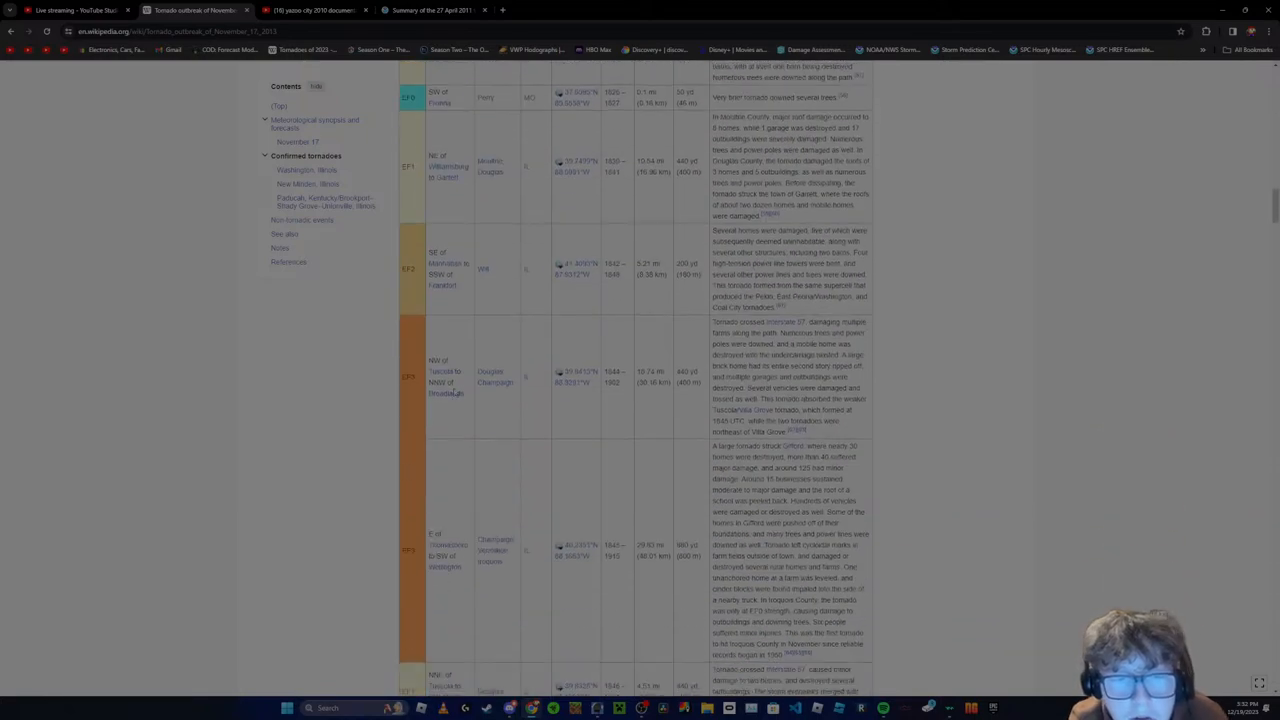
pyautogui.scroll(-3)
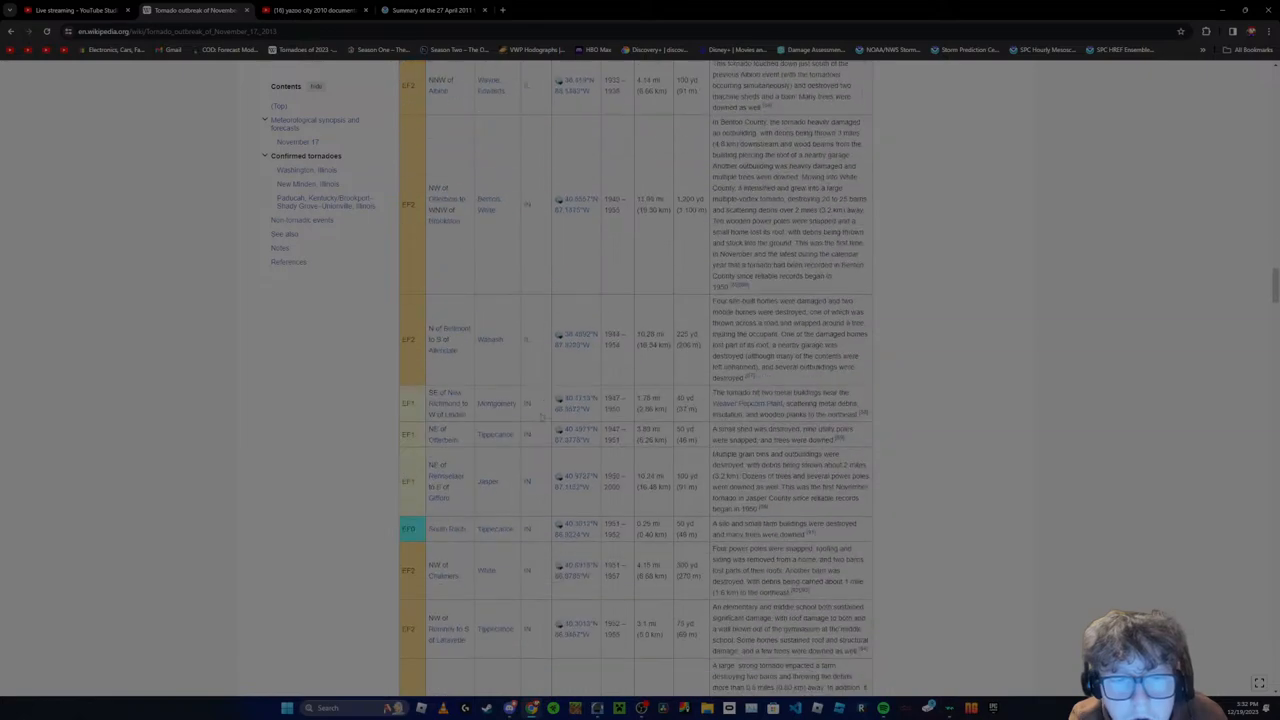
pyautogui.scroll(-3)
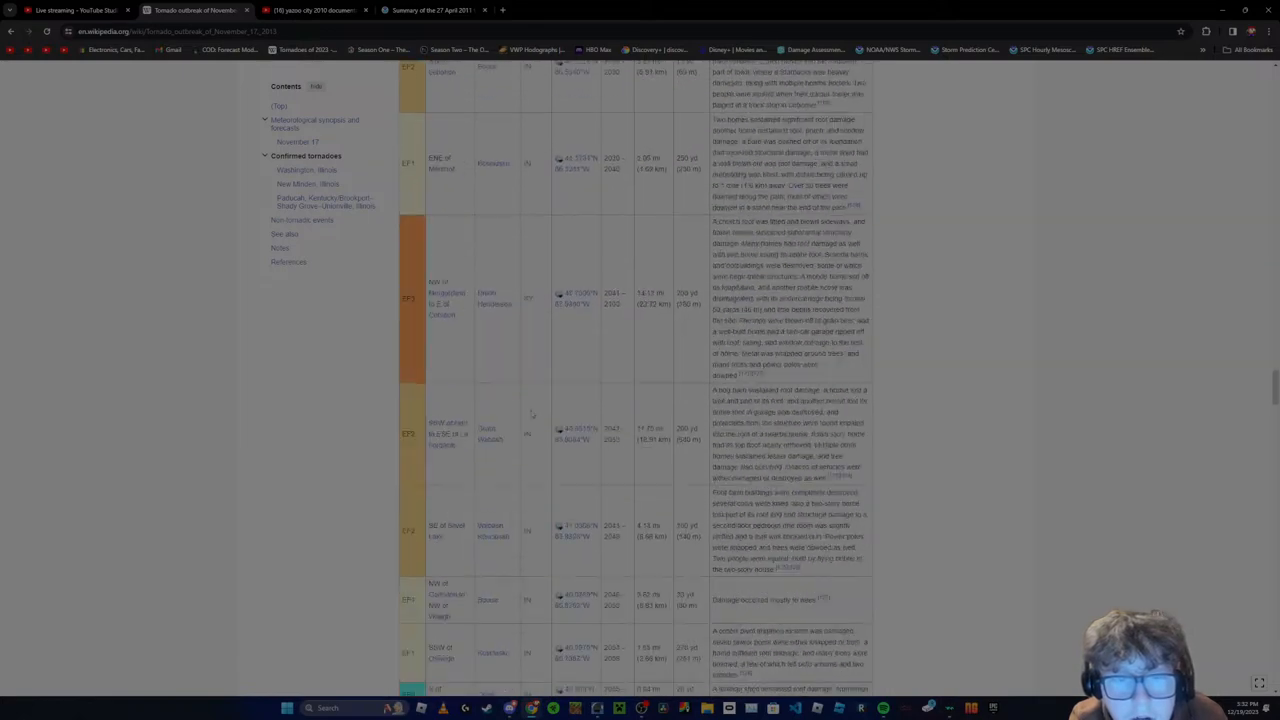
pyautogui.scroll(-3)
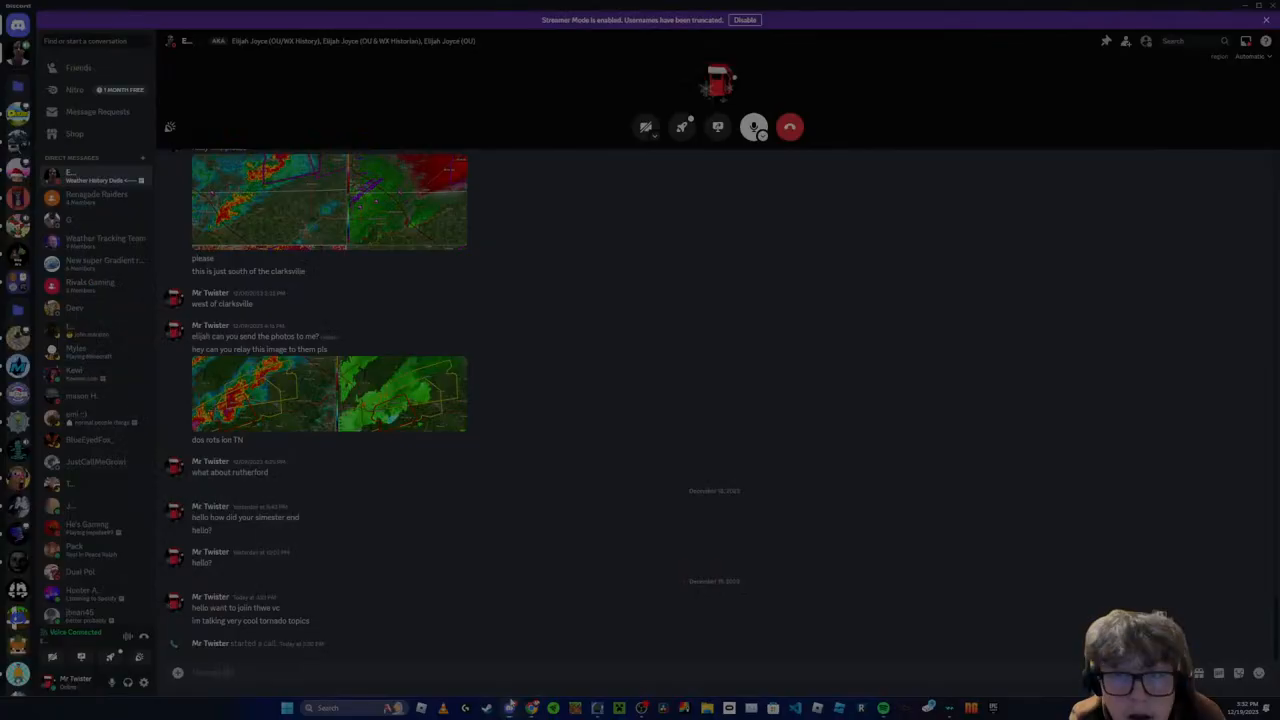
pyautogui.moveTo(788, 126)
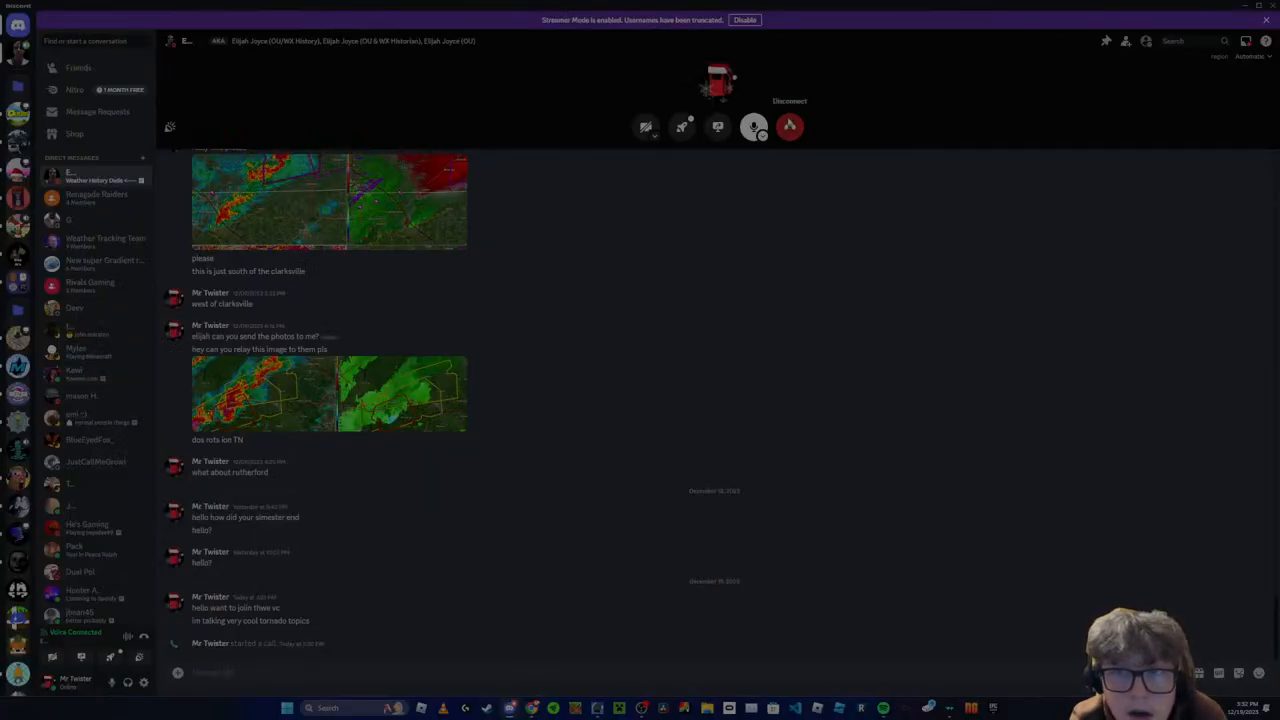